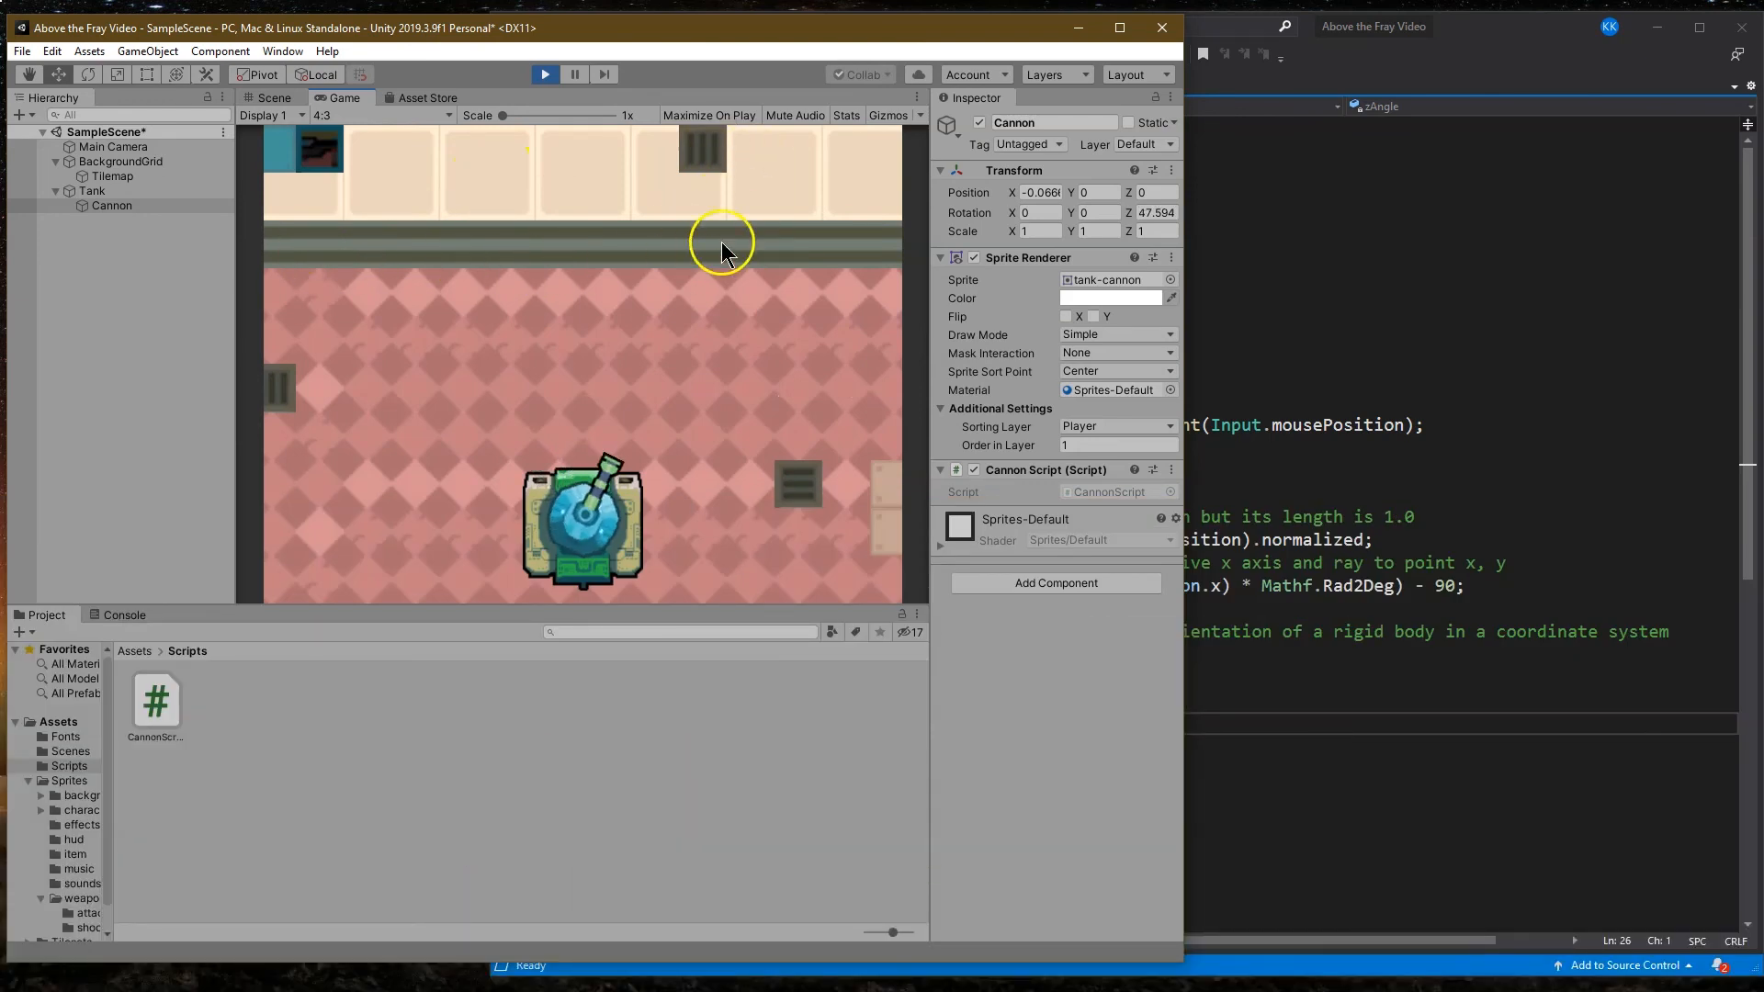
mouse_move(796, 313)
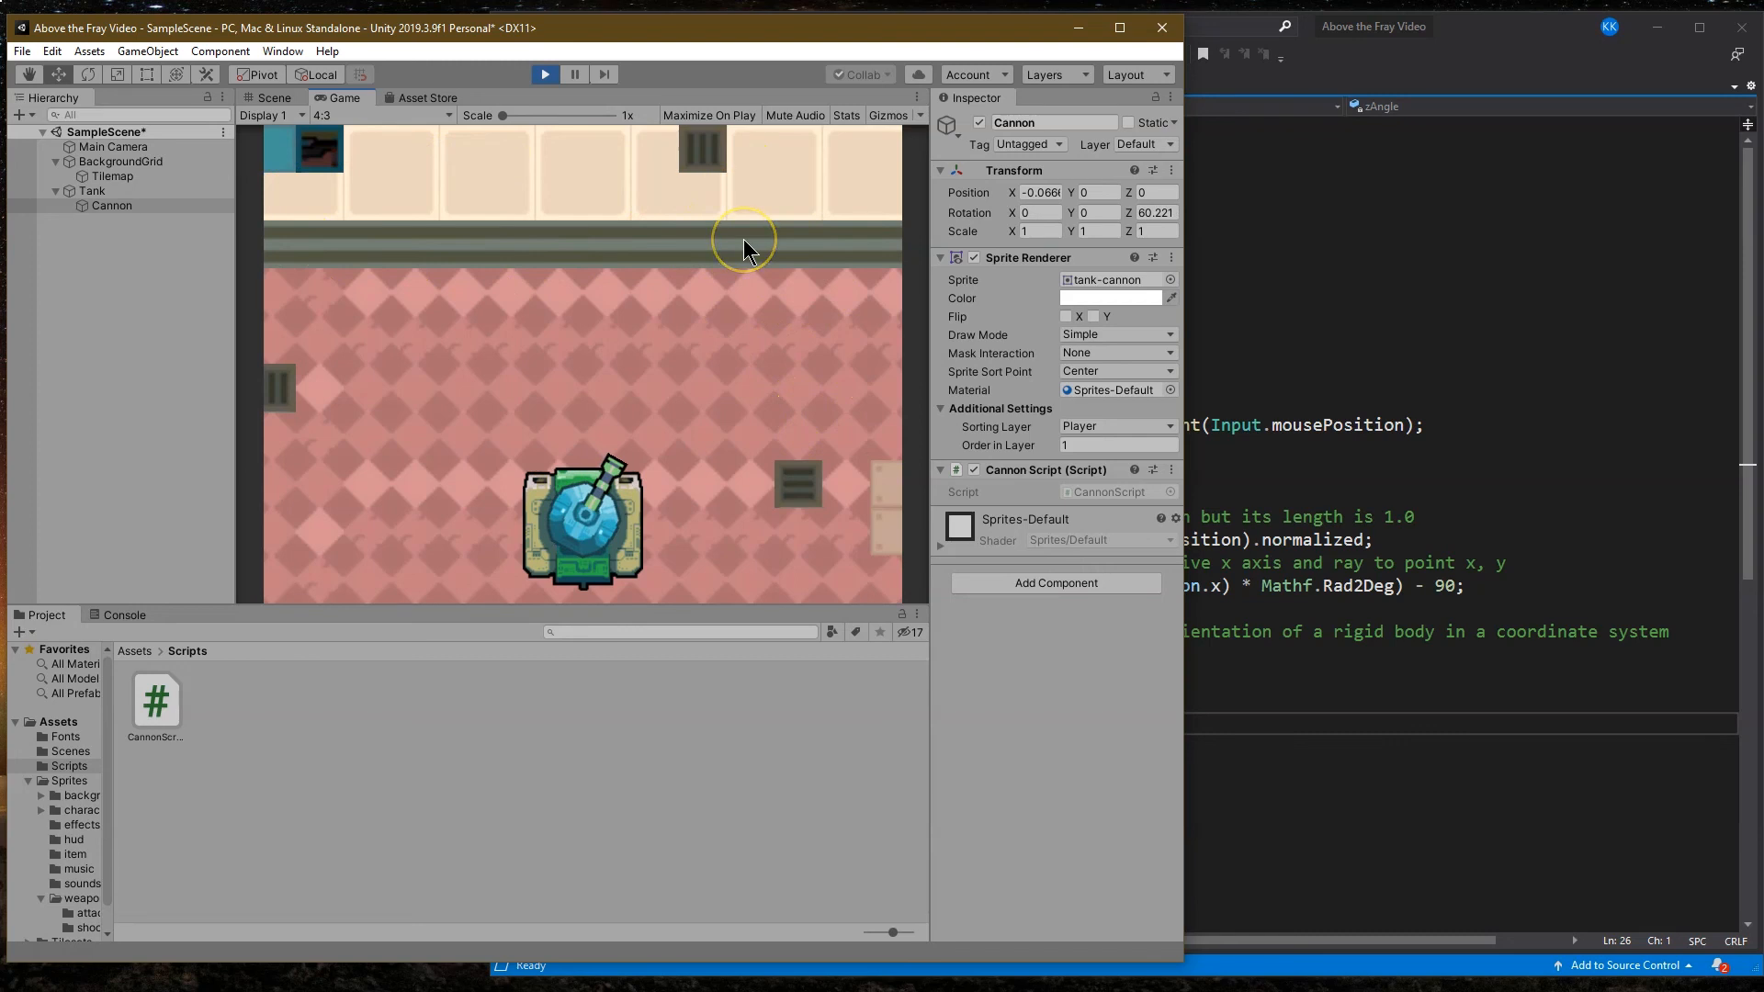
mouse_move(590, 286)
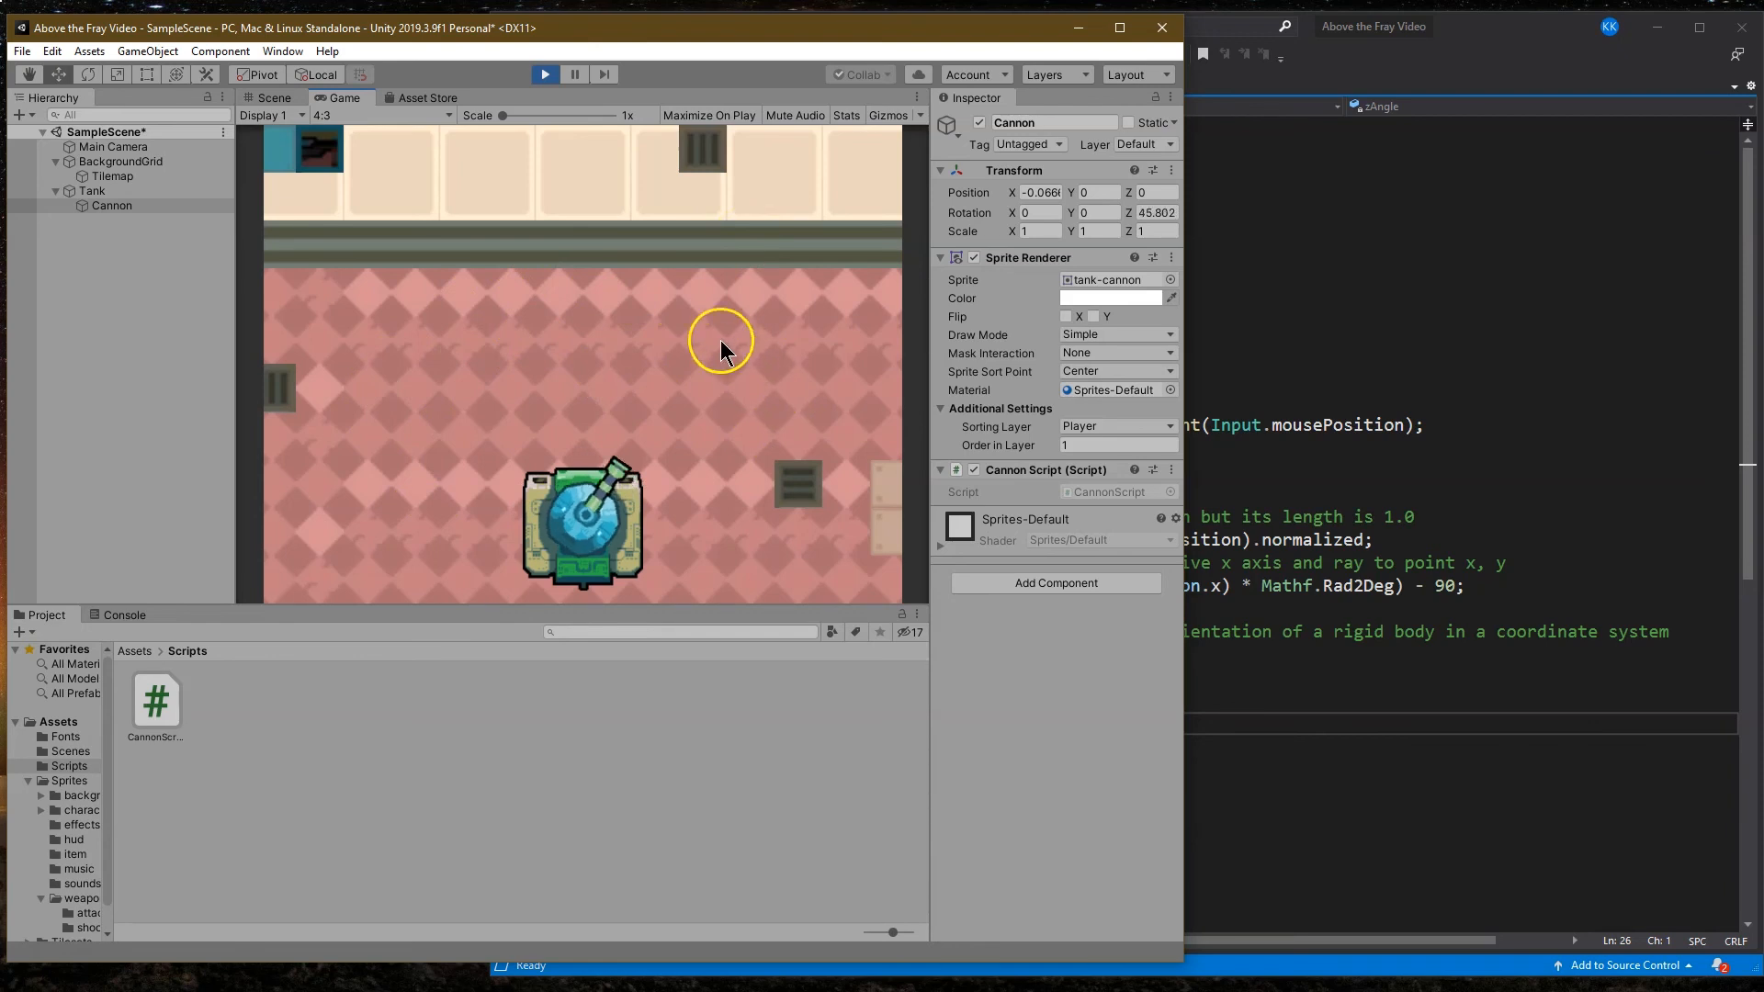
mouse_move(474, 345)
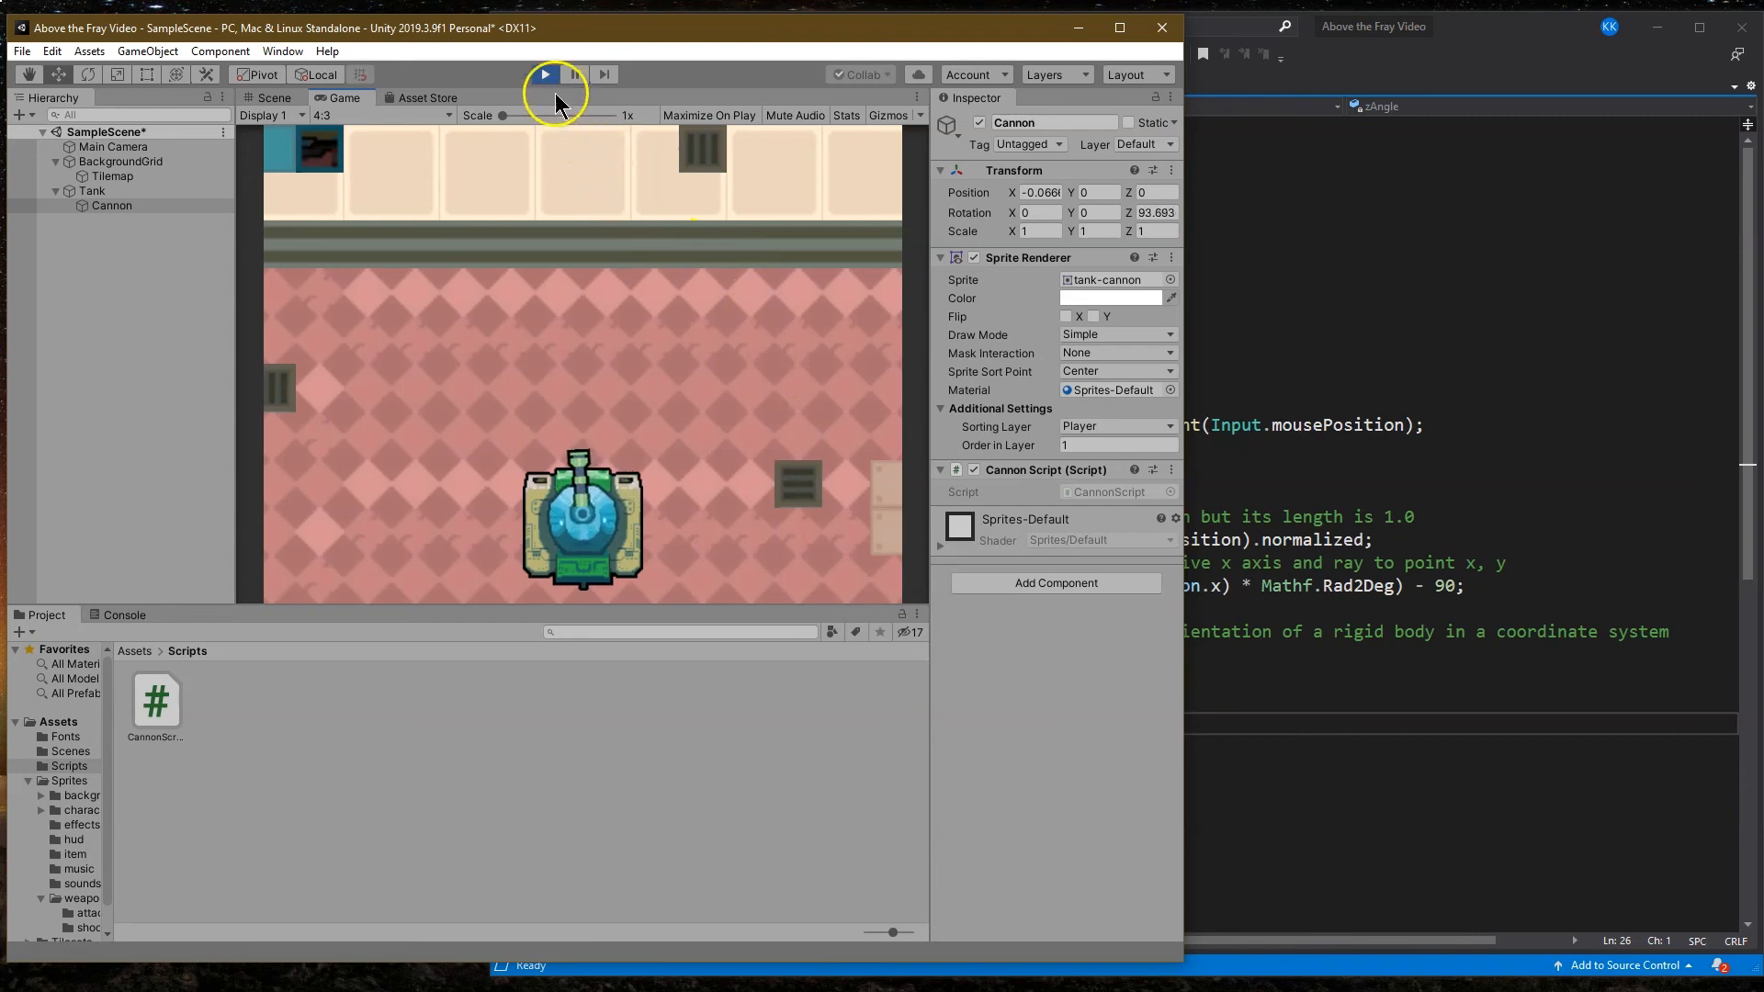
Step: Stop the play test after watching the cannon turn to follow the mouse
click(544, 74)
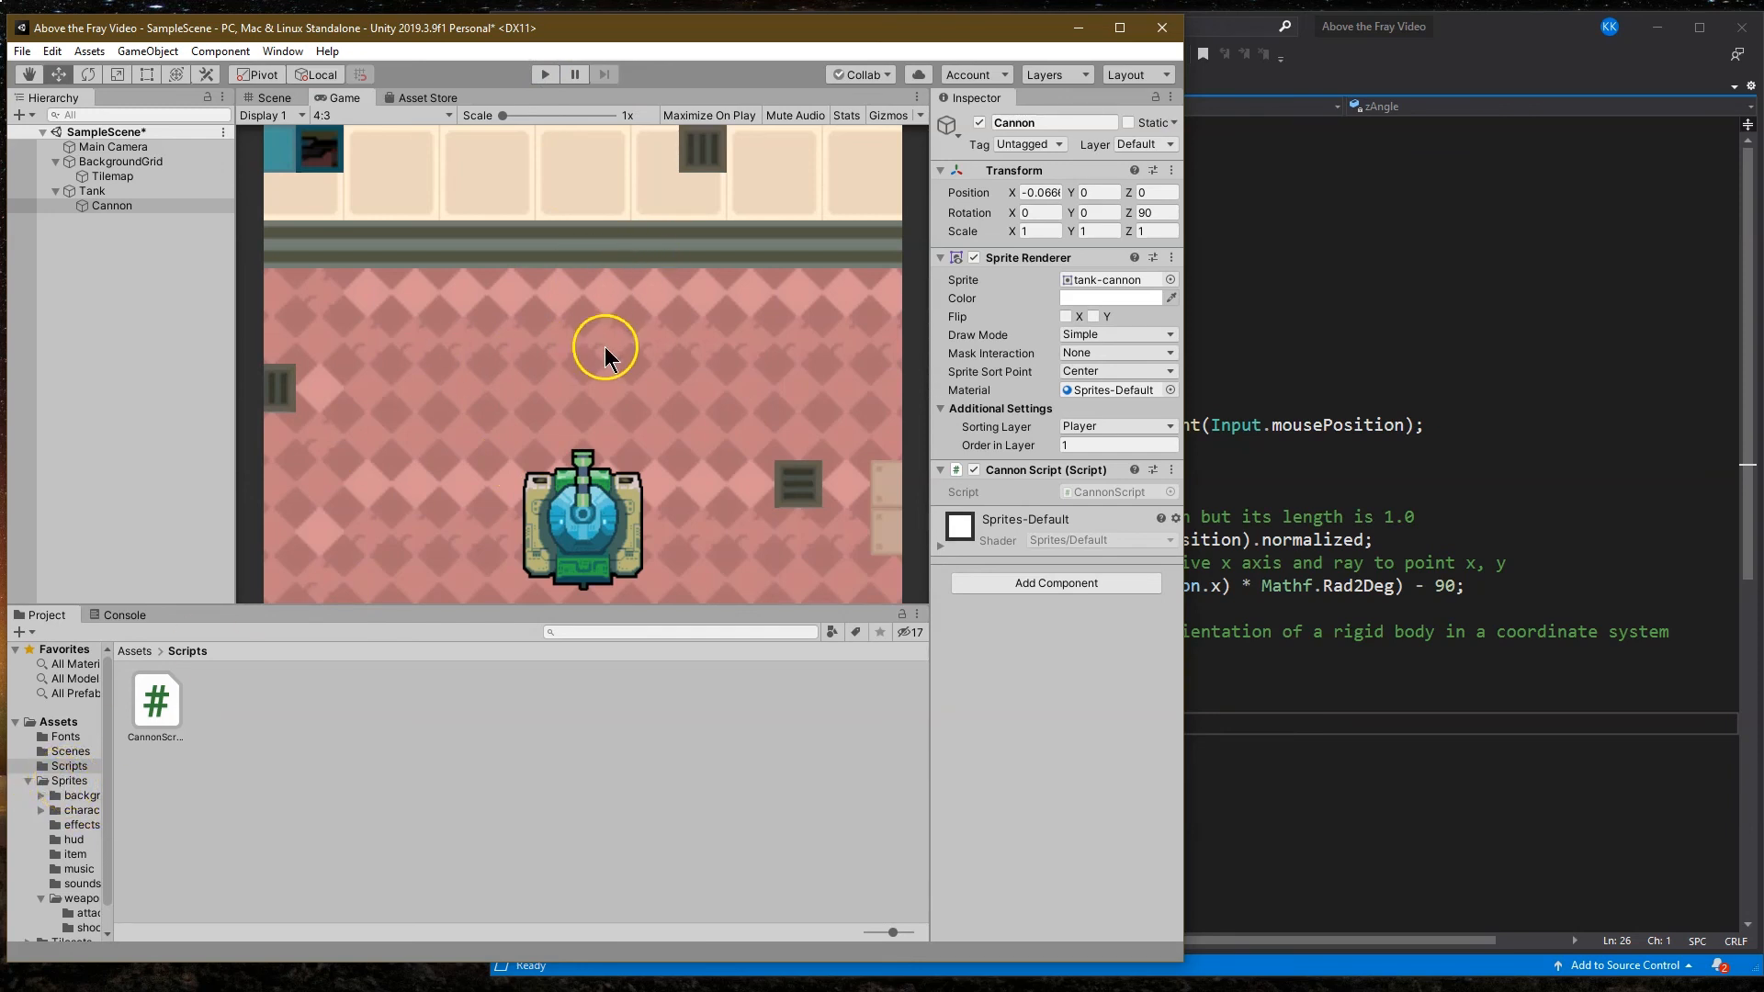
mouse_move(582, 443)
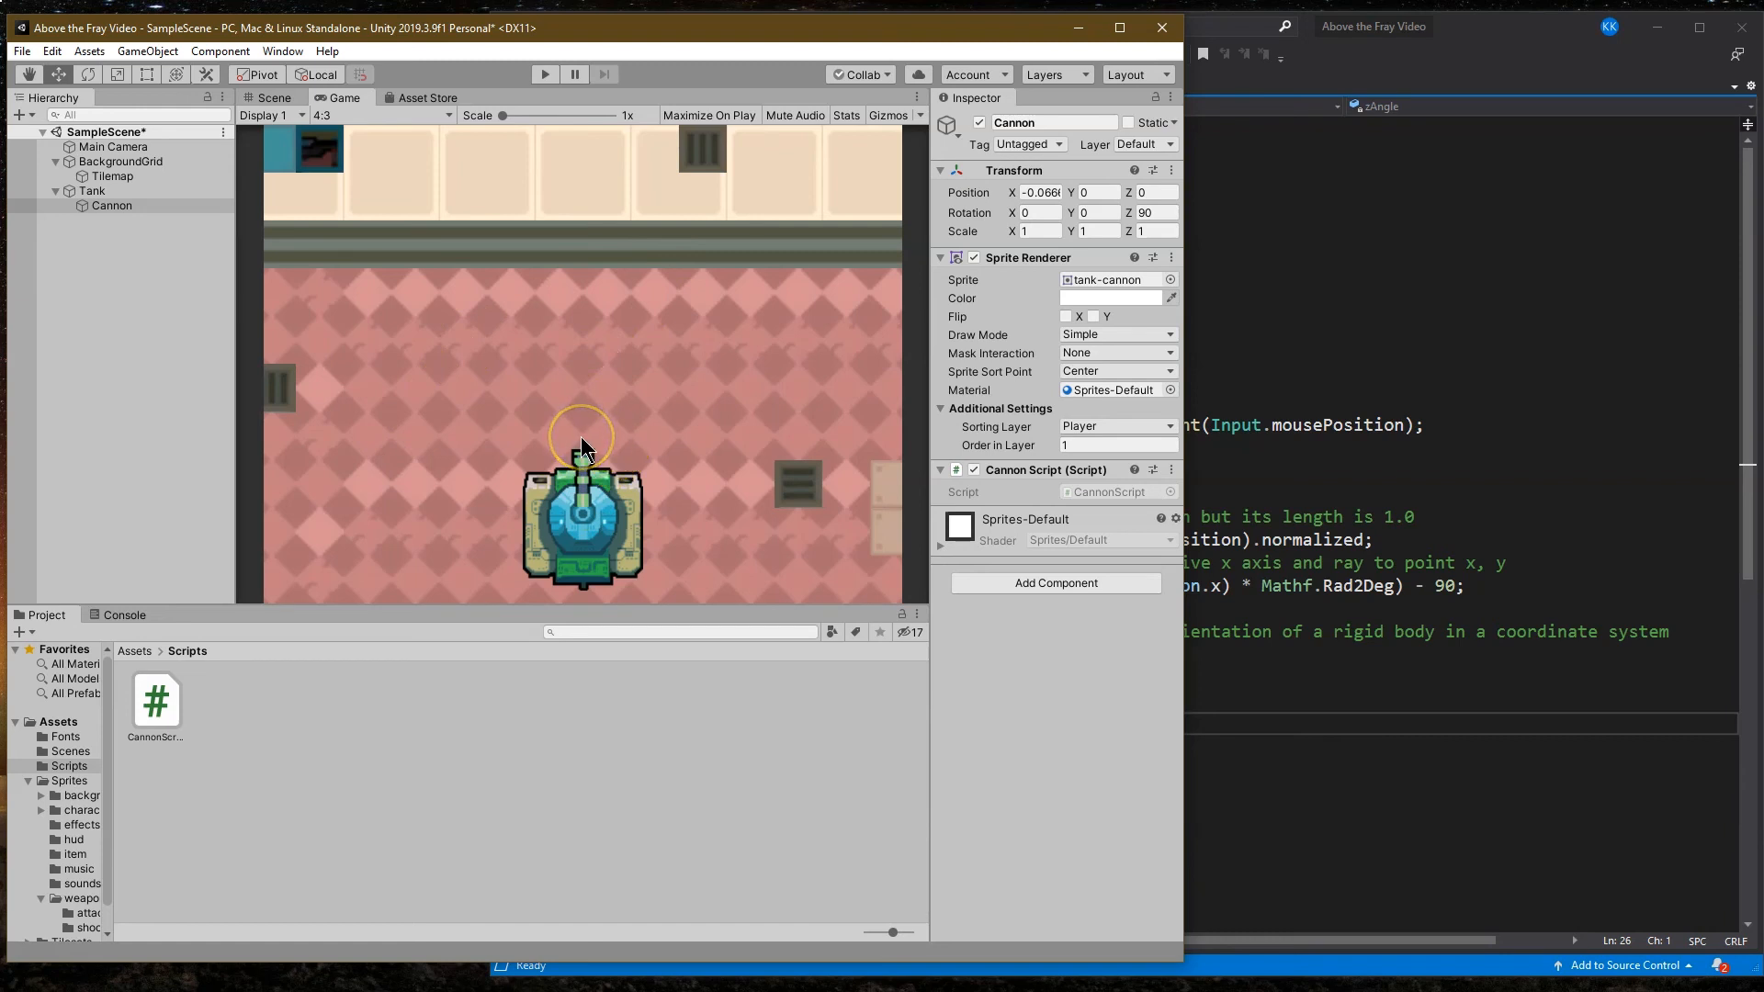
mouse_move(641, 270)
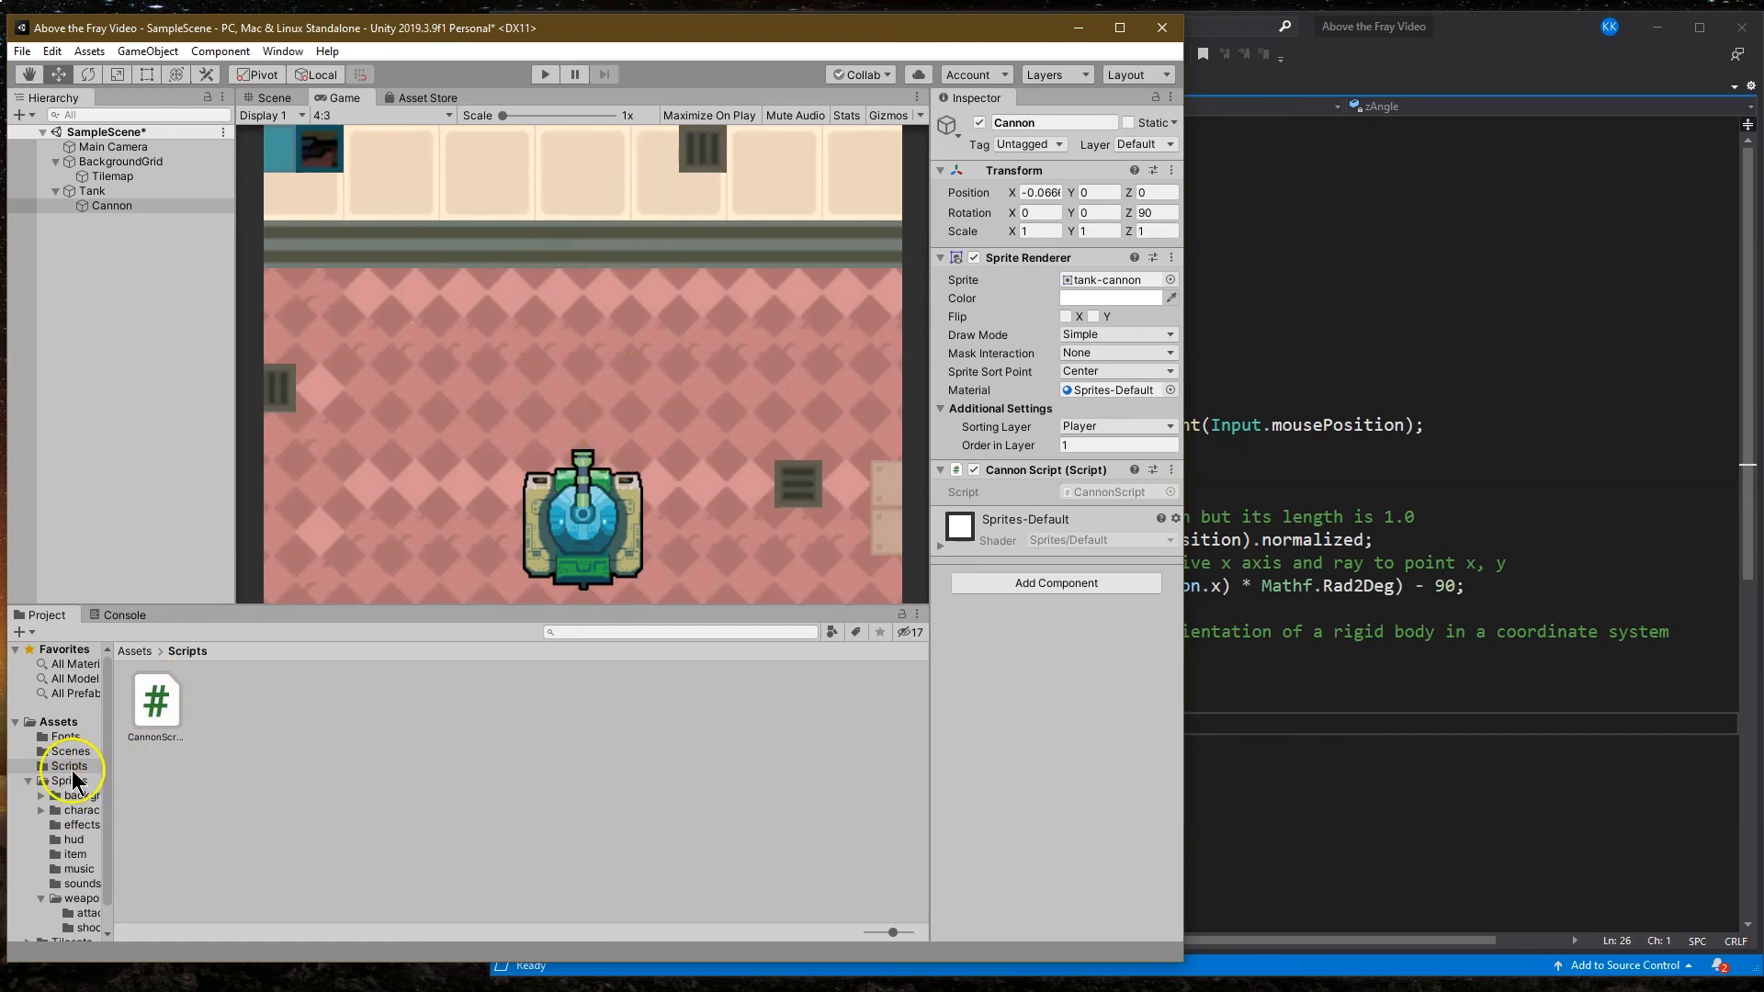
Step: Place the cursor sprite from Sprites > hud into the scene as a new Cursor object
click(69, 781)
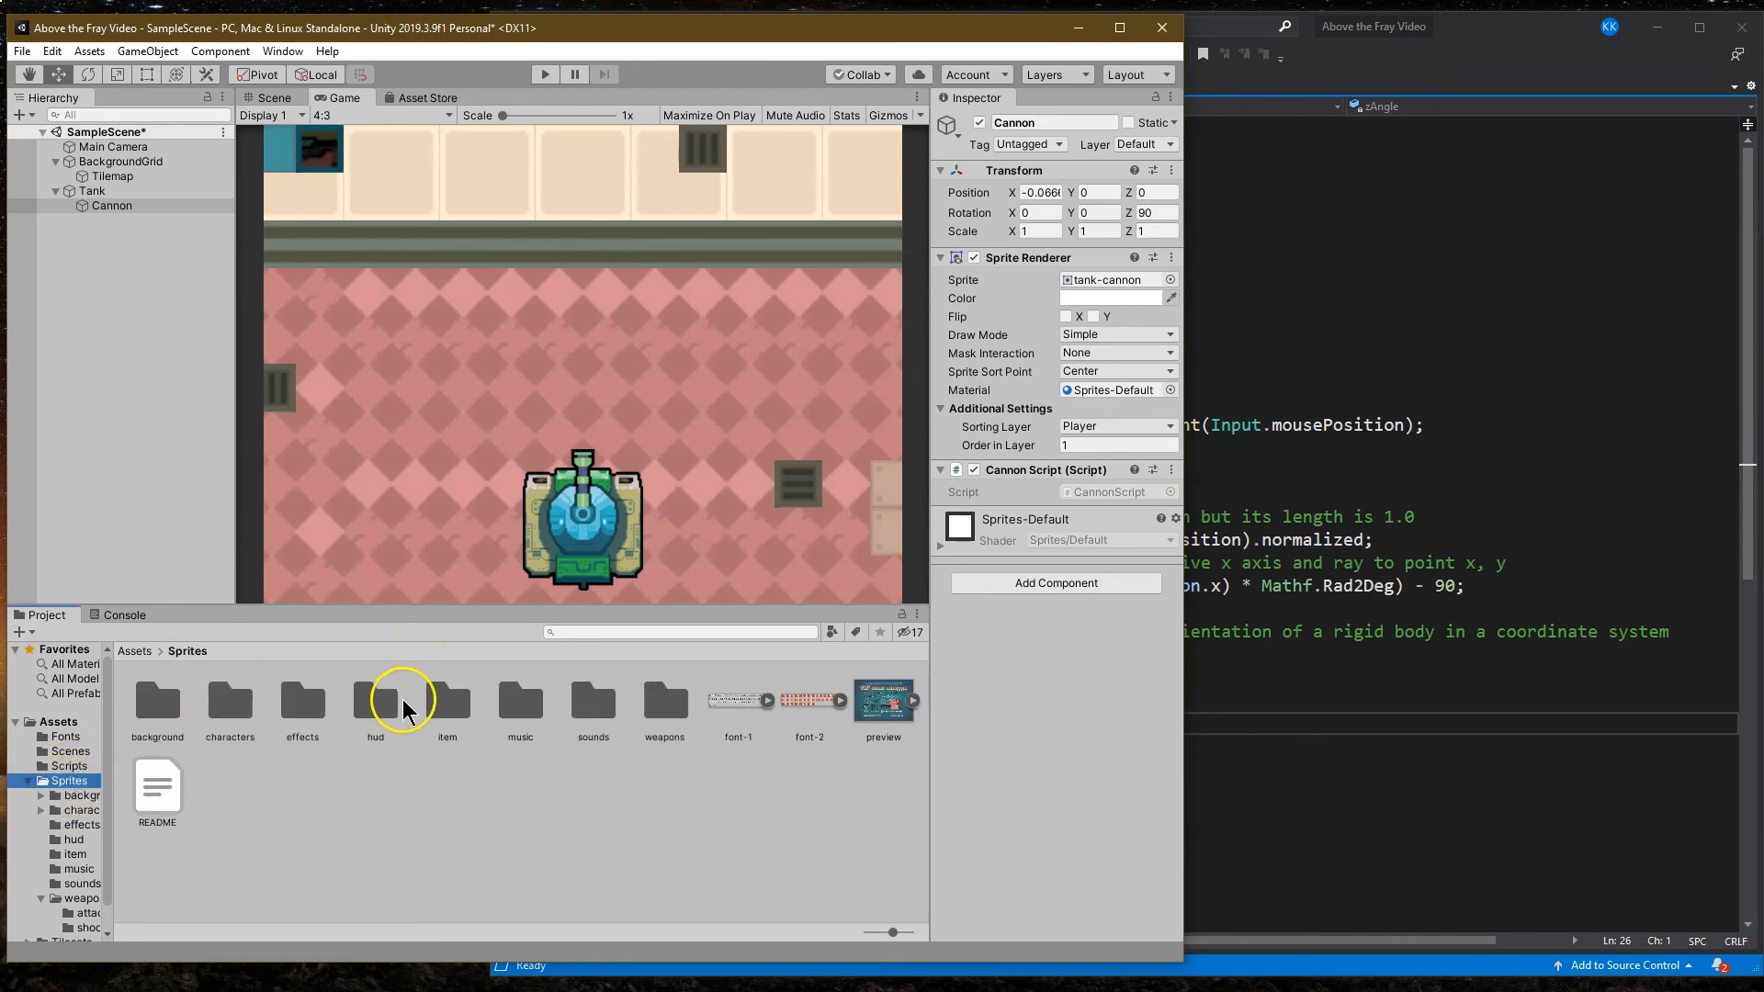
double_click(373, 698)
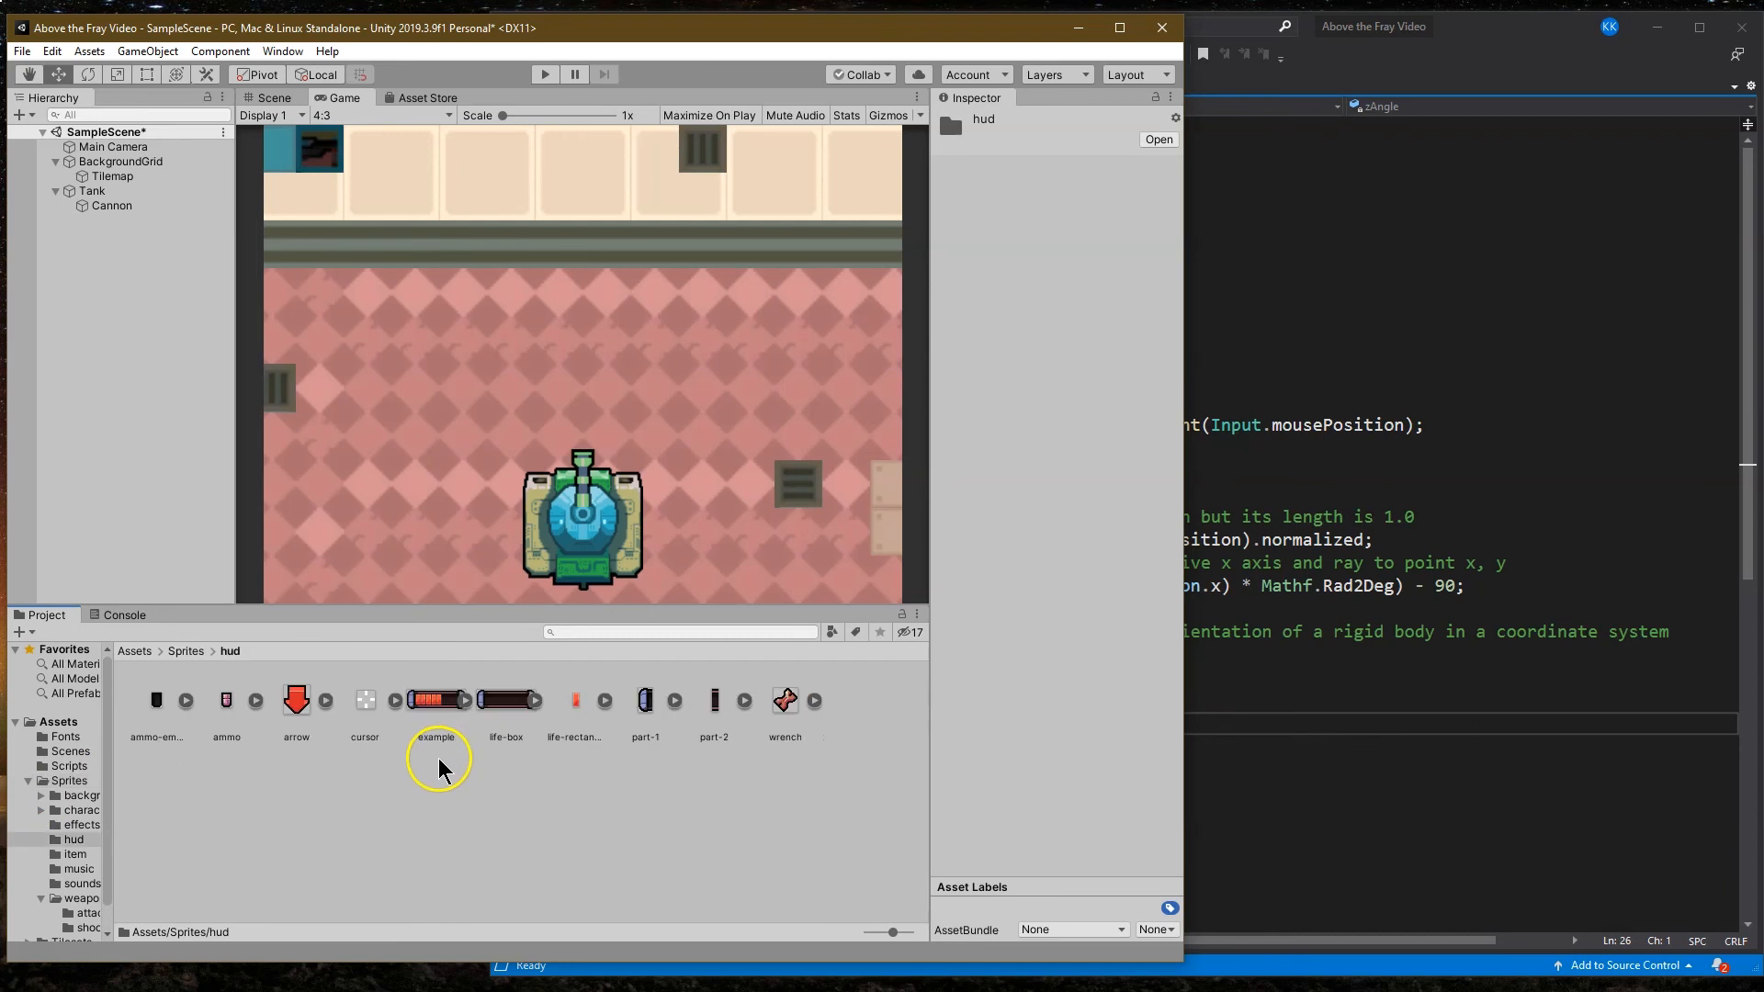
mouse_move(371, 700)
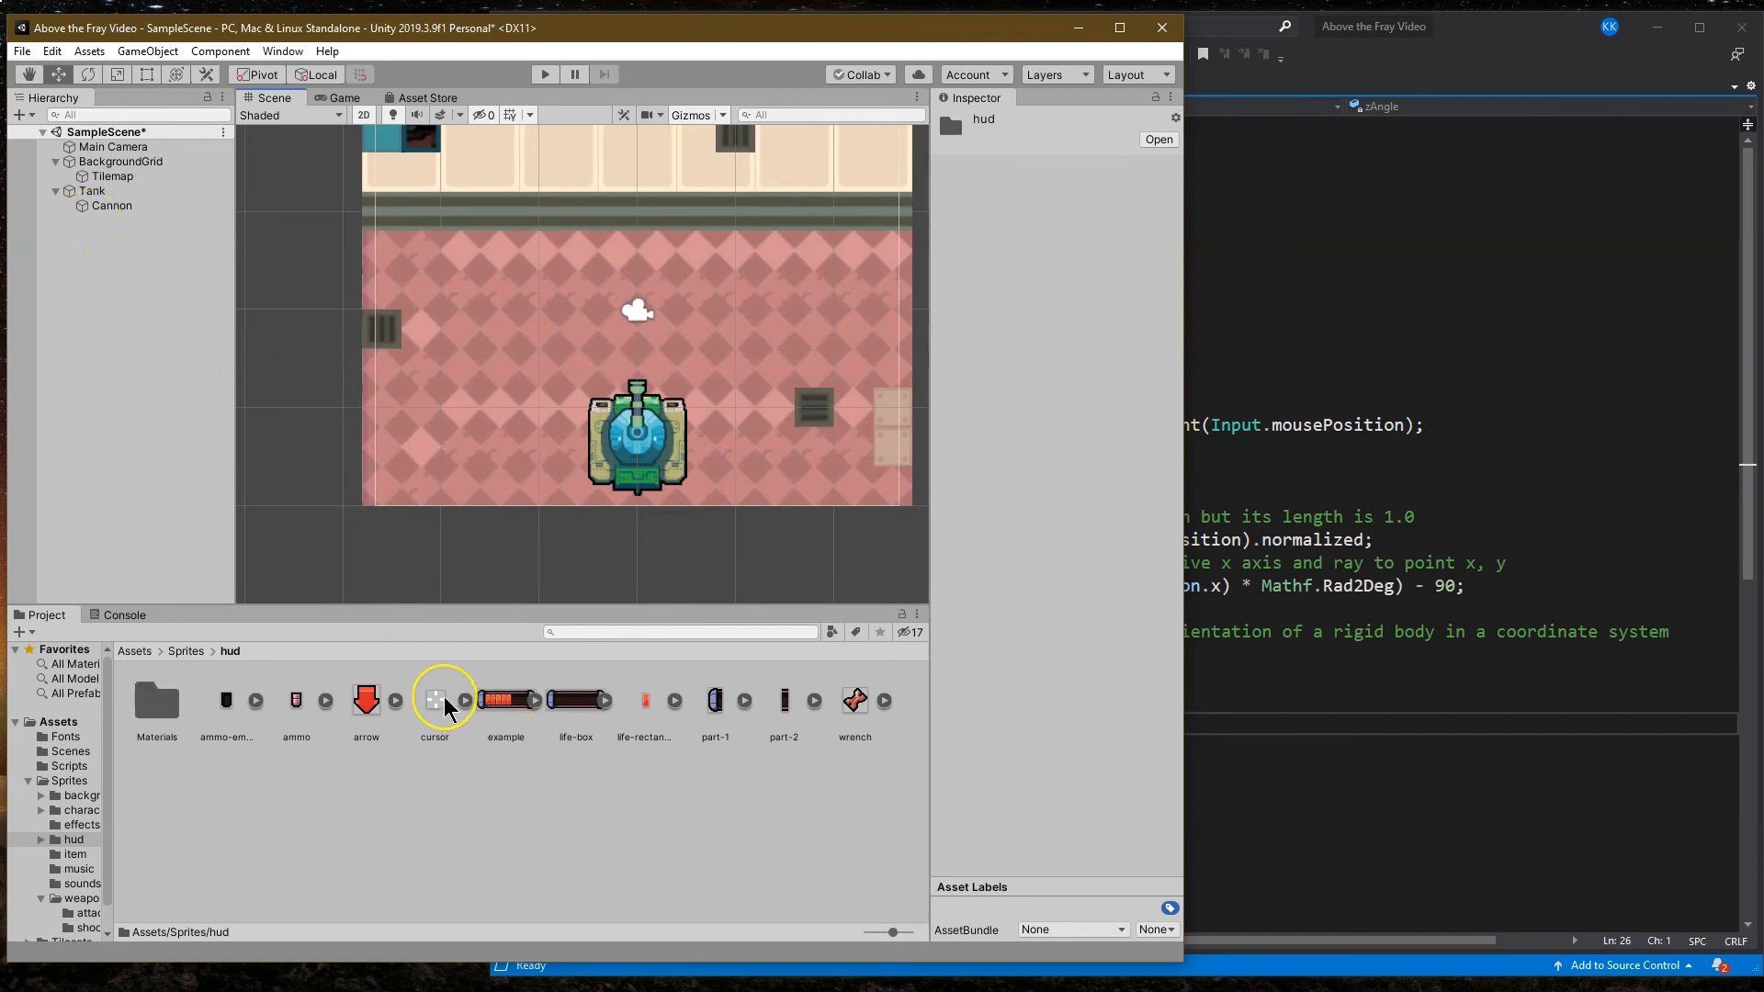
drag(434, 698, 301, 434)
text(2)
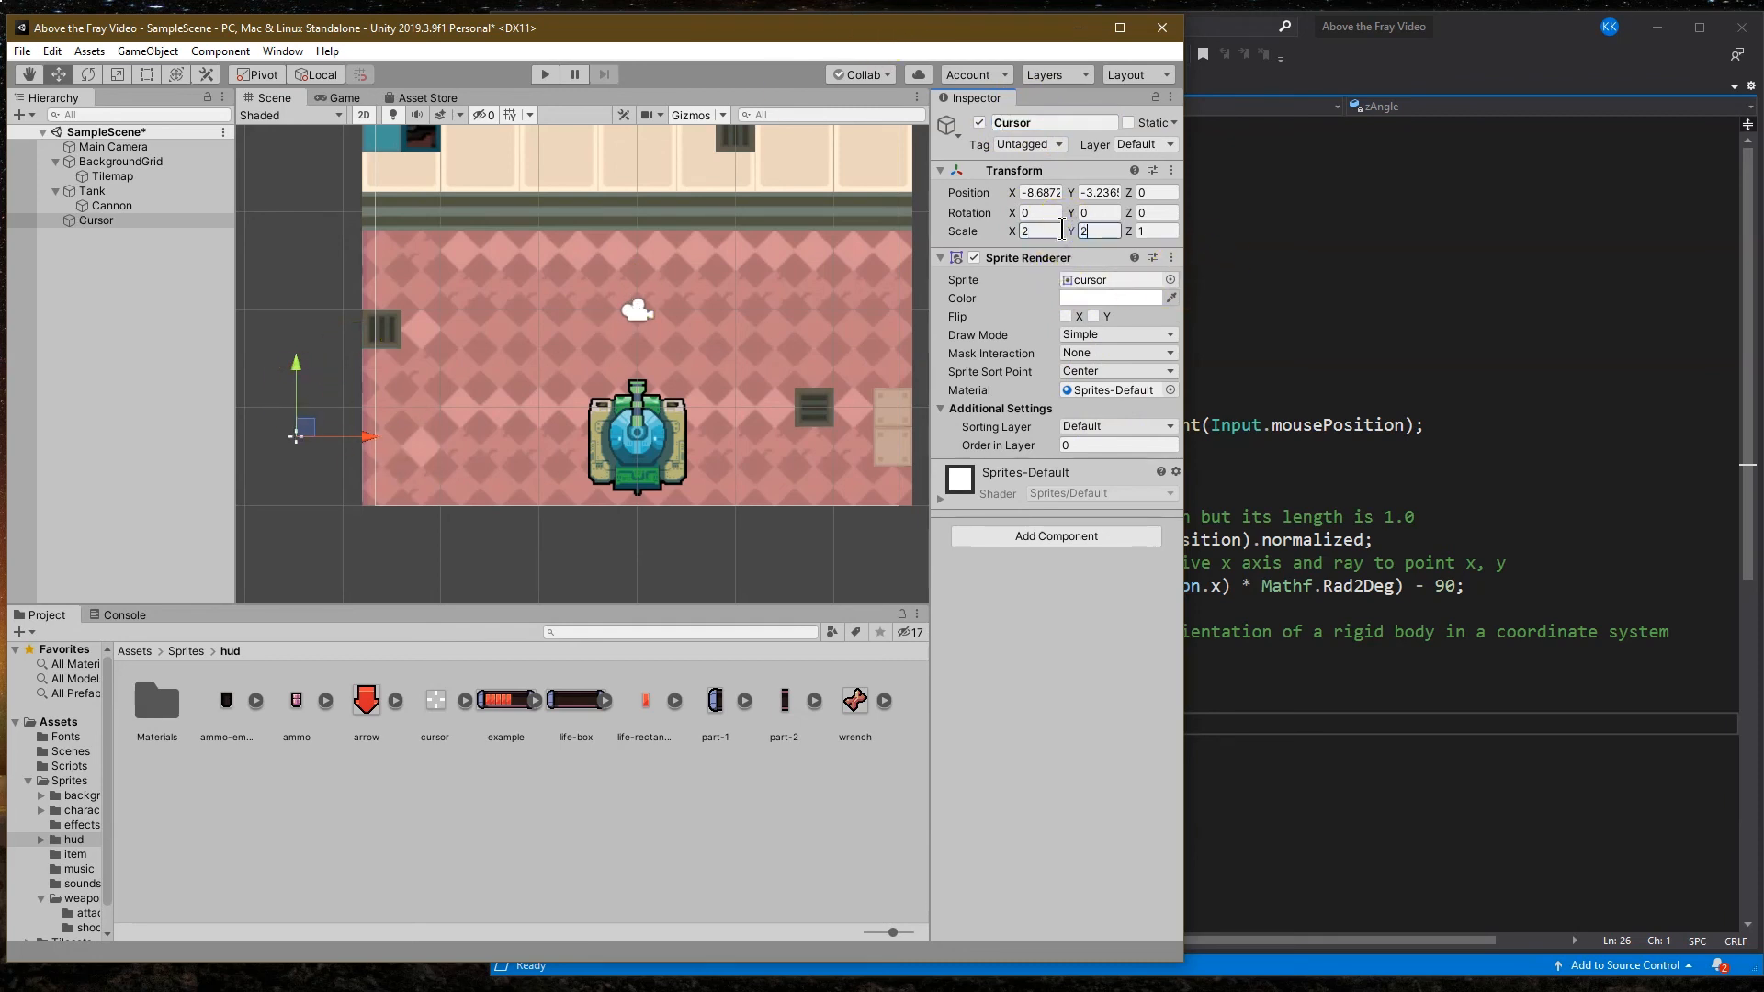
Step: Zero the Cursor's position and add a new HUD sorting layer
click(1036, 191)
text(0)
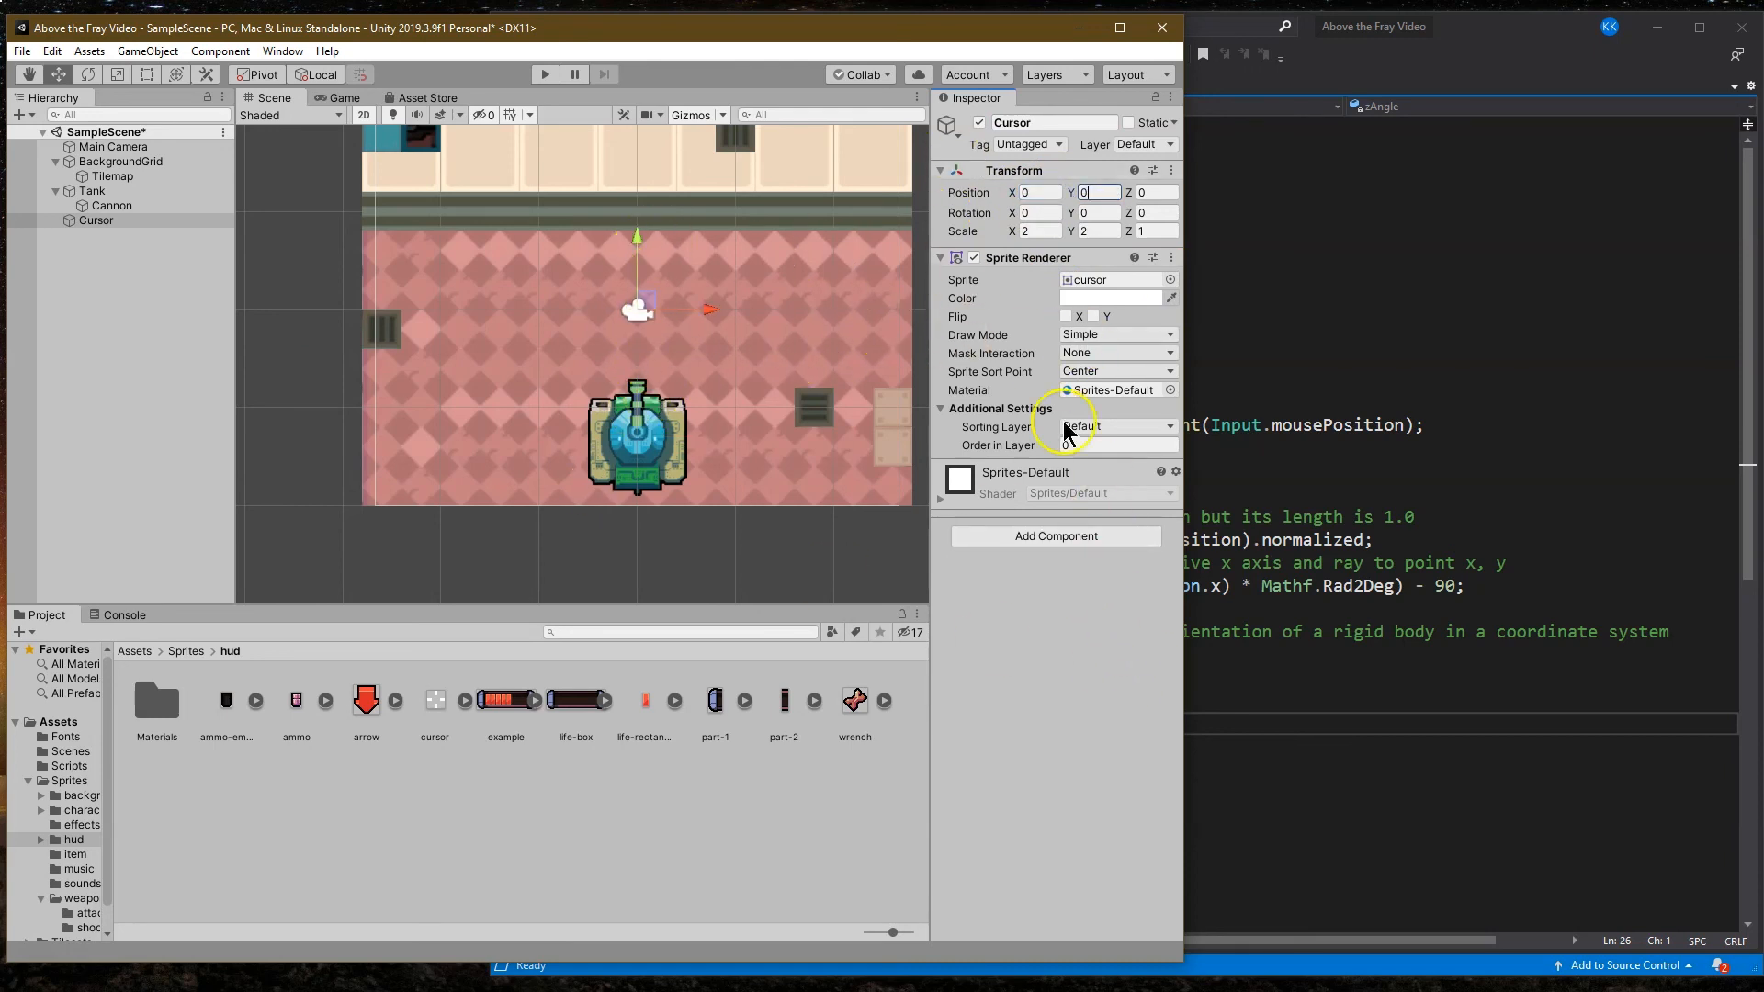
mouse_move(1002, 191)
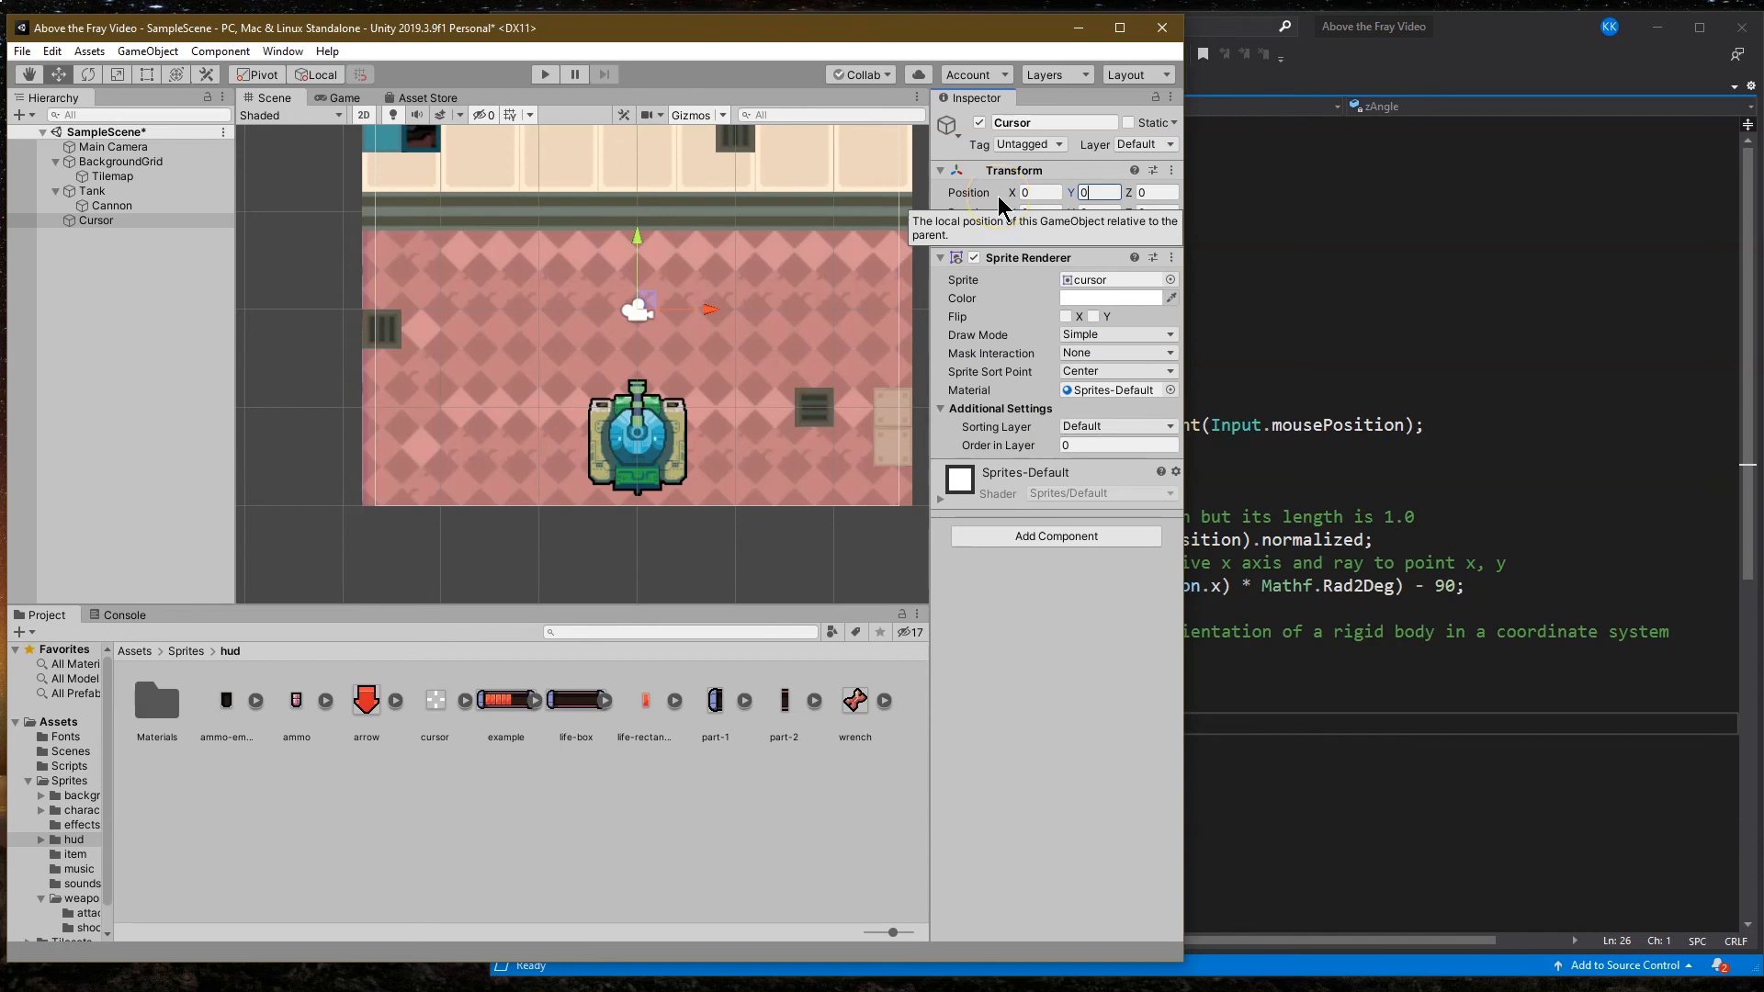
click(1115, 425)
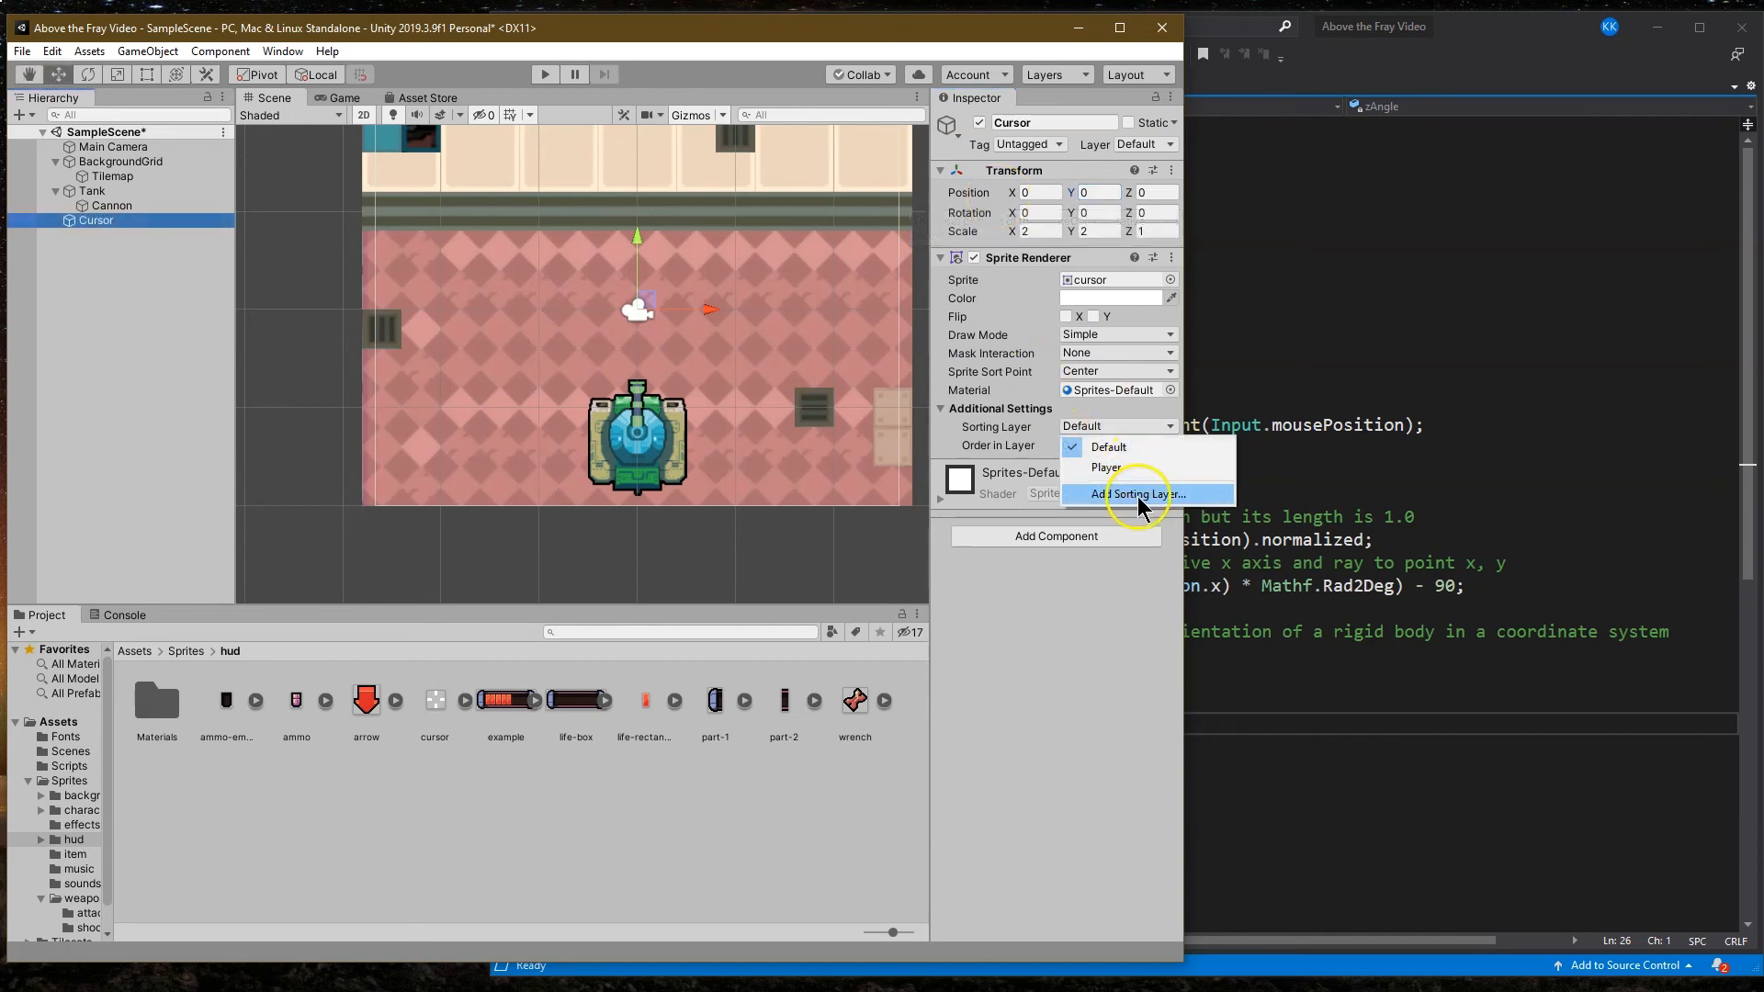
click(1135, 494)
text(H)
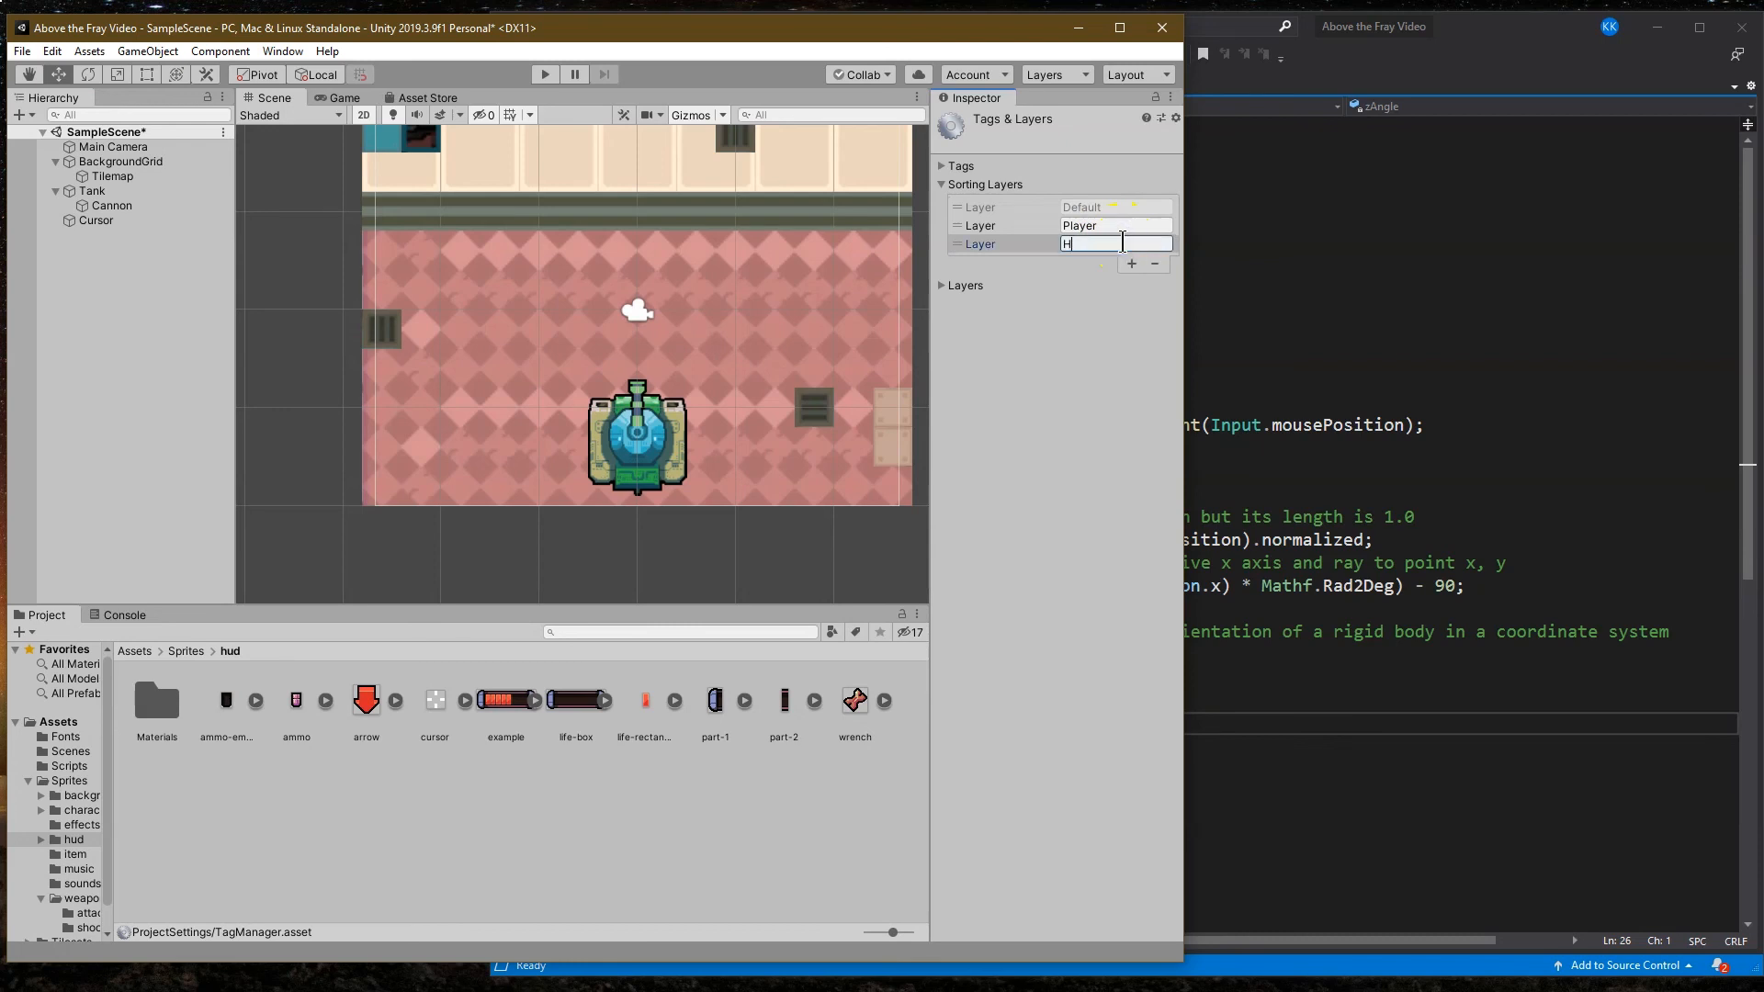
text(UD)
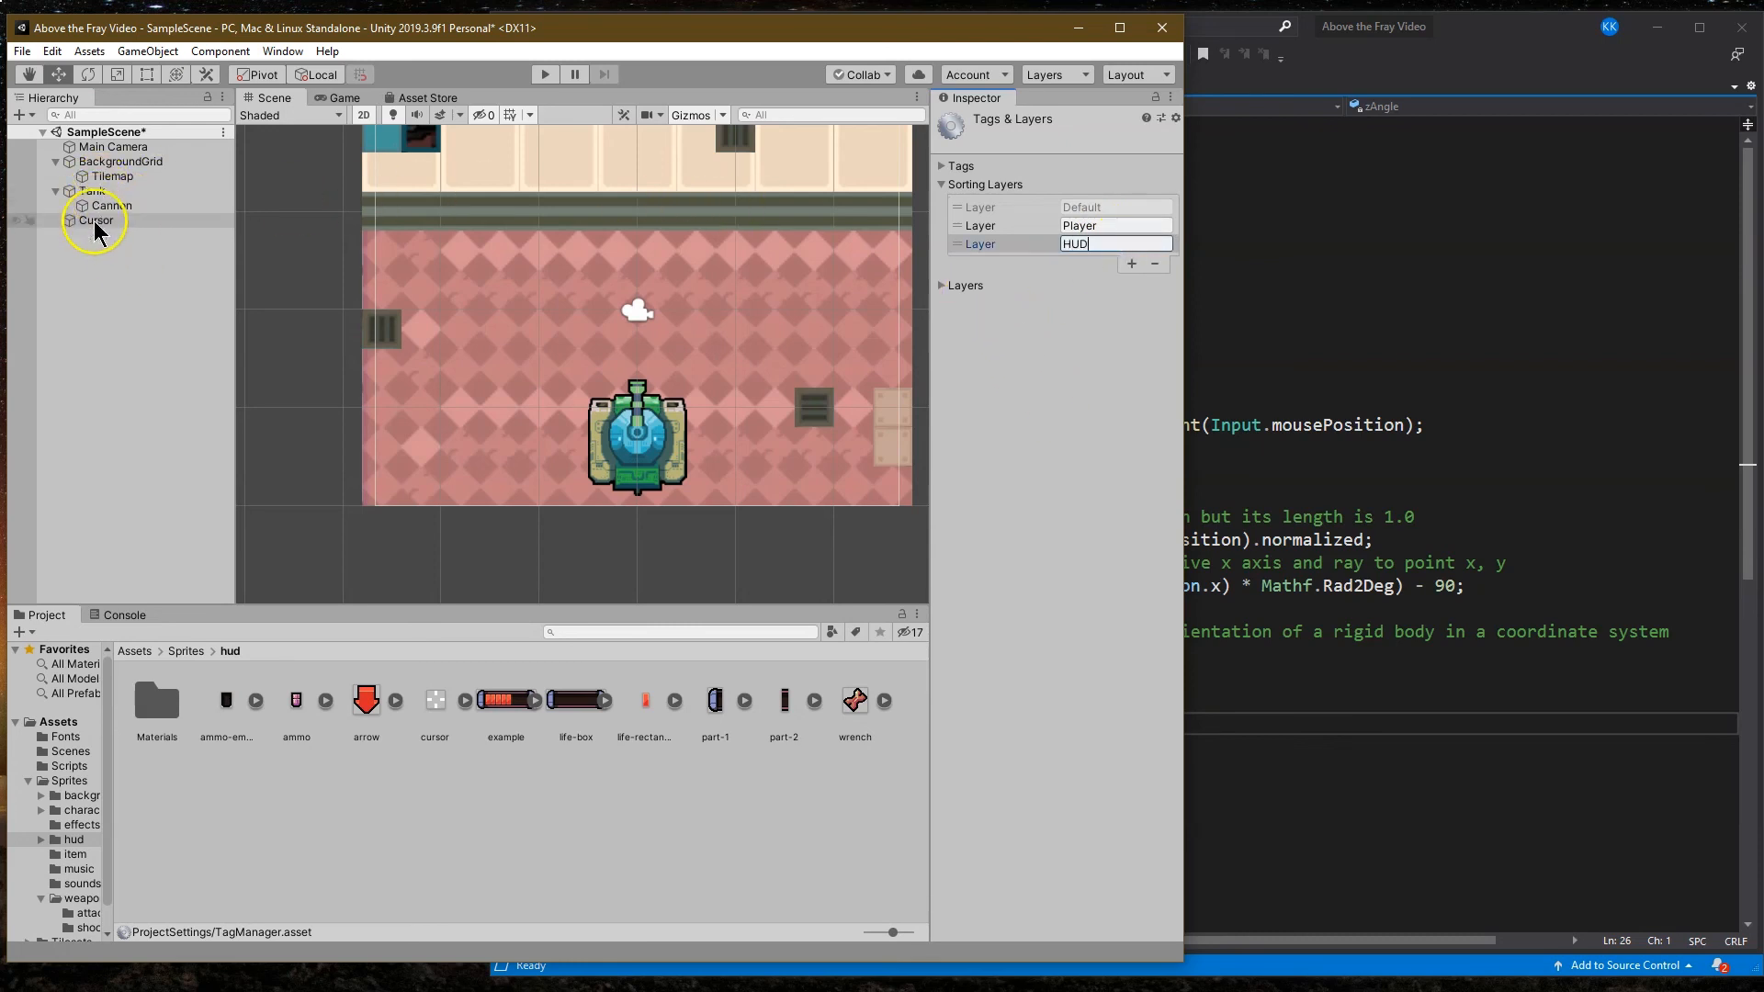
Step: Put the Cursor on the HUD sorting layer and move it up above the tank
click(93, 221)
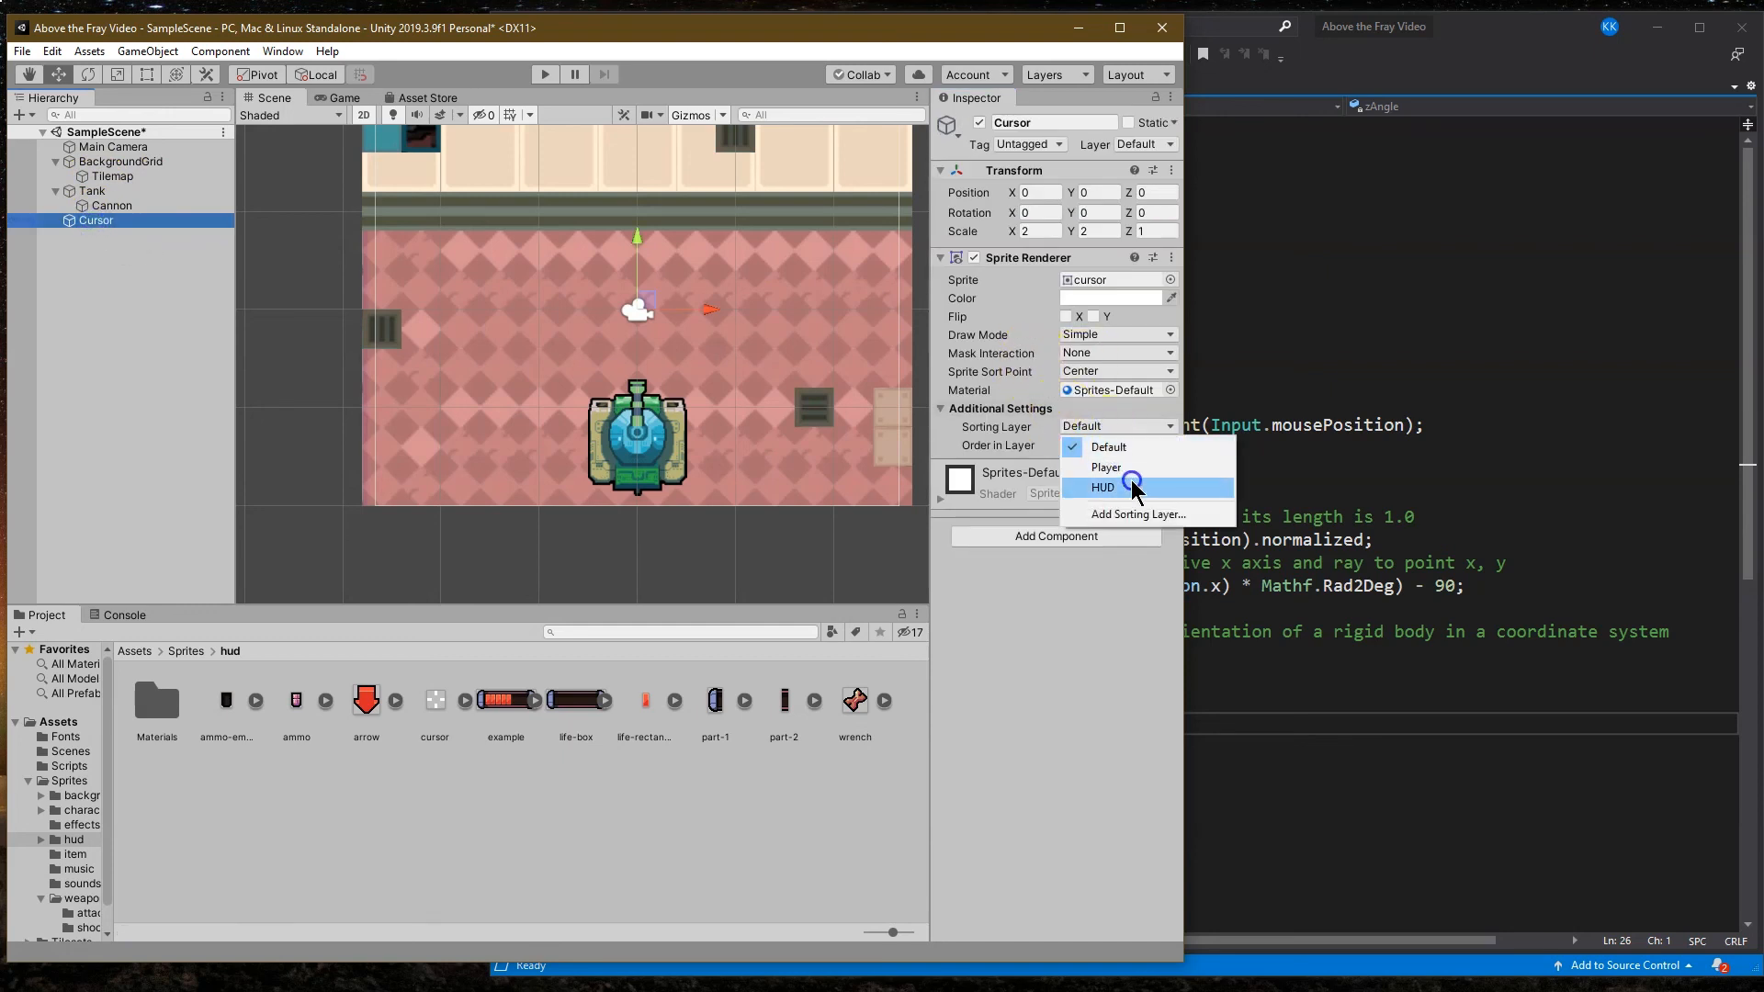
click(1104, 485)
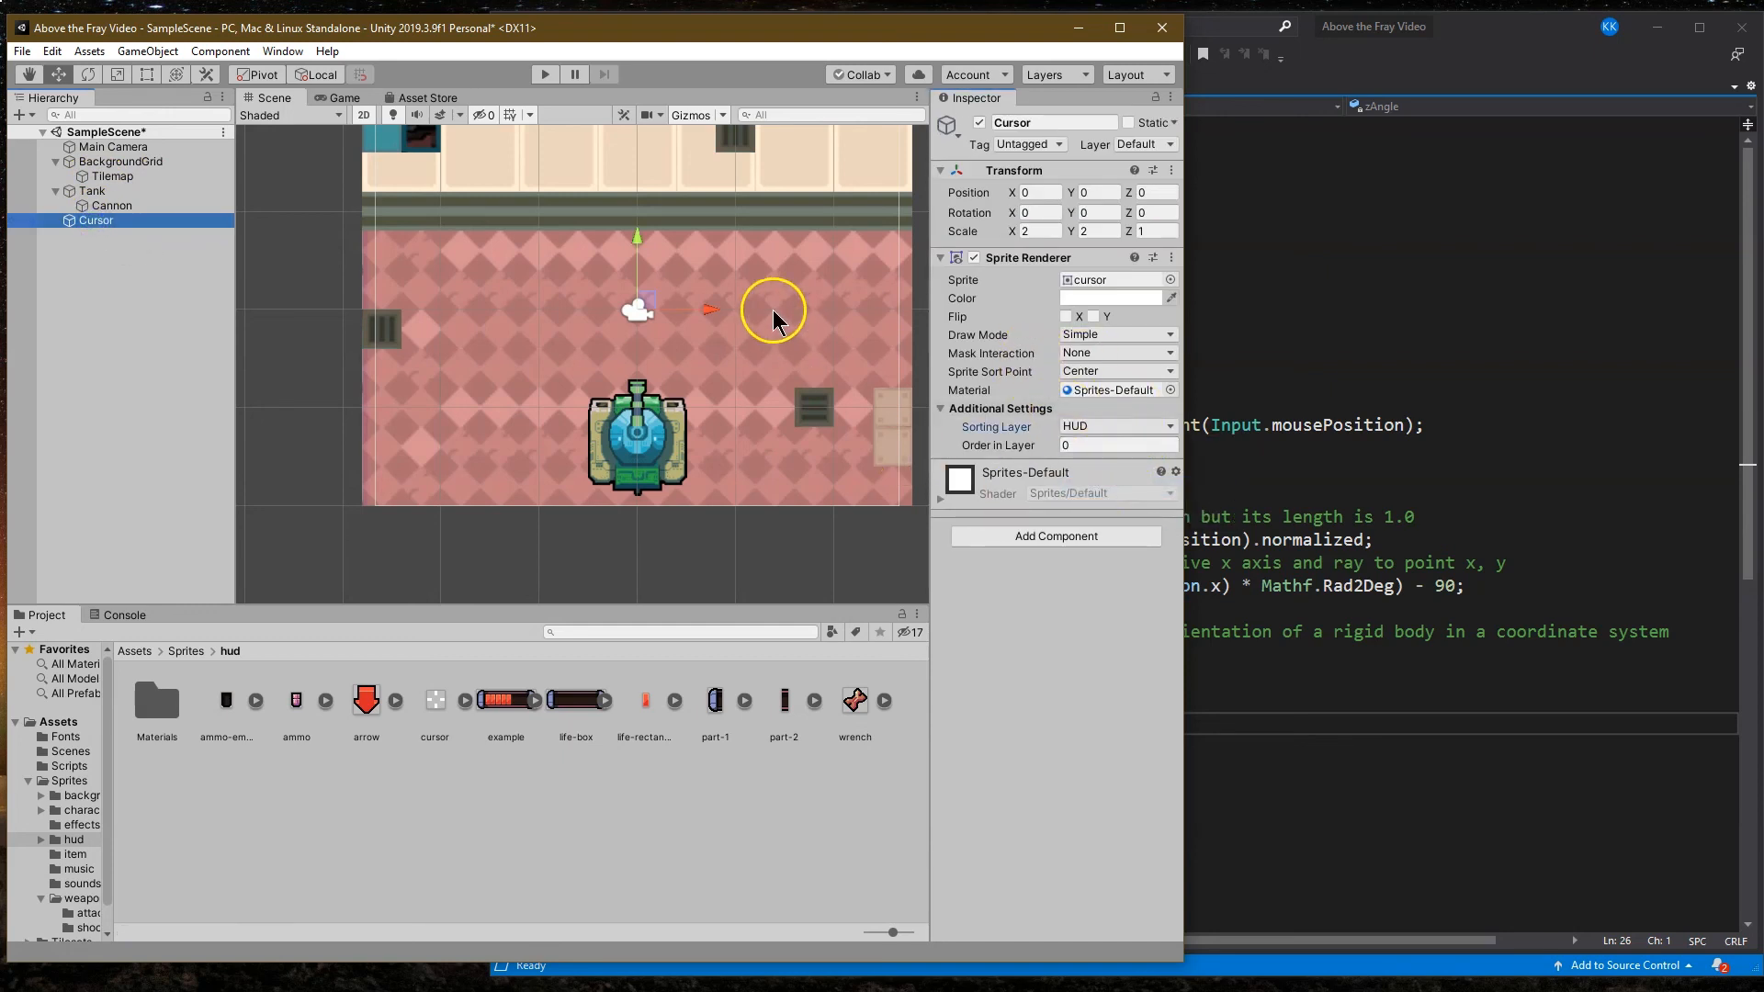
mouse_move(638, 245)
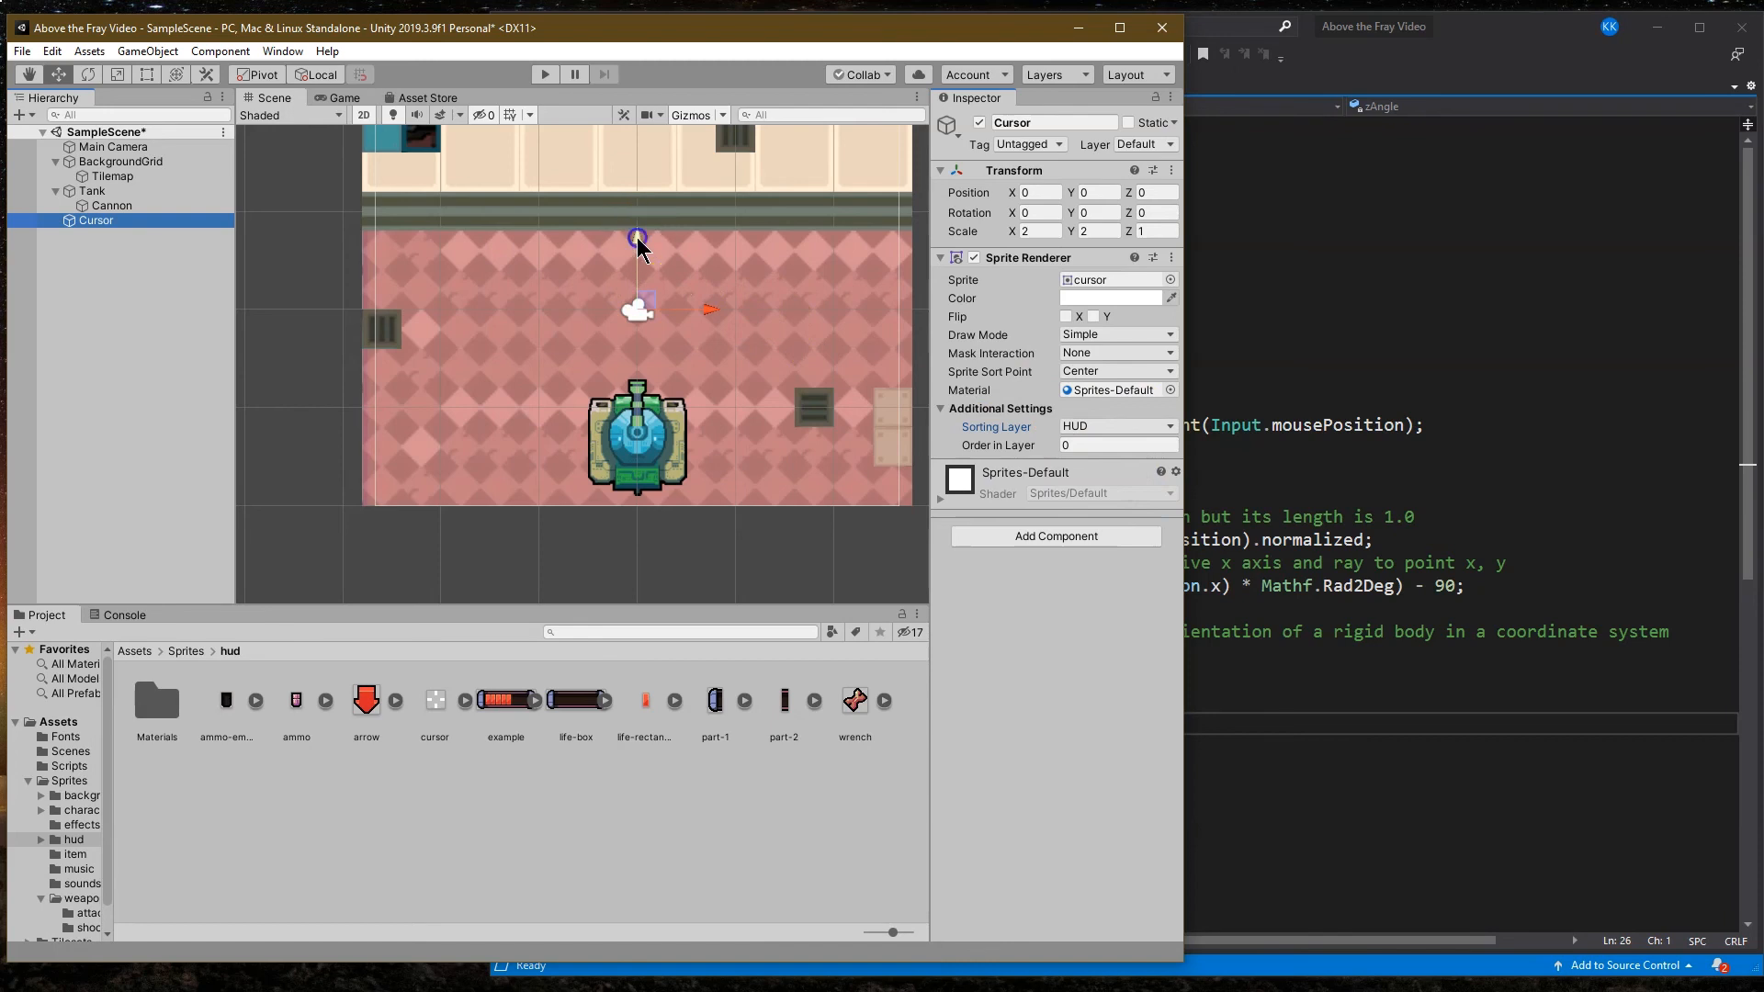
drag(637, 237, 638, 276)
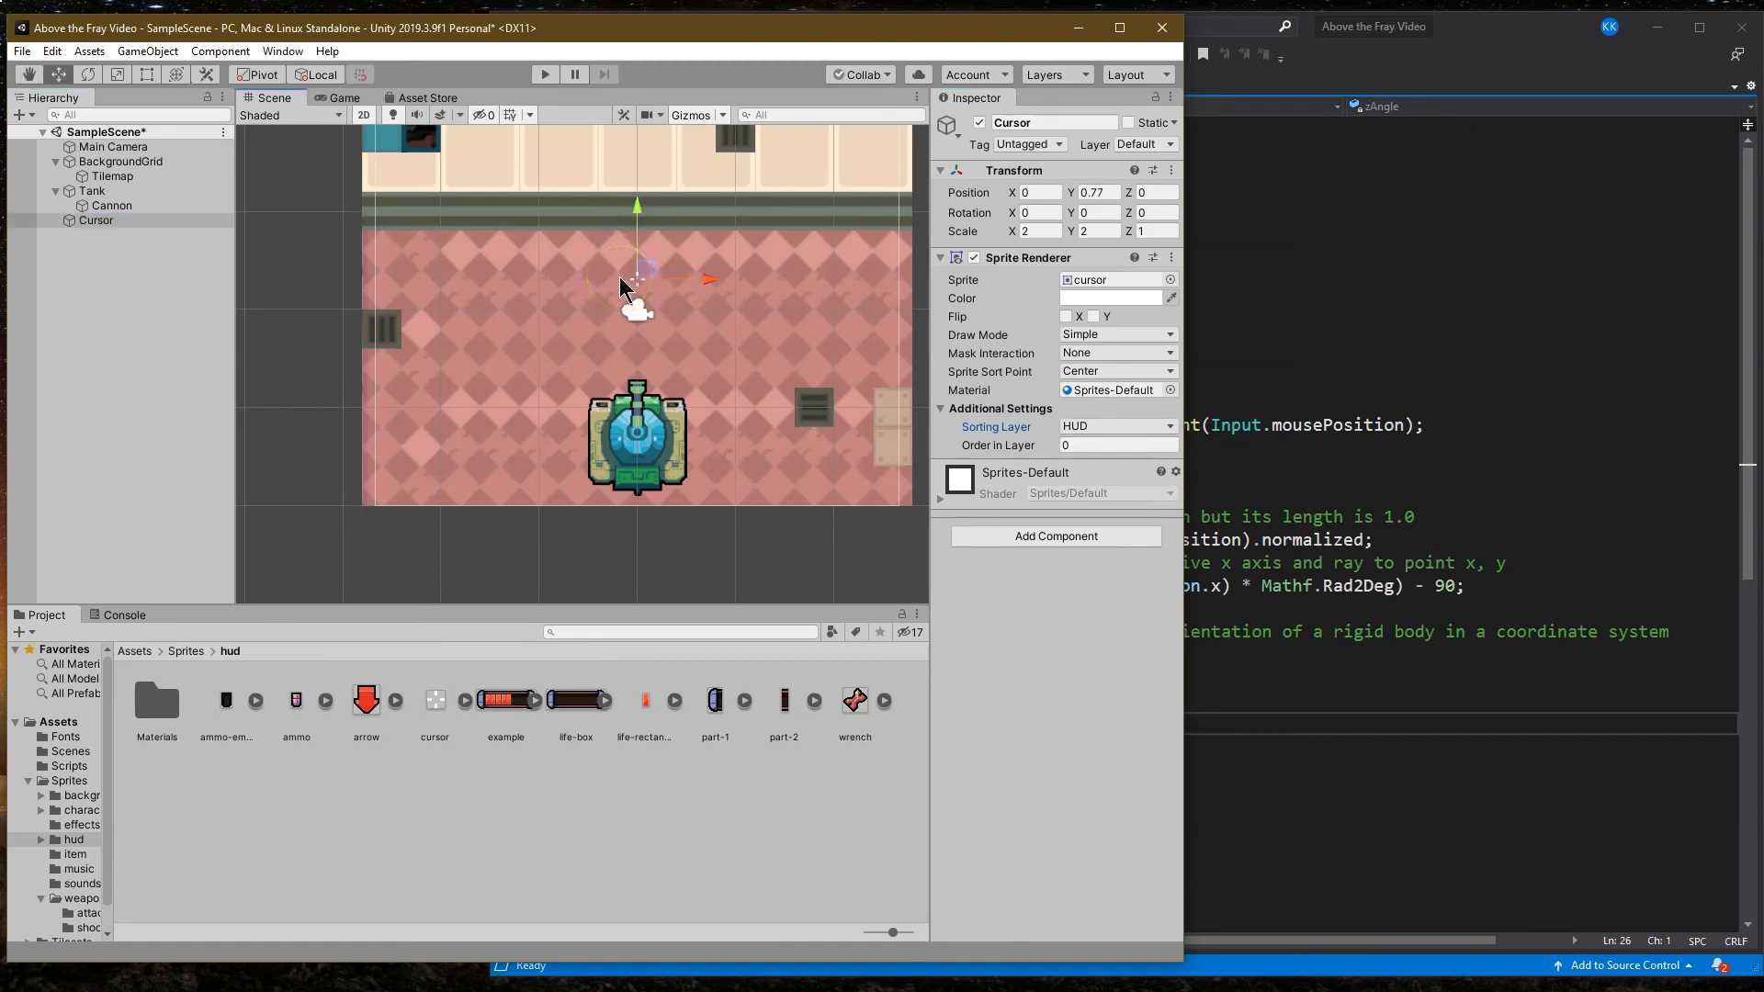
mouse_move(674, 276)
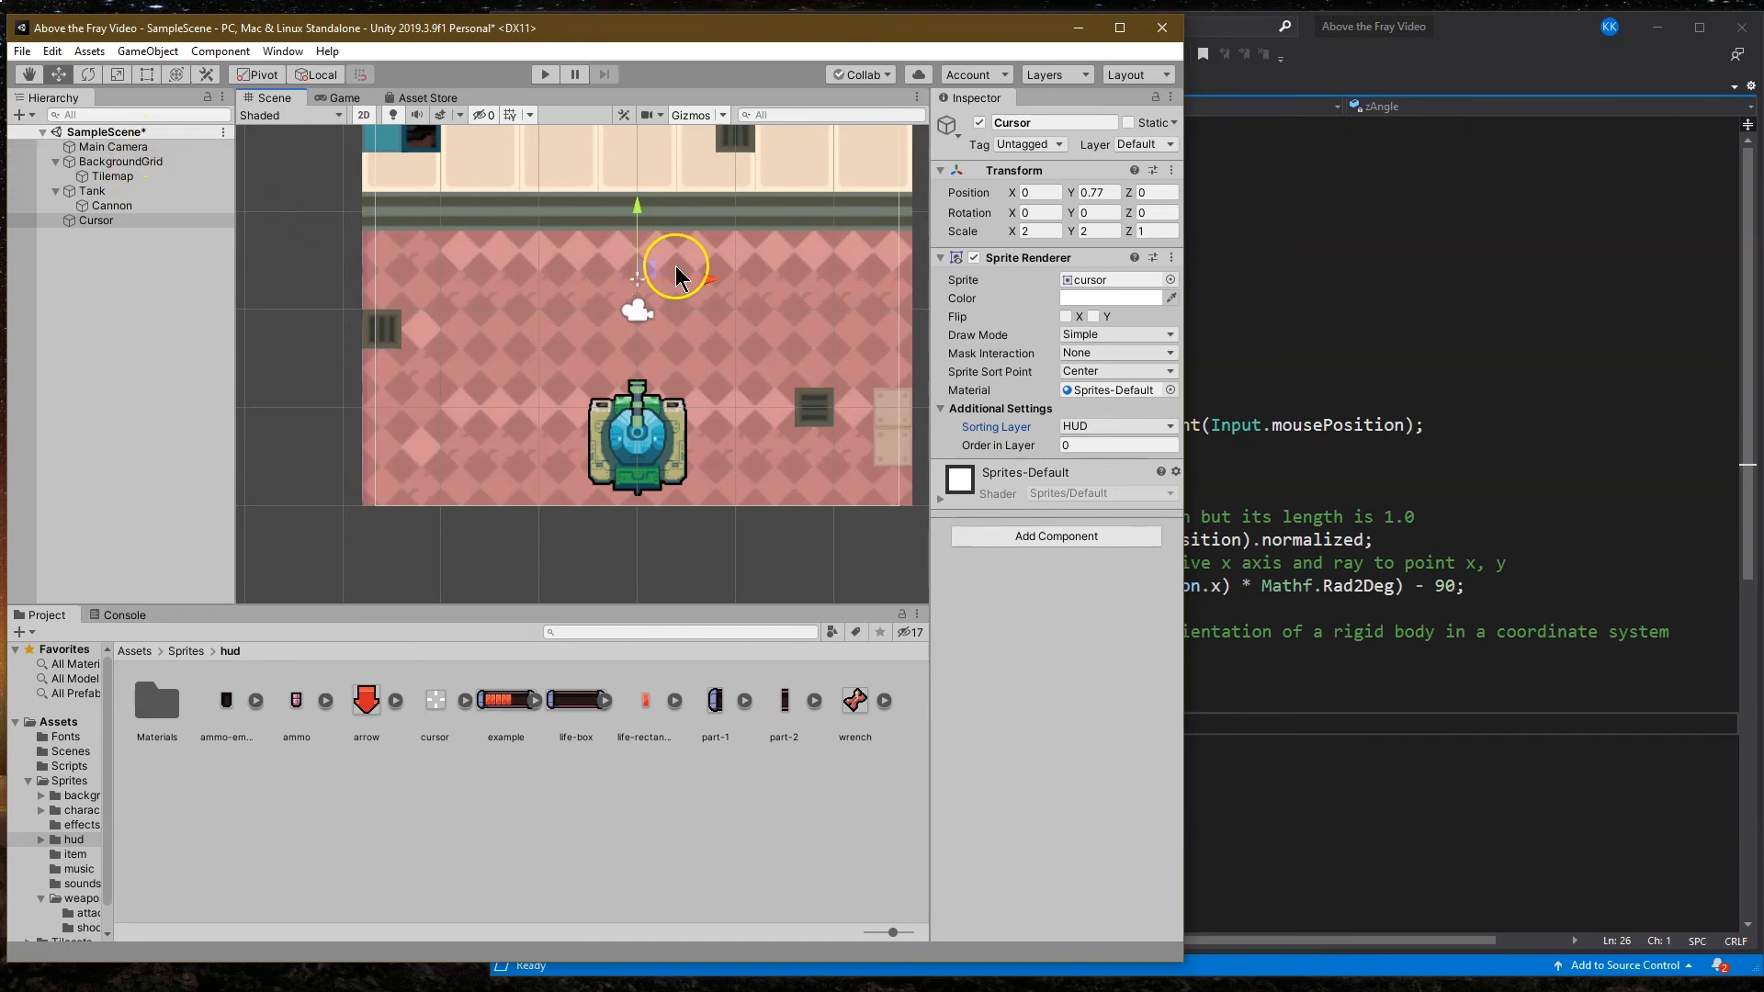
mouse_move(552, 213)
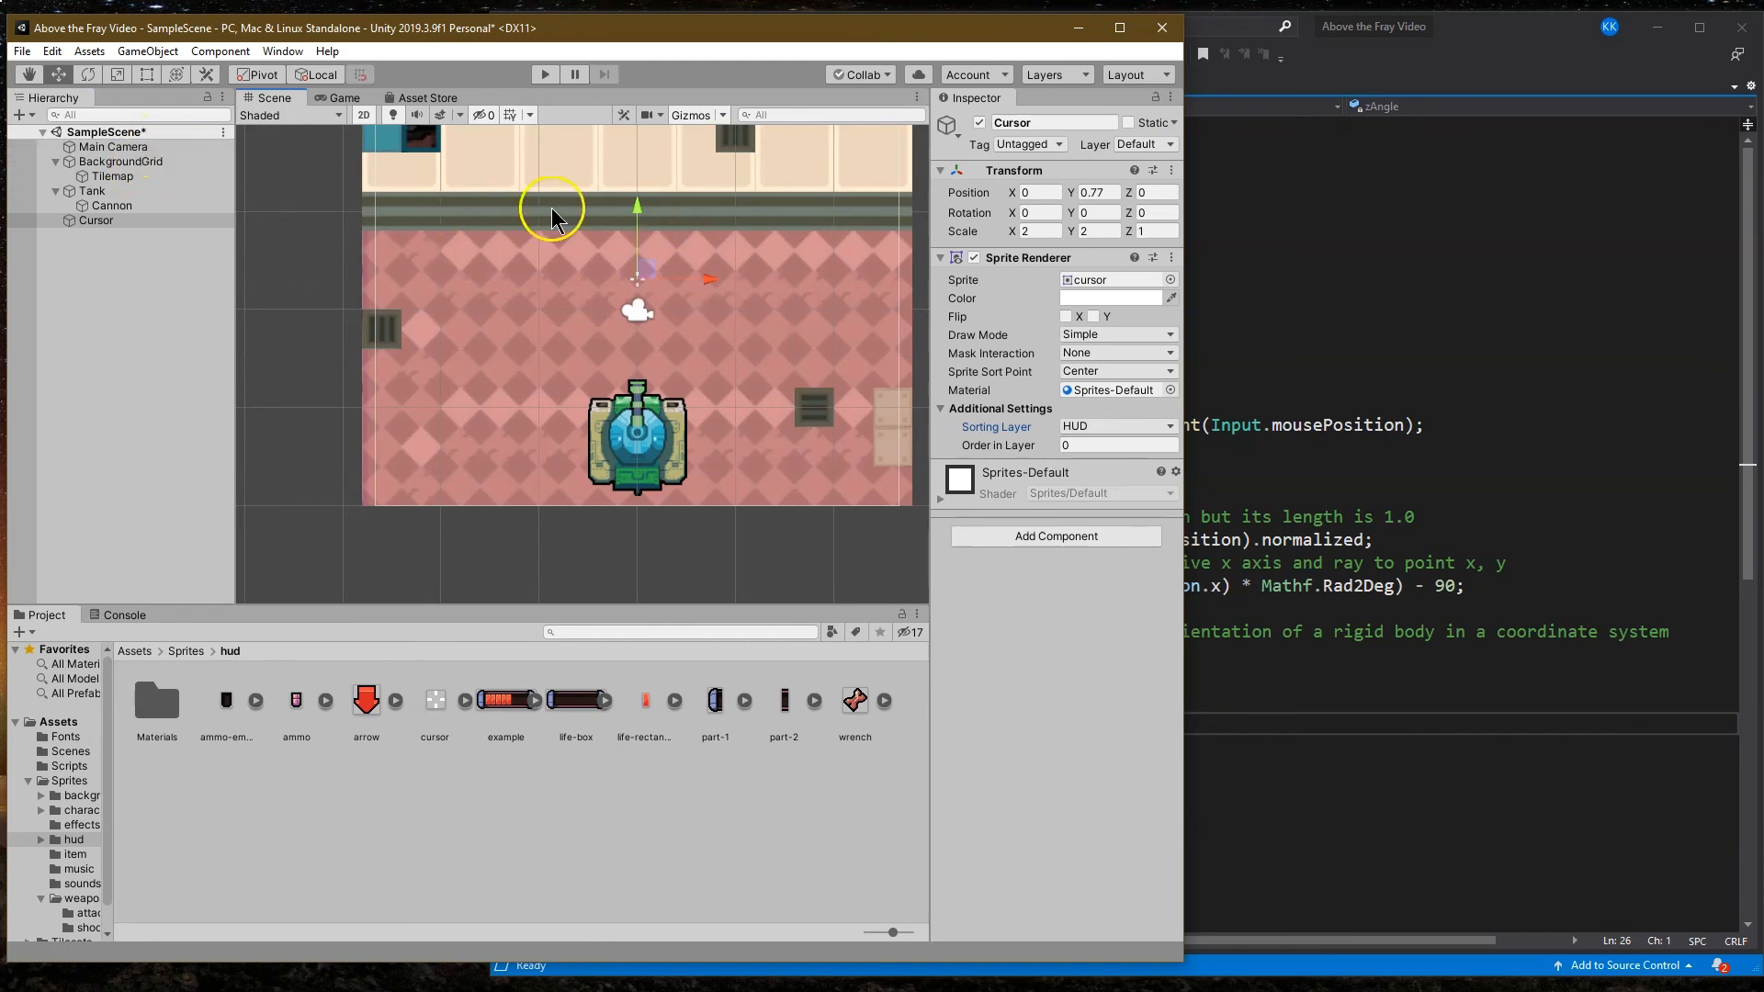
mouse_move(237, 180)
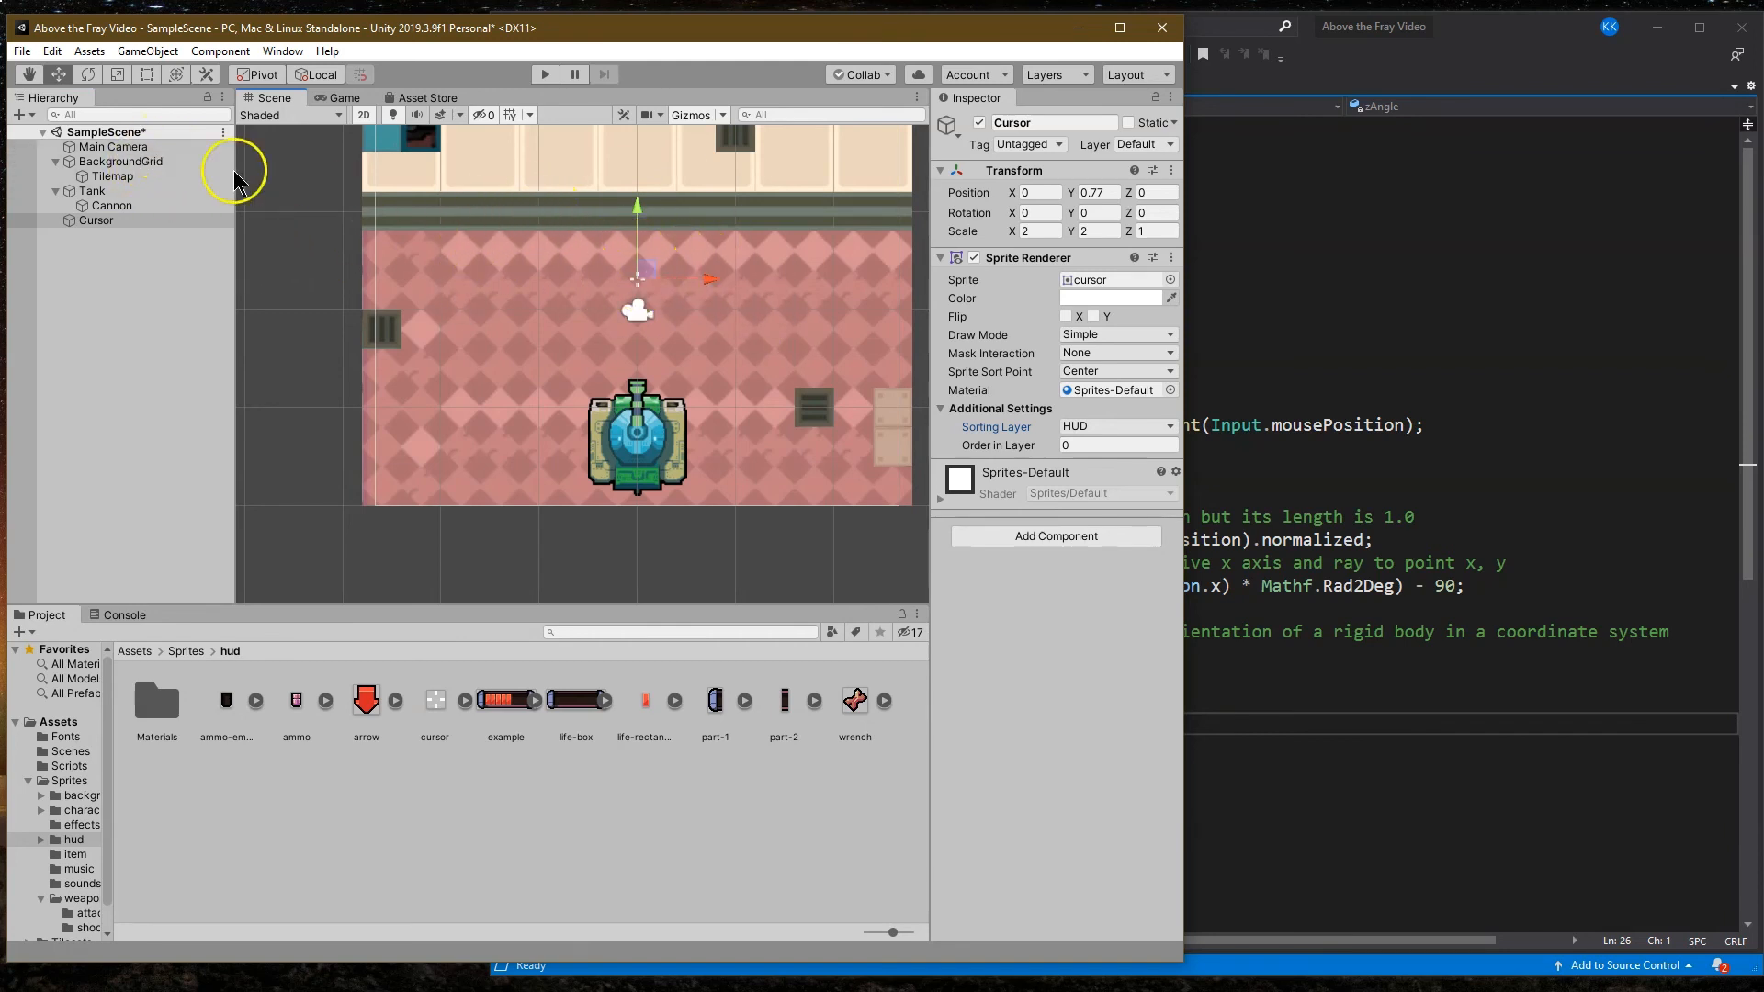
Step: Create a new ManagerScript component on the Main Camera and show the Scripts folder
click(112, 147)
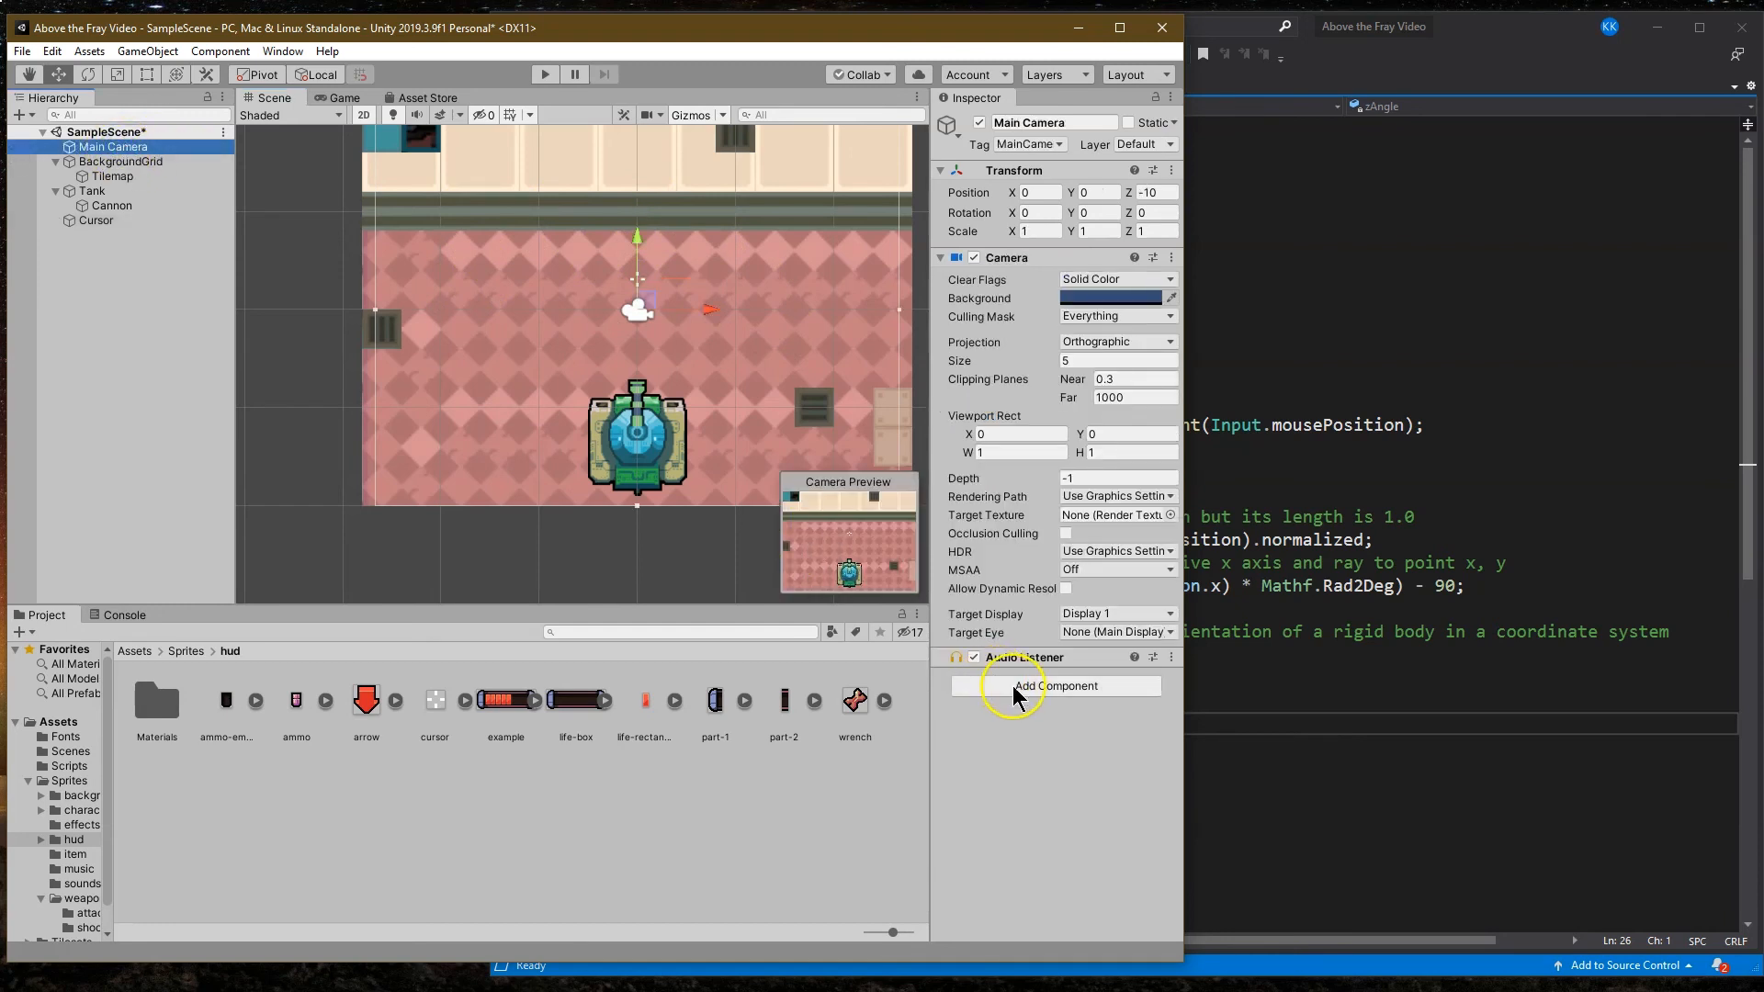
click(1055, 686)
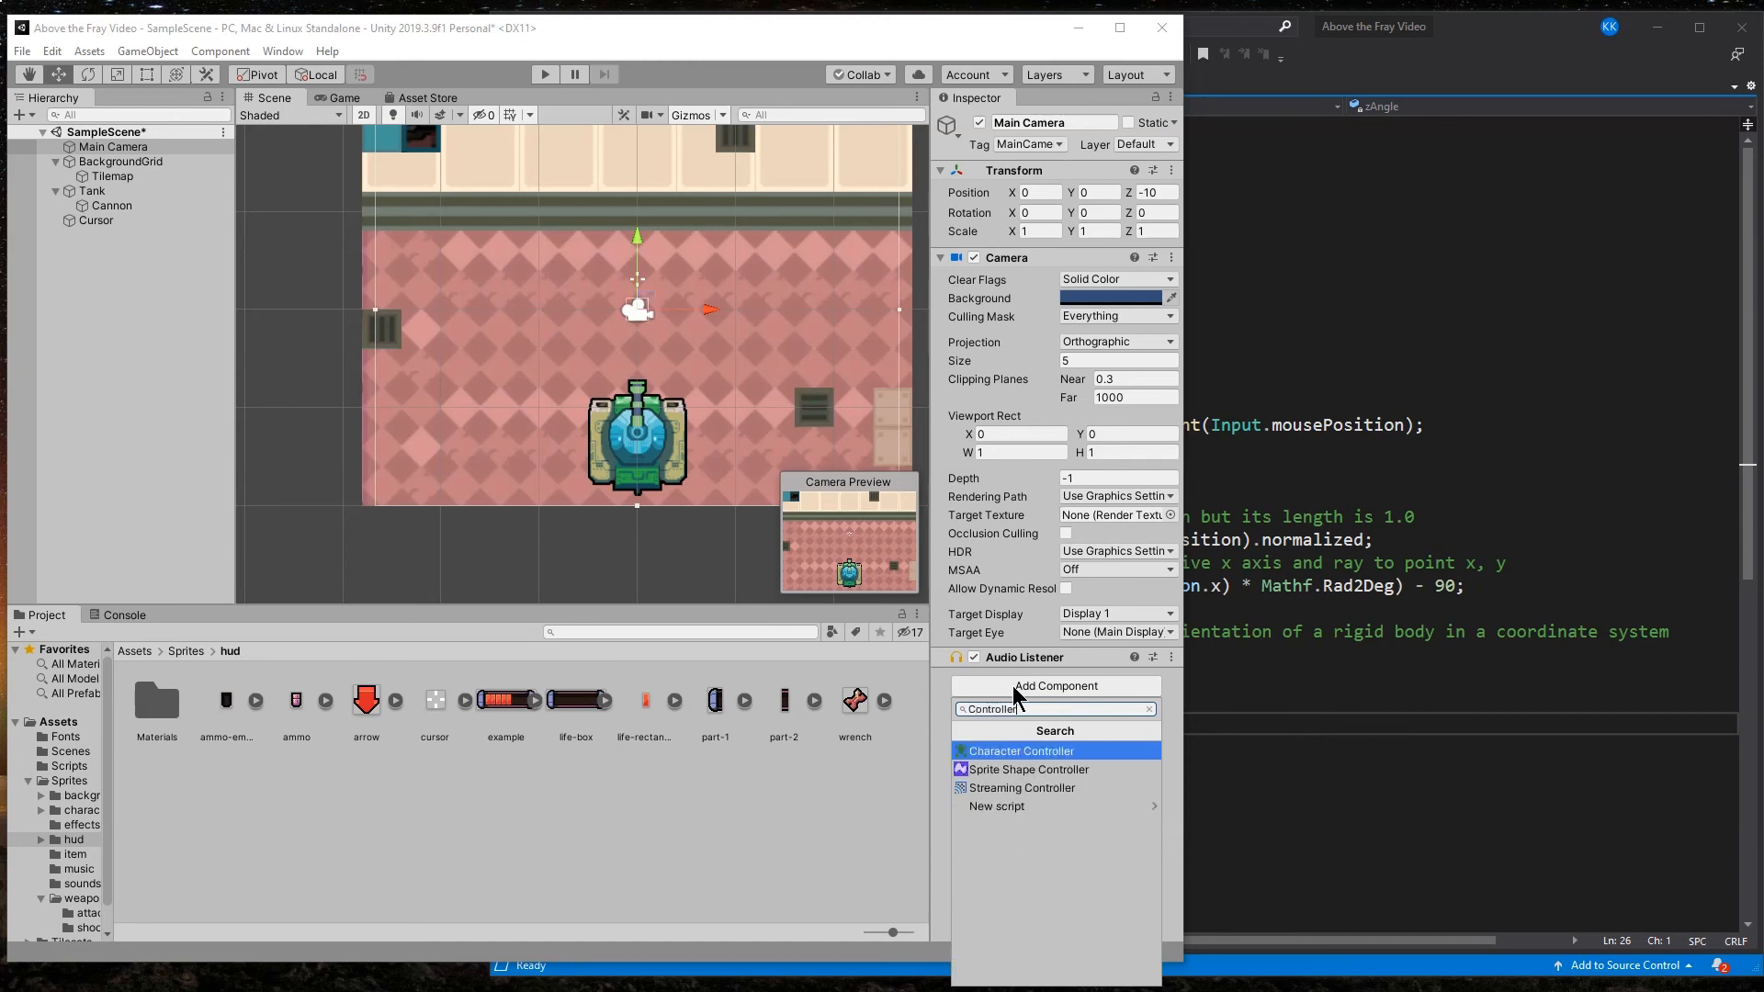
text(Mana)
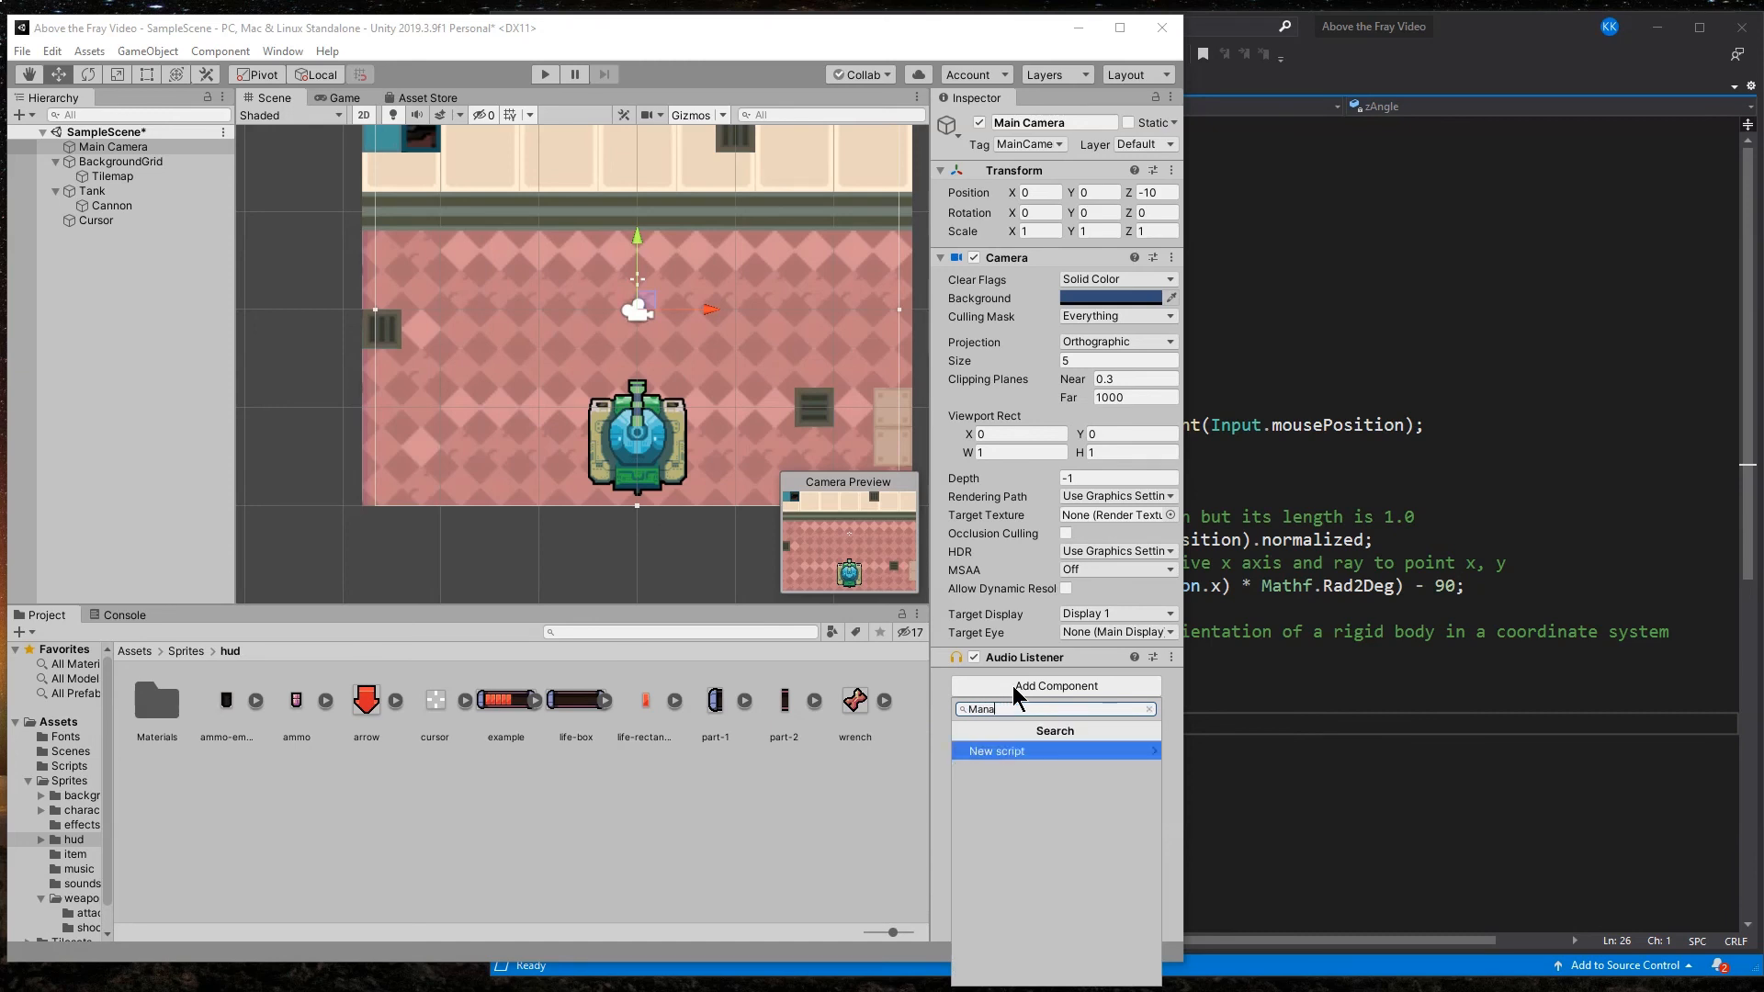
text(ManagerScript)
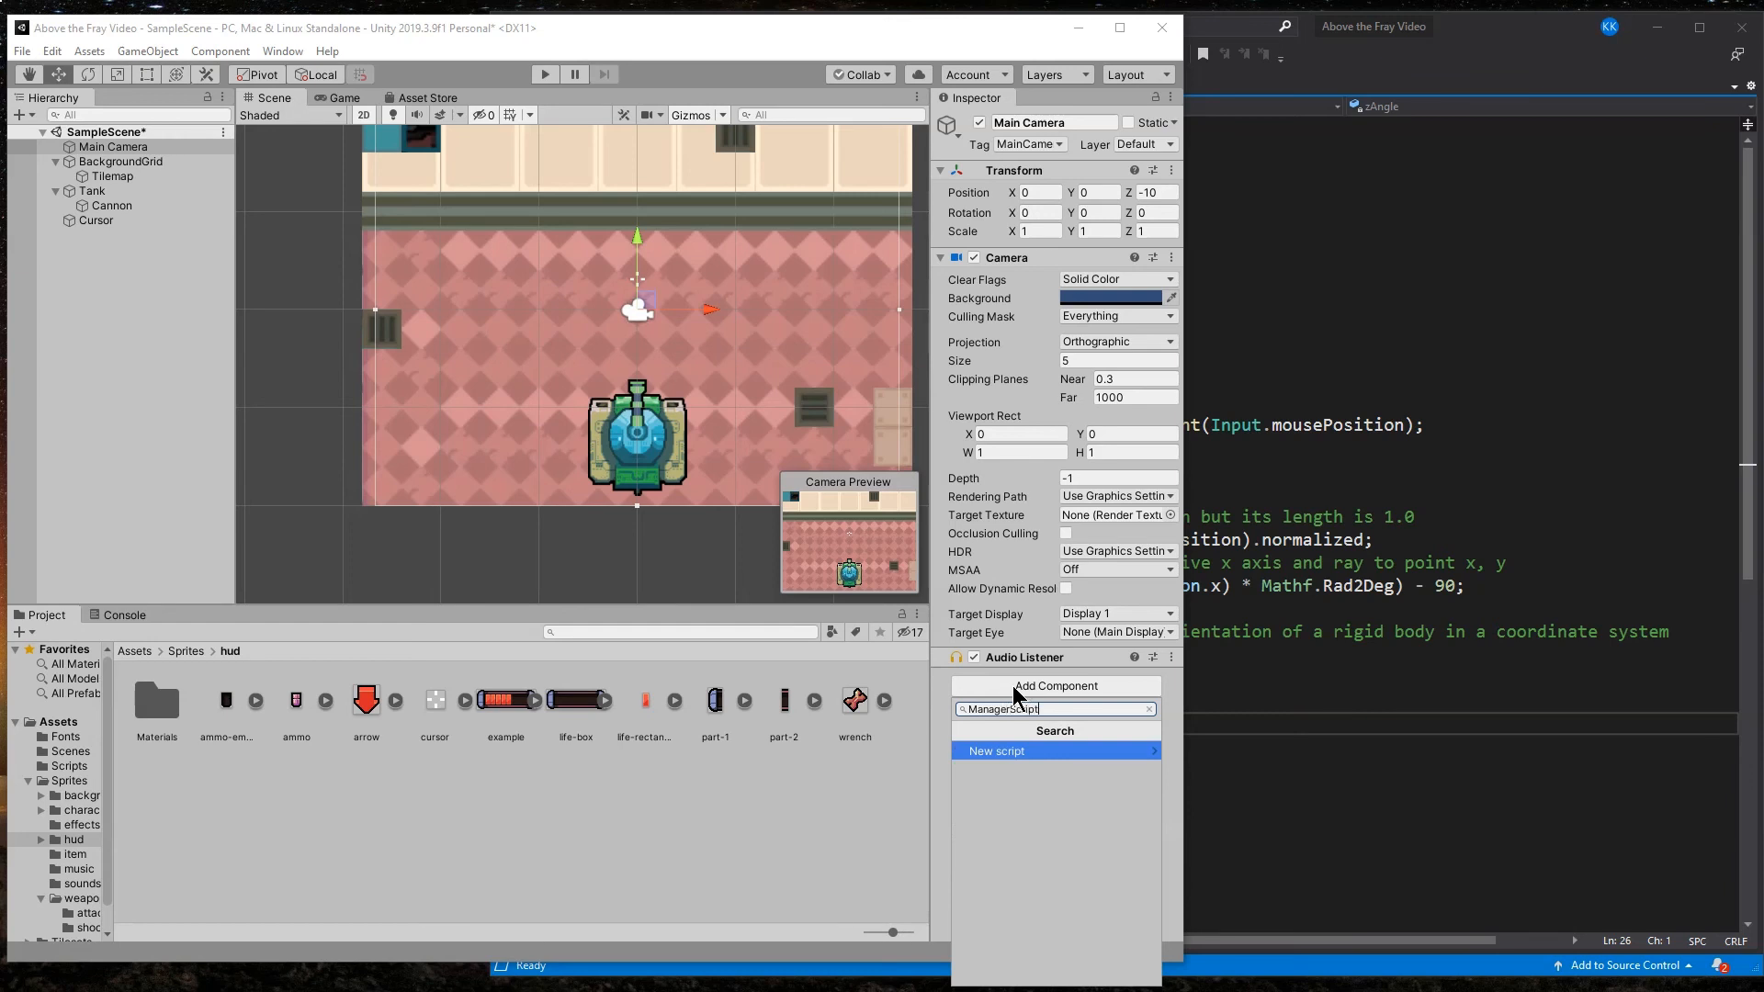
click(994, 750)
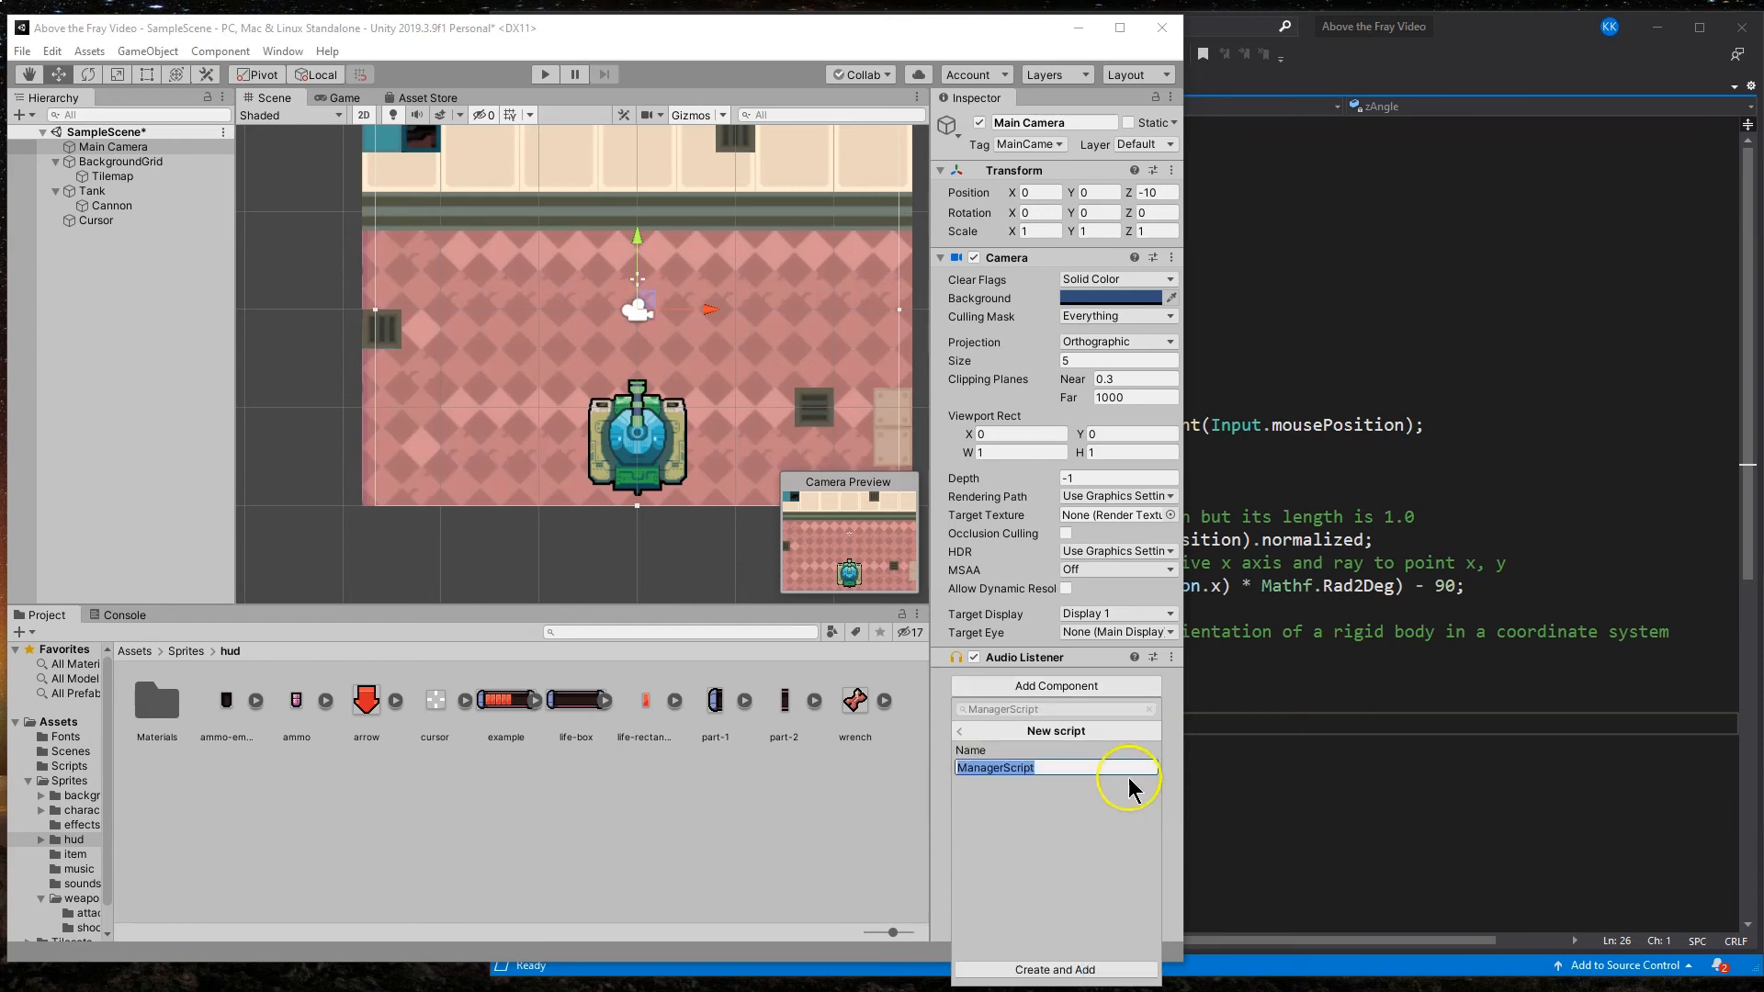
click(1053, 970)
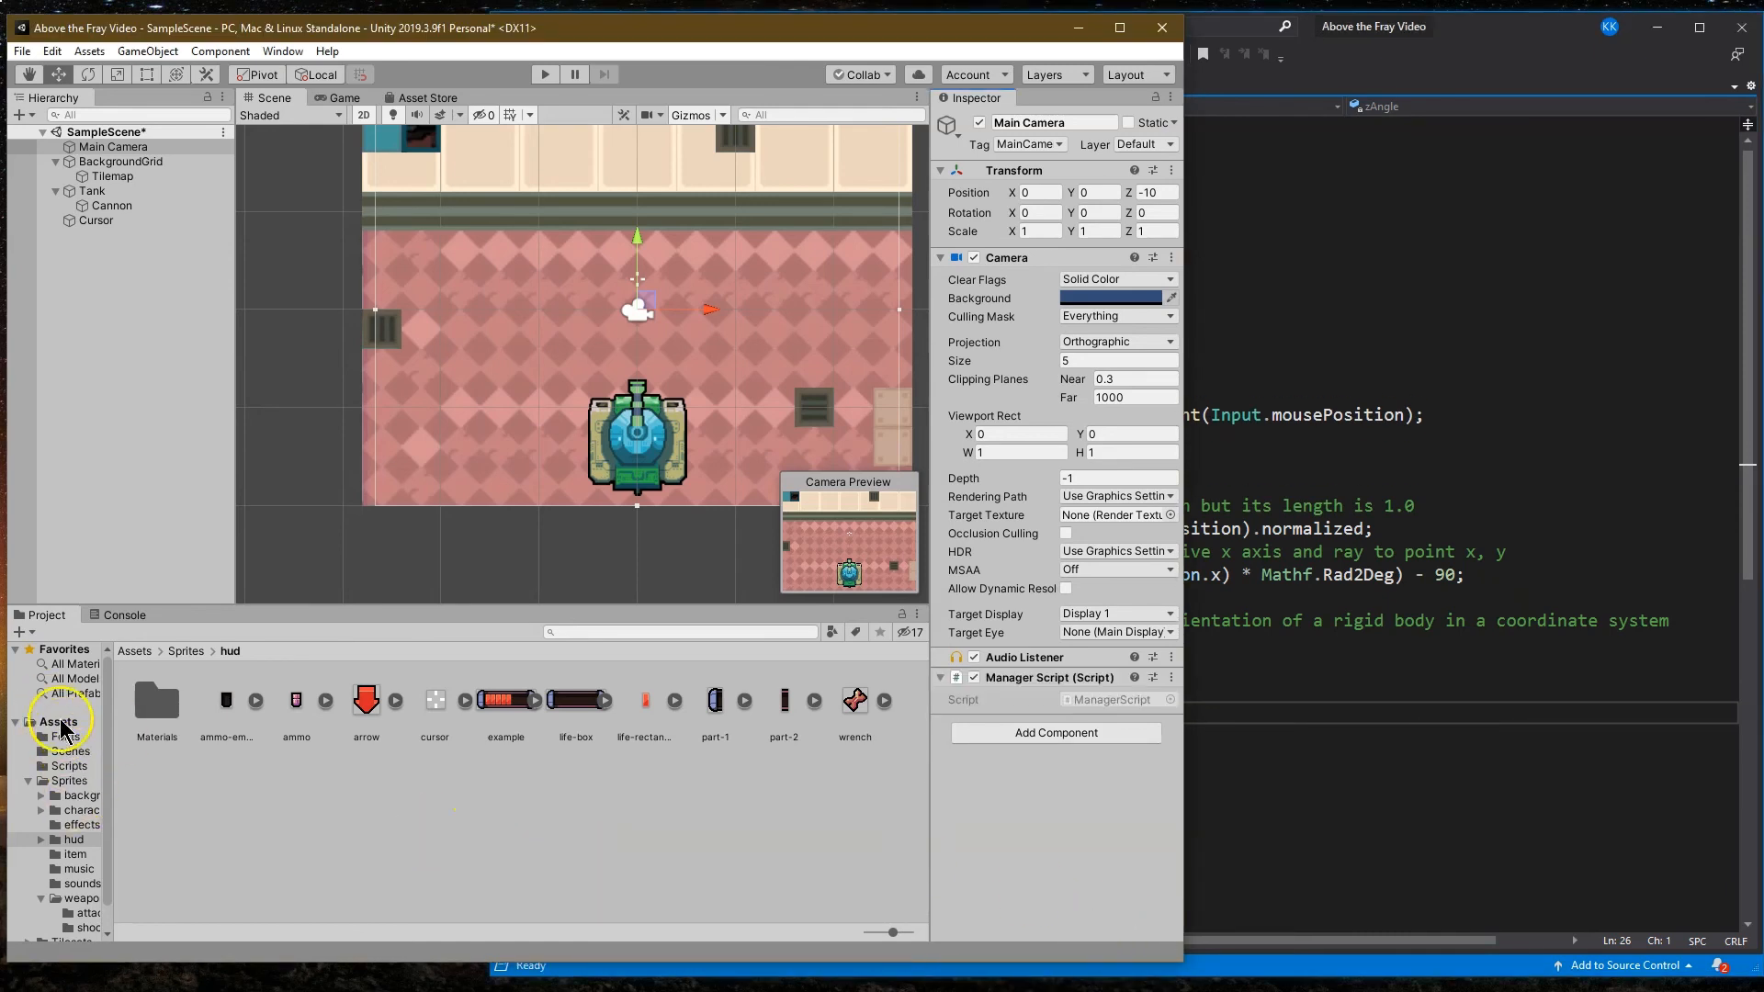
click(59, 720)
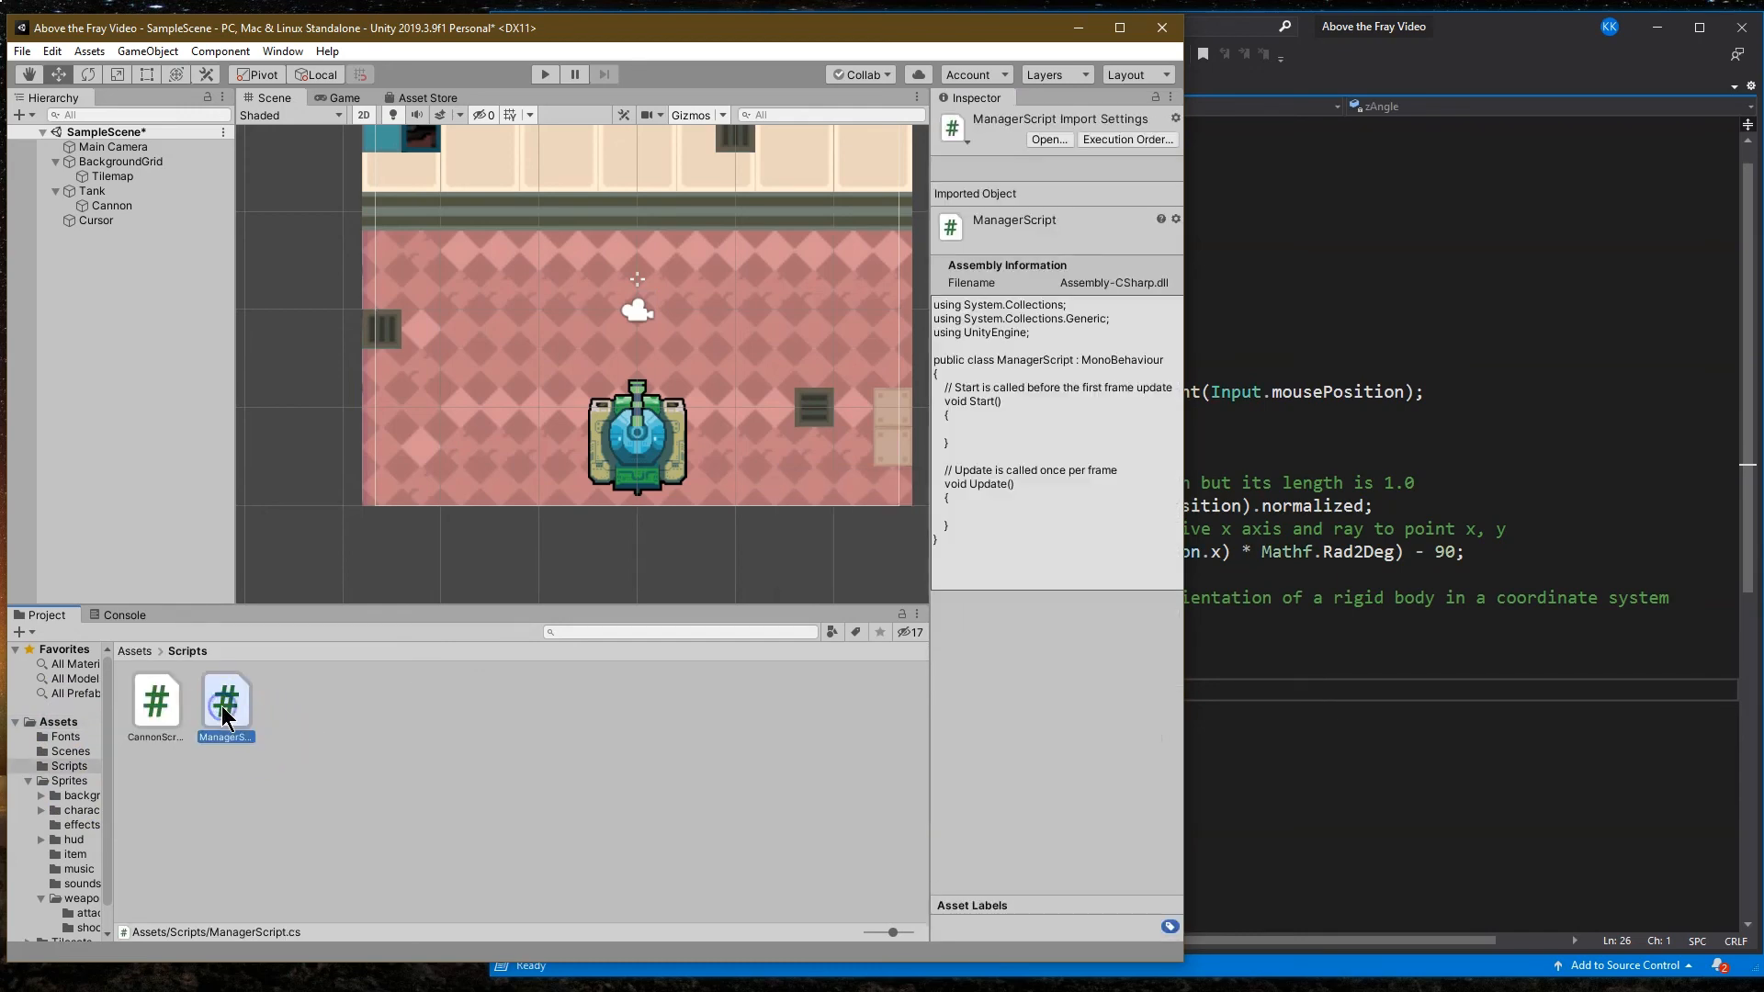
Step: In ManagerScript declare public GameObject cursor and private Vector3 mouseVector
double_click(224, 700)
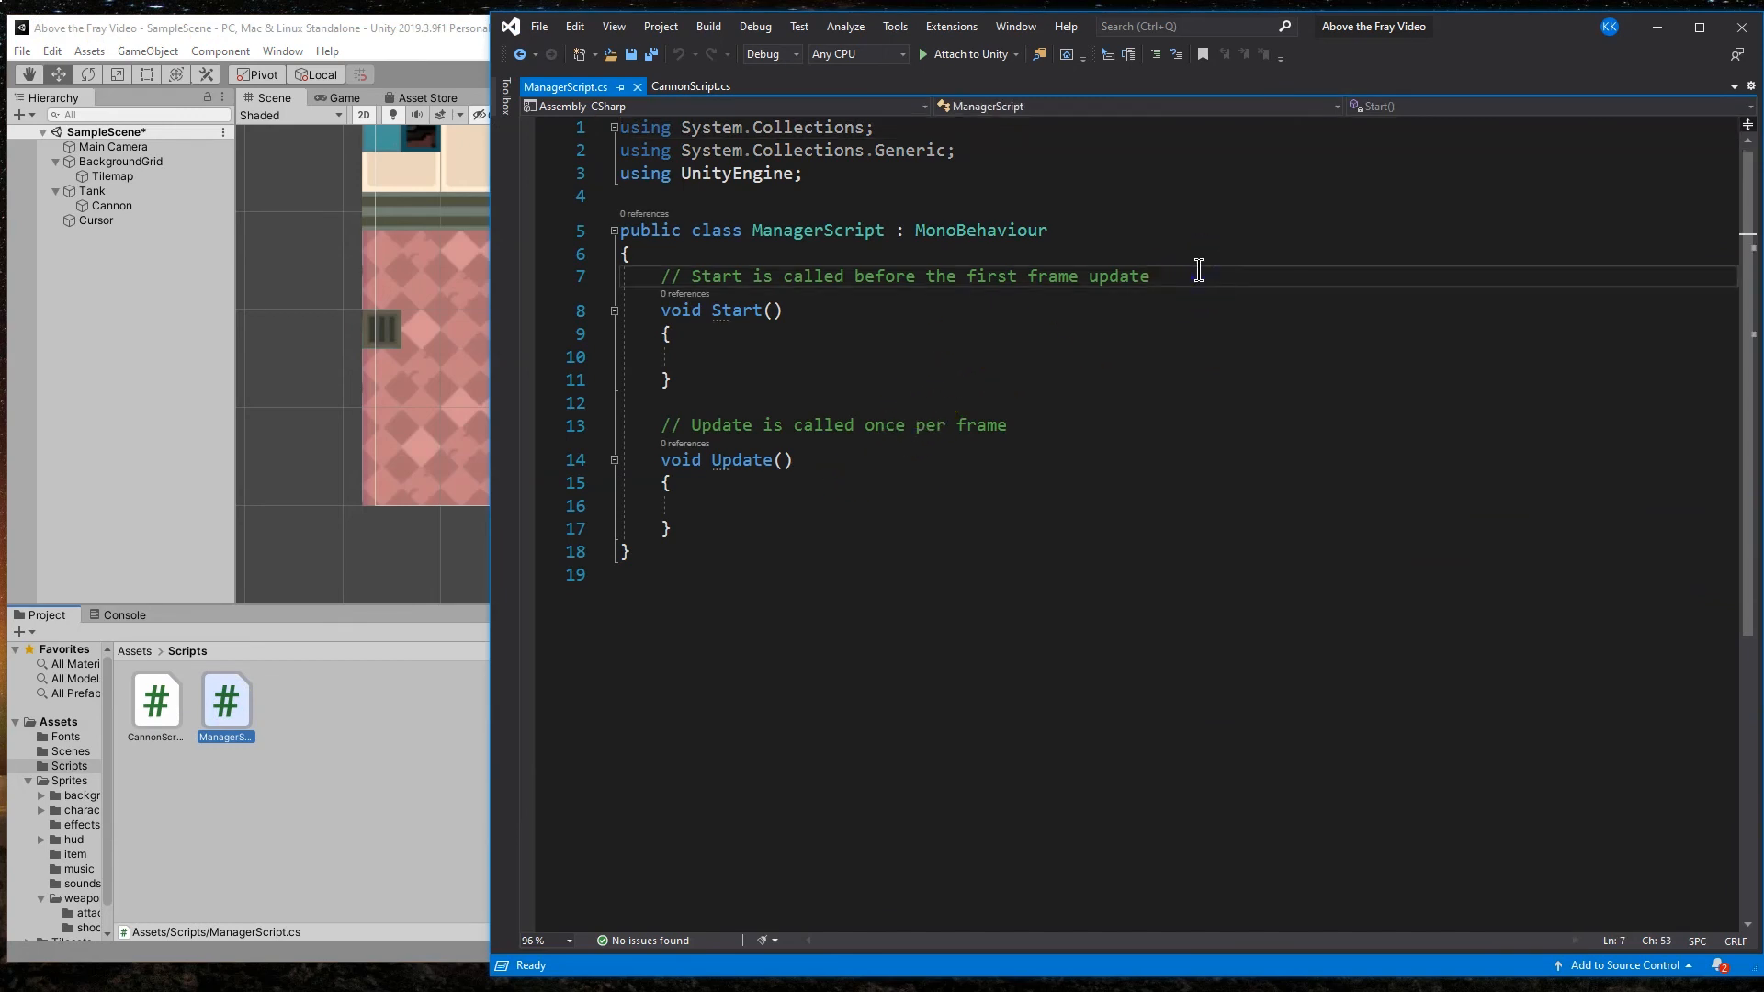
key(Ctrl+Shift+k)
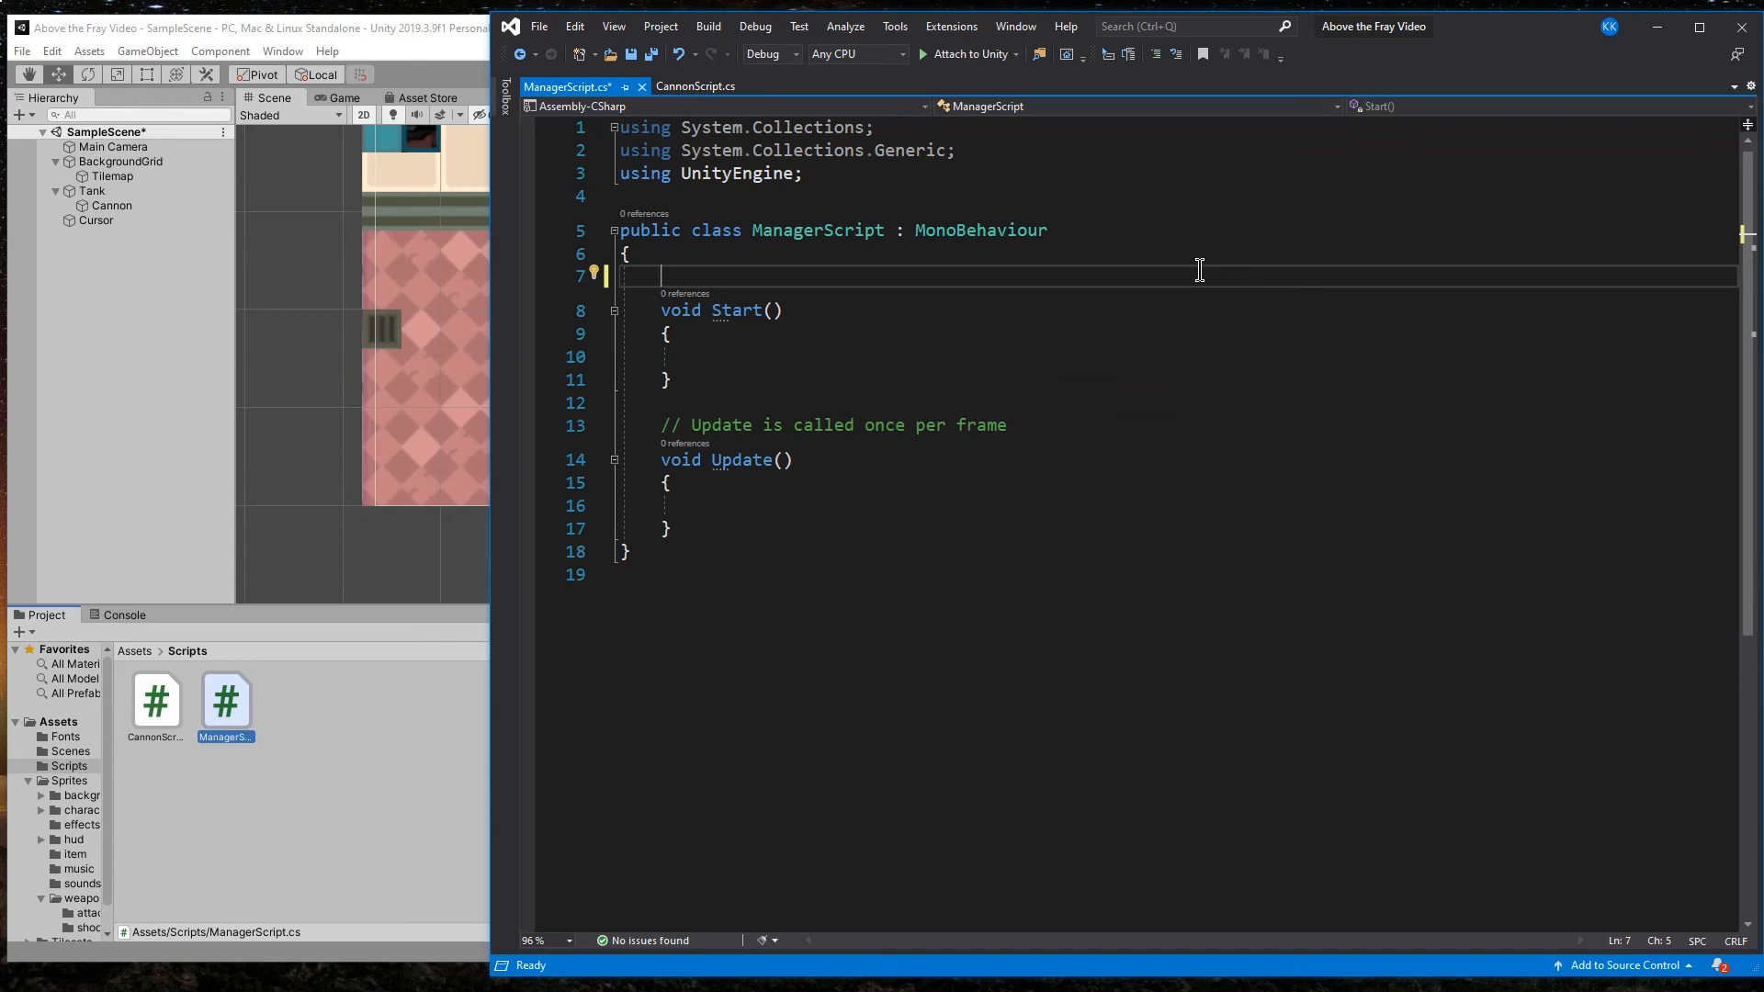
text(public)
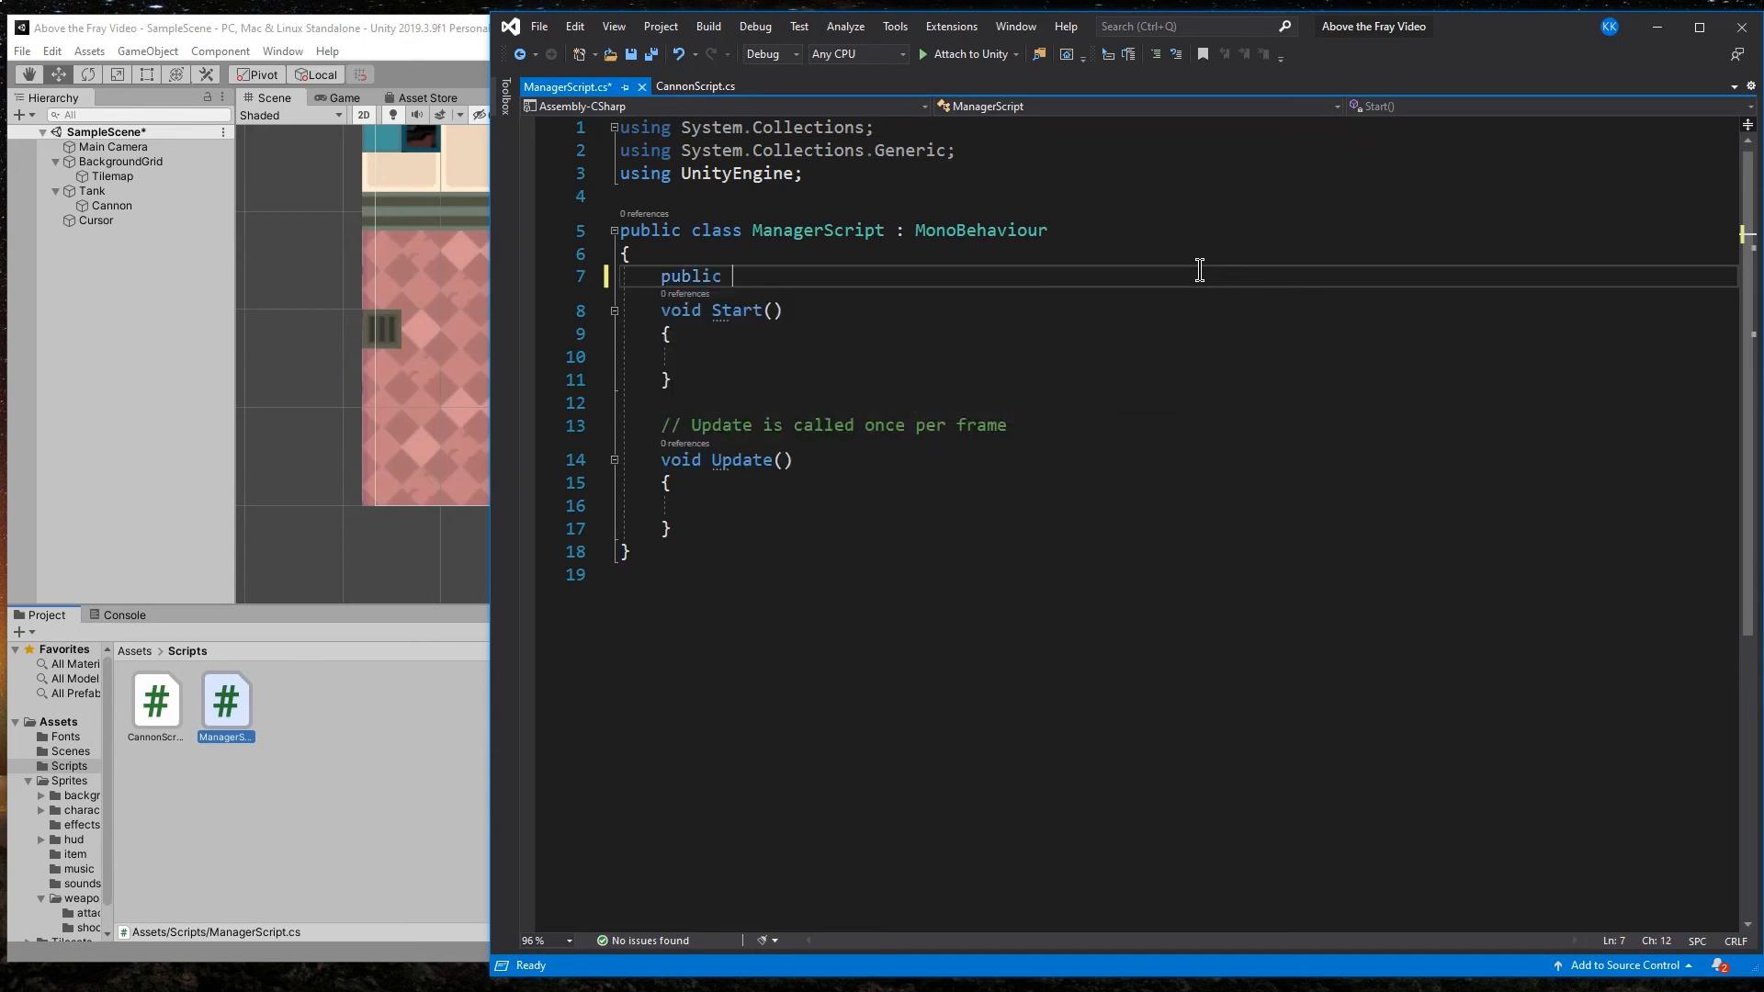
text(GameObject cursor;)
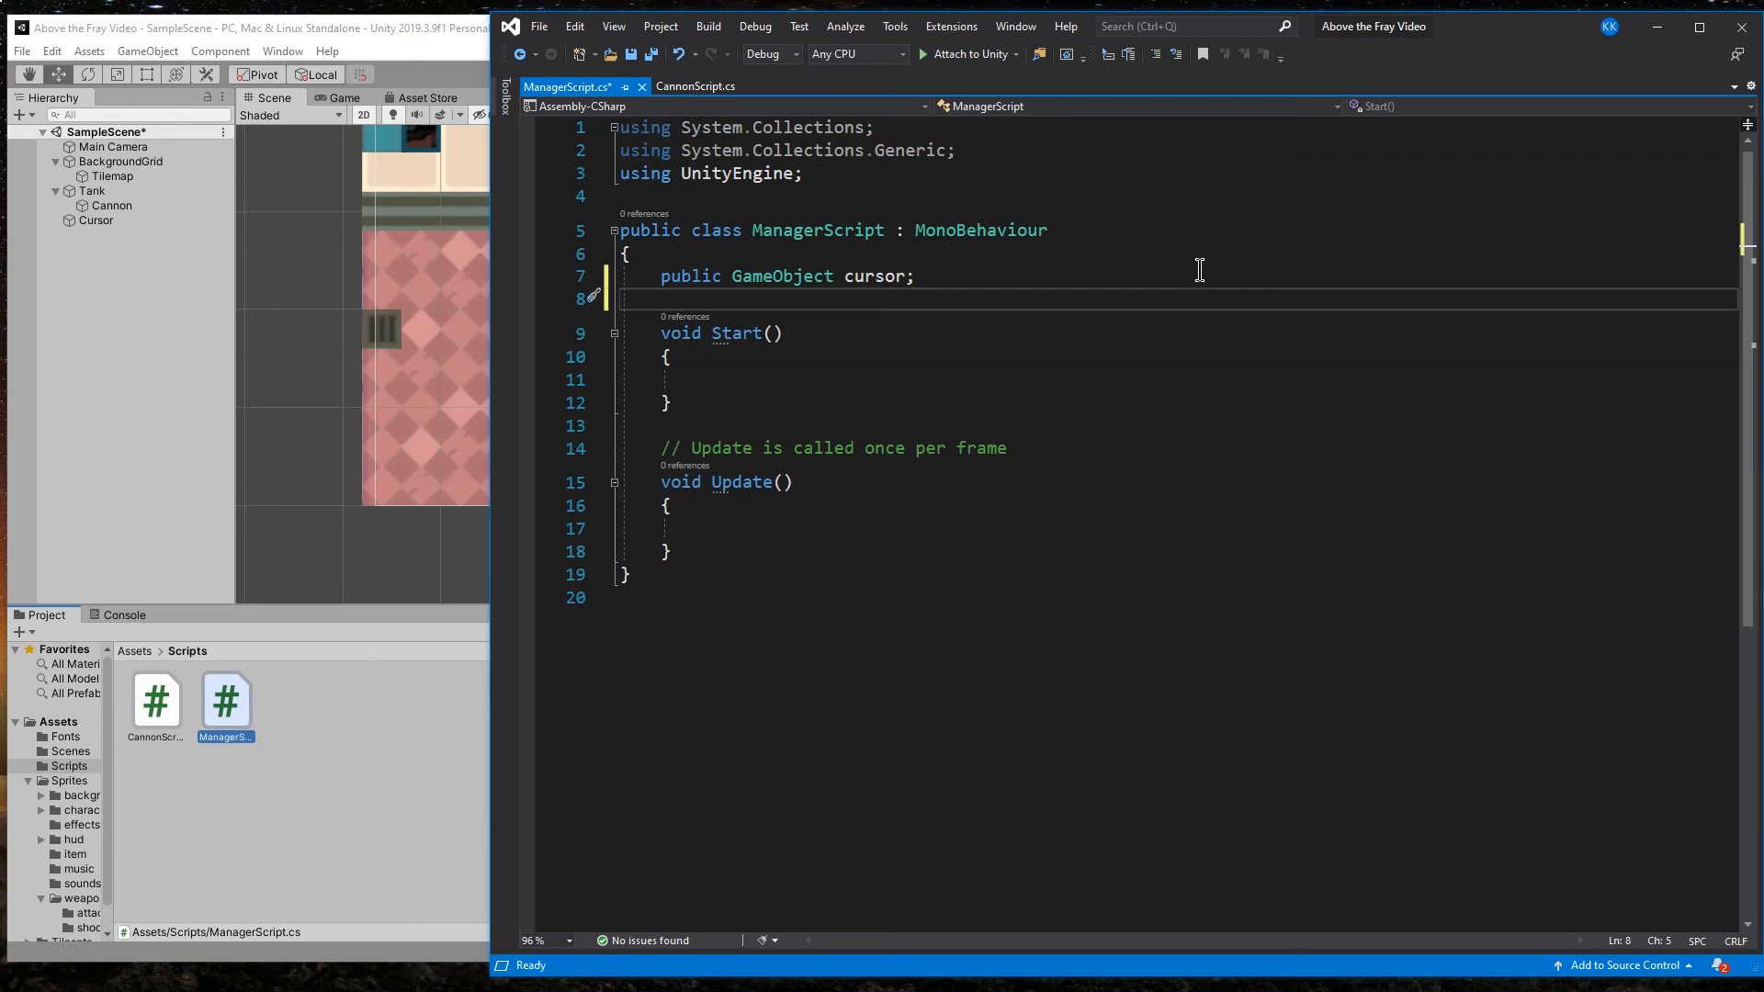
text(public)
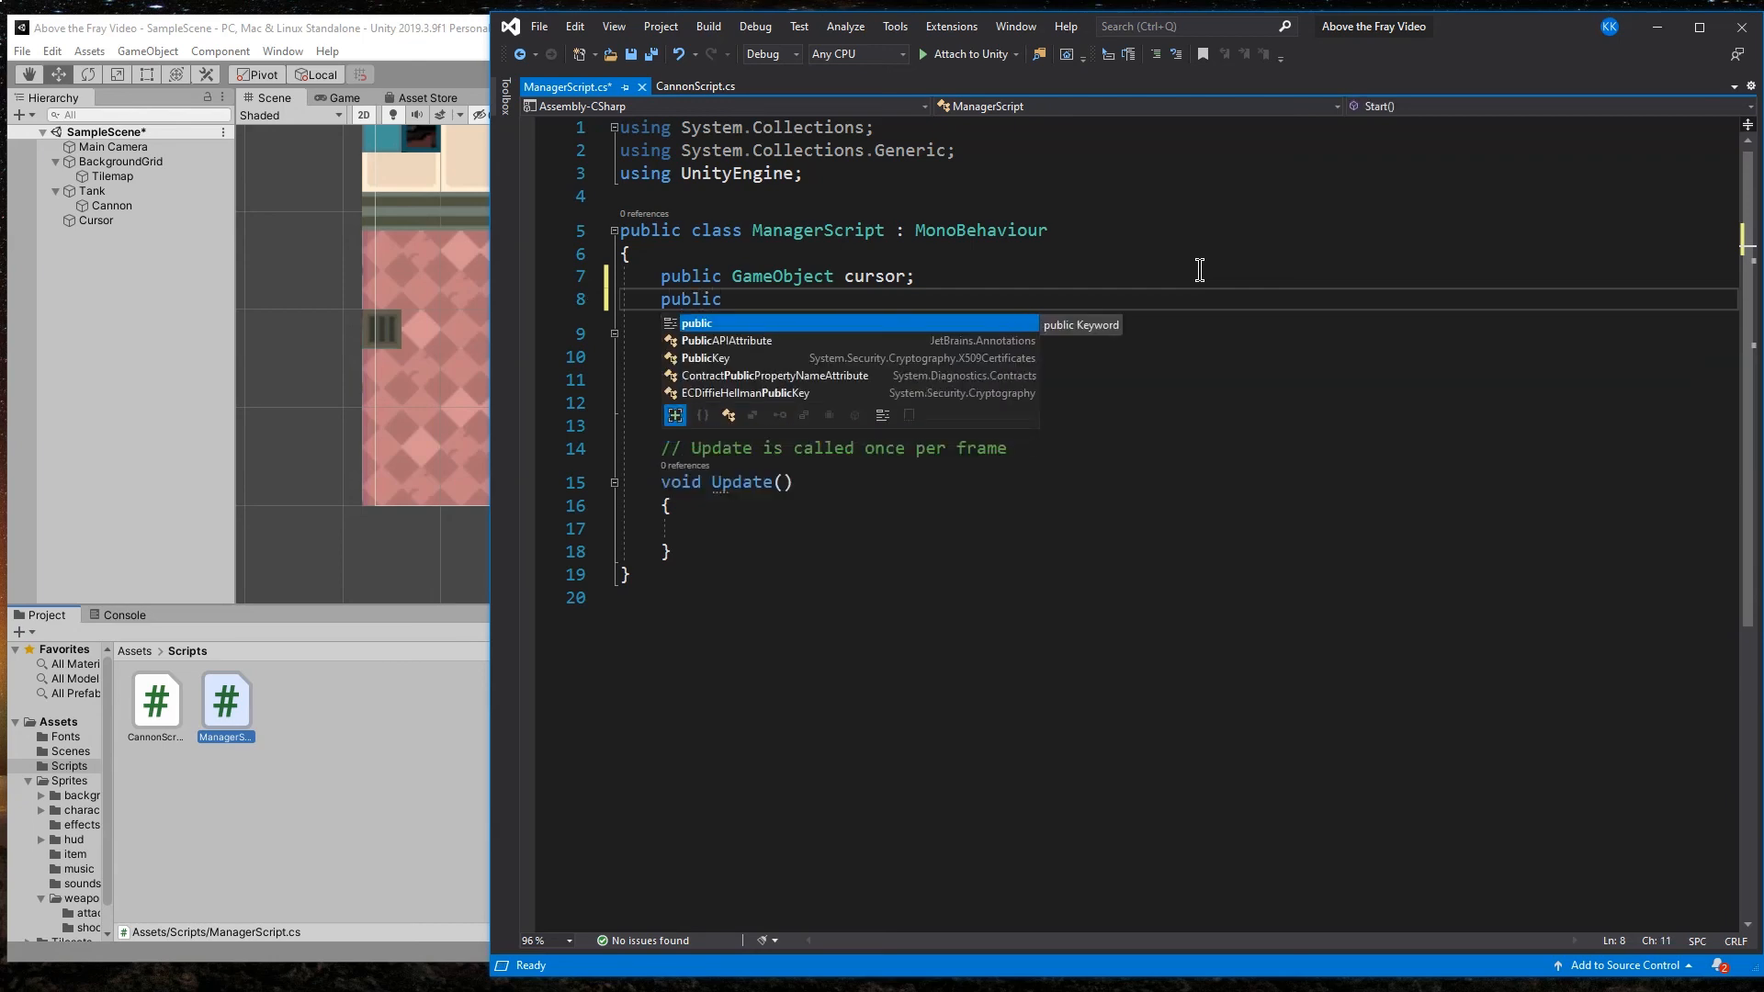
text(private)
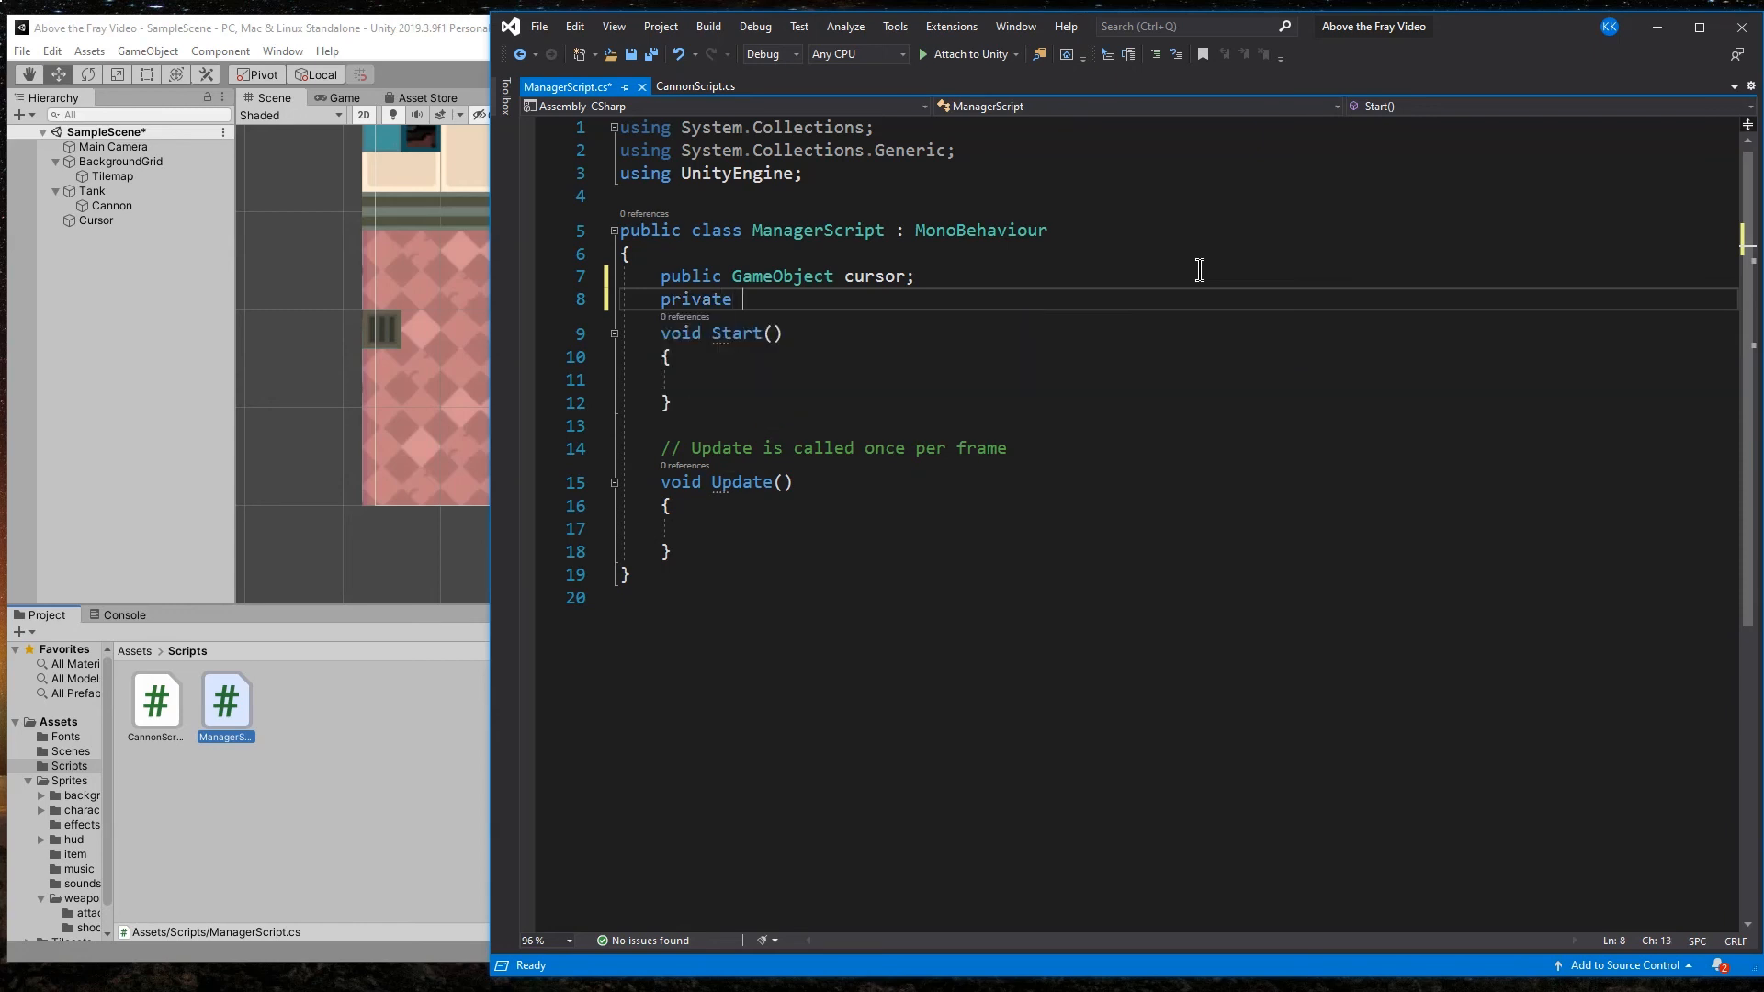
text(Vector3 mouse)
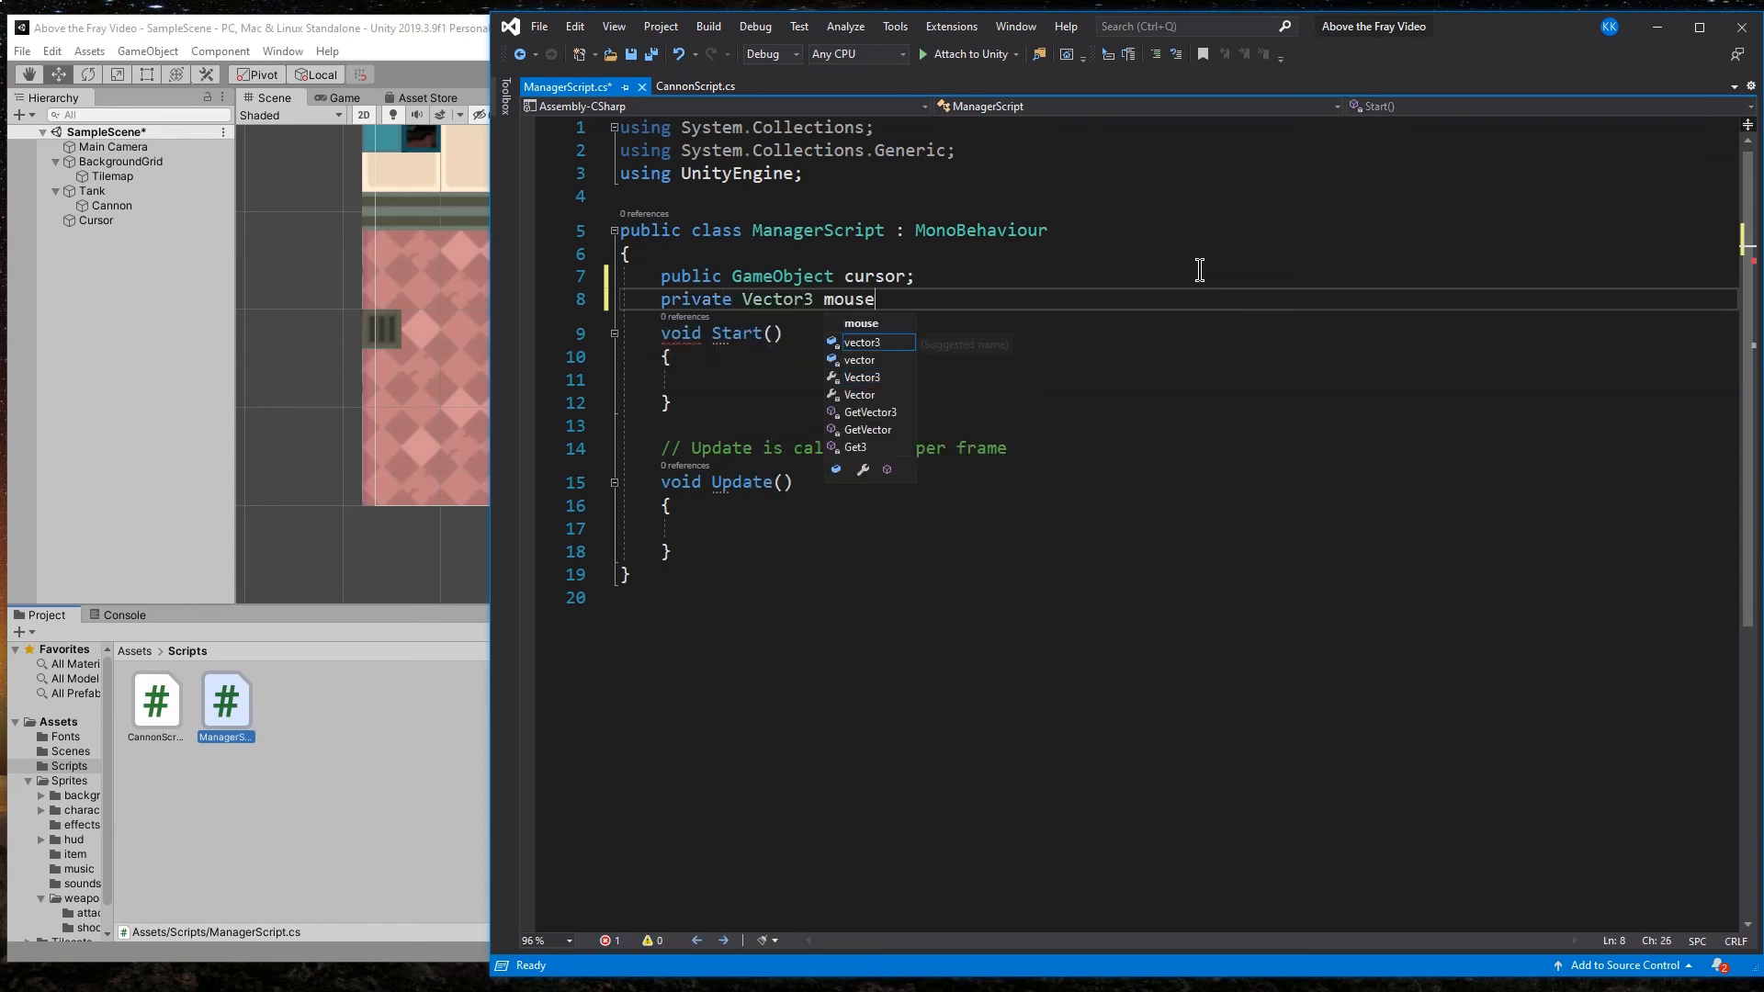
text(Vector;)
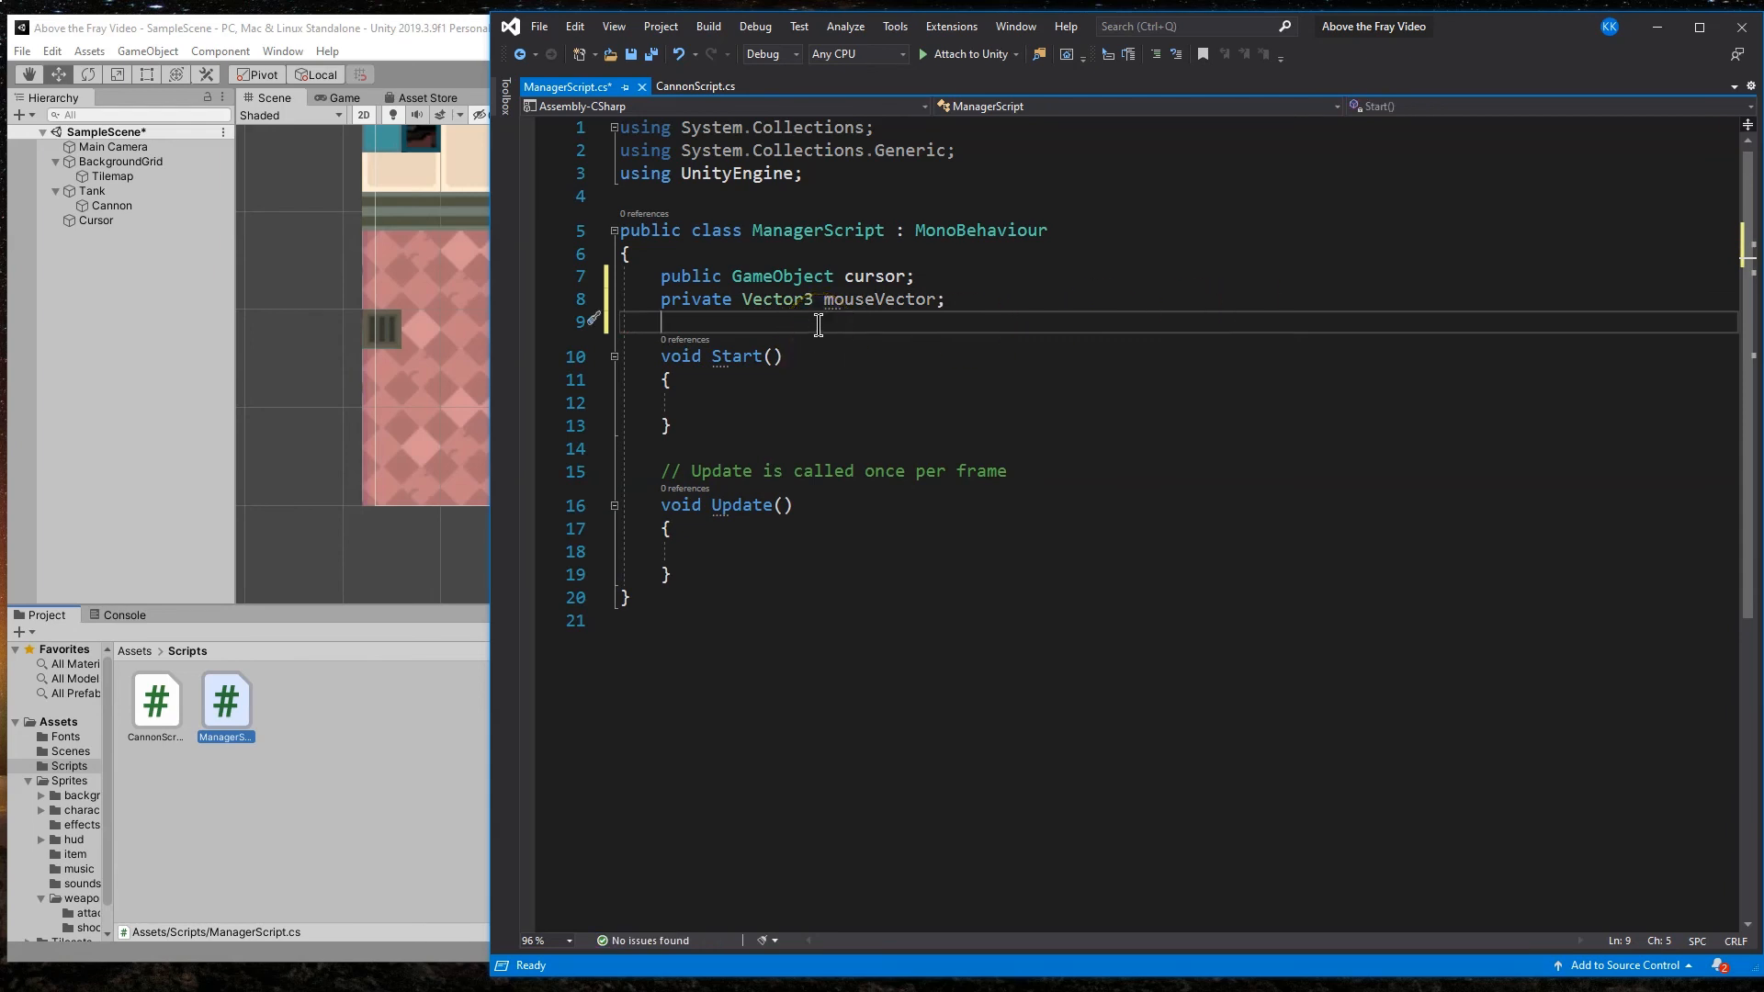
Step: Hide the system cursor in Start and build mouseVector from the mouse position in Update
click(700, 402)
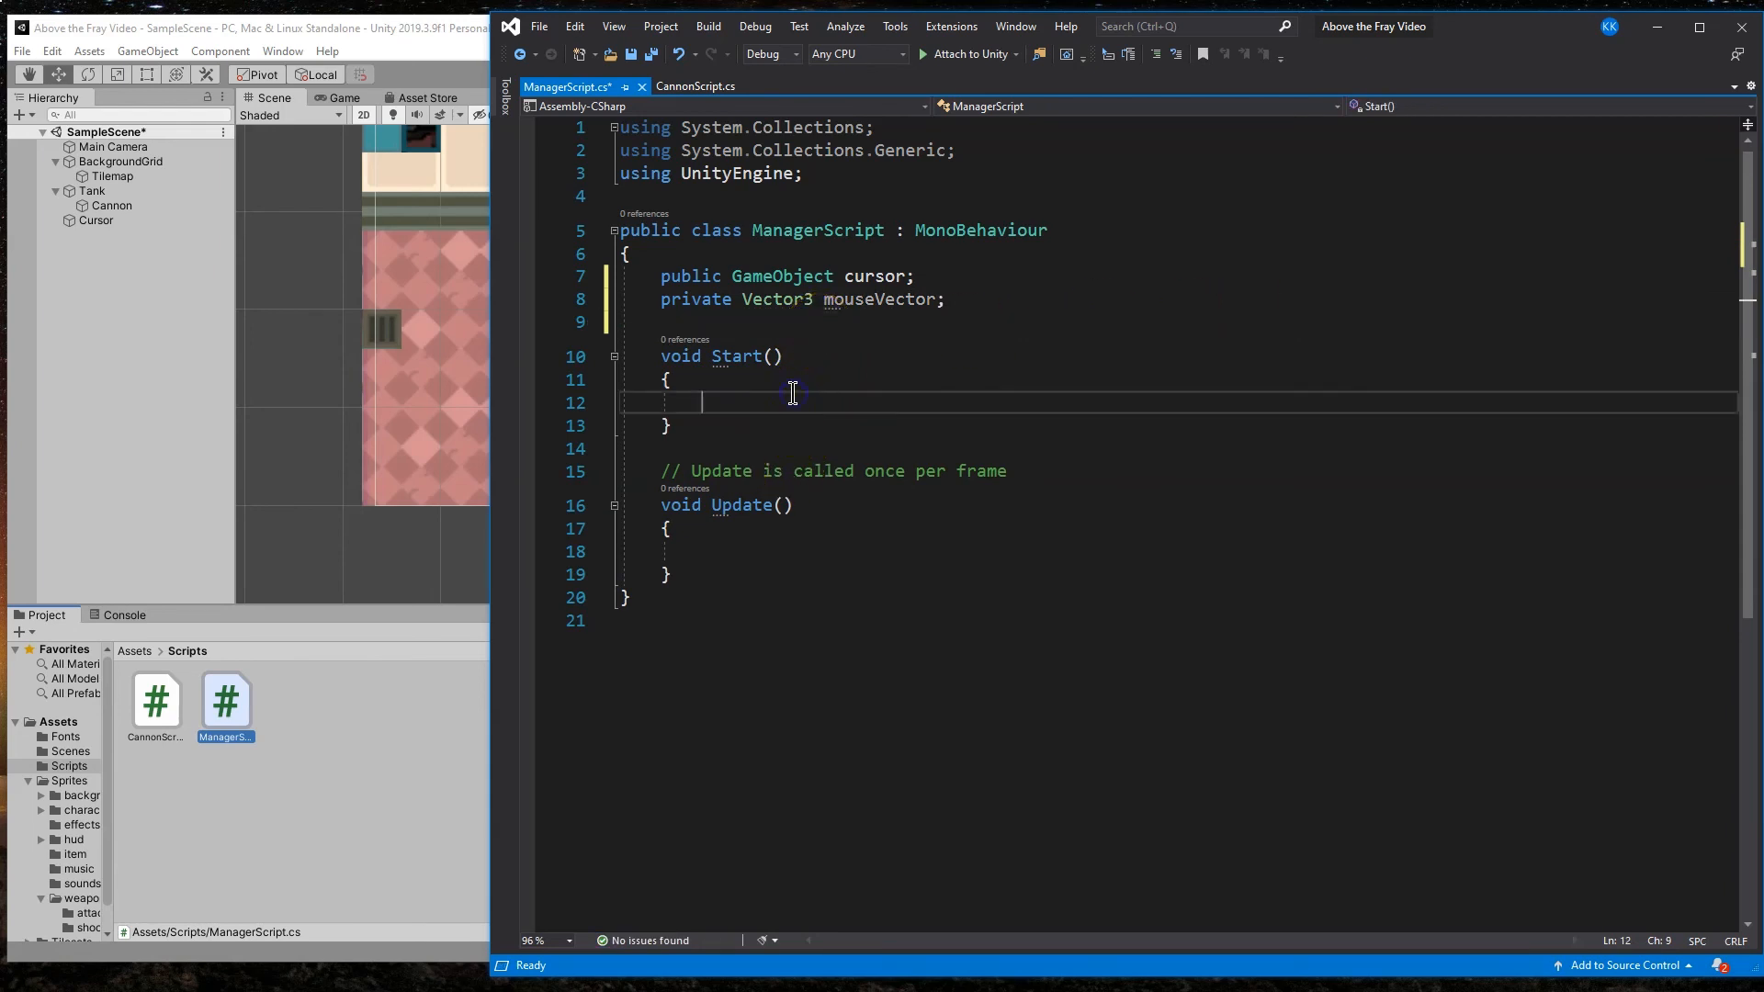
text(Cursor.visible)
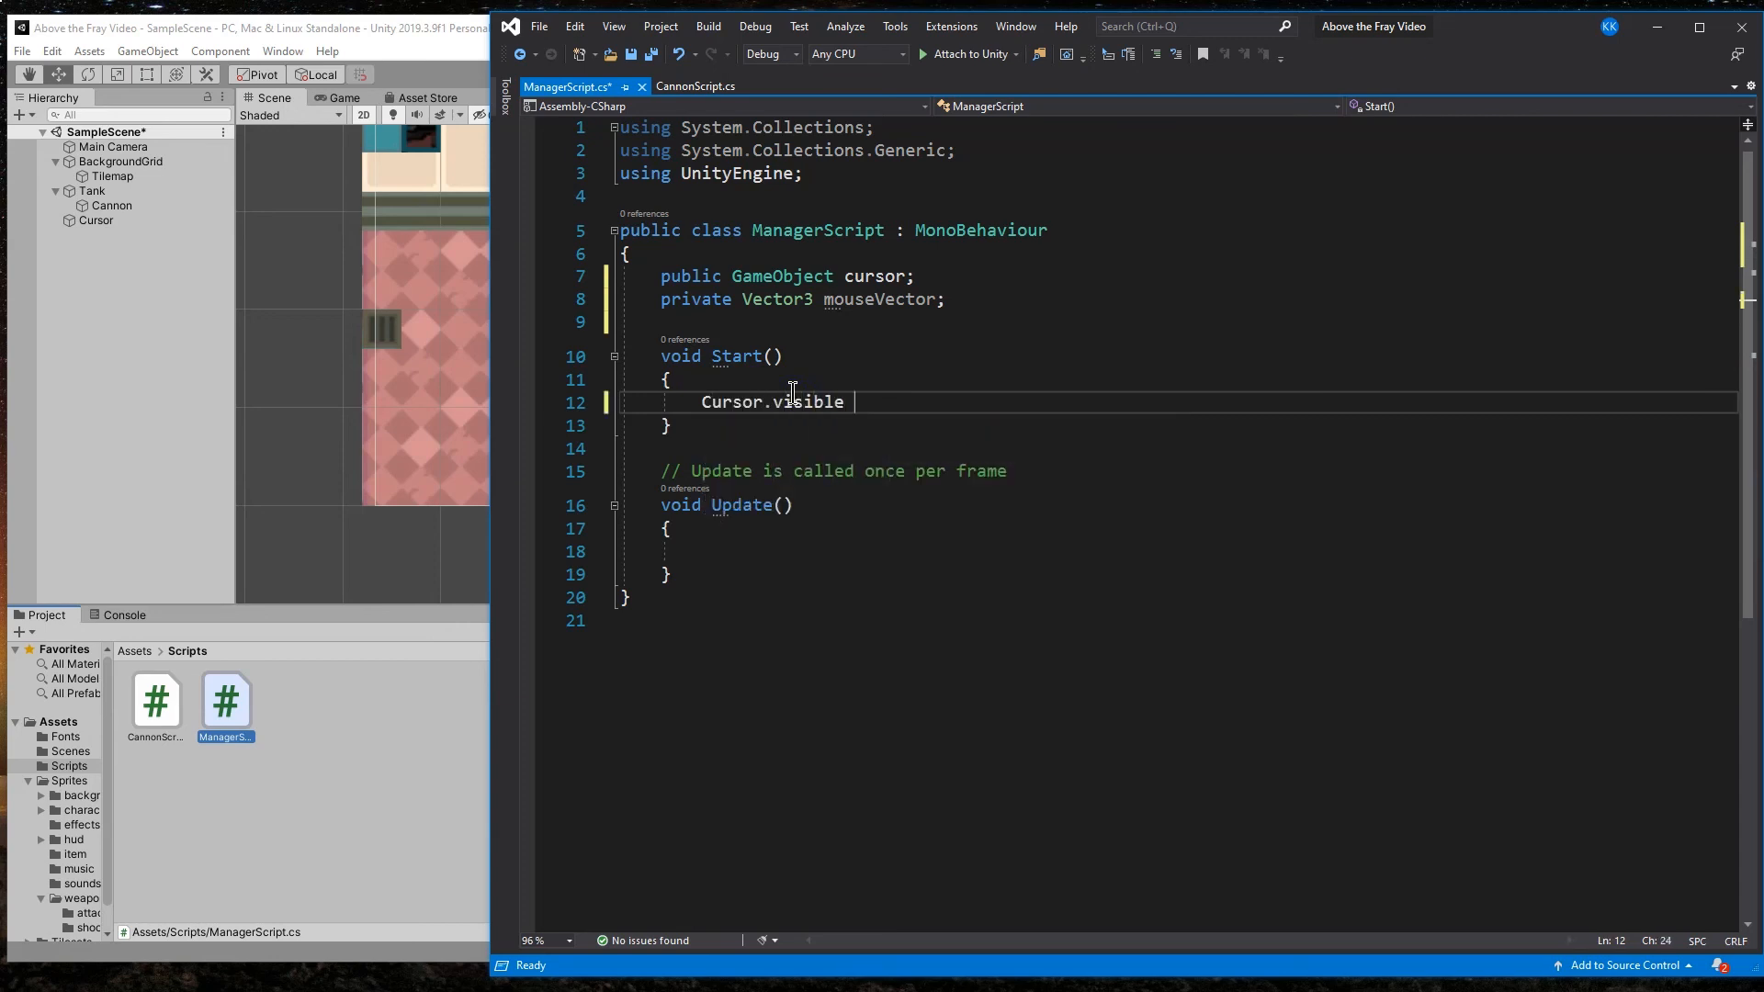
text(= false;)
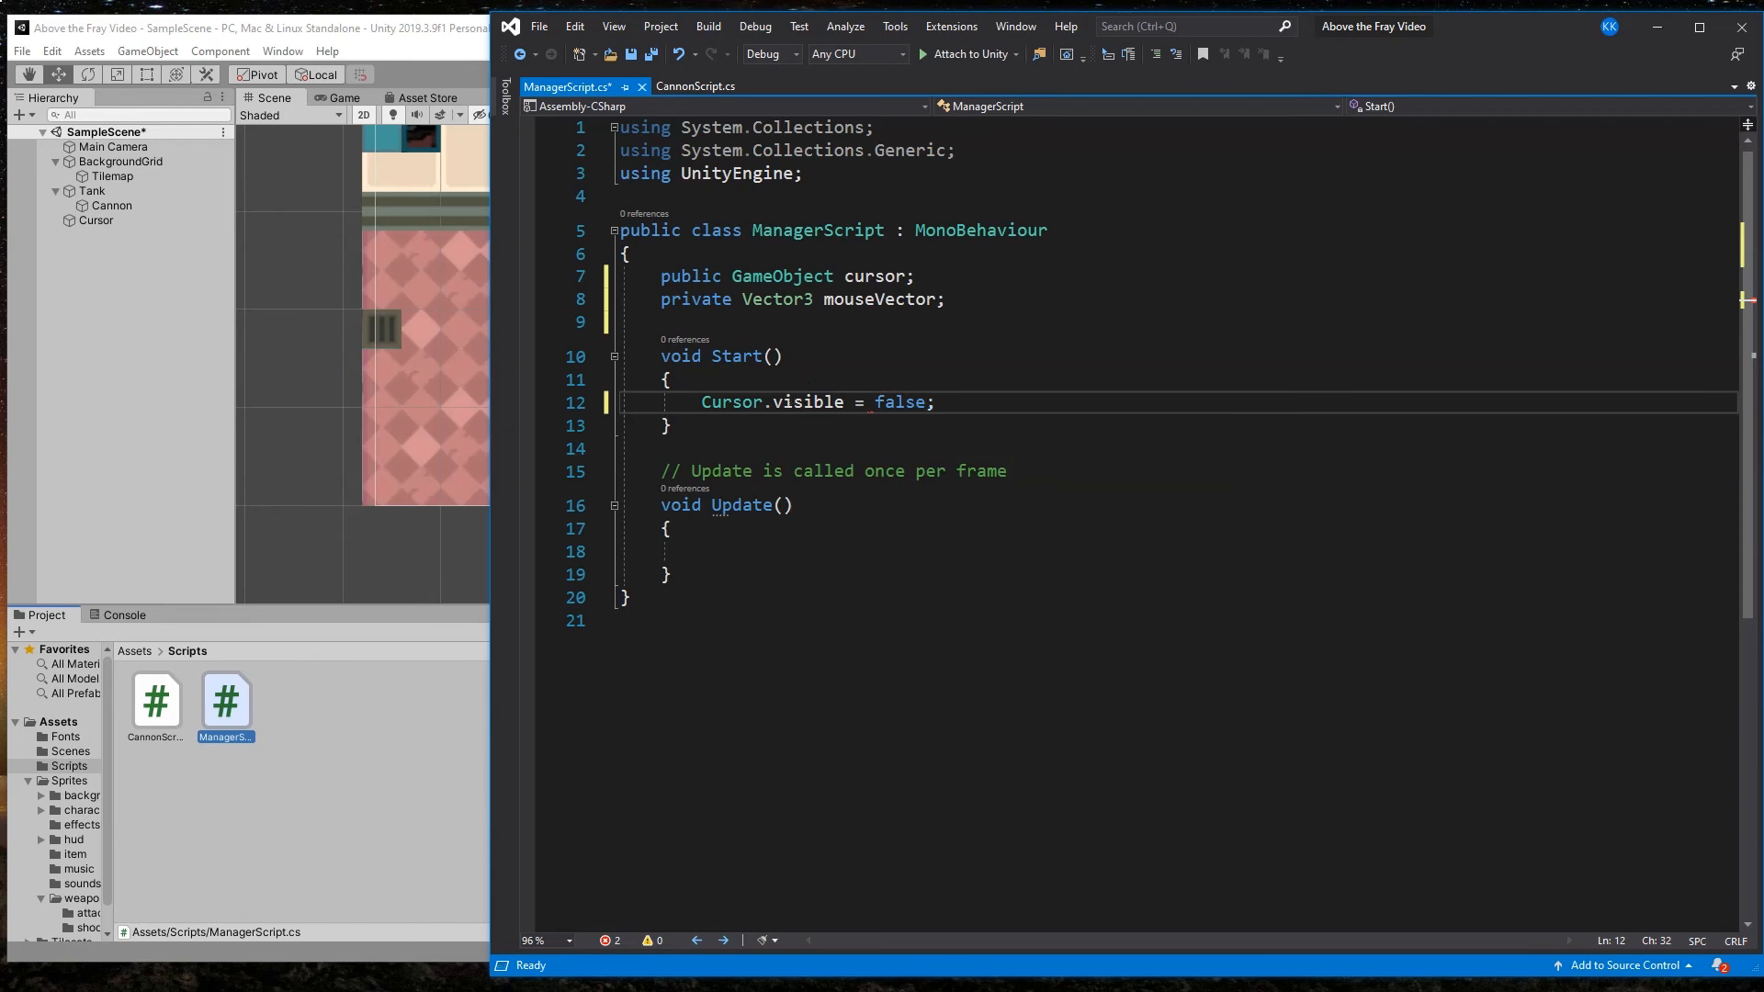
mouse_move(994, 483)
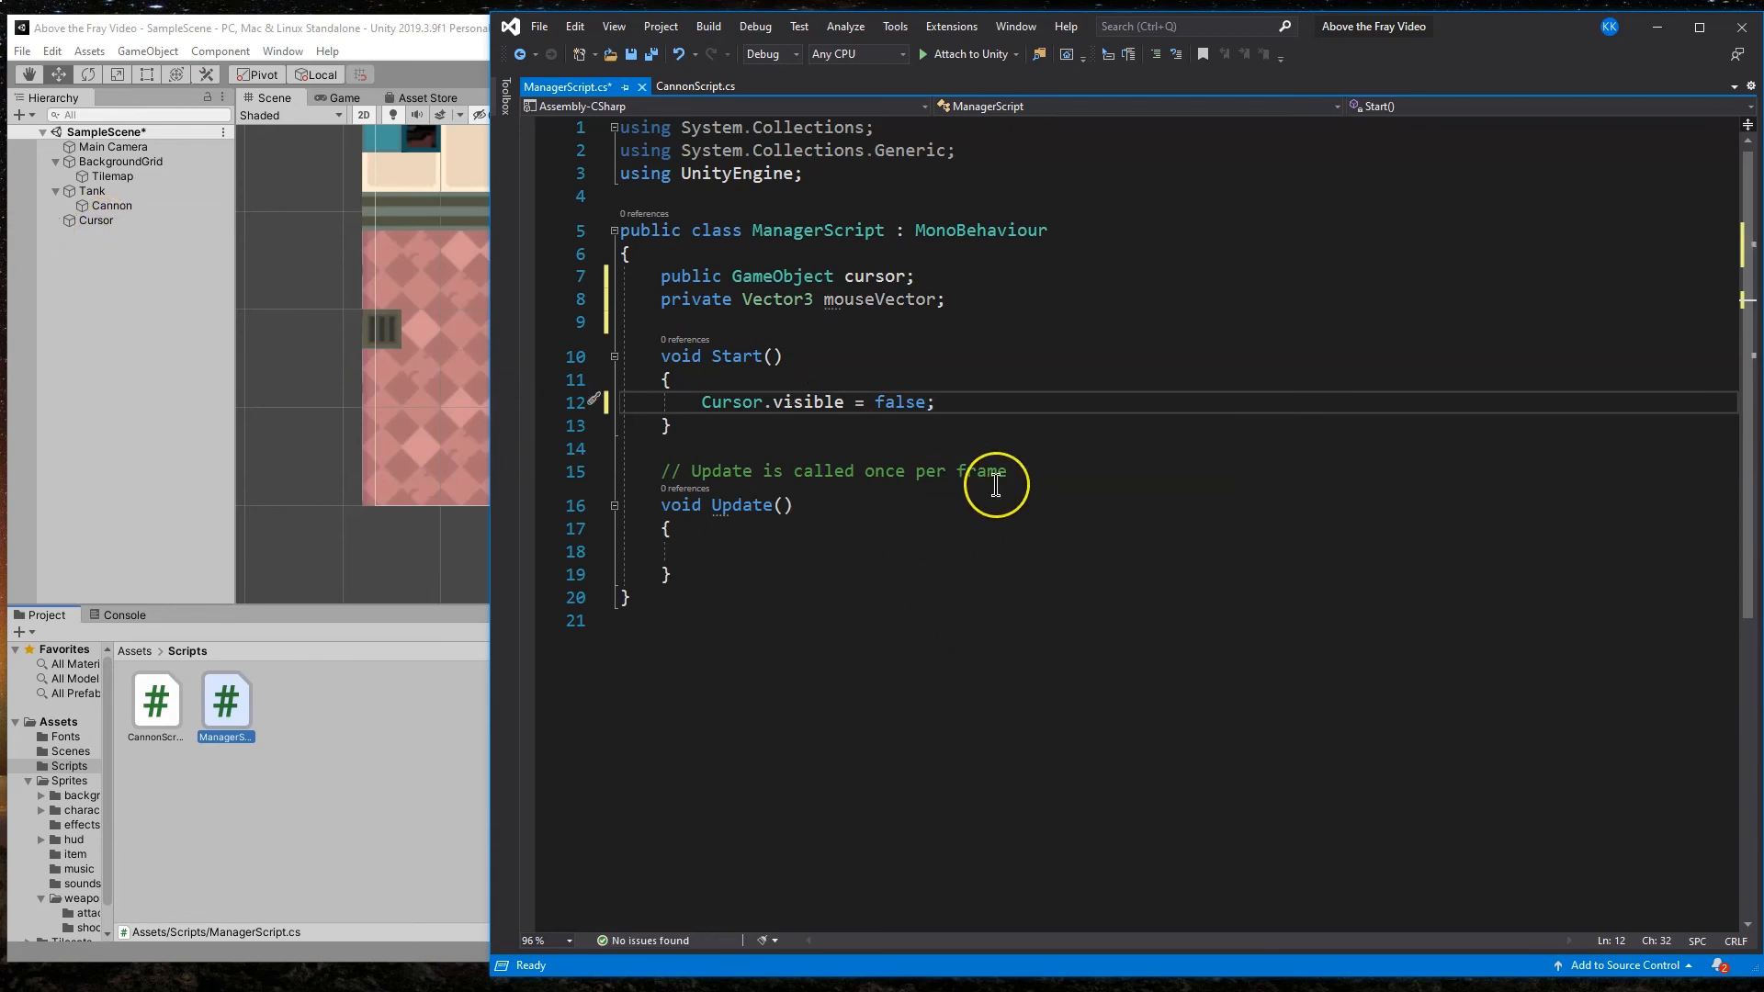
mouse_move(1018, 440)
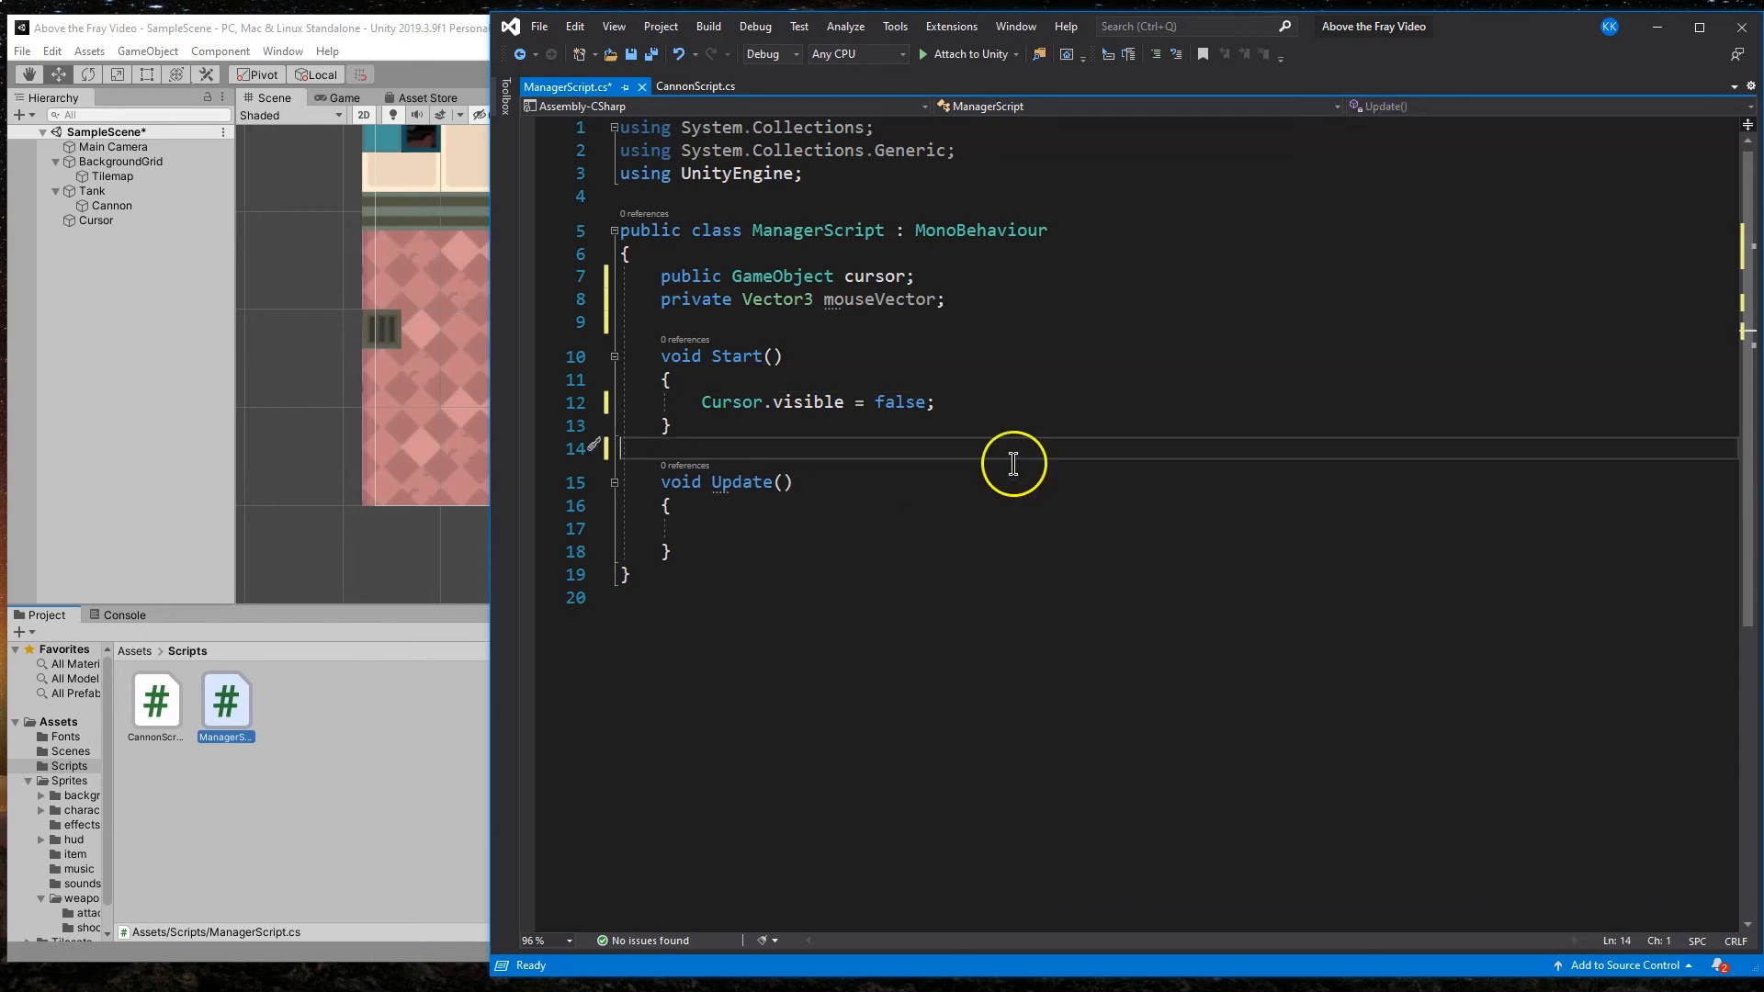
mouse_move(849, 288)
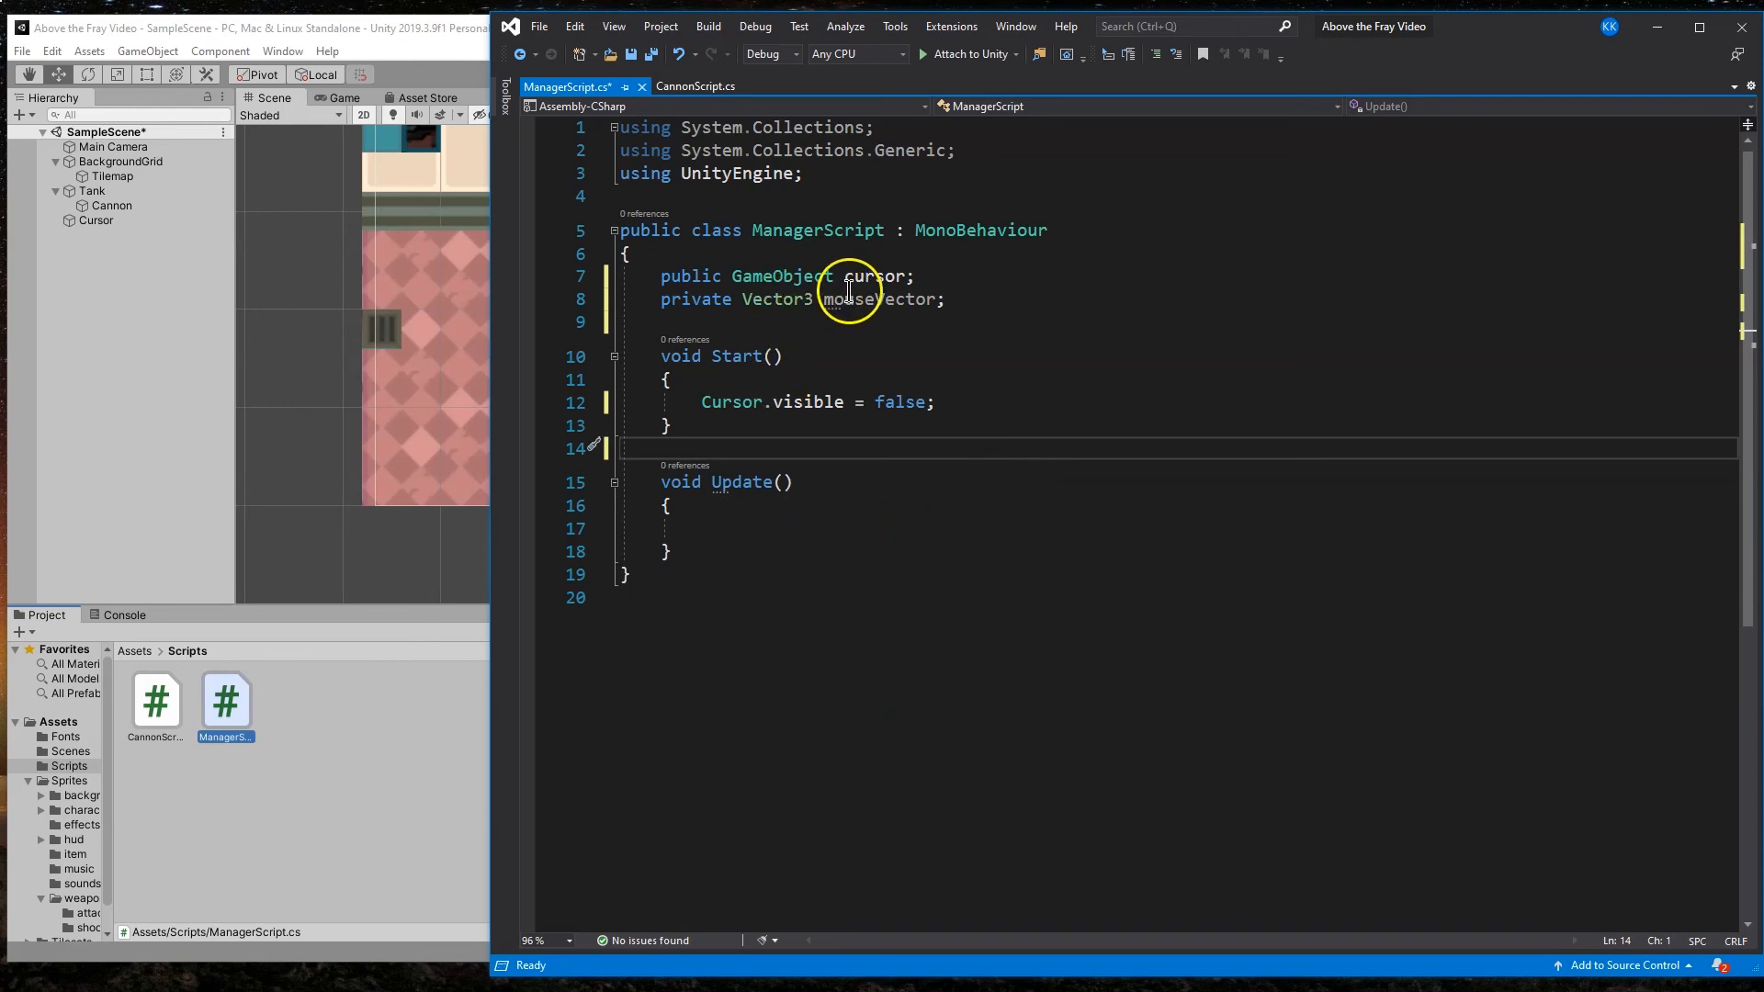
click(754, 520)
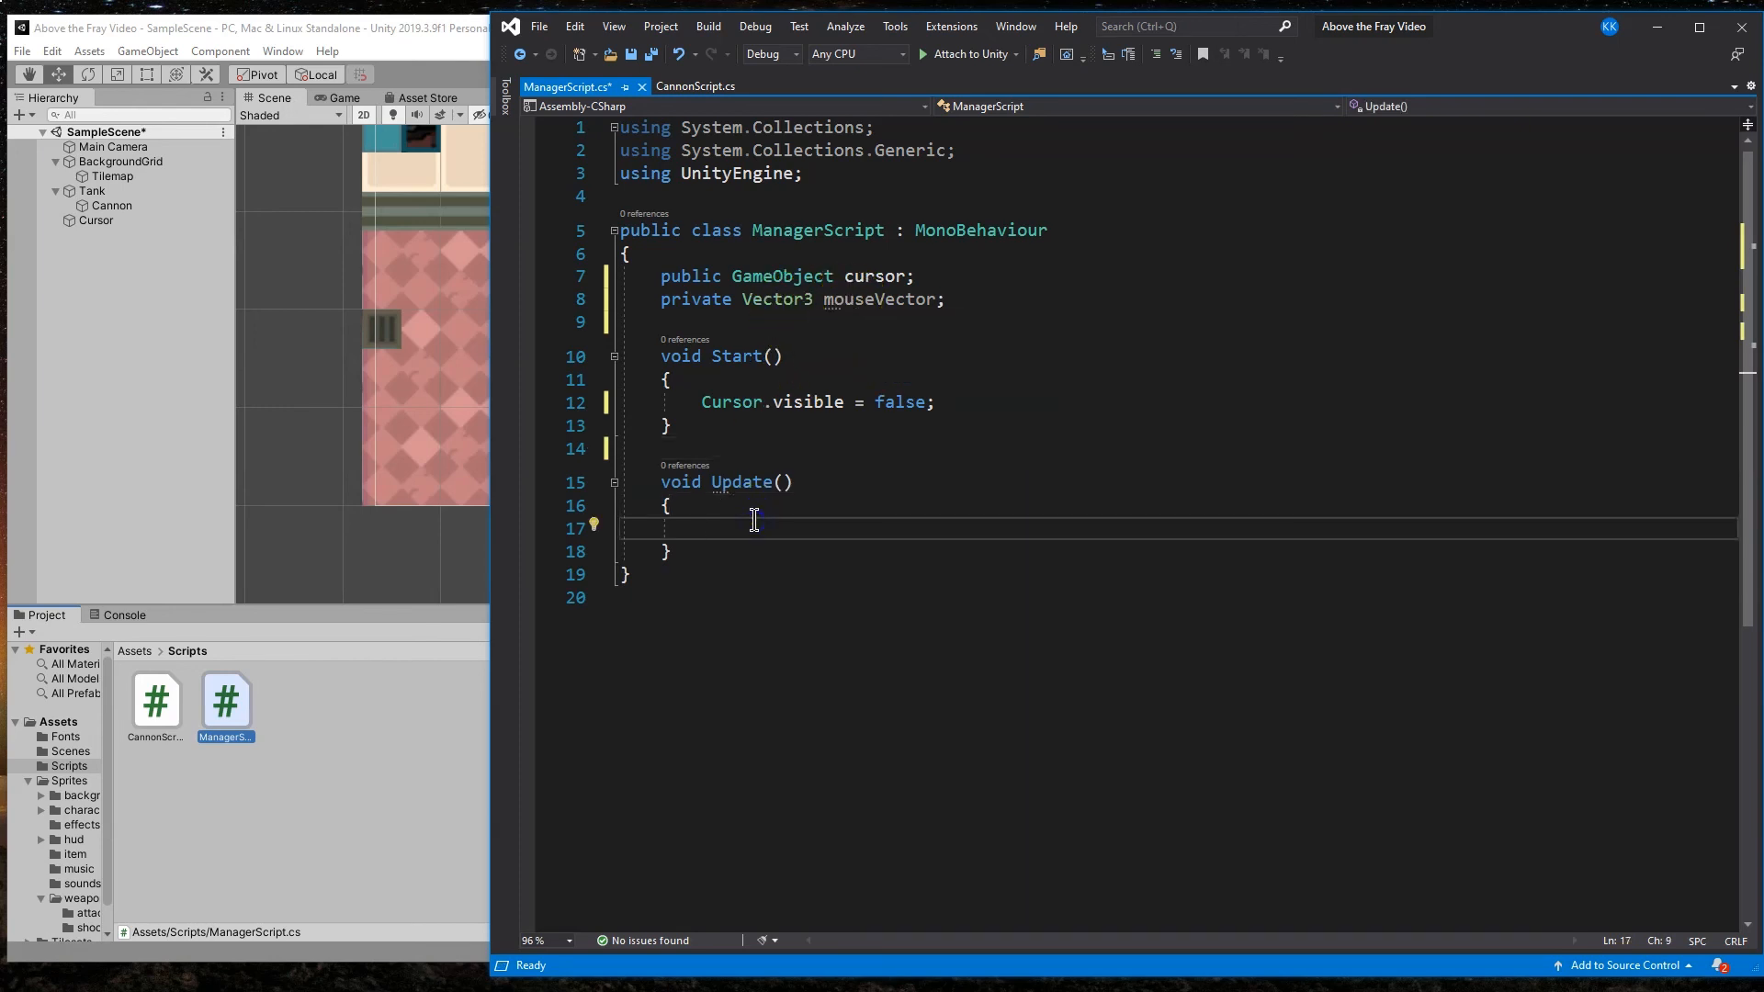
text(mouseVector = new Vector3(Input.mousePosition.x, Input.mousePosition.y, transform.position.z);)
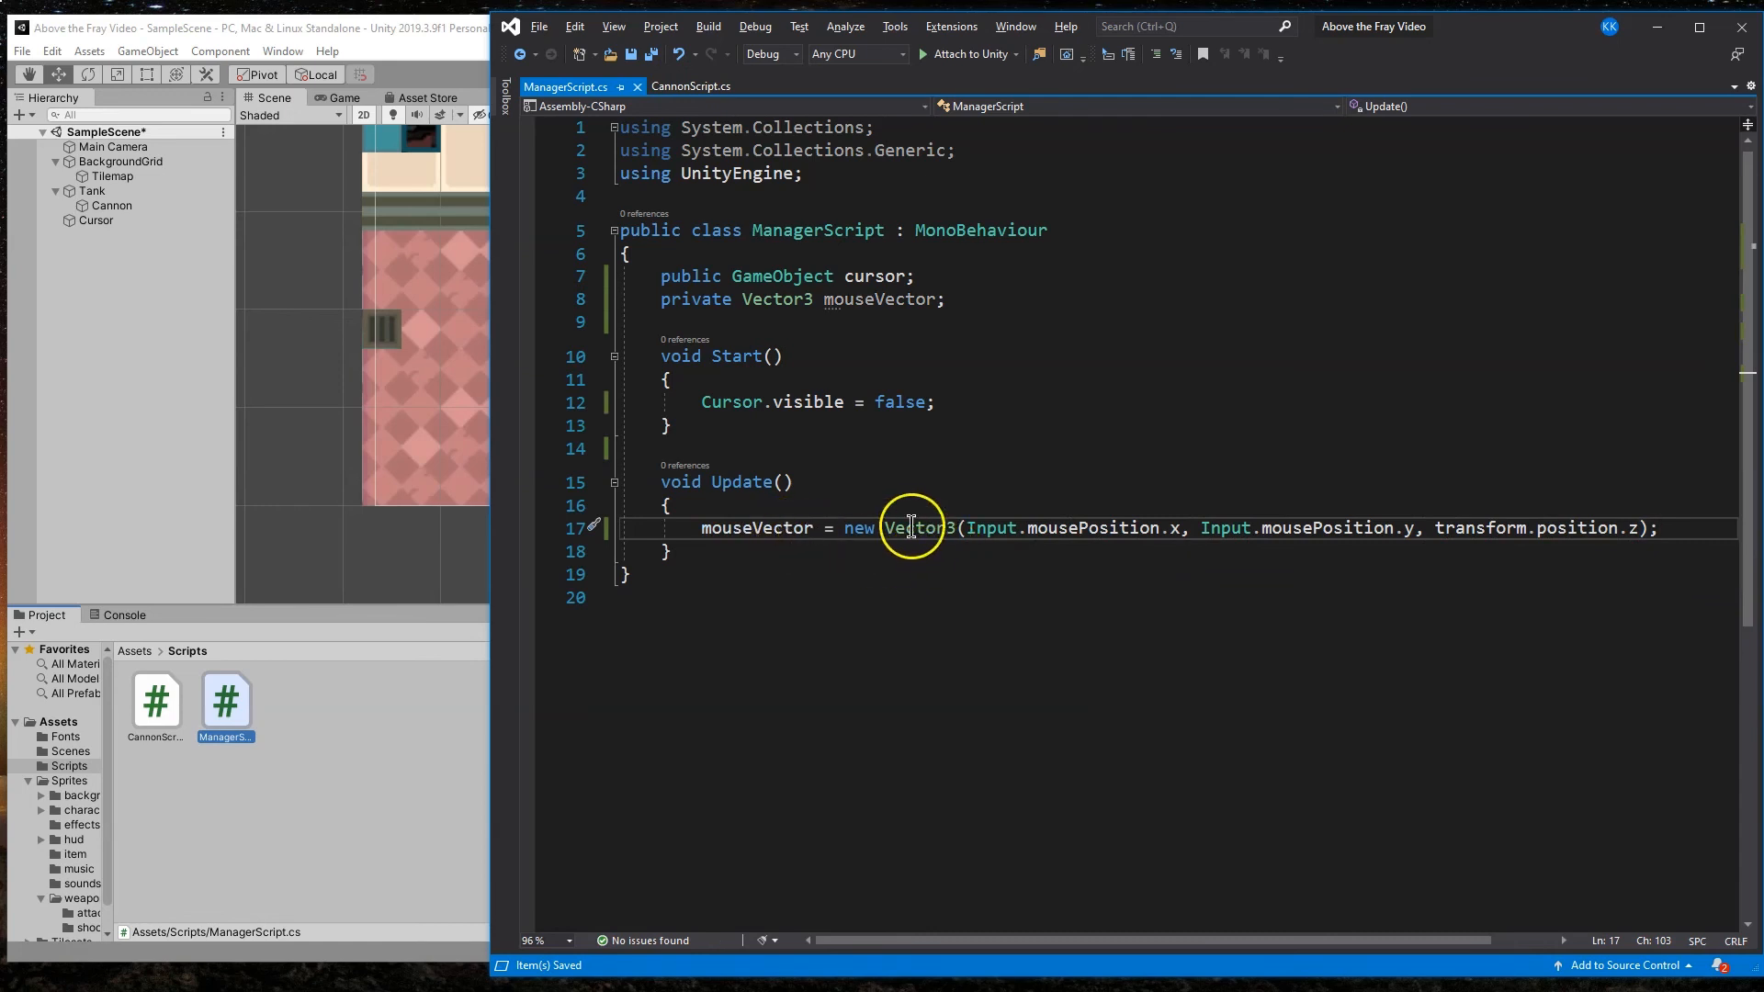
mouse_move(934, 527)
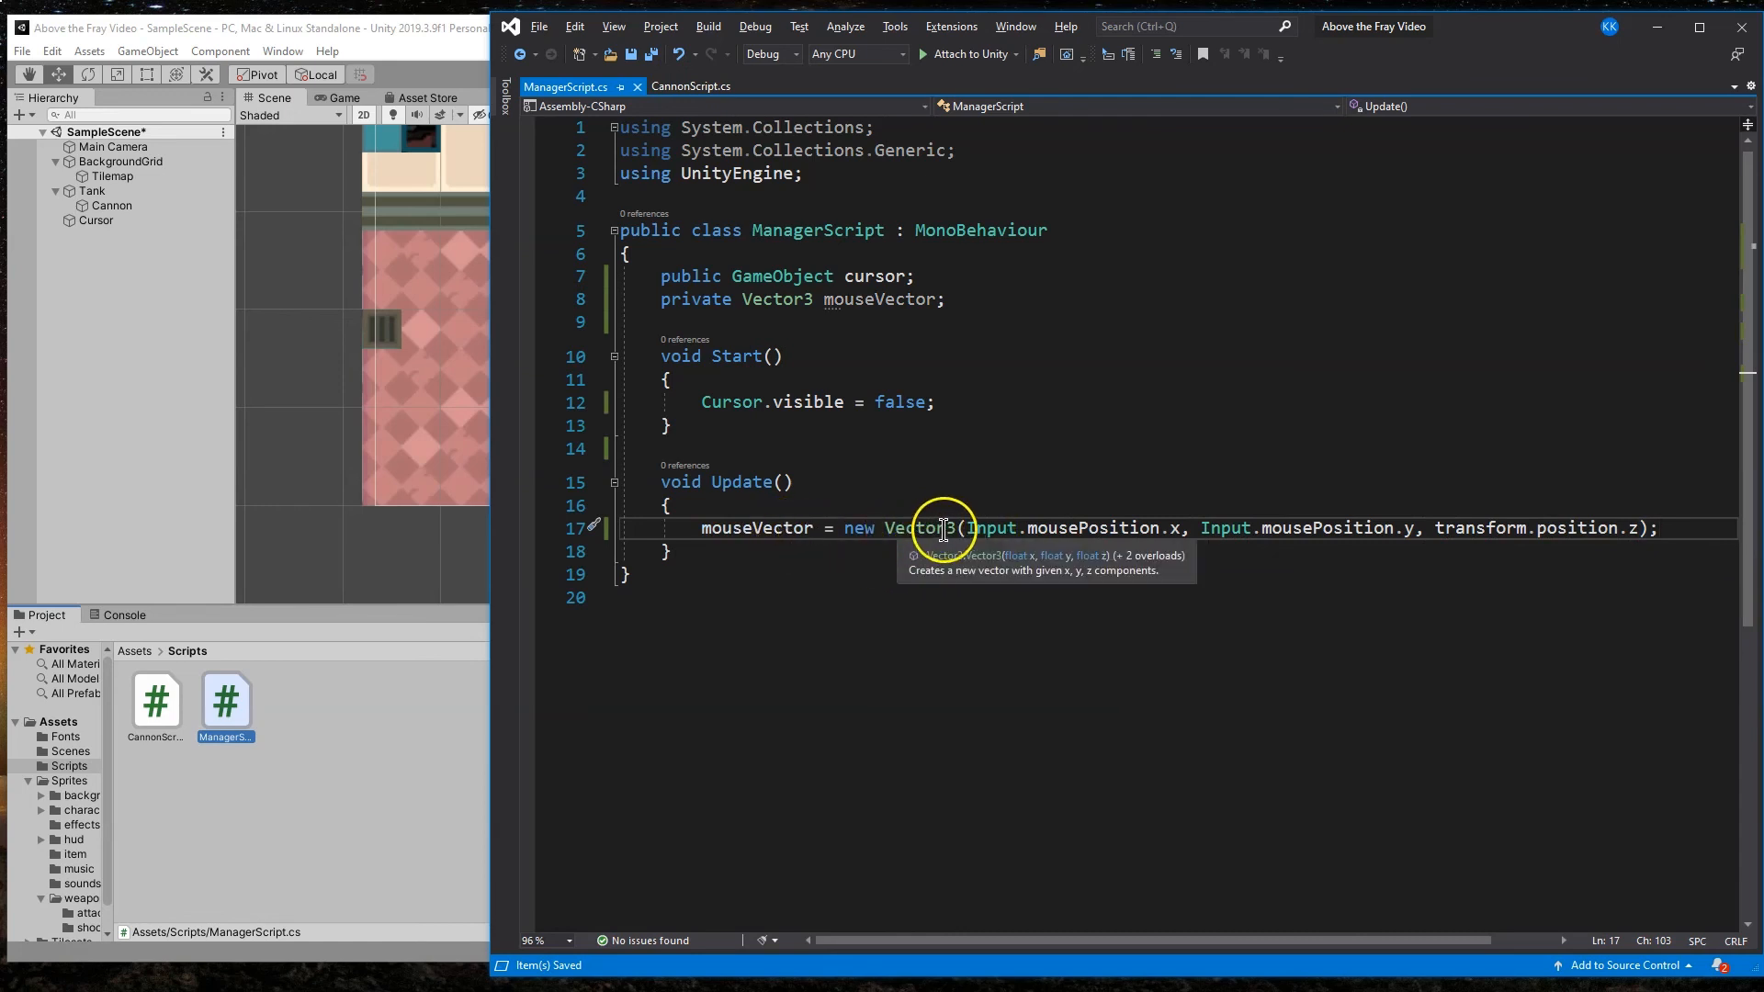
mouse_move(1104, 527)
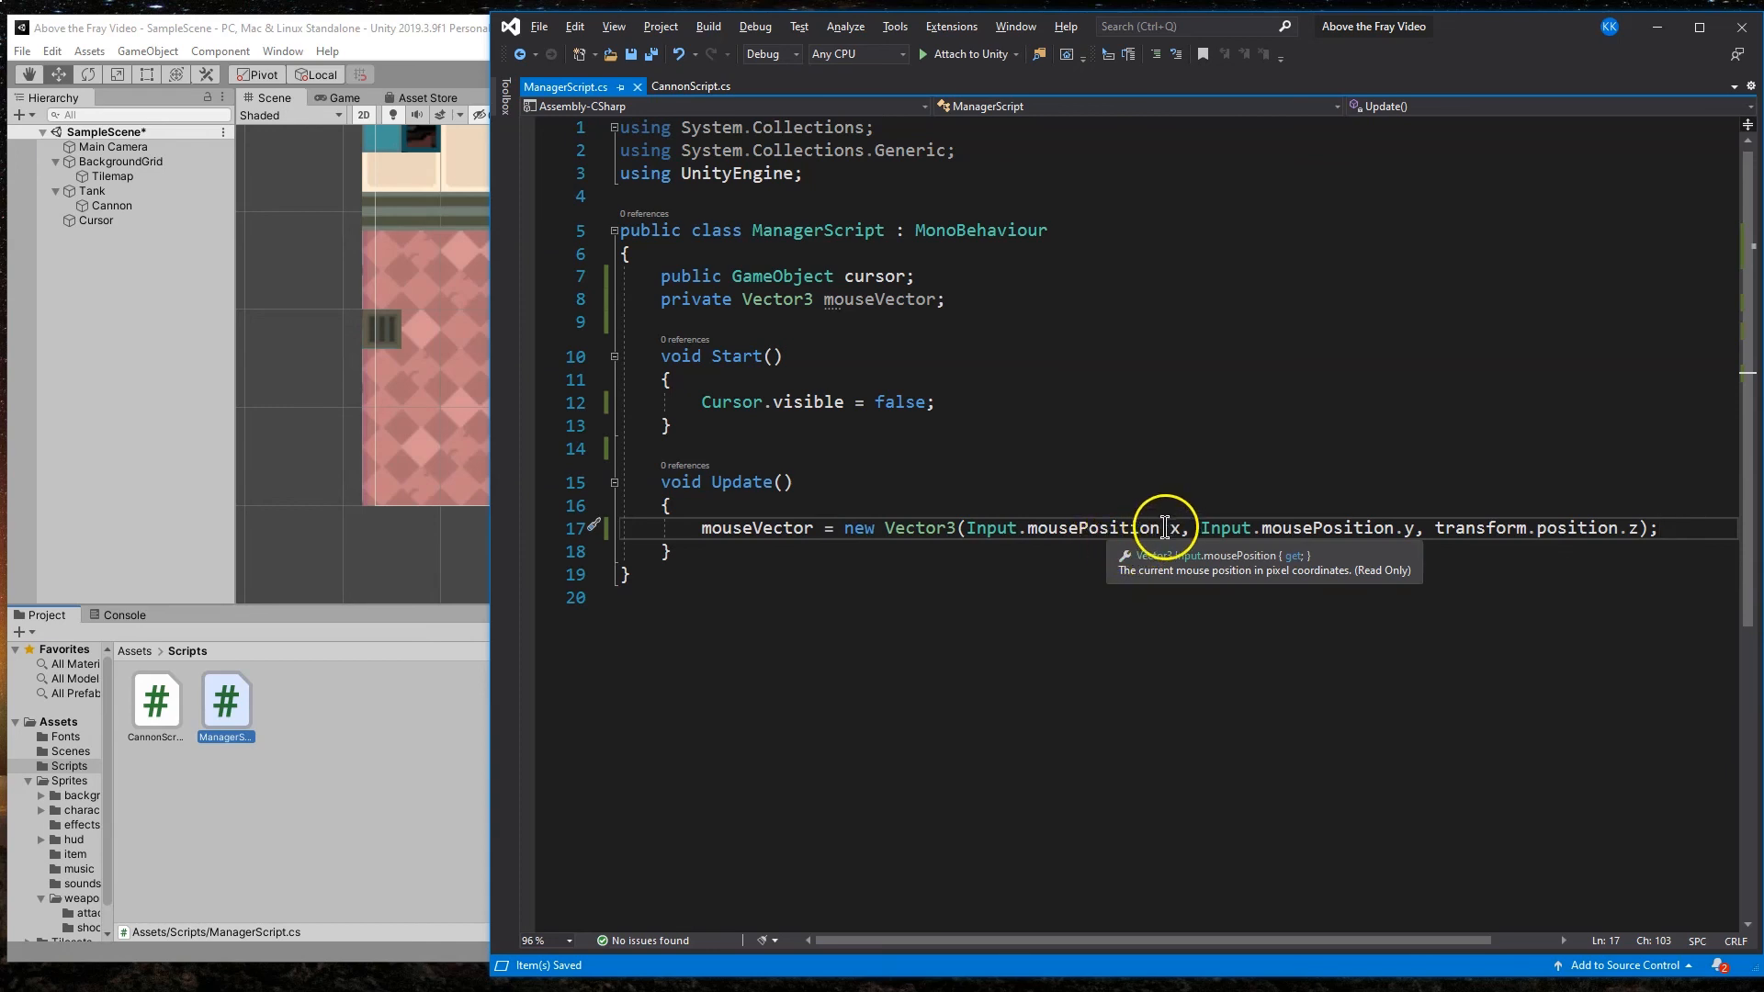
mouse_move(1034, 457)
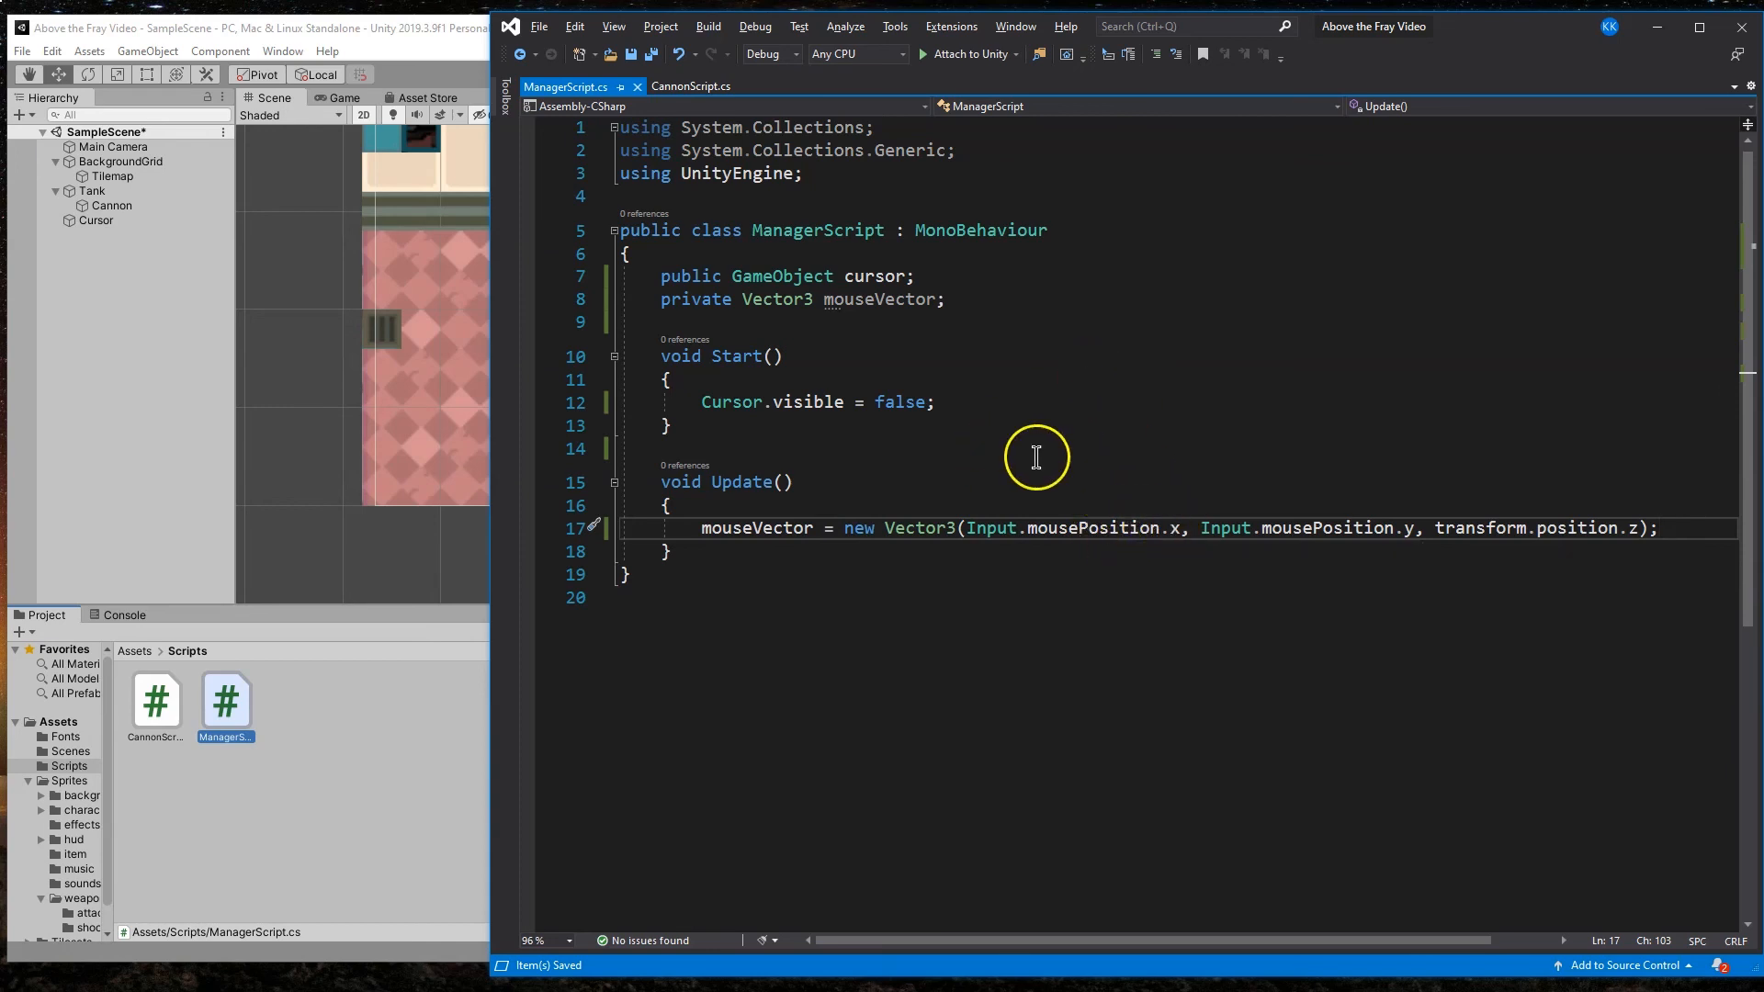
mouse_move(1617, 528)
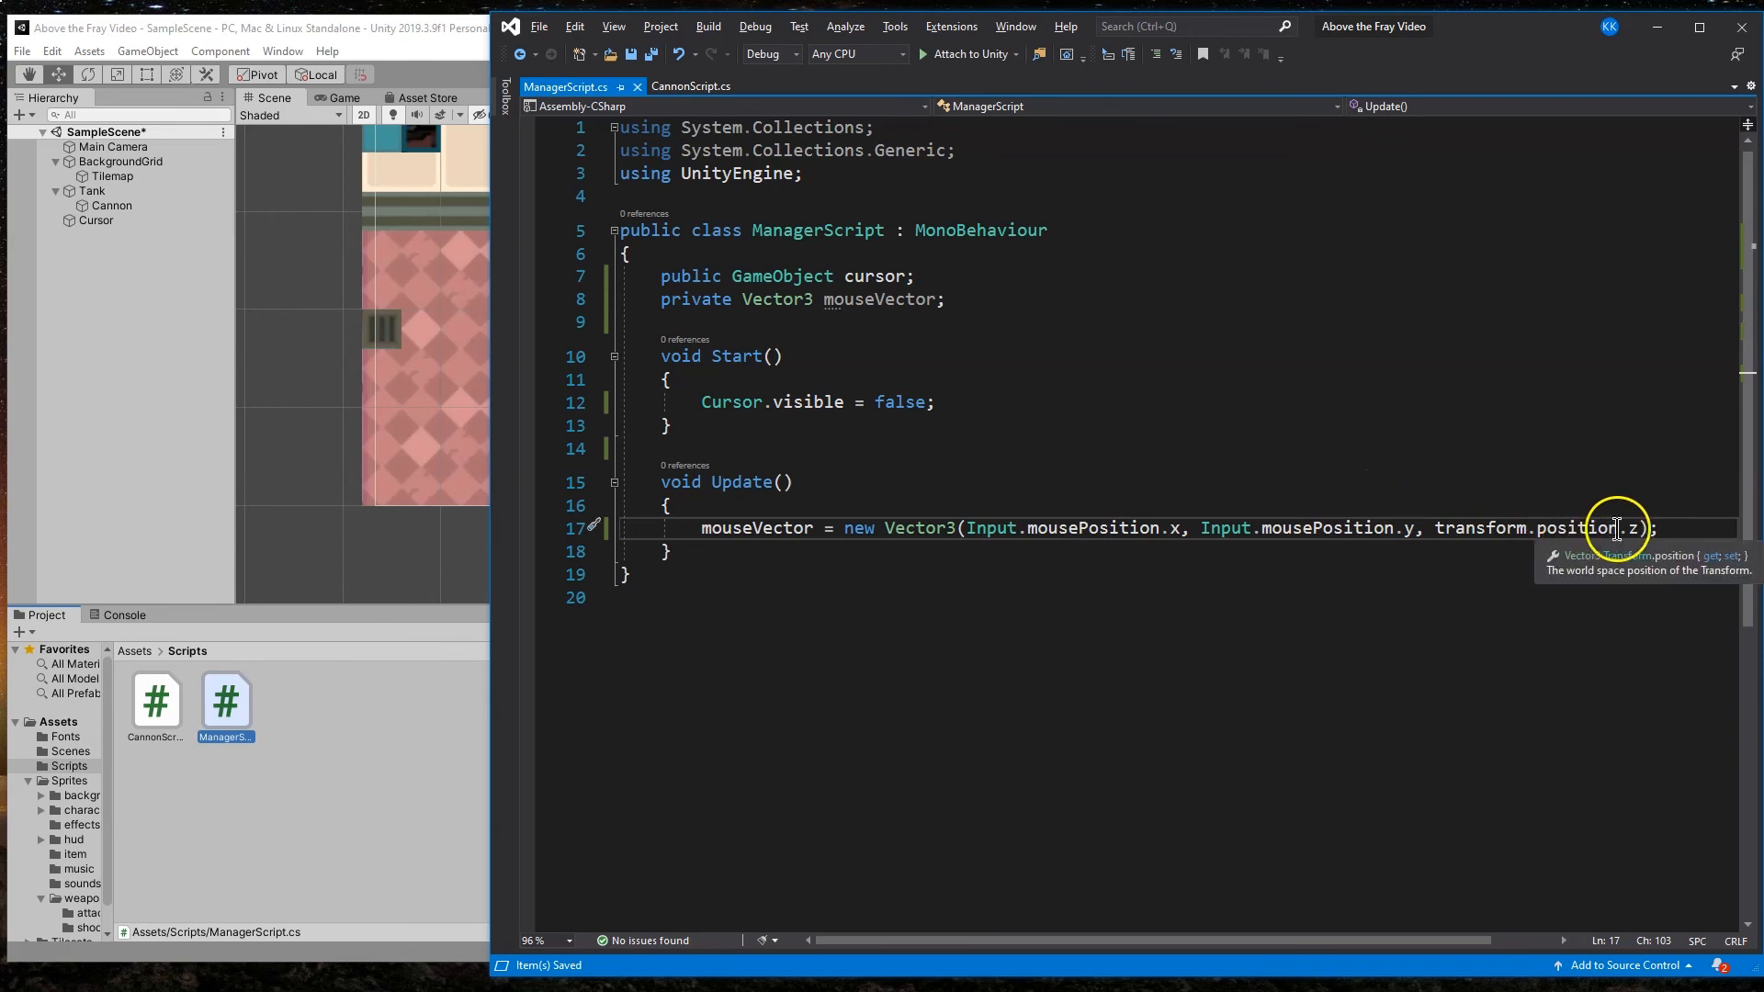
mouse_move(1477, 494)
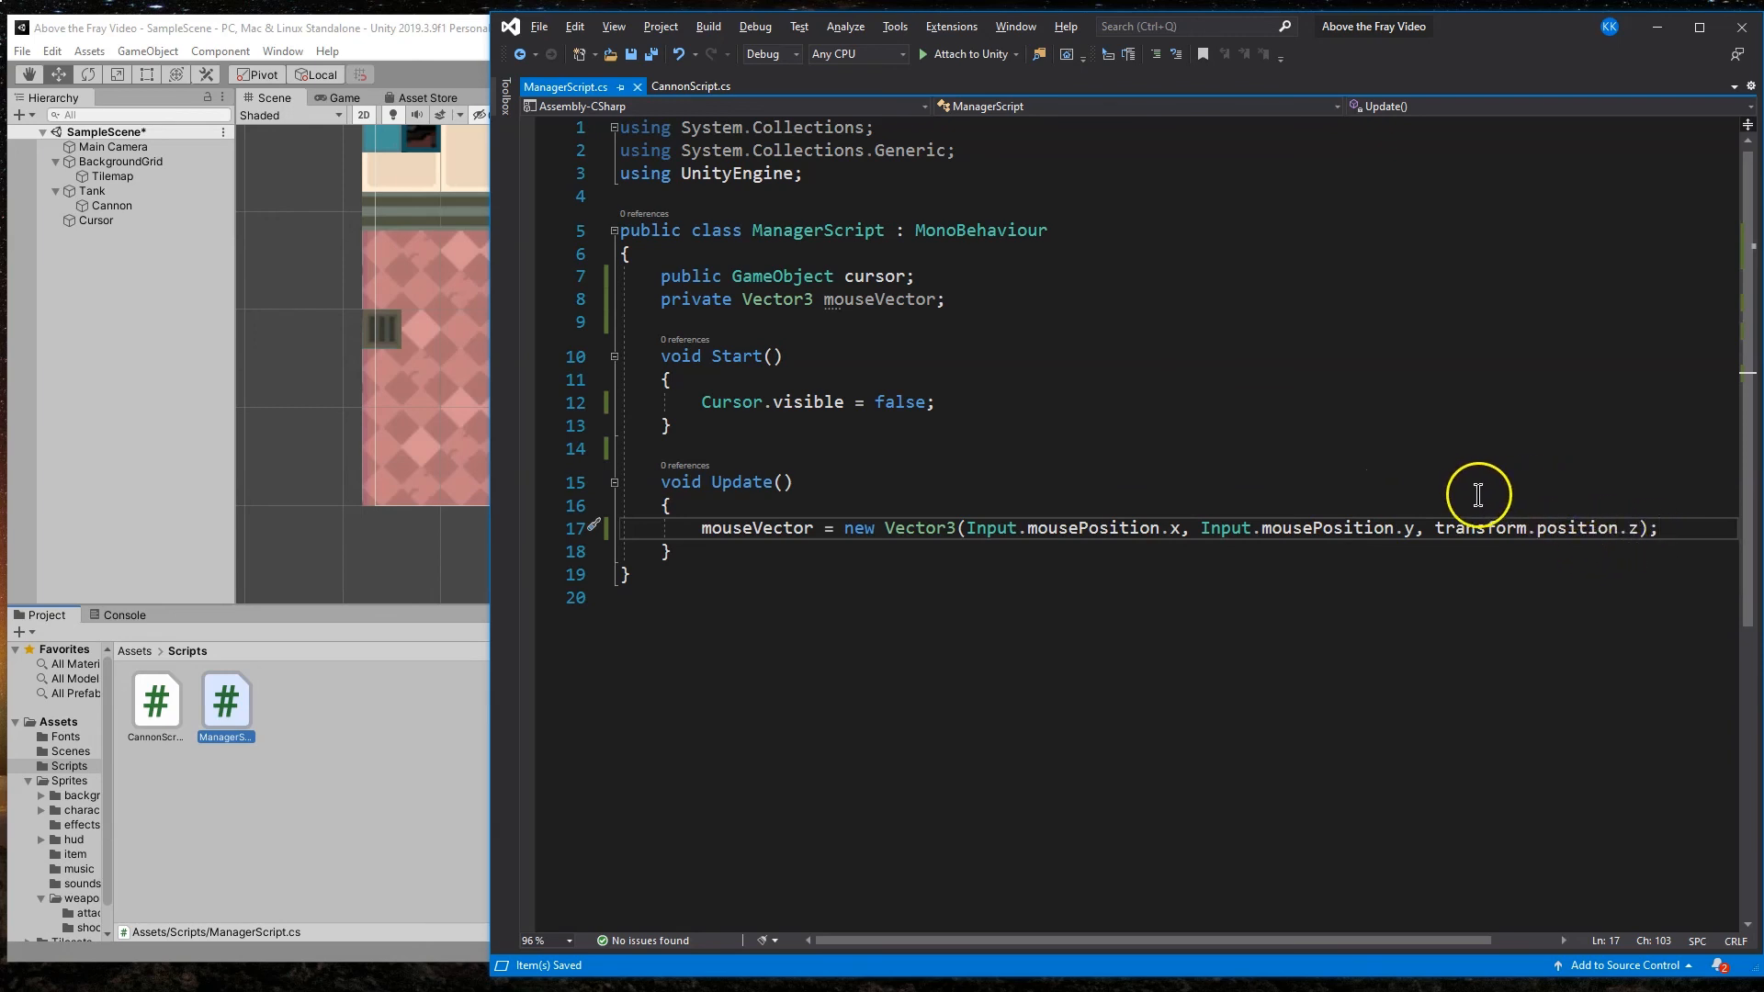
mouse_move(402, 213)
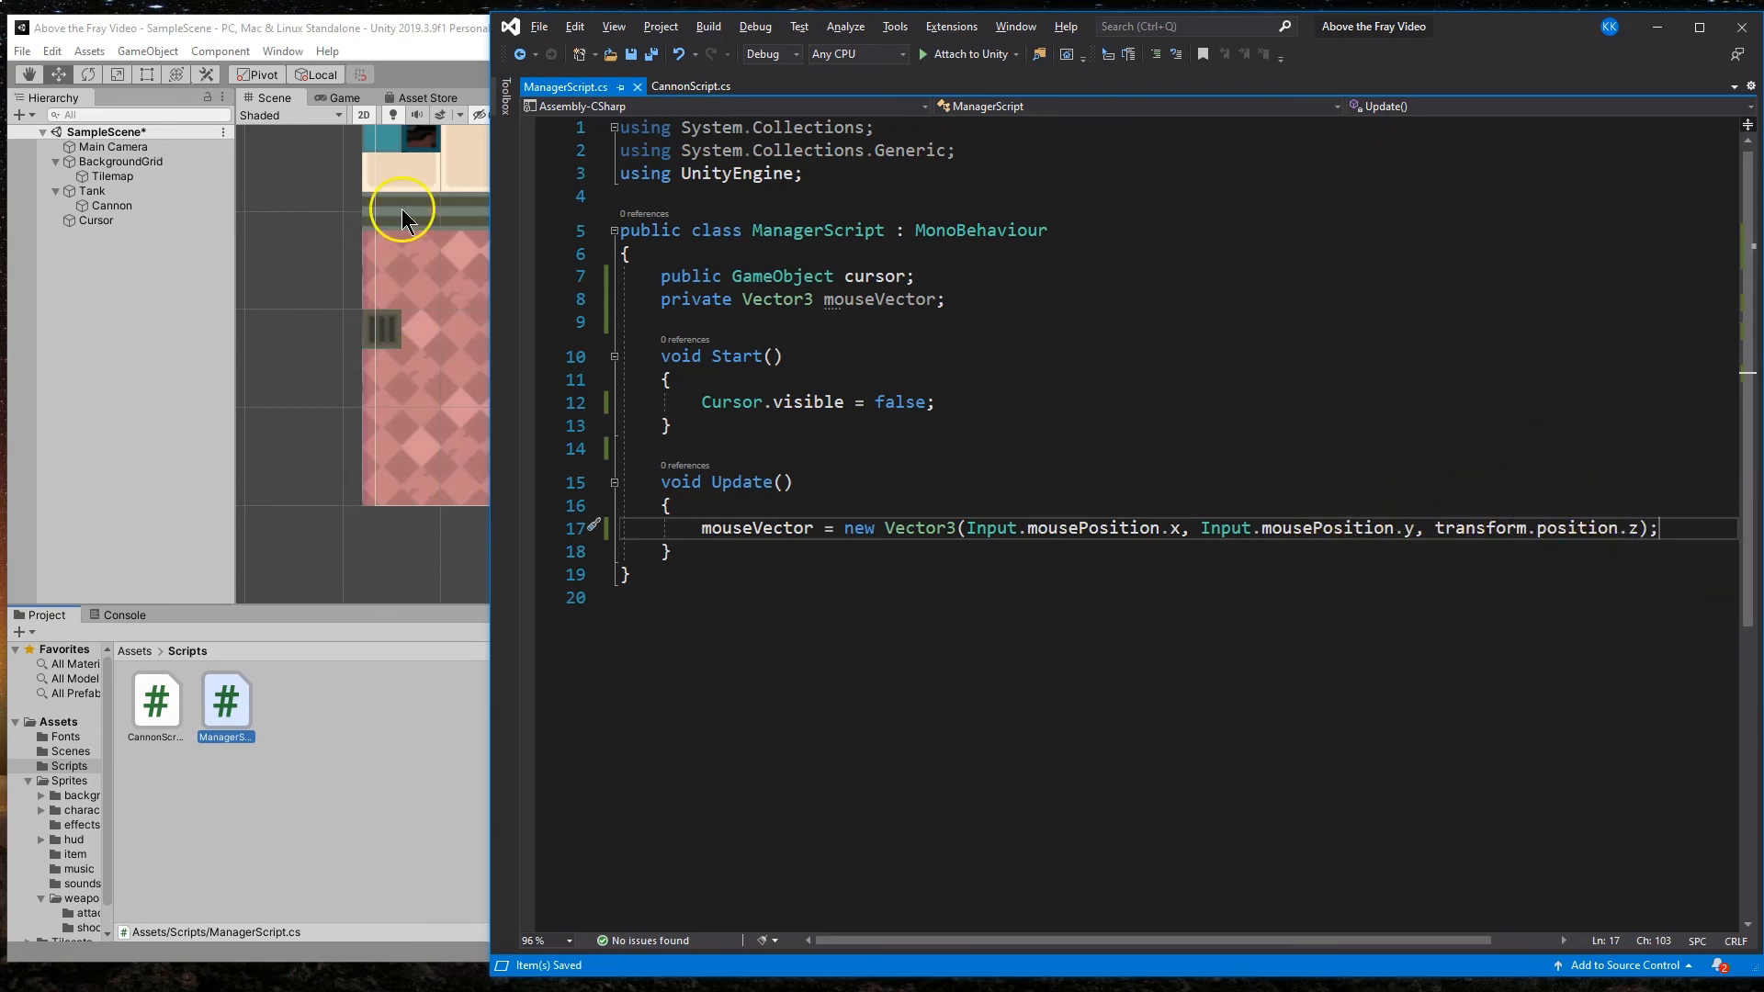
mouse_move(520, 283)
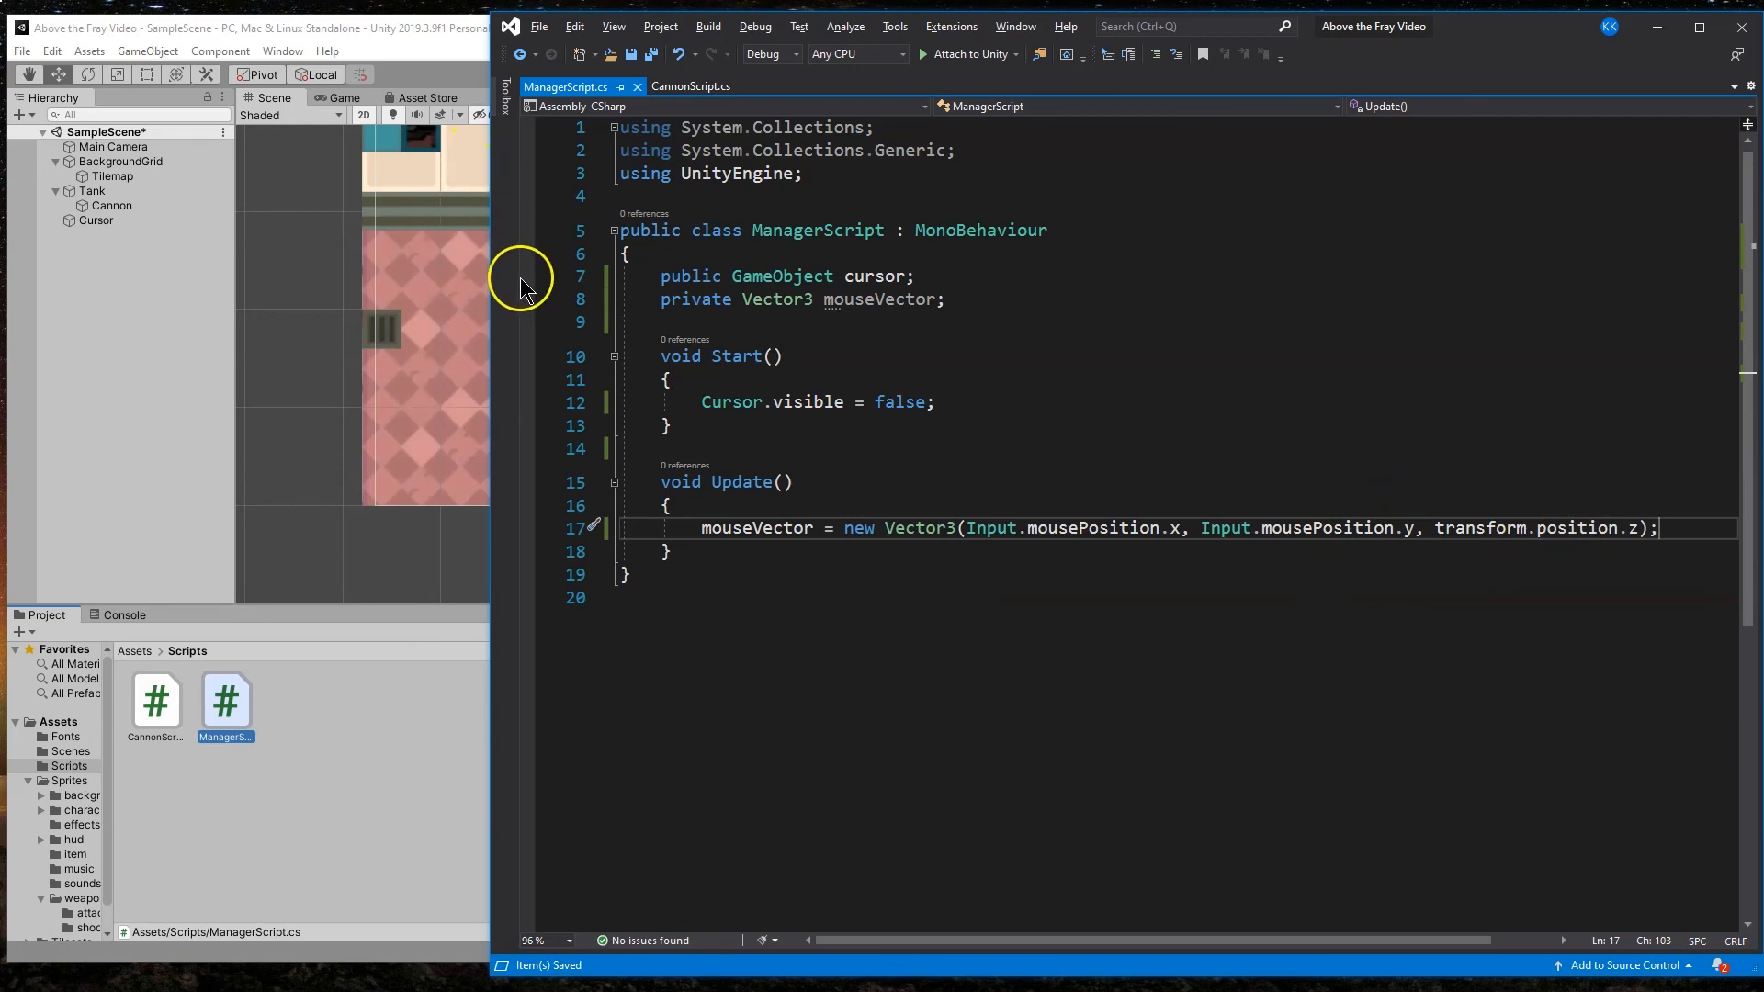
mouse_move(437, 347)
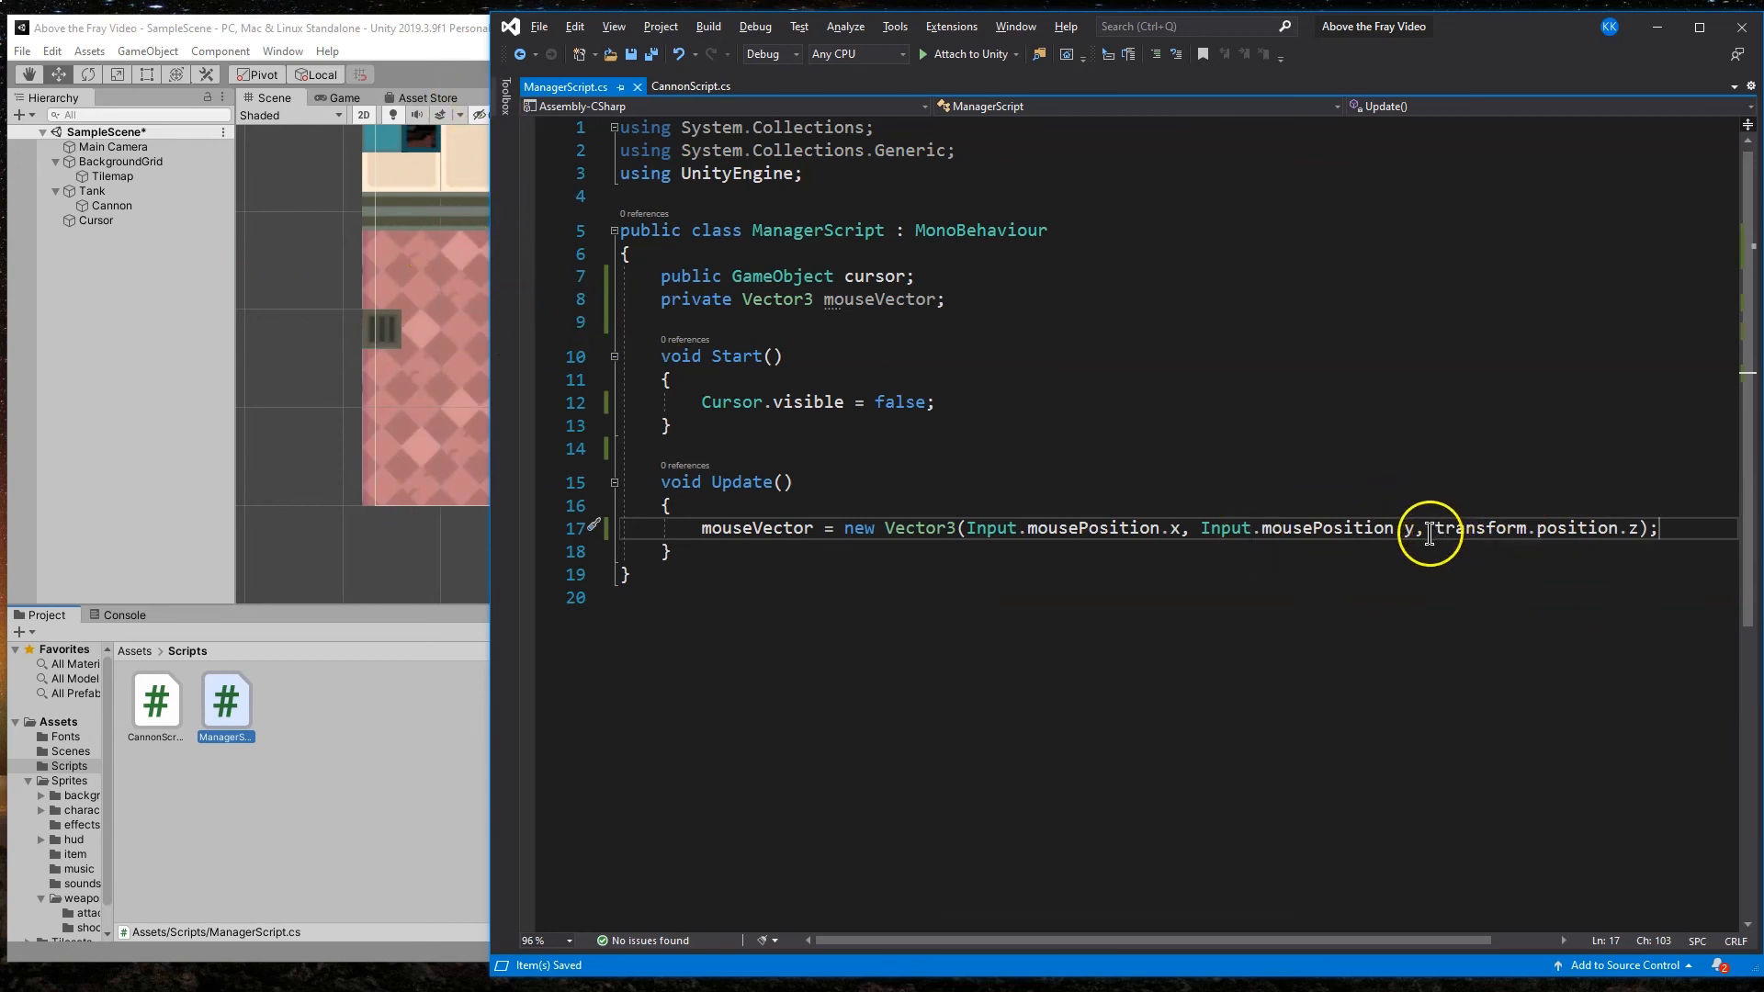
double_click(1479, 527)
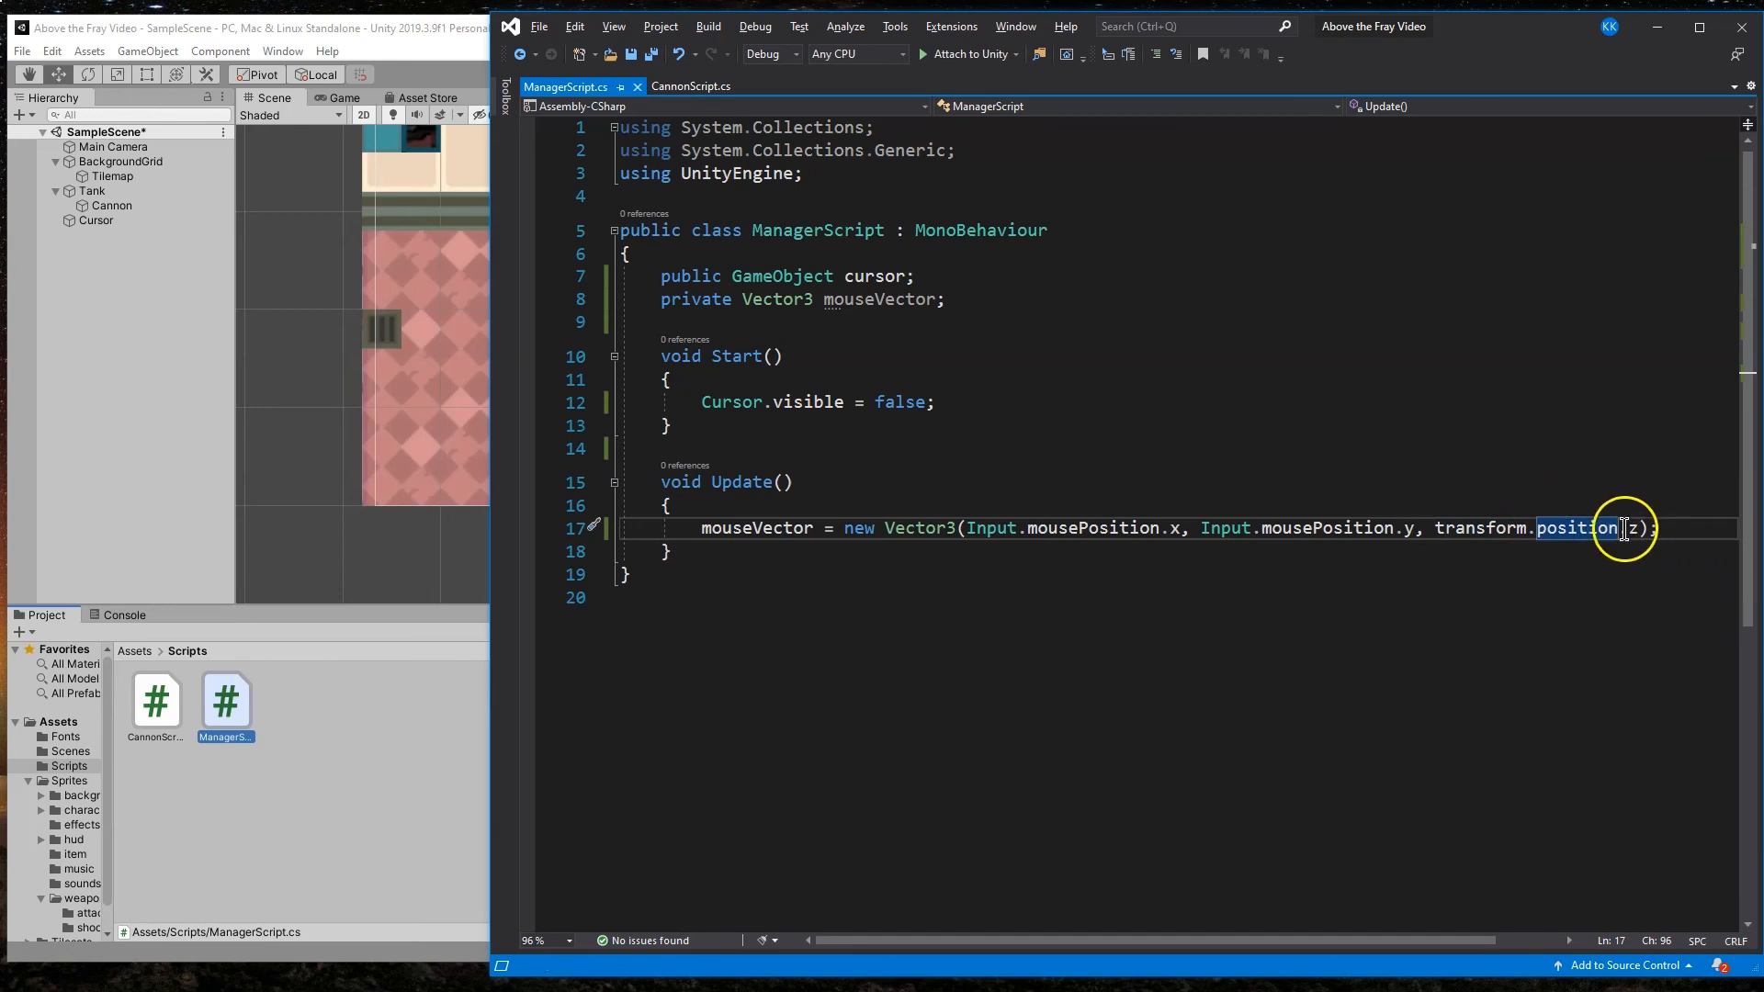
mouse_move(1356, 527)
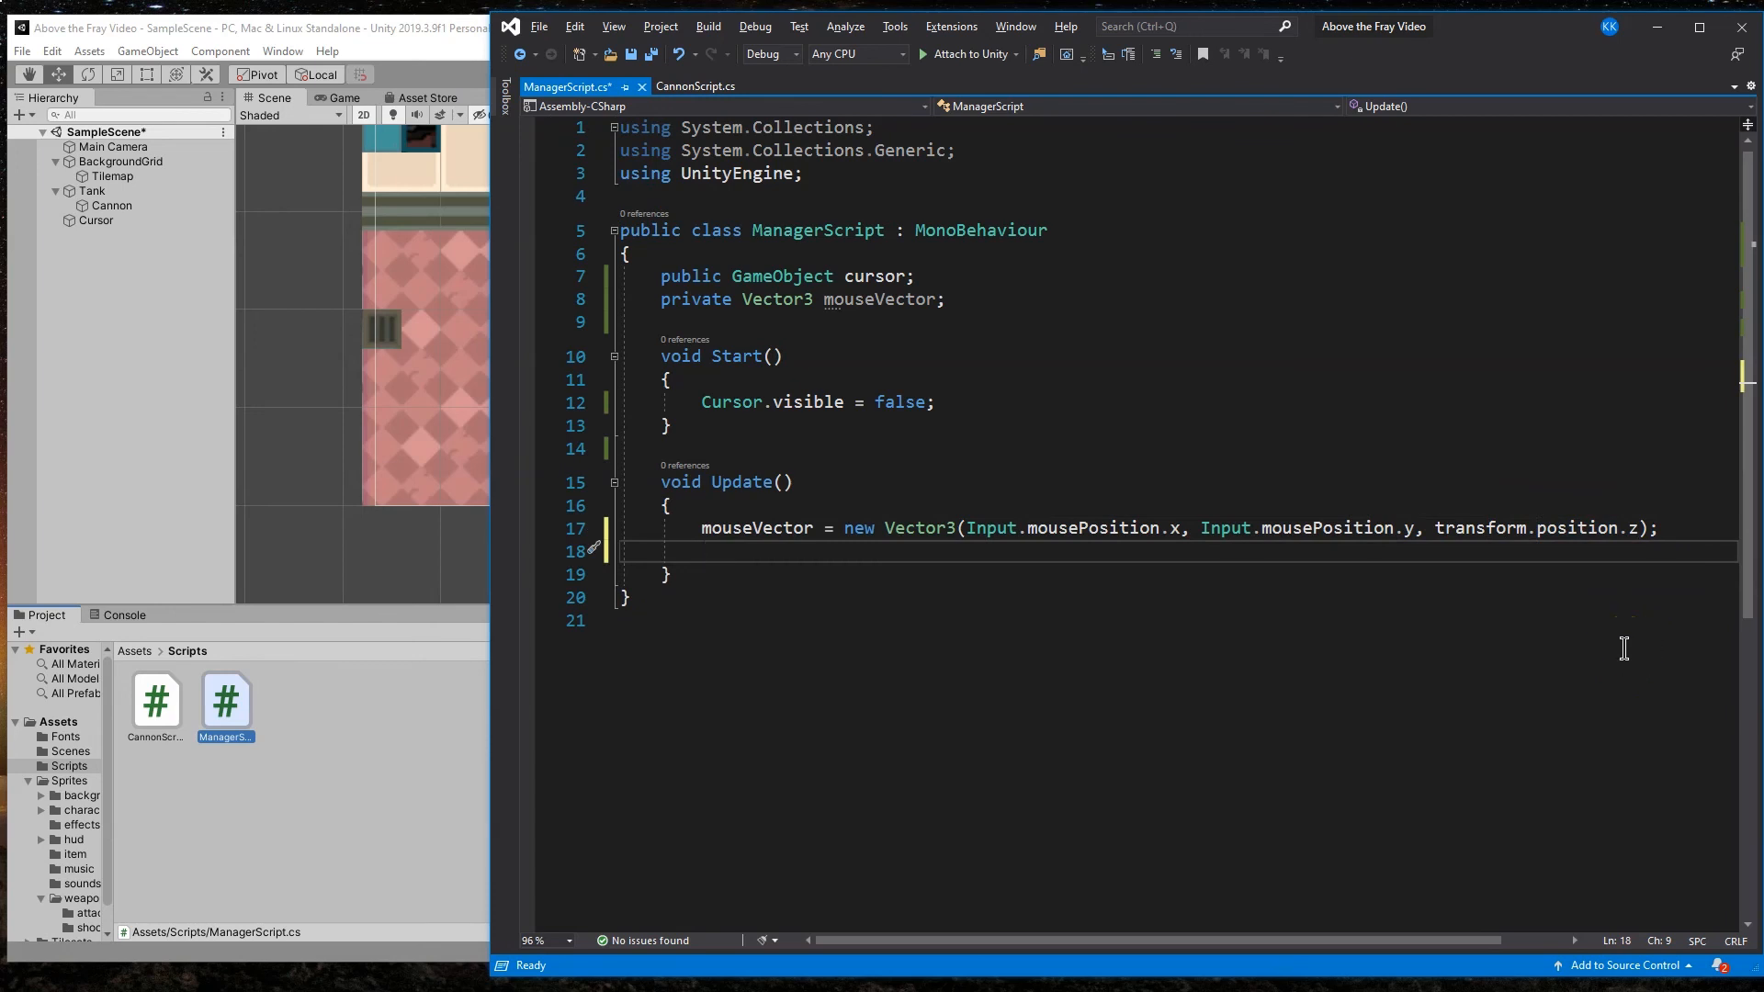
Step: Convert mouseVector to world space via ScreenToWorldPoint and move the cursor to target each frame
text(TargetJoint2D)
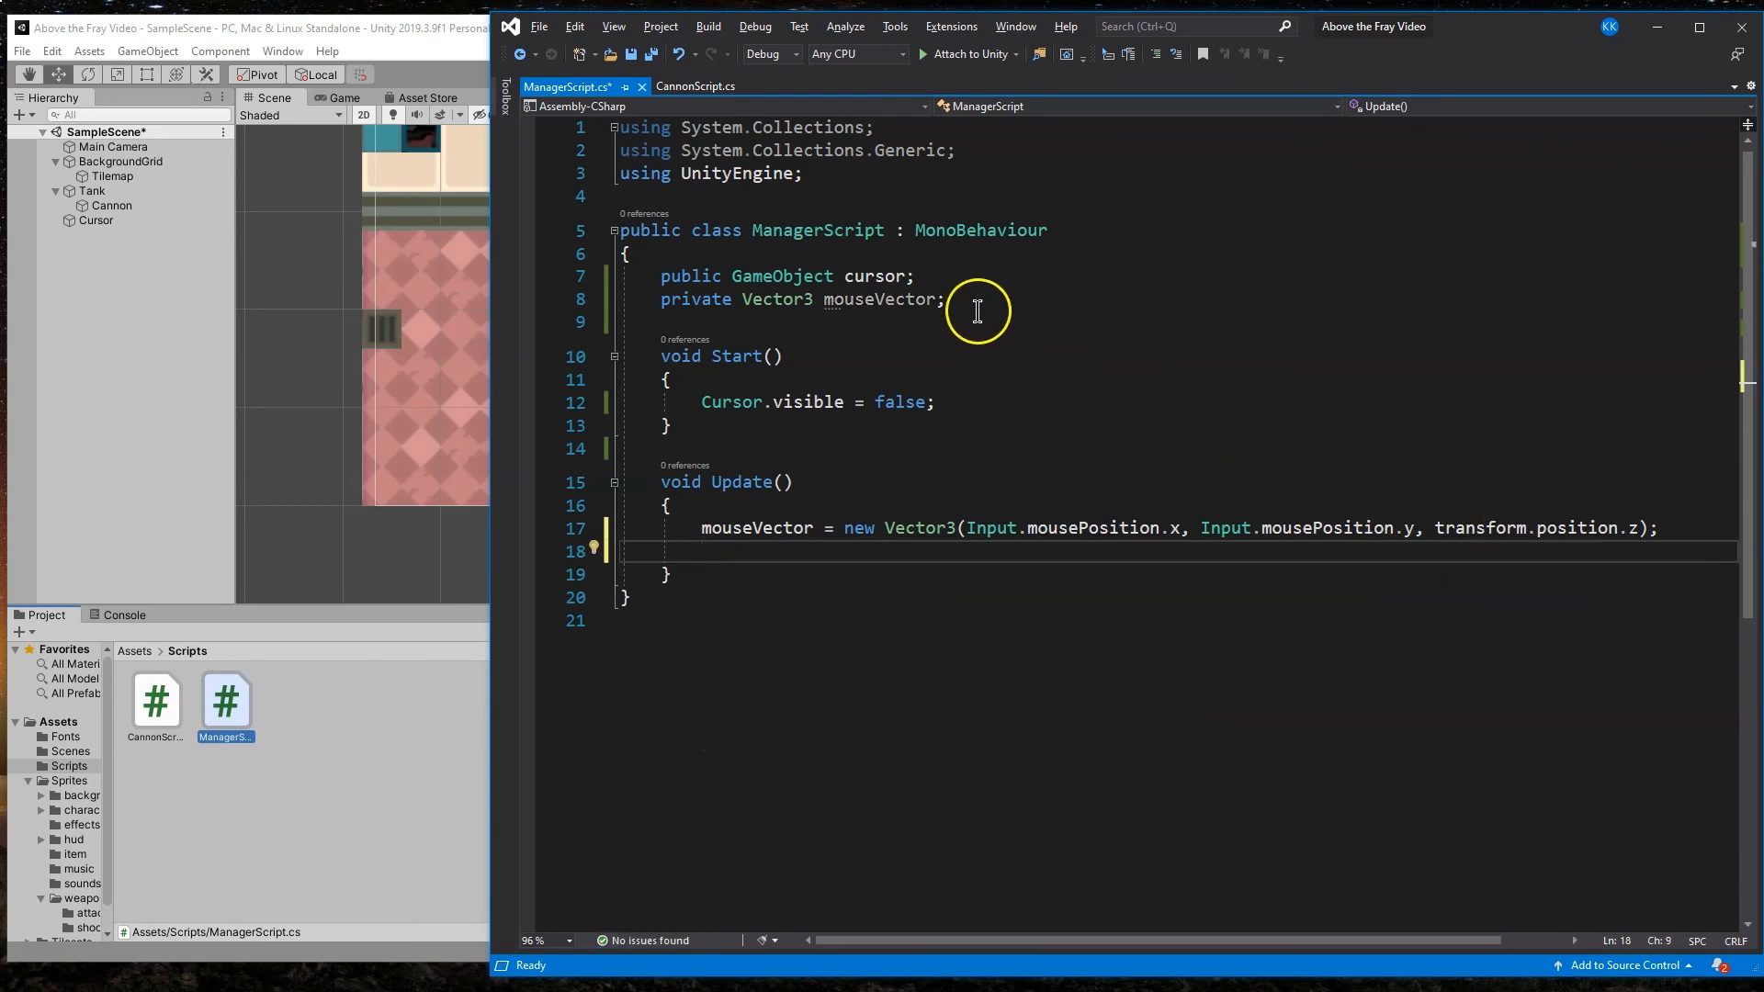
text(vect)
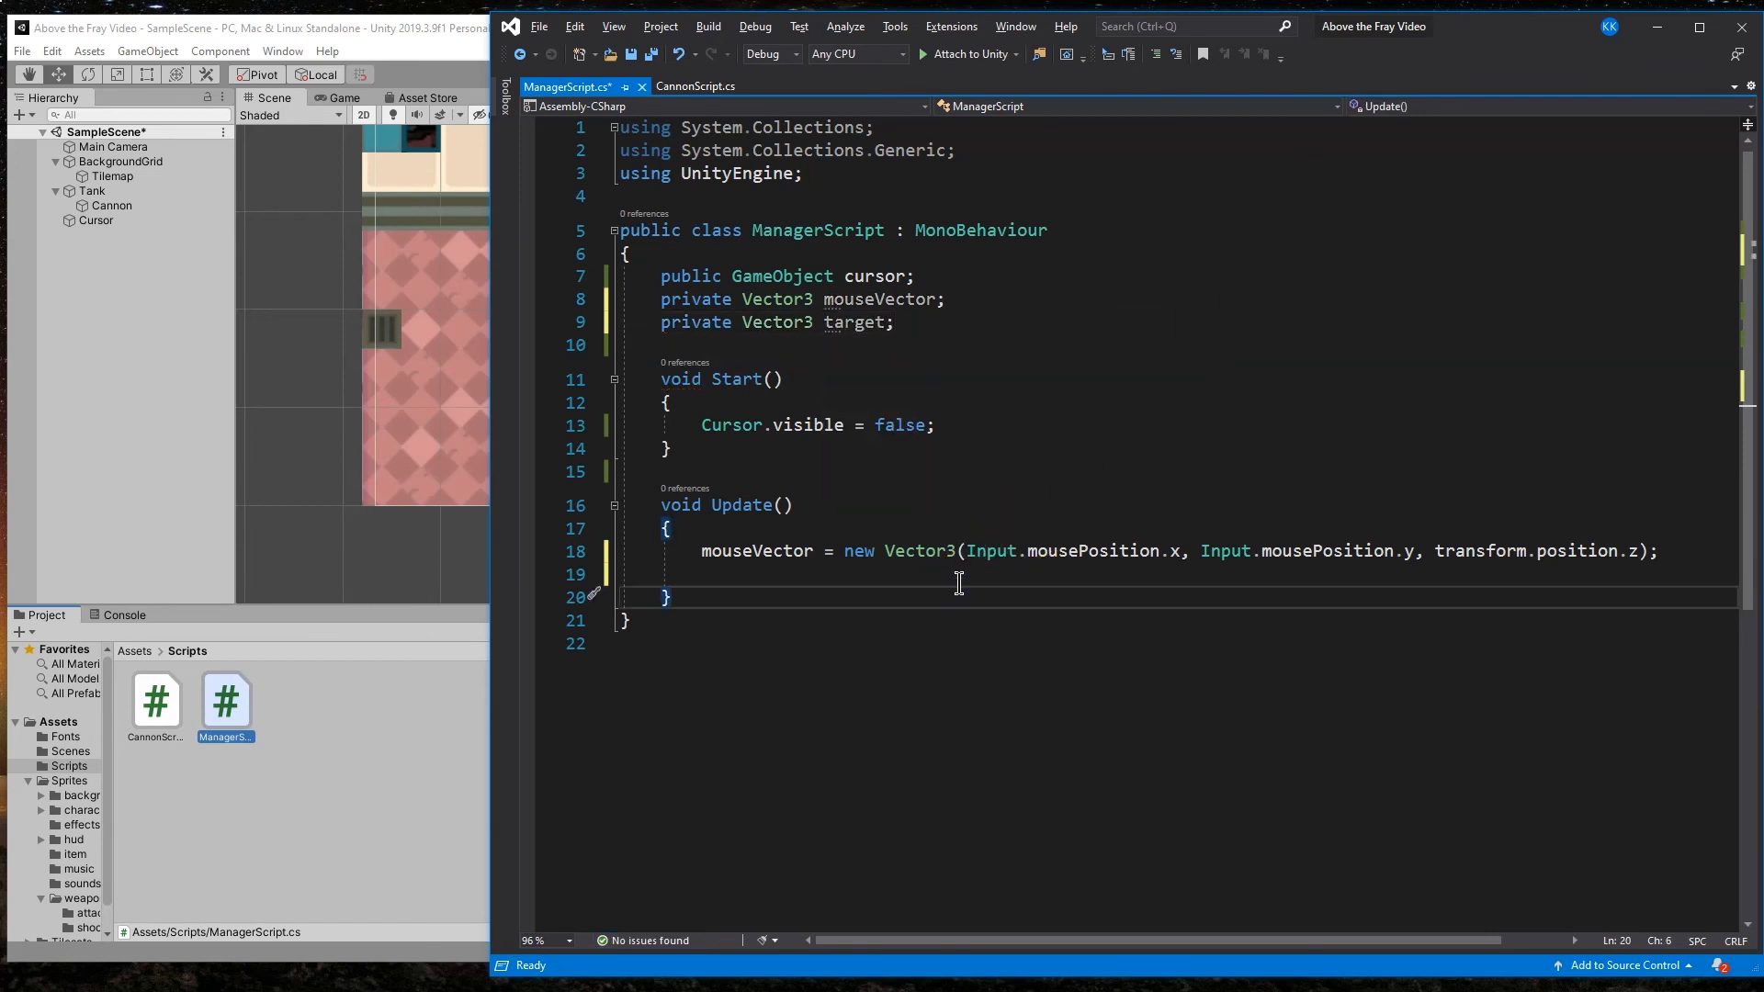
text(target = transform.g)
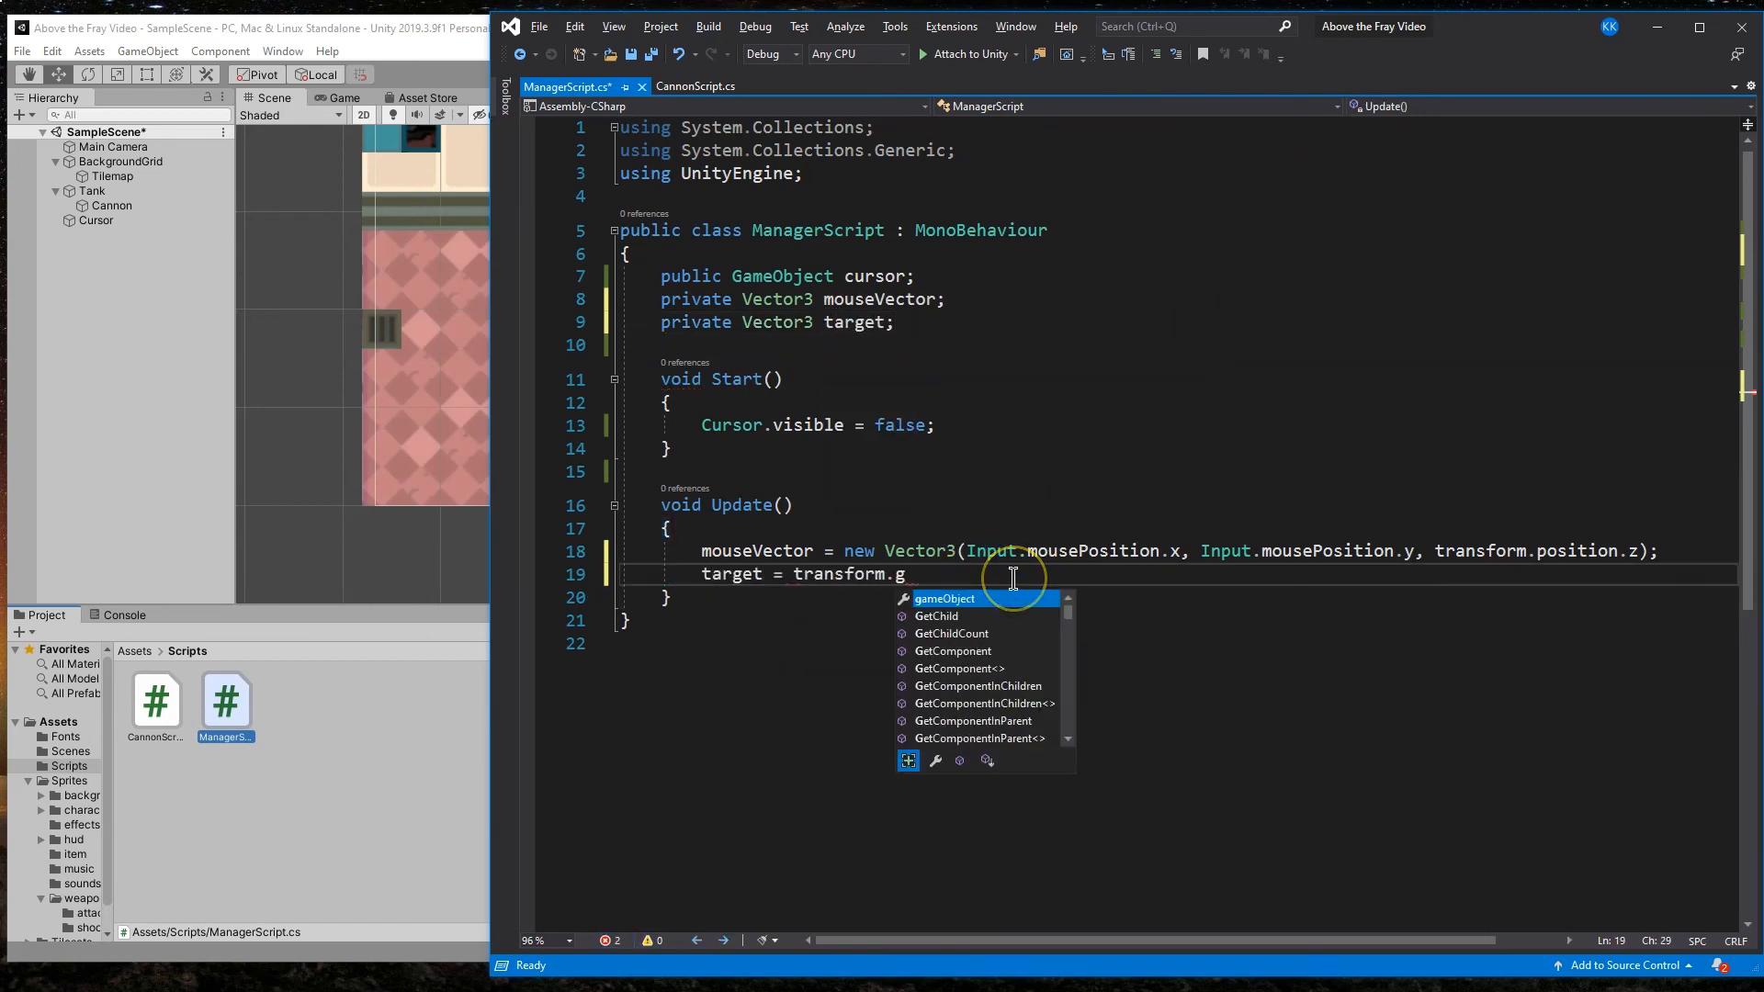
text(etComponent<Camera>().ScreenToWorldPoint(mouseVector))
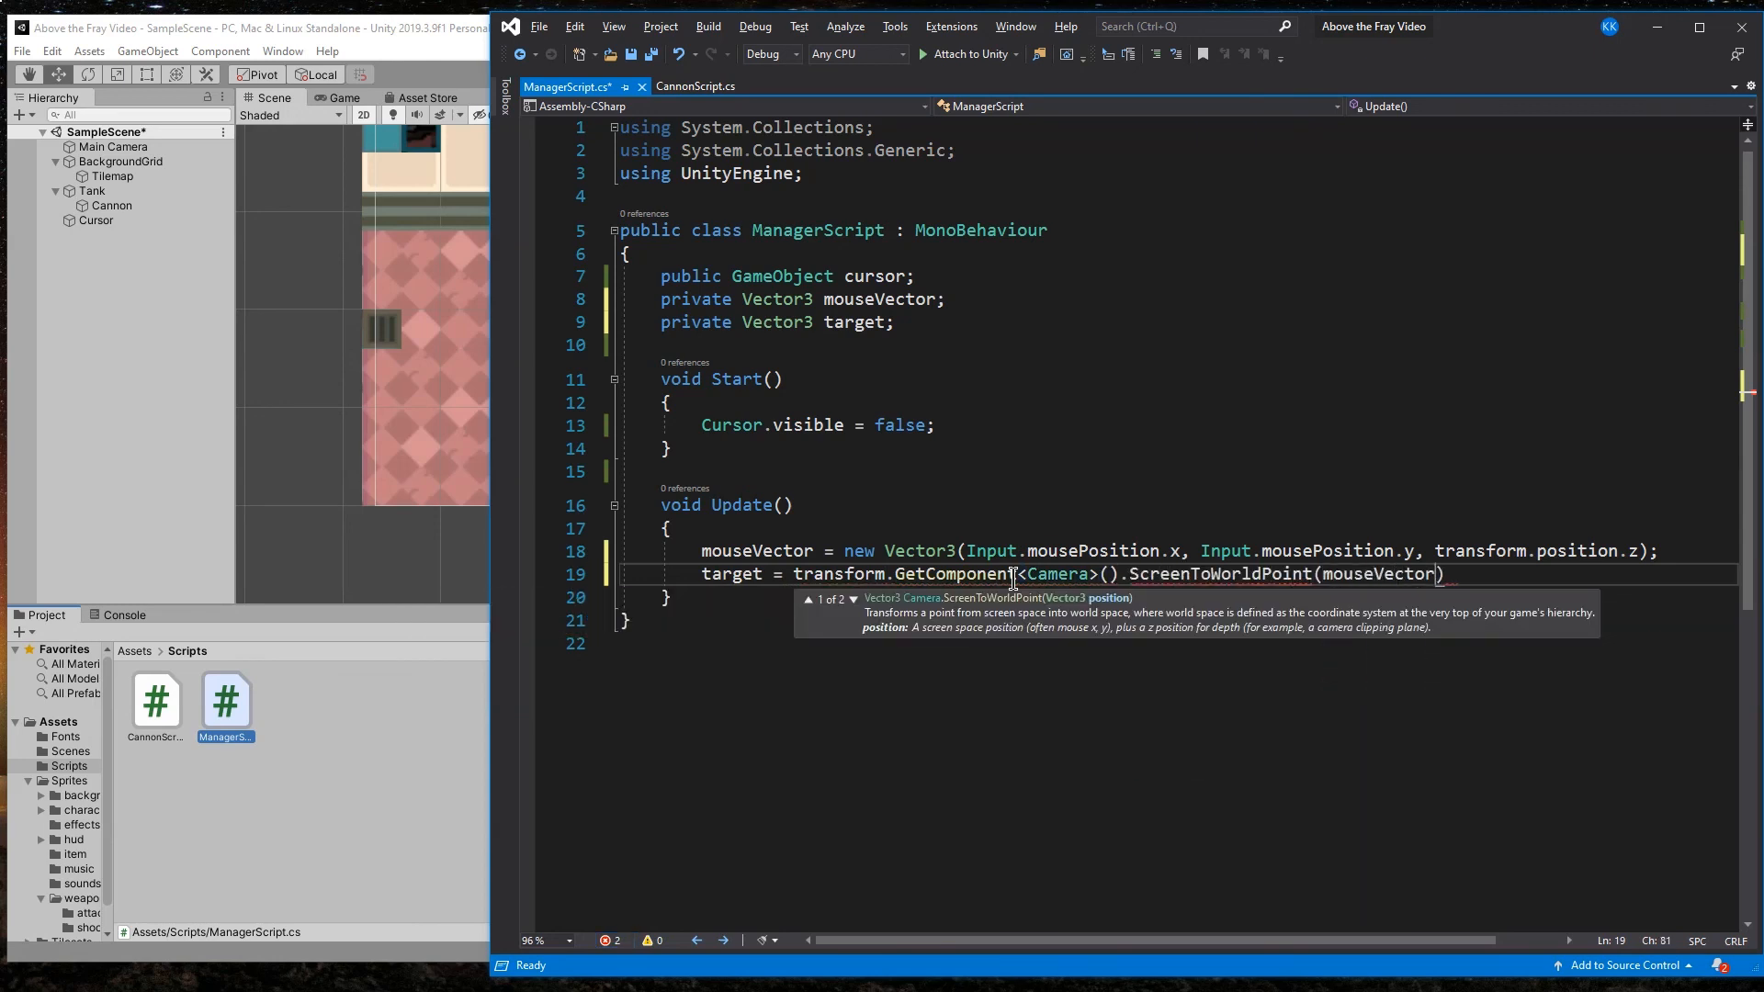
text(cursor.transform.)
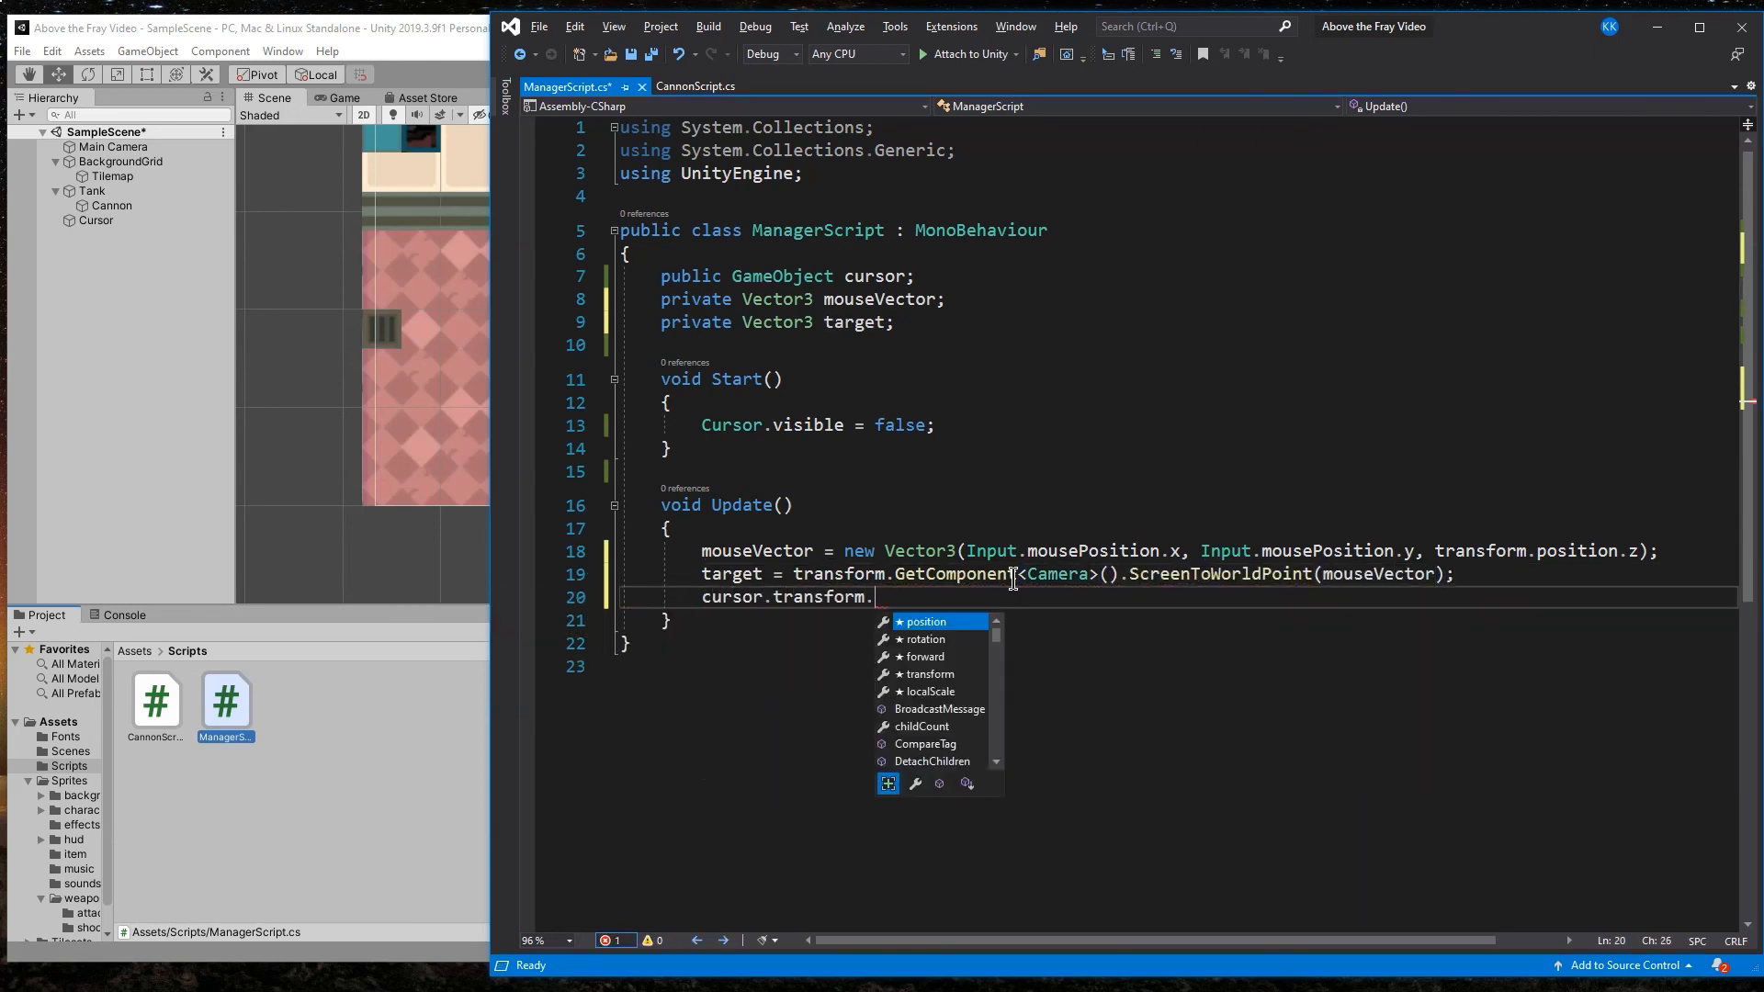
text(position = new Vector2(target.x, target.y);)
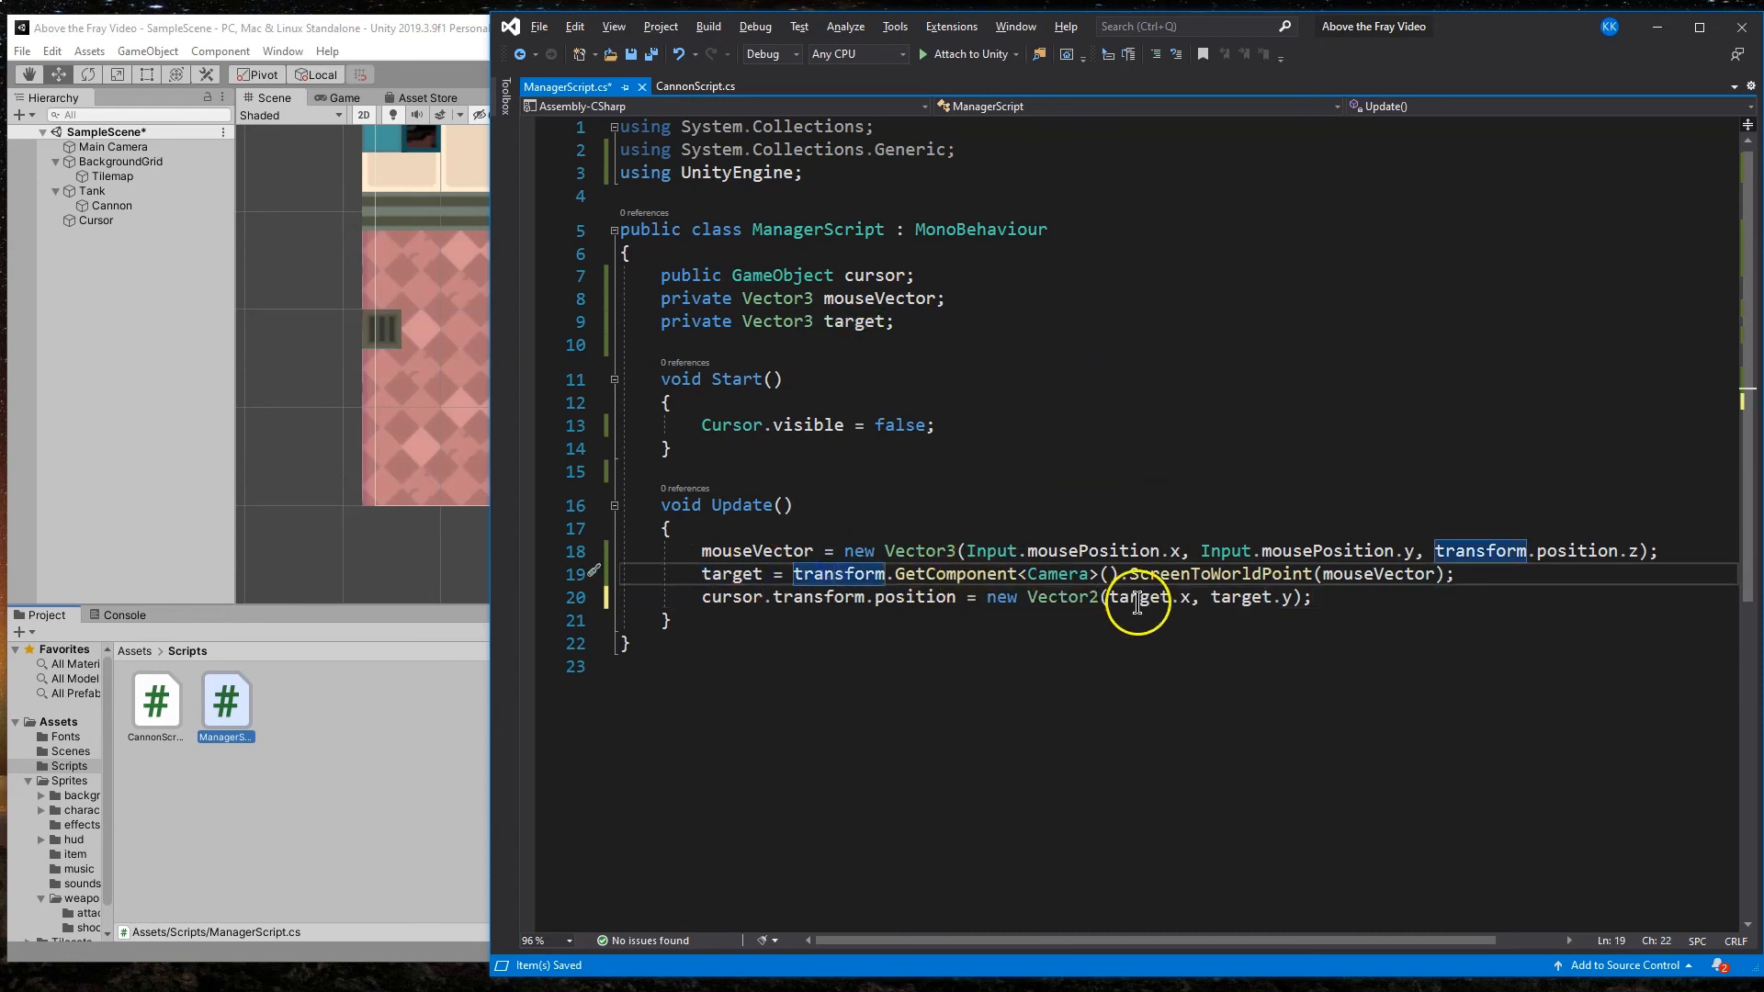
mouse_move(1198, 573)
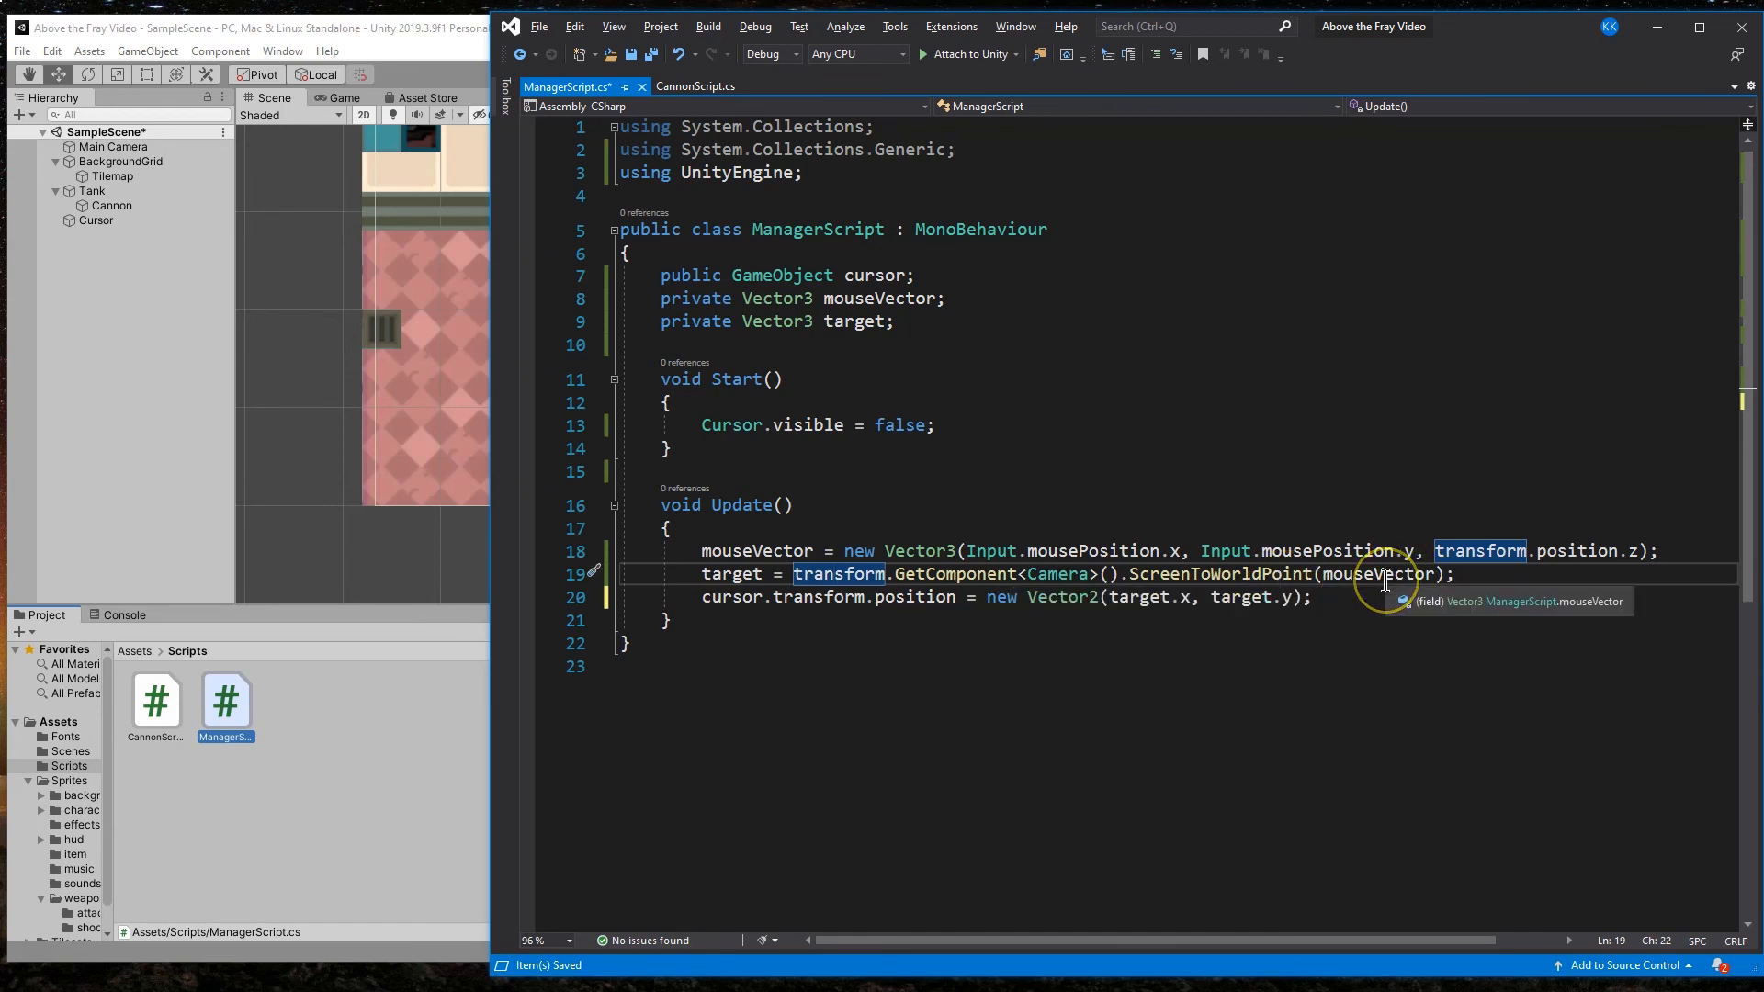
mouse_move(832, 478)
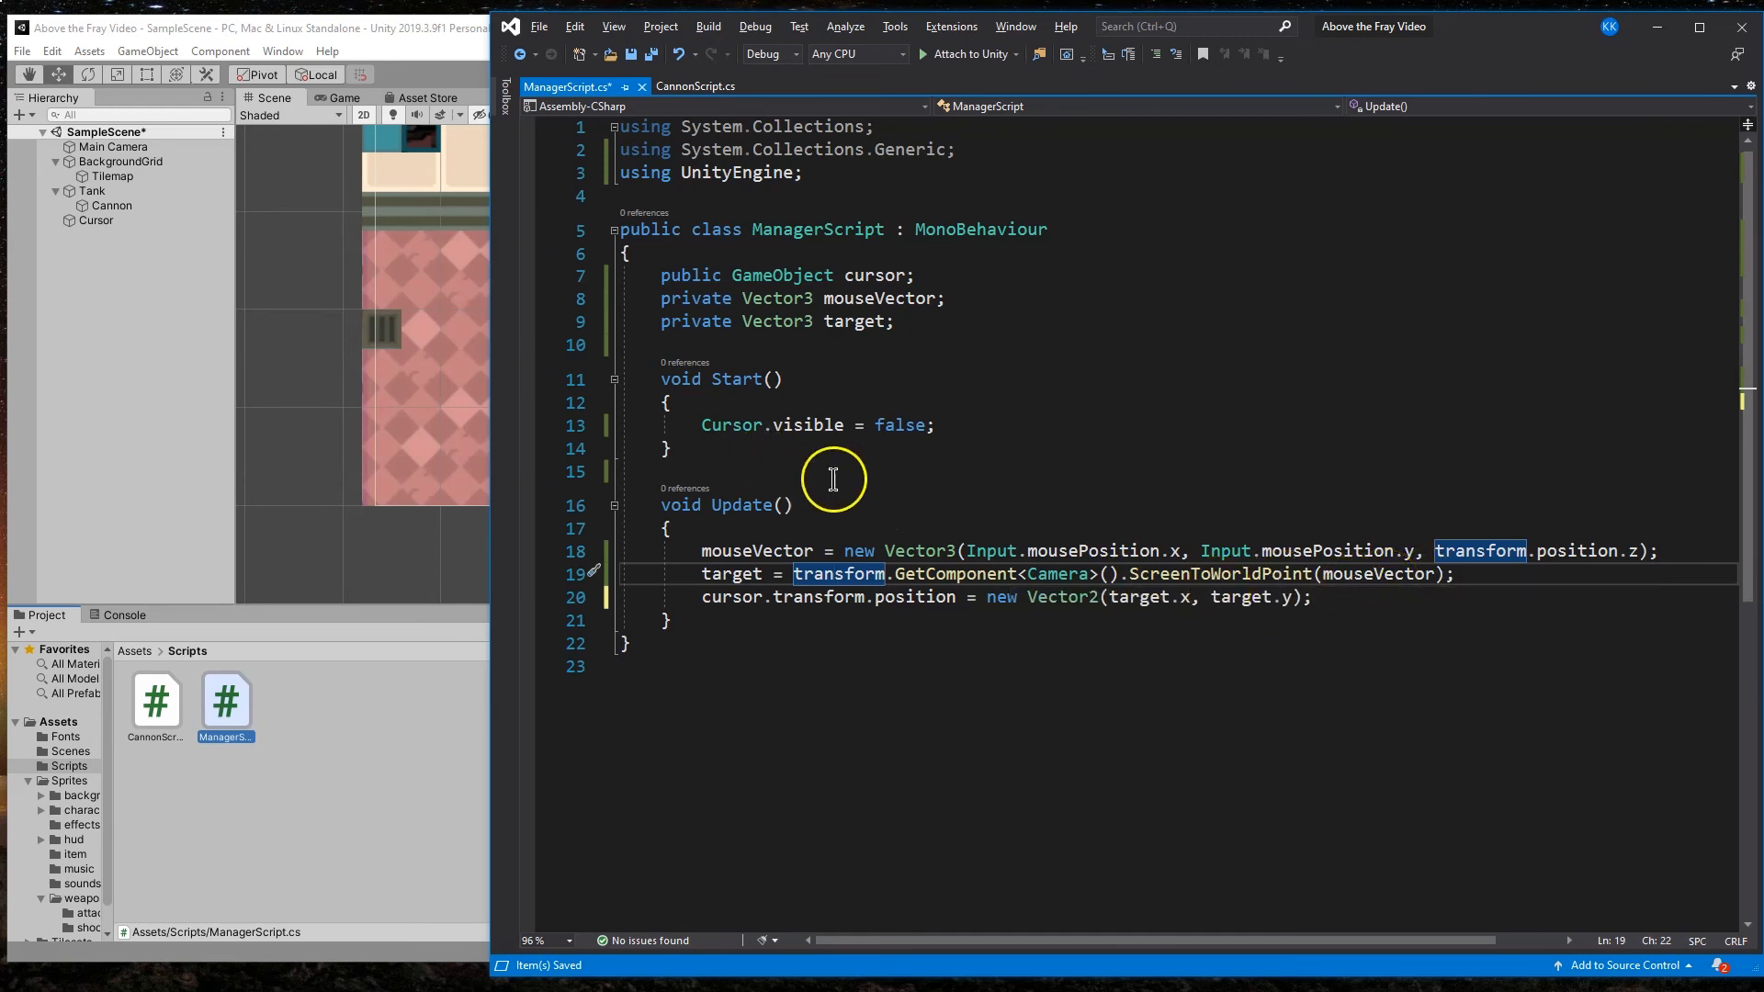
mouse_move(1064, 562)
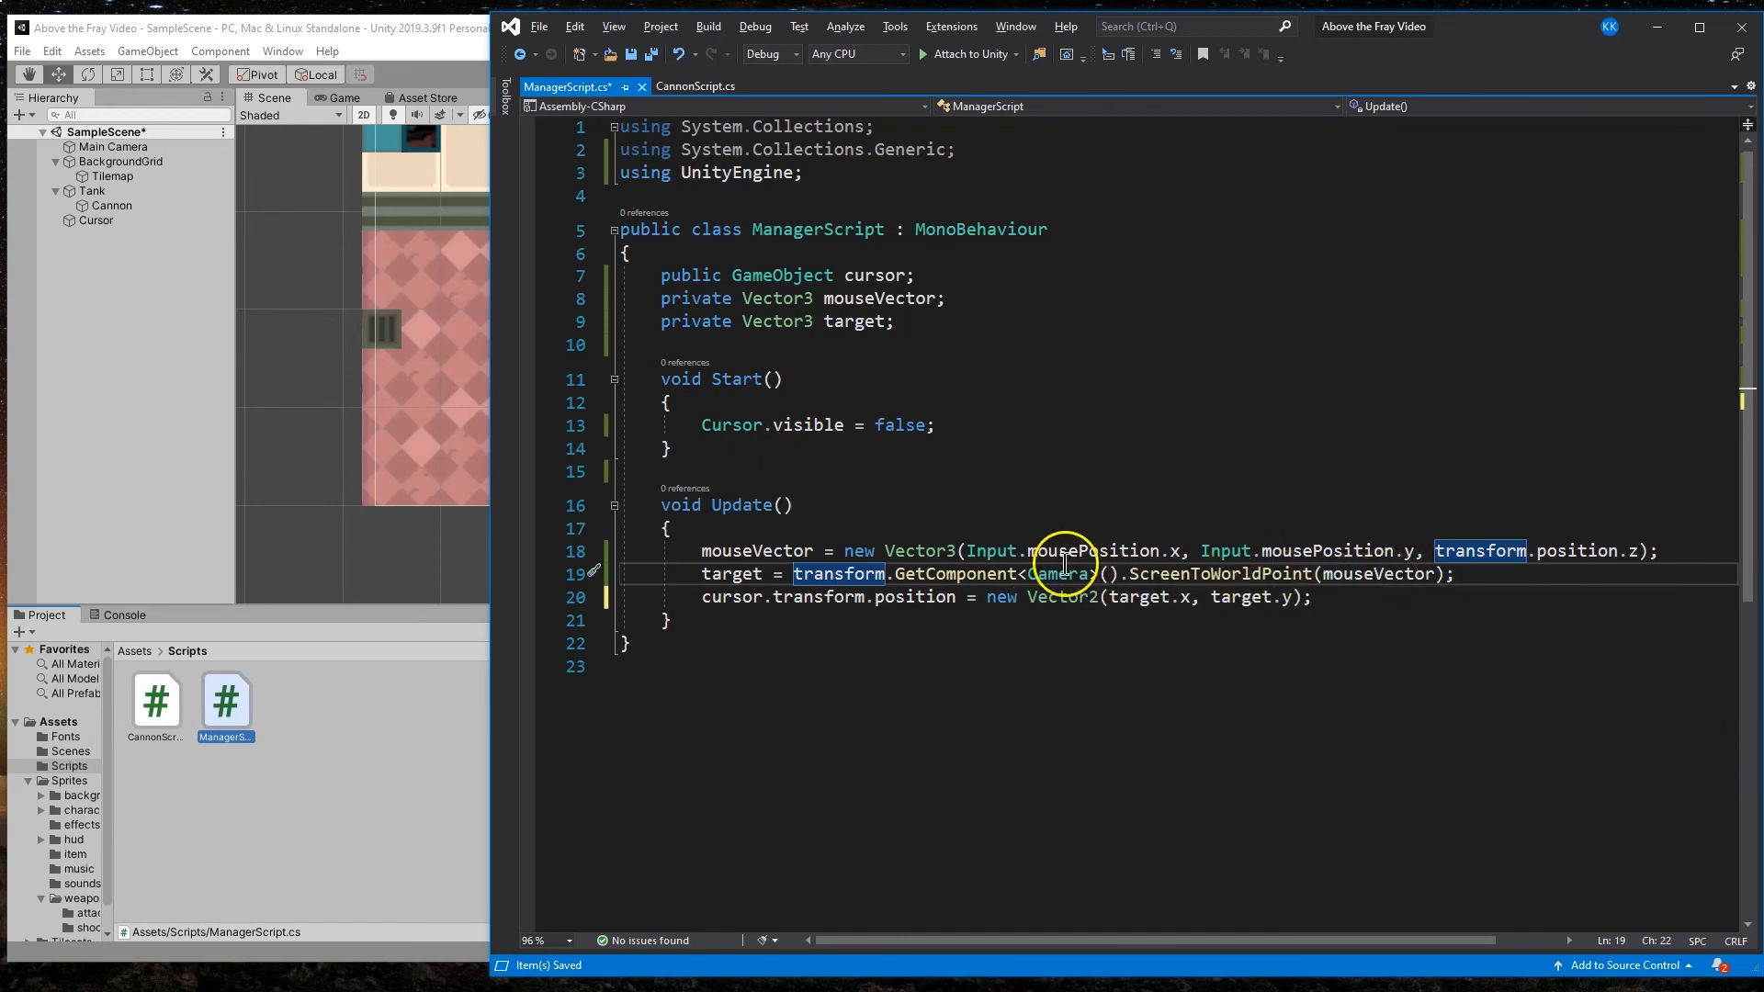
mouse_move(1136, 492)
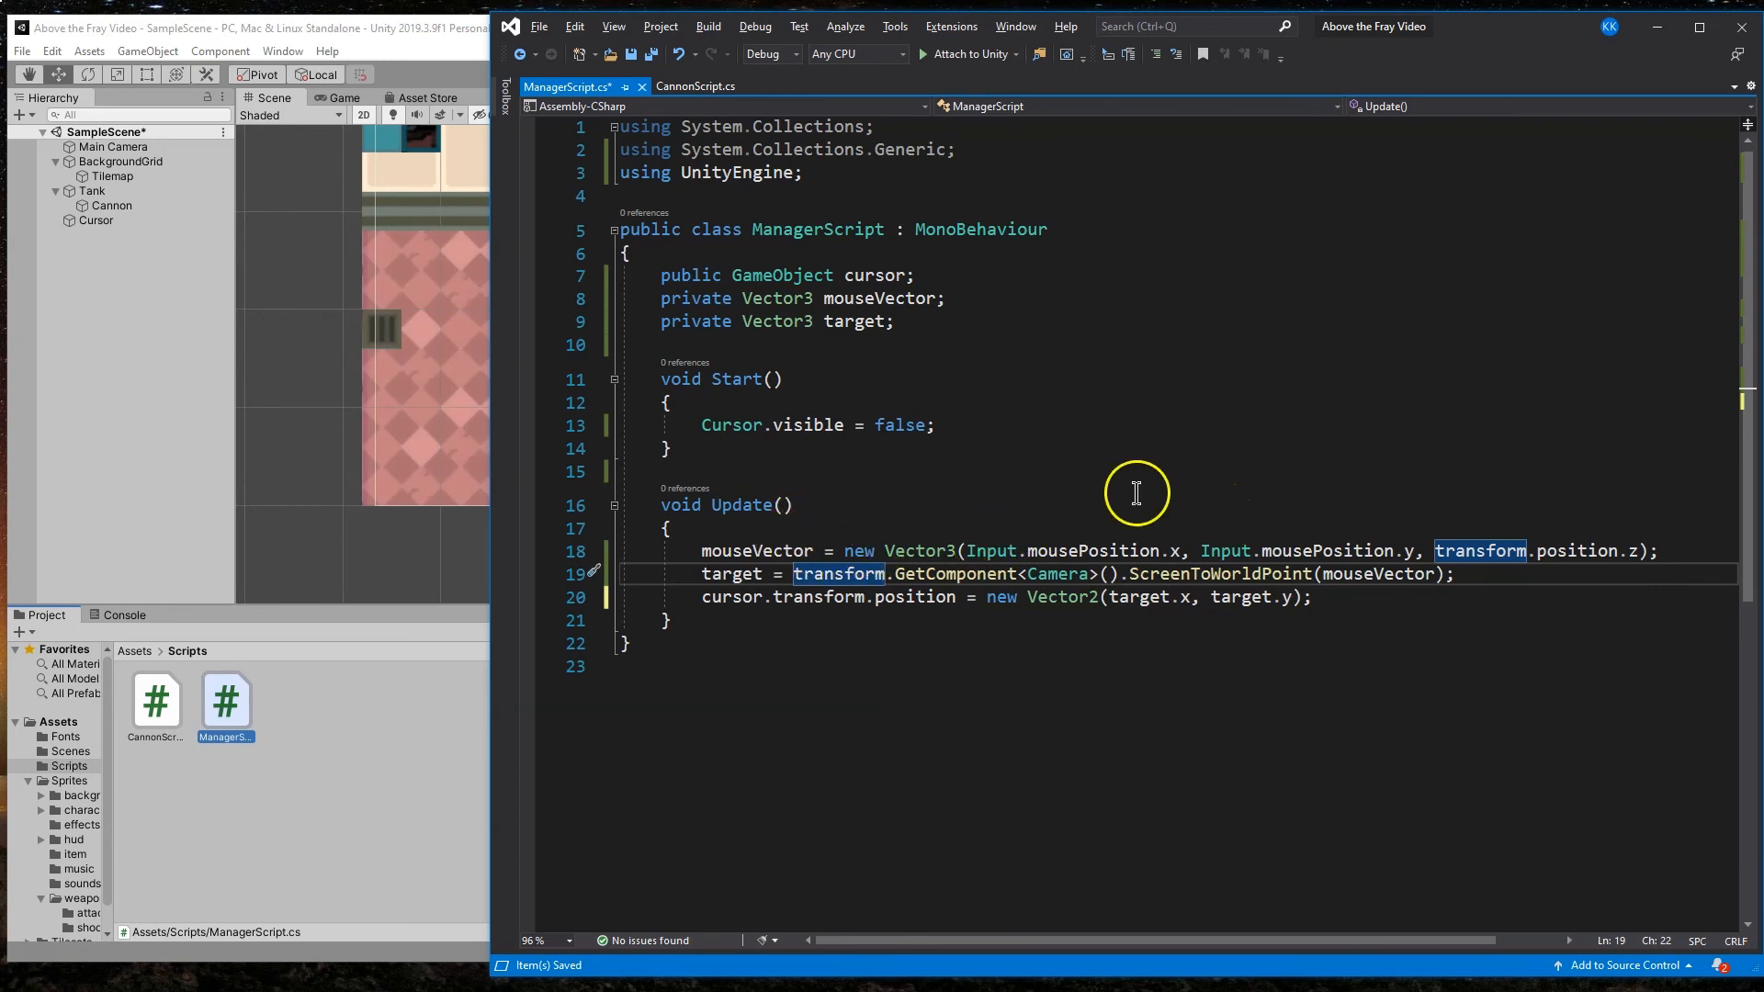
mouse_move(1171, 584)
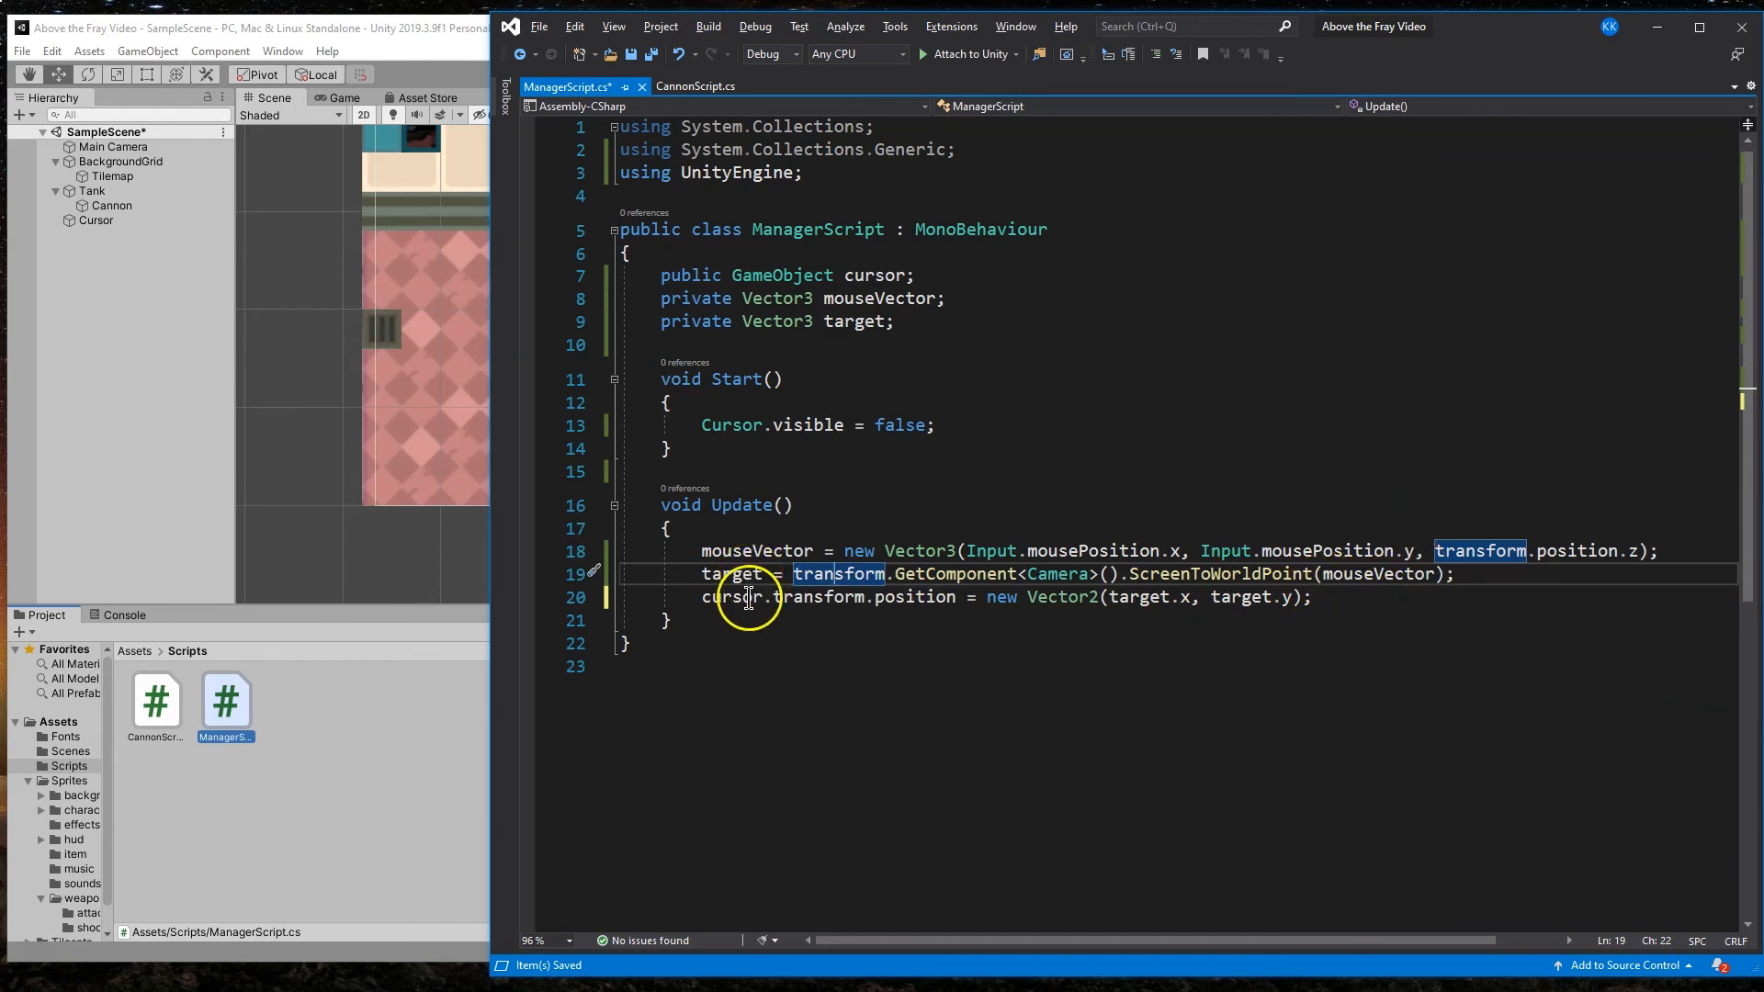
mouse_move(743, 597)
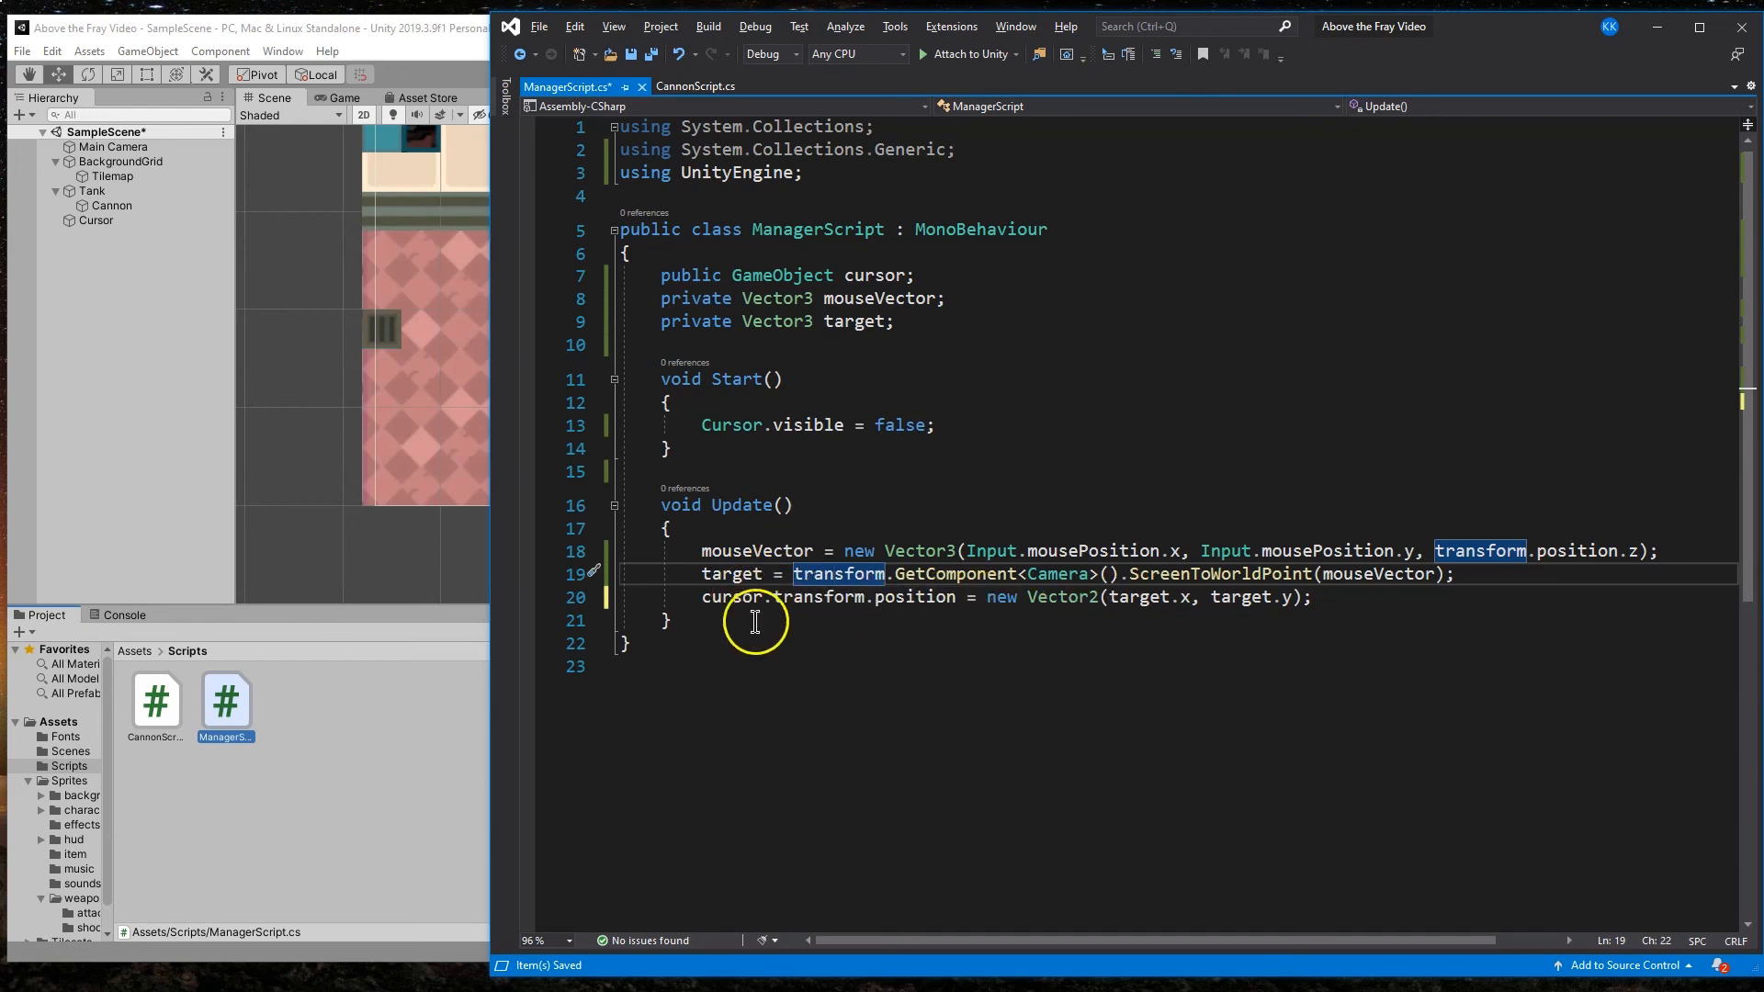
mouse_move(1327, 623)
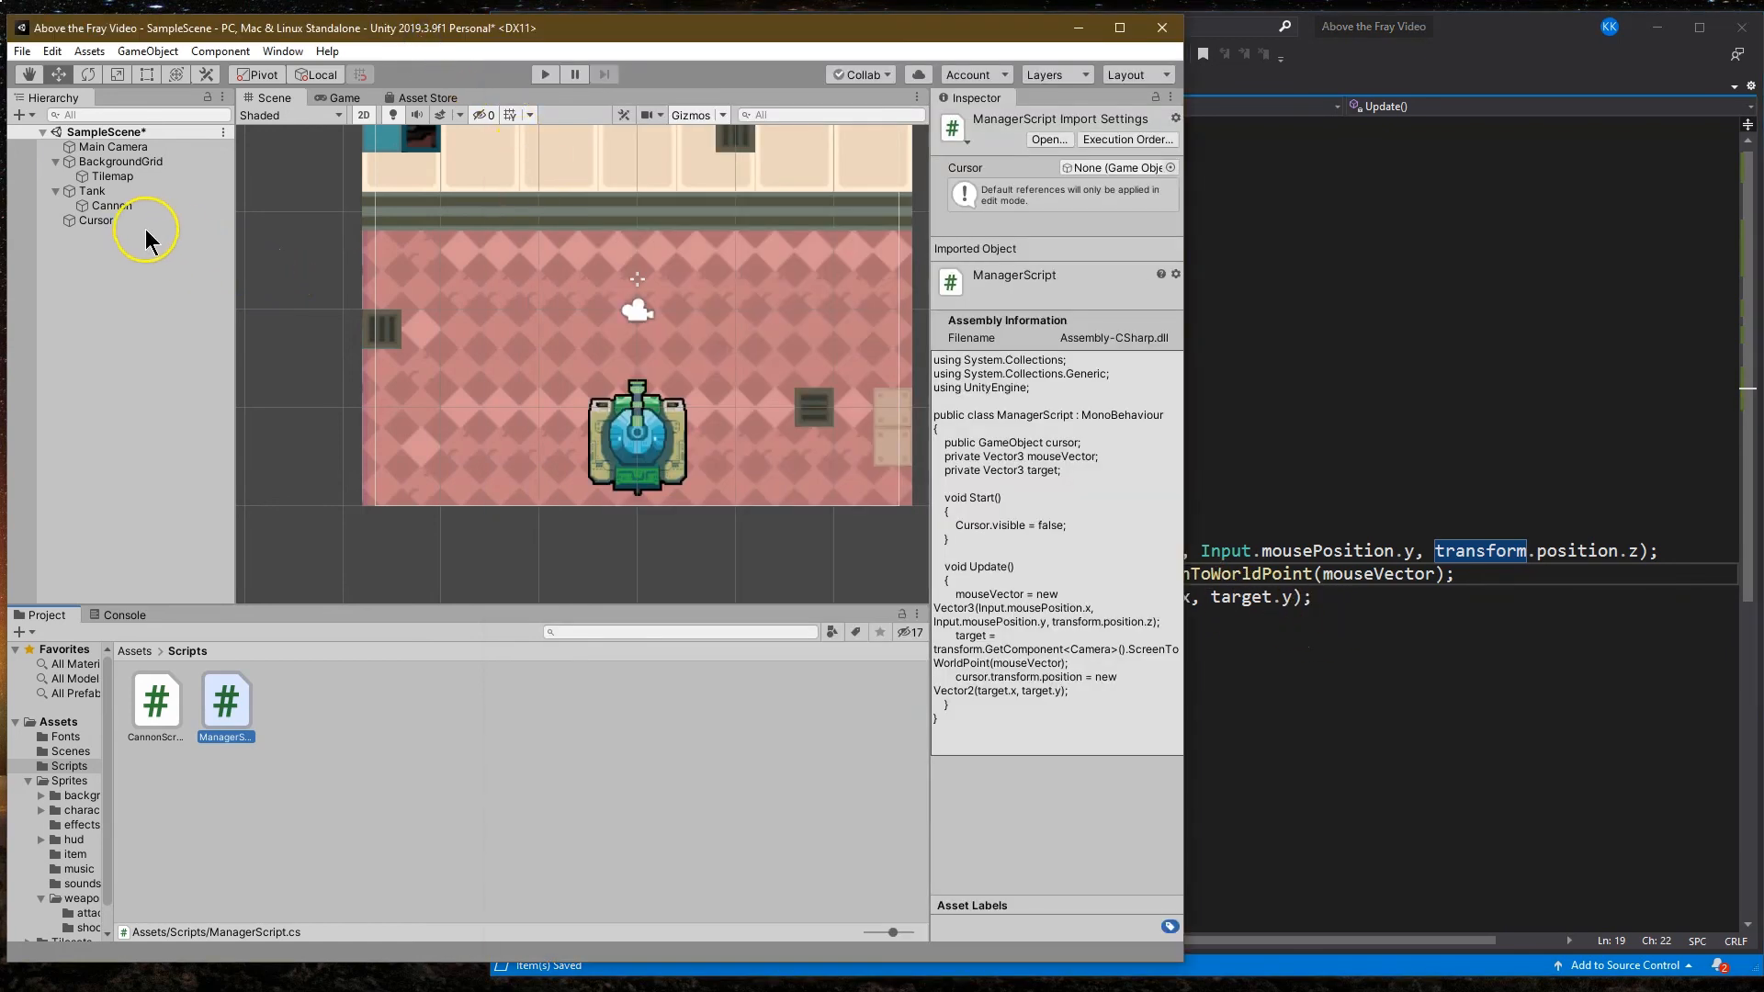
Step: Check the Manager Script's Cursor field, play-test the crosshair following the mouse, then stop
click(114, 147)
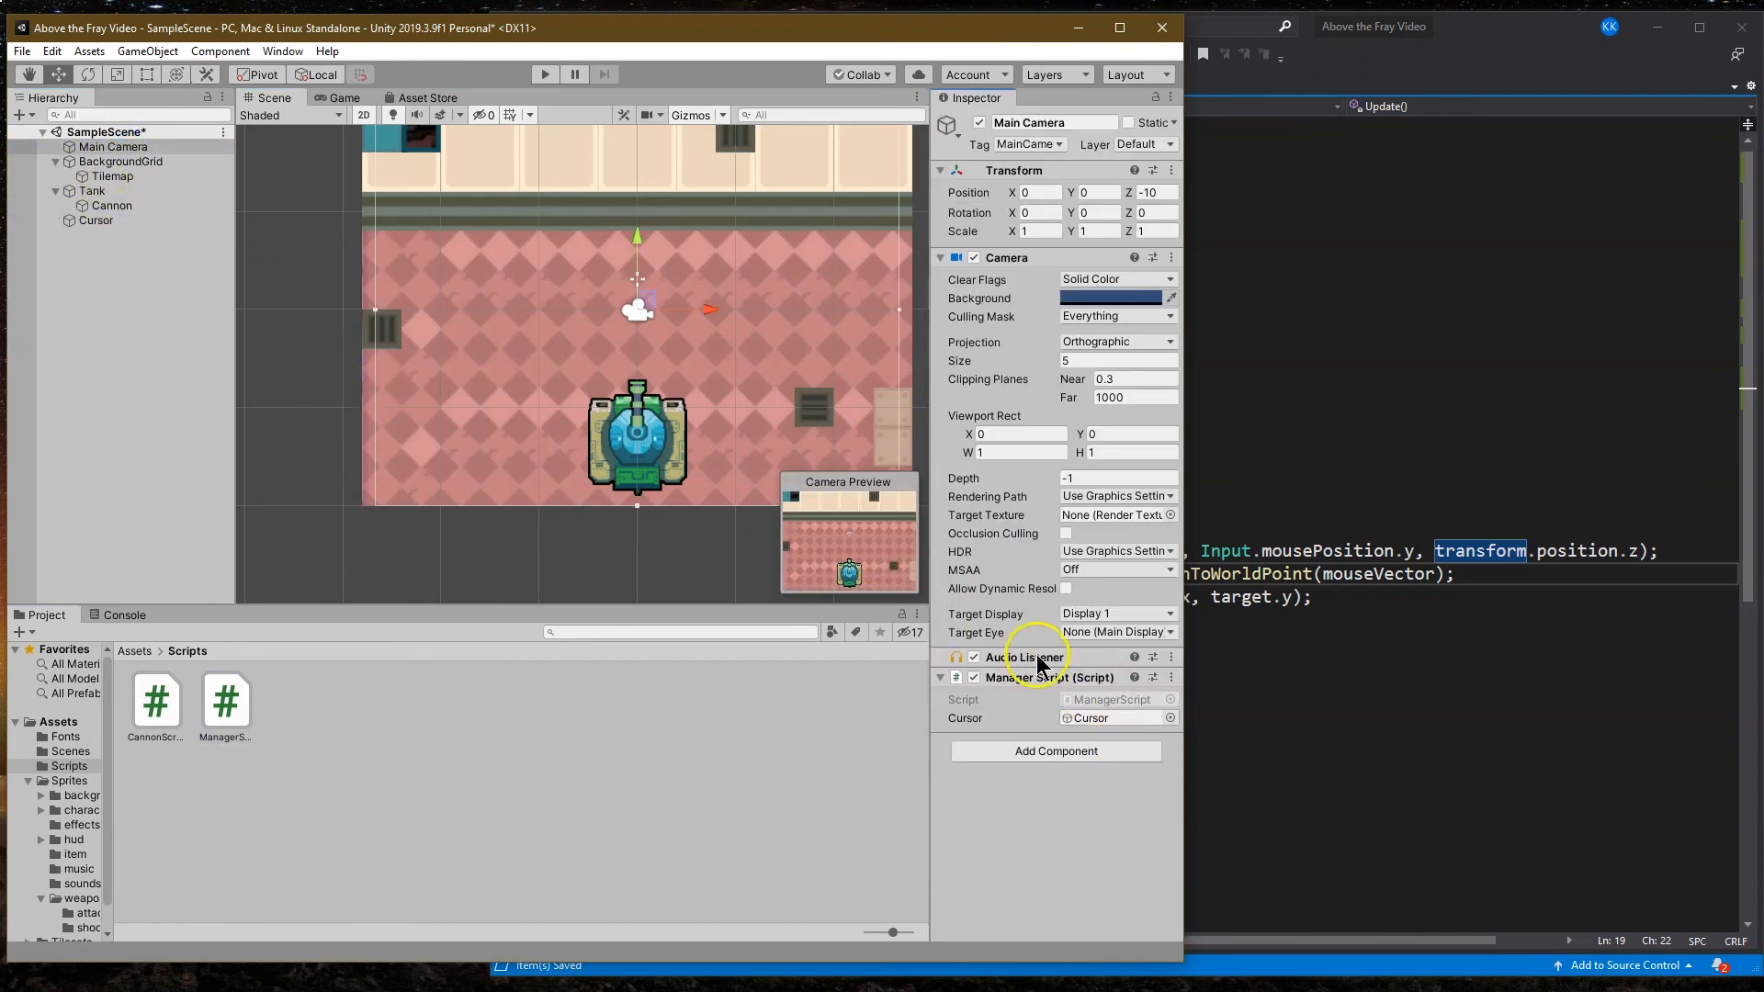
mouse_move(622, 139)
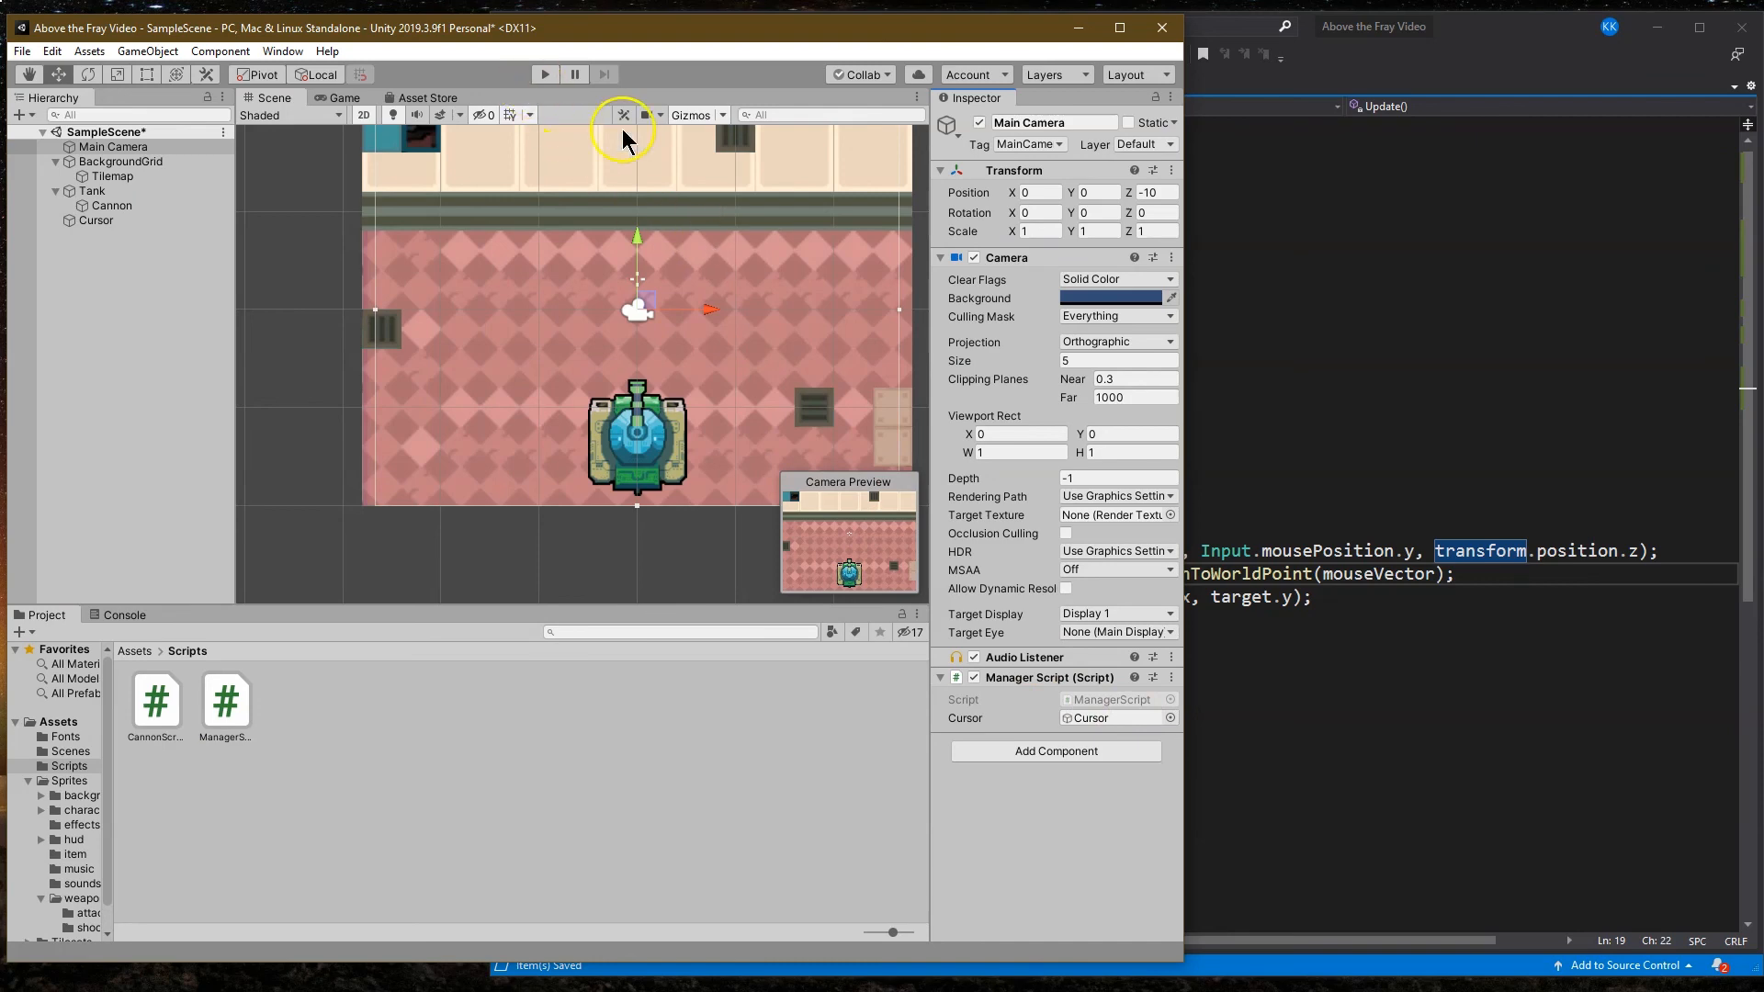
click(544, 74)
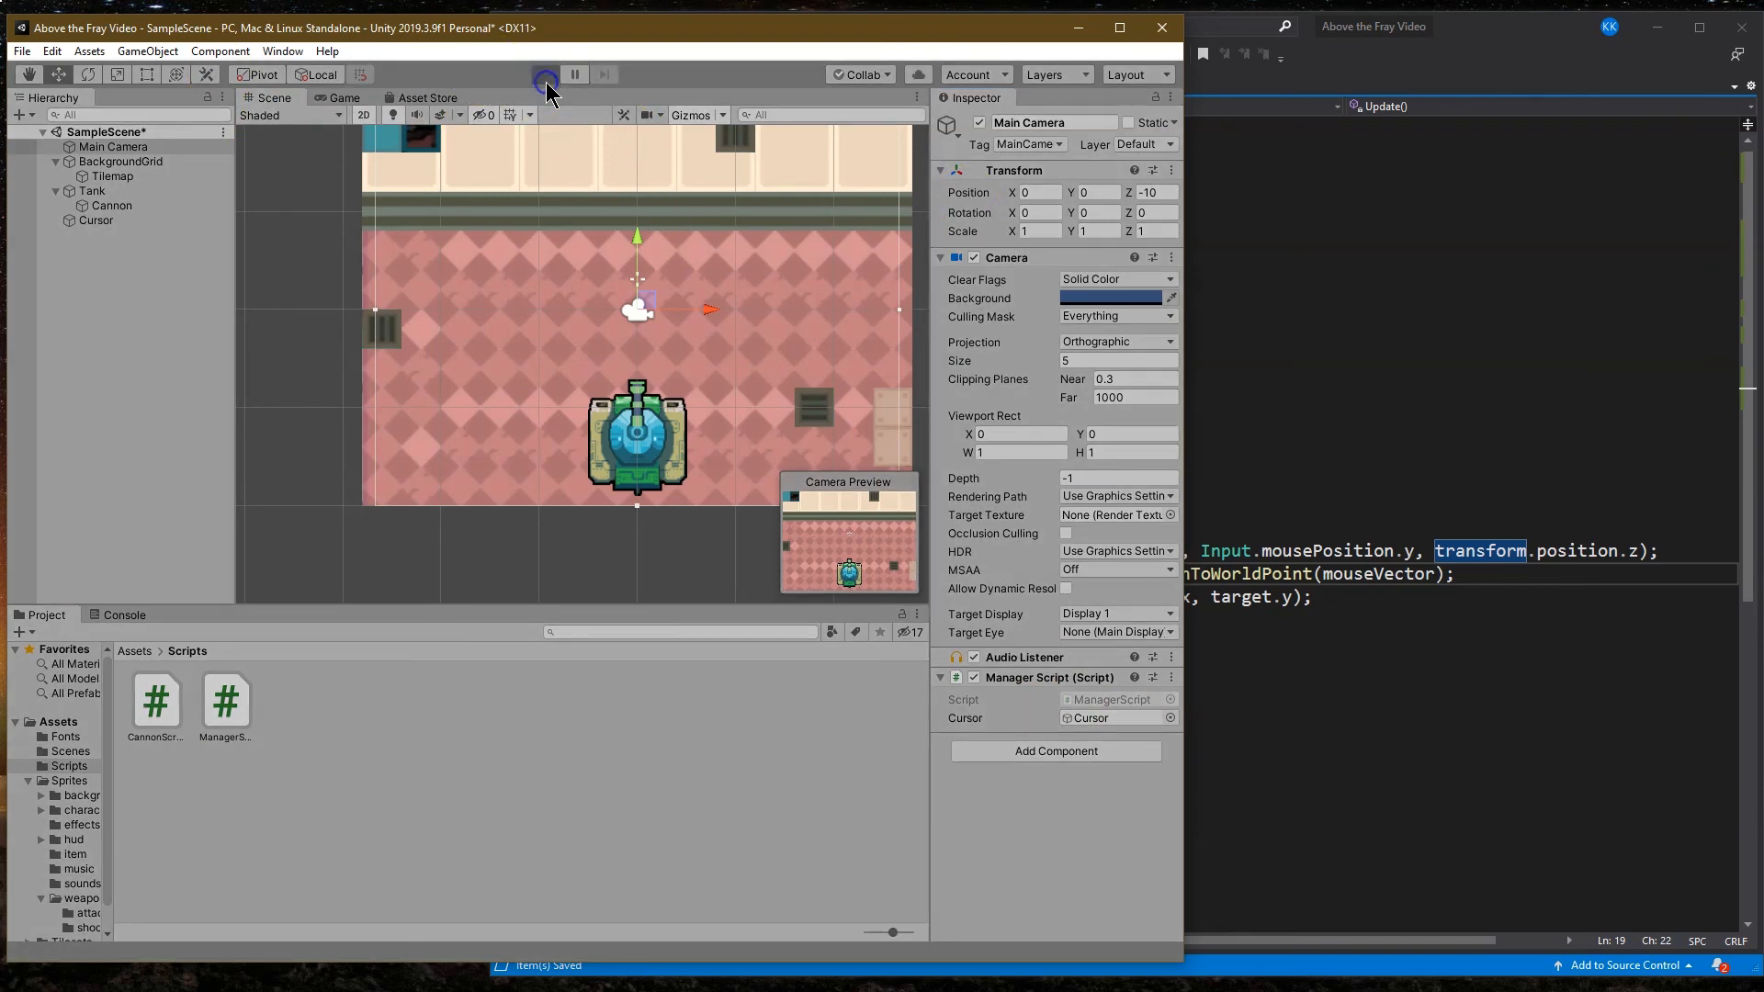
click(544, 73)
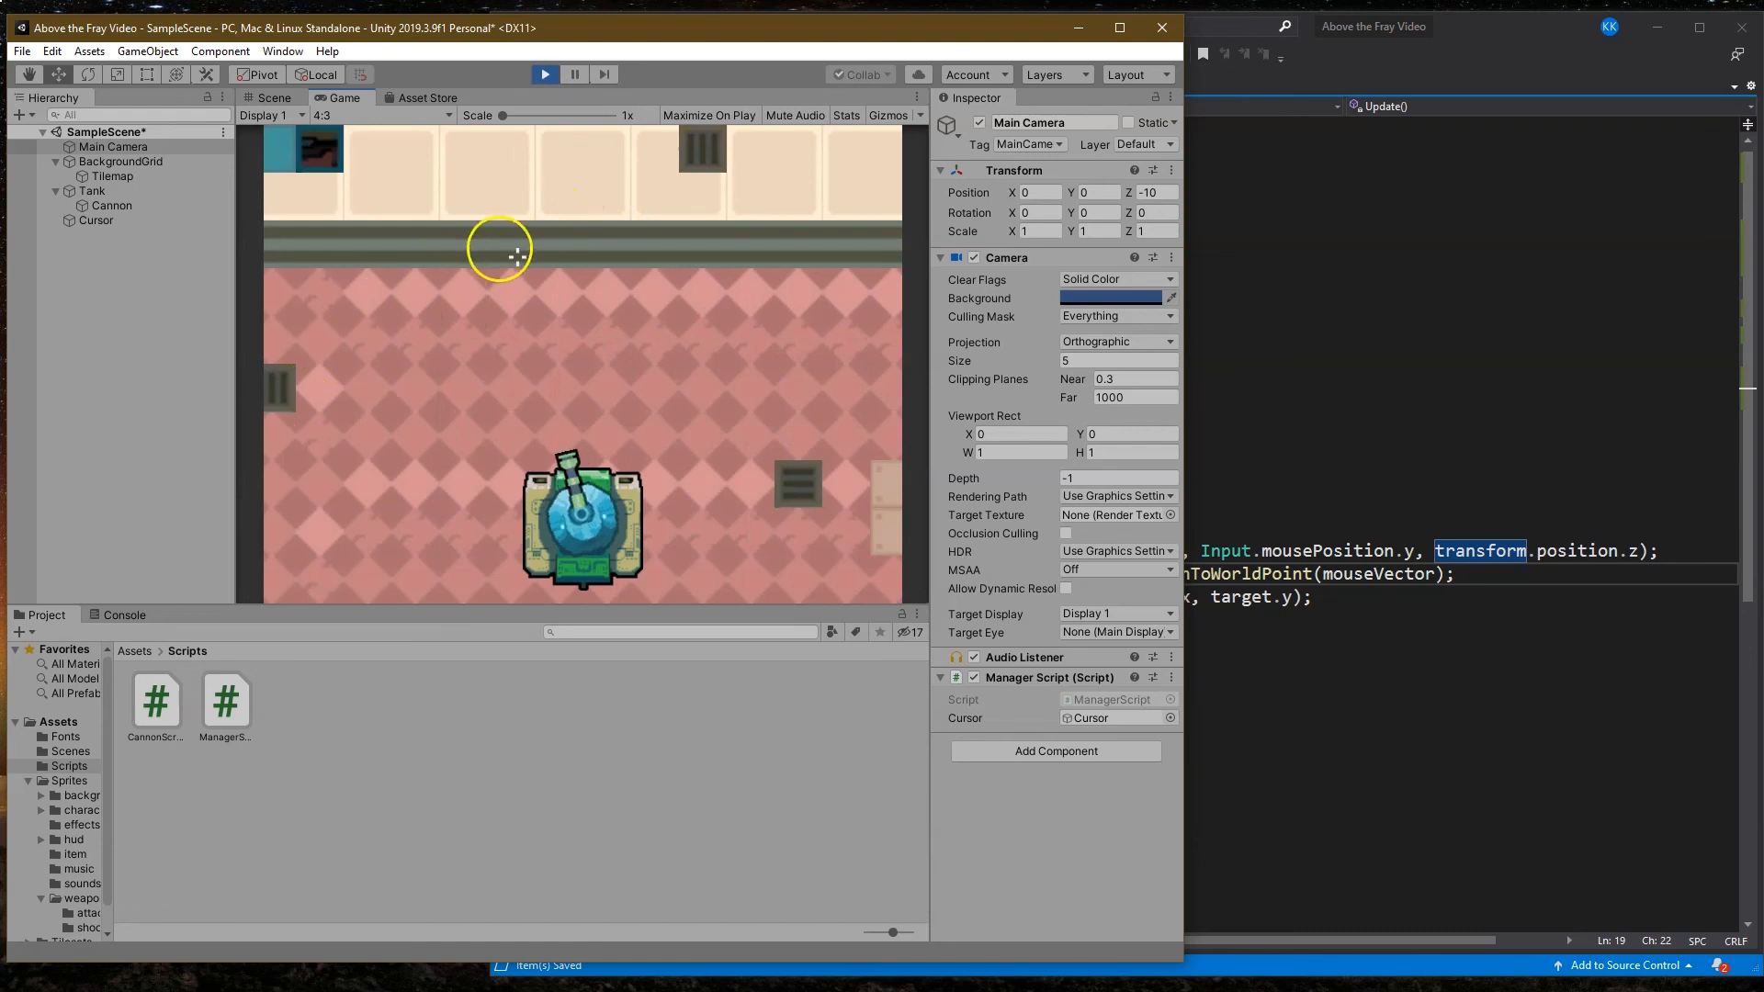
mouse_move(520, 272)
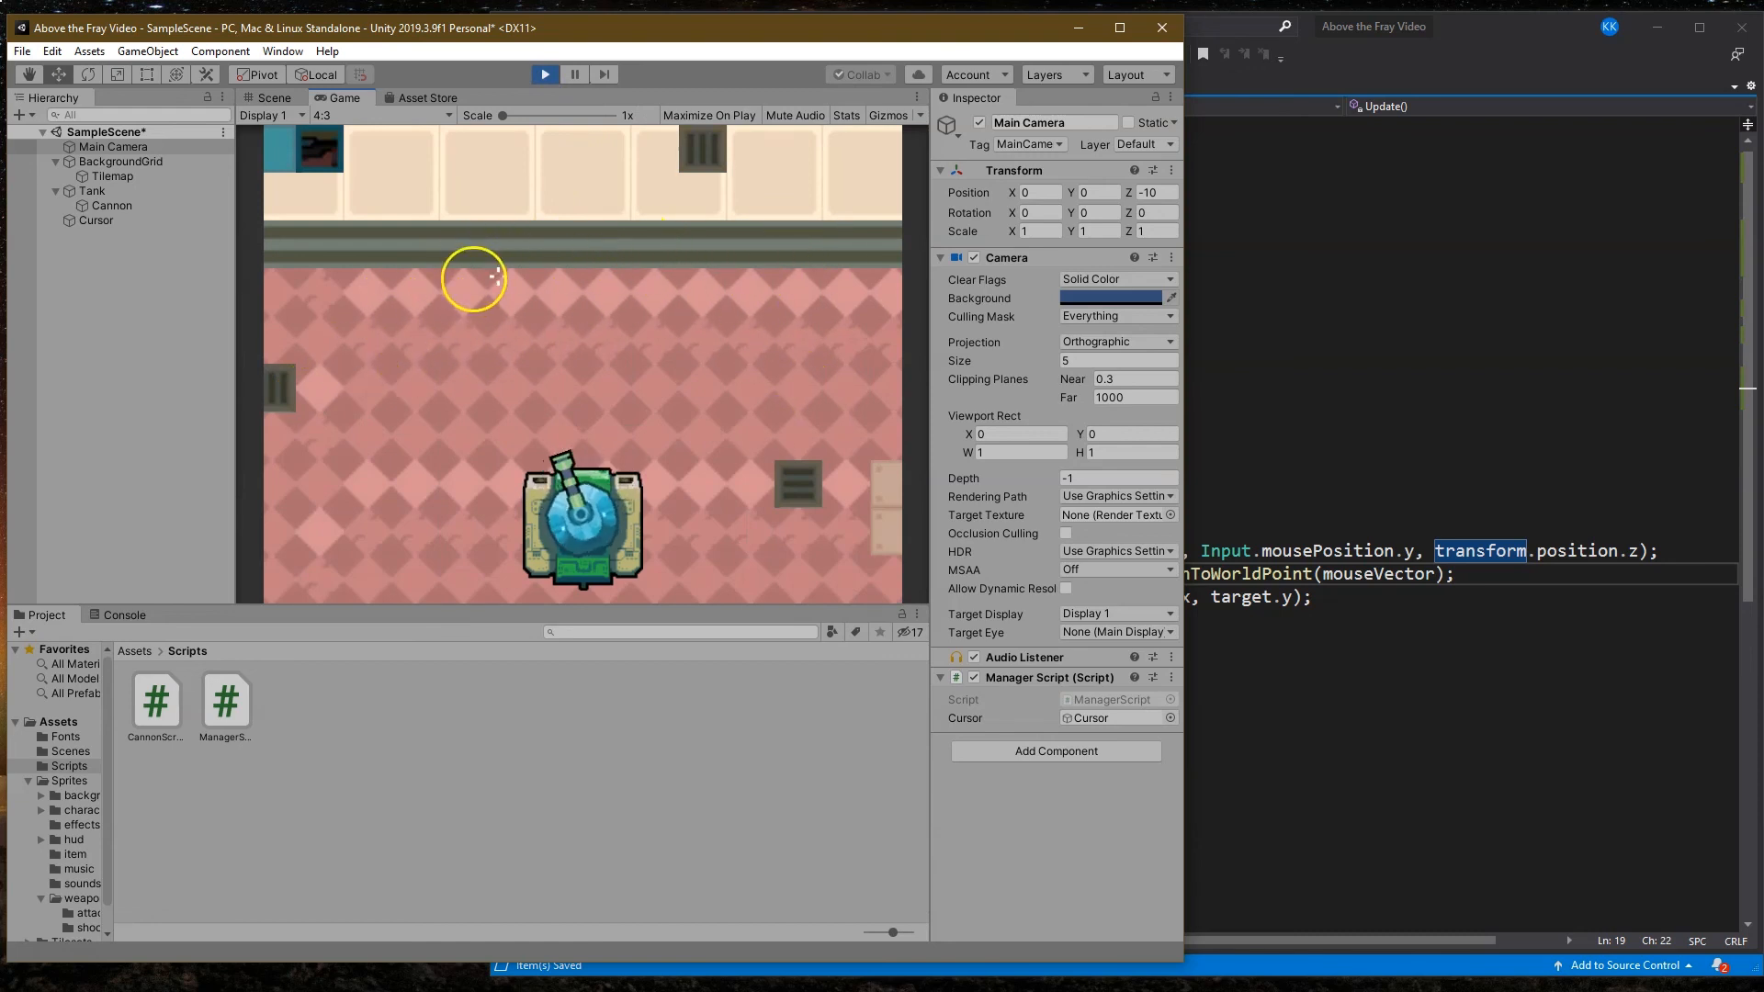
mouse_move(562, 405)
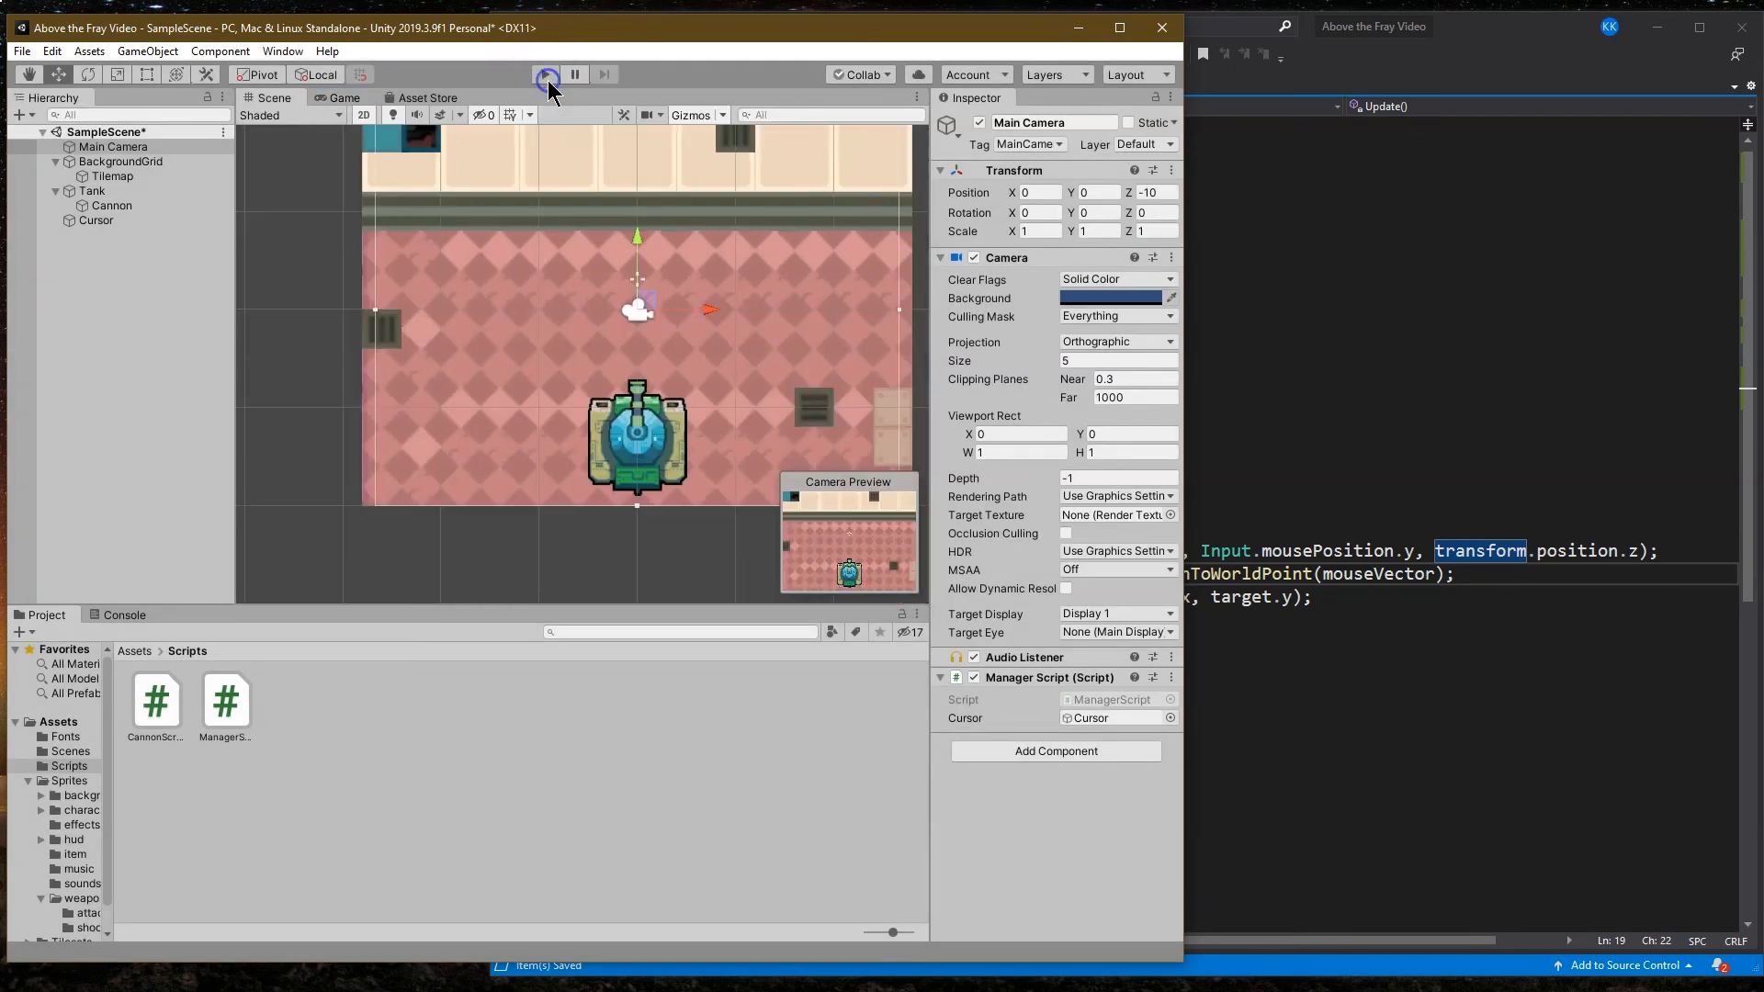
click(545, 74)
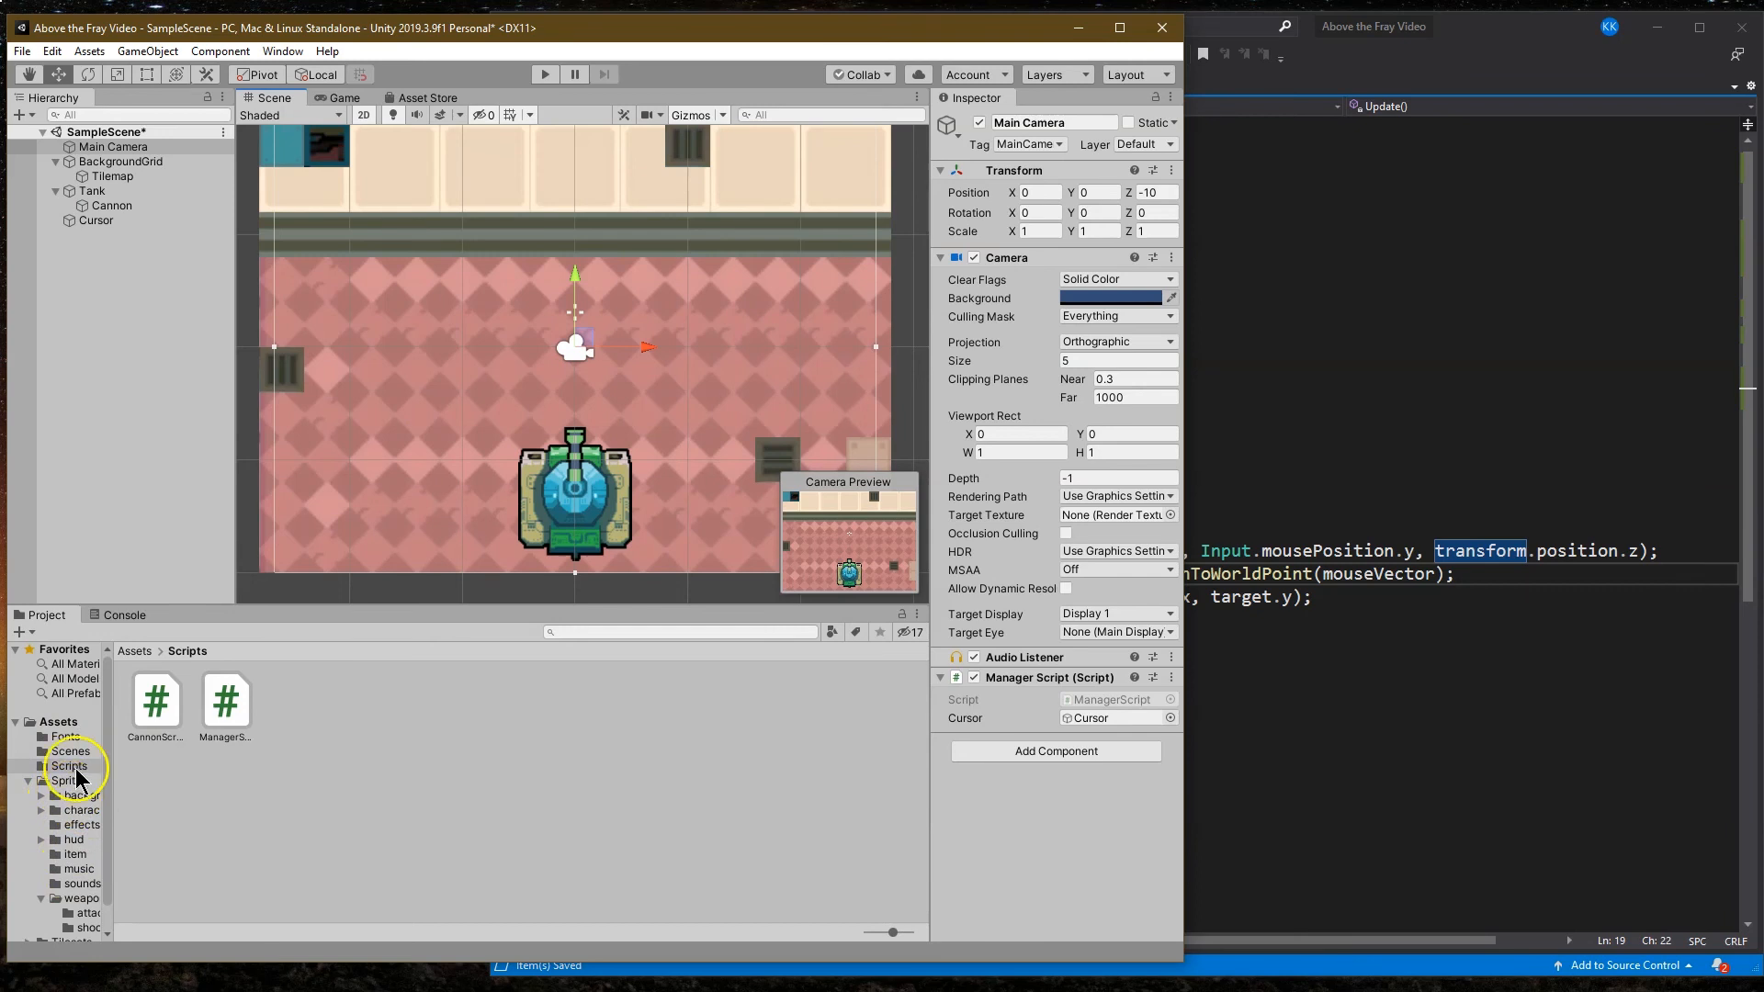
Step: Bring bullet sprite 4 from the weapons shoot folder into the scene, scaled to 3
click(68, 781)
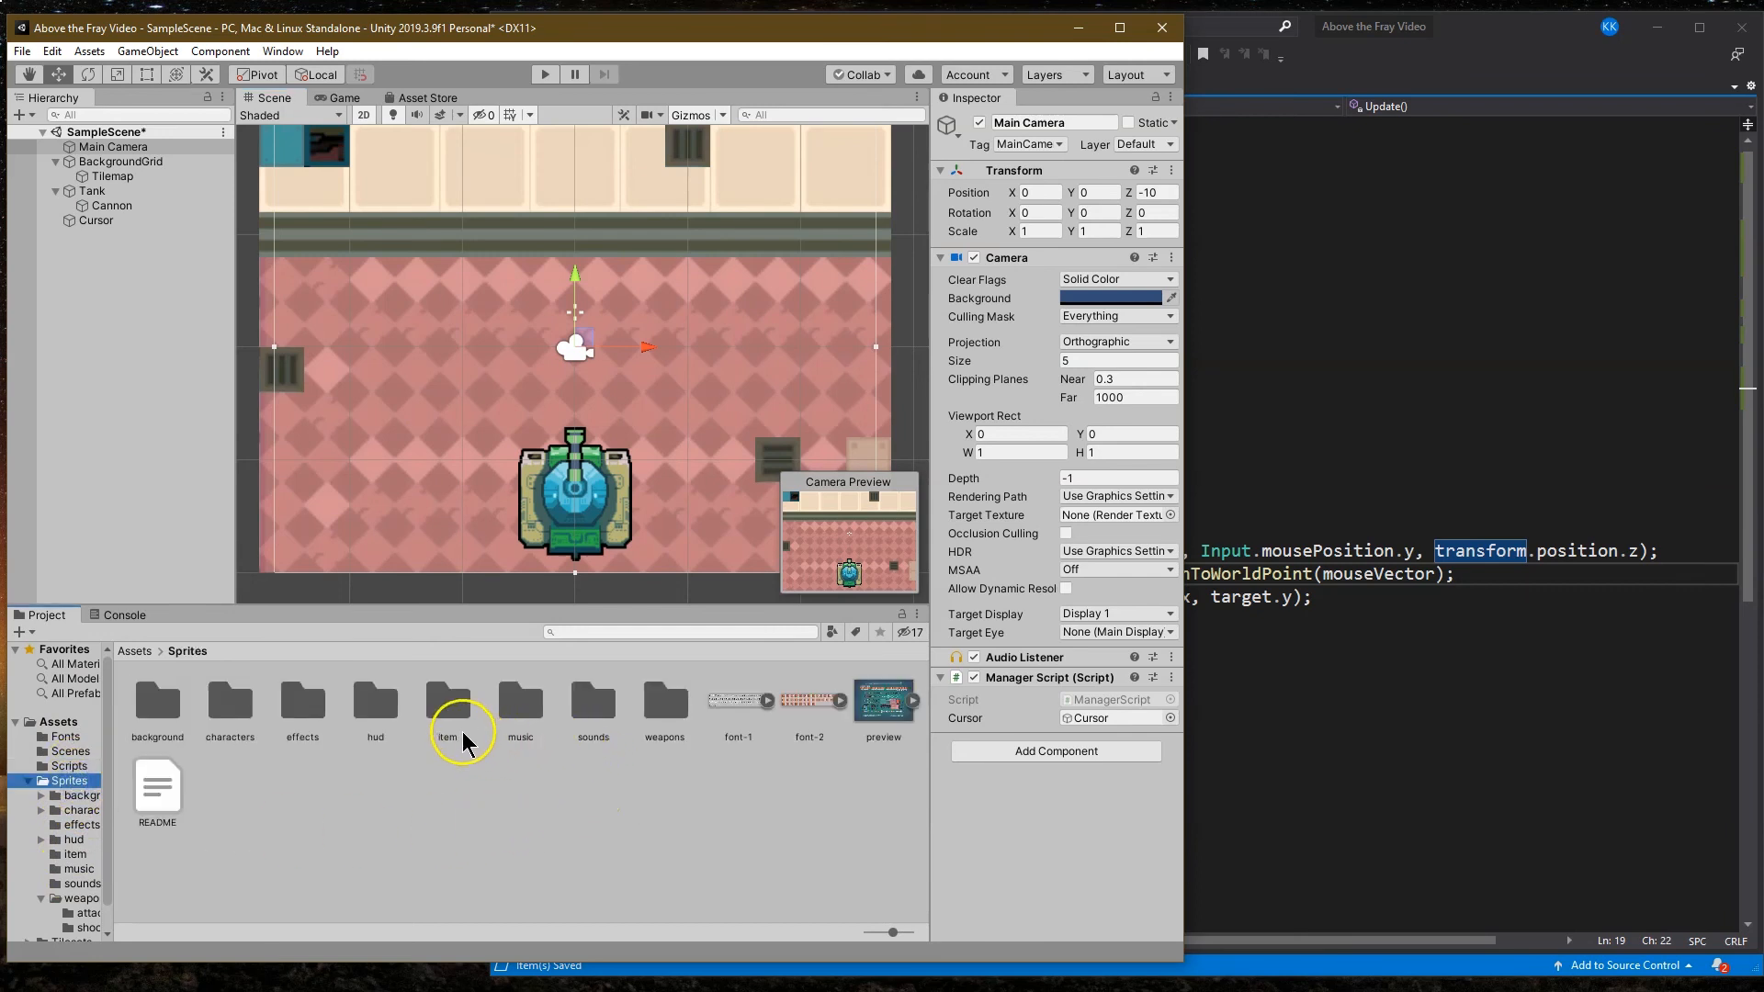
mouse_move(445, 721)
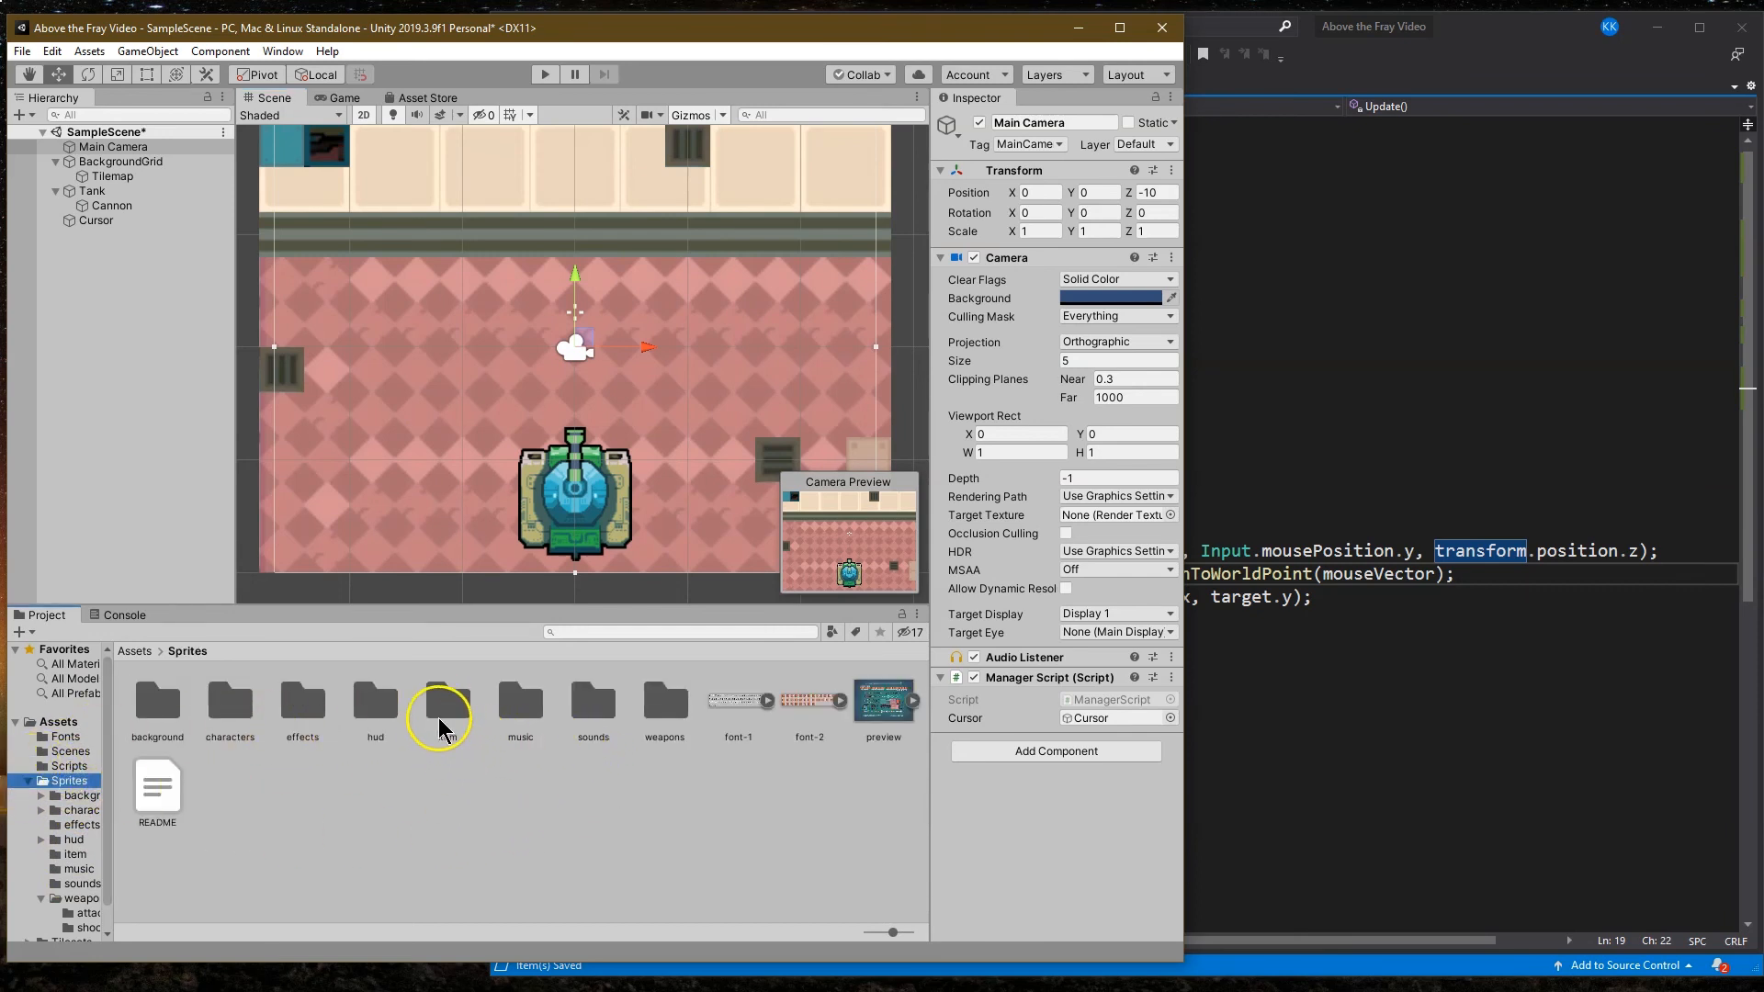
click(447, 704)
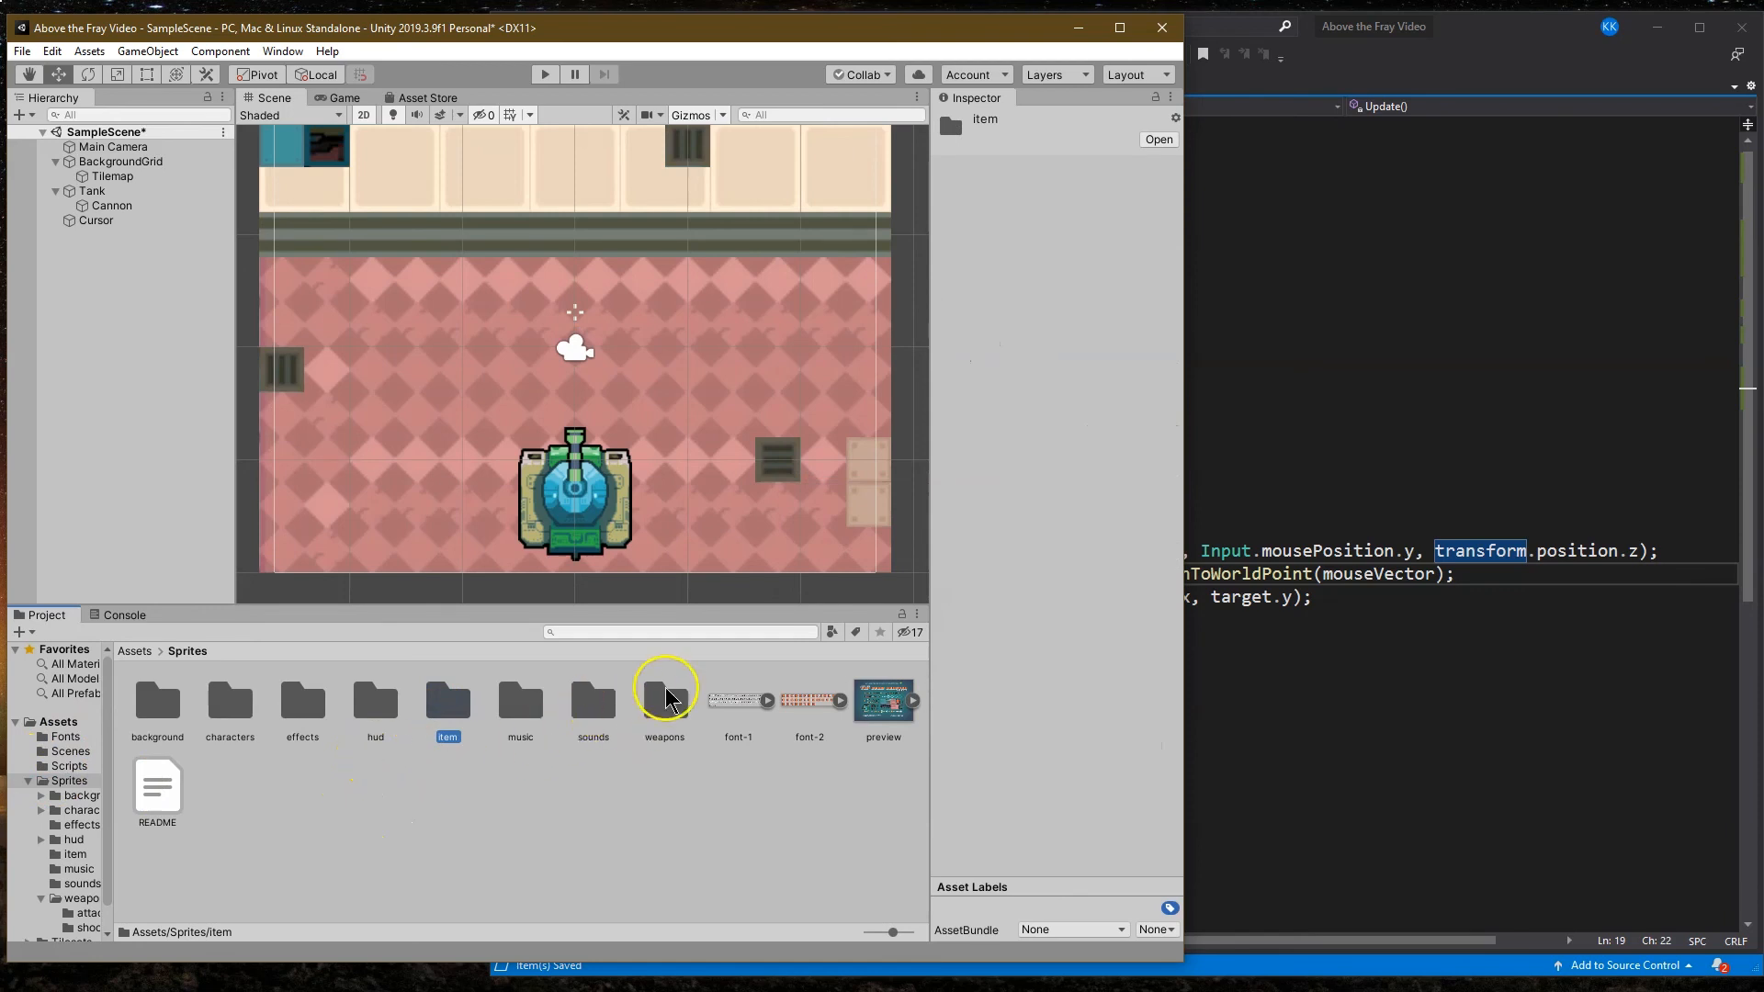
double_click(664, 698)
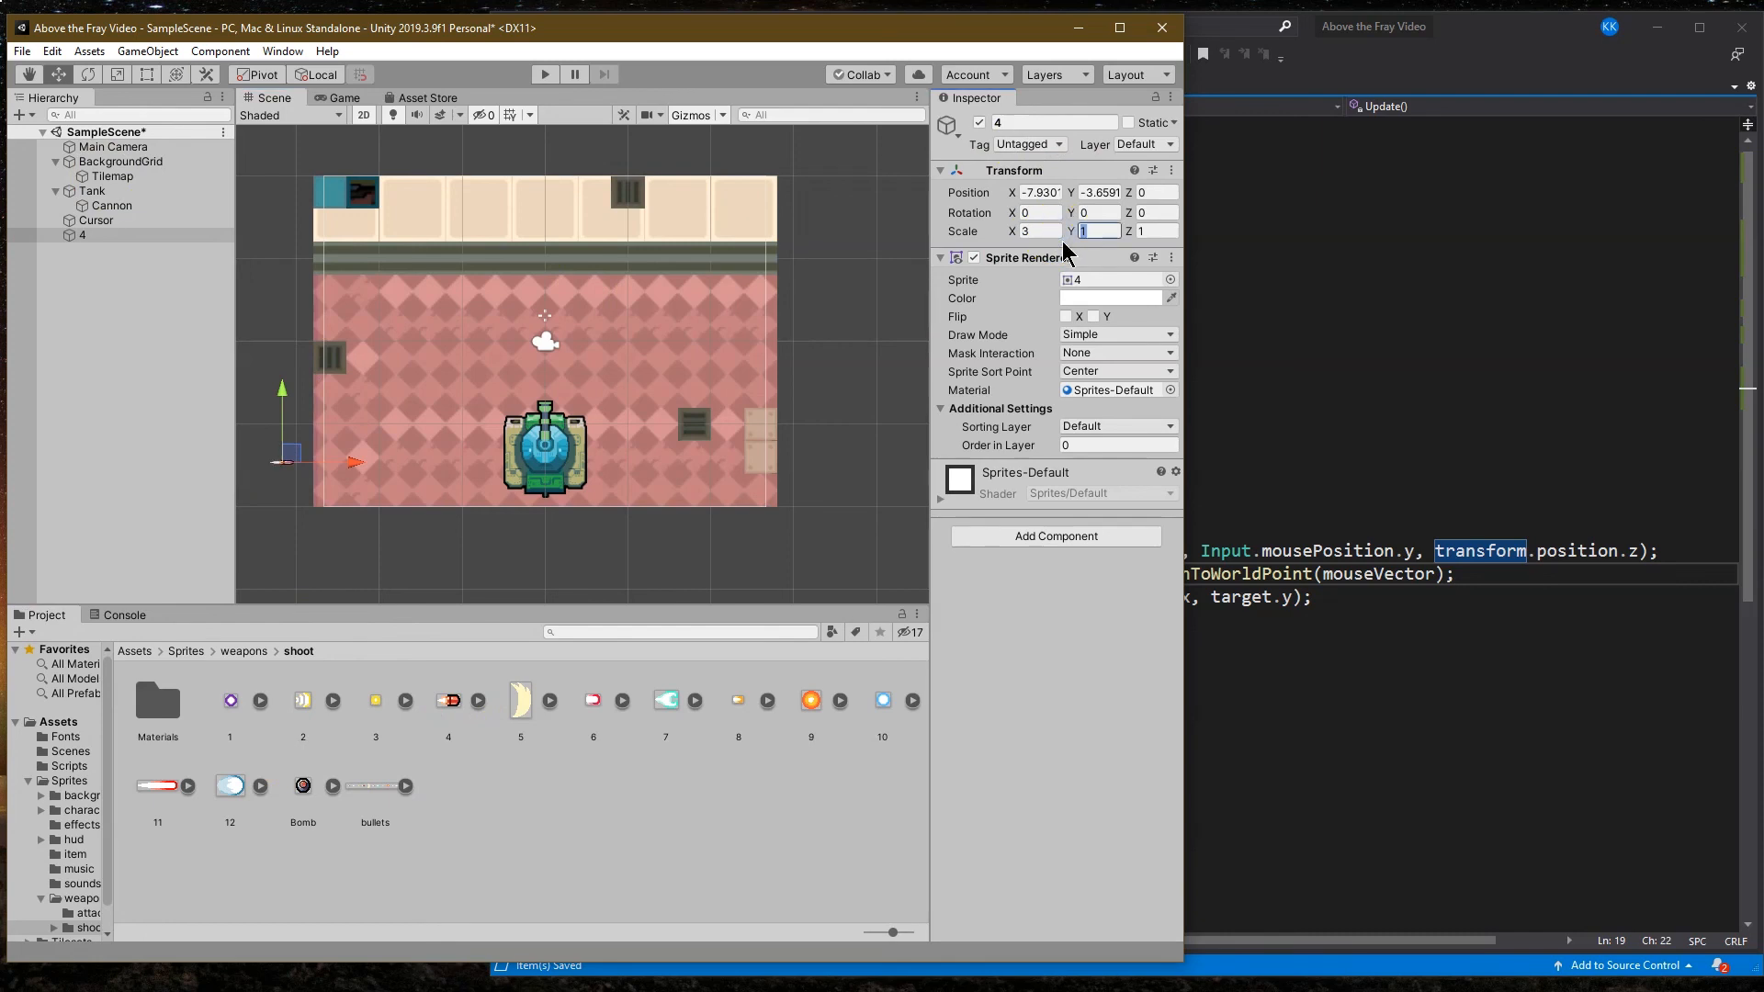
text(3)
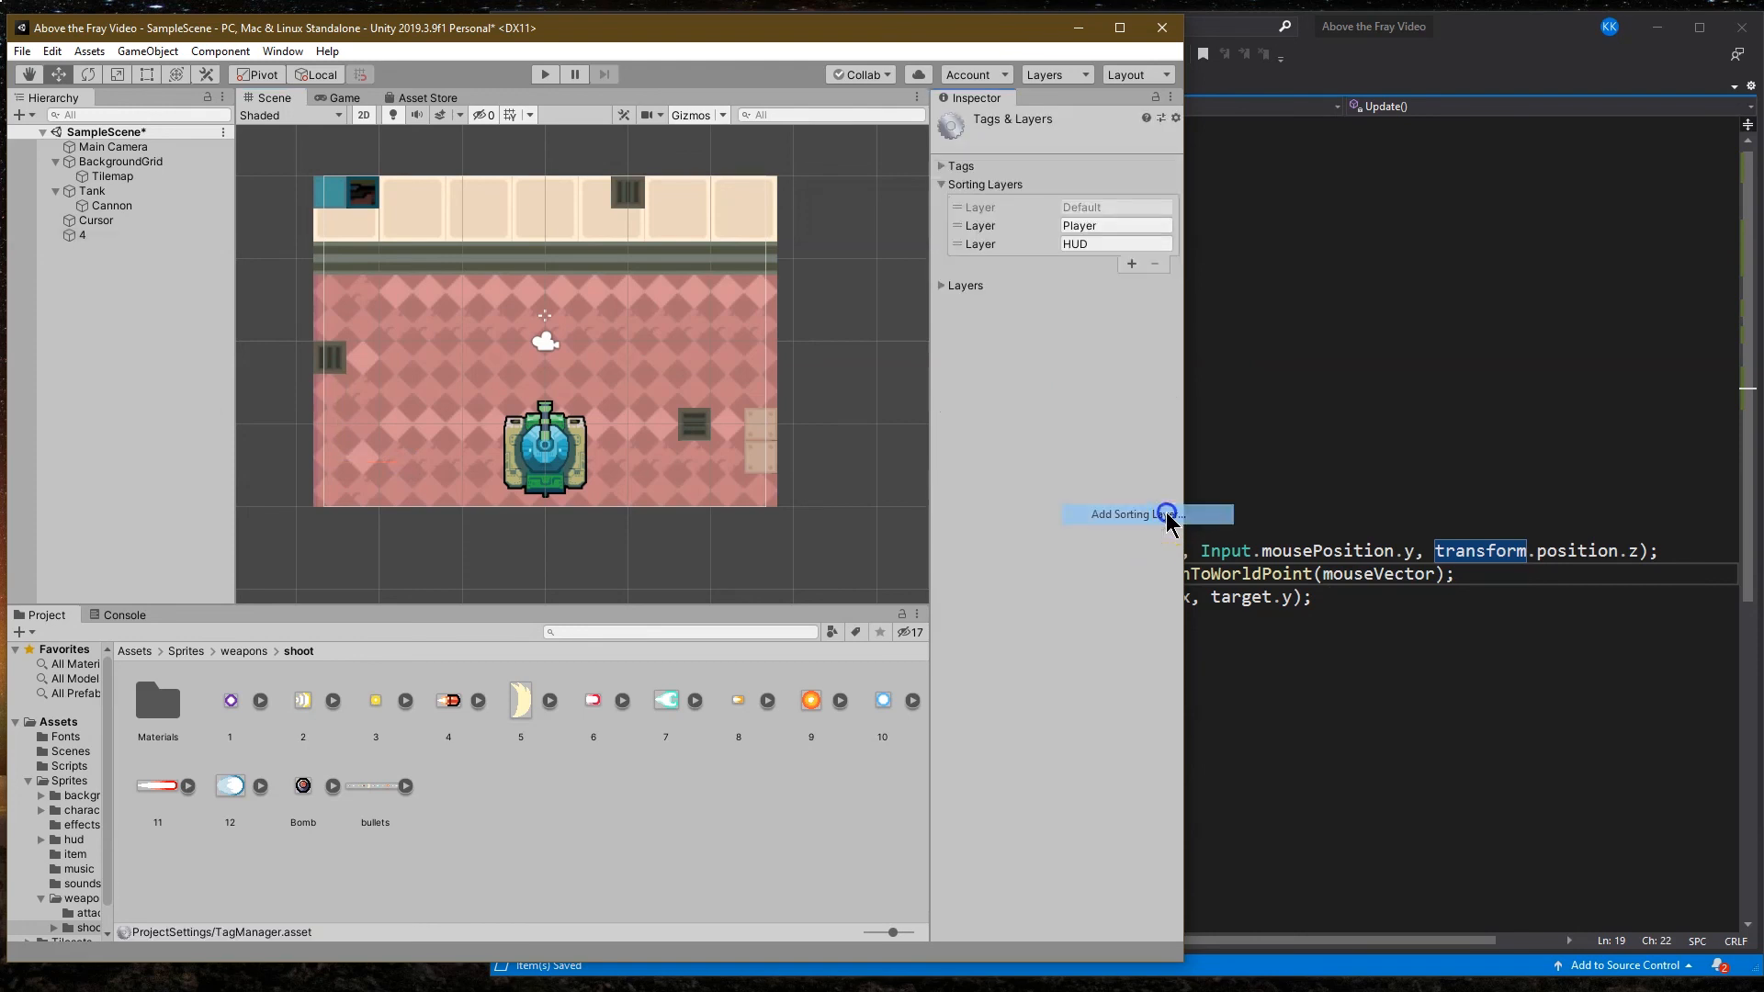
Step: Add a Bullet sorting layer above Player and reselect object 4
click(1126, 514)
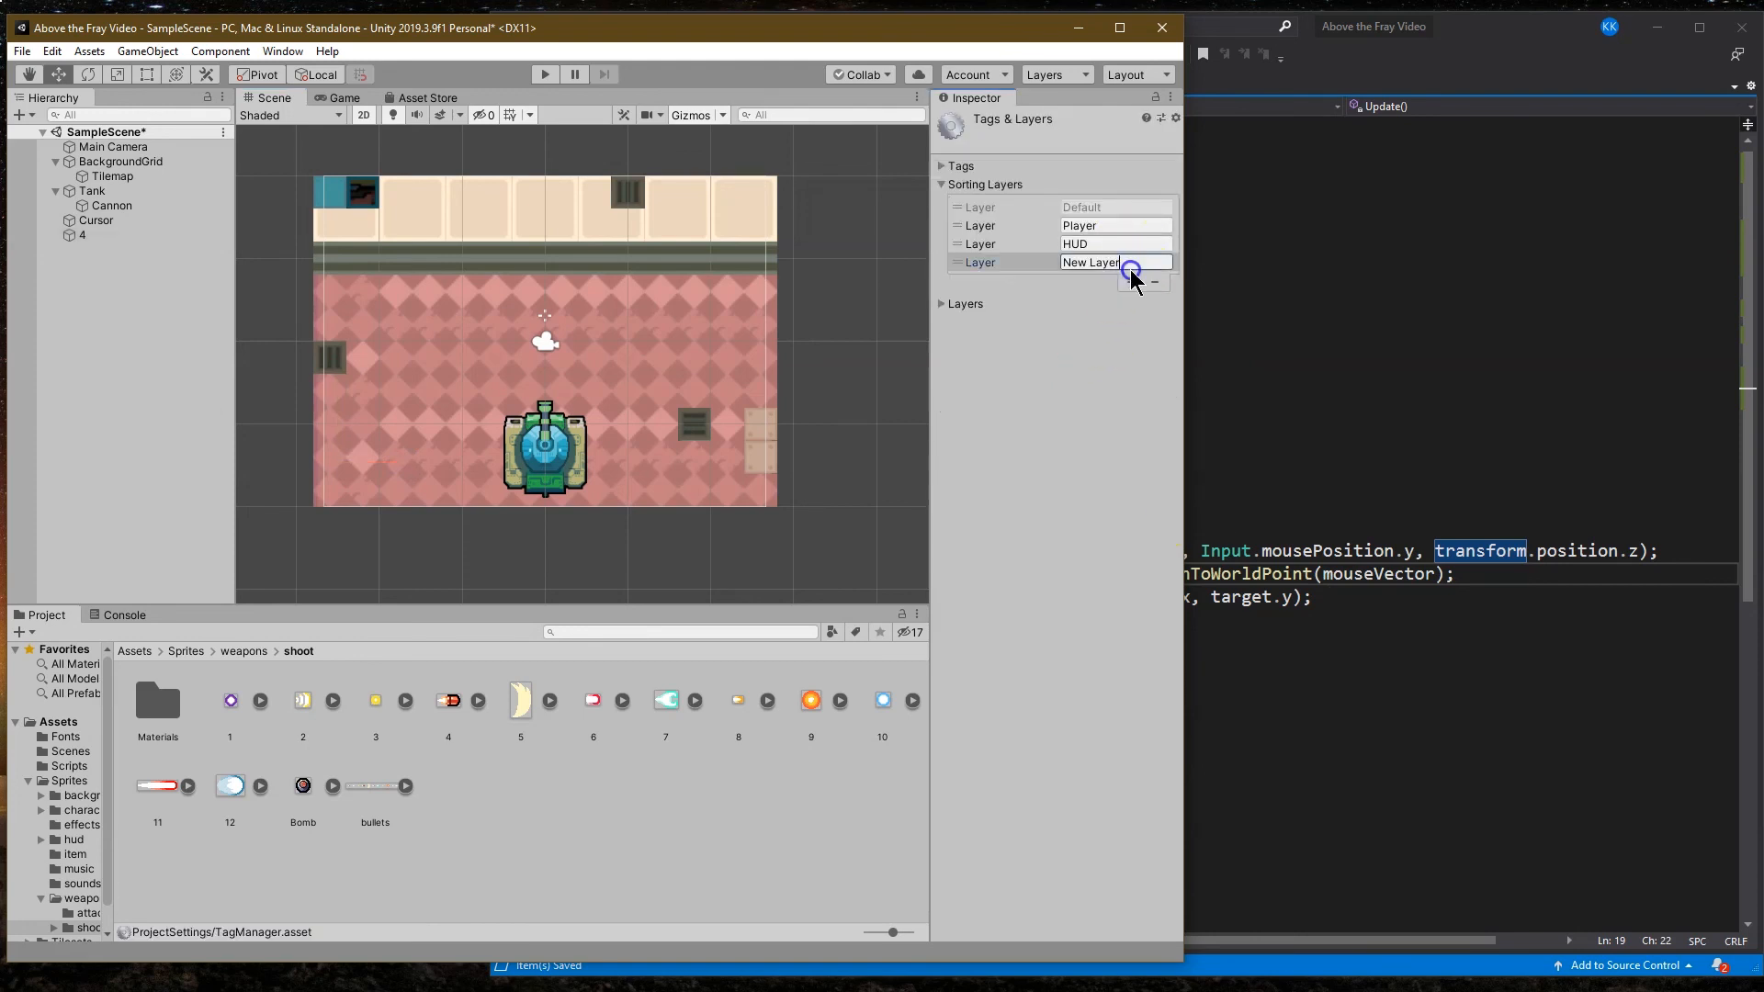
text(Bullet)
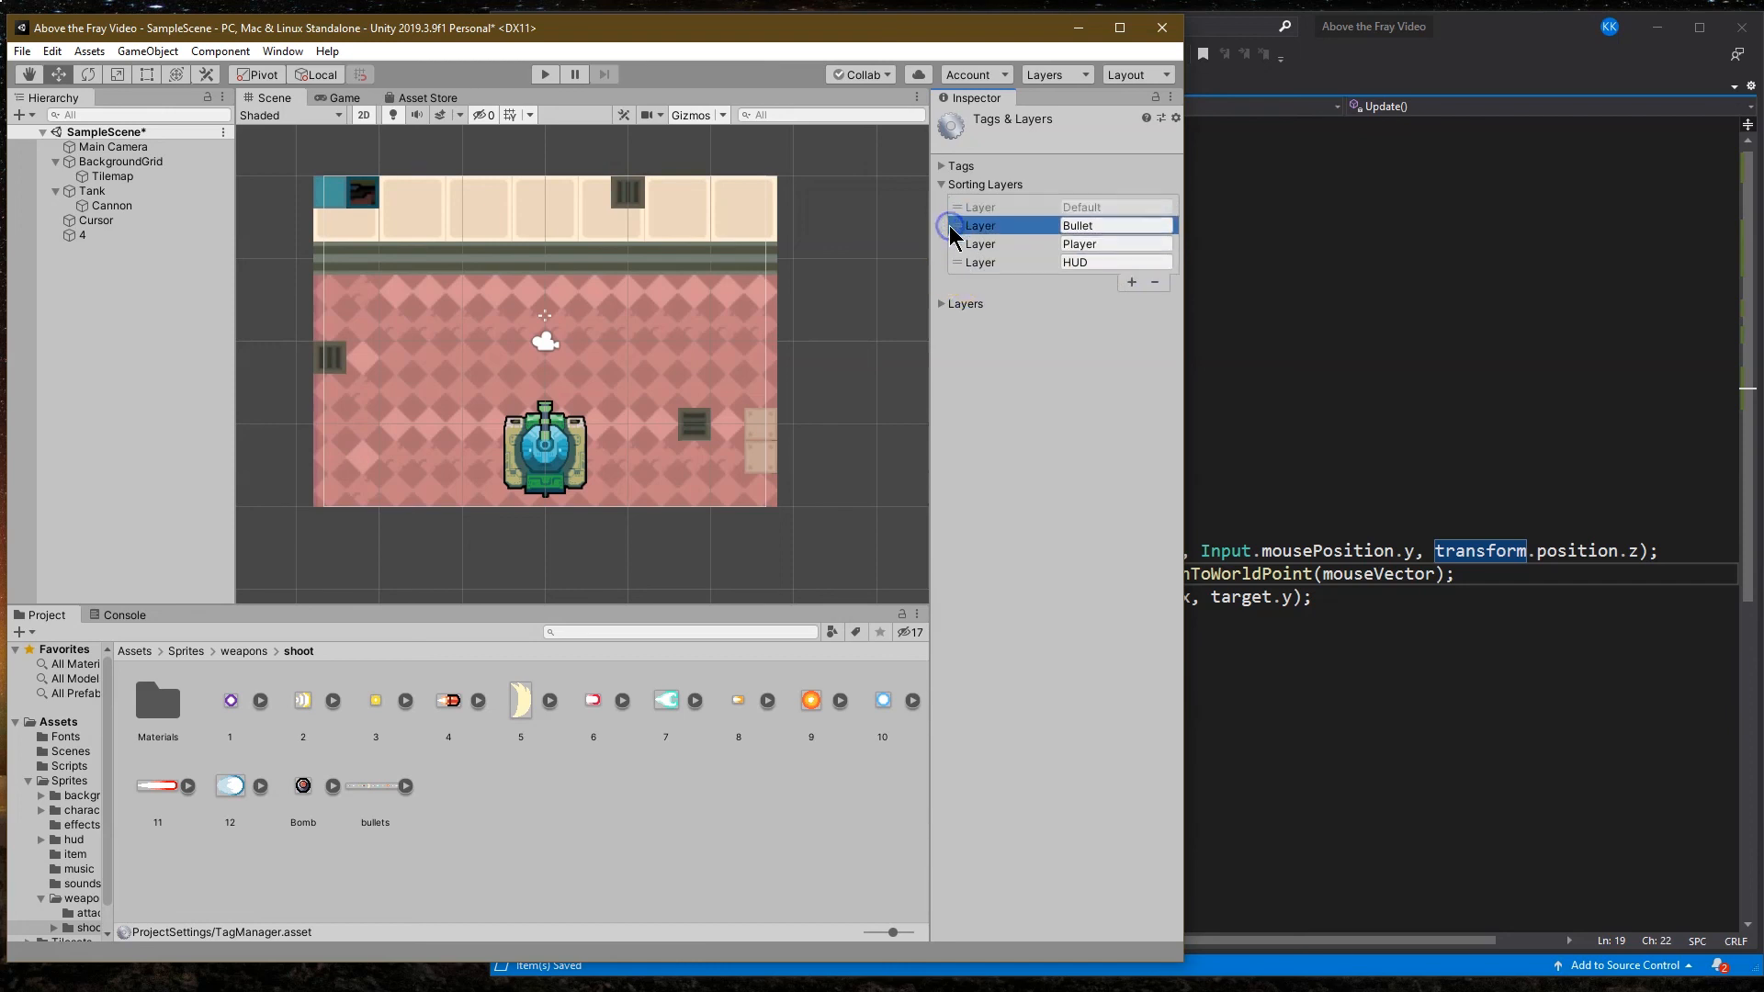
double_click(1114, 225)
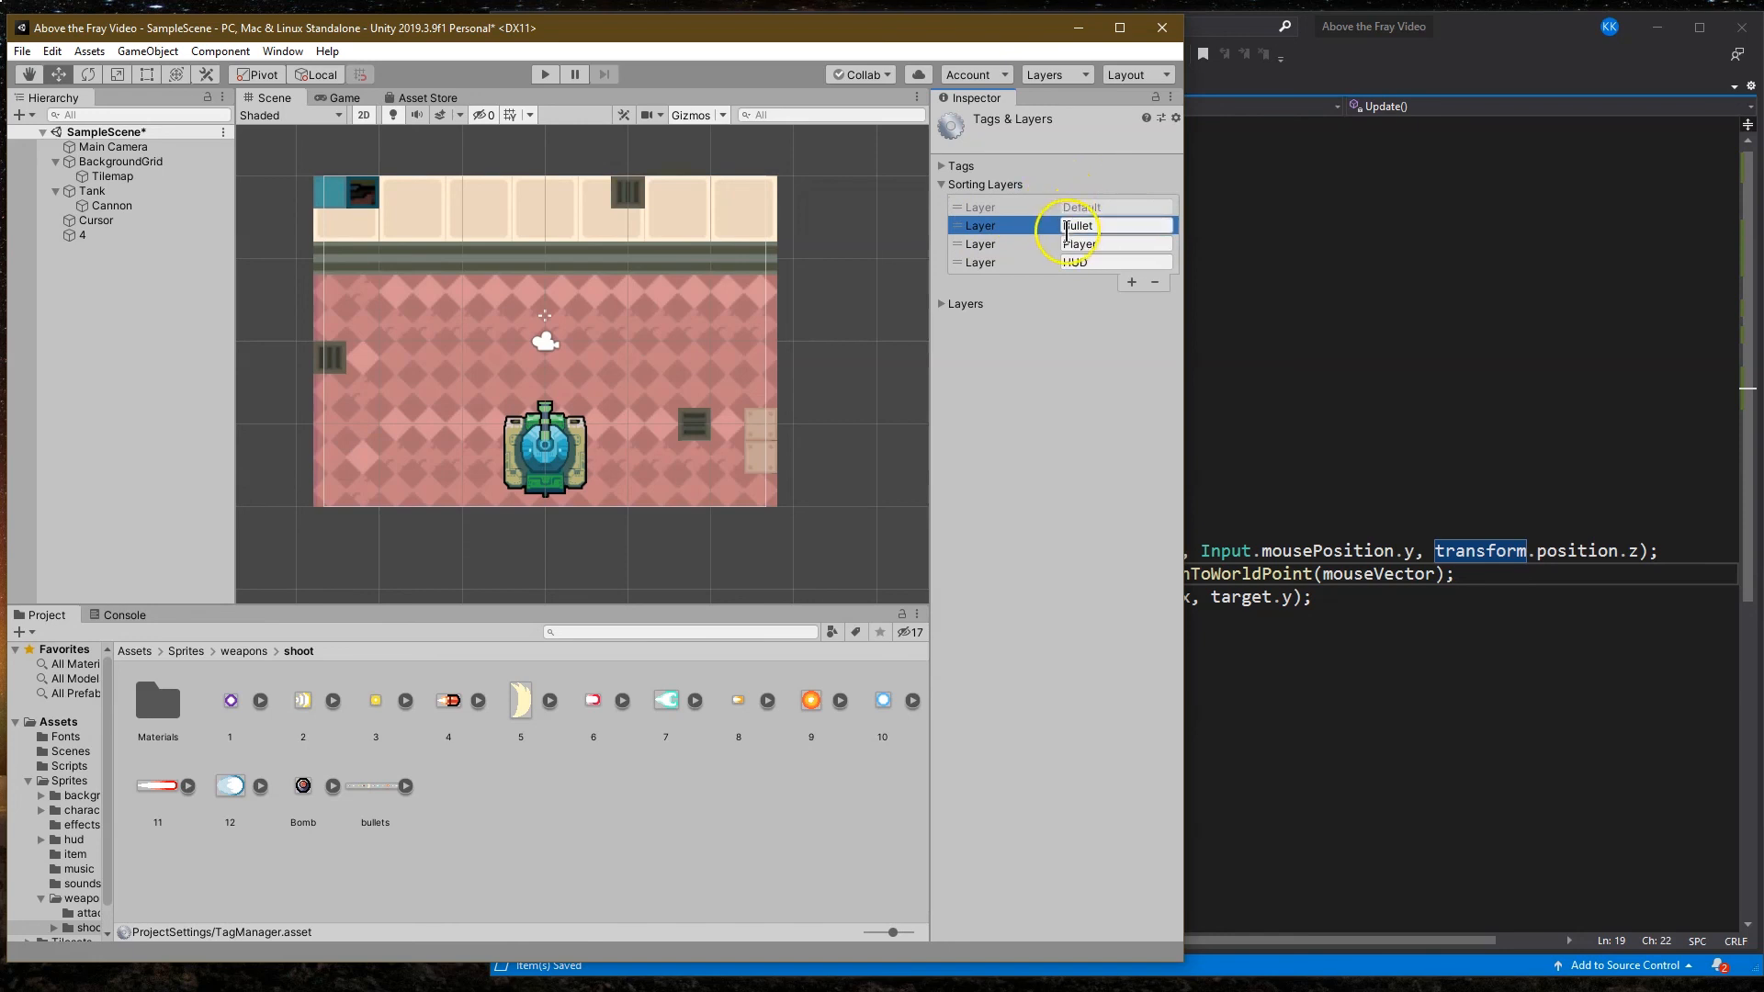
click(83, 233)
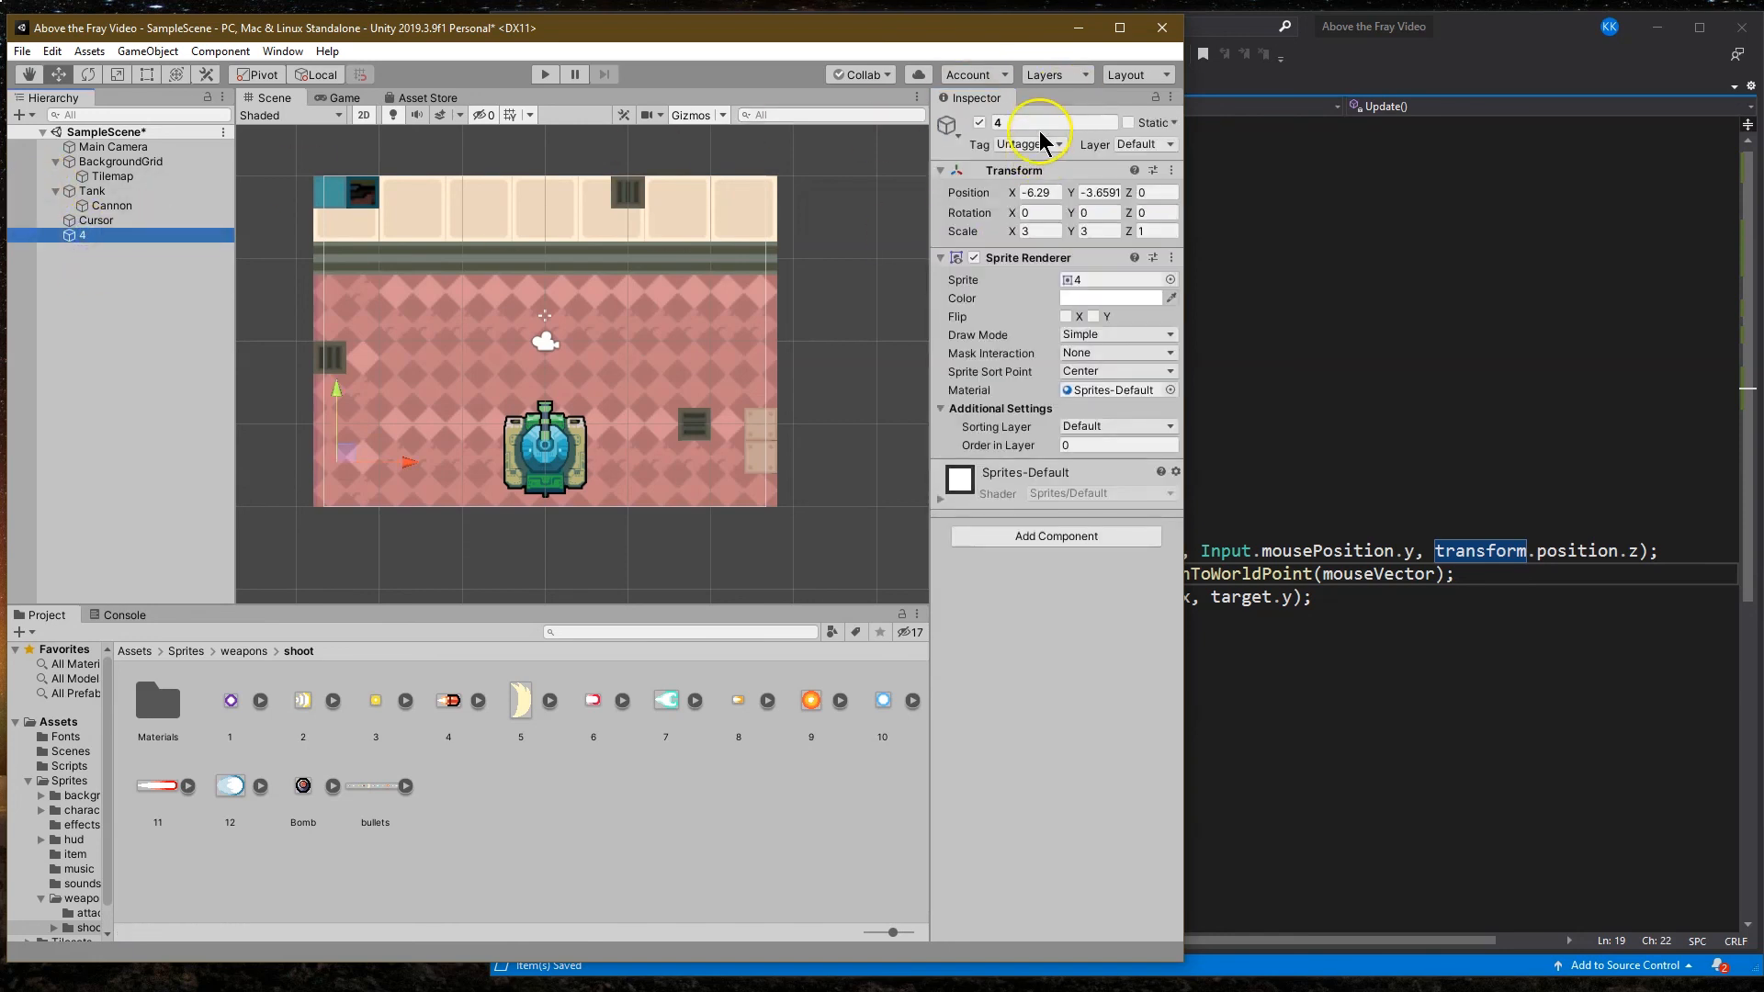
Step: Rename object 4 to Bullet, assign the Bullet sorting layer and place it at the cannon tip
text(Bullet)
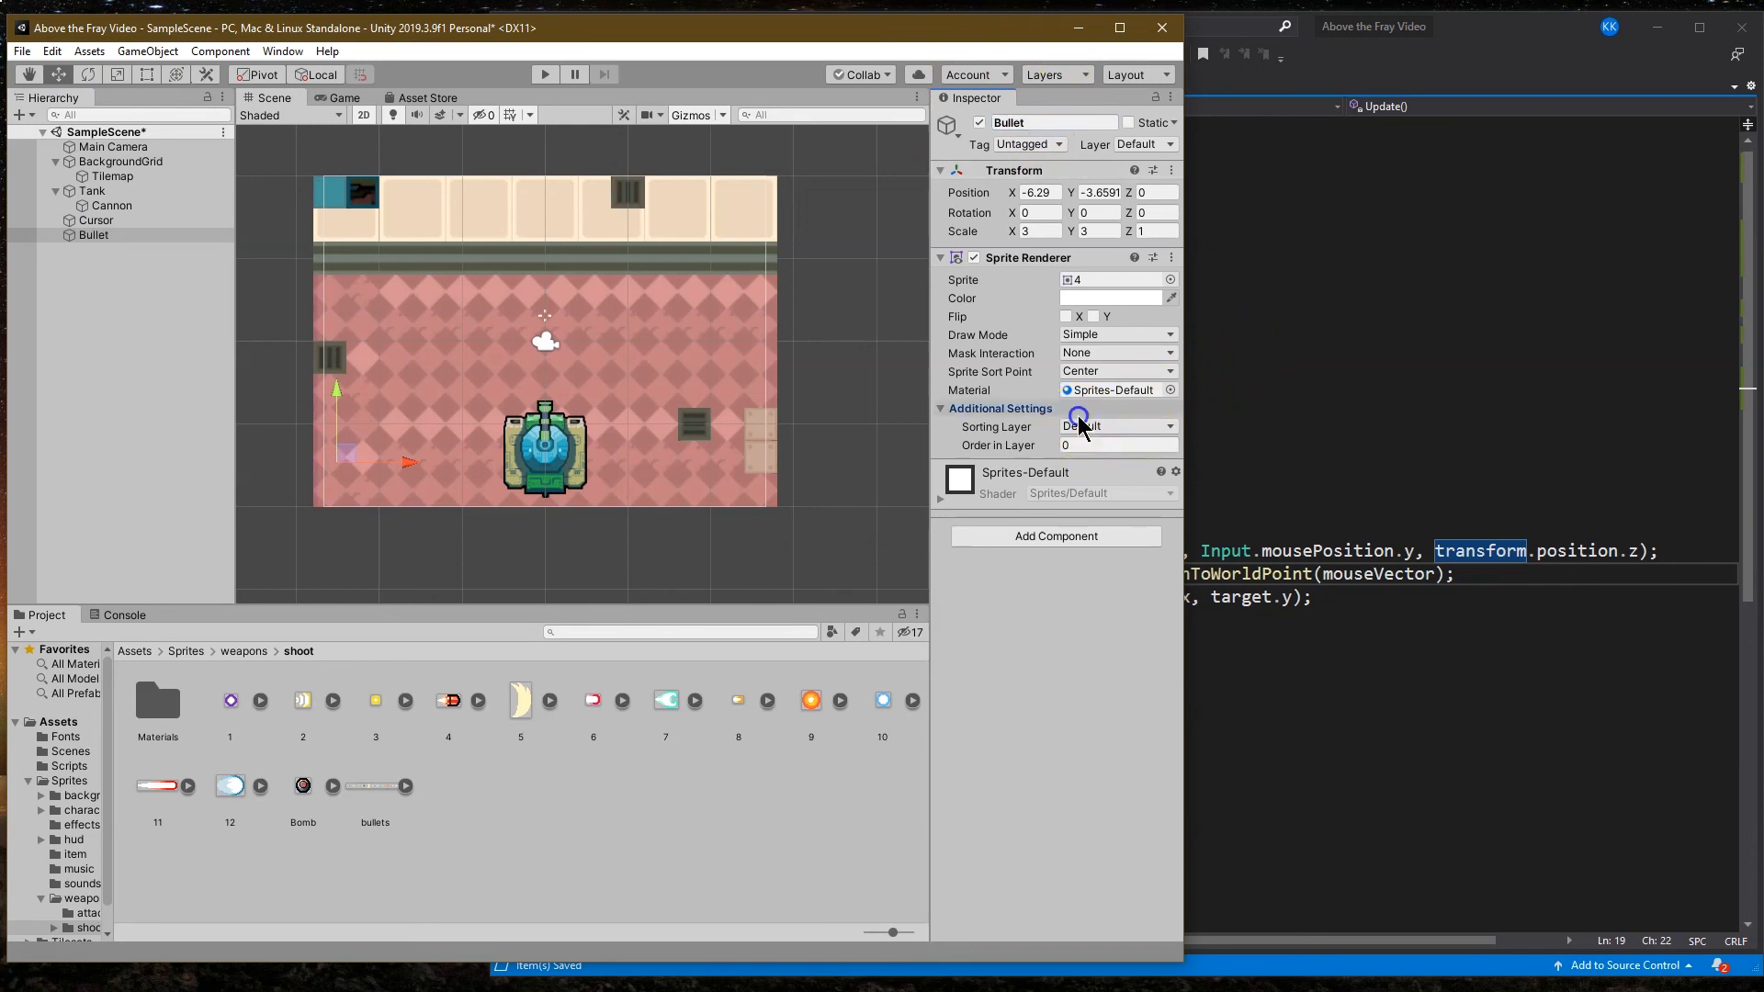
click(1117, 424)
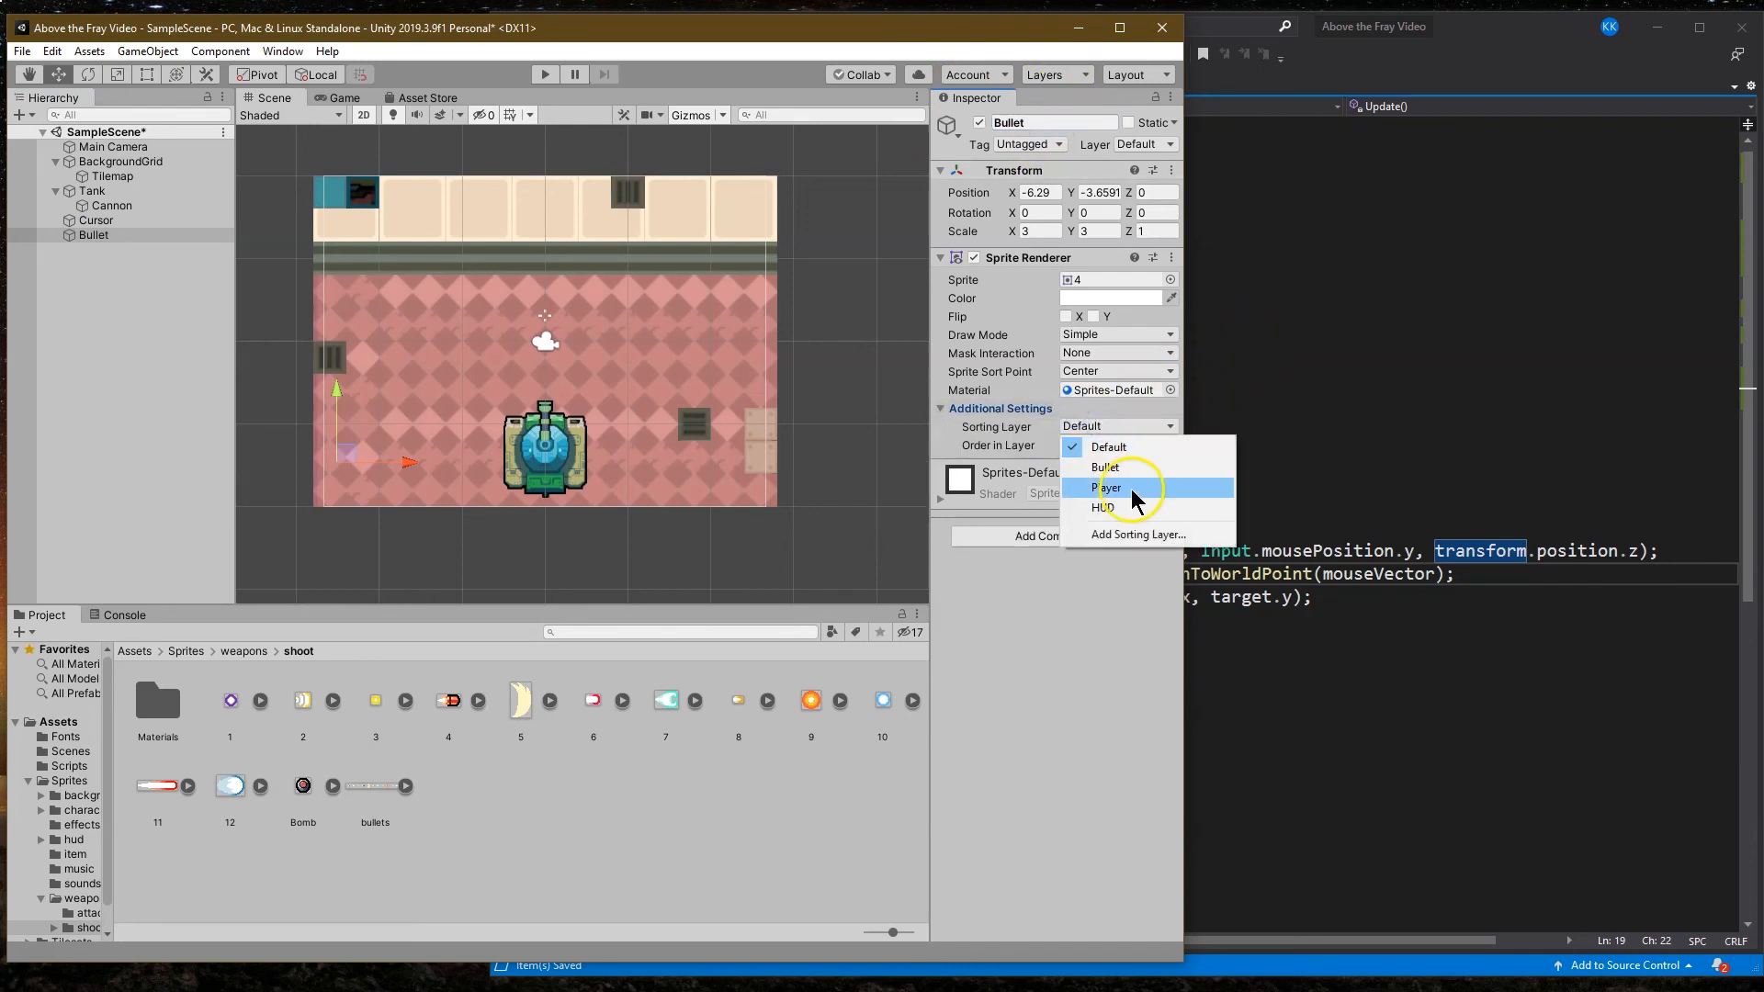
click(1104, 467)
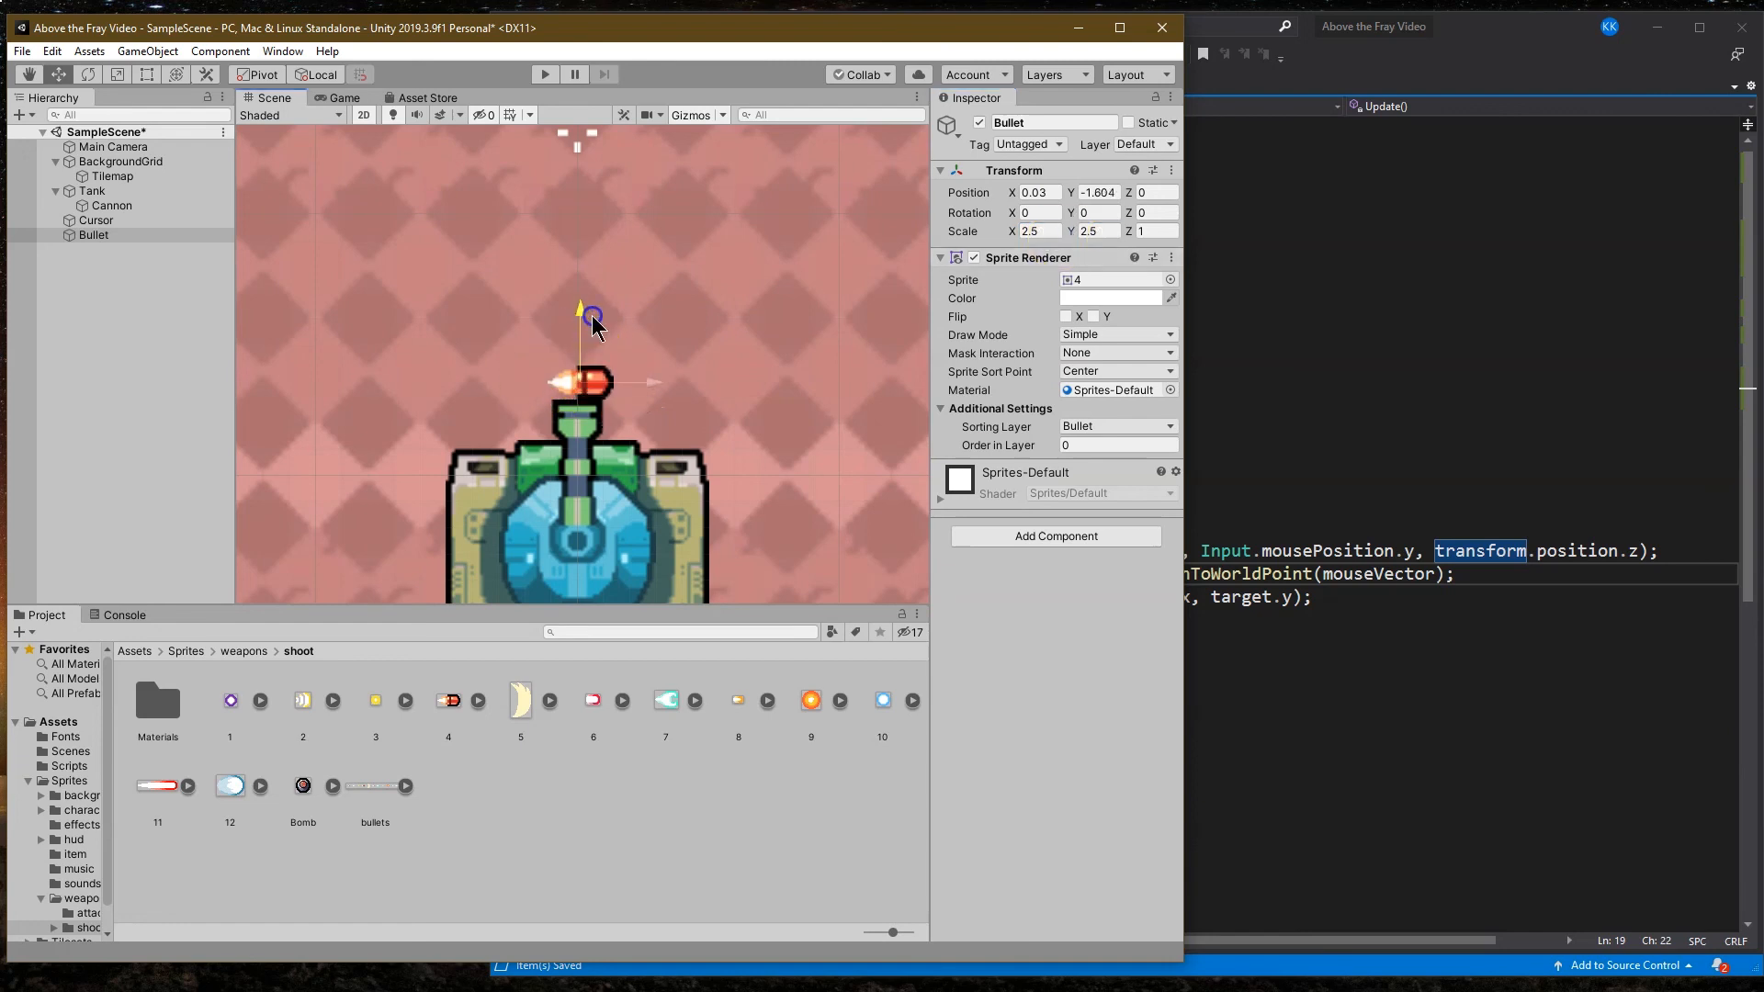
click(1029, 231)
text(2.2)
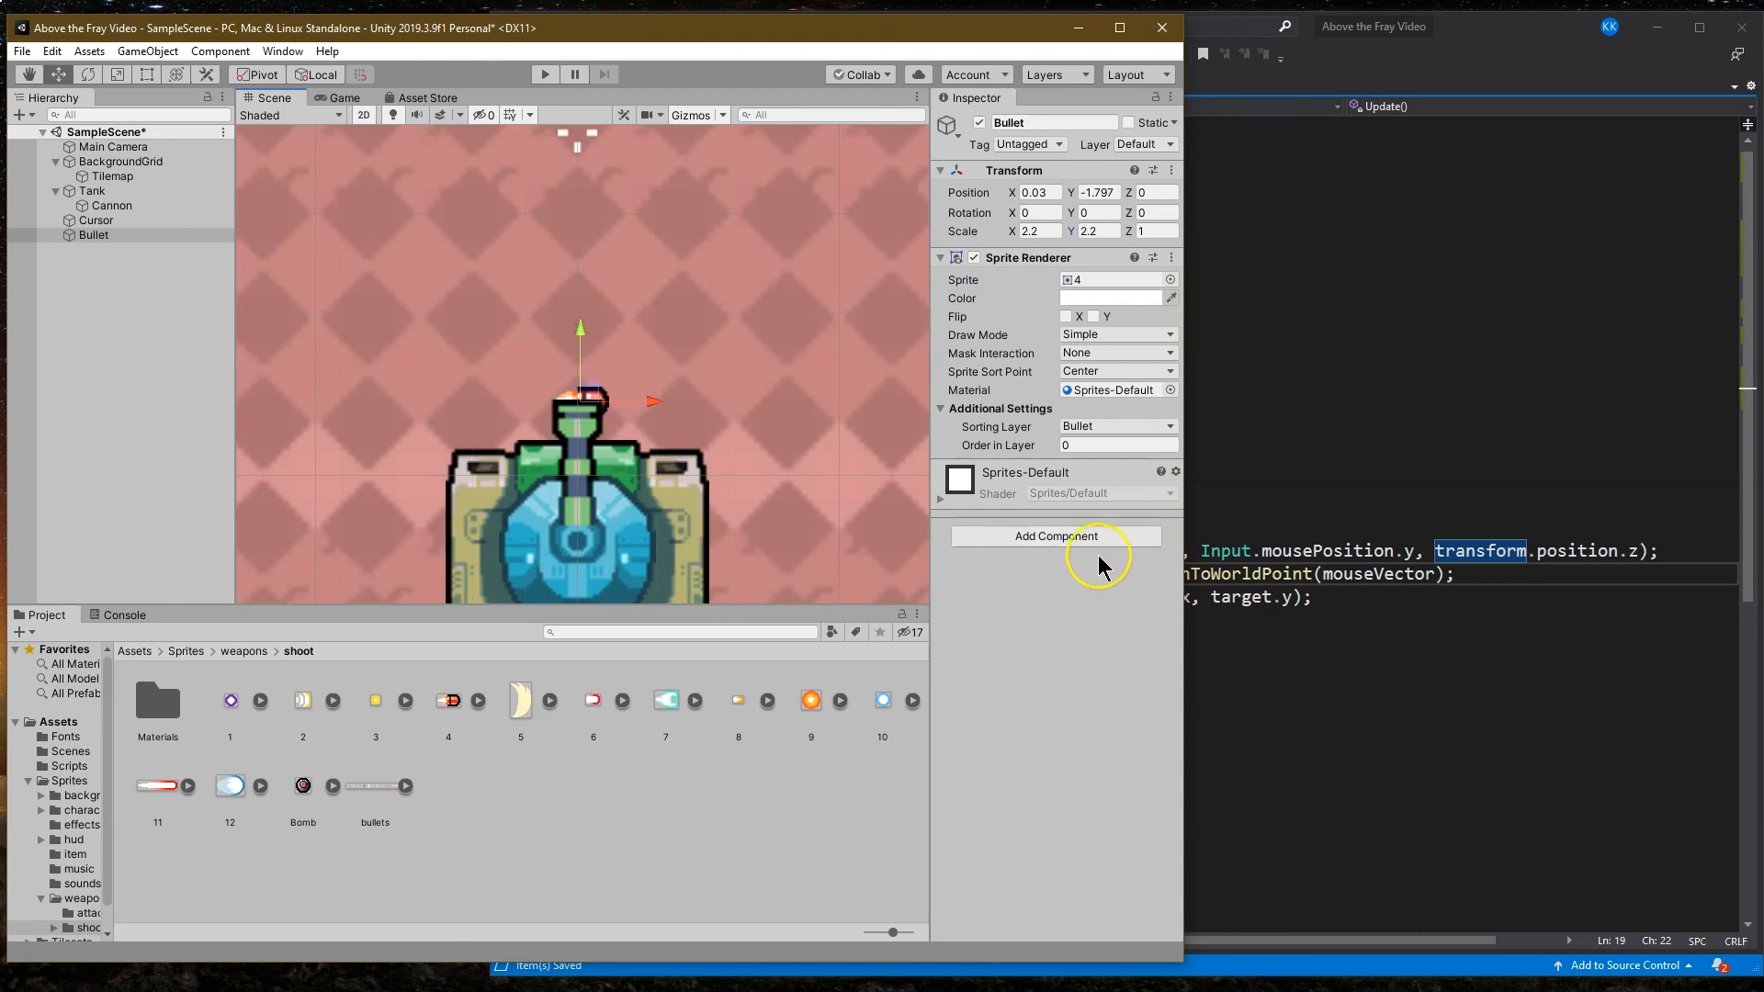
Step: Add a Capsule Collider 2D component to the Bullet object
click(1055, 534)
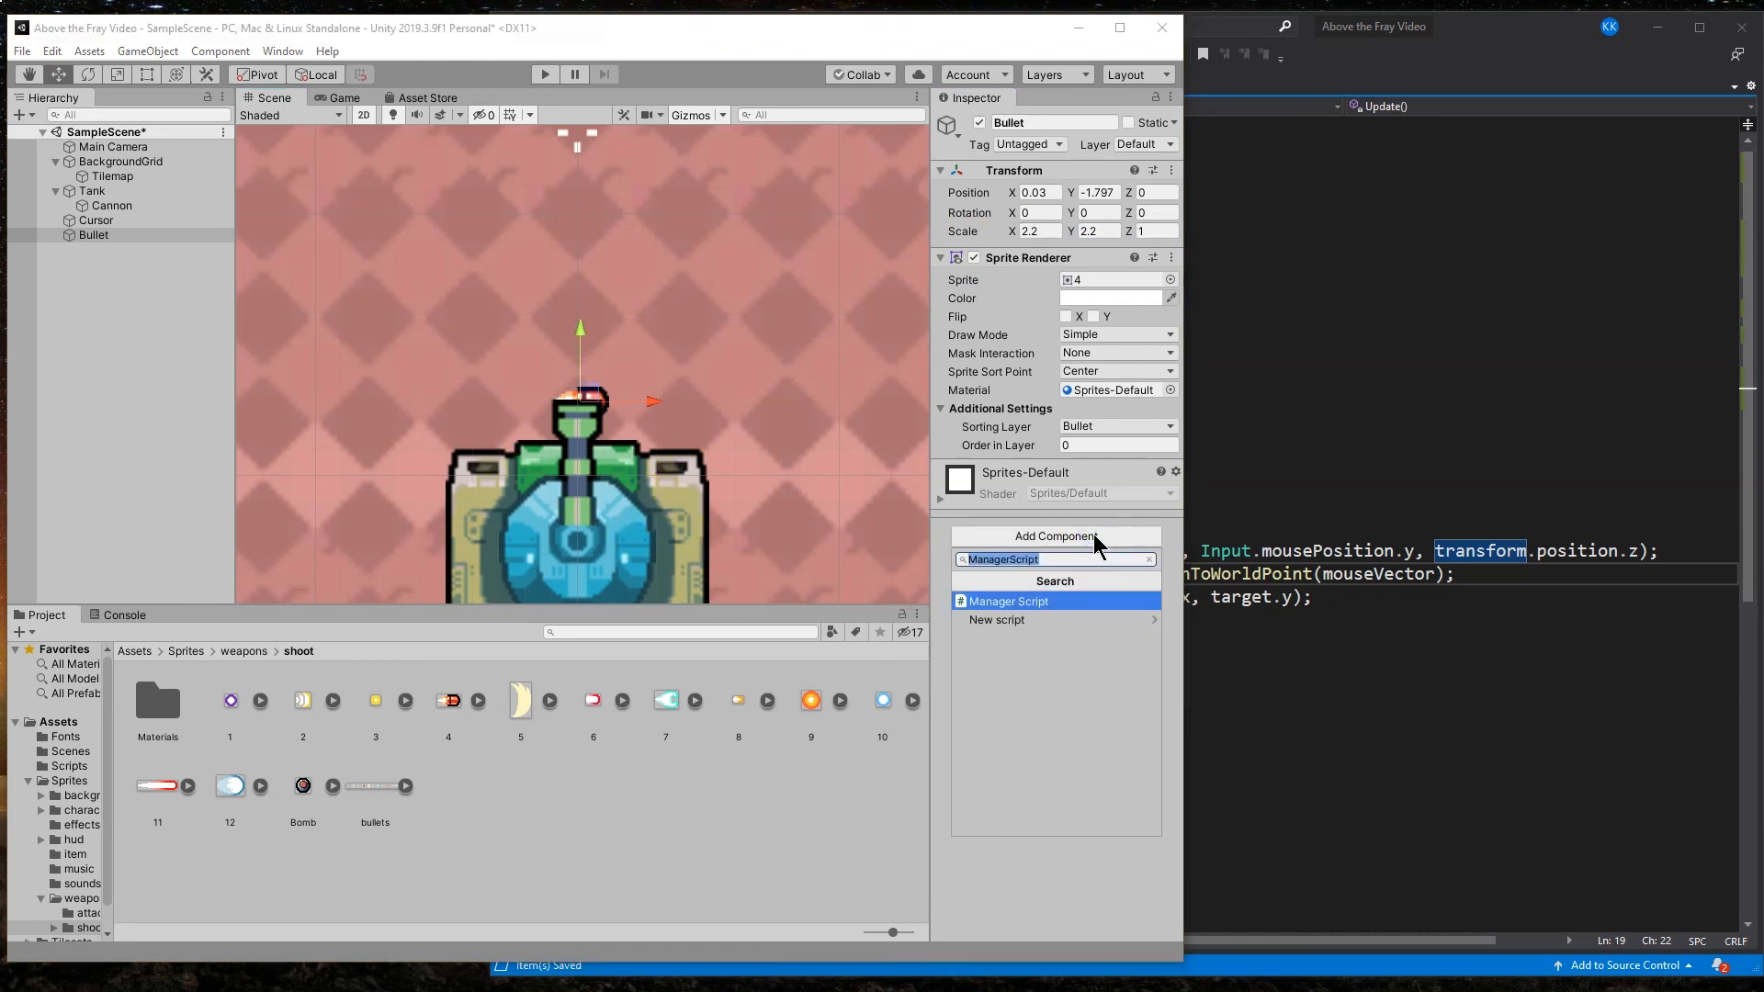
text(coll)
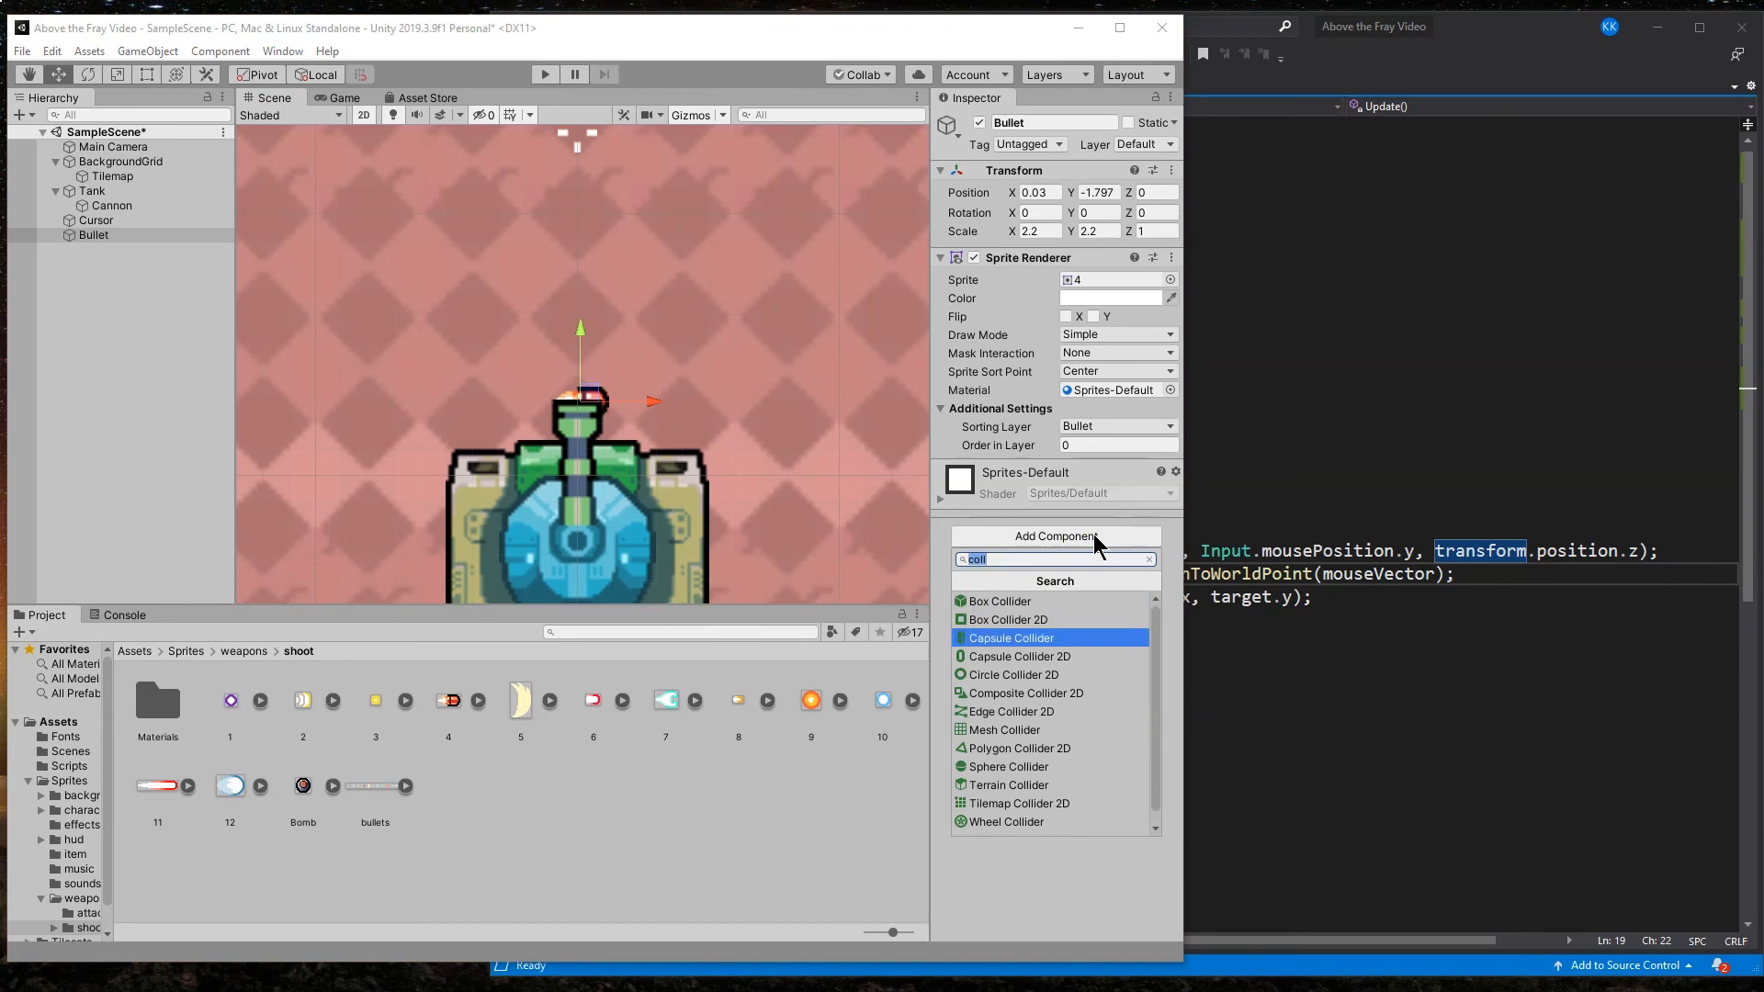
click(1011, 637)
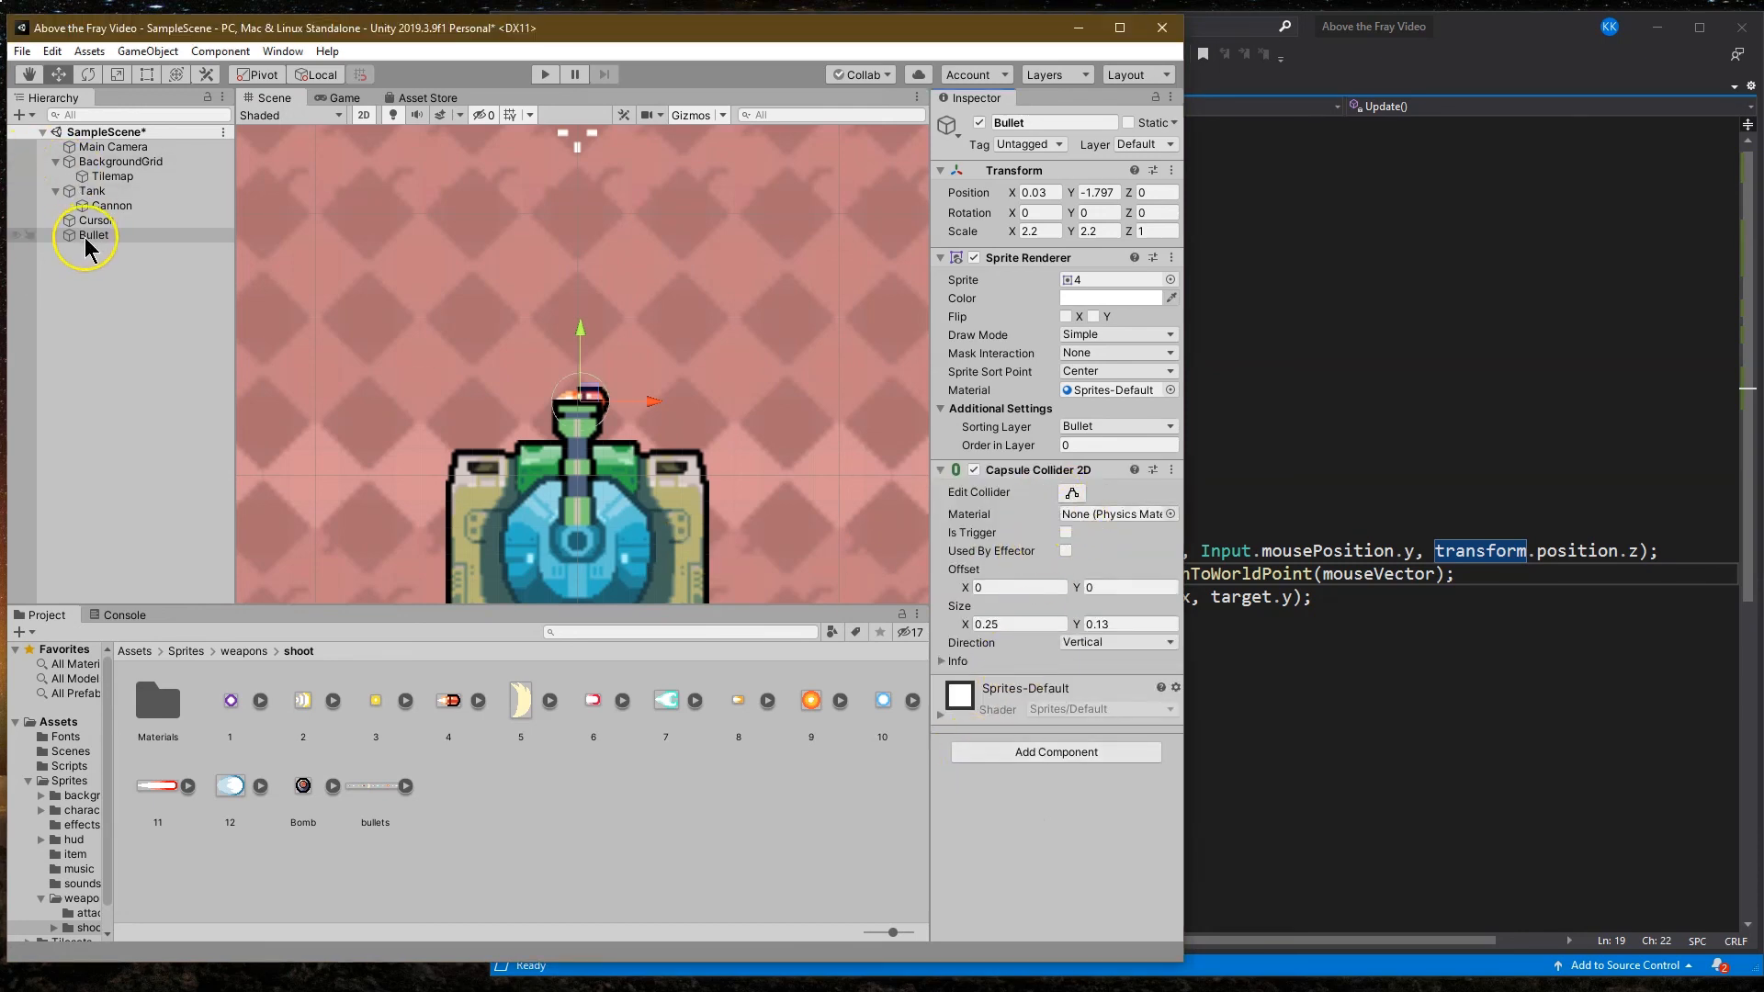
click(1069, 493)
text(0.25)
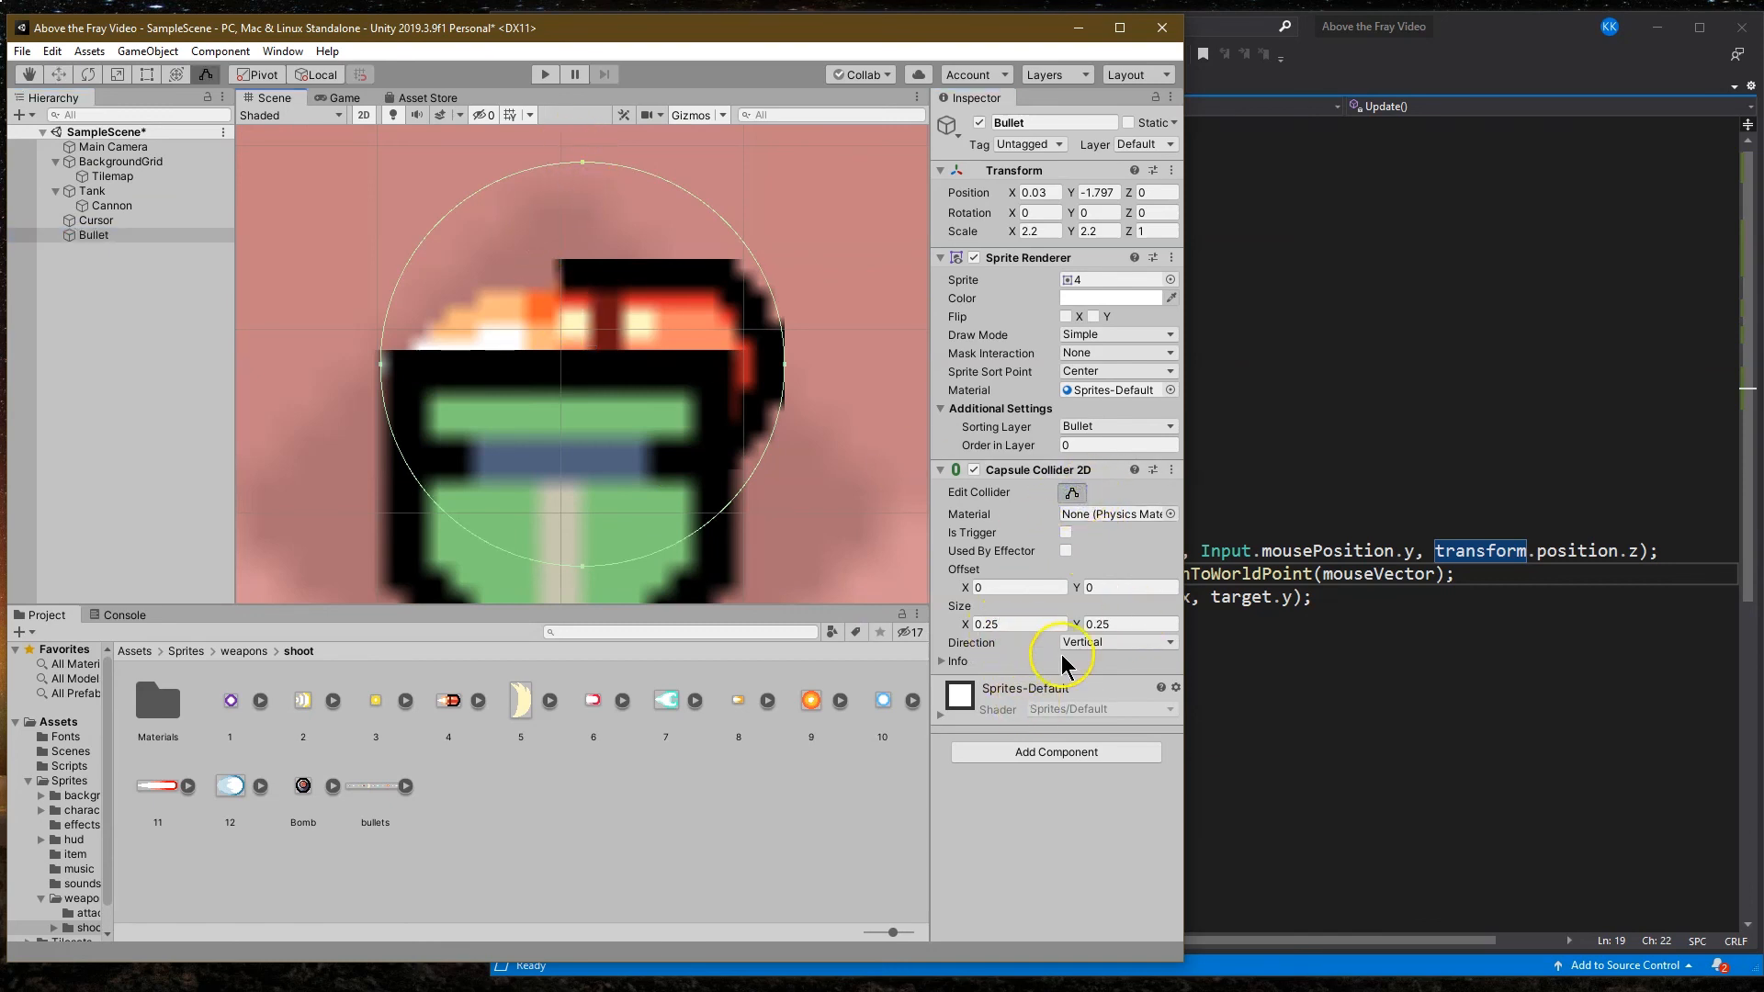
Step: Make the capsule collider horizontal with height about 0.13 so it hugs the bullet sprite
click(1116, 641)
text(0.1)
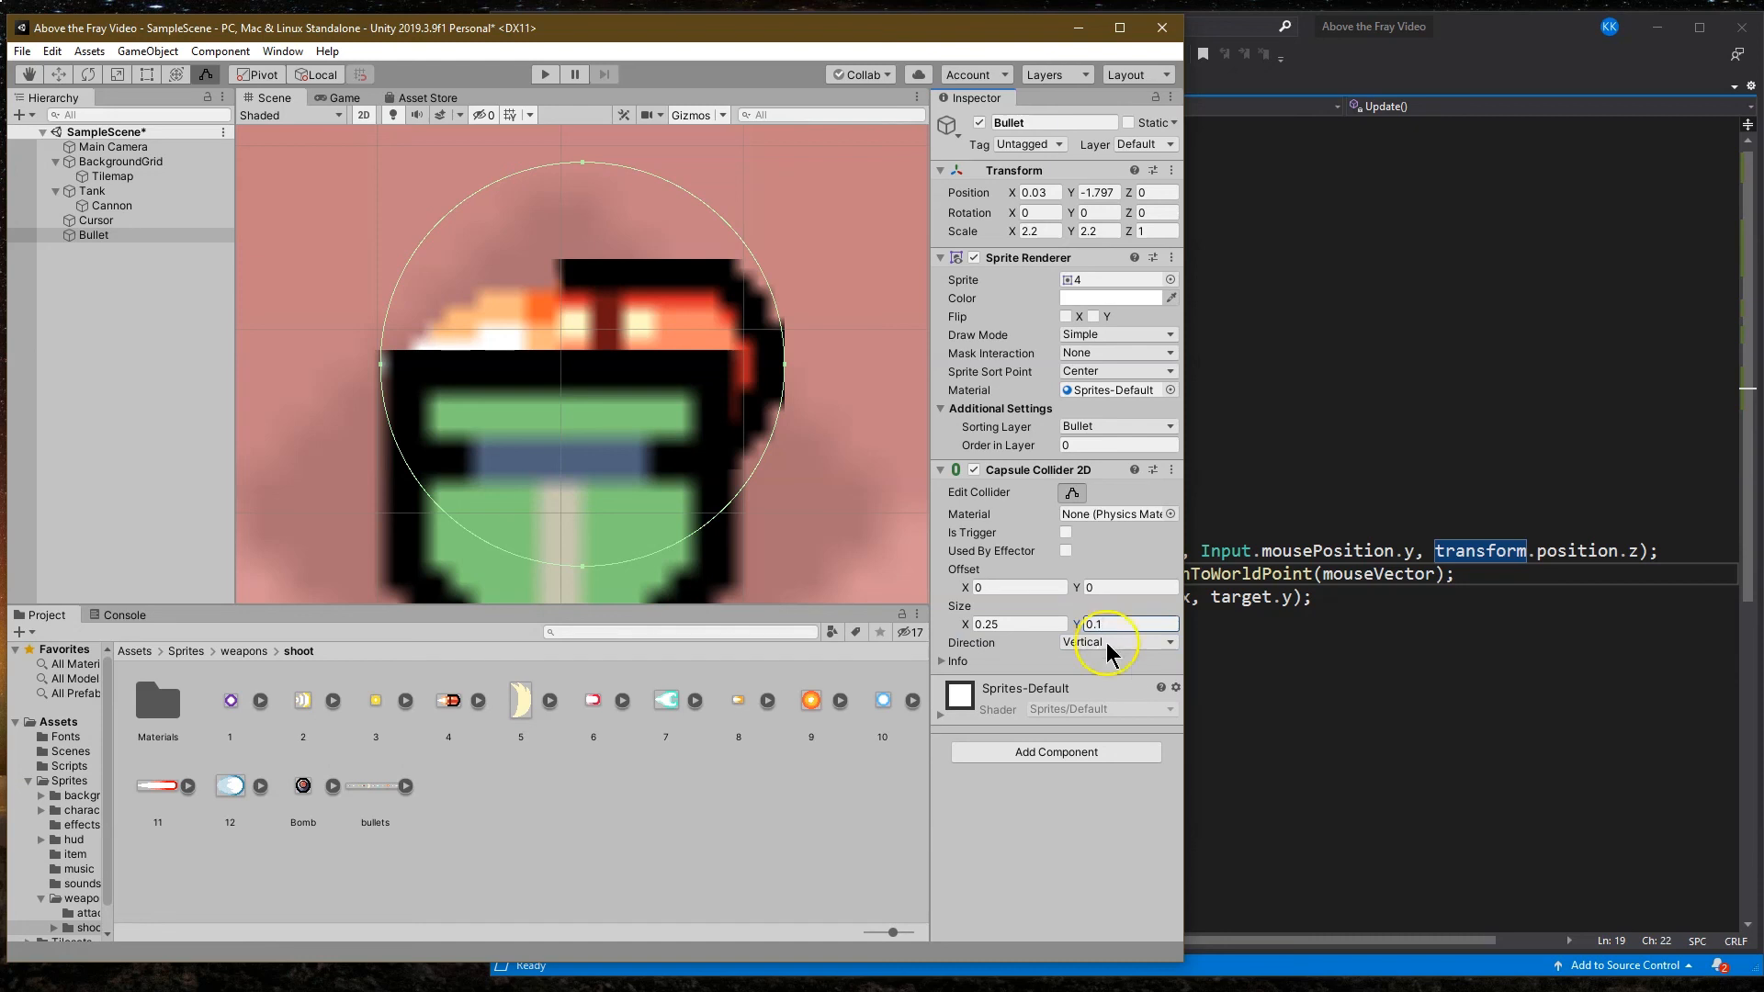
click(1119, 642)
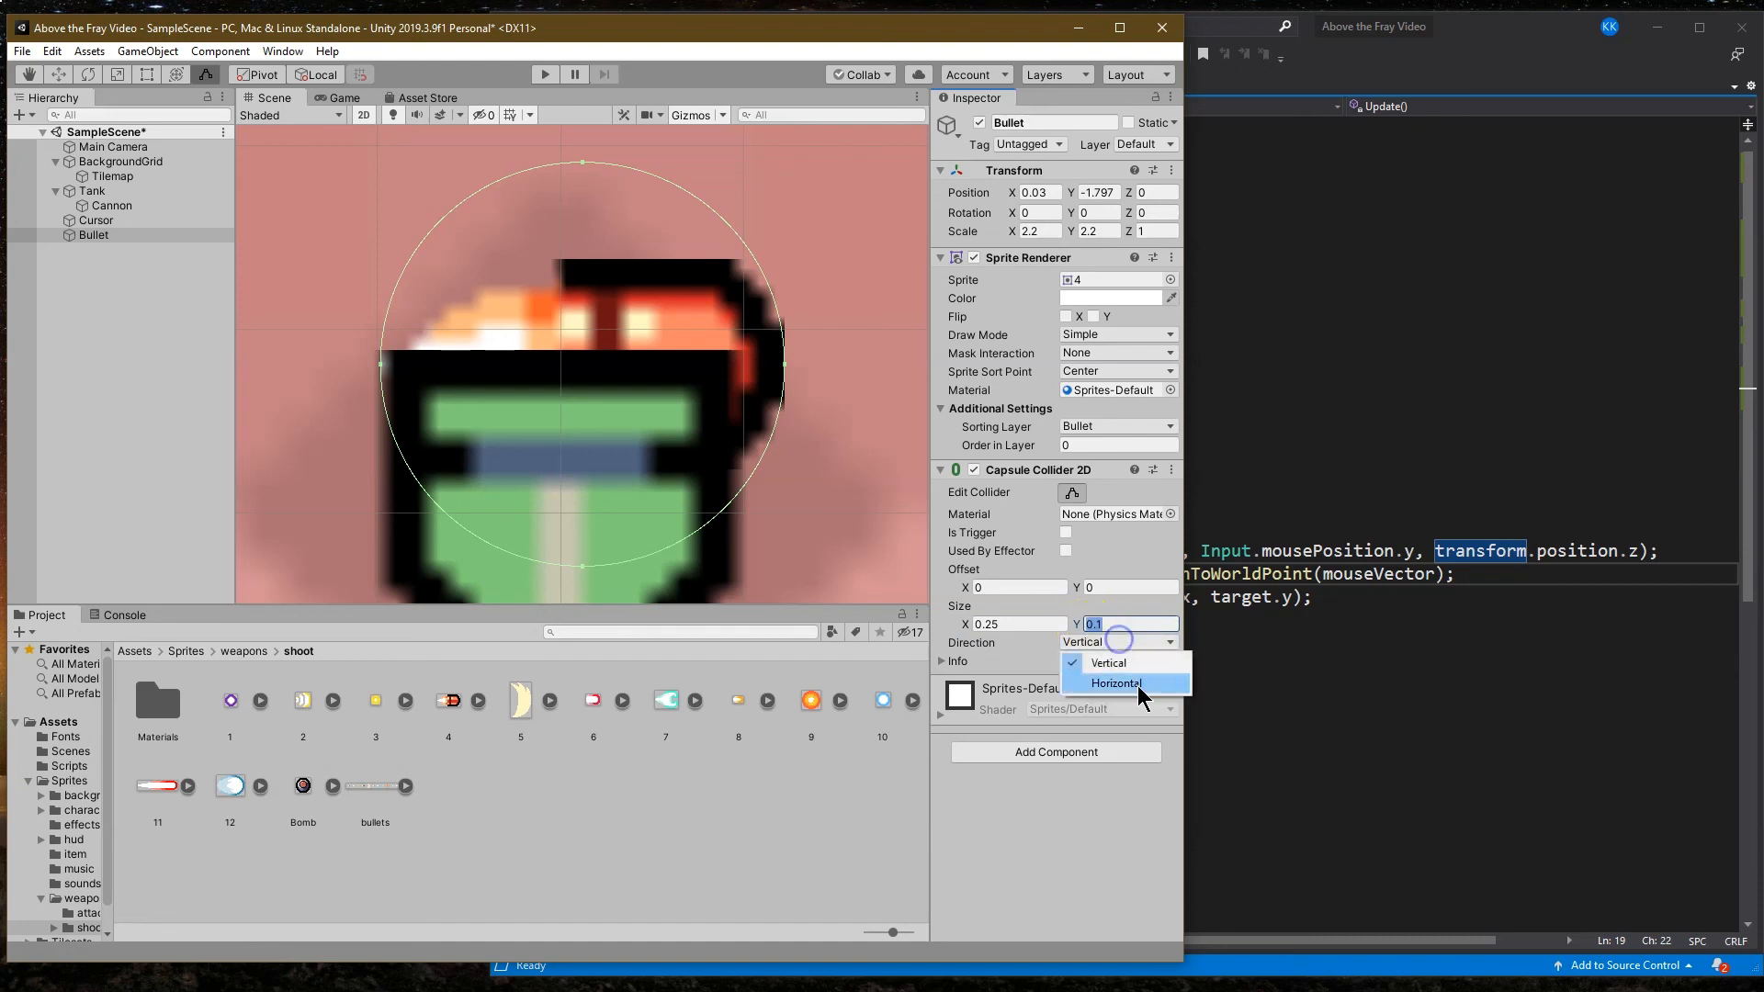
click(1118, 683)
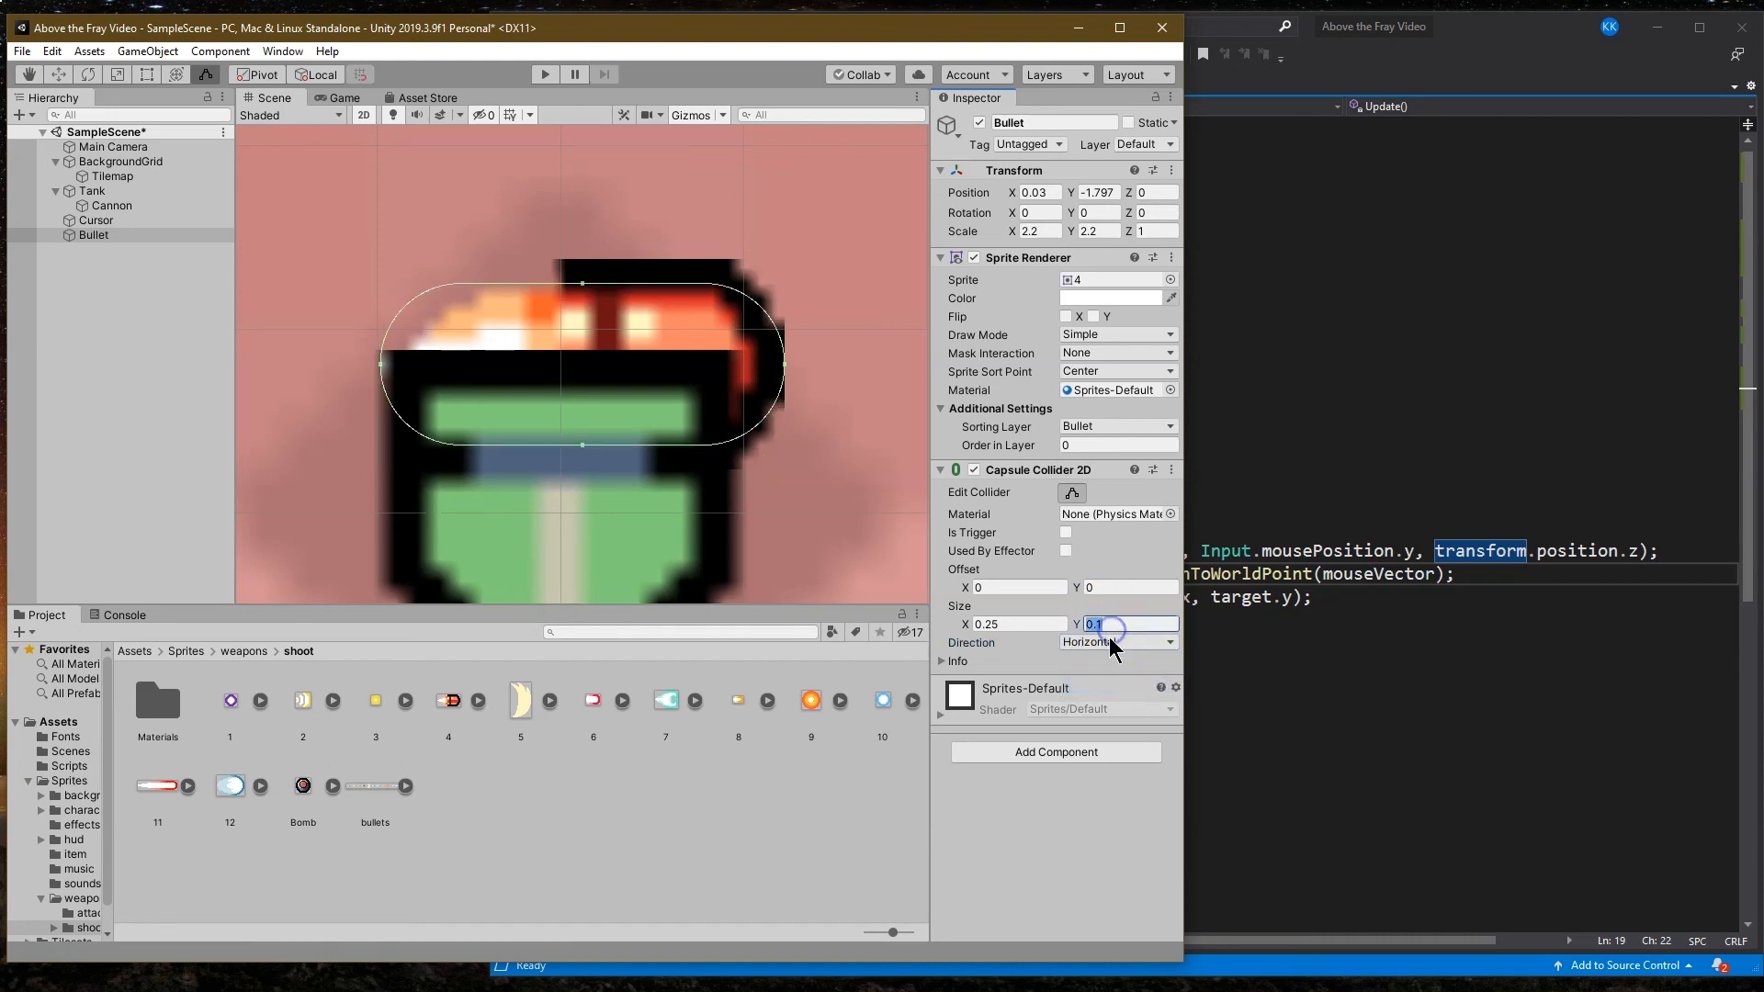
text(0.12)
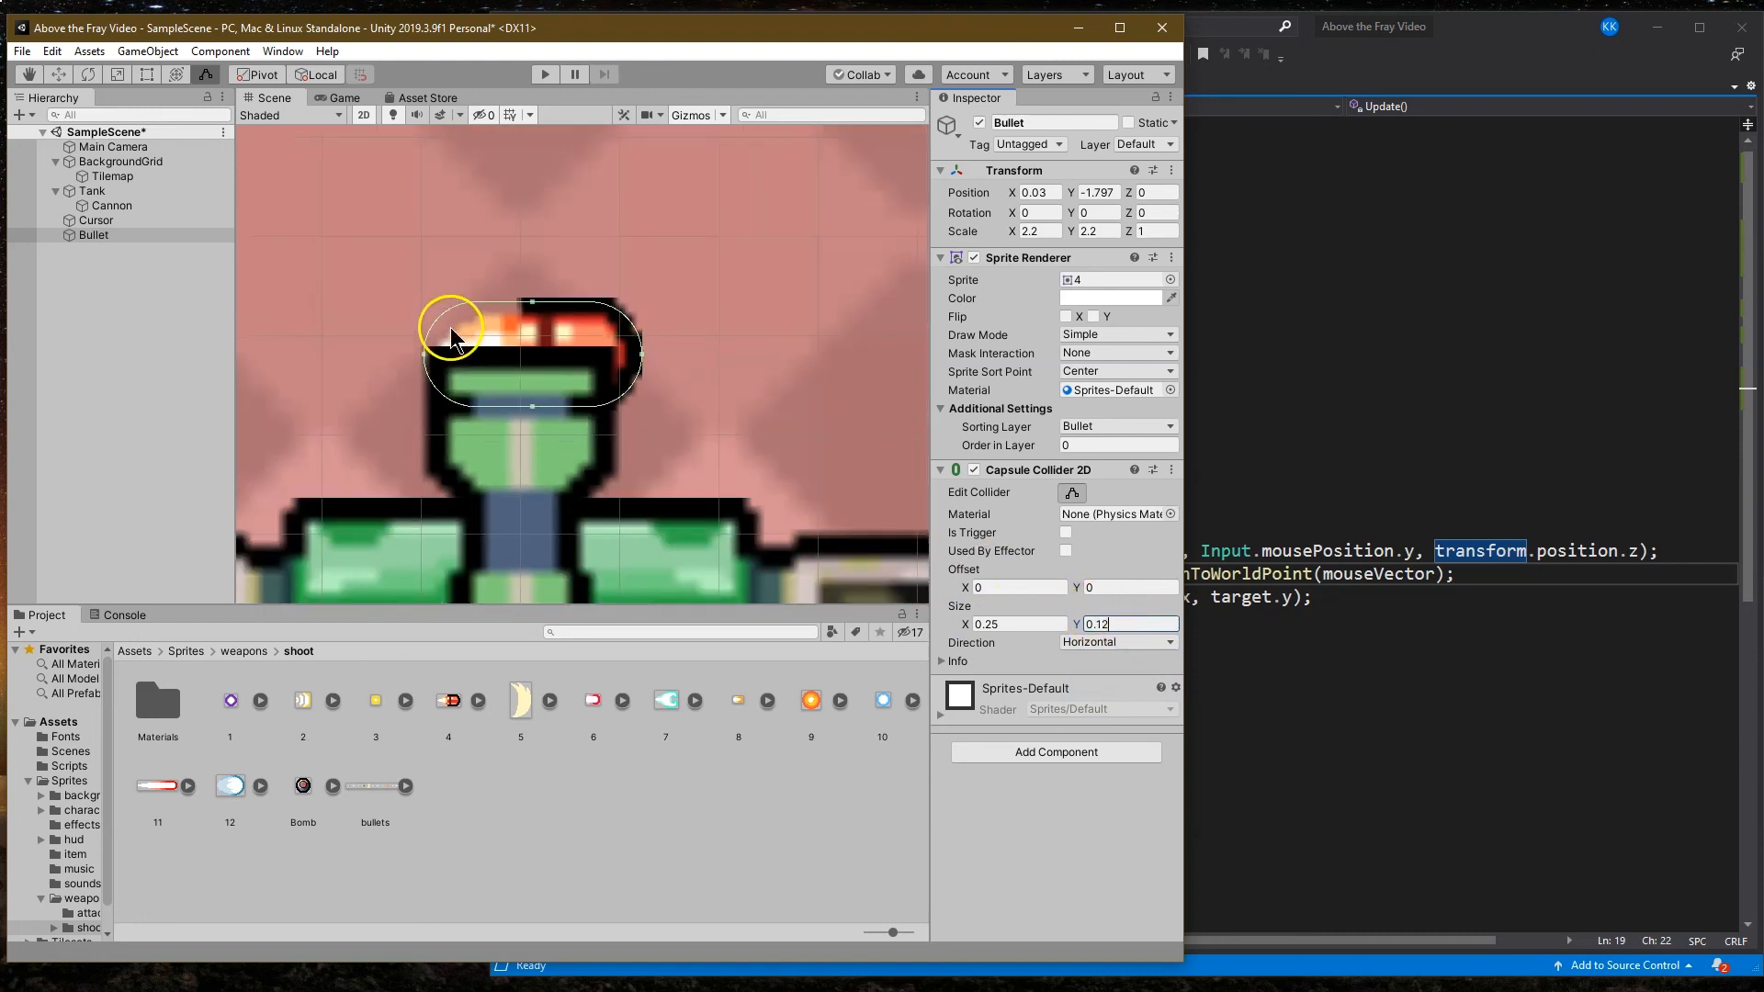
click(1130, 625)
text(0.13)
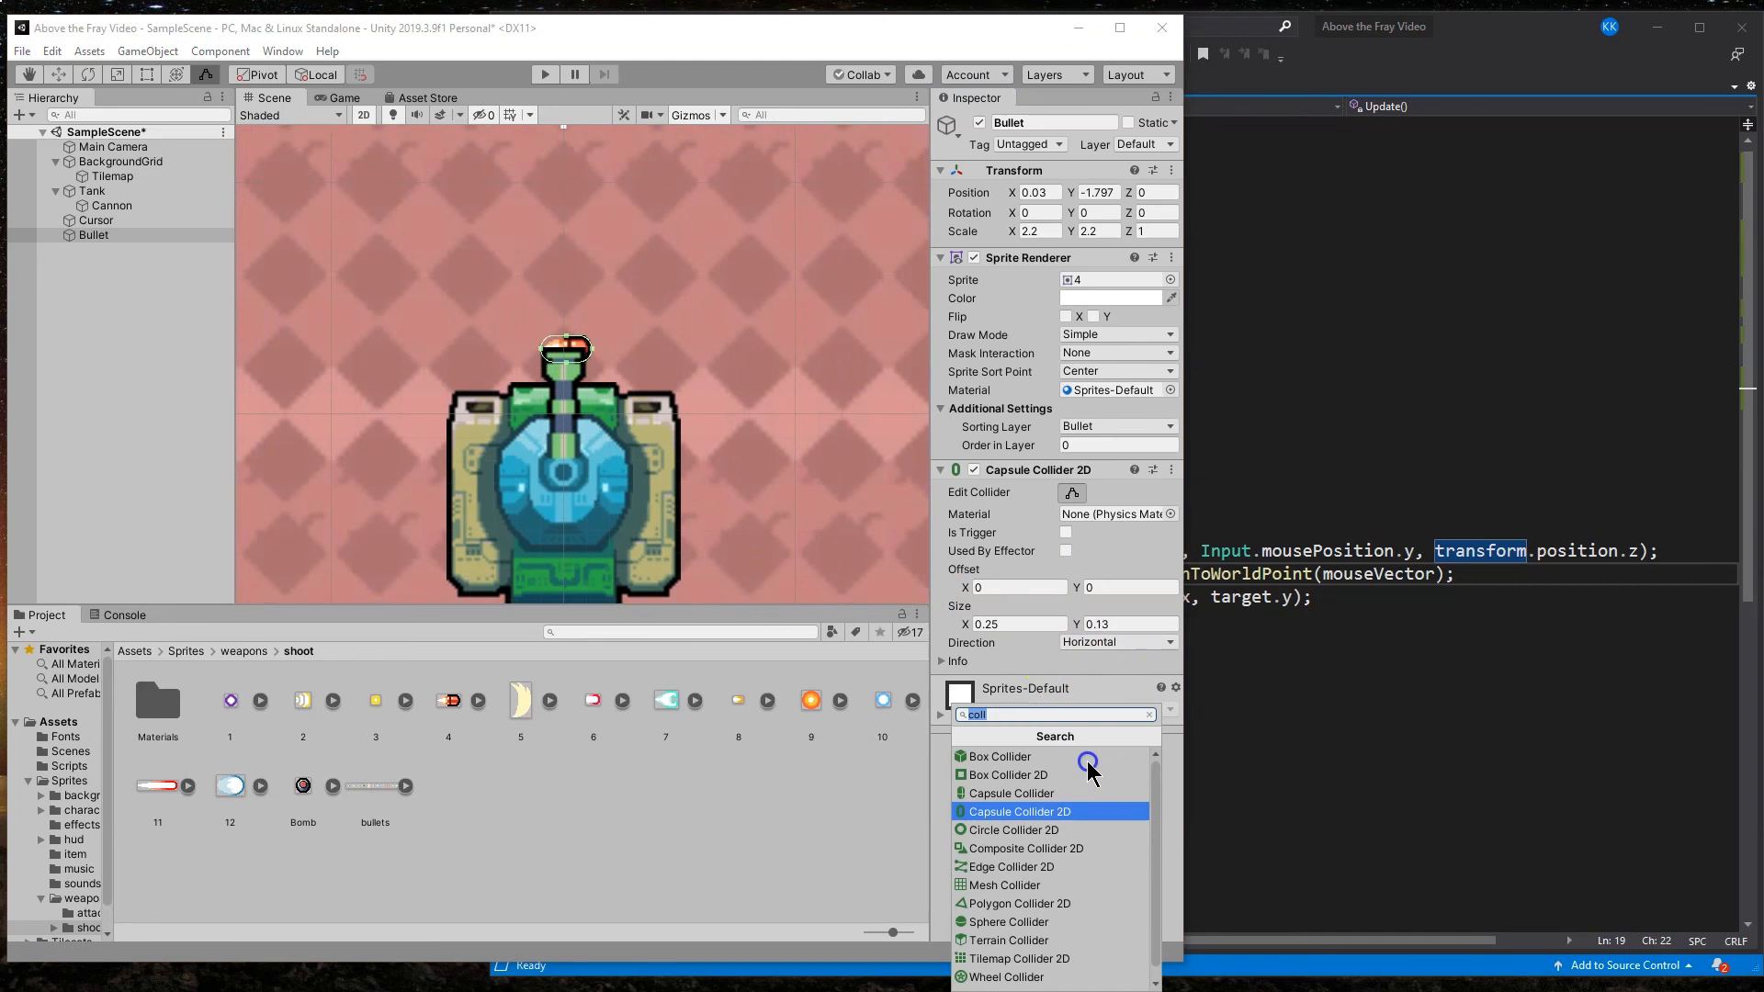
Step: Make the collider a trigger, add a gravity-free Rigidbody 2D, and place the bullet at Y -2
click(1065, 533)
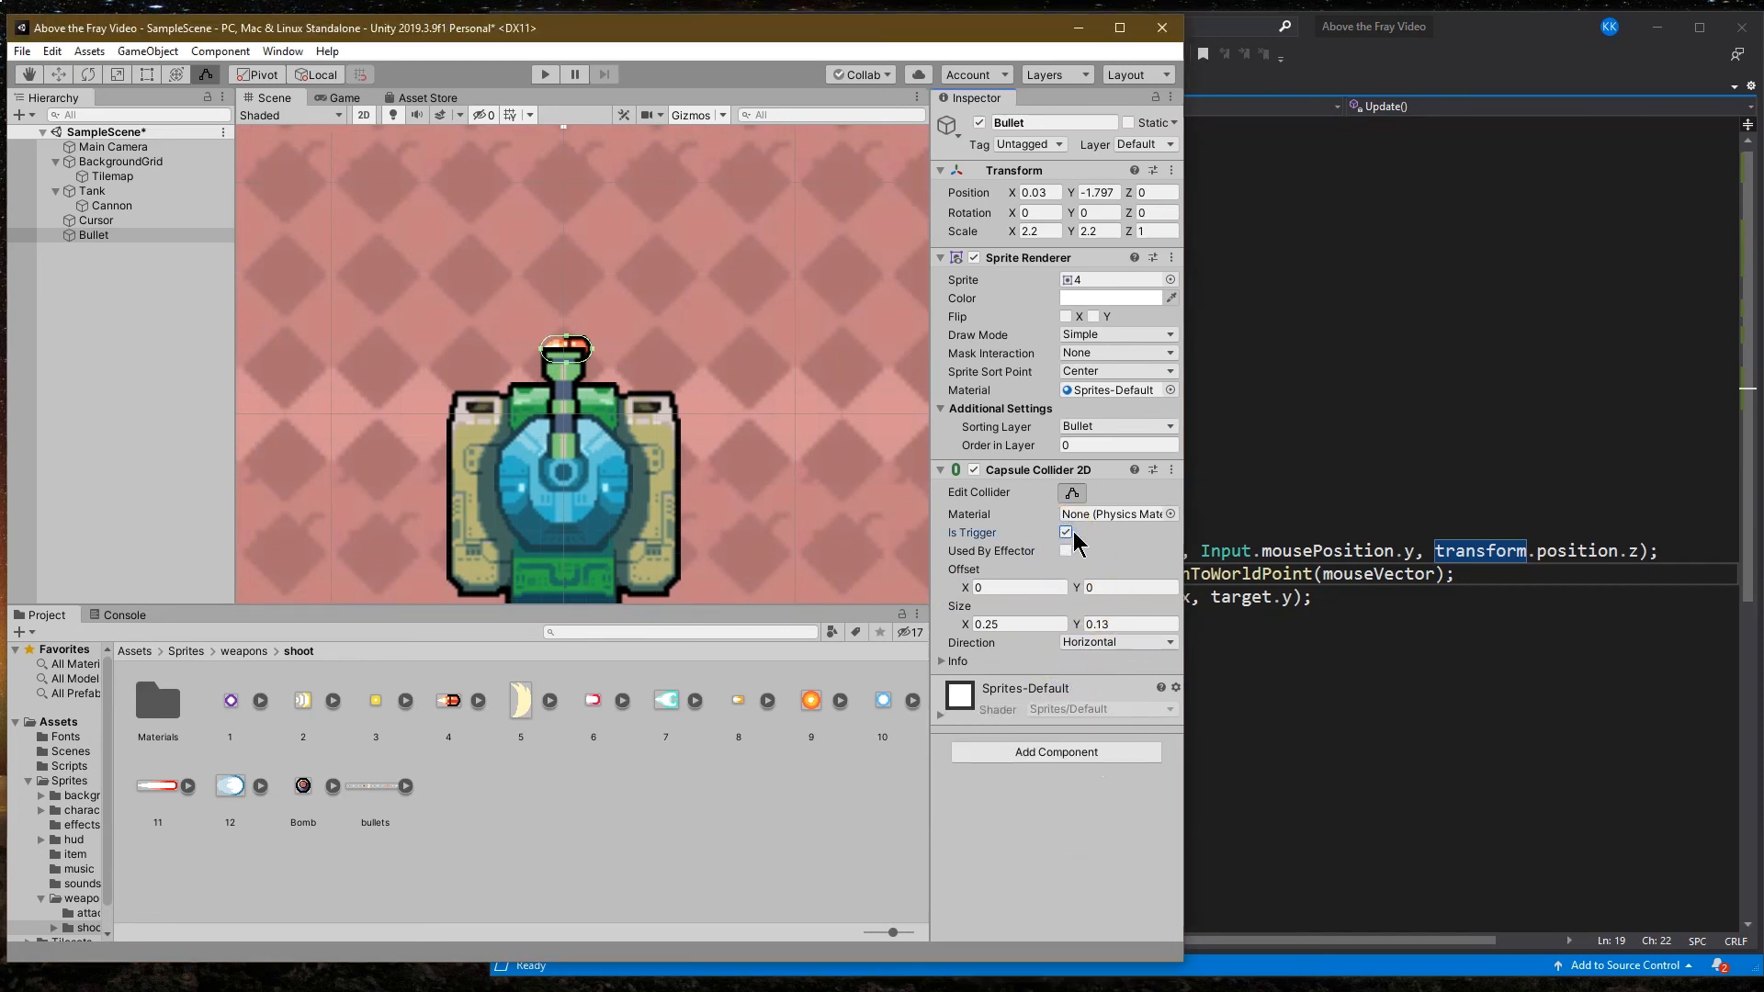
click(1066, 533)
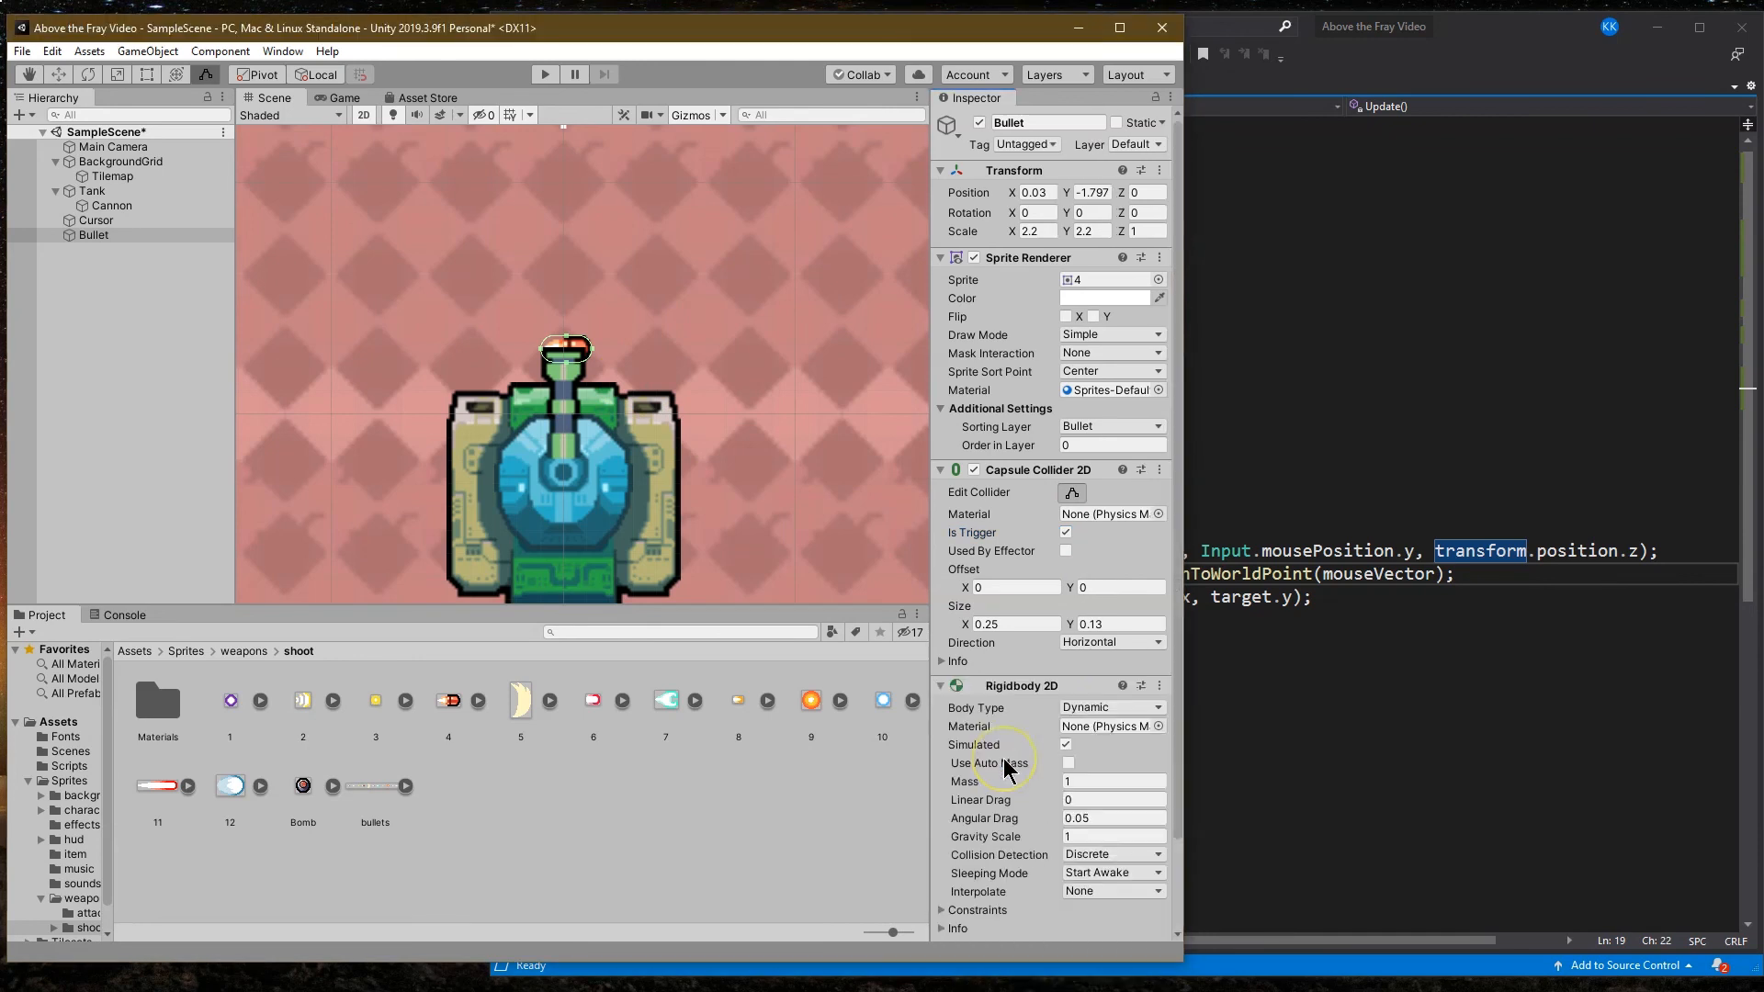
click(1114, 836)
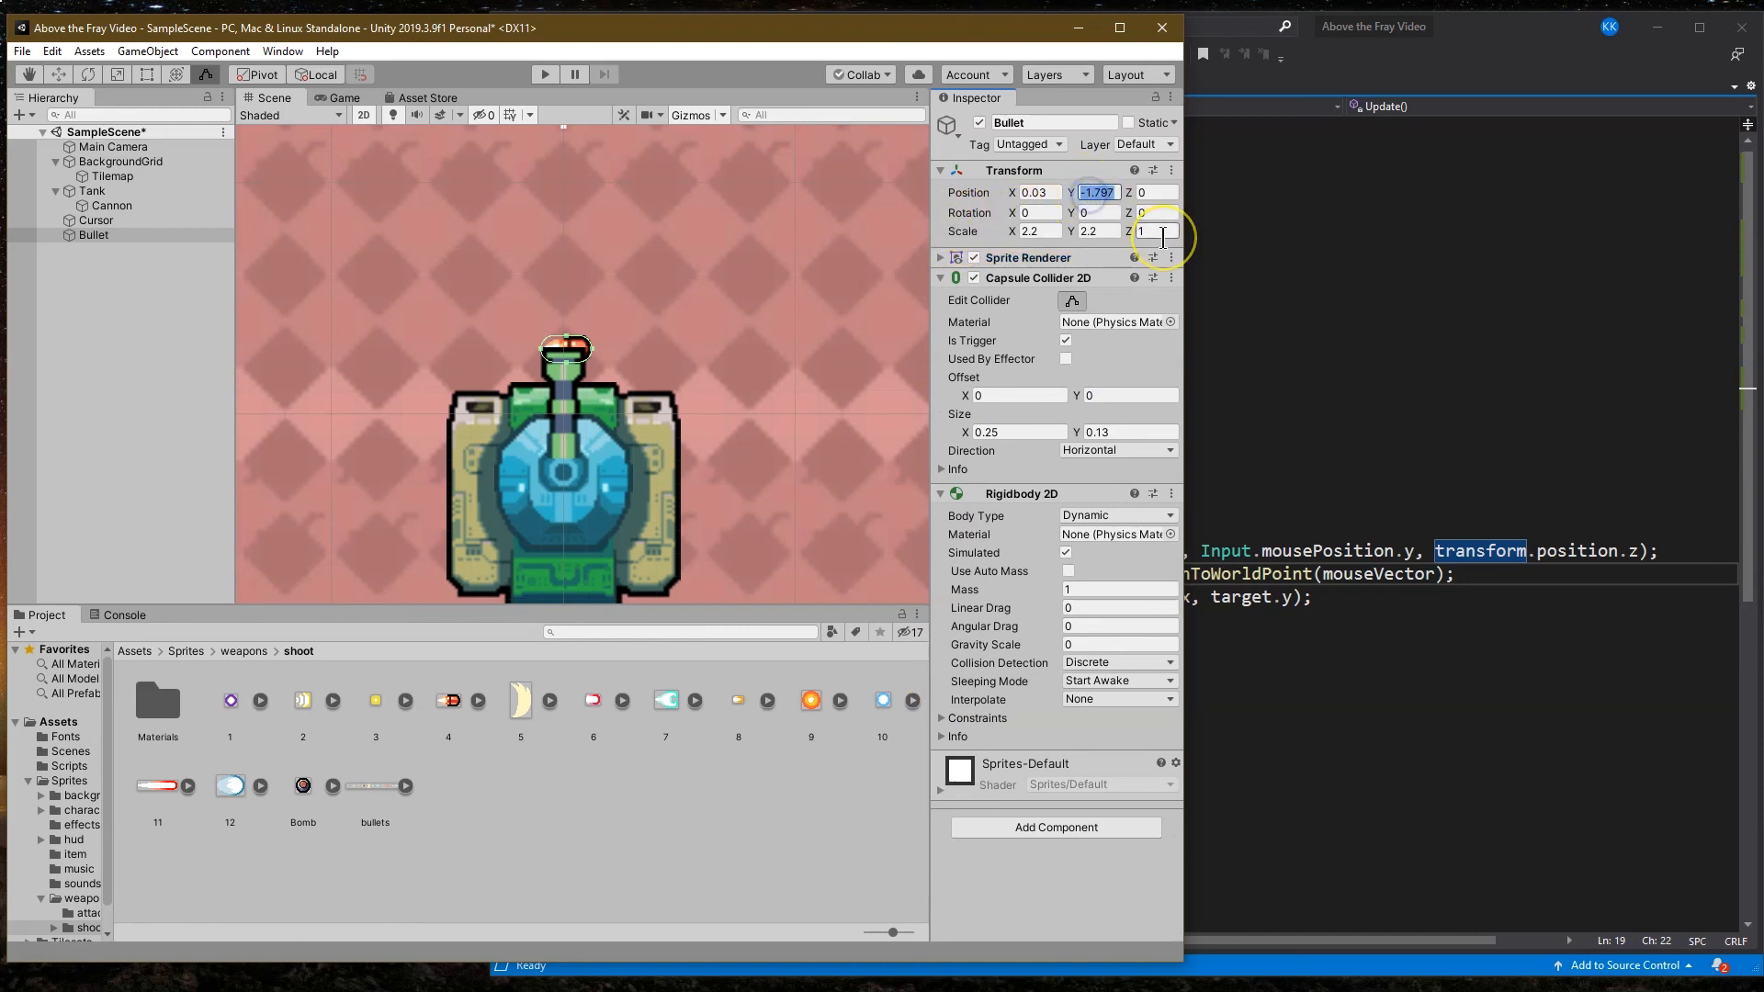
text(-2)
click(1040, 191)
text(0)
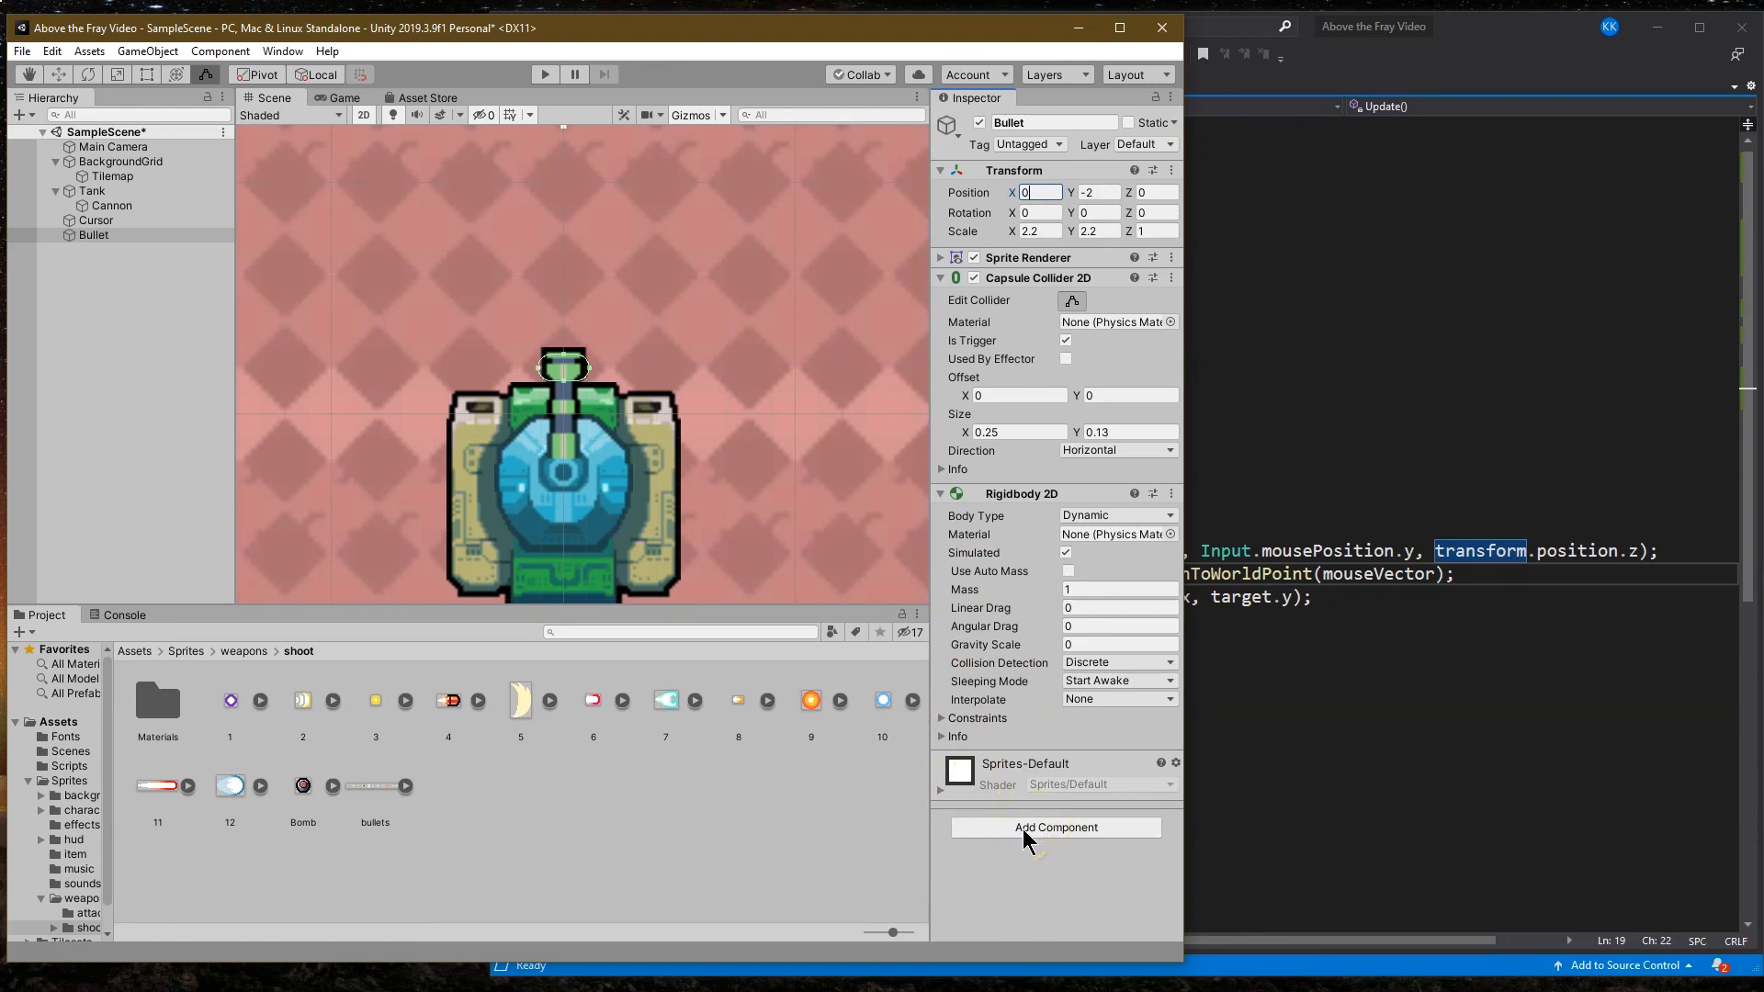
mouse_move(585, 520)
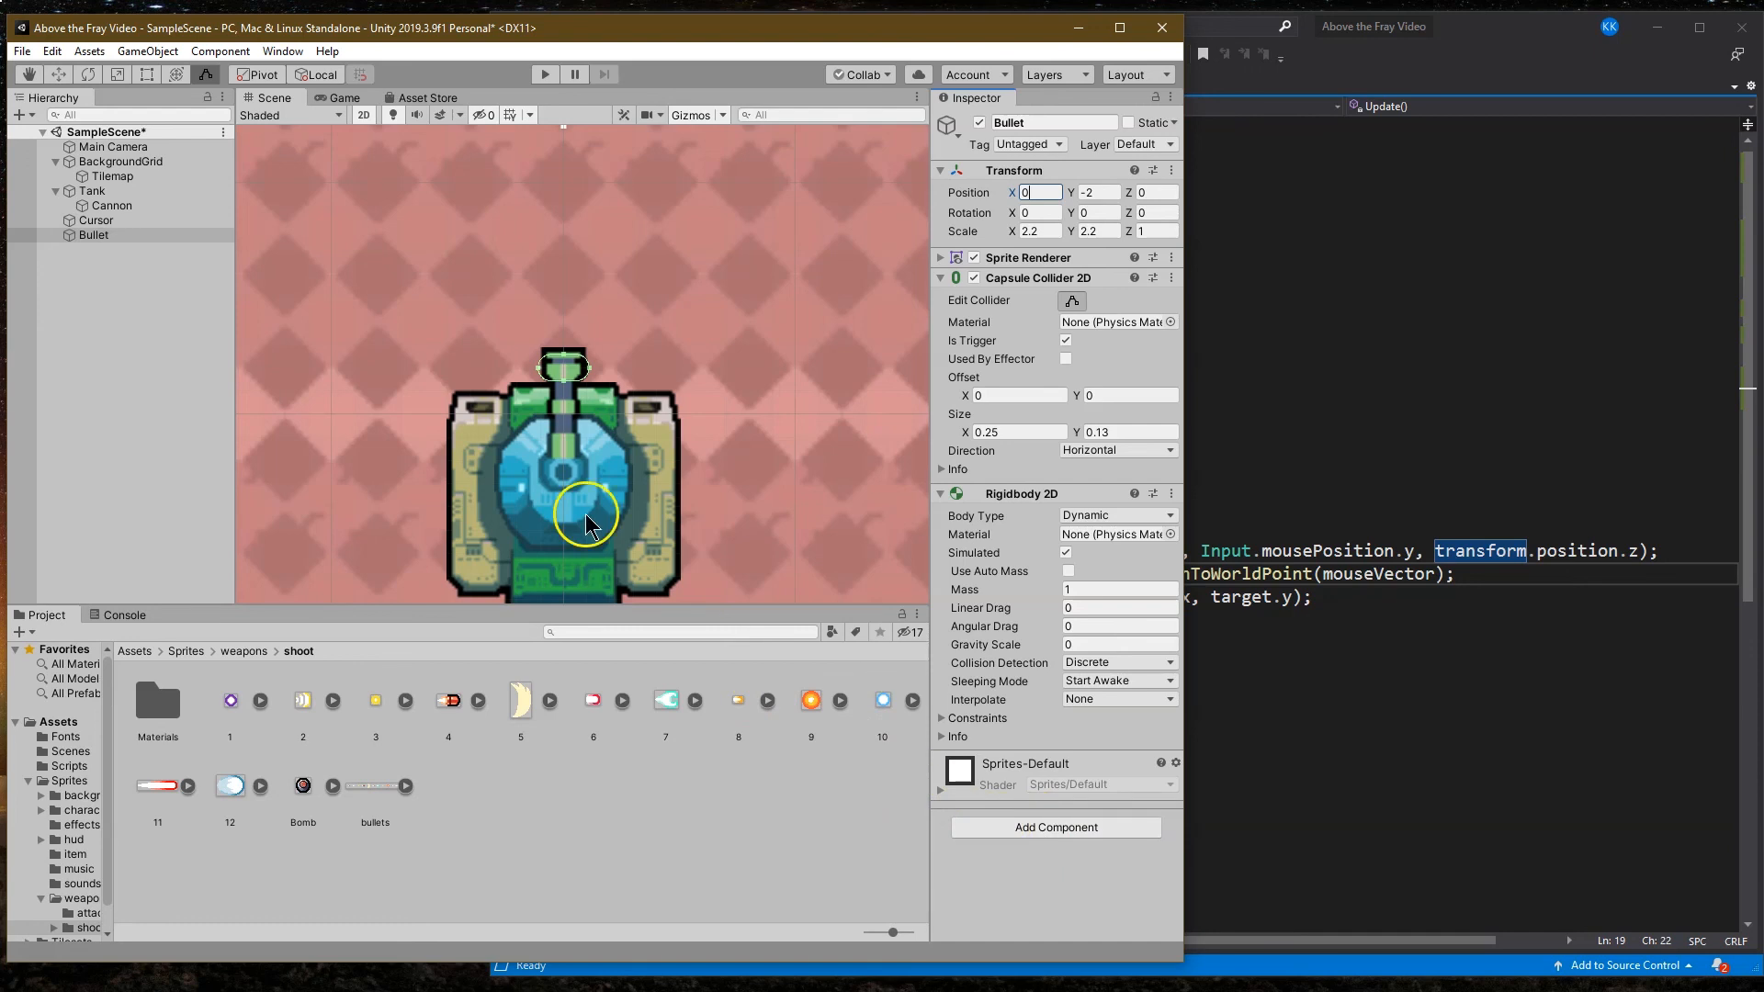
mouse_move(1119, 827)
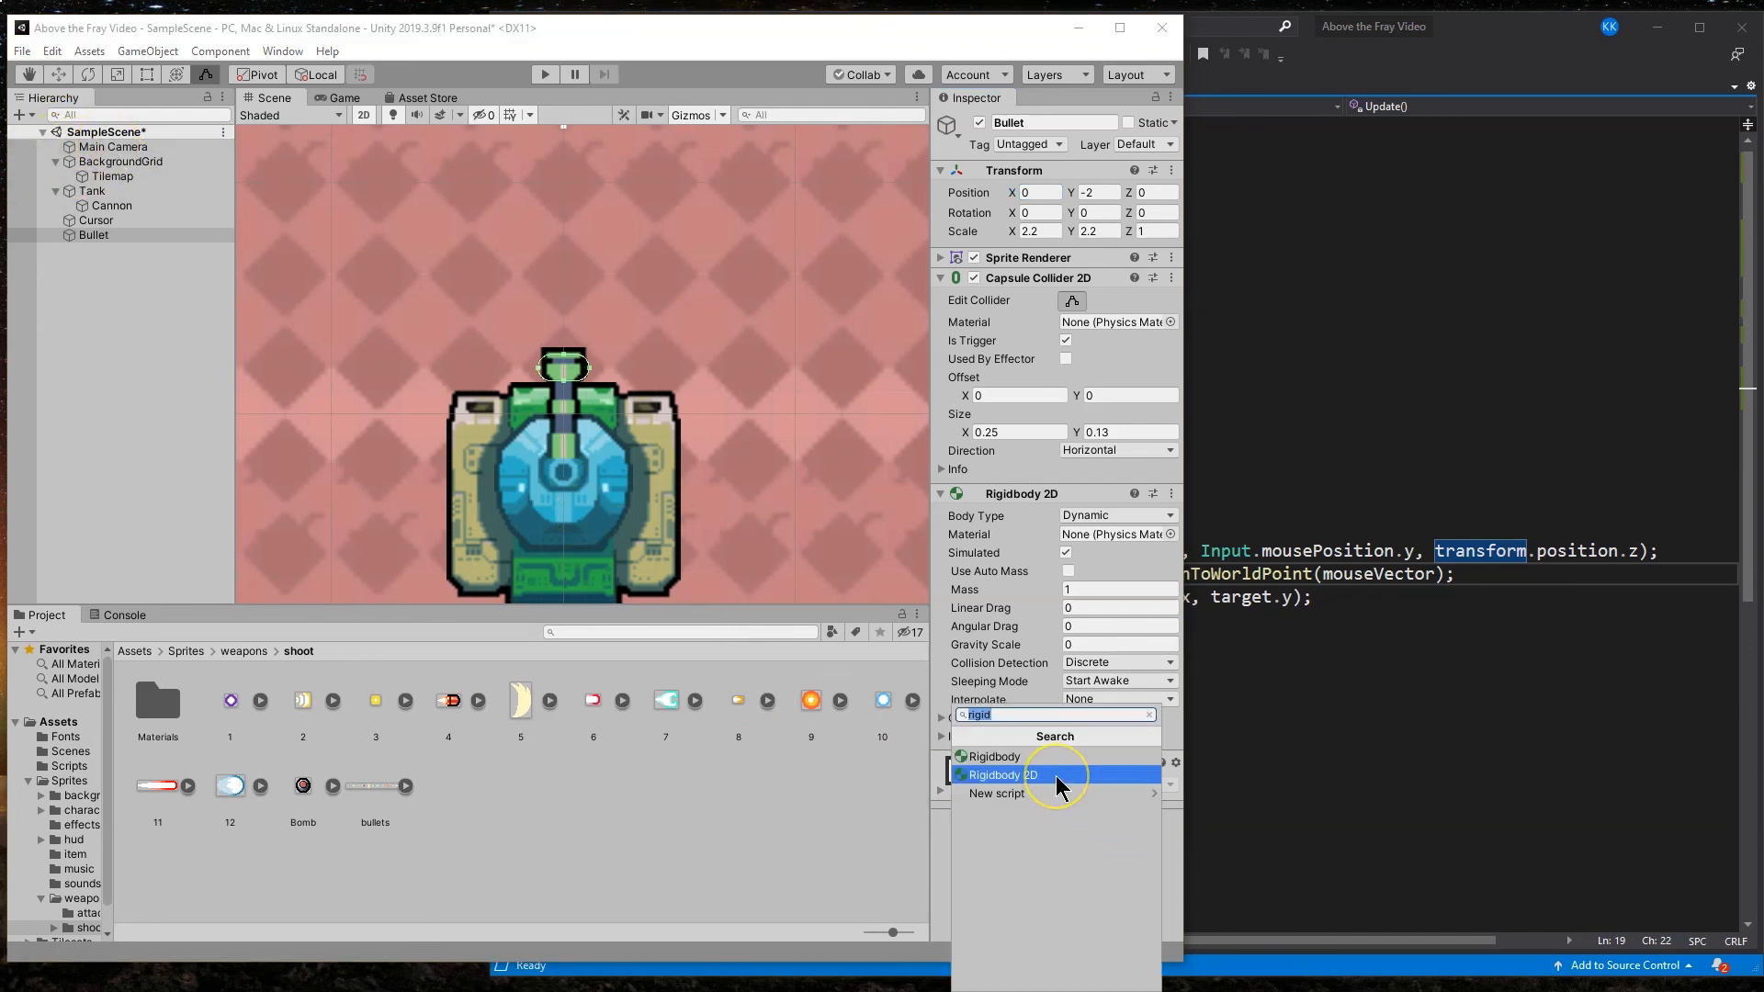
Step: Create a new BulletScript on the Bullet and move the script file into the Scripts folder
text(BulletScript)
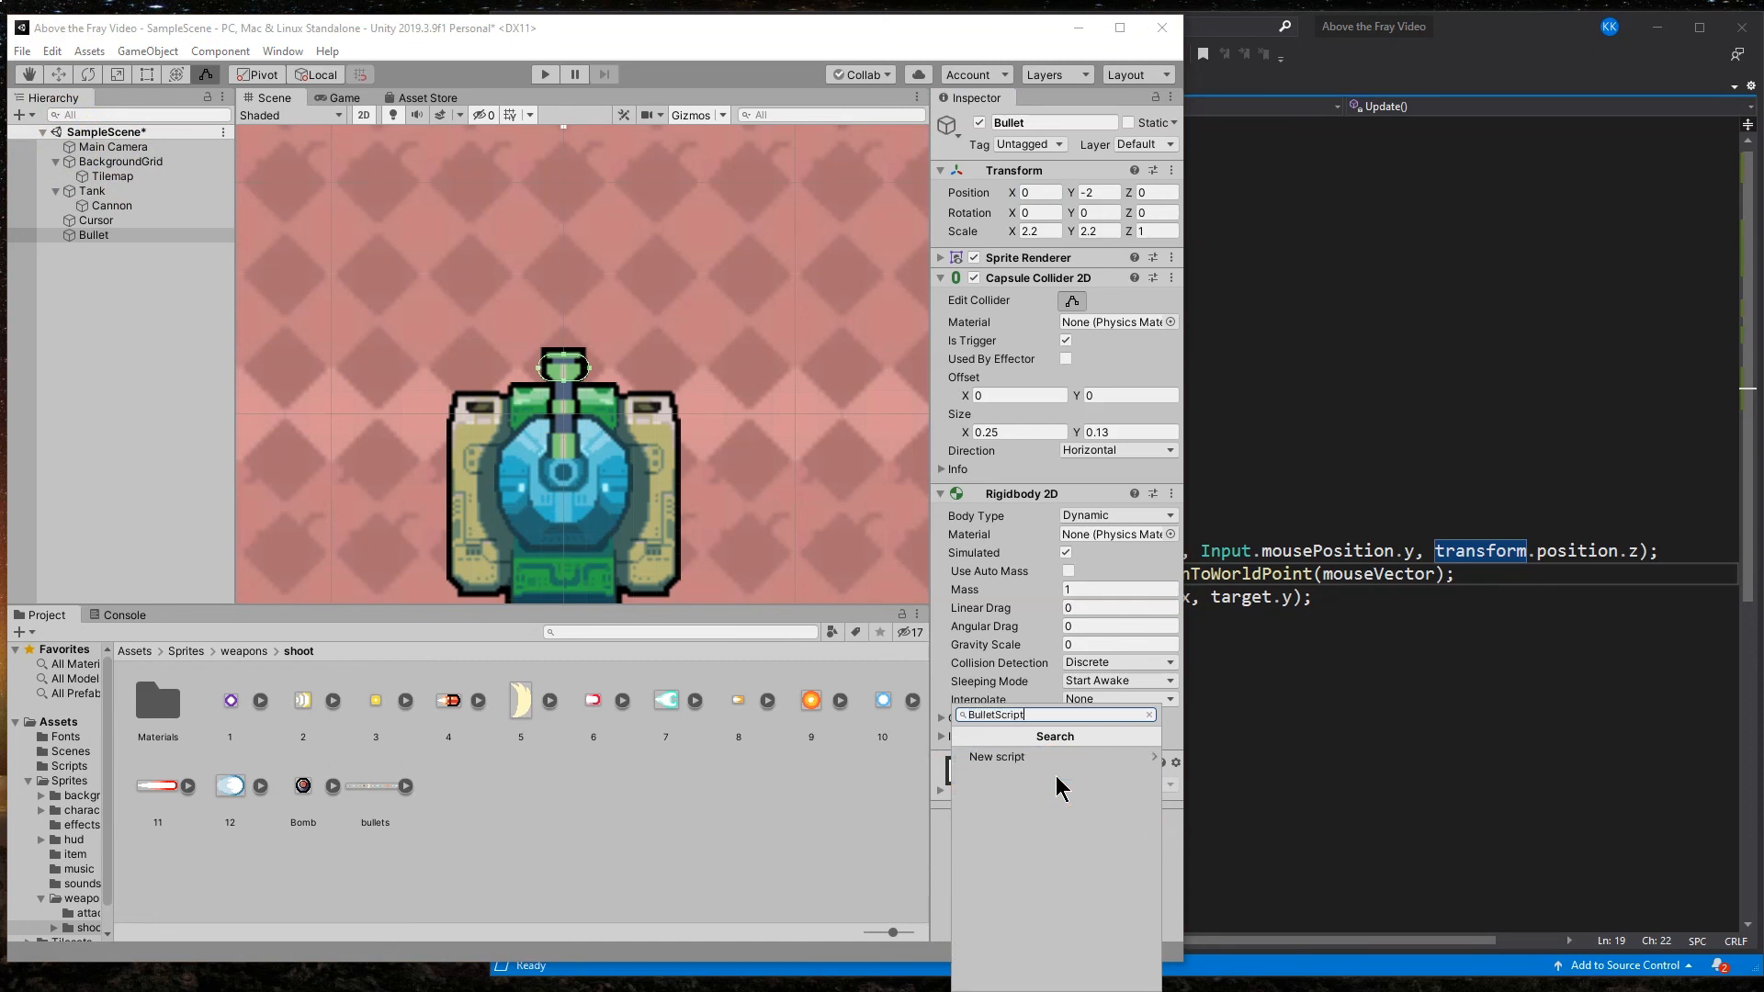
click(996, 755)
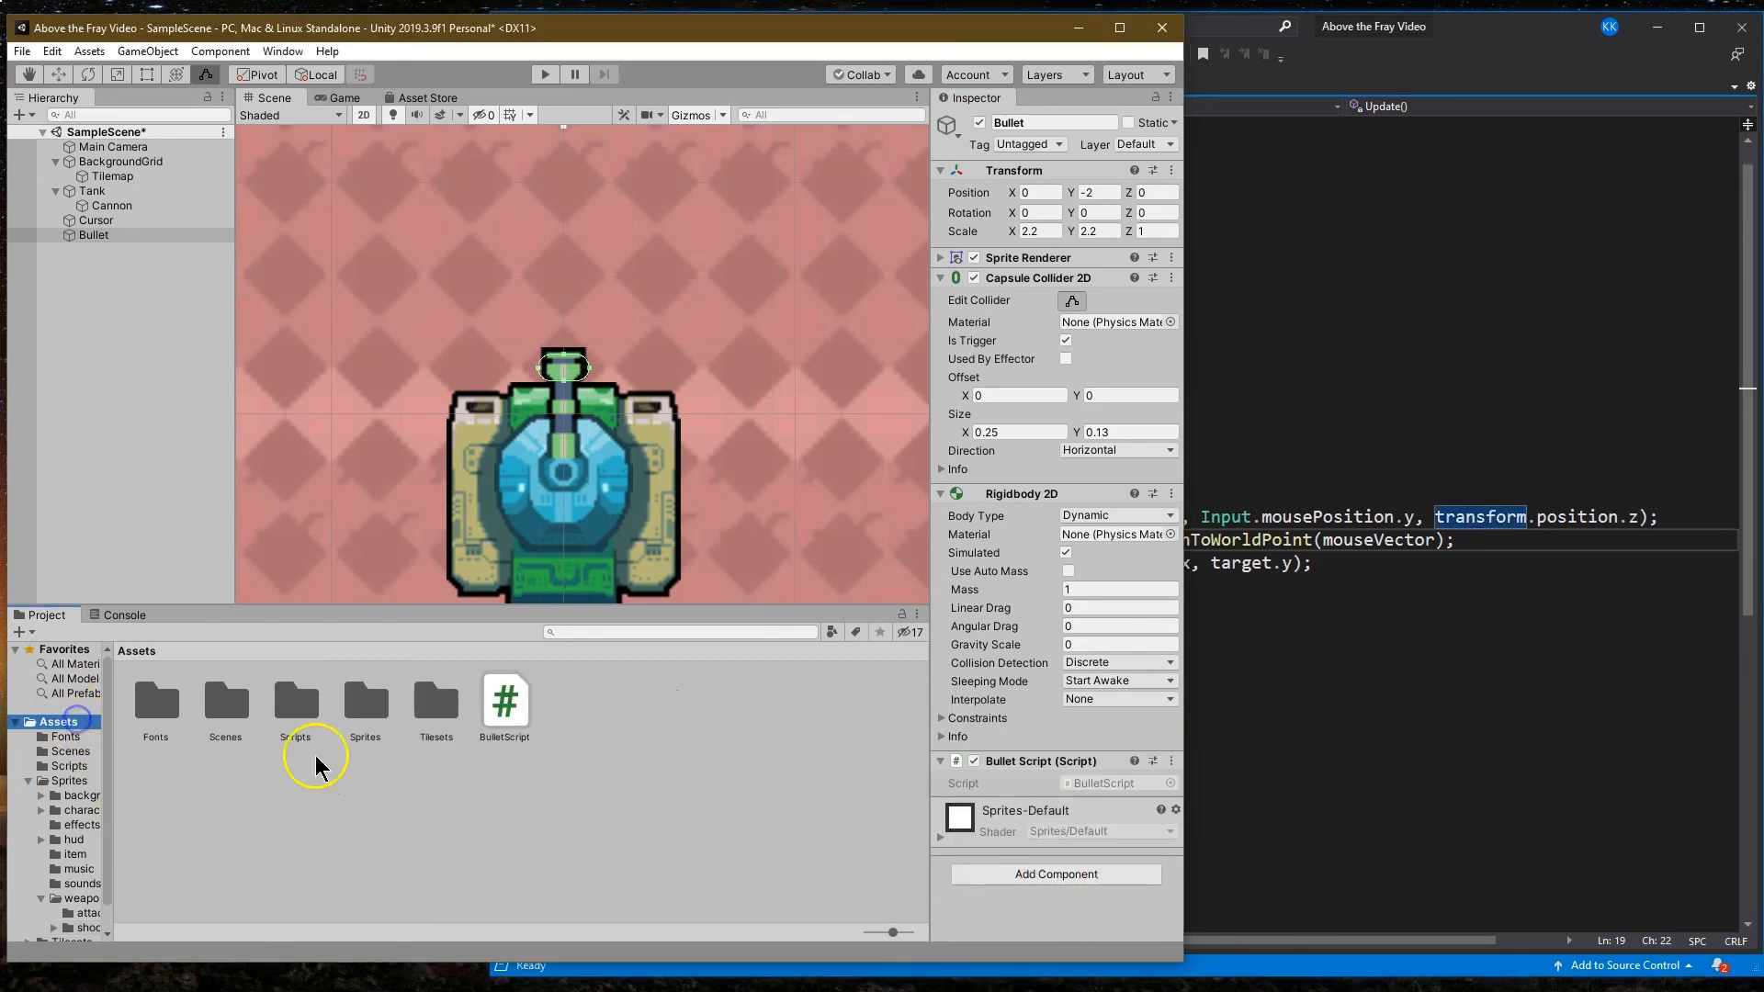
click(296, 700)
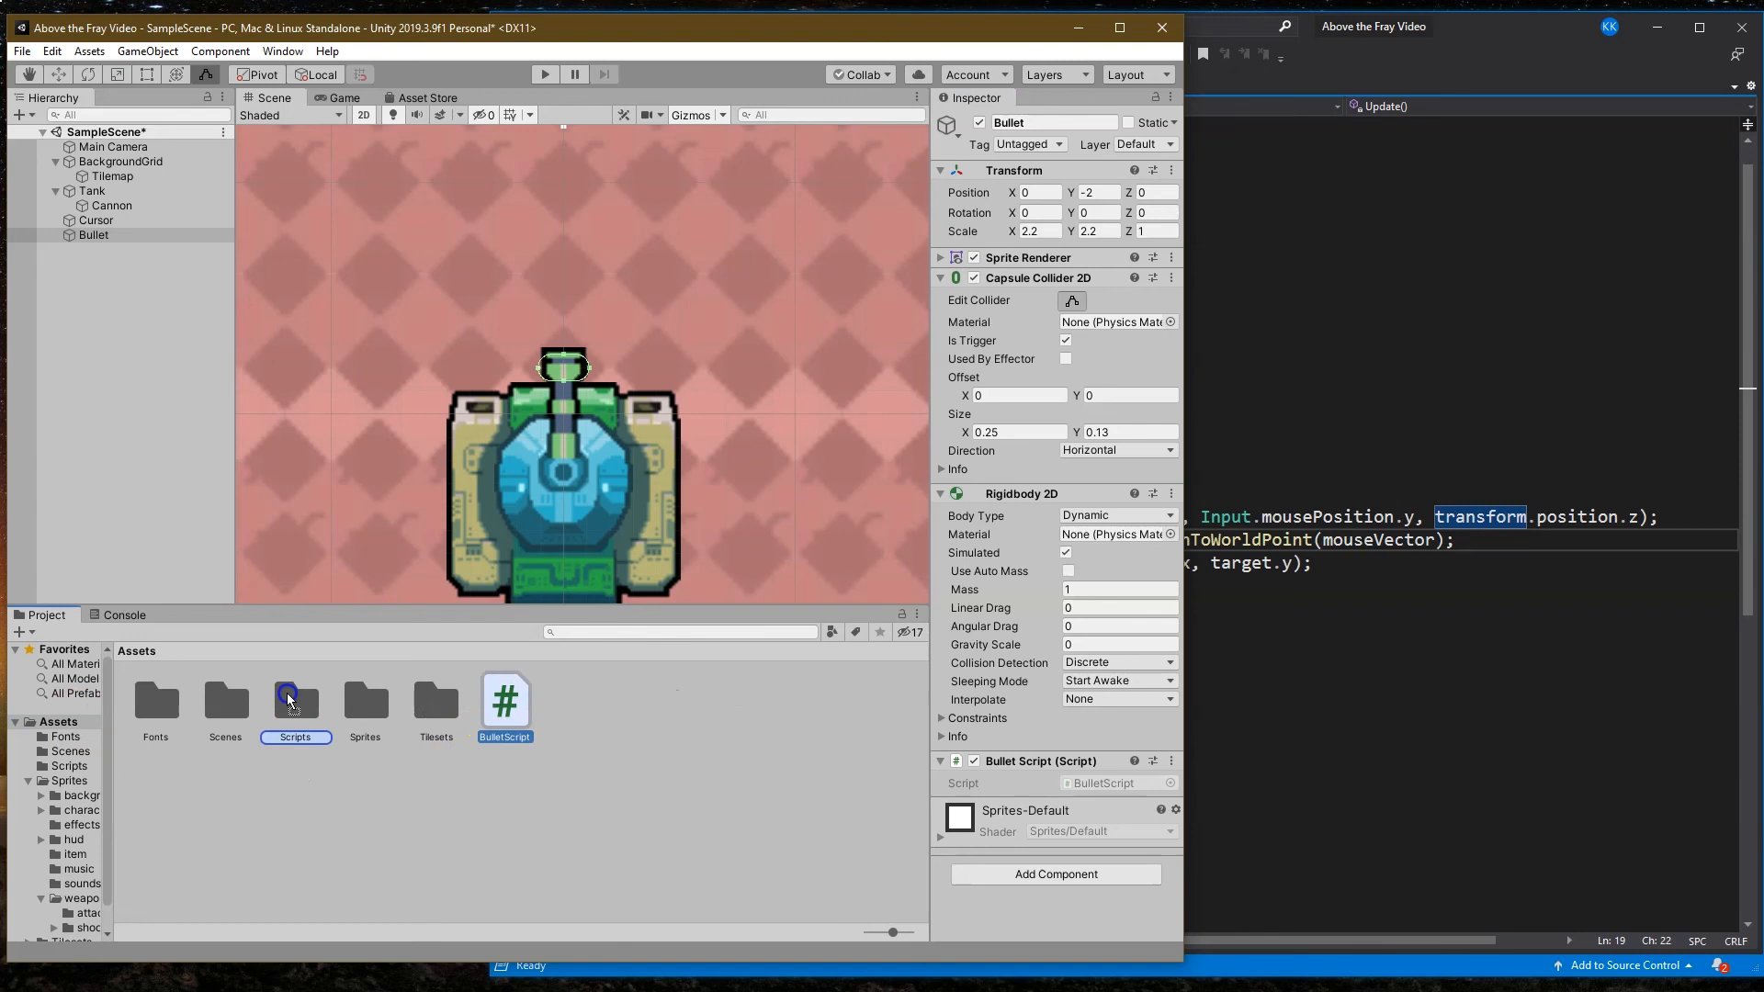
click(296, 698)
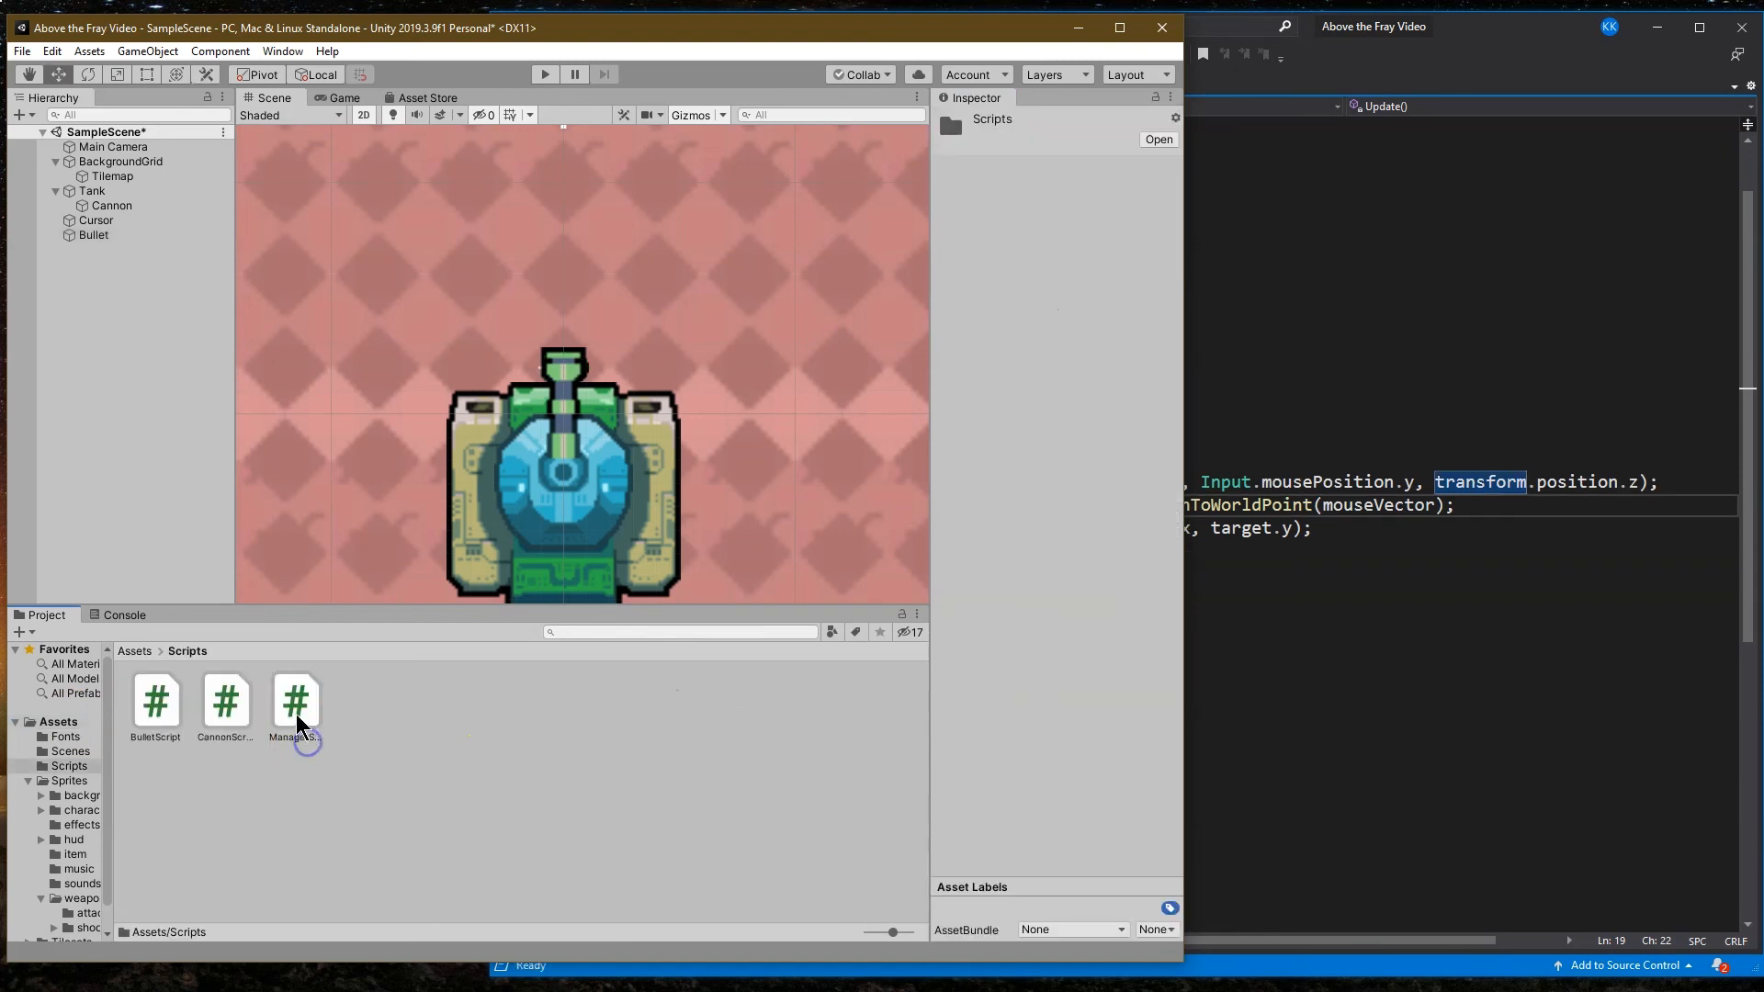
Step: Open BulletScript in Visual Studio and remove the default Start and Update methods
double_click(155, 700)
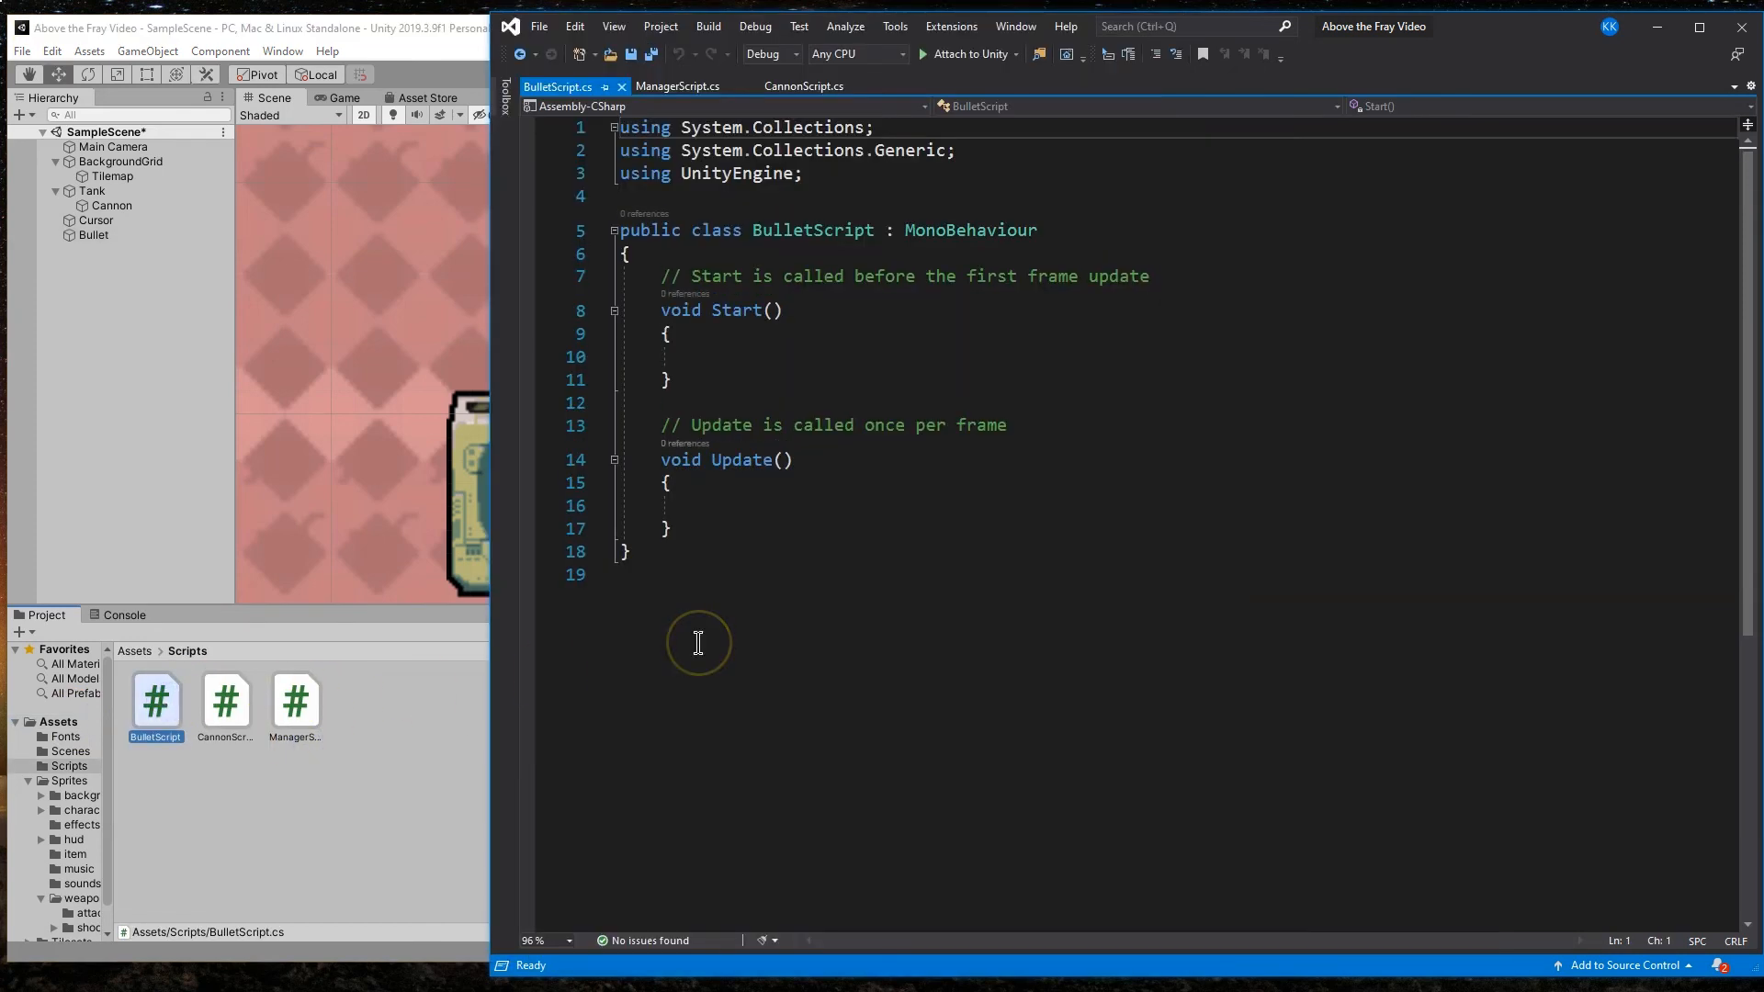
mouse_move(790, 604)
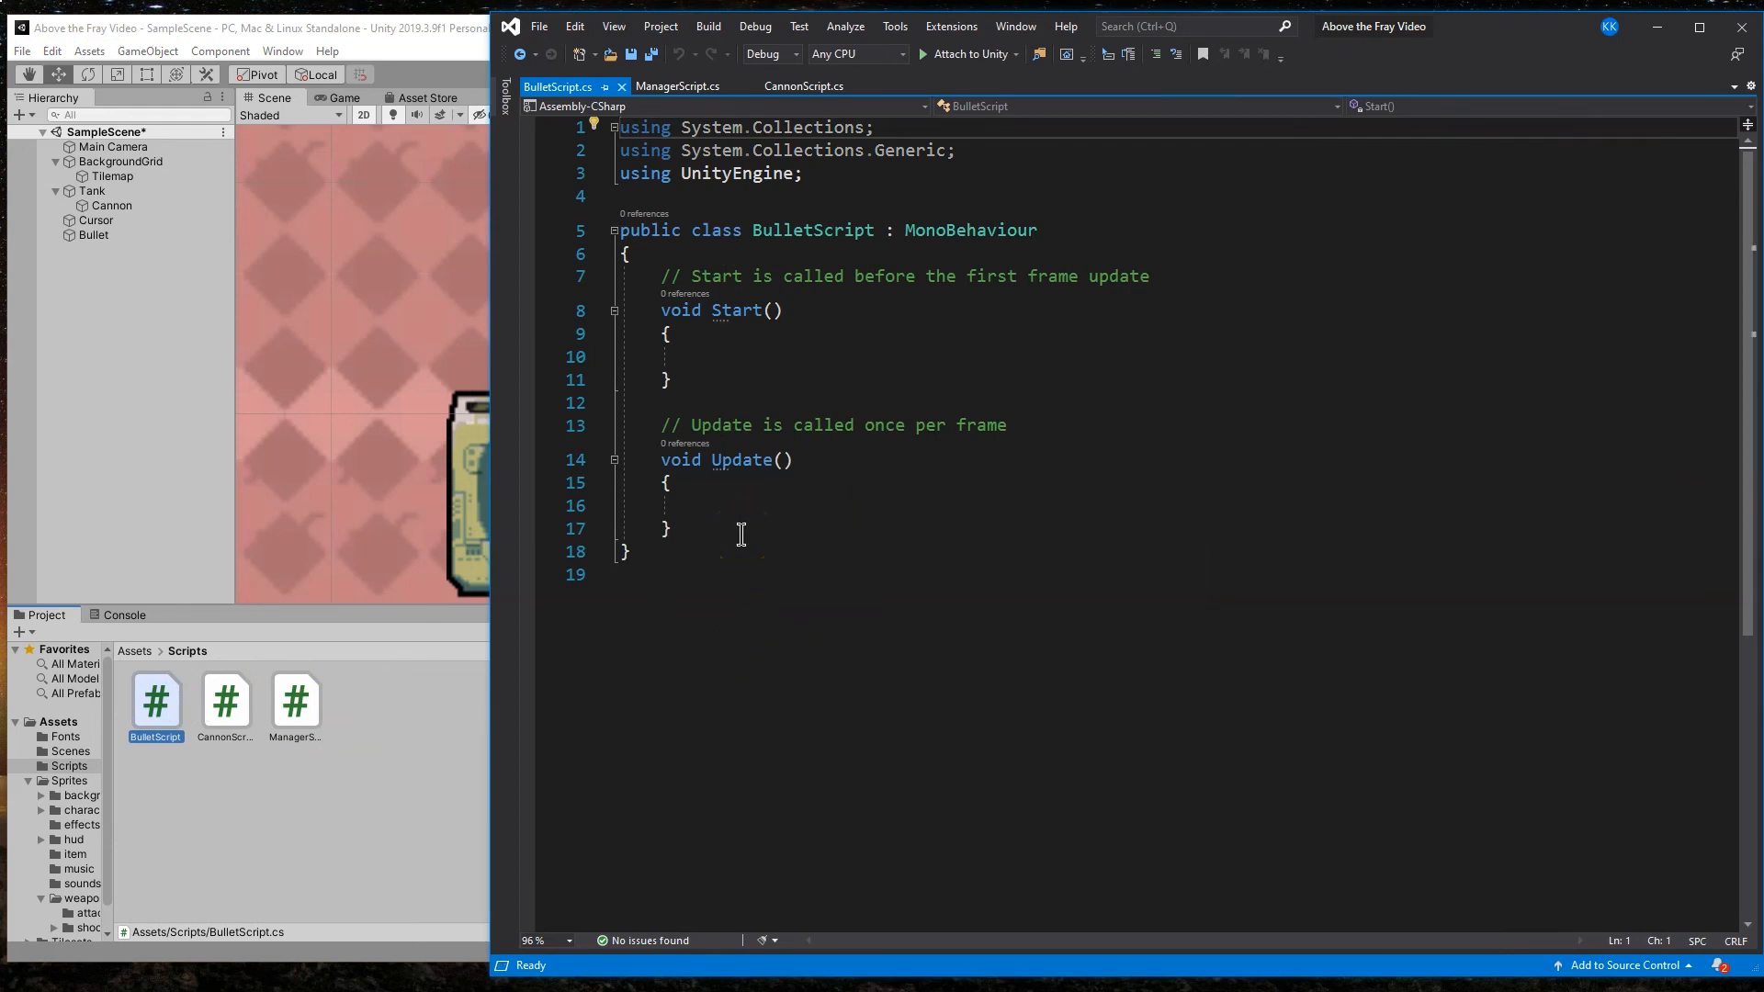
drag(667, 253, 667, 529)
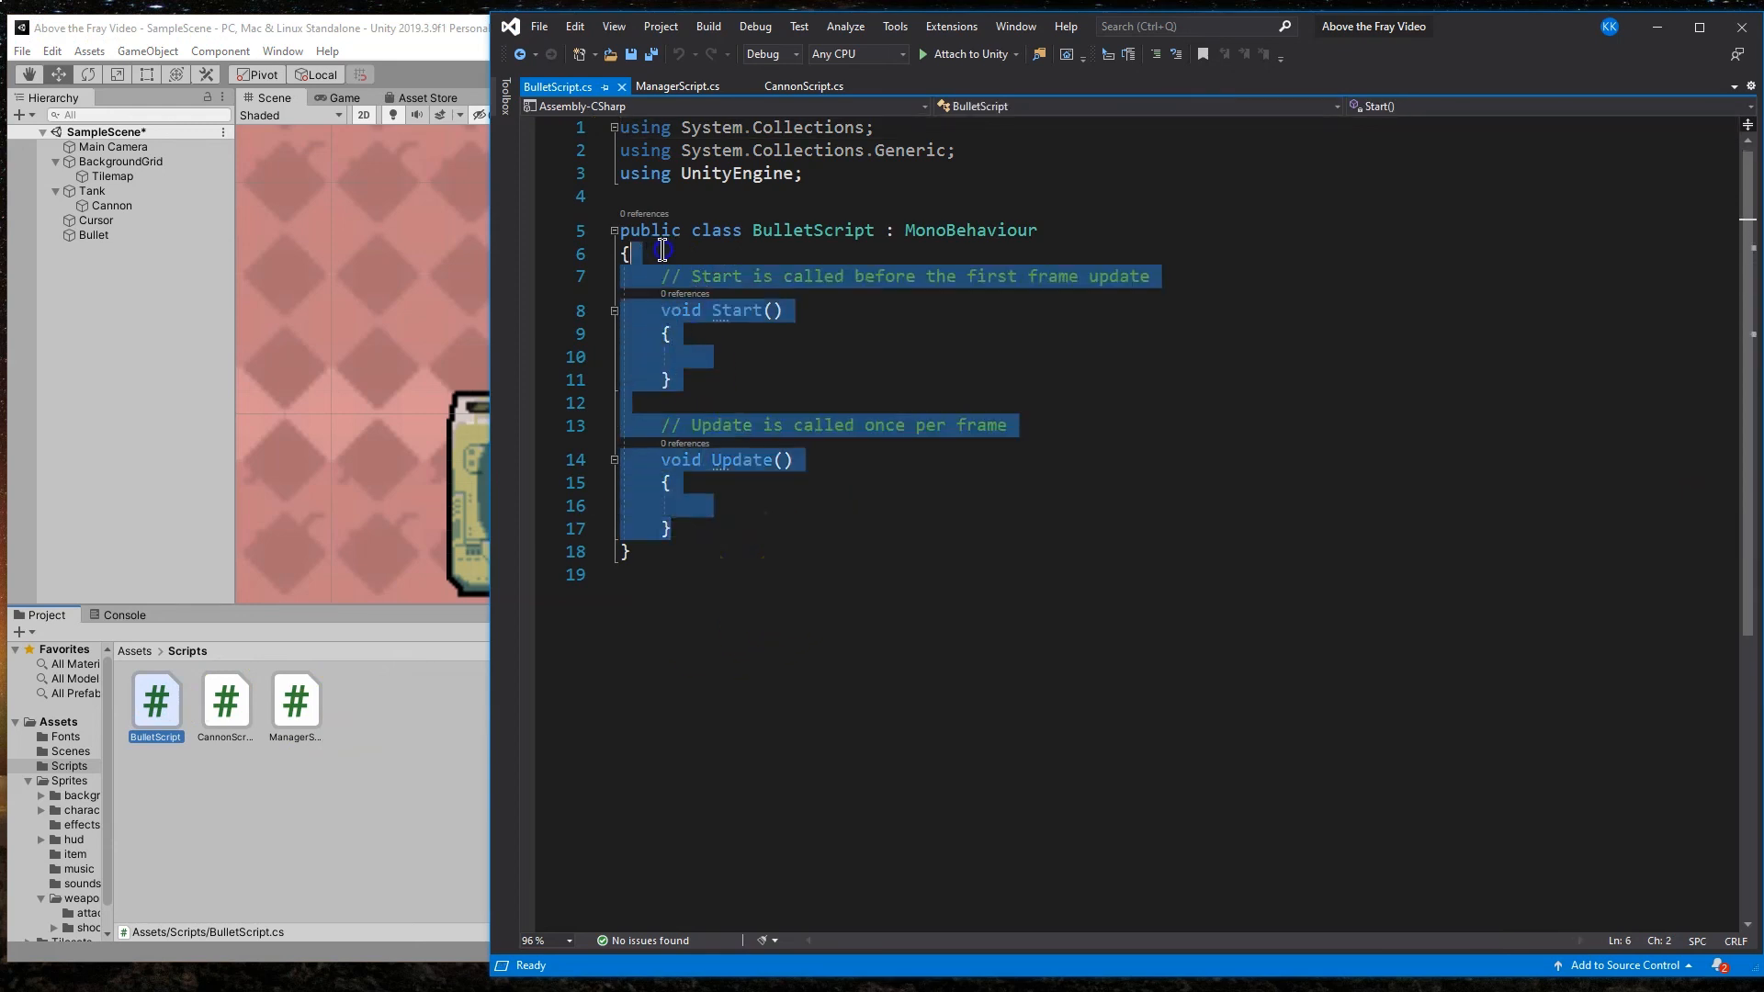
key(Delete)
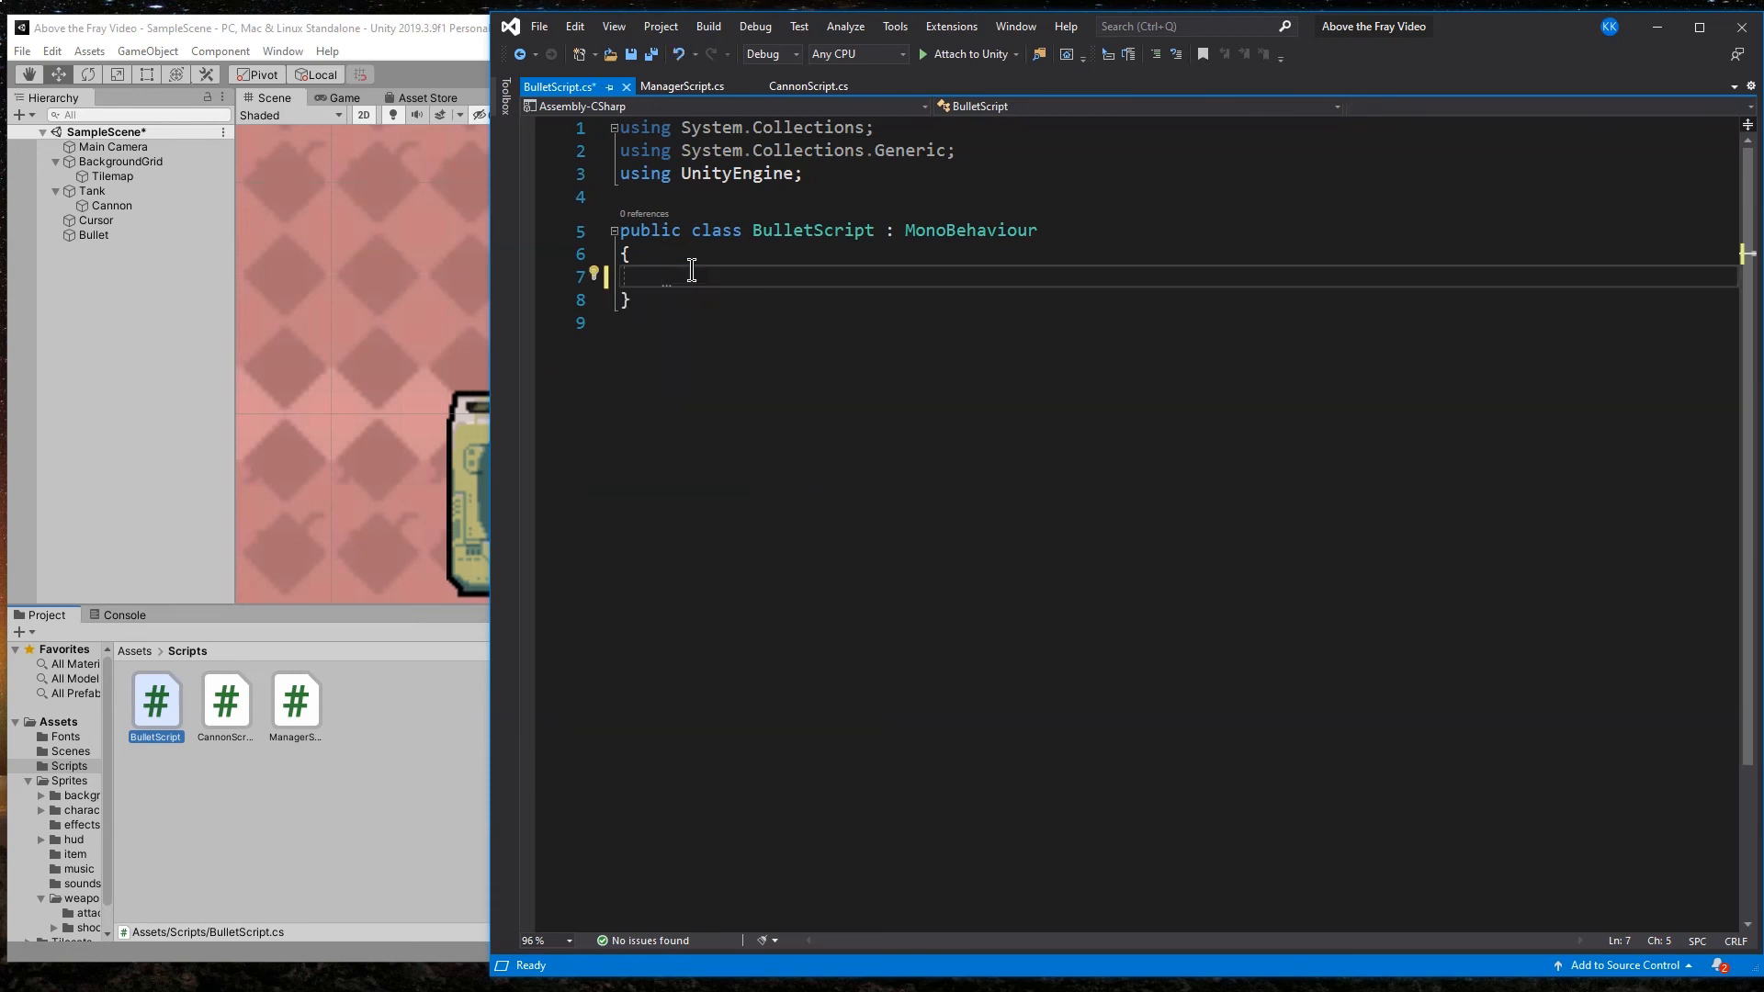
Step: Write OnTriggerEnter2D destroying the bullet when it hits an object tagged Enemy, and save
text(if()
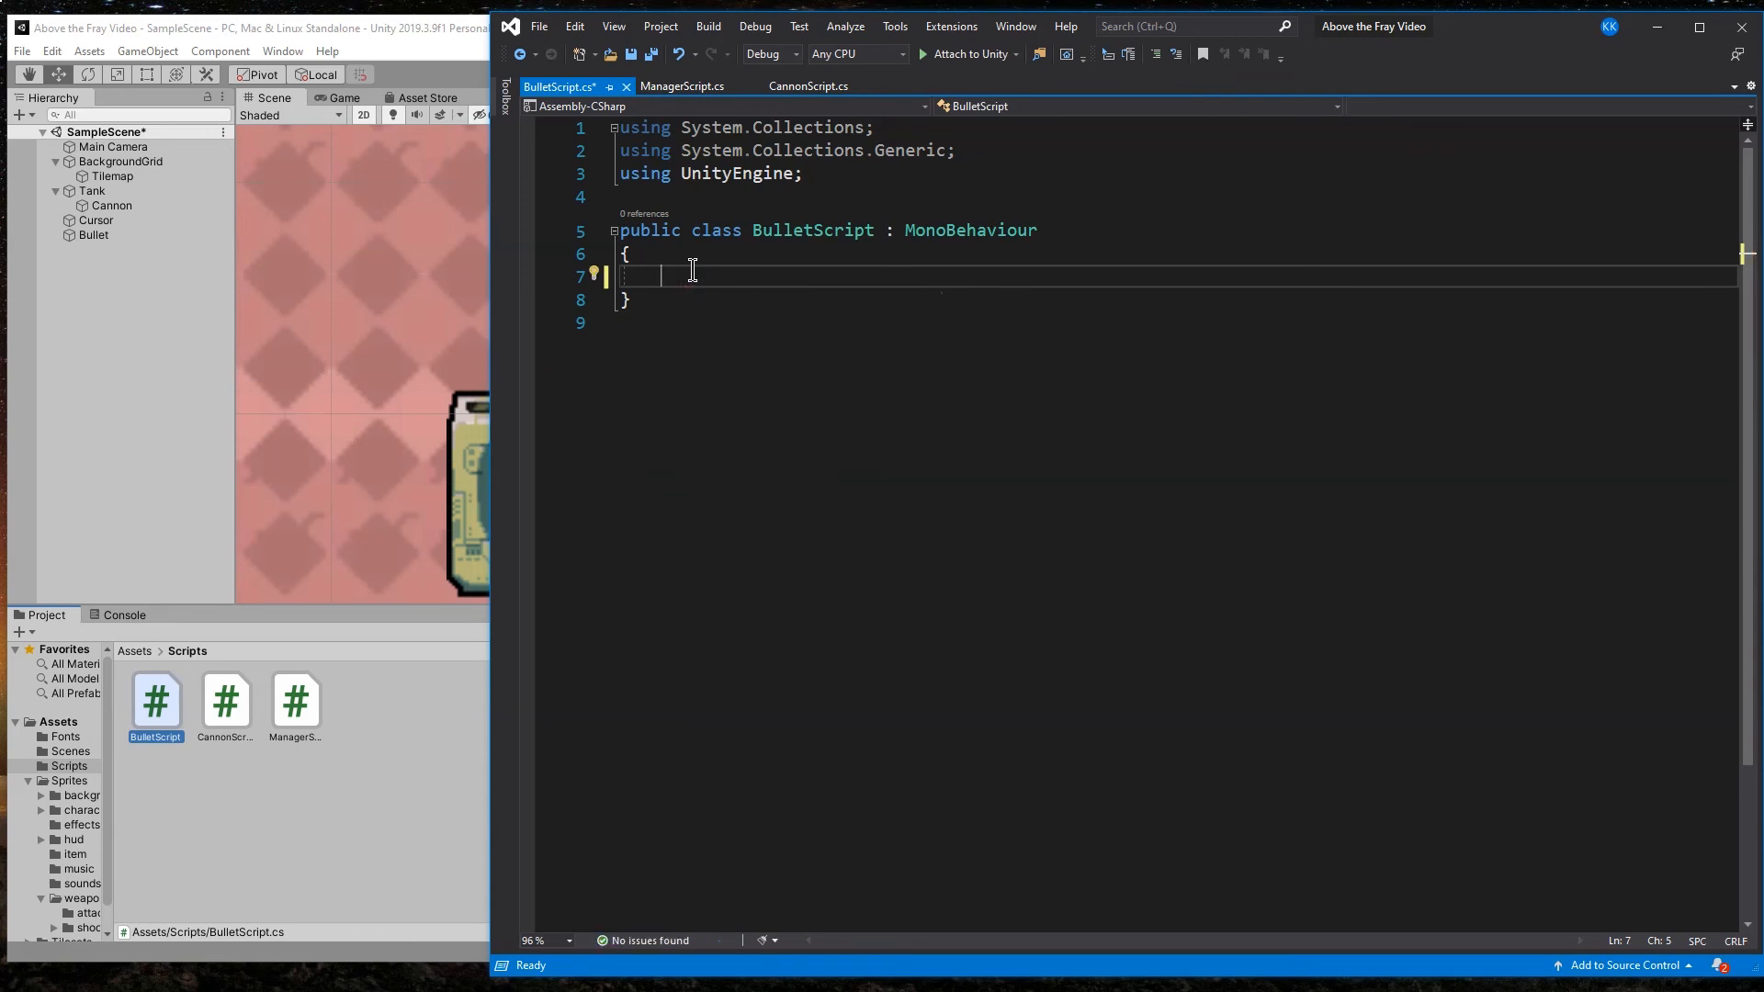
text(ontrig)
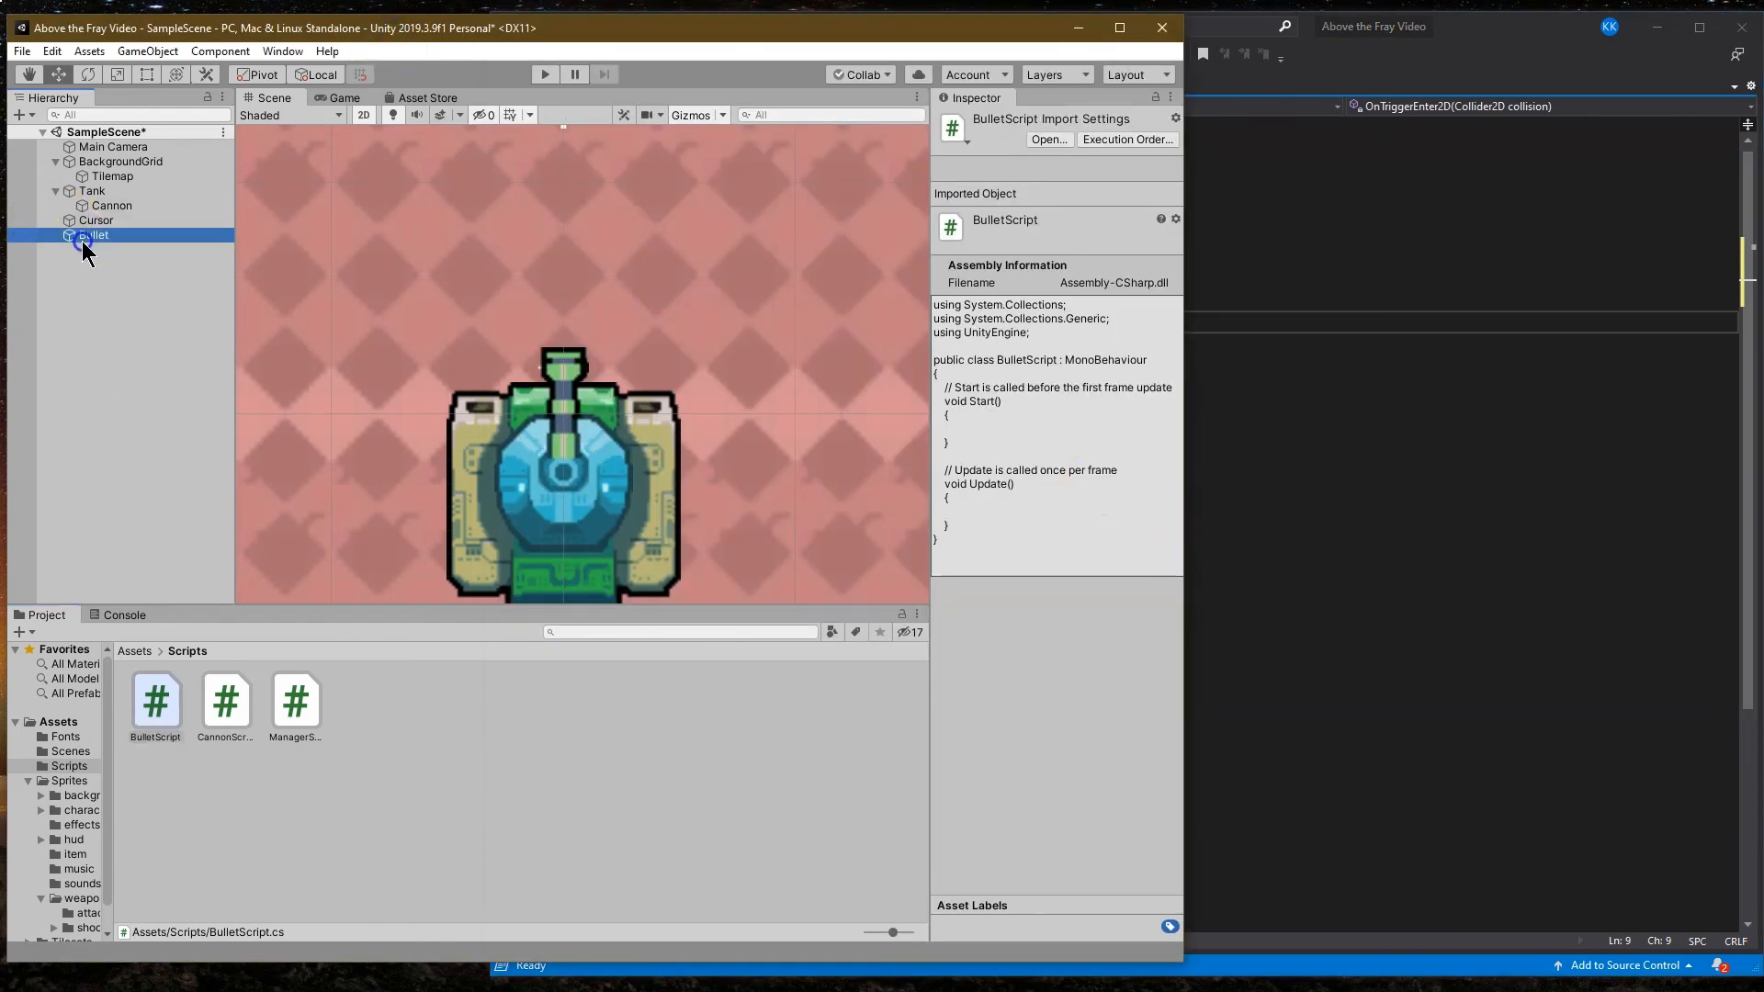
click(91, 233)
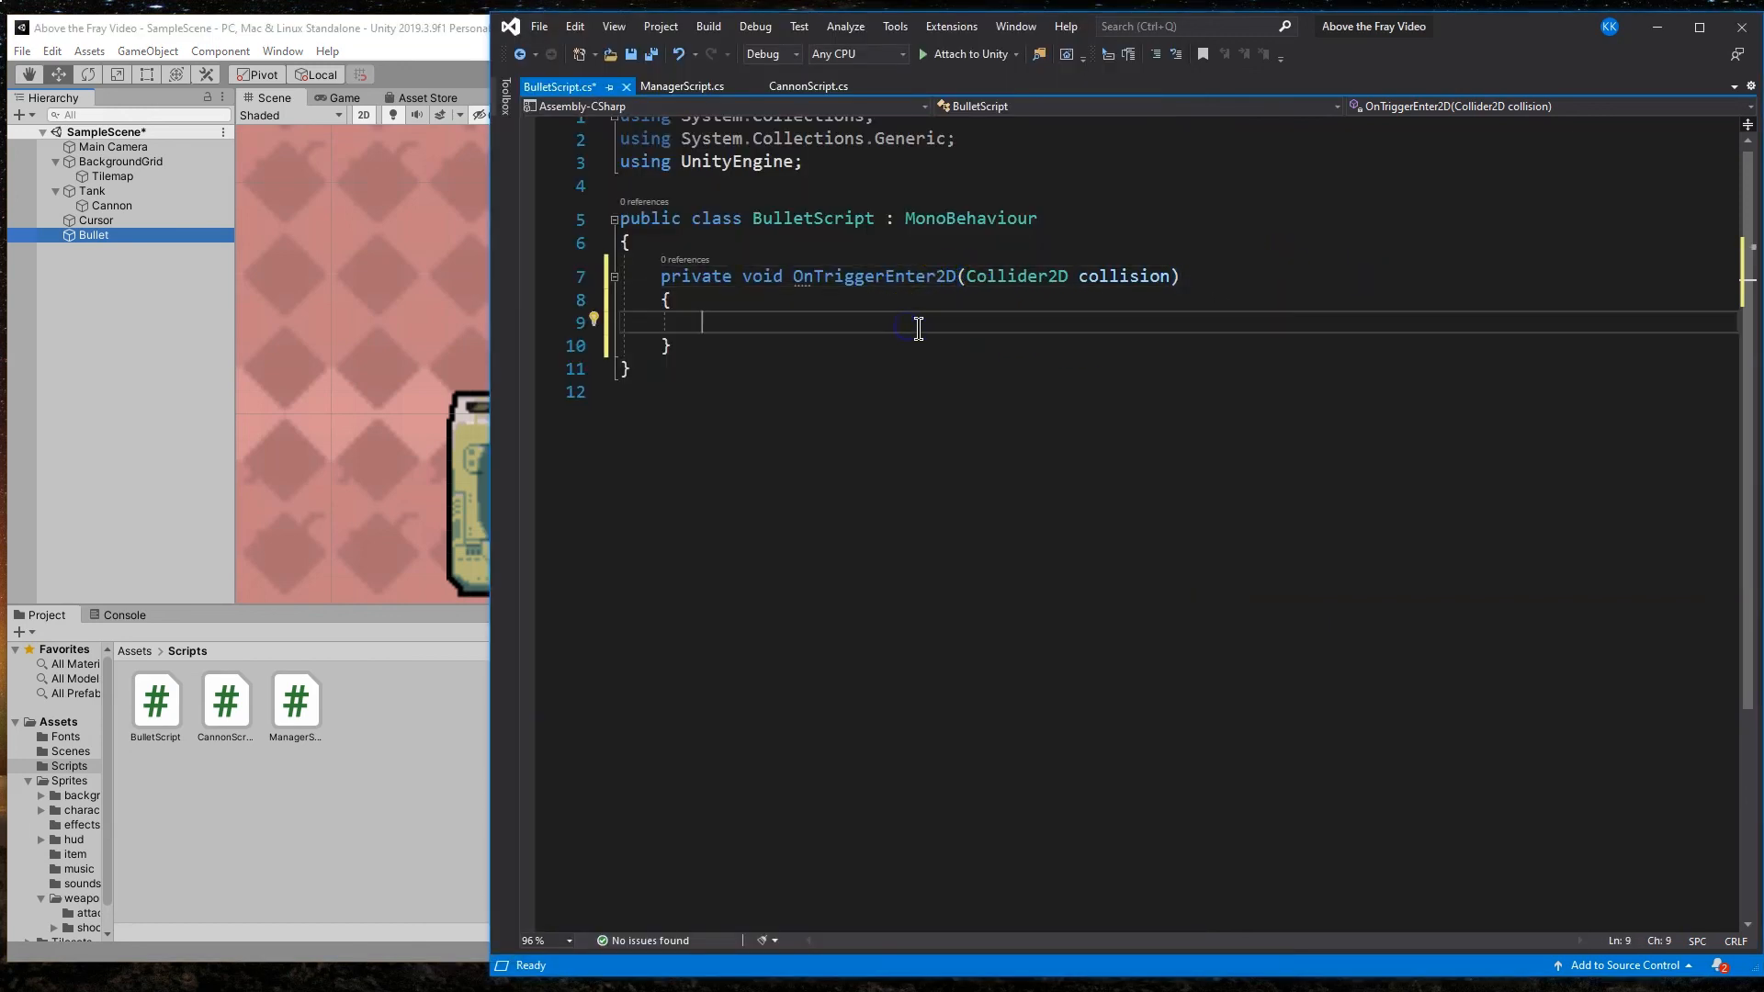
mouse_move(1090, 511)
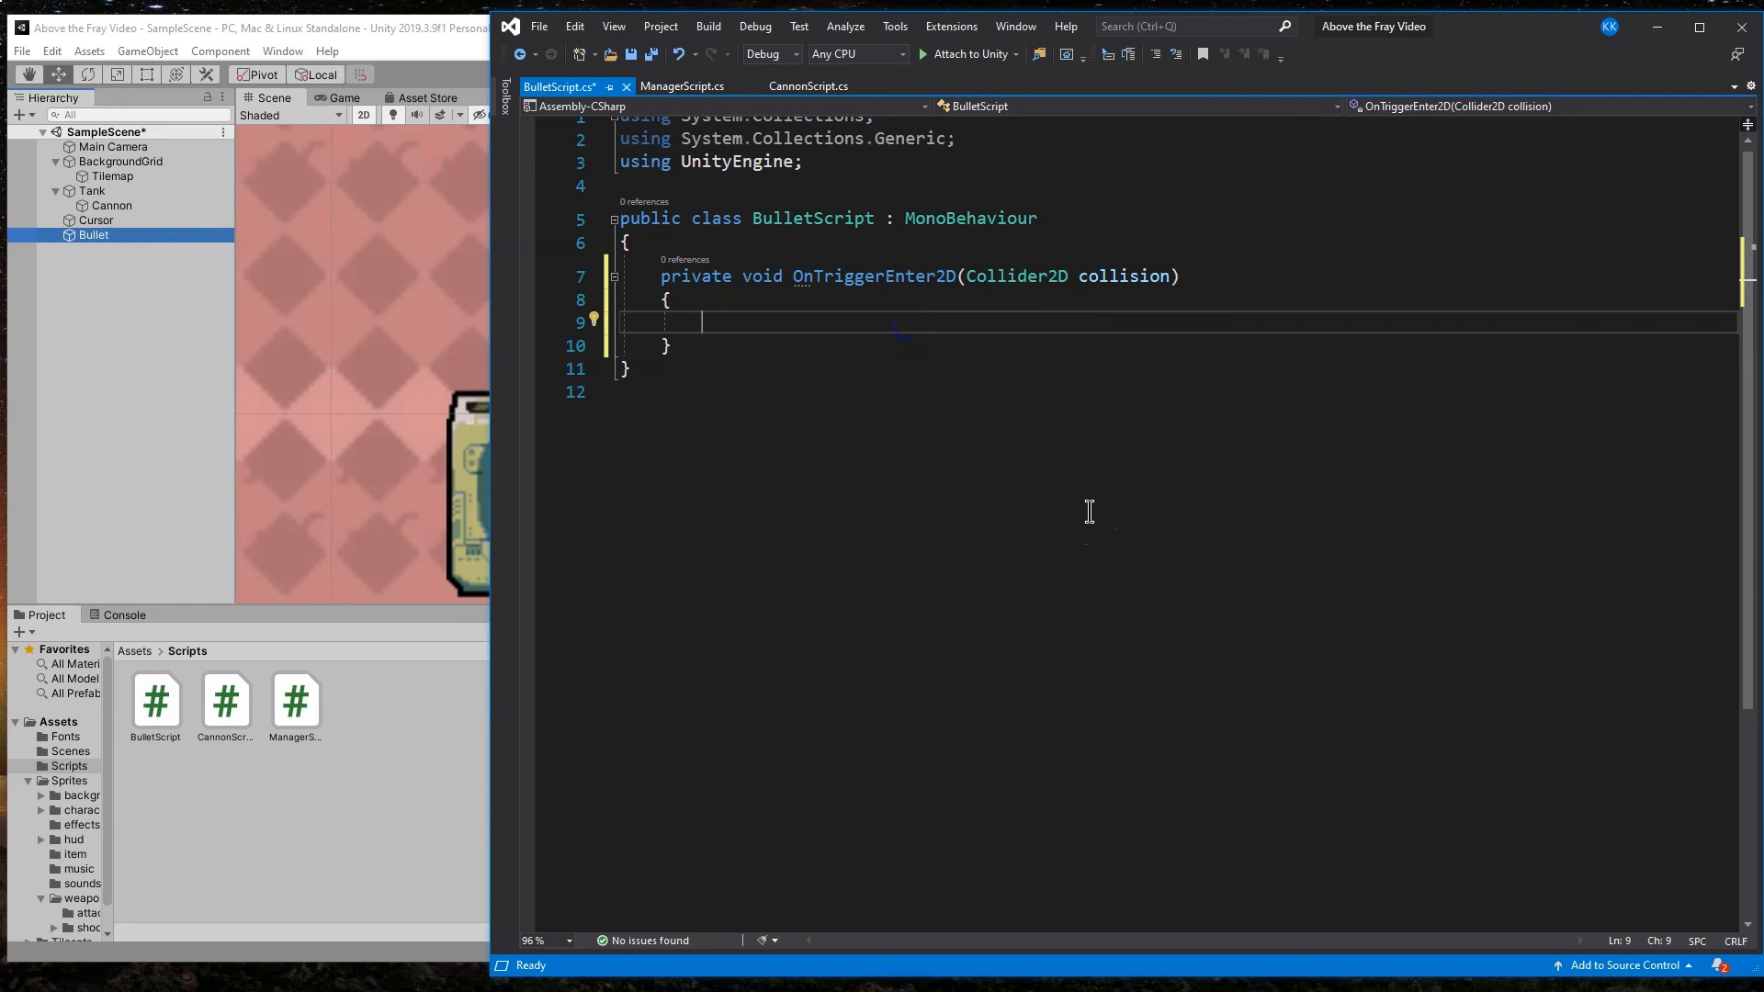
text(if(collision.gameObject.tag == "Enemy)
text(Destroy(gameObject);)
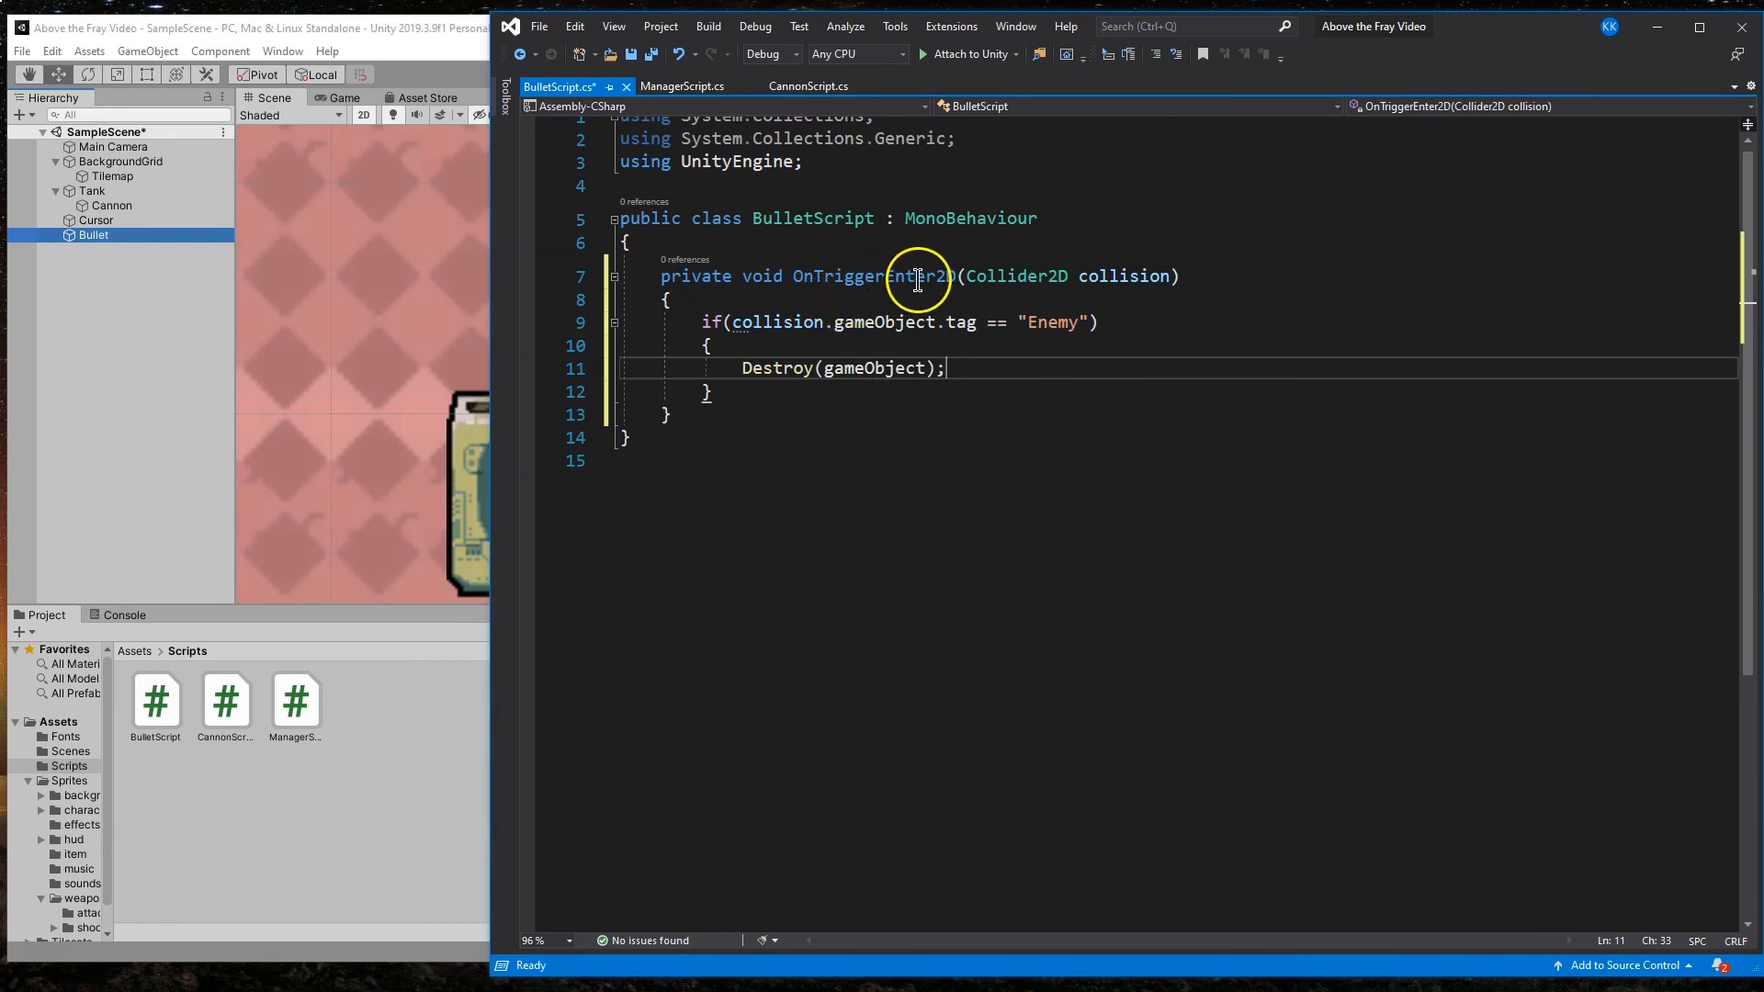
mouse_move(1025, 275)
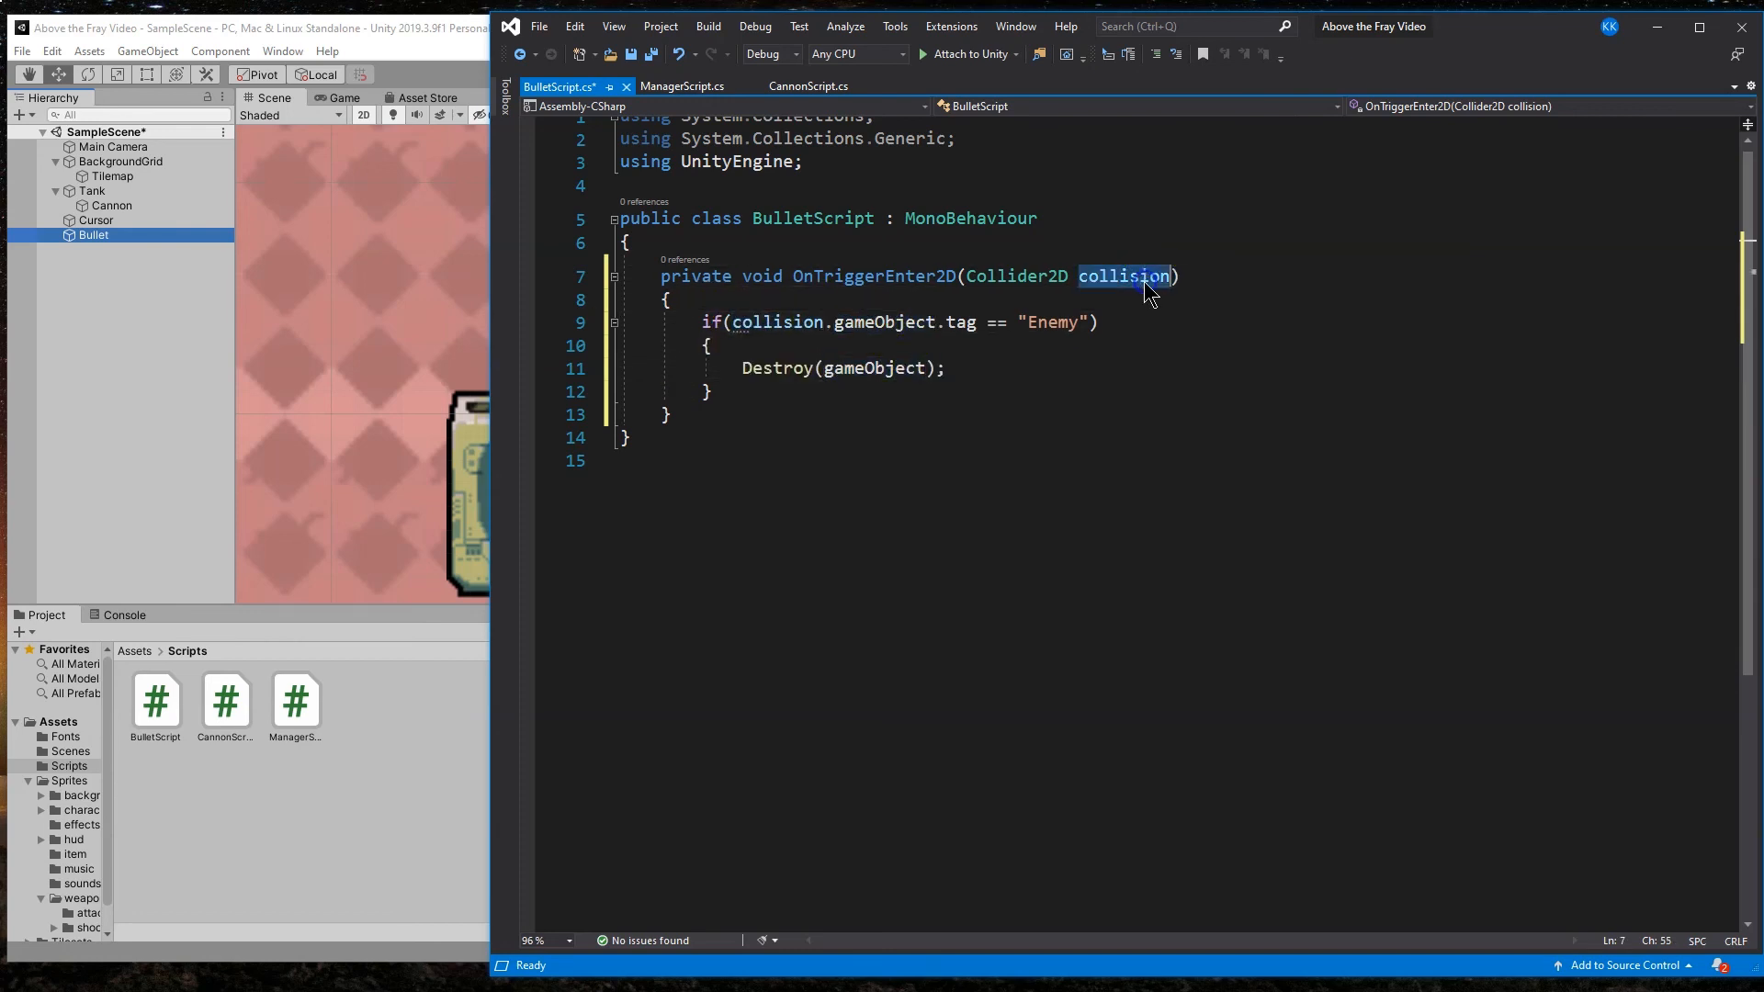
mouse_move(1121, 276)
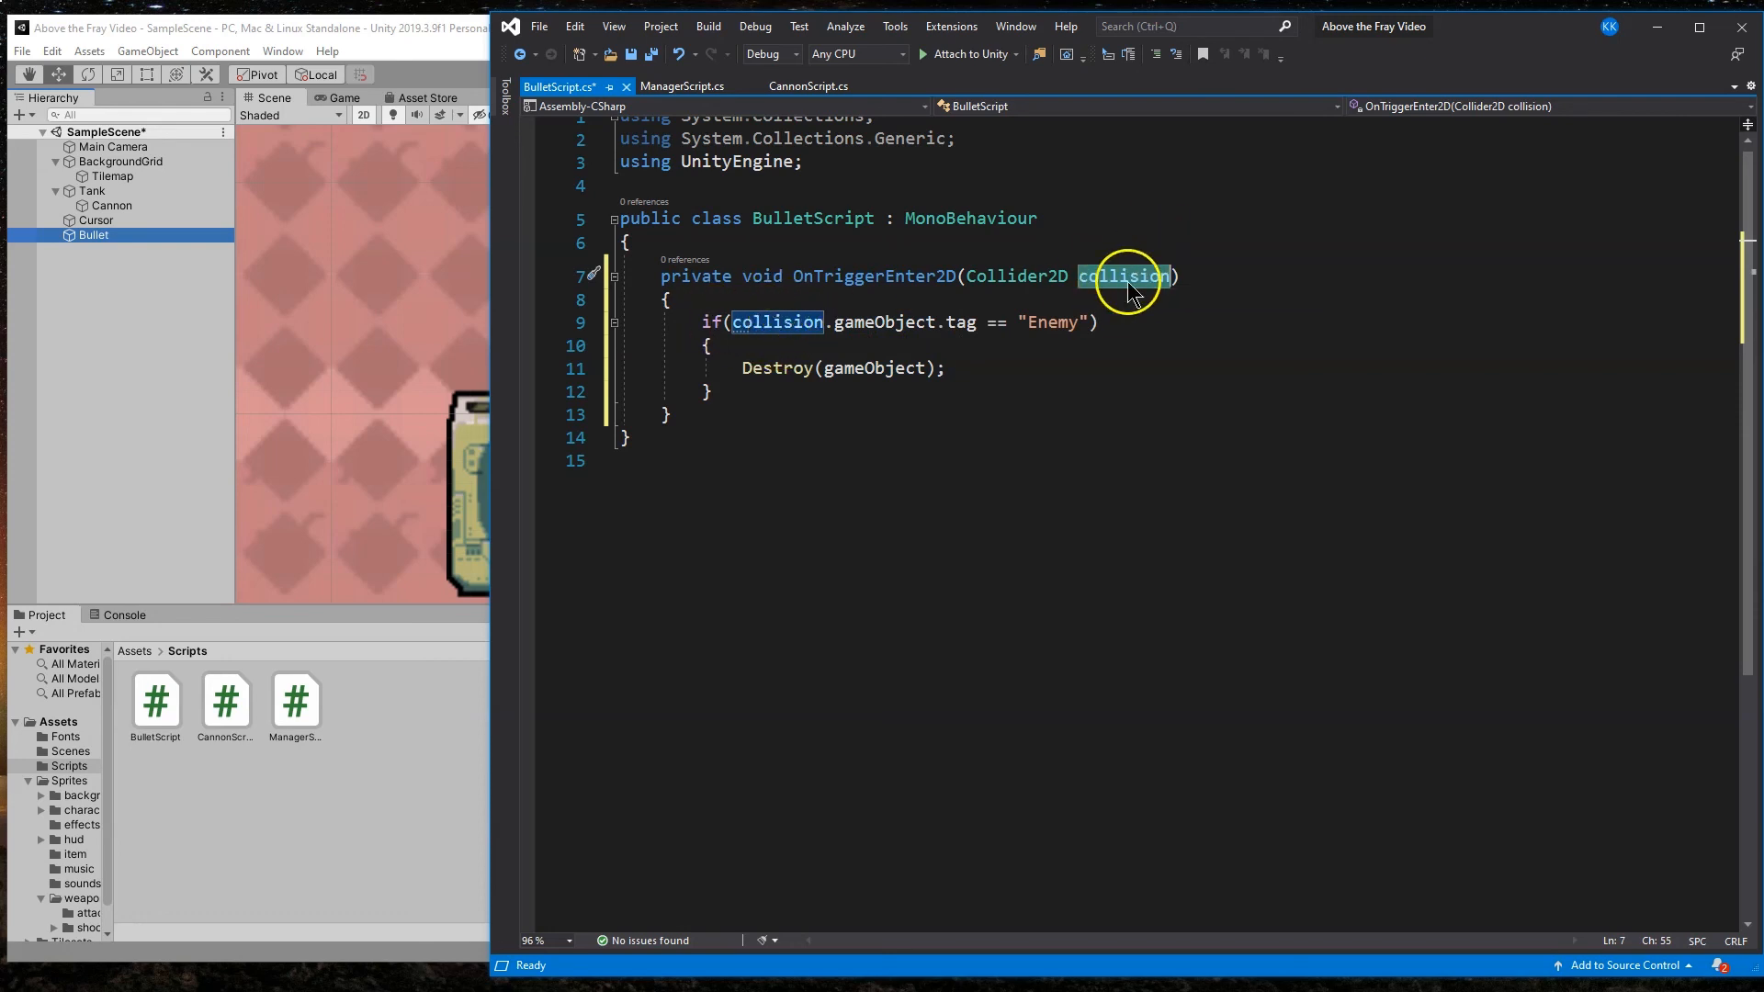
mouse_move(877, 321)
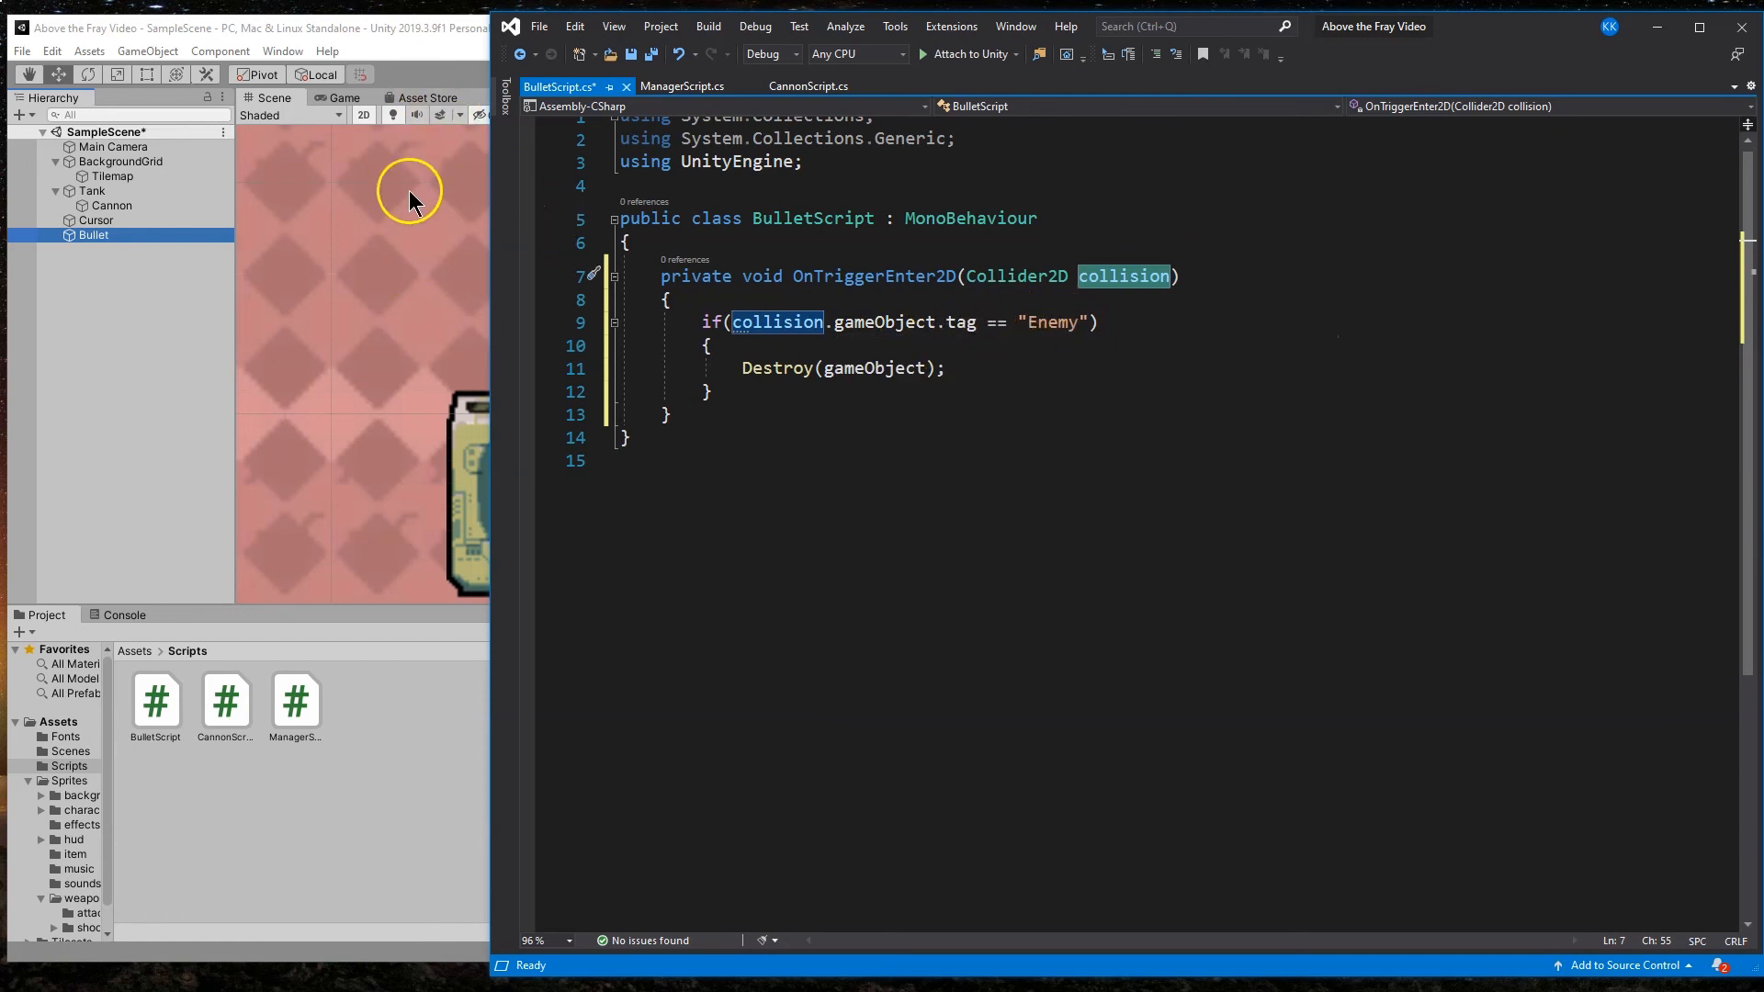
mouse_move(860, 344)
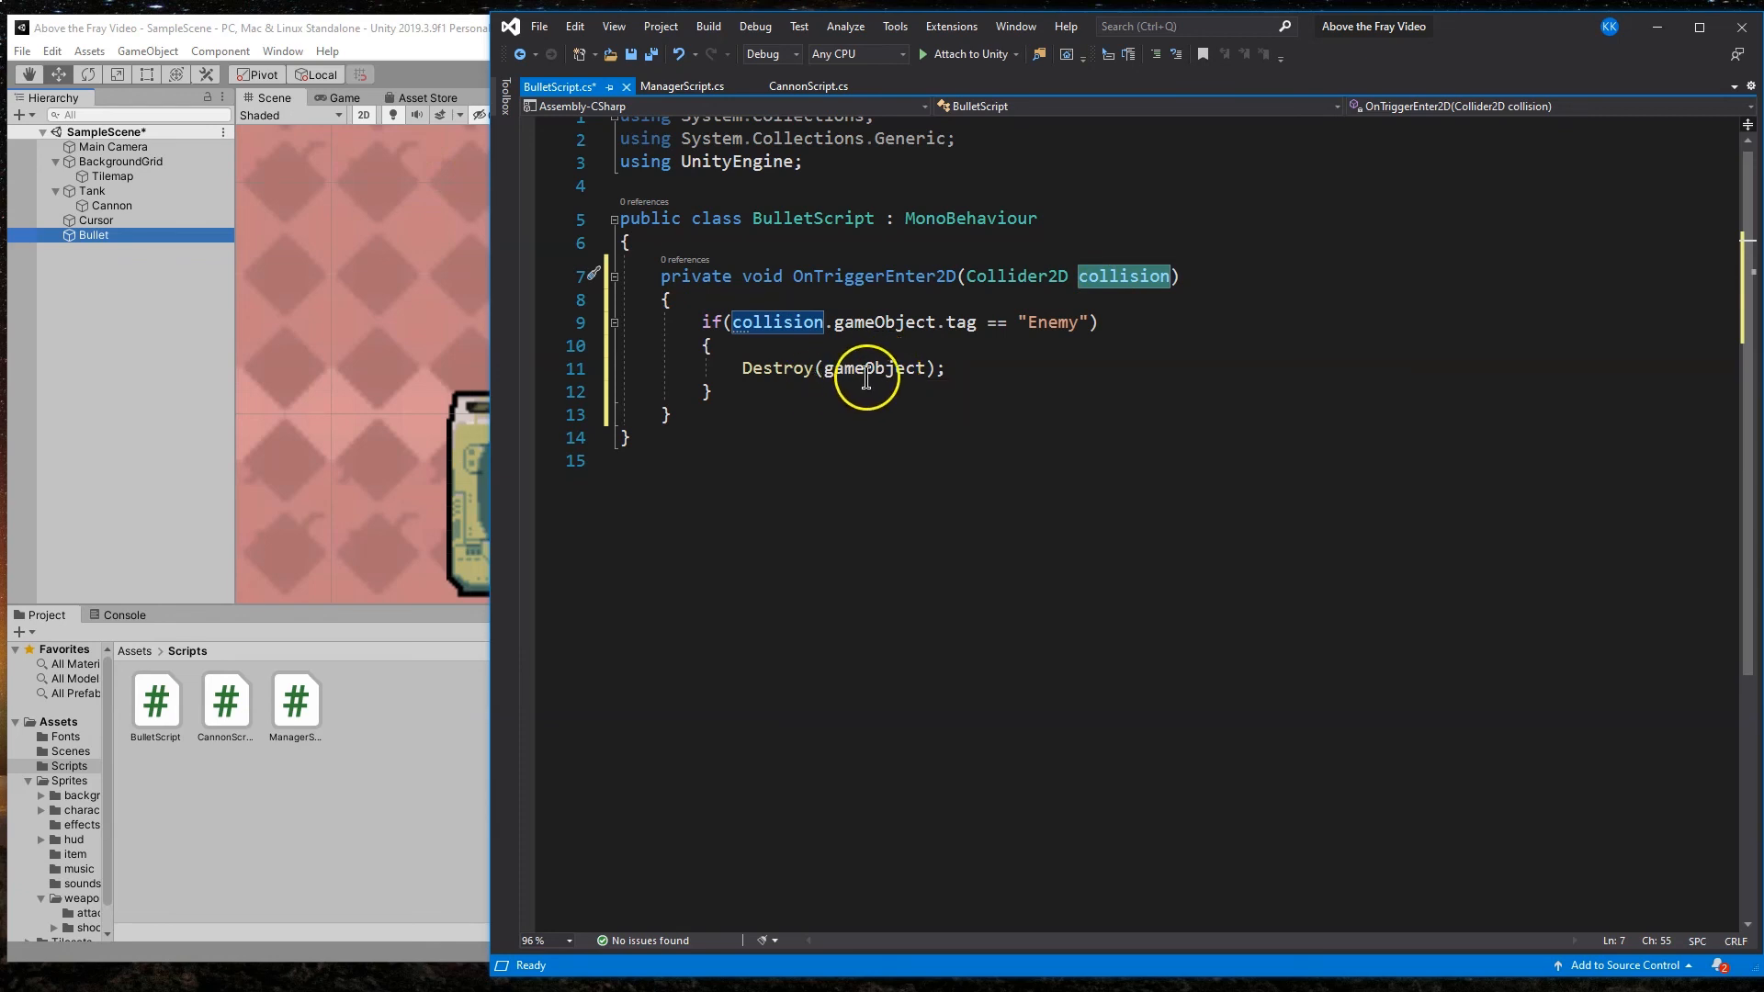
mouse_move(1000, 382)
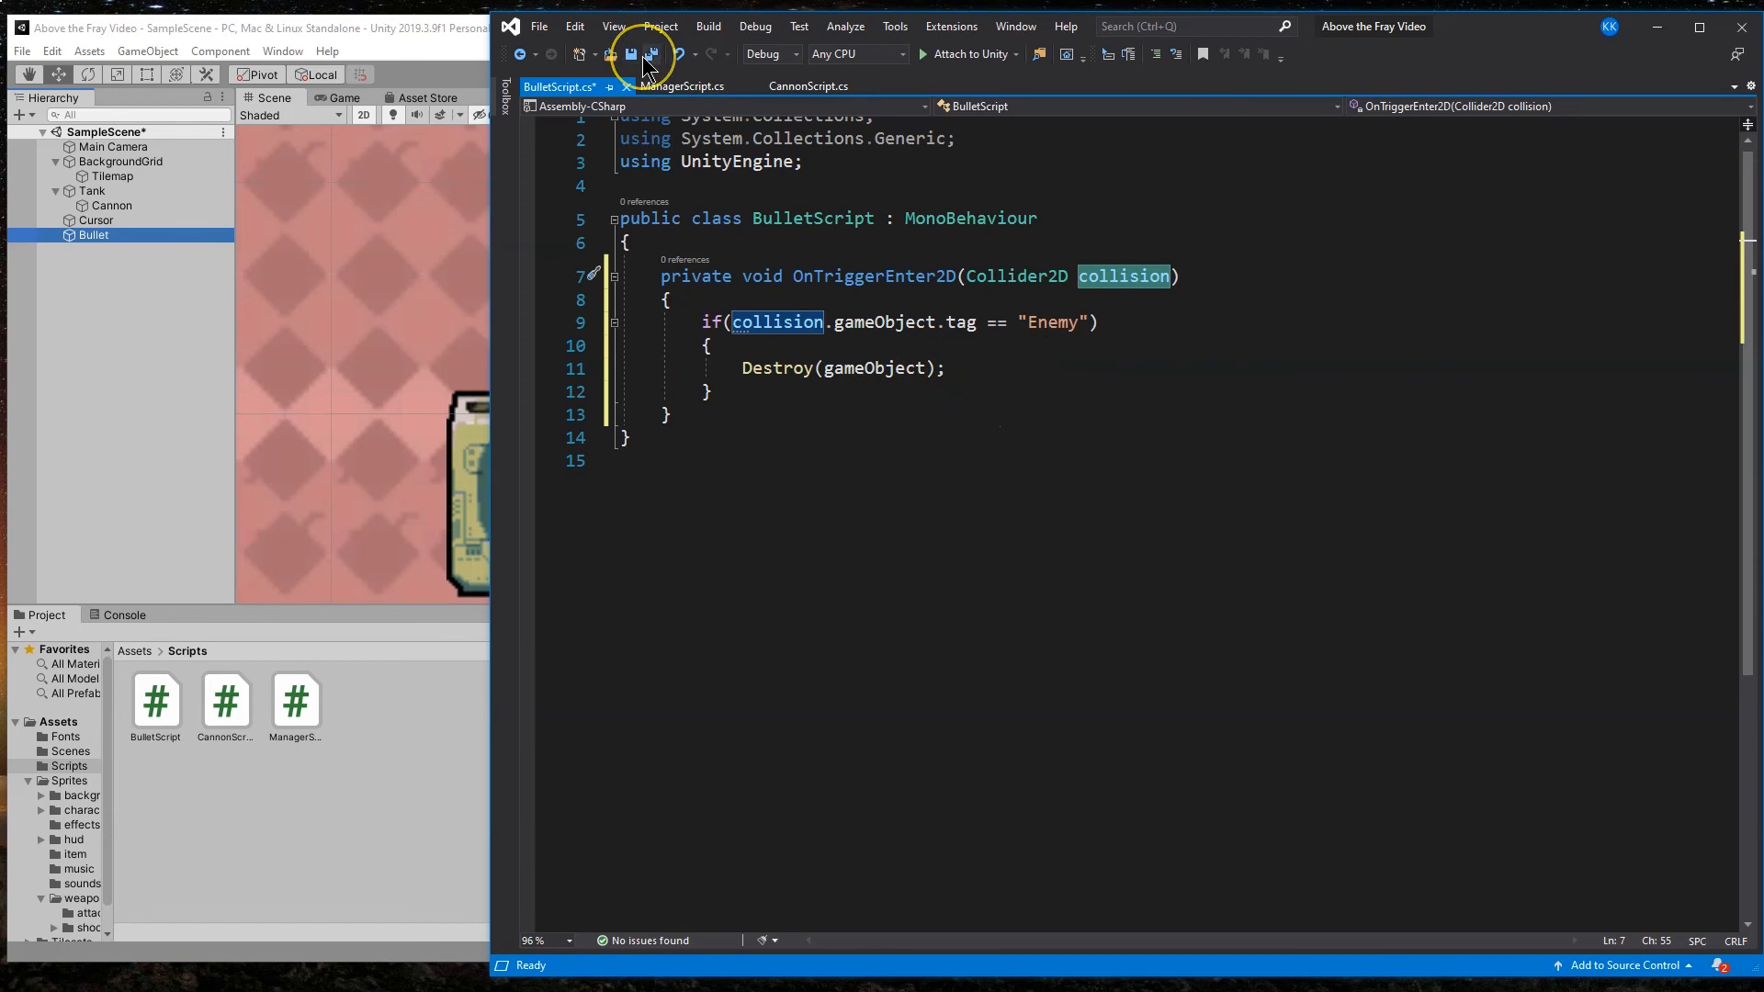
click(630, 54)
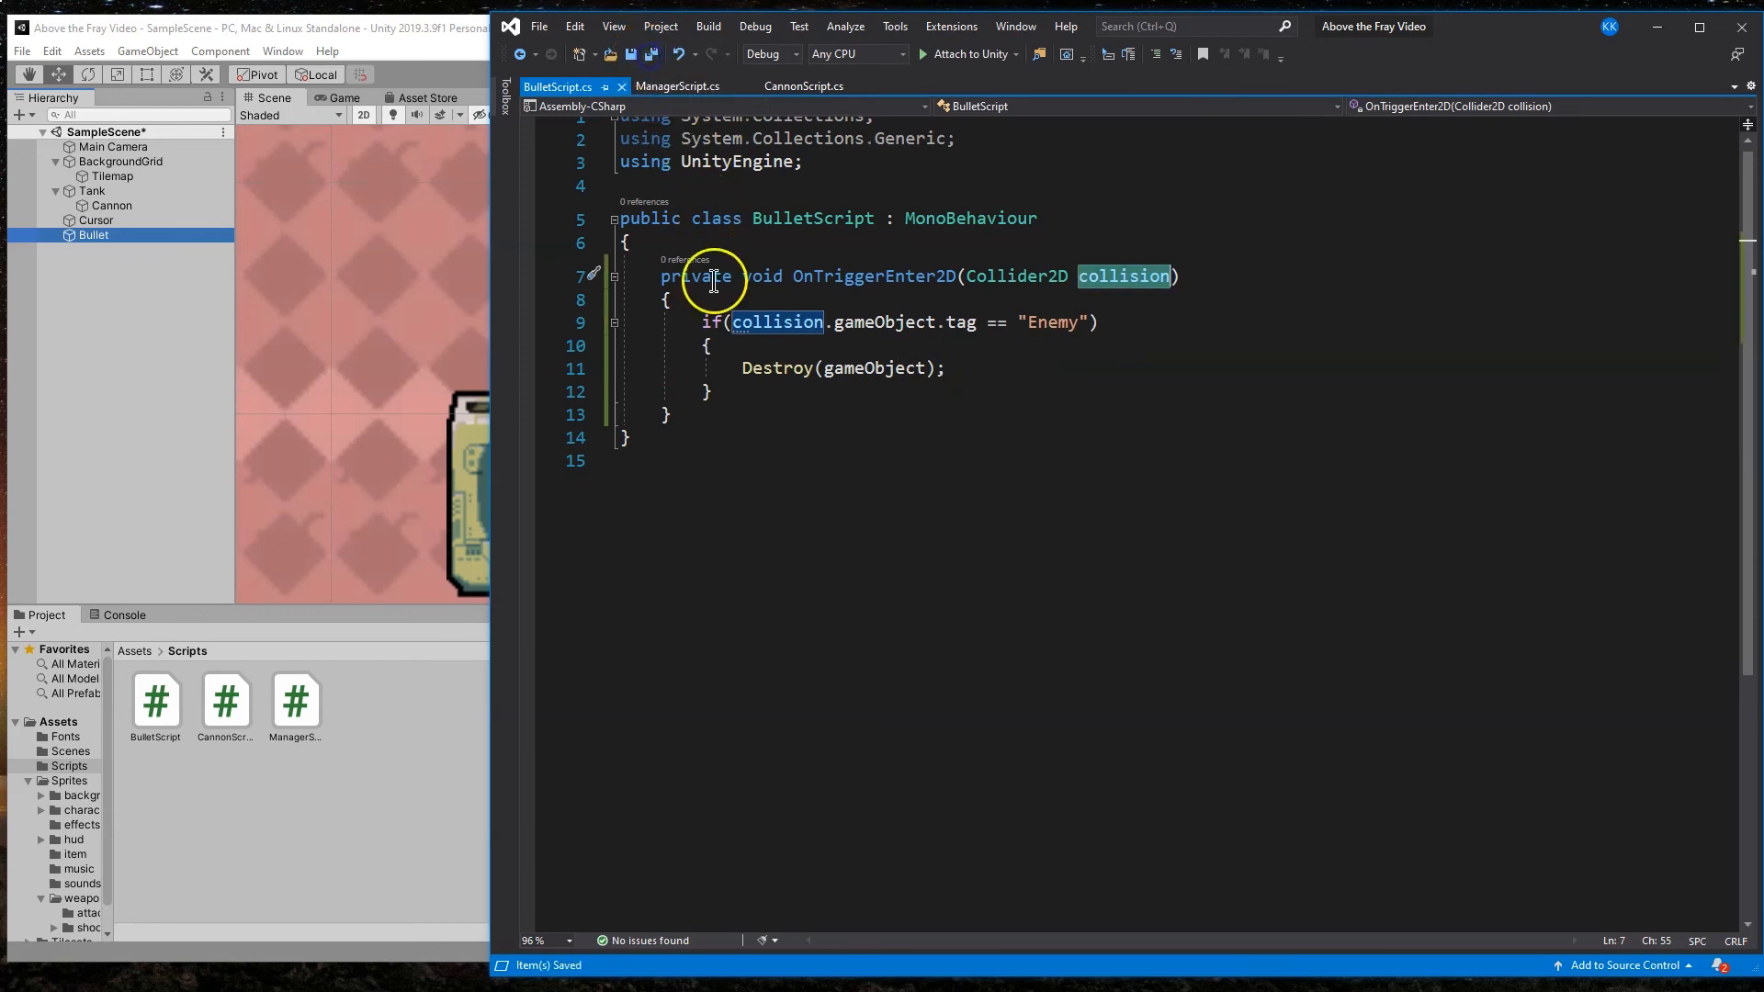
mouse_move(393, 279)
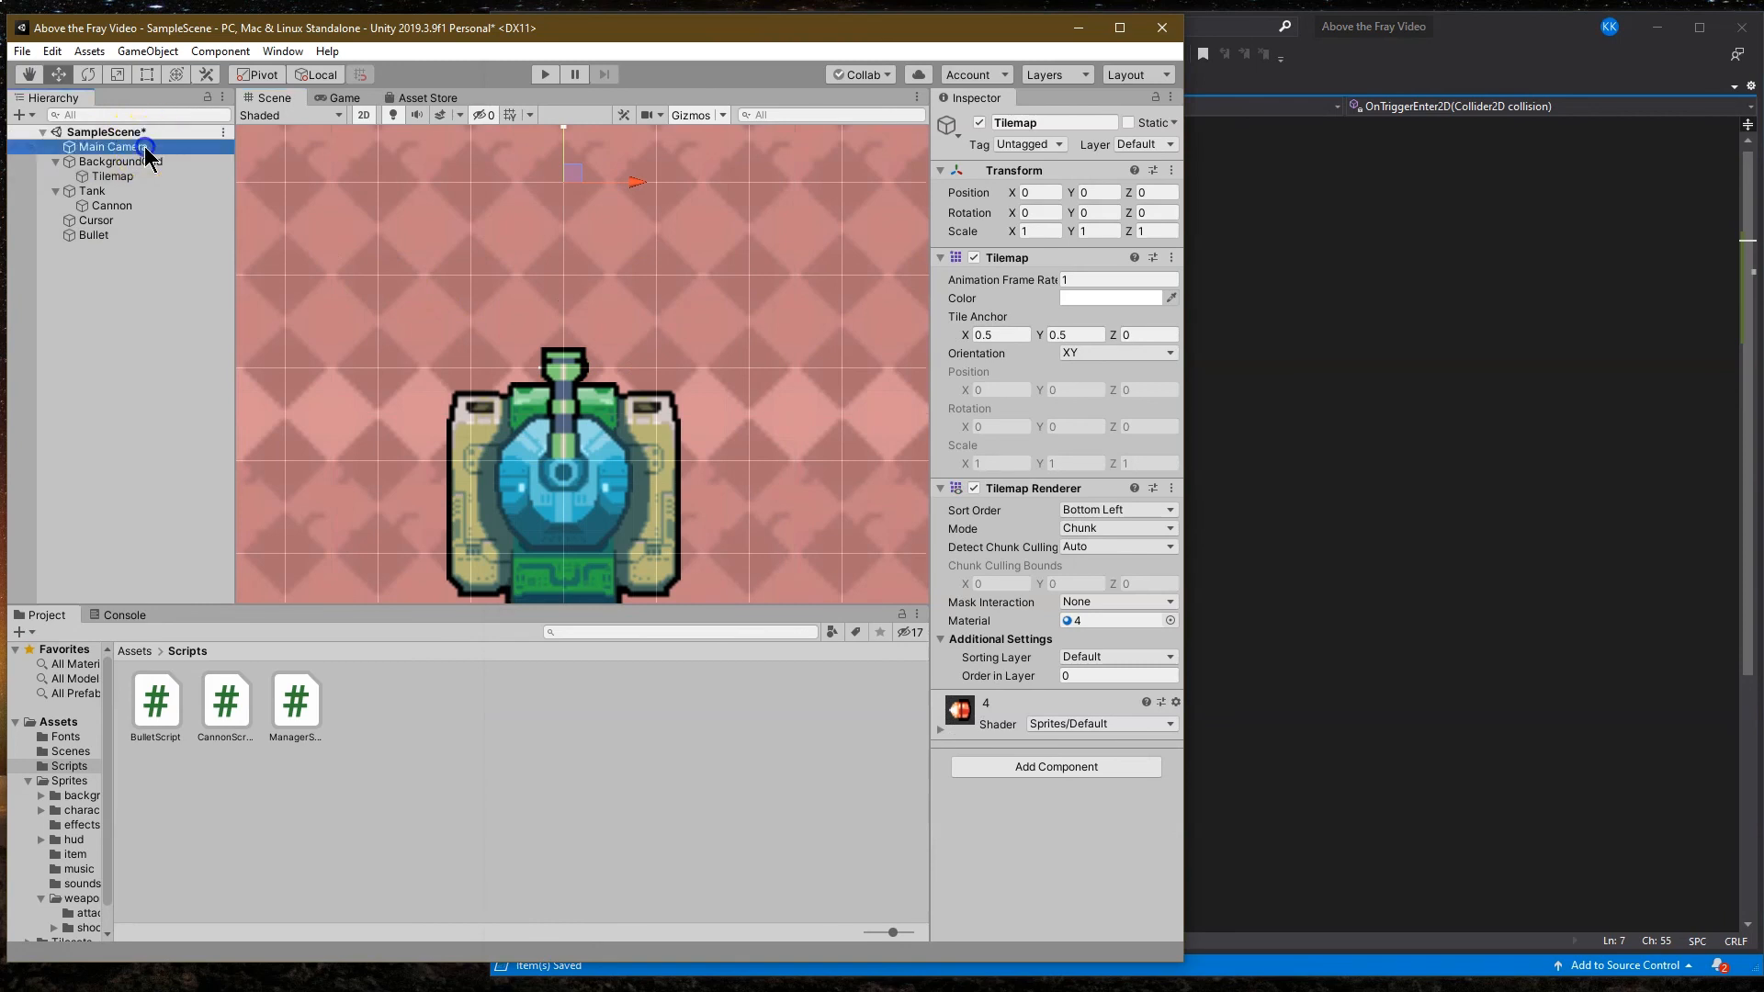
Step: Select the Main Camera in the Hierarchy to inspect its components
click(109, 147)
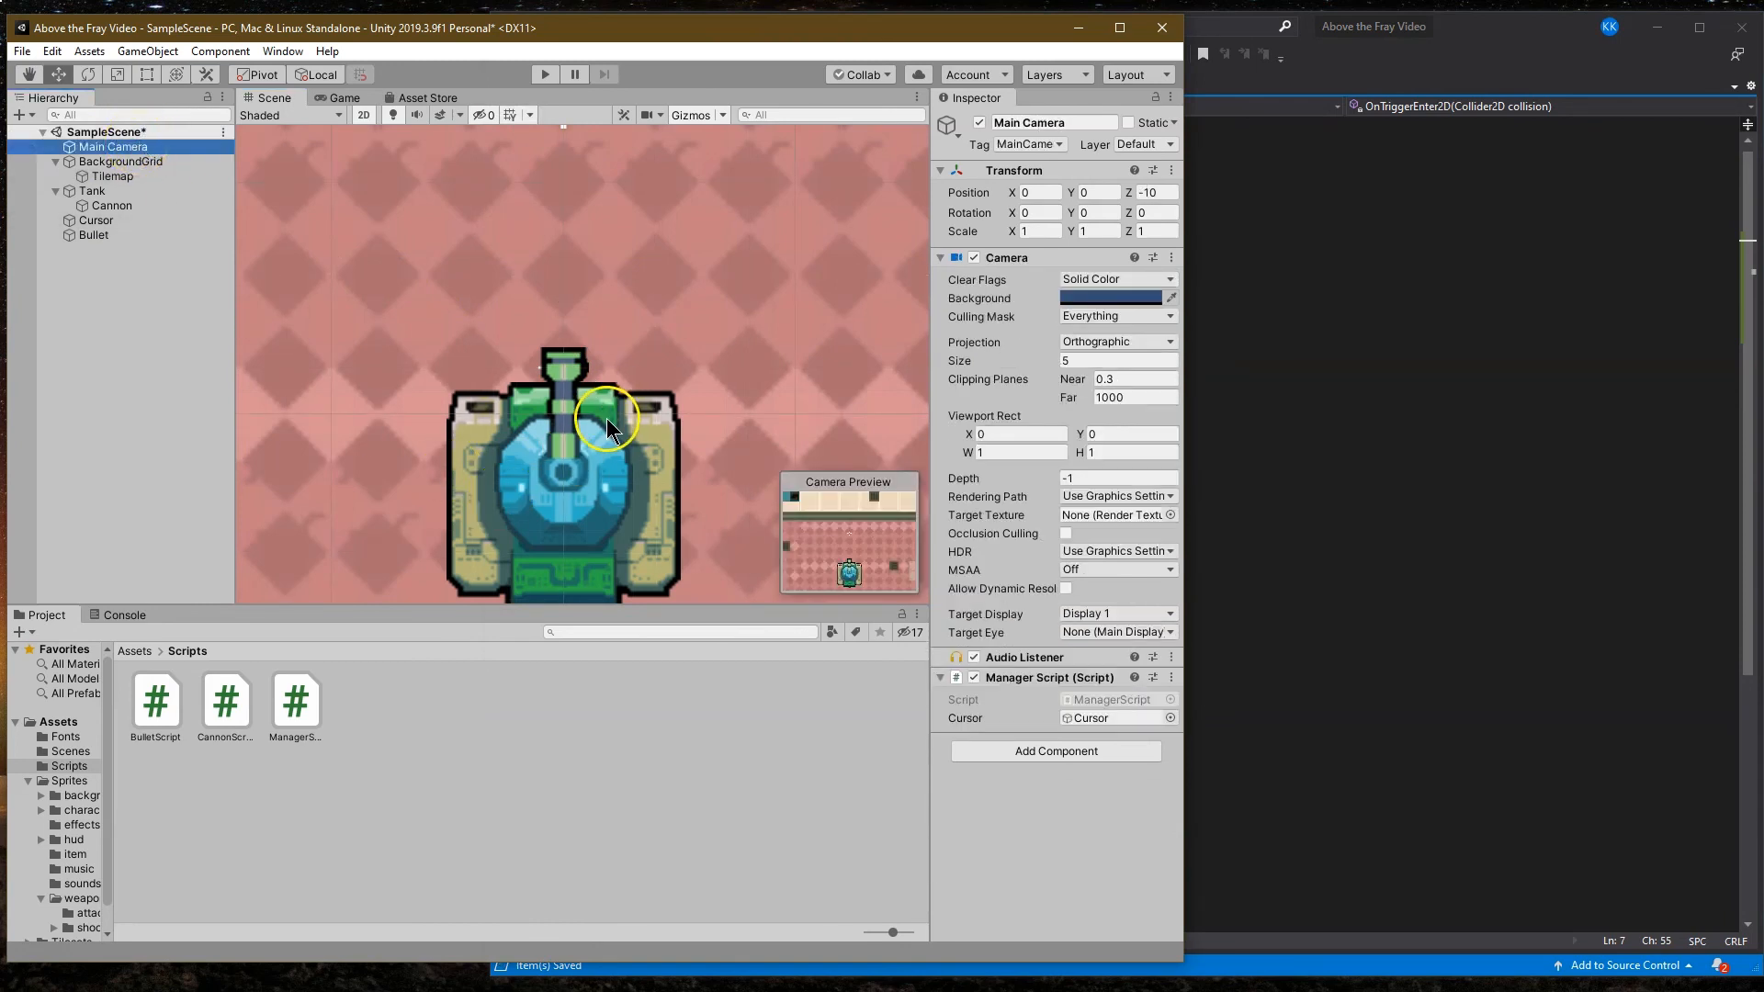
mouse_move(620, 259)
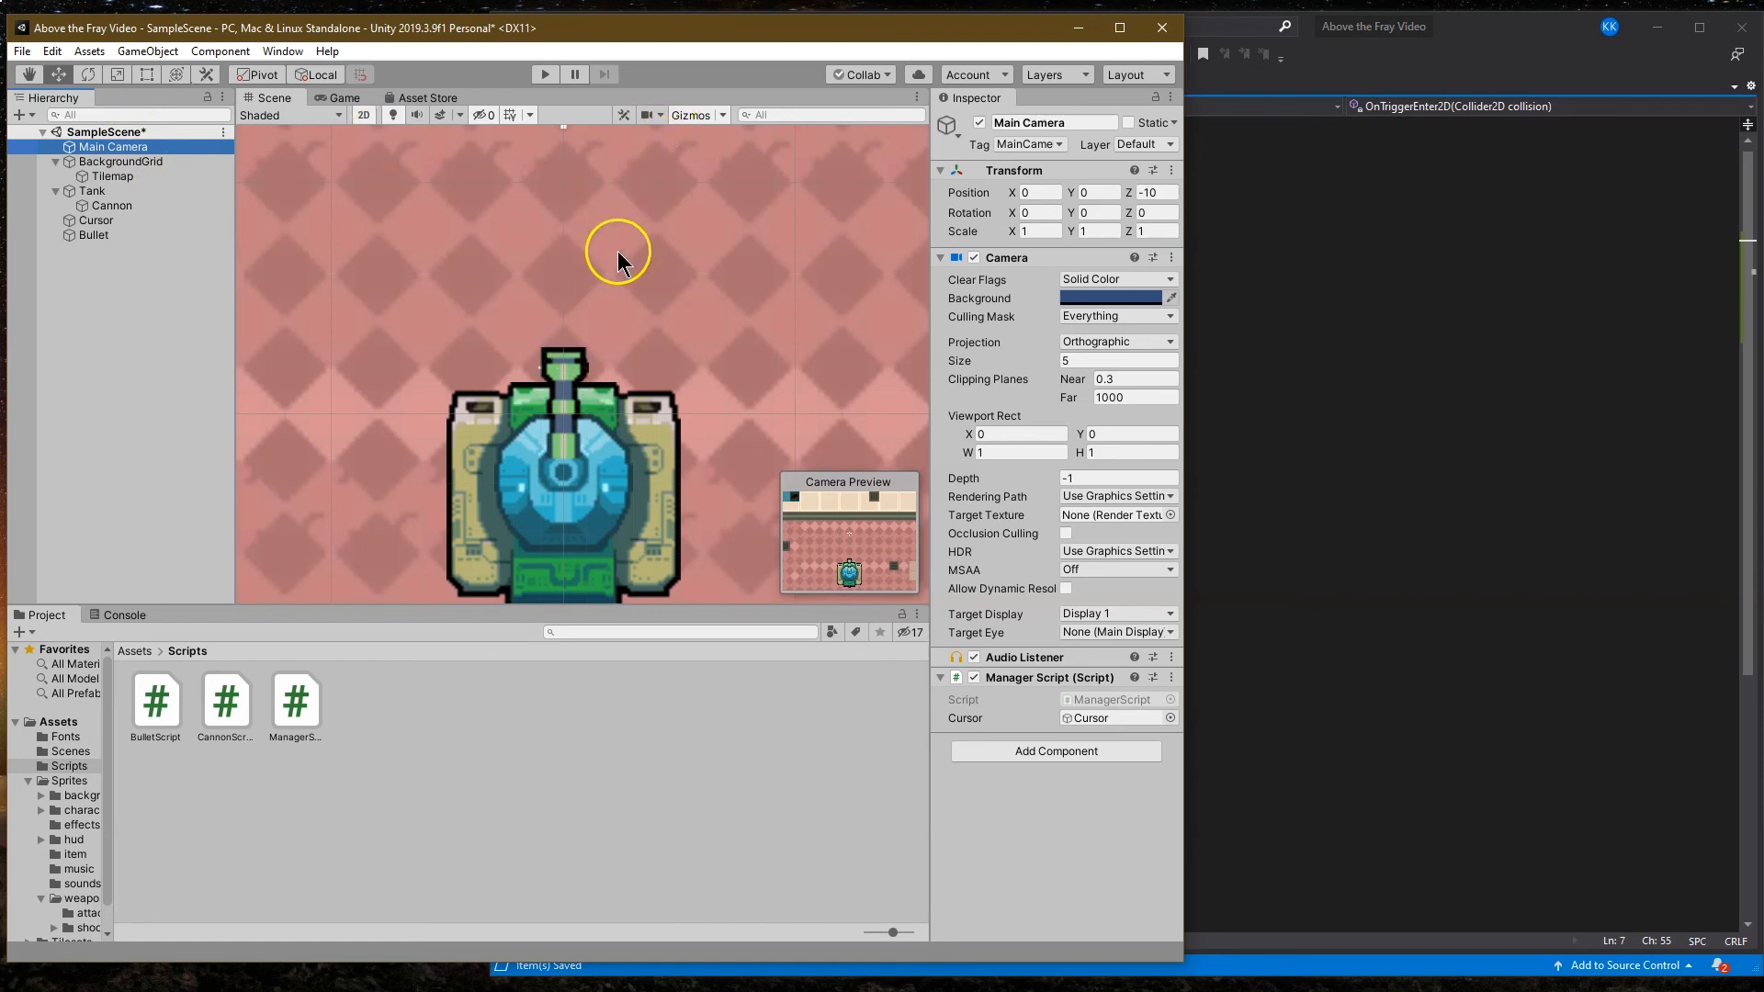
mouse_move(674, 218)
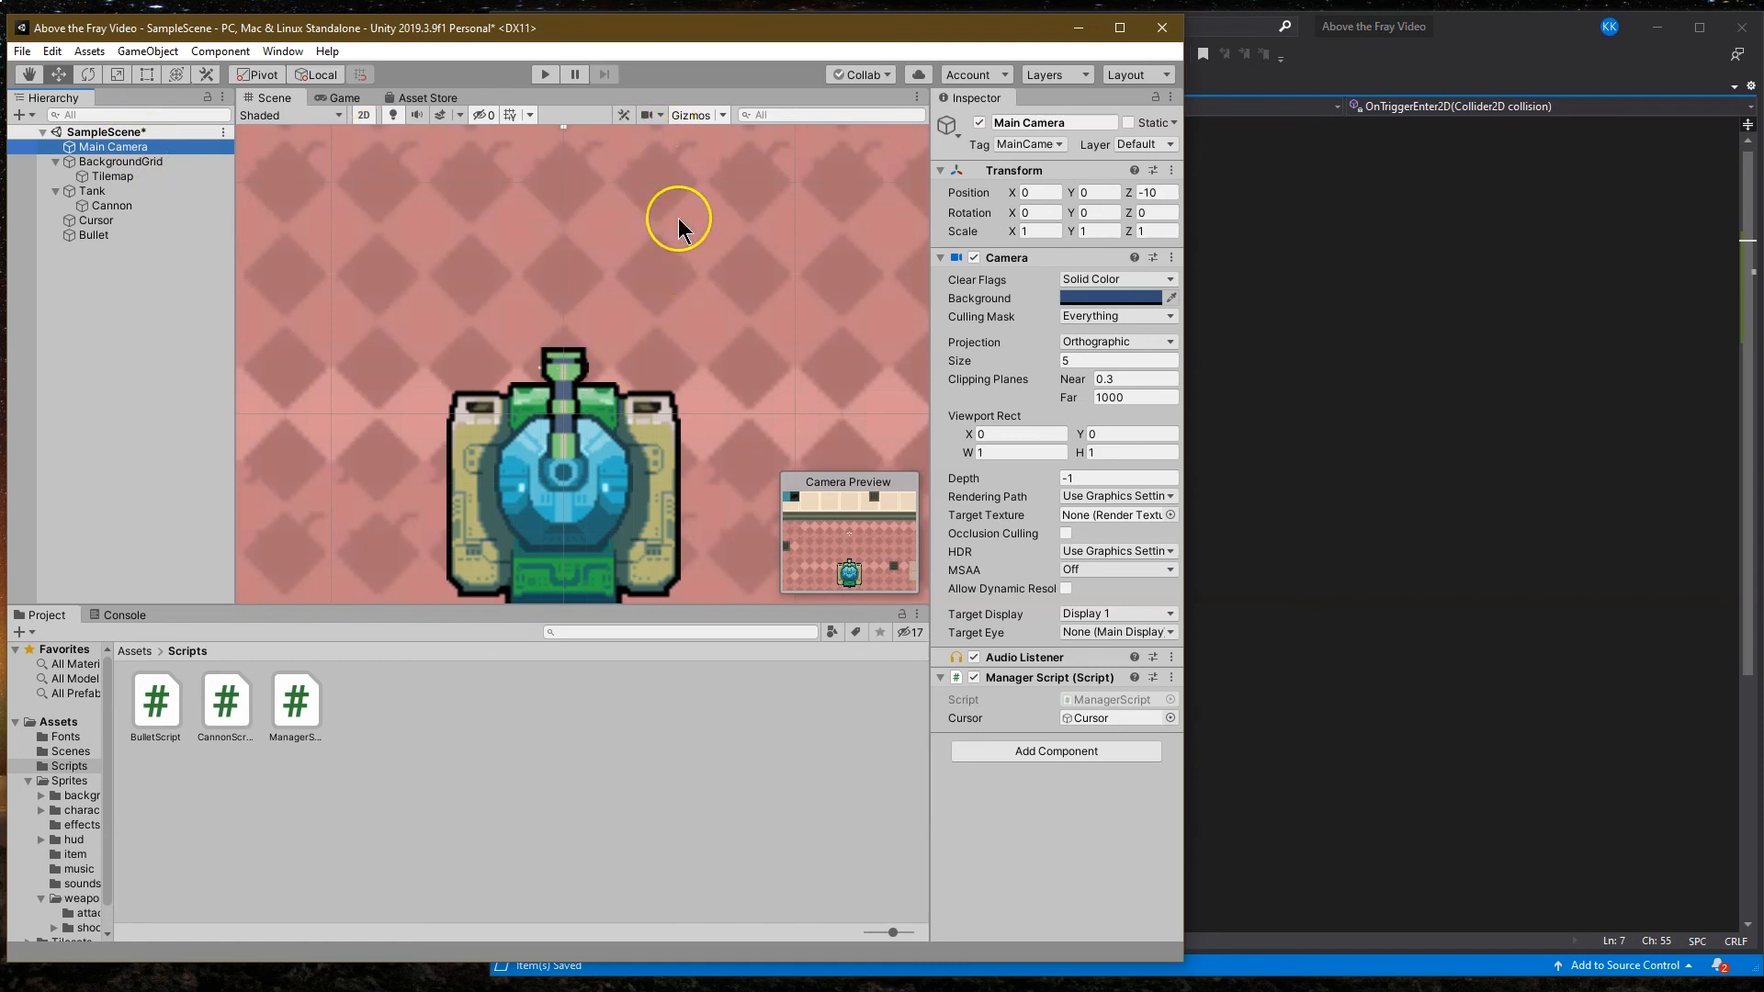
mouse_move(64, 803)
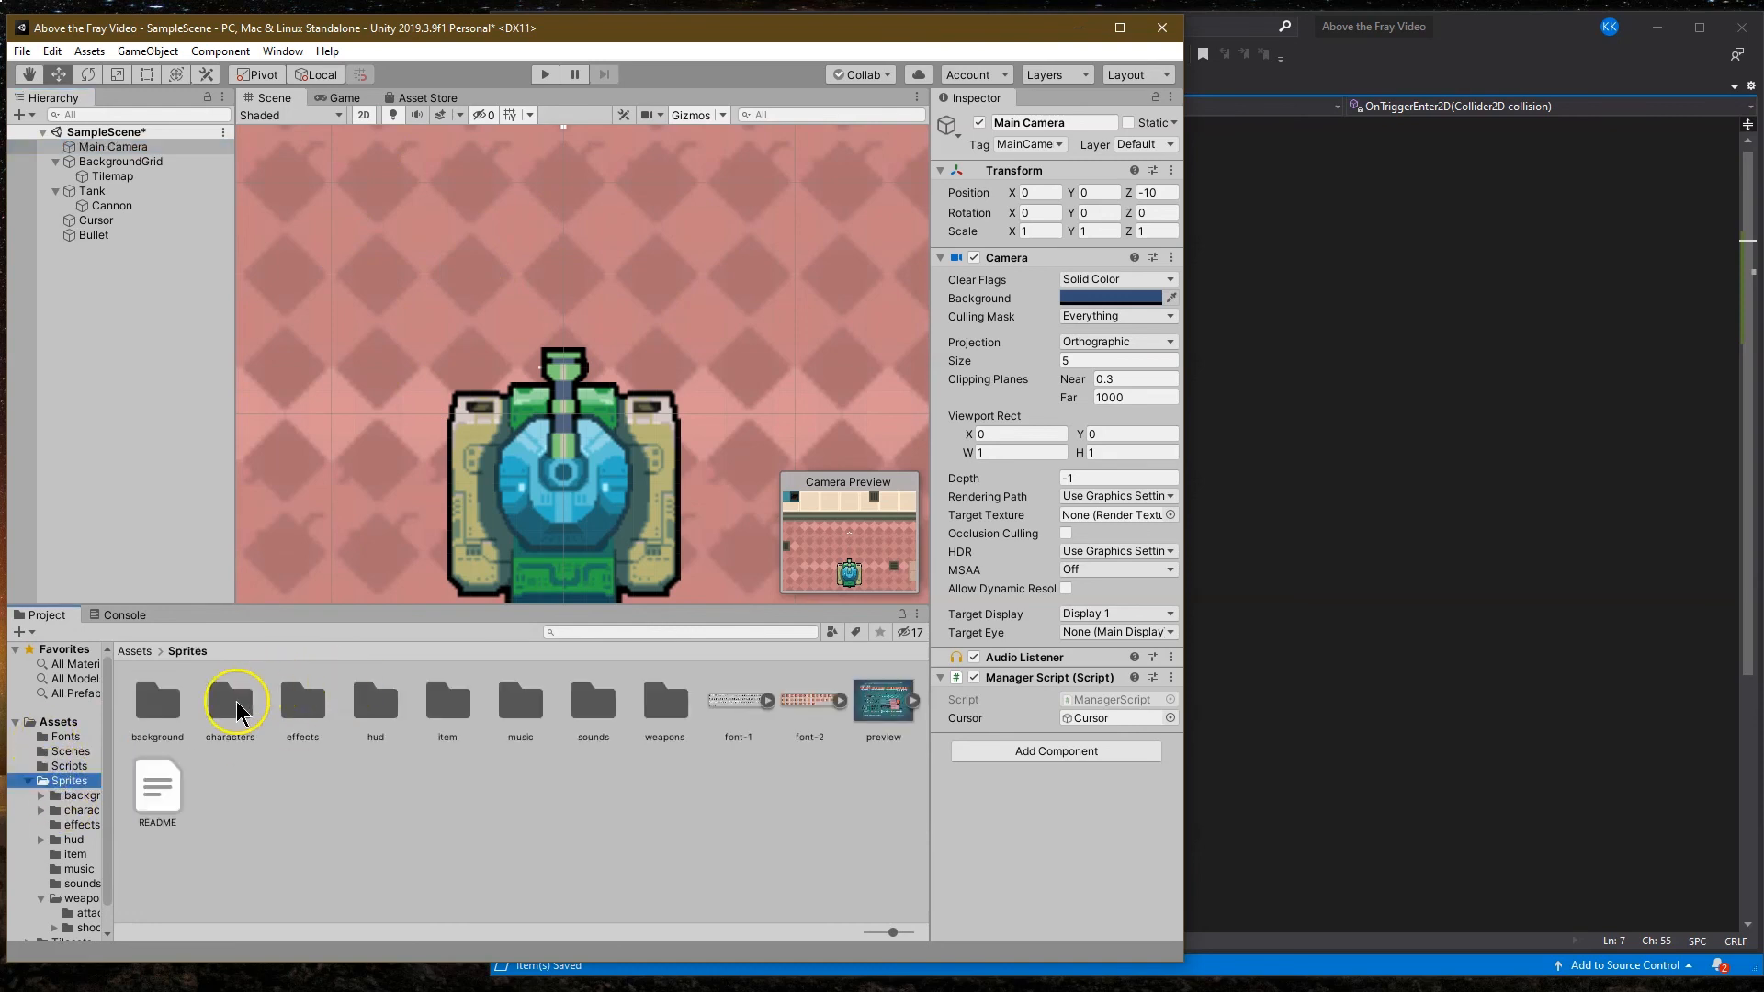
Step: Bring the robot sprite from Sprites/characters/robot into the scene and name it Enemy
double_click(229, 702)
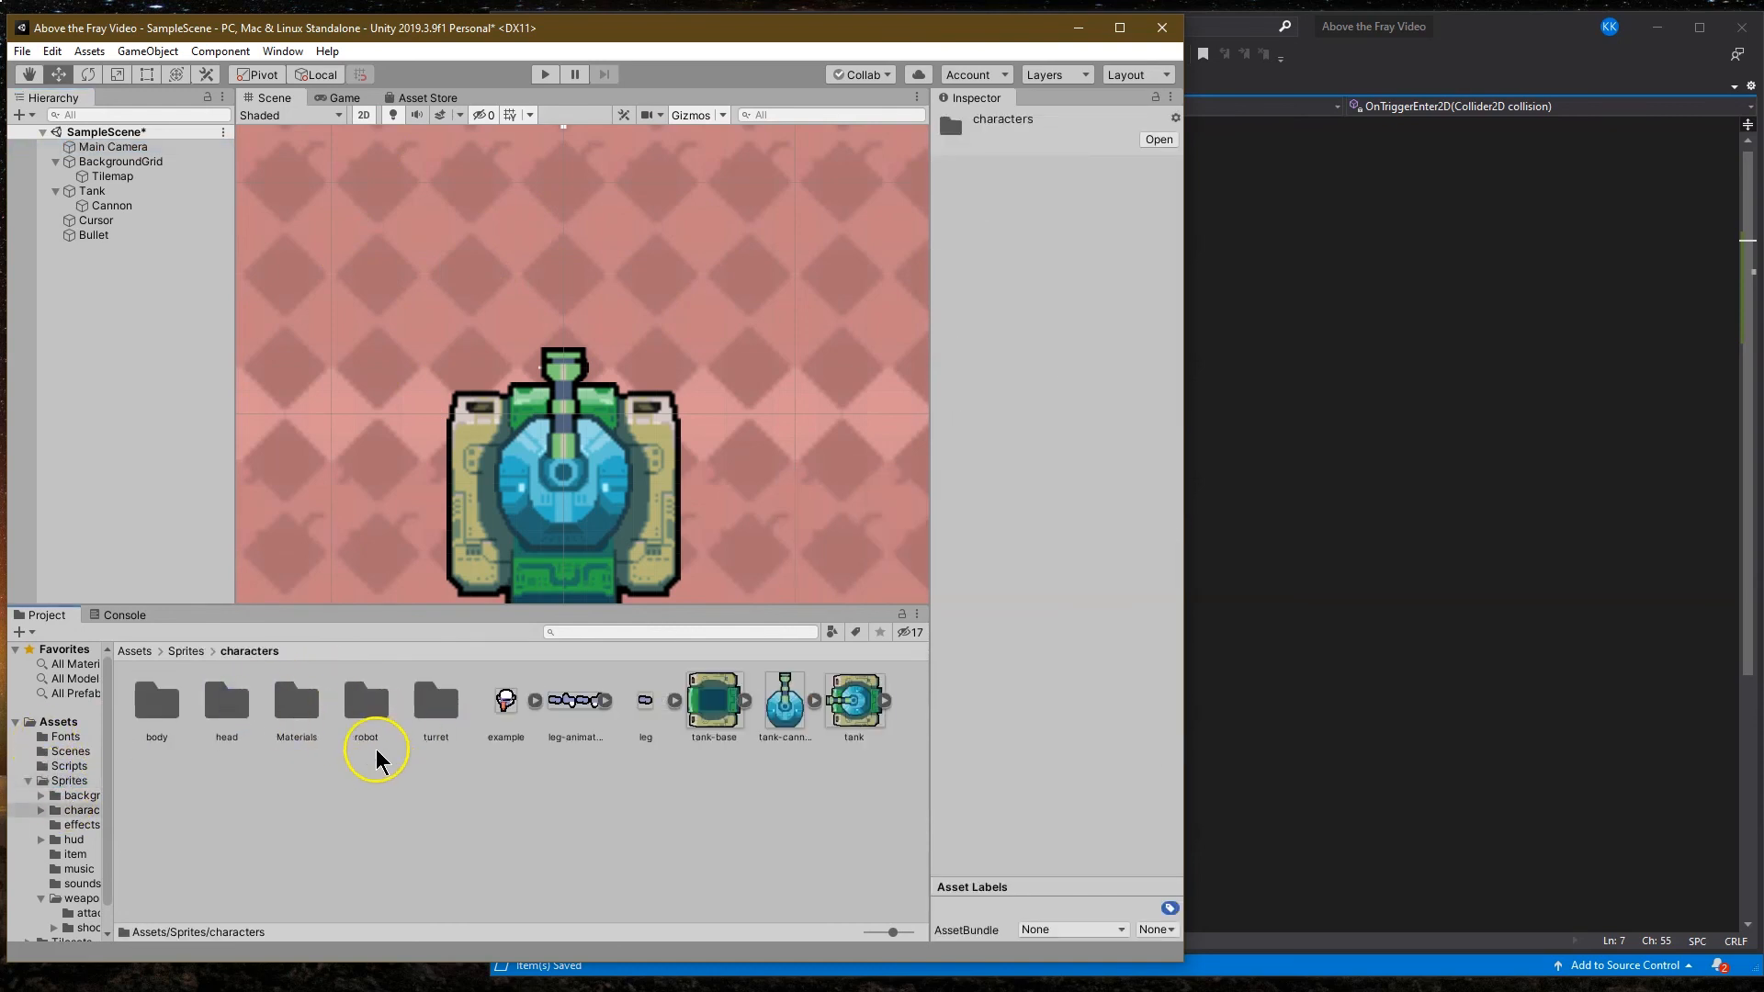
double_click(363, 700)
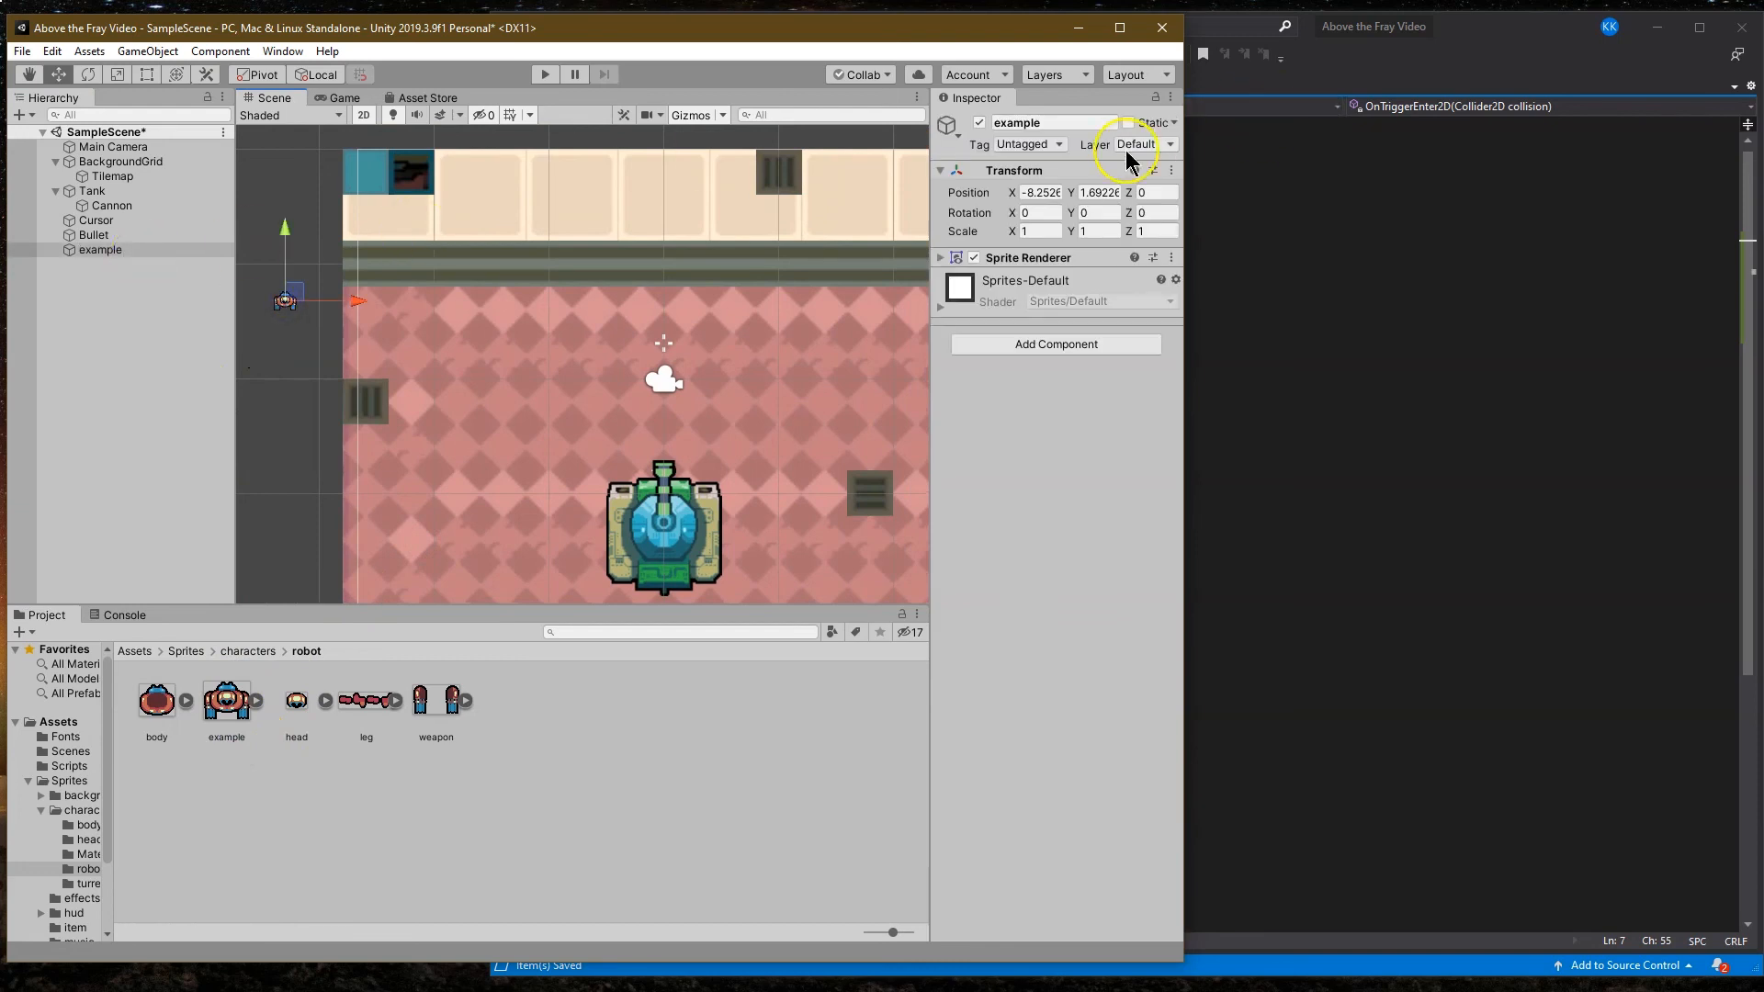
text(Enemy)
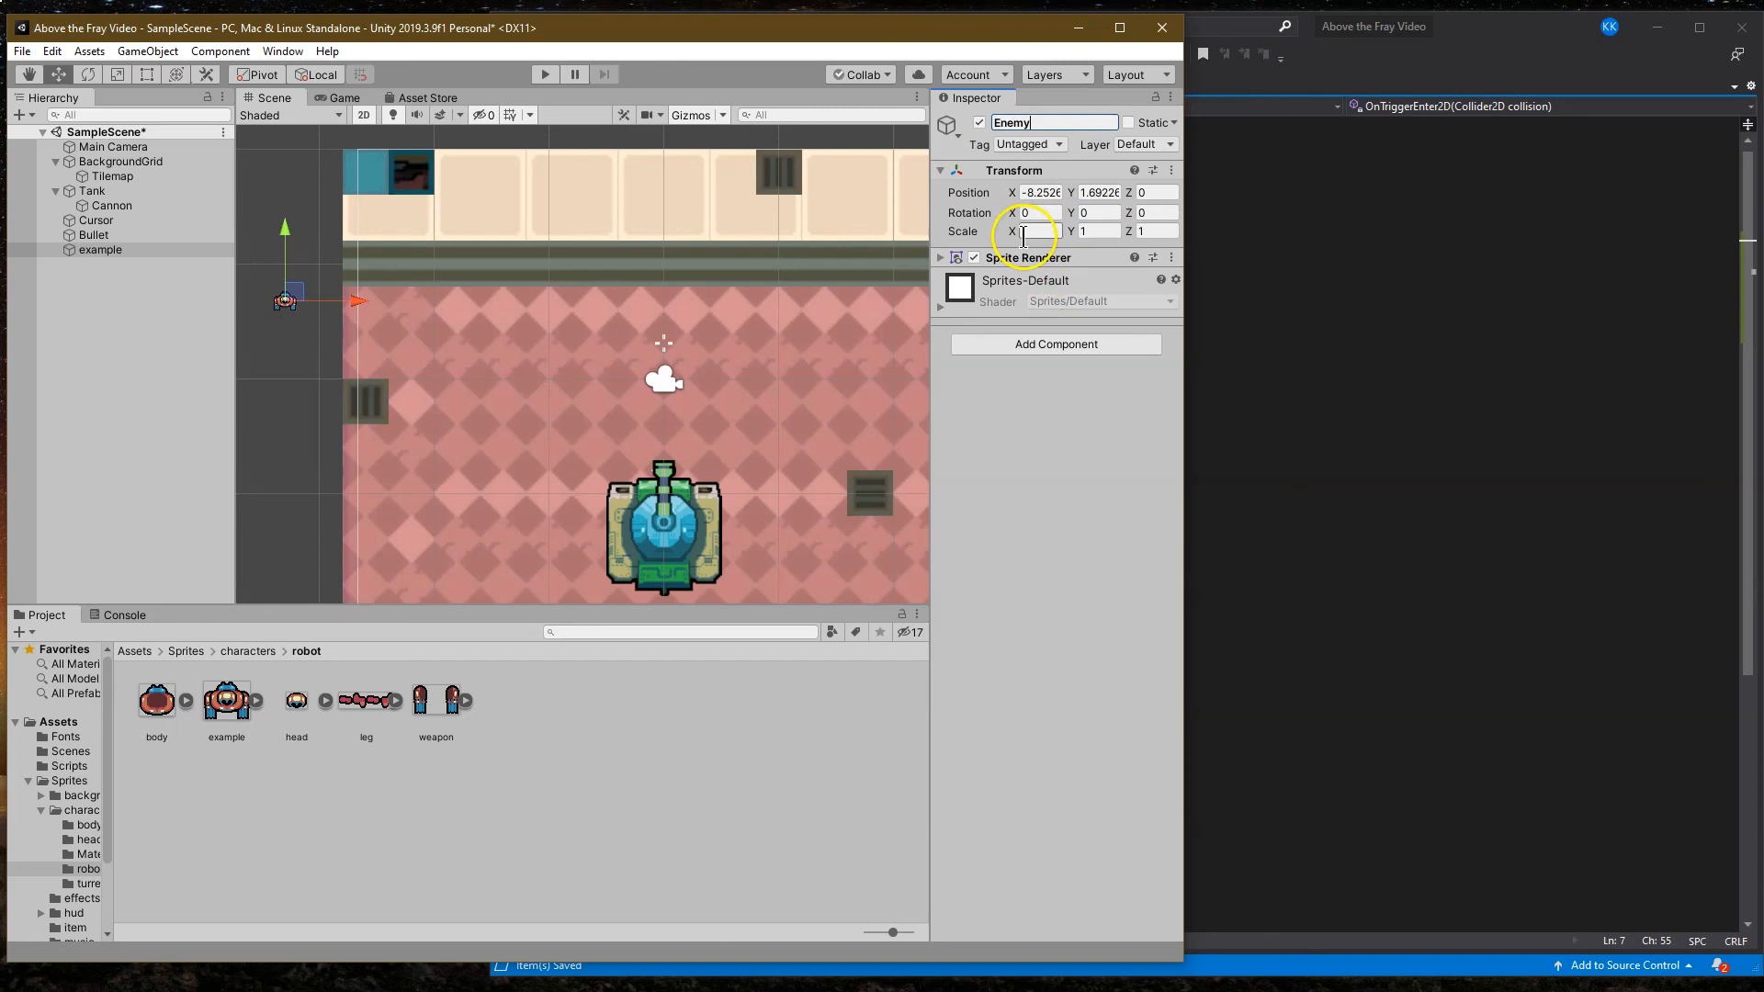
Step: Scale the Enemy to 4 on X and Y and put it on the Player sorting layer
text(3)
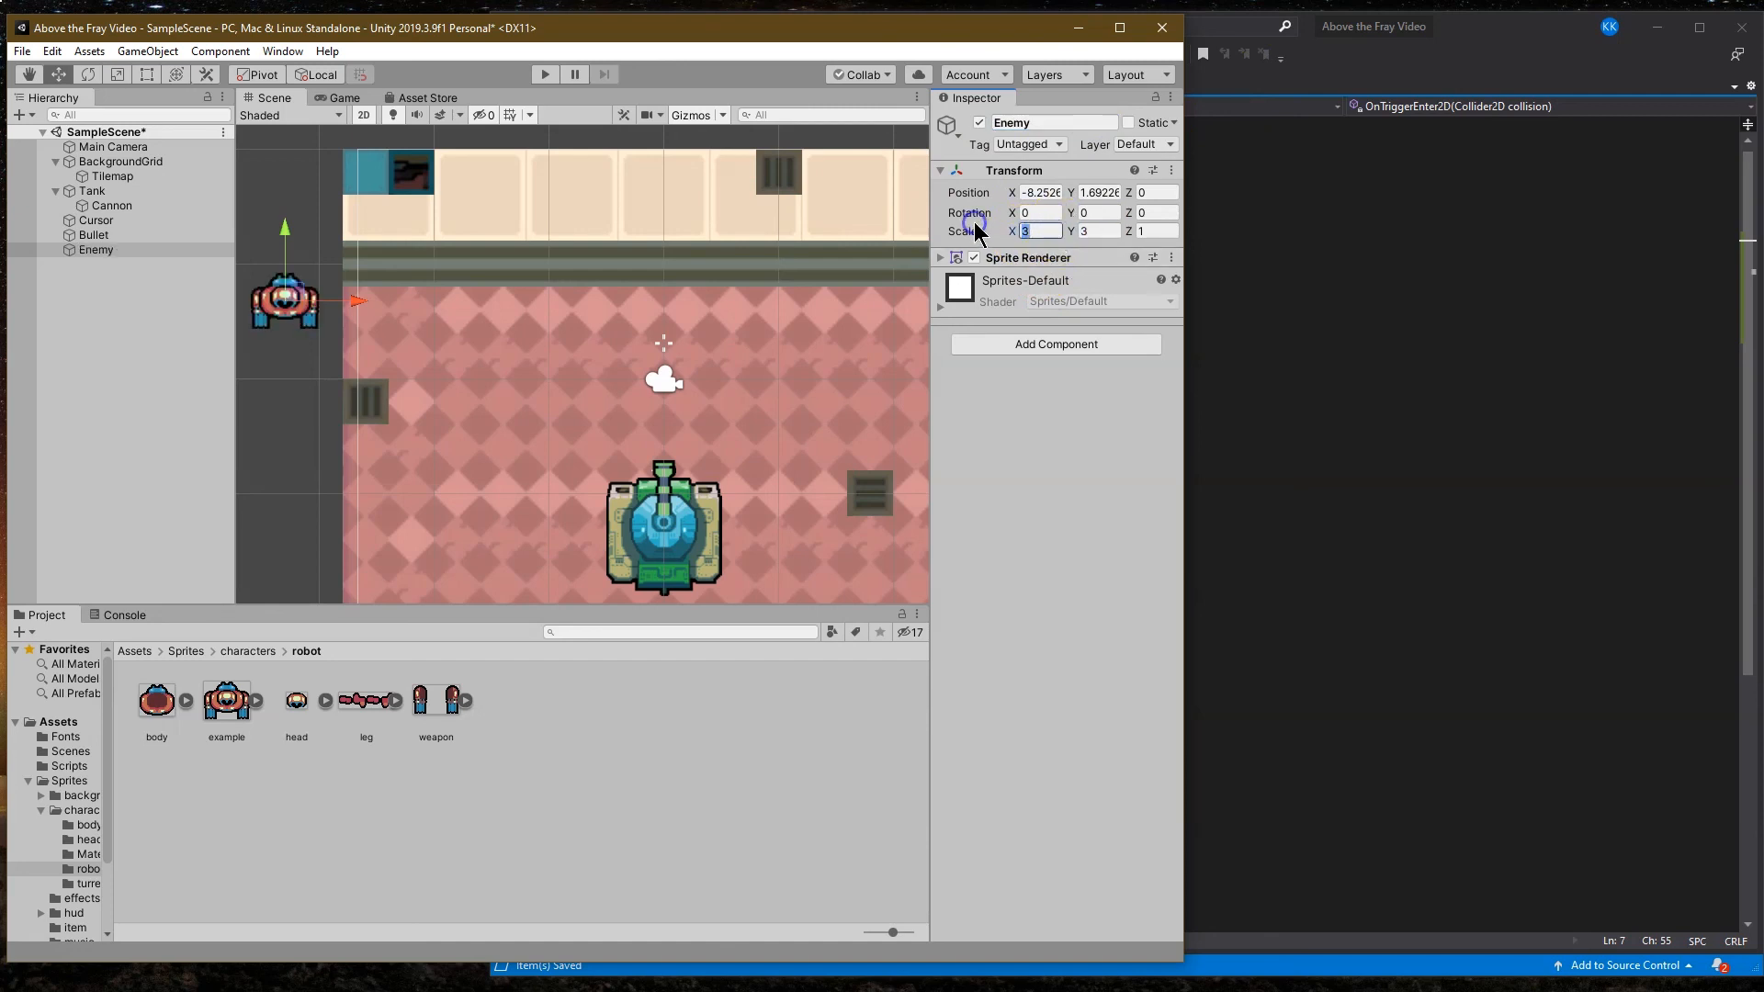
text(4)
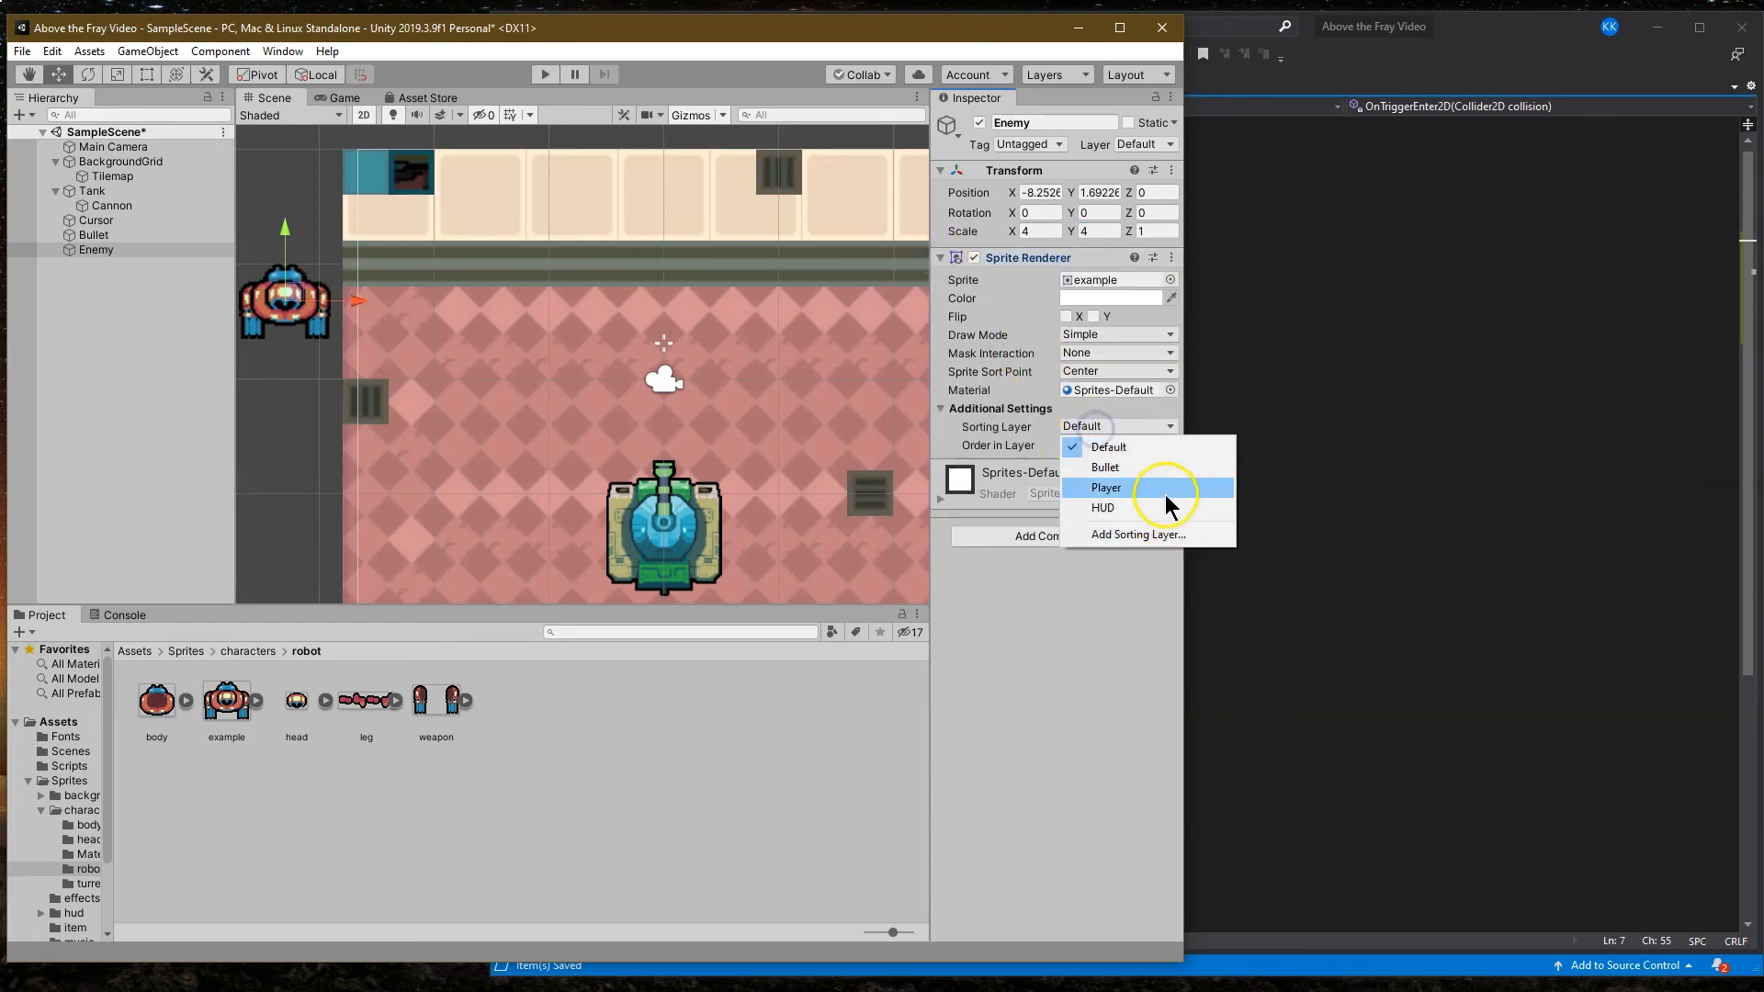
click(1105, 487)
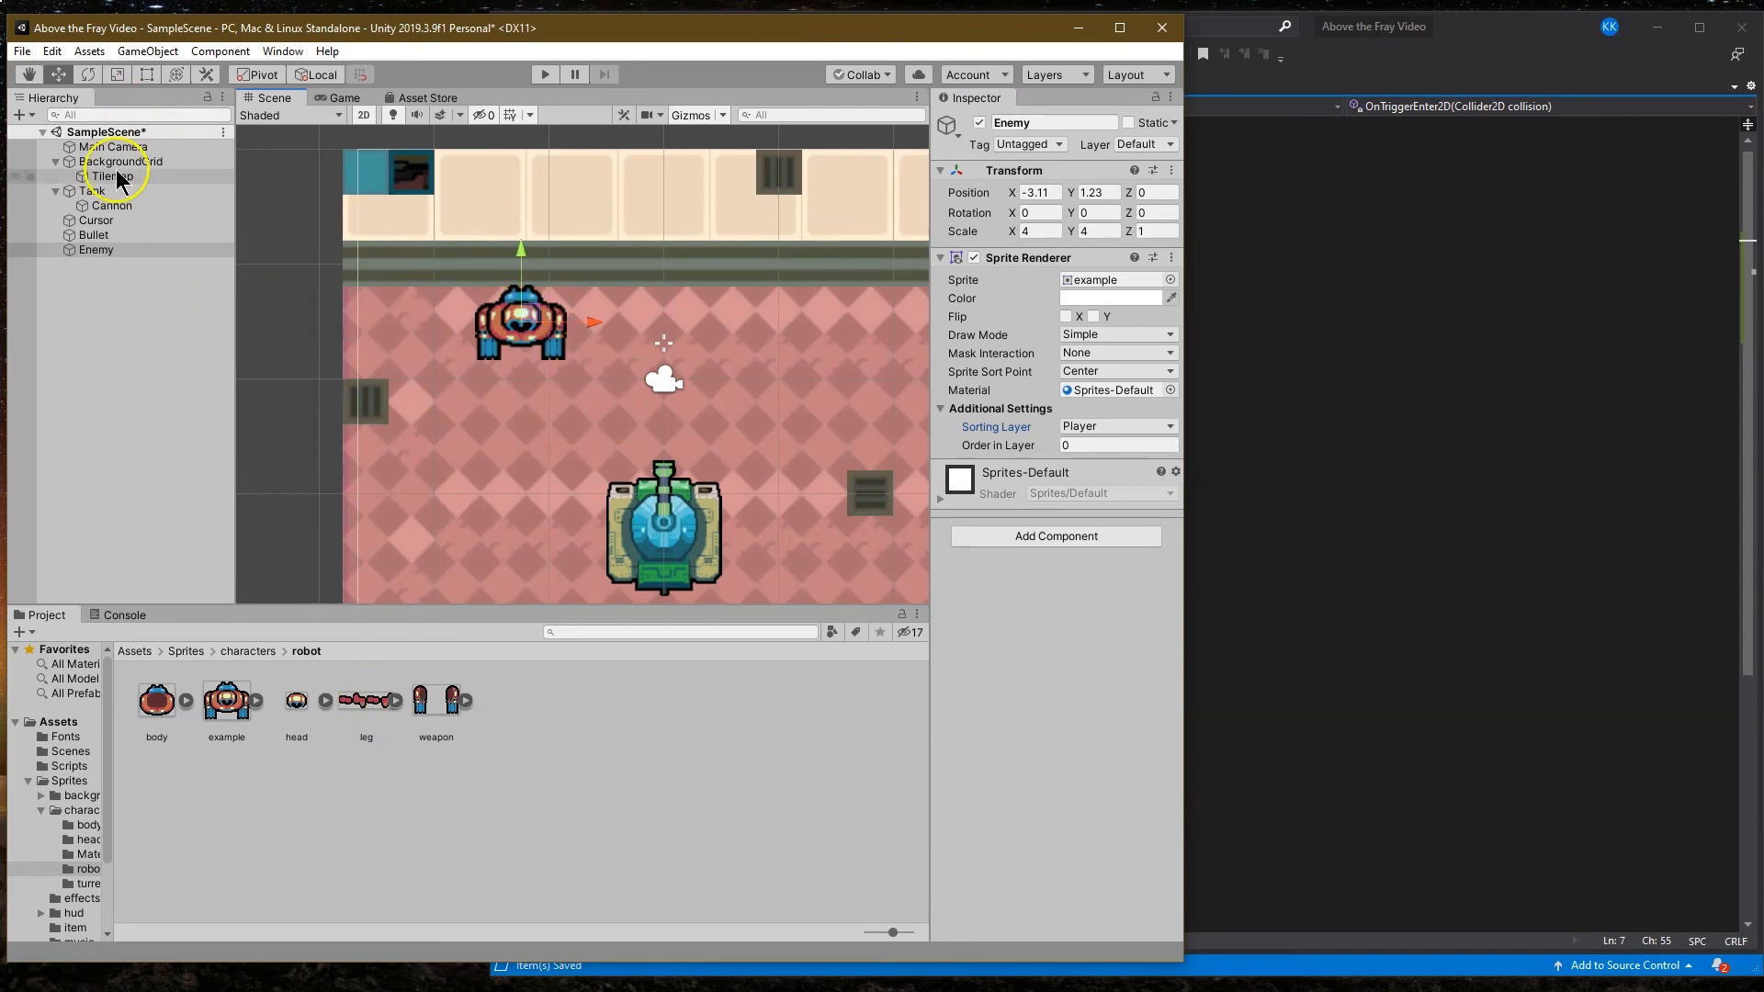
click(112, 147)
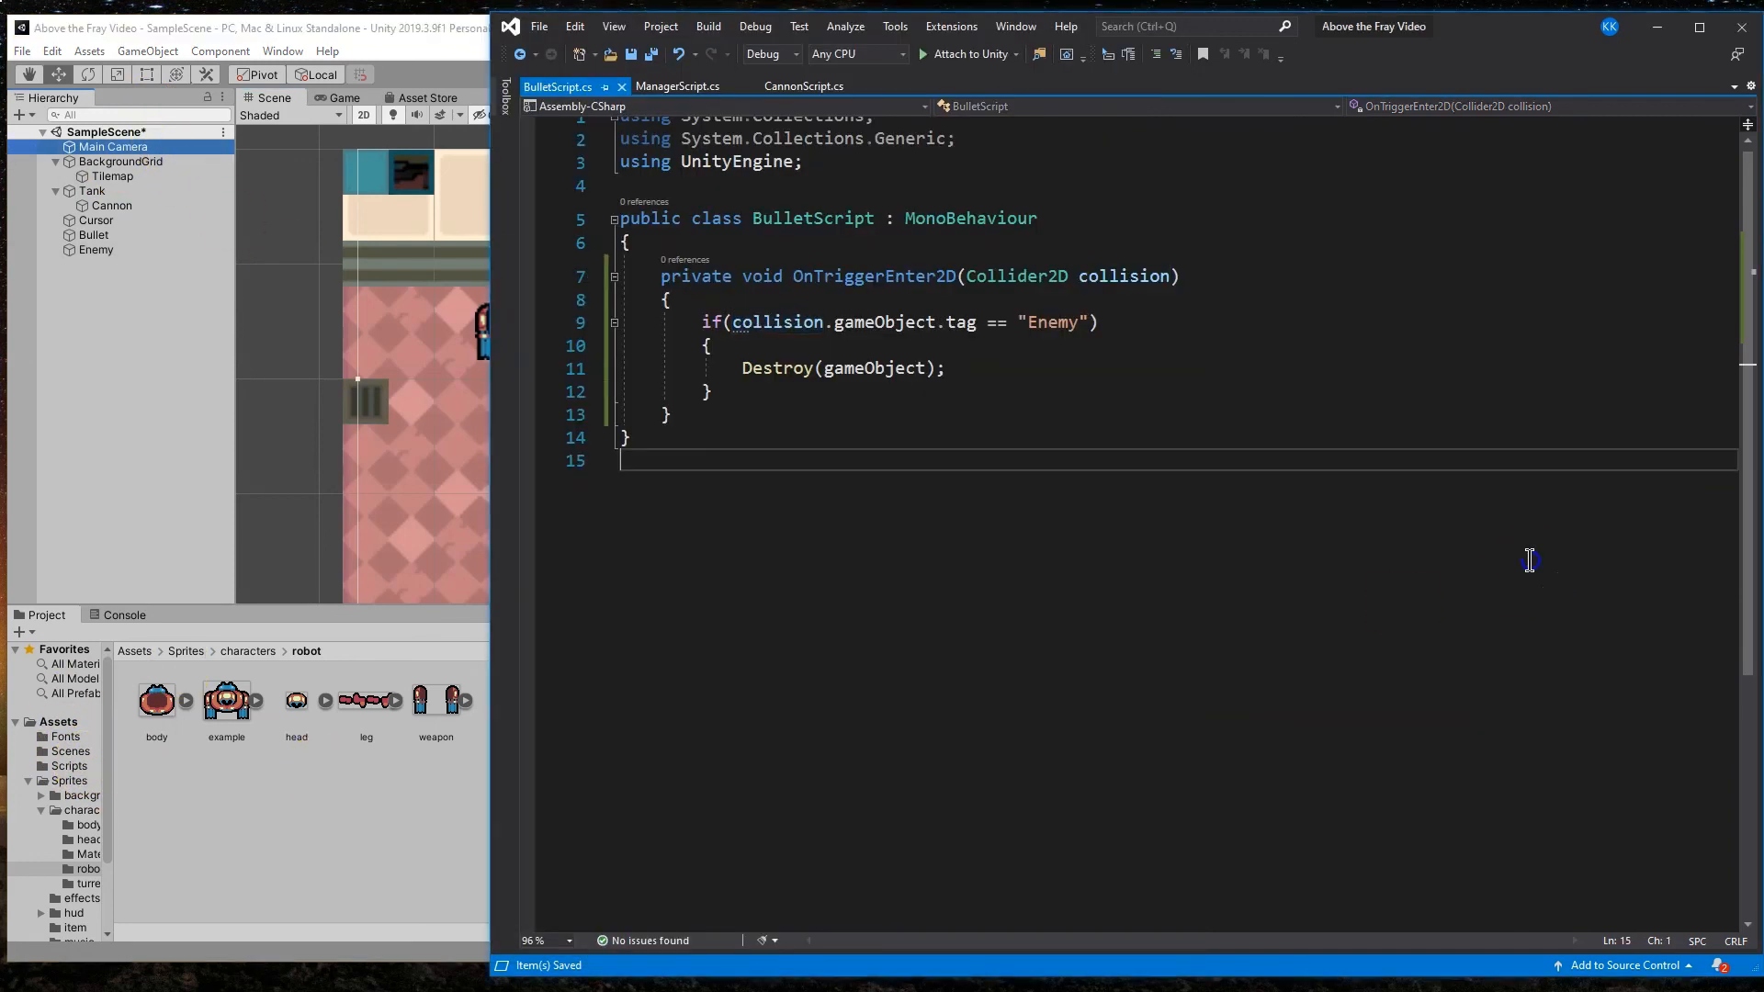
Step: View the ManagerScript code in Visual Studio
click(678, 87)
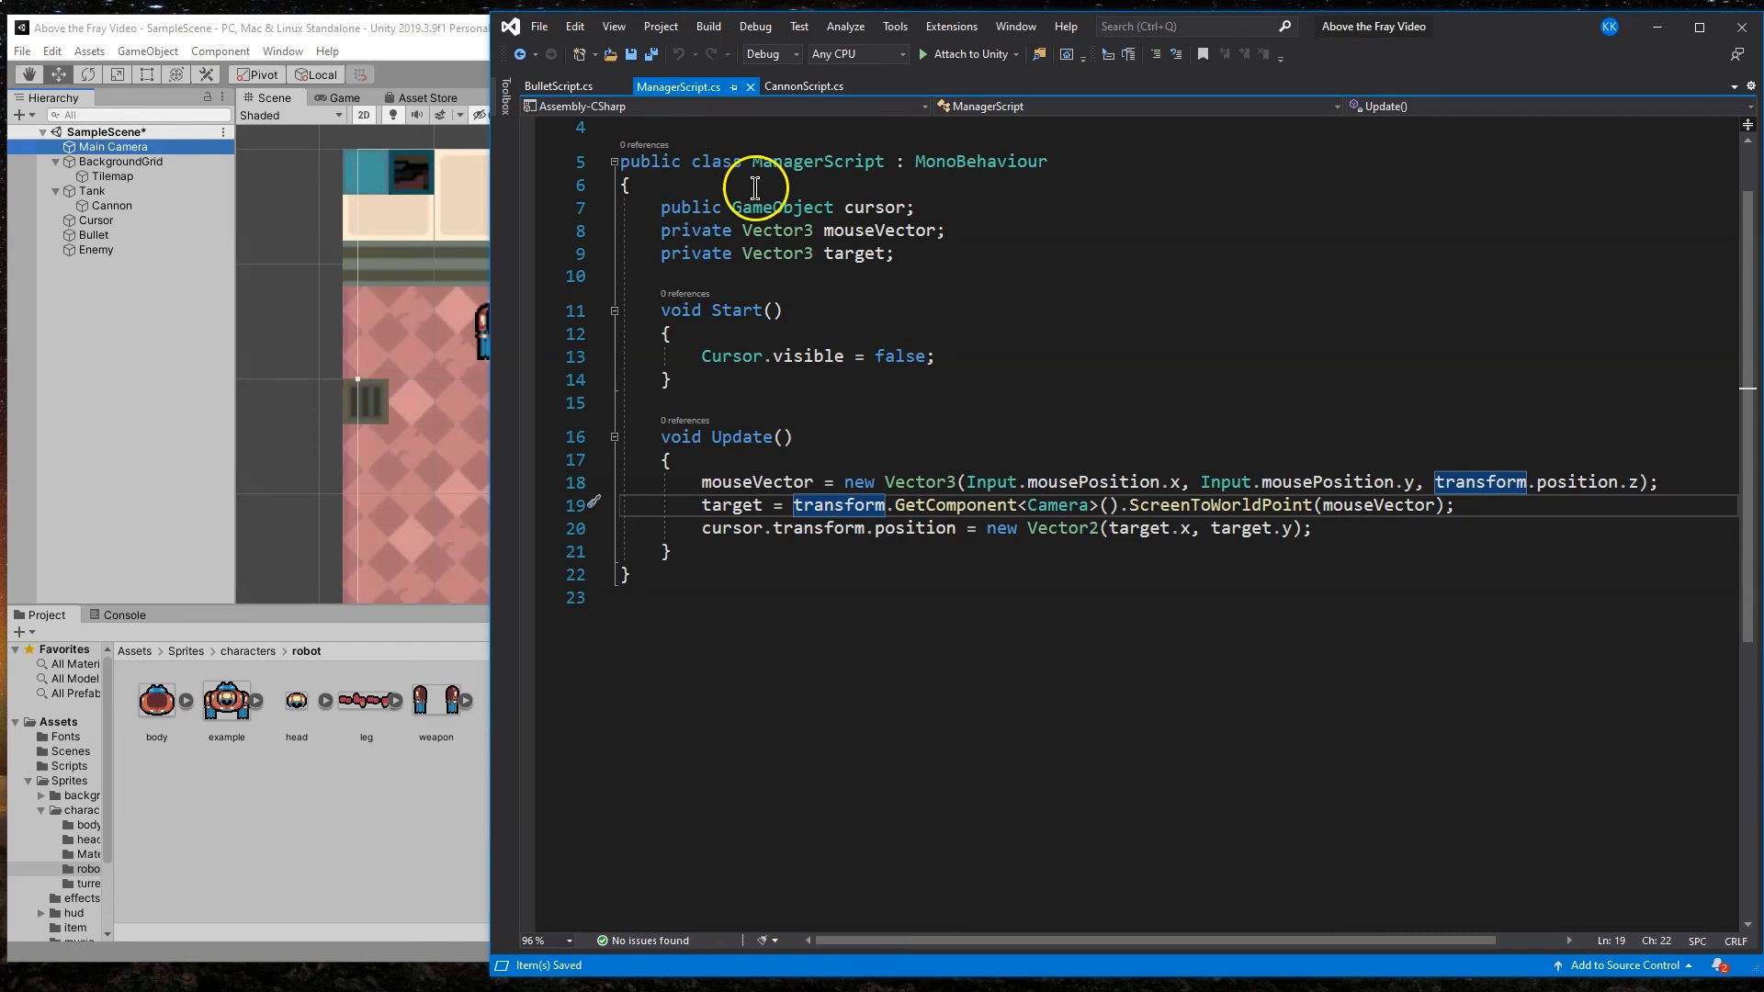
mouse_move(694, 433)
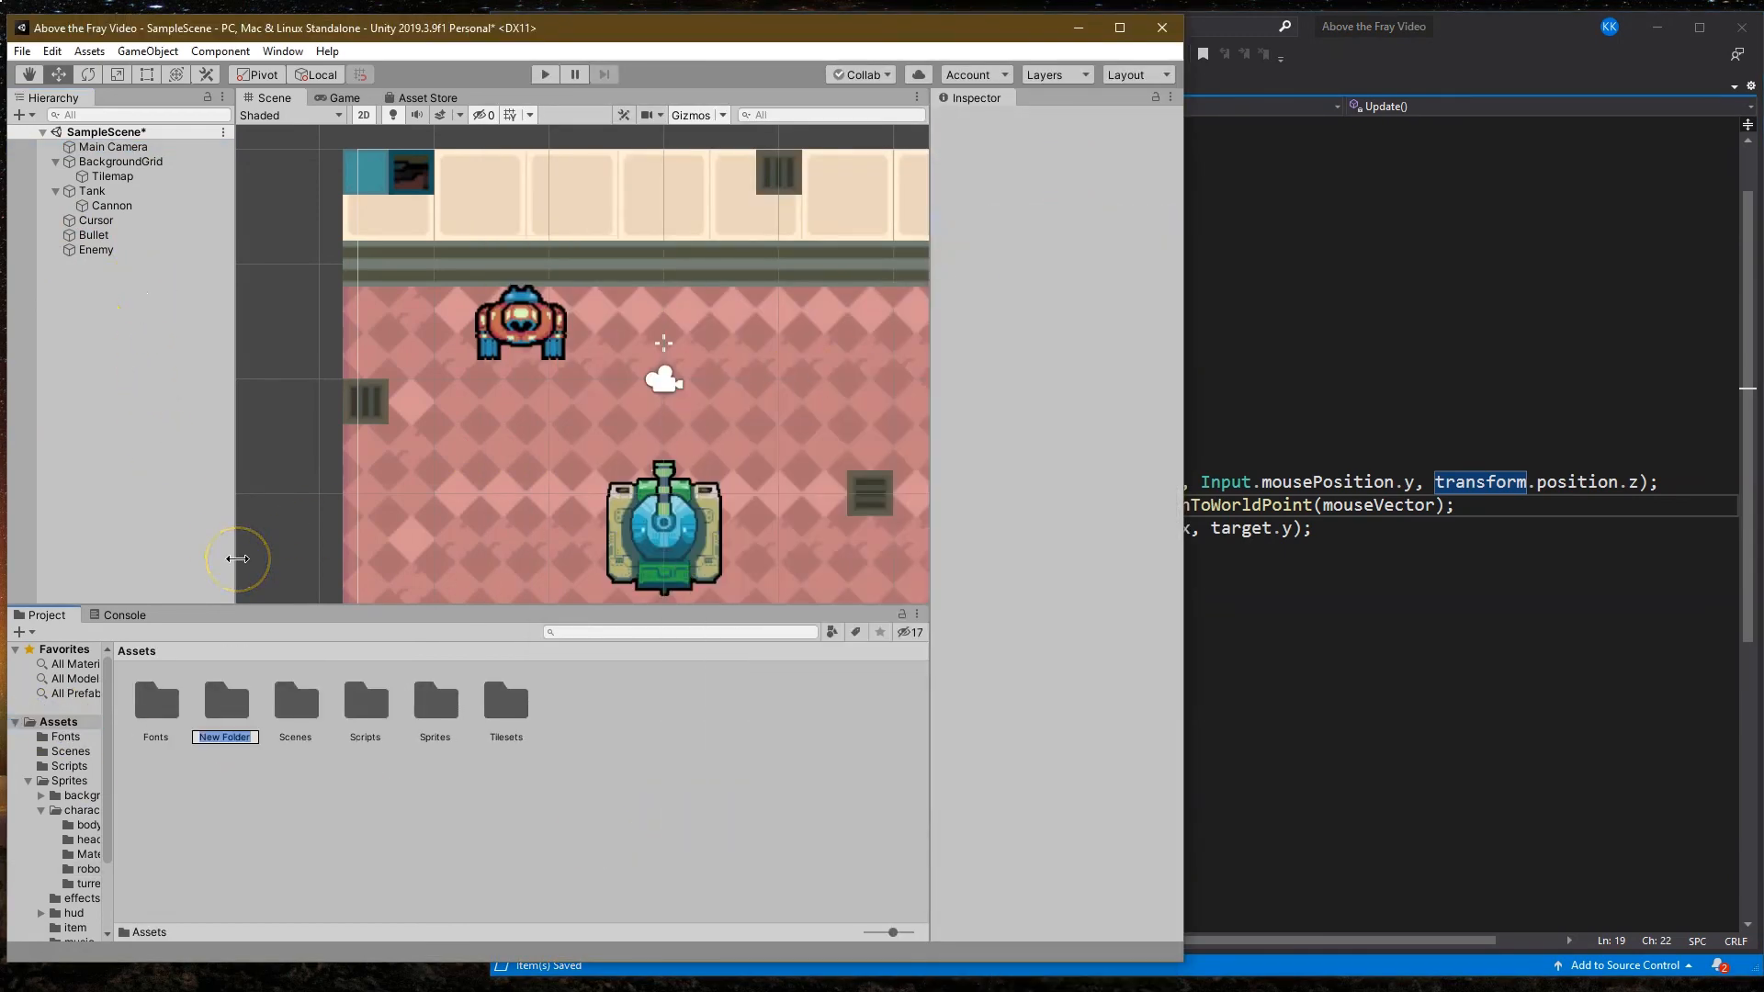
Step: Create a Prefabs folder in Assets and turn the scene Bullet into a prefab inside it
text(Prefabs)
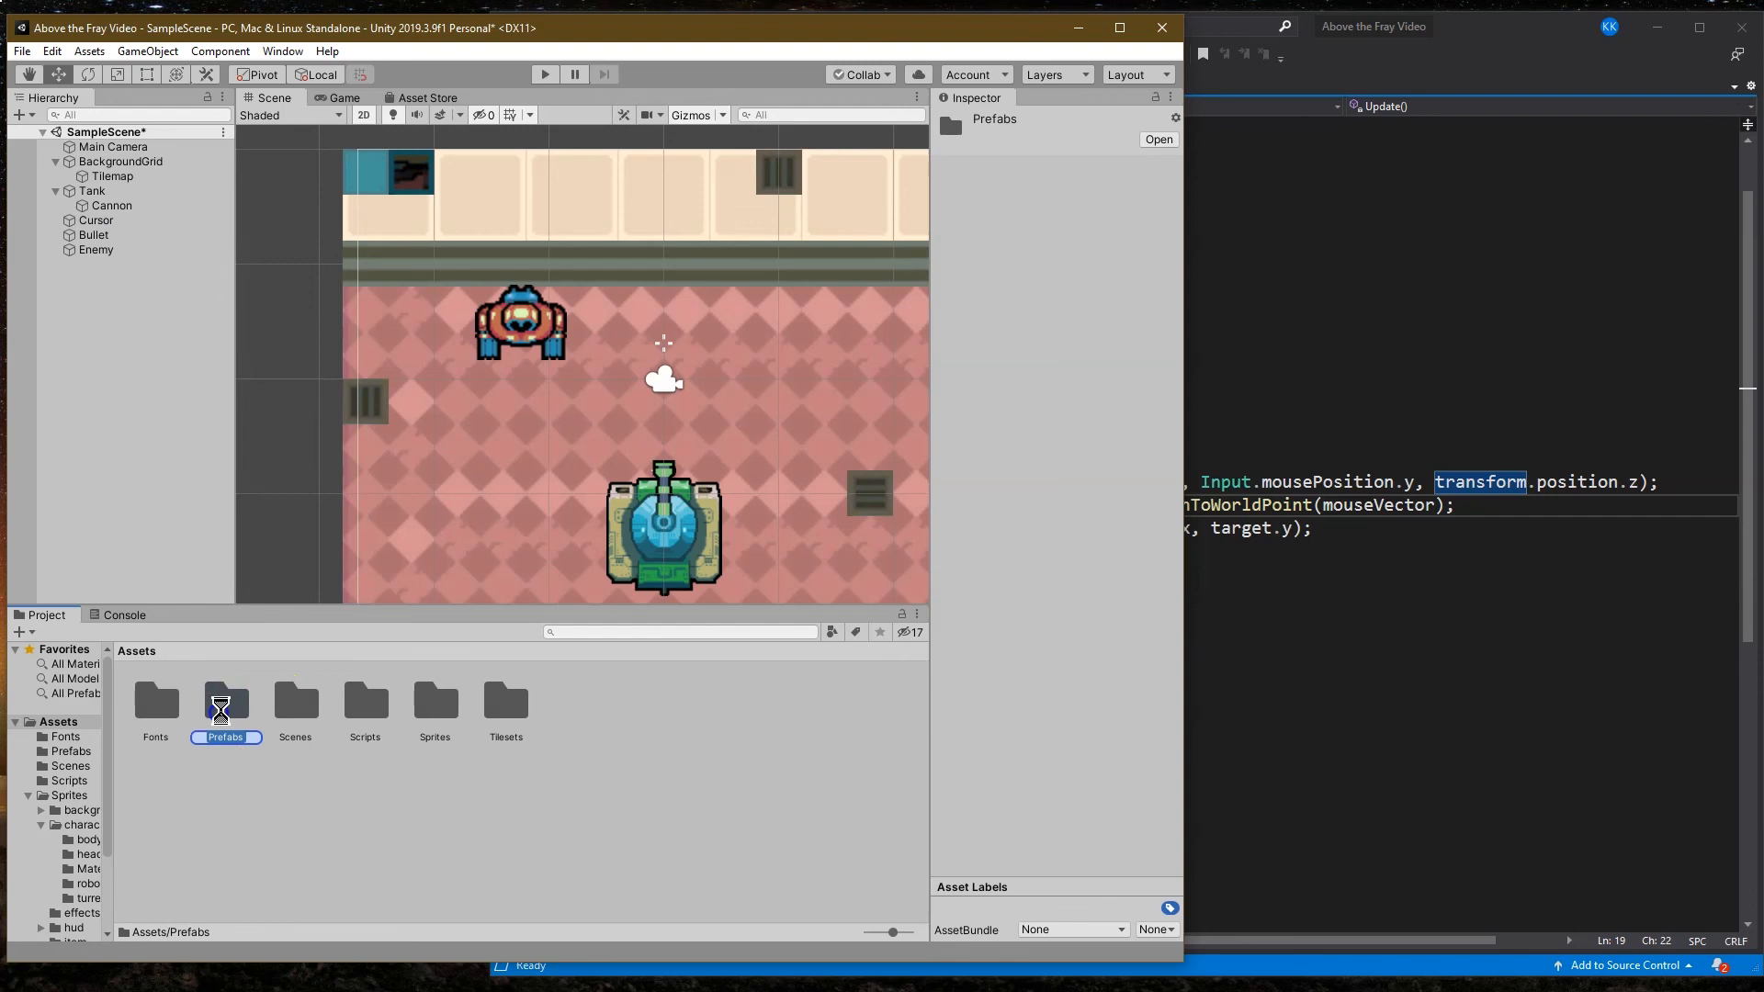
double_click(225, 703)
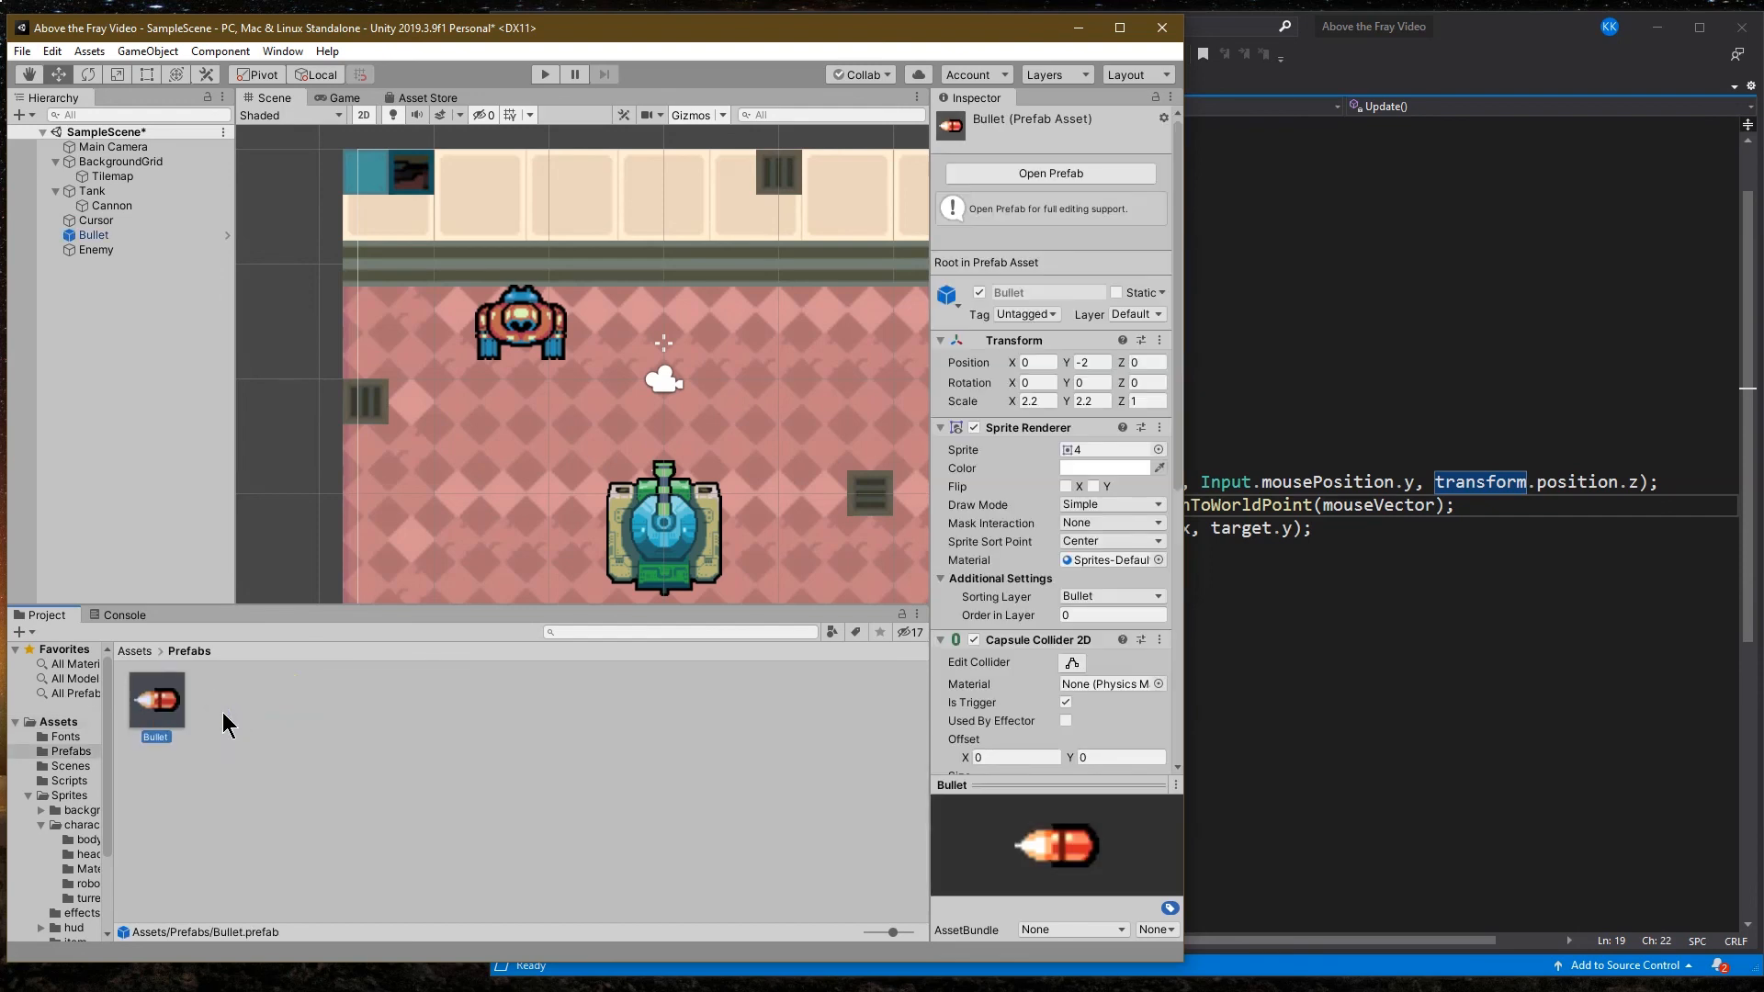
click(93, 235)
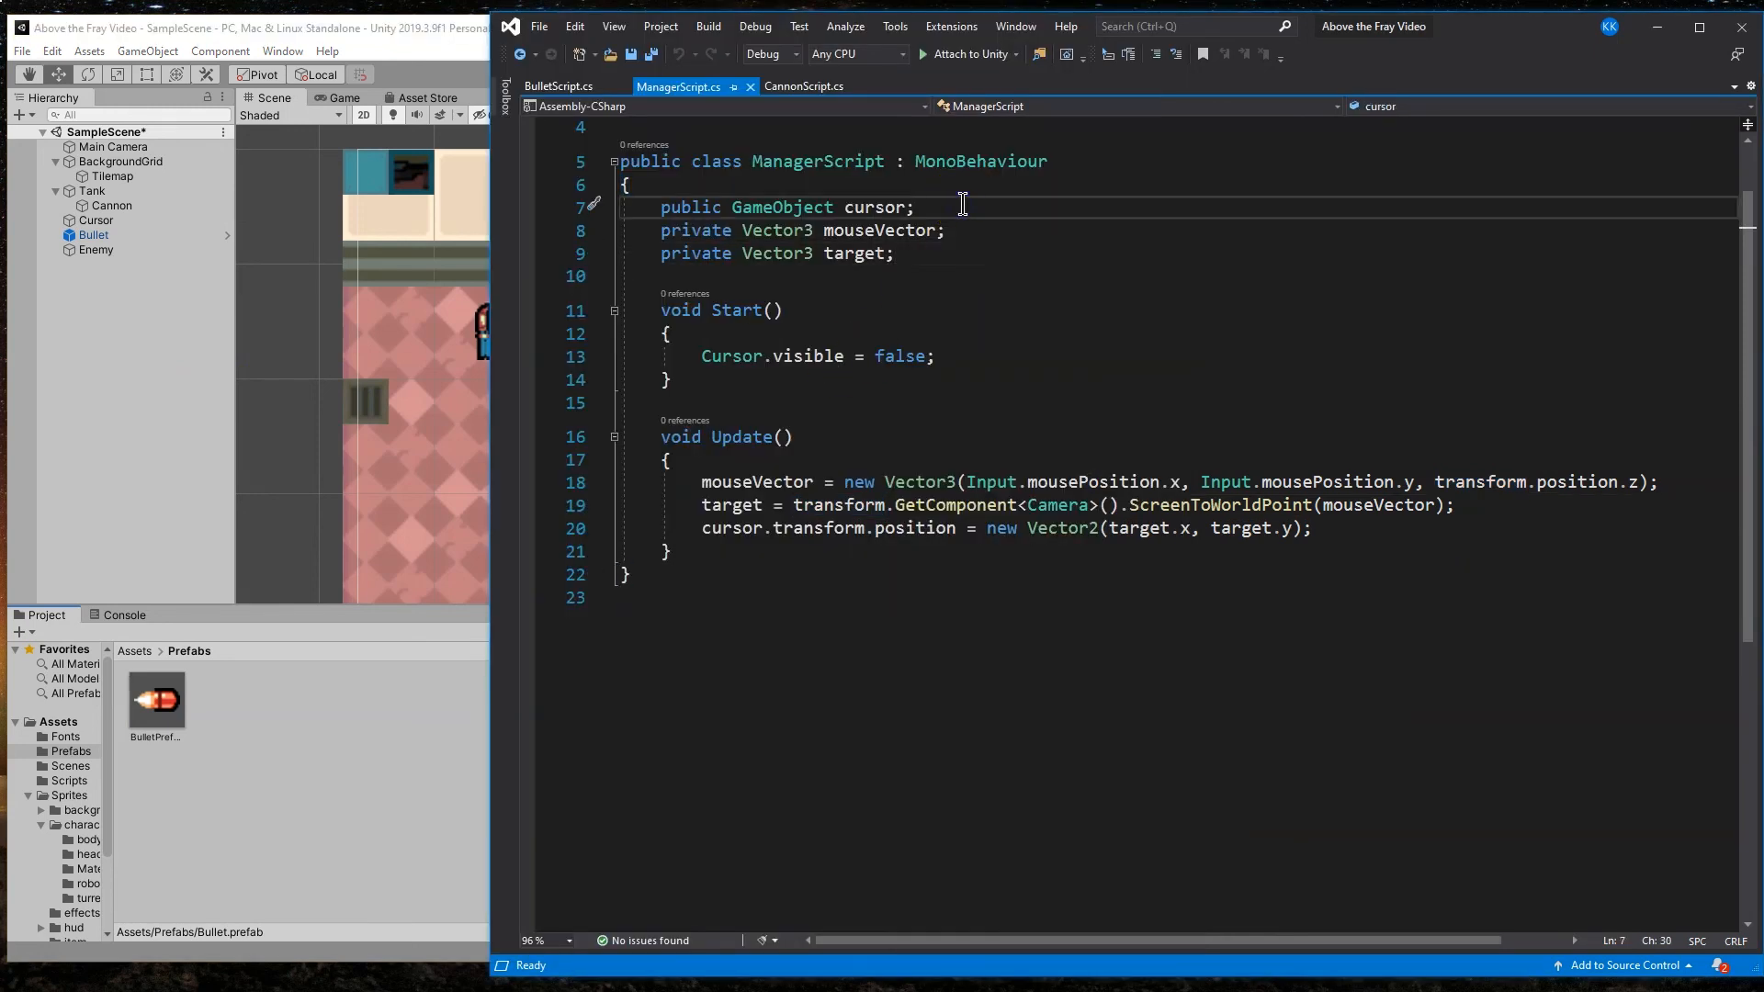
Step: Declare public GameObject bulletPrefab and private float bulletSpeed = 10.0f in ManagerScript
click(897, 253)
text(public GameObject b)
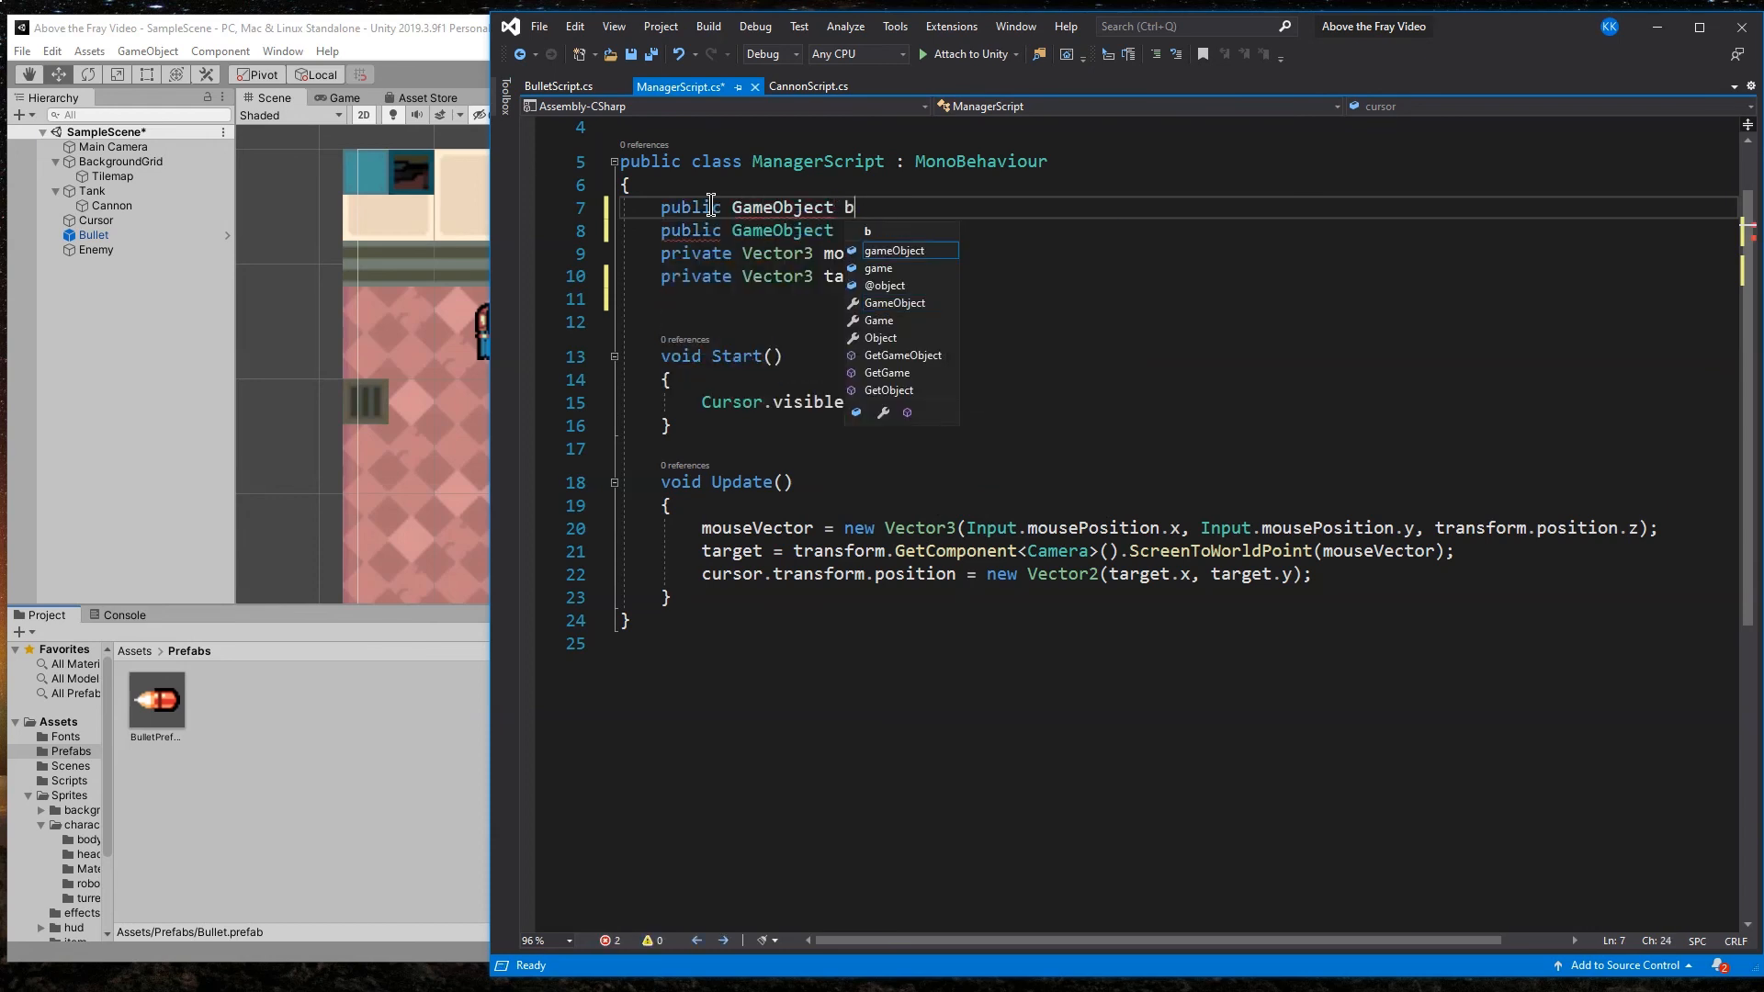
text(ulletPrefab;)
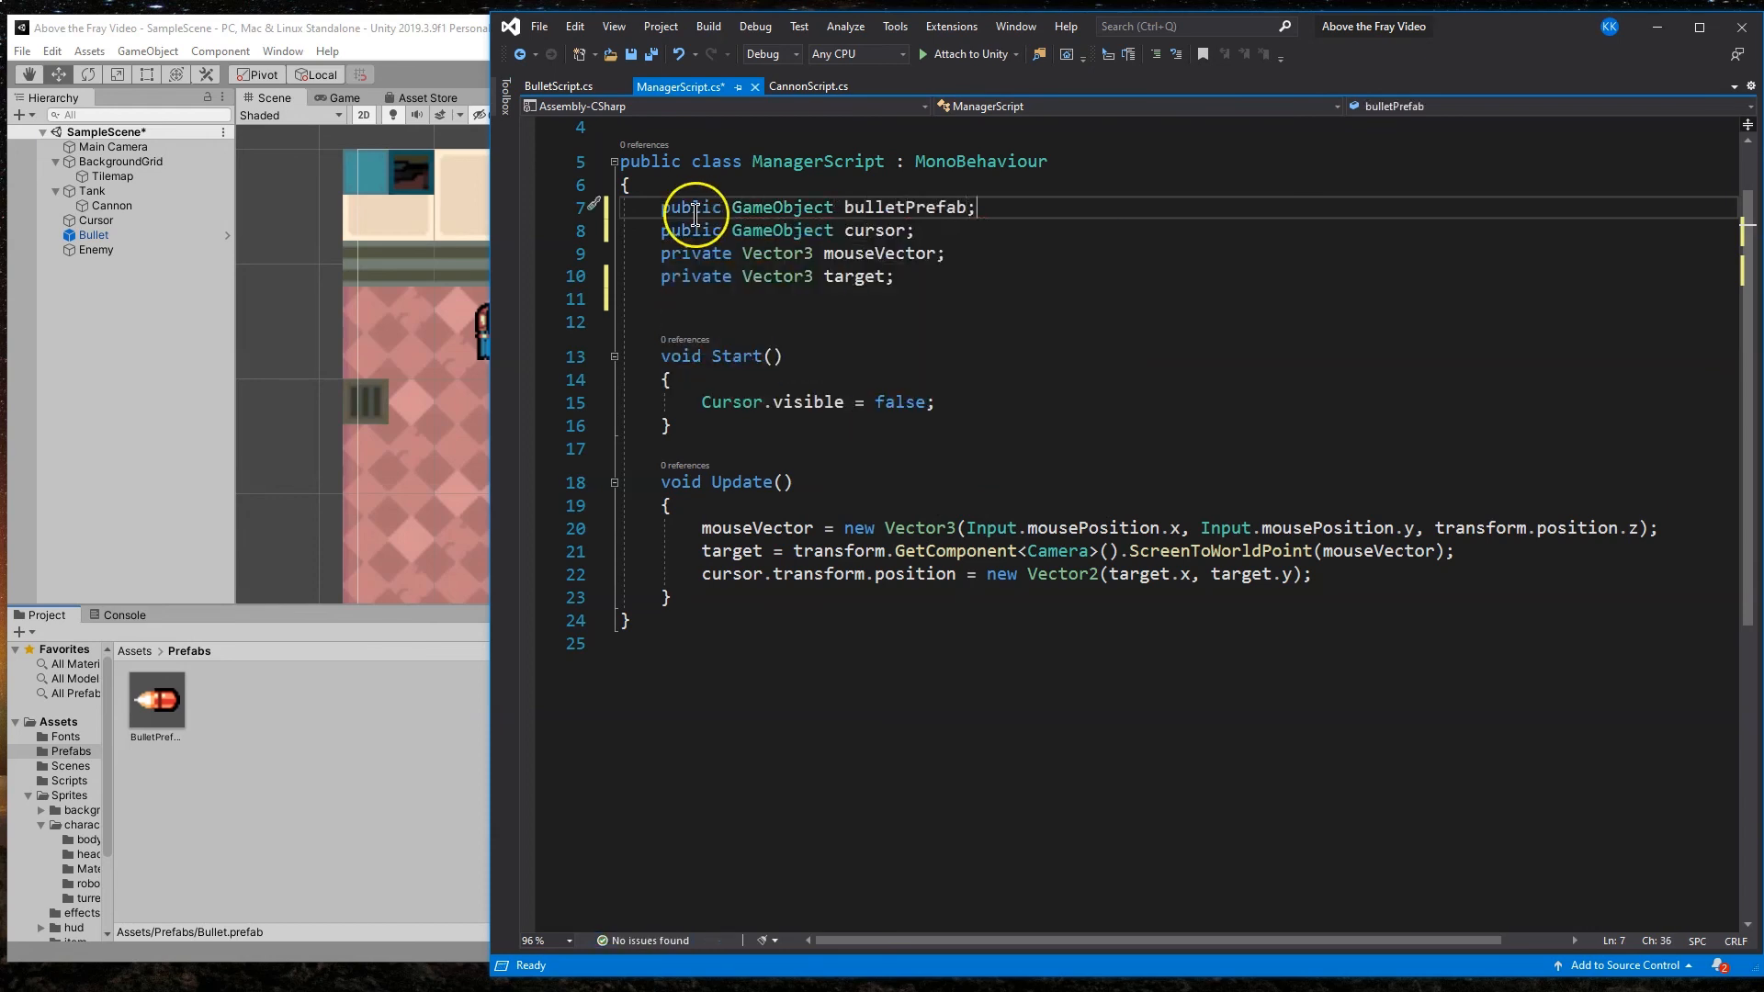
mouse_move(906, 252)
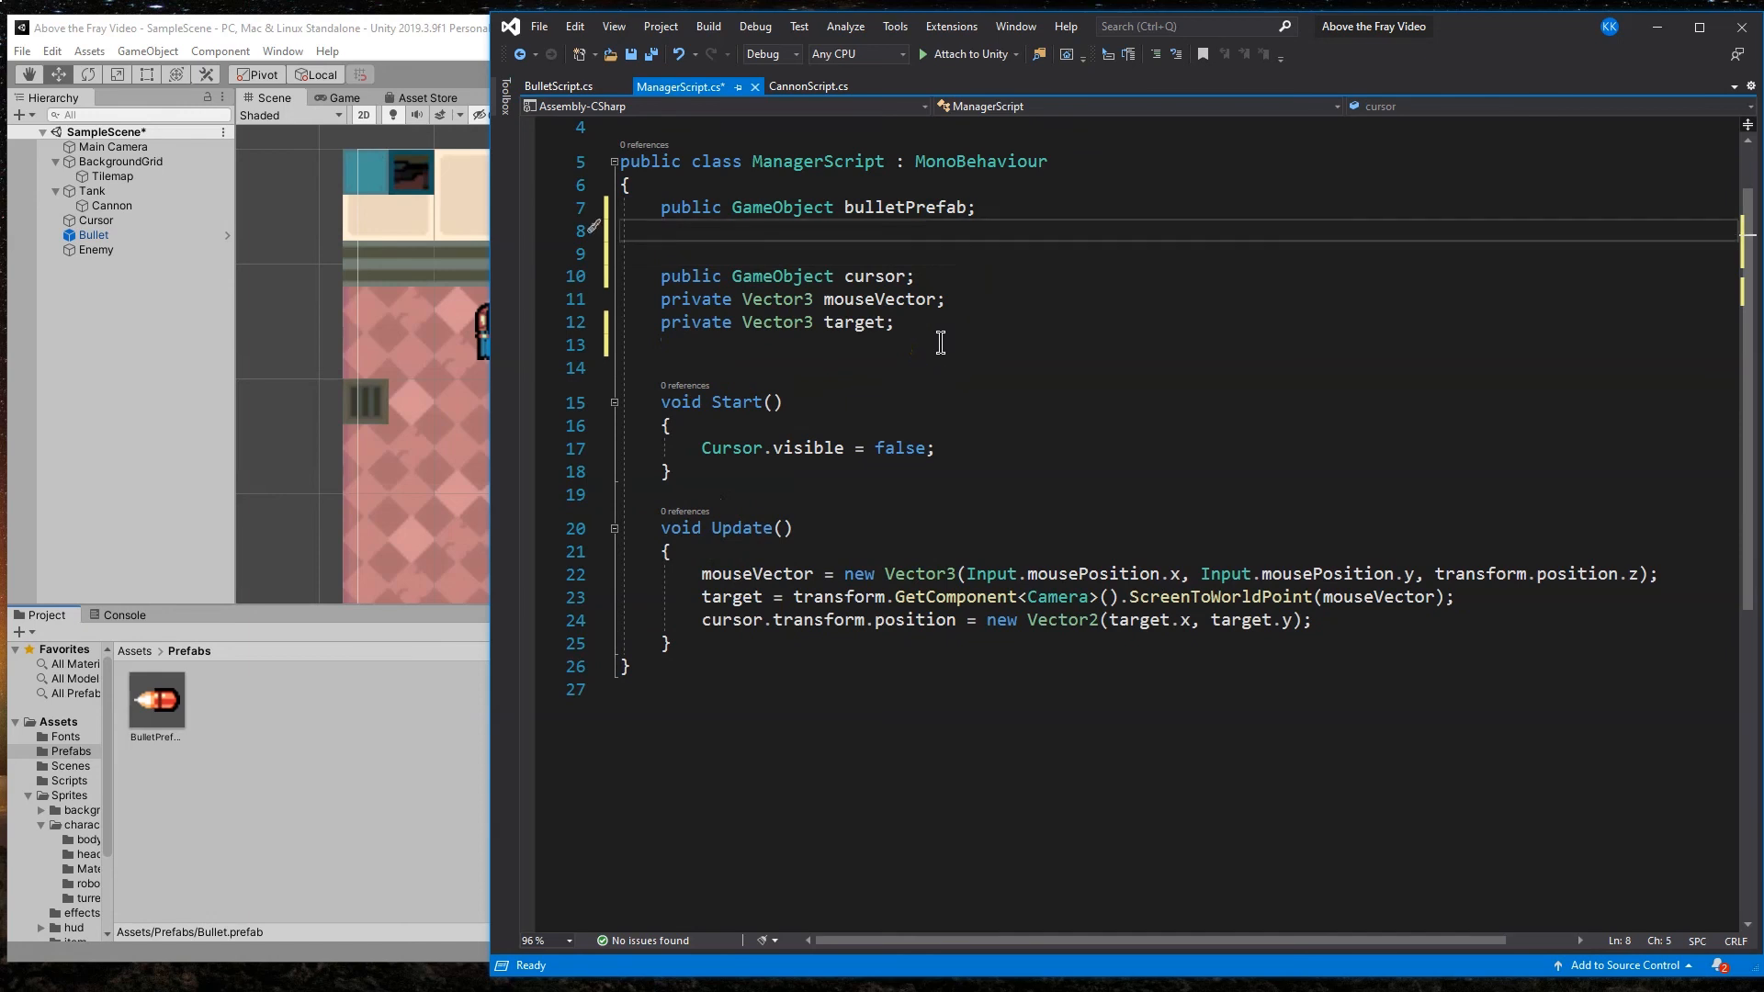
text(private float bulletSpeed)
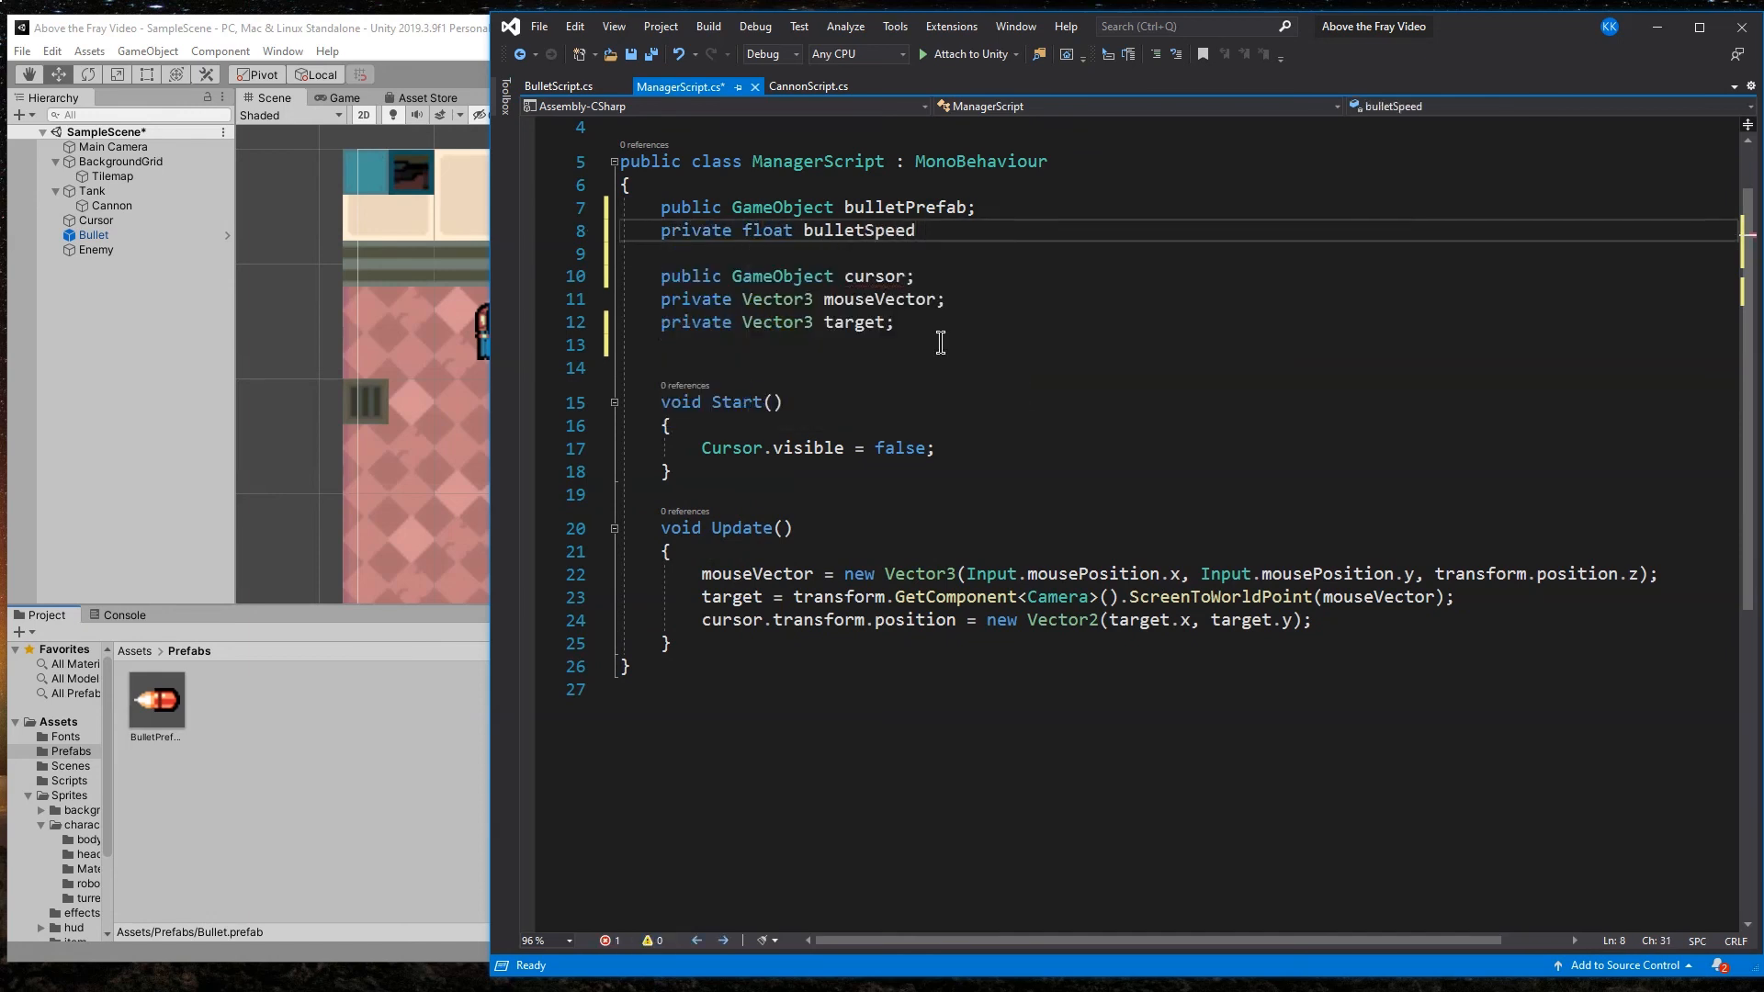
text(= 10)
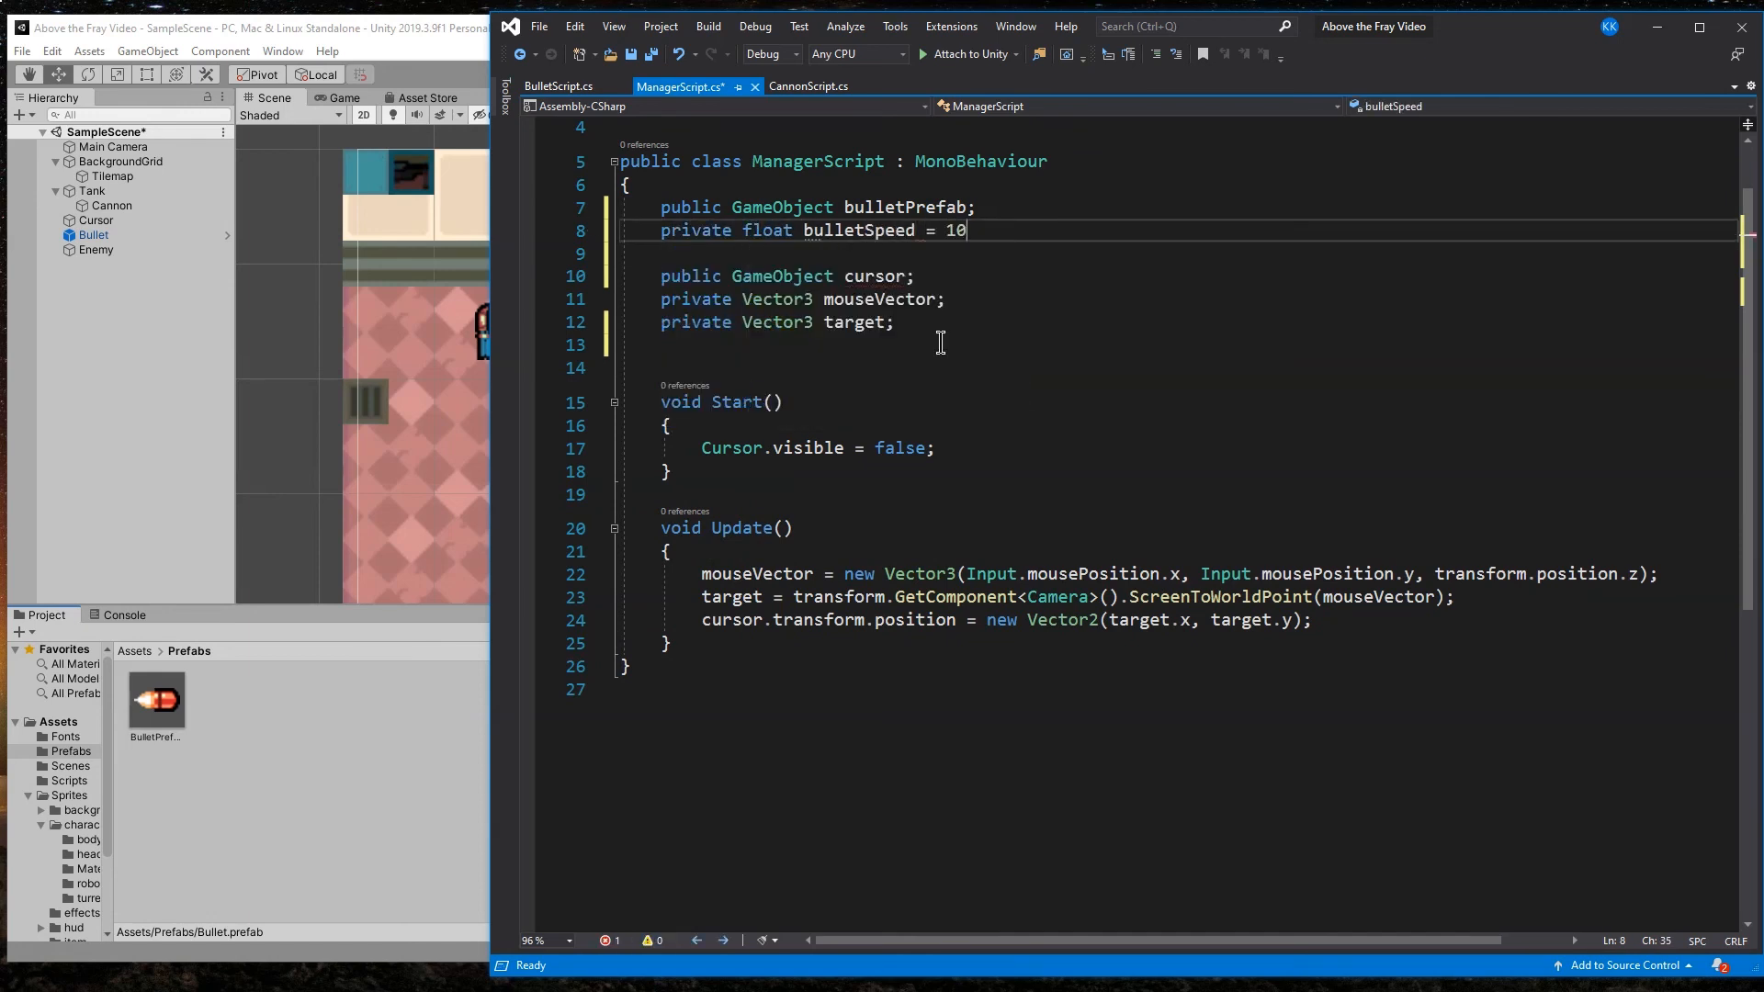
text(.)
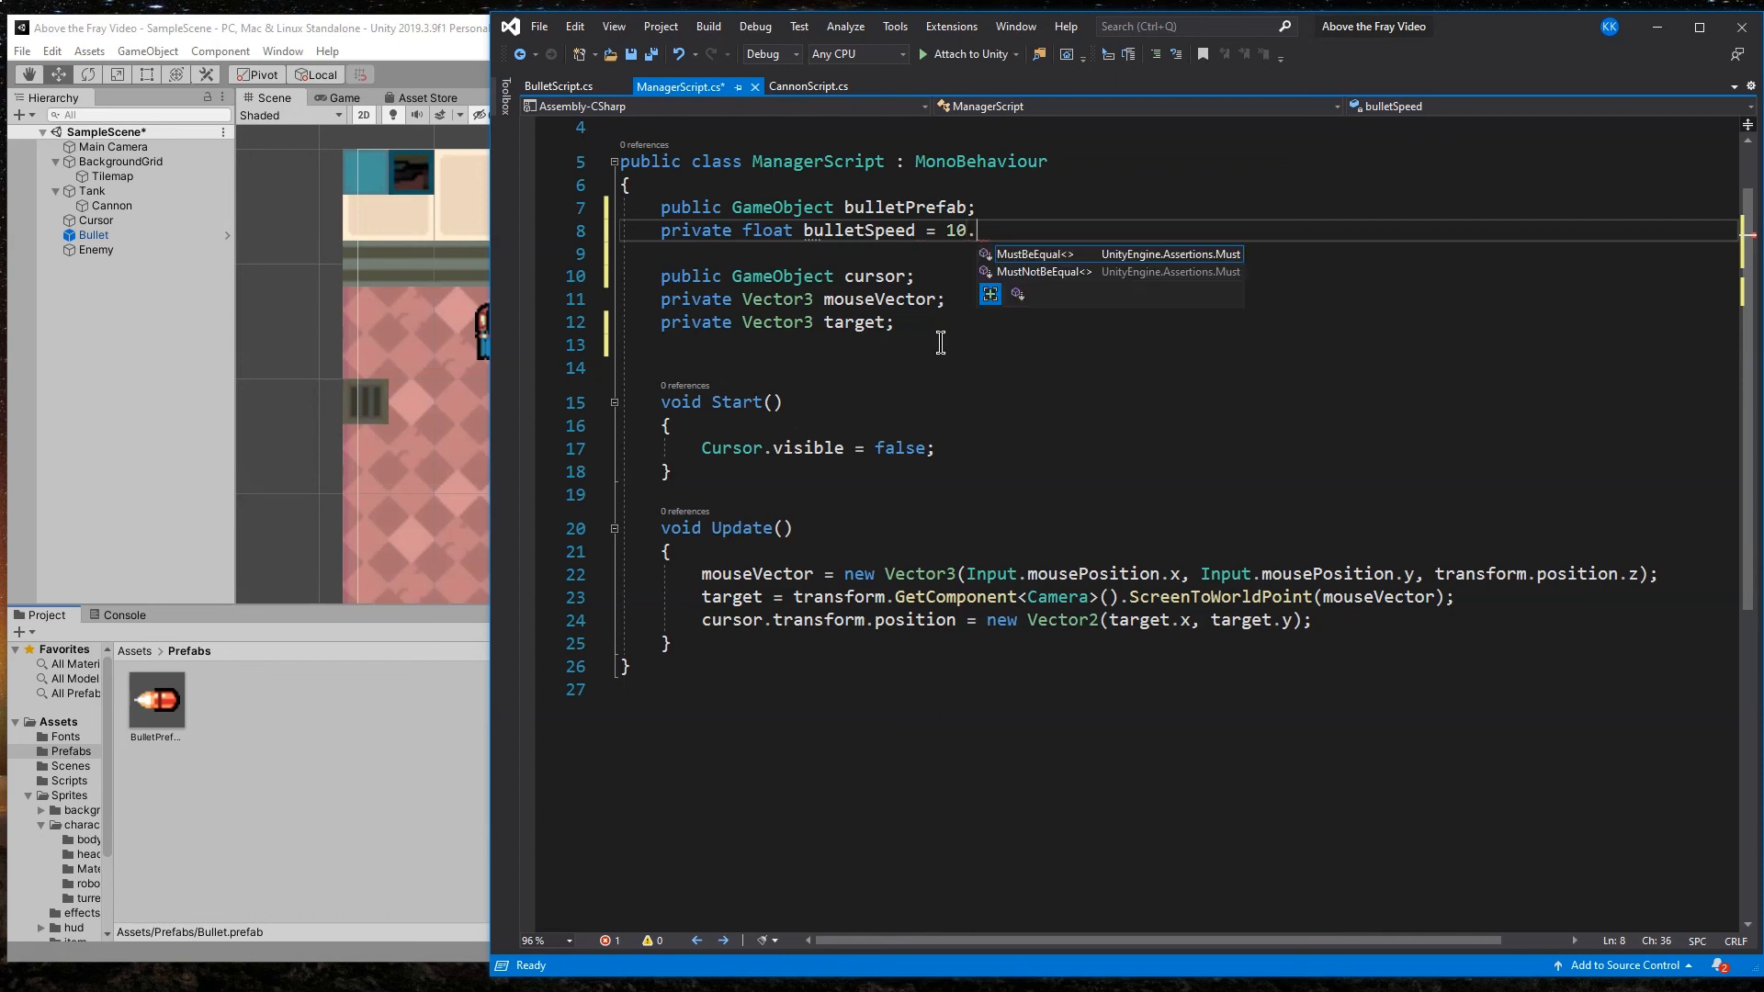
text(0f;)
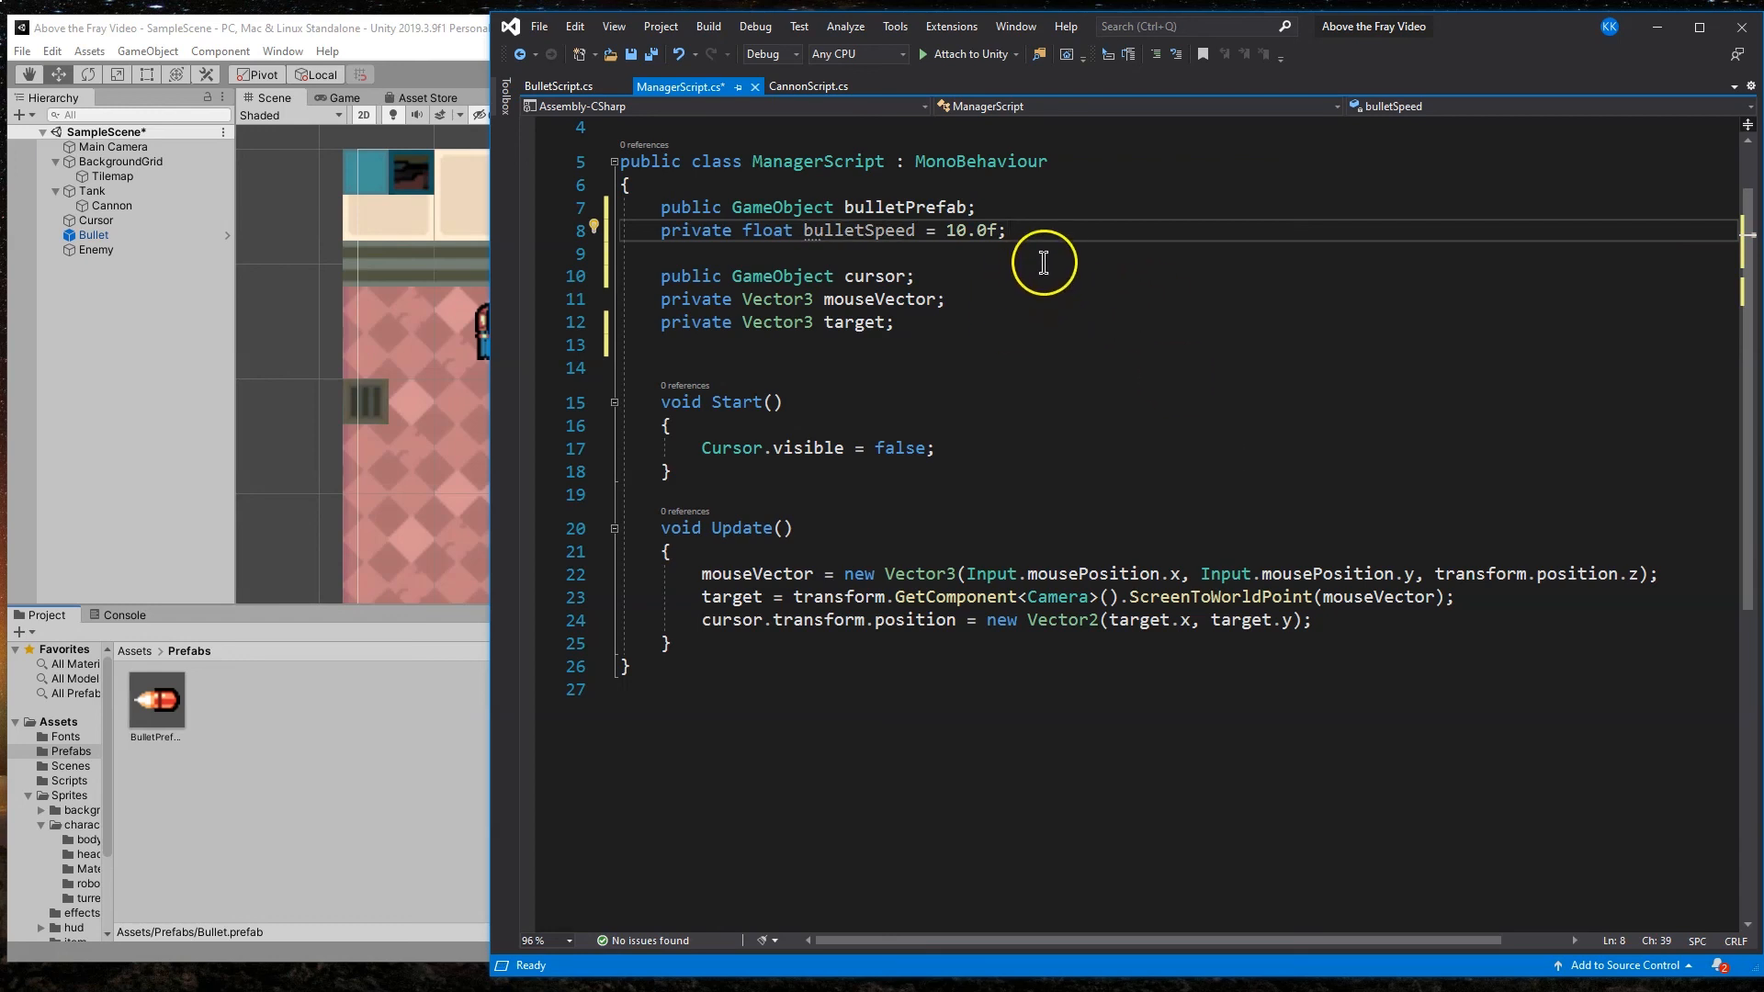
mouse_move(1031, 229)
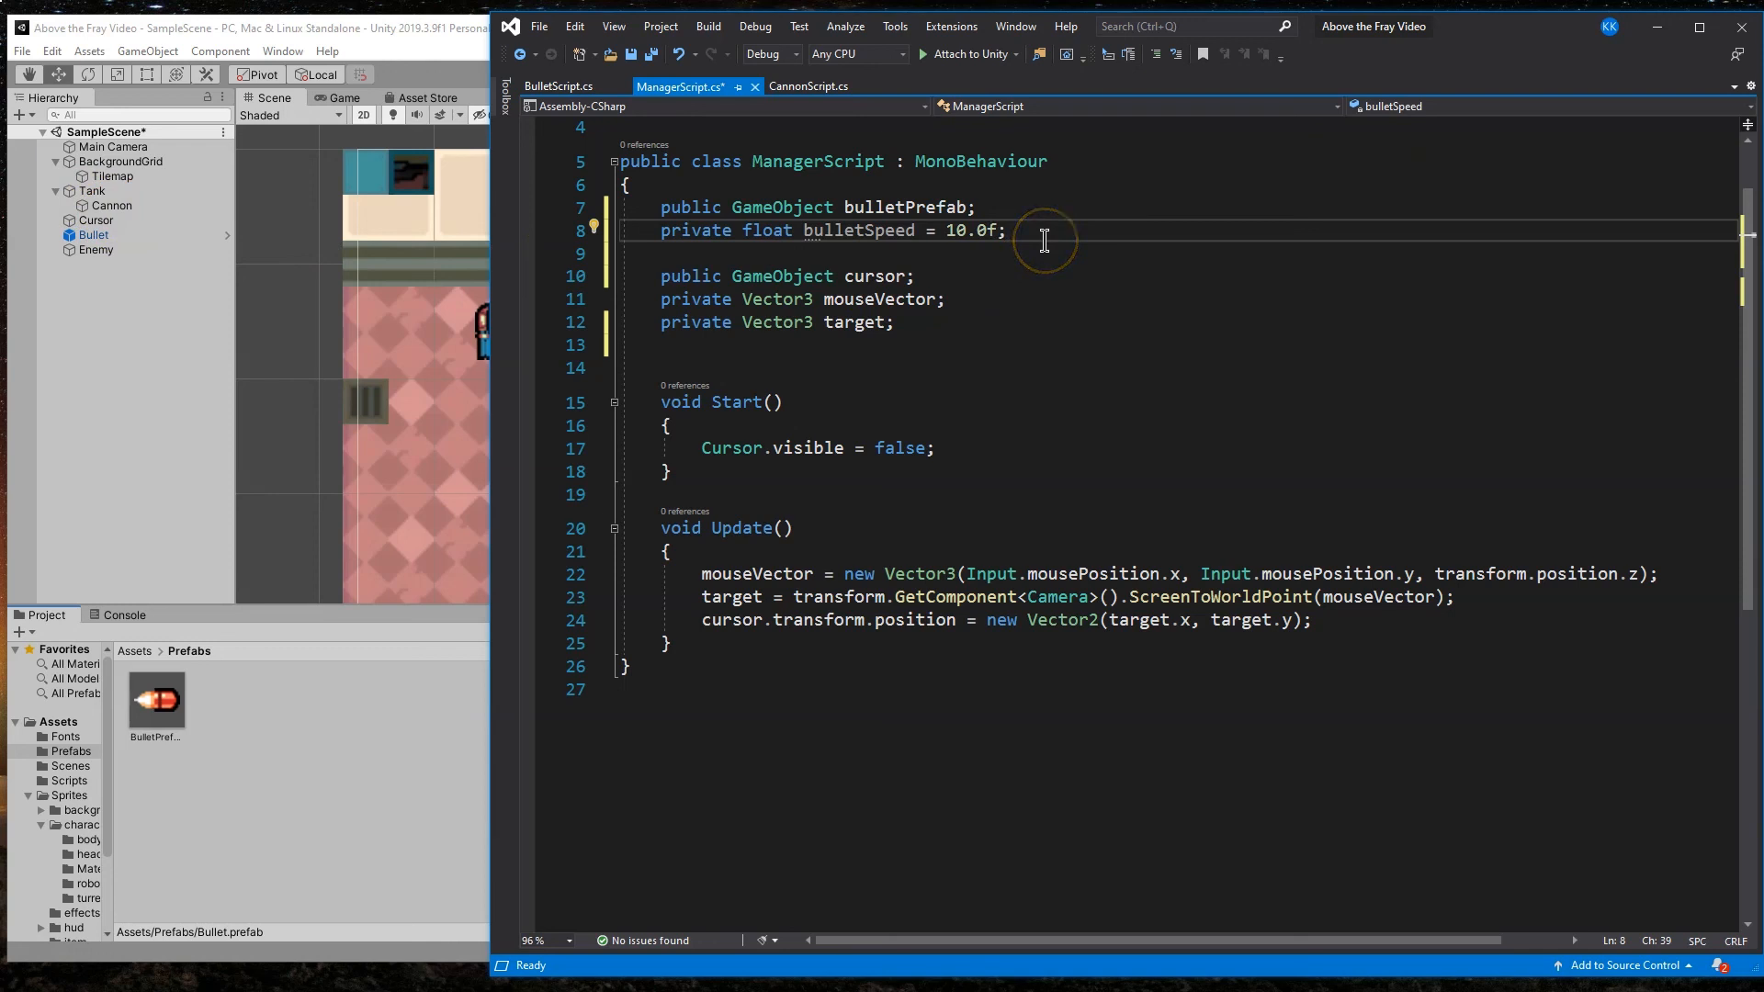
mouse_move(1196, 418)
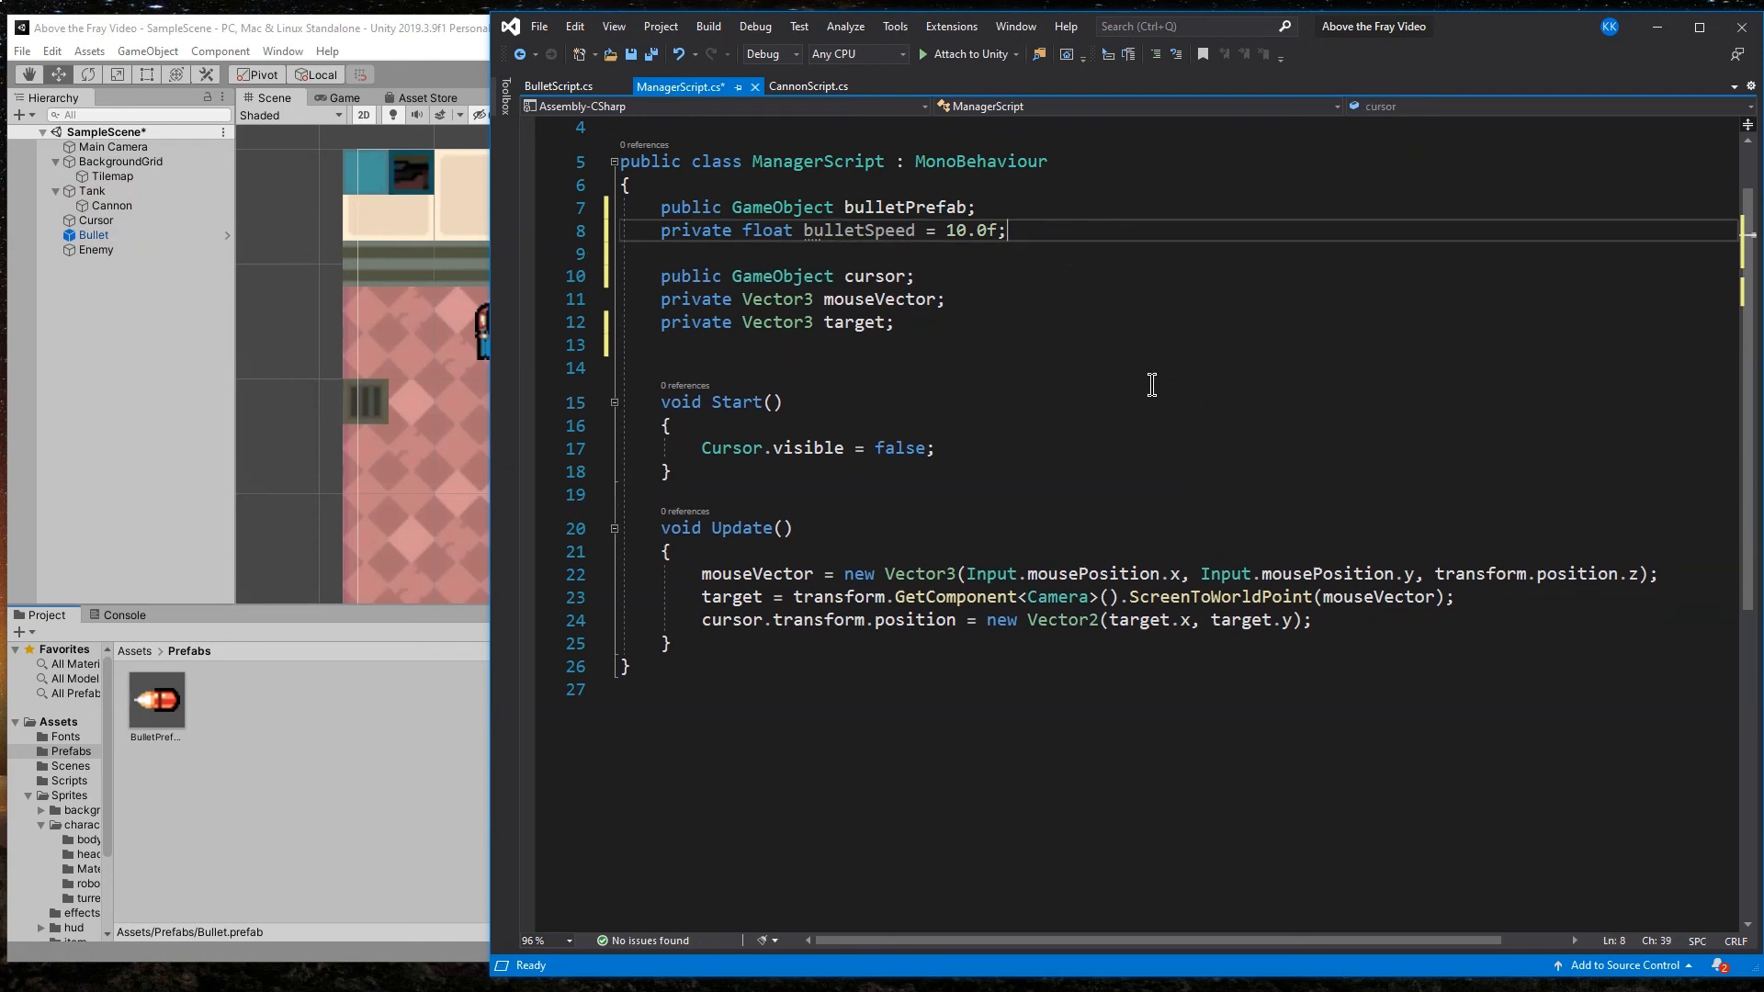
Step: Add the public GameObject cannon field and save ManagerScript
key(Enter)
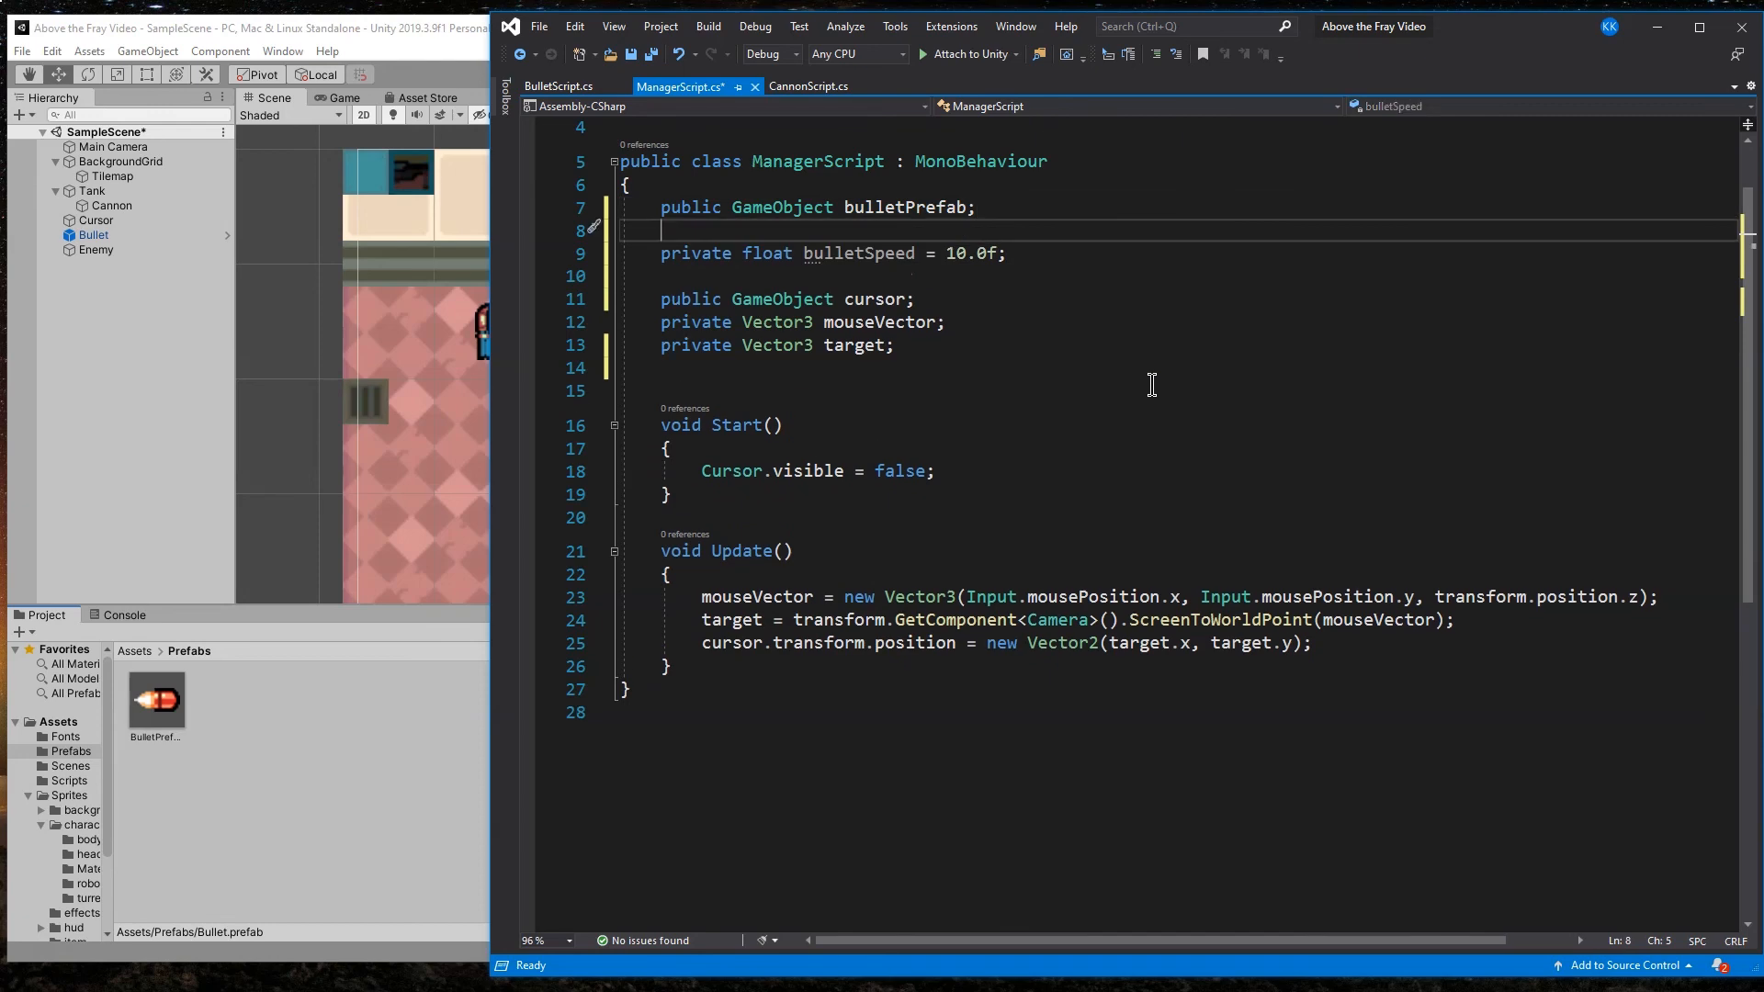
text(public GameObject Cannon;)
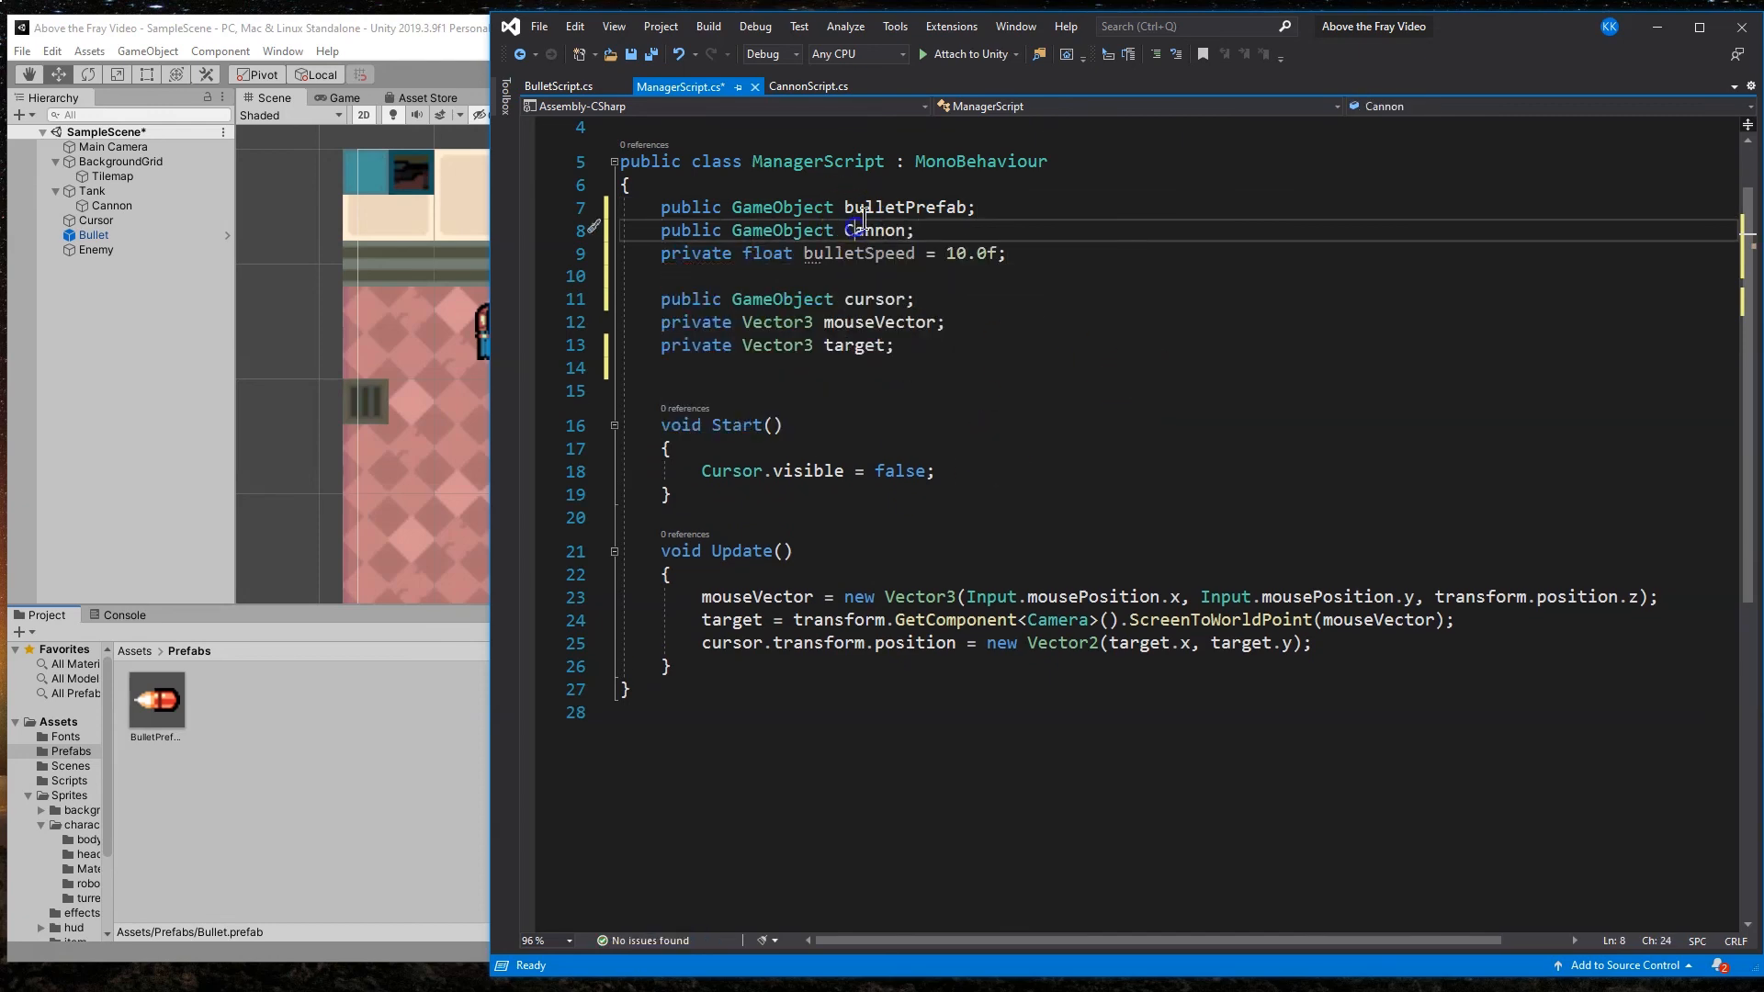
scroll(down, 3)
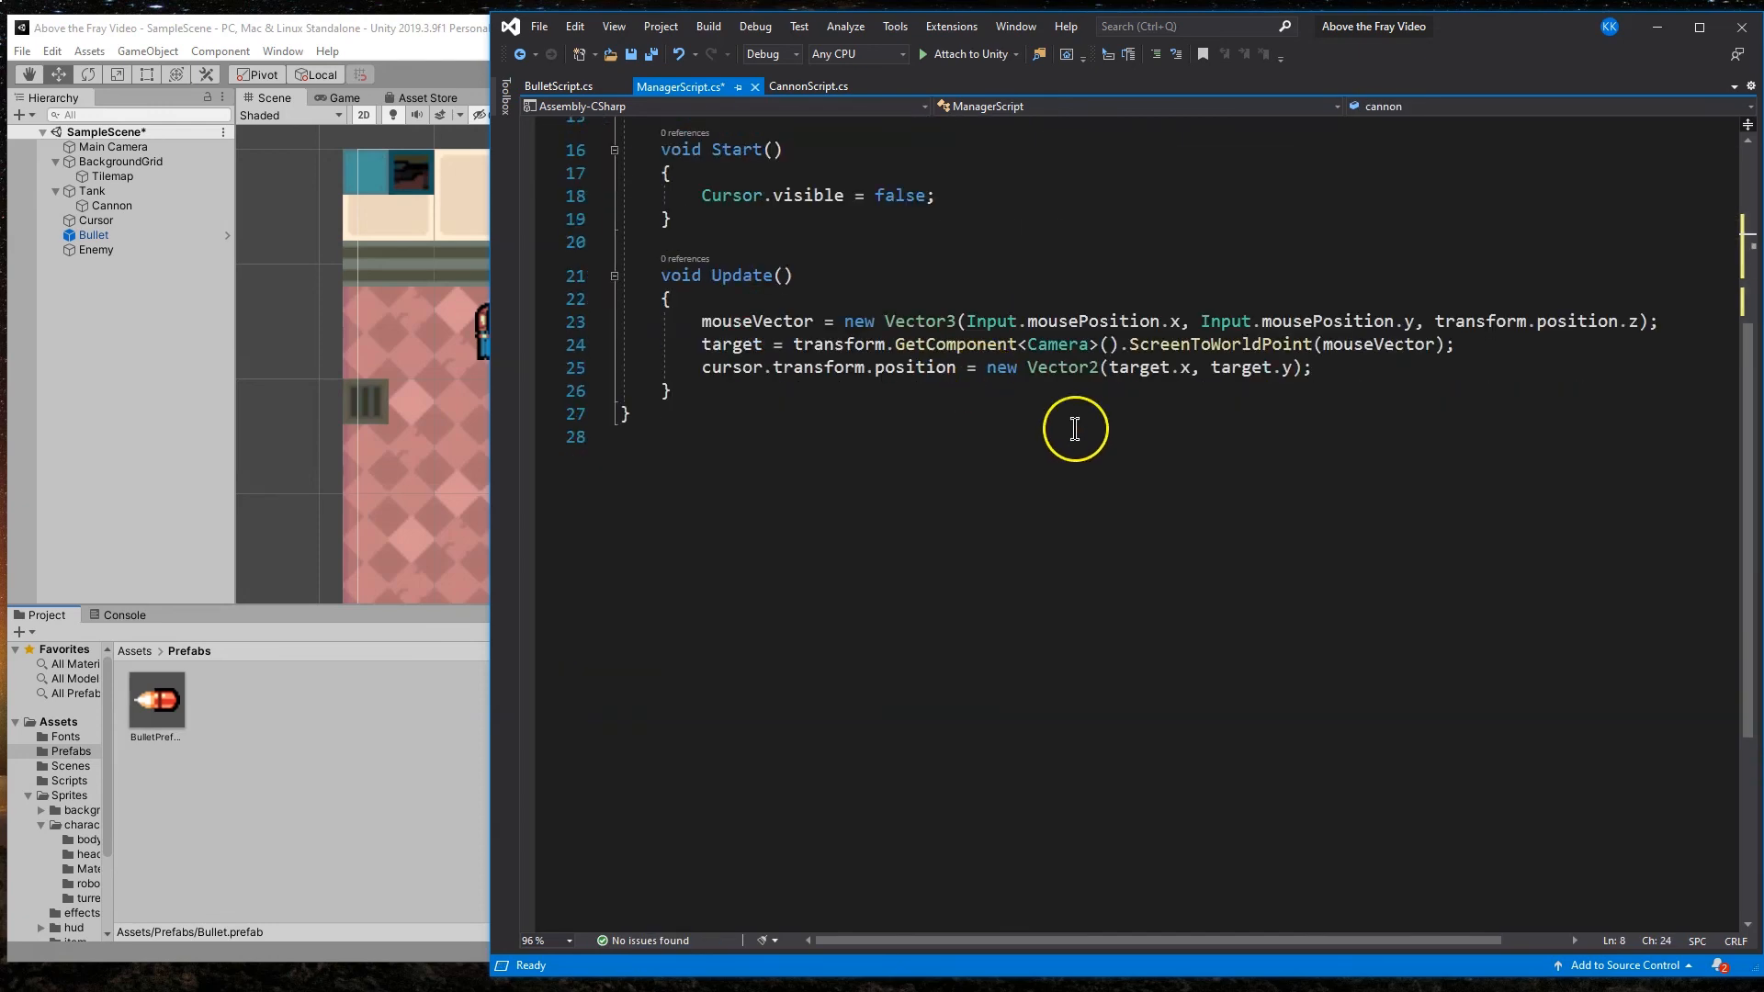
click(1312, 368)
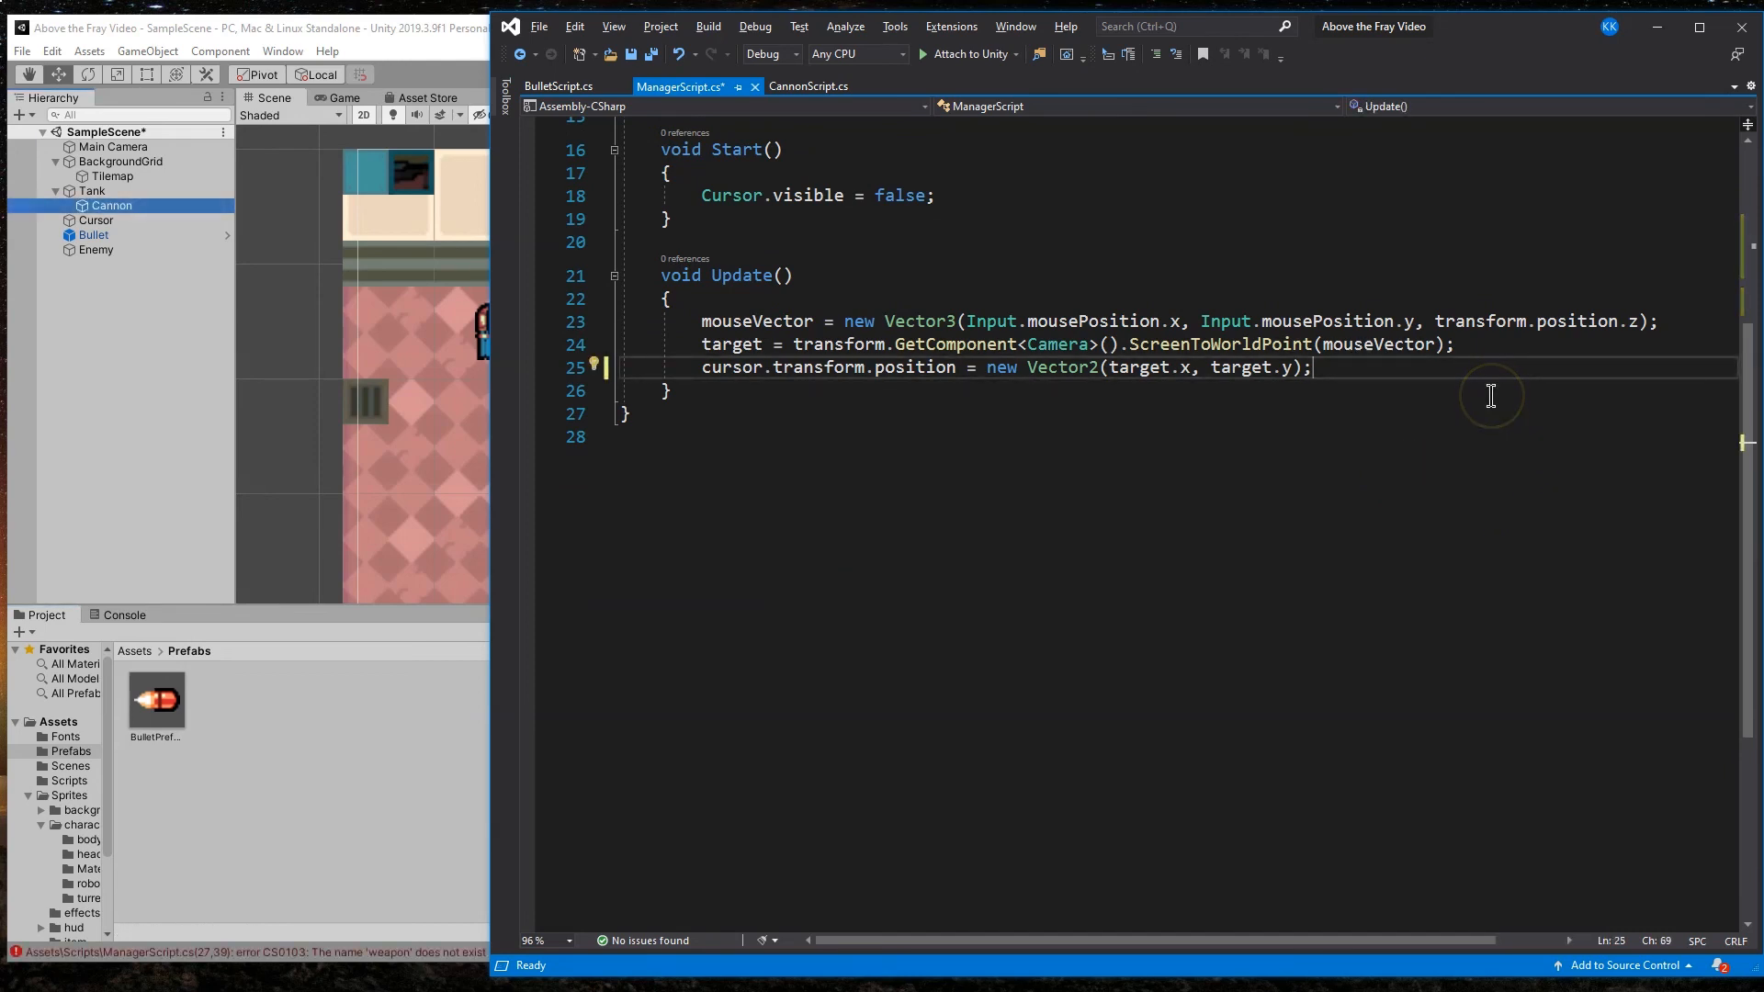
mouse_move(1511, 439)
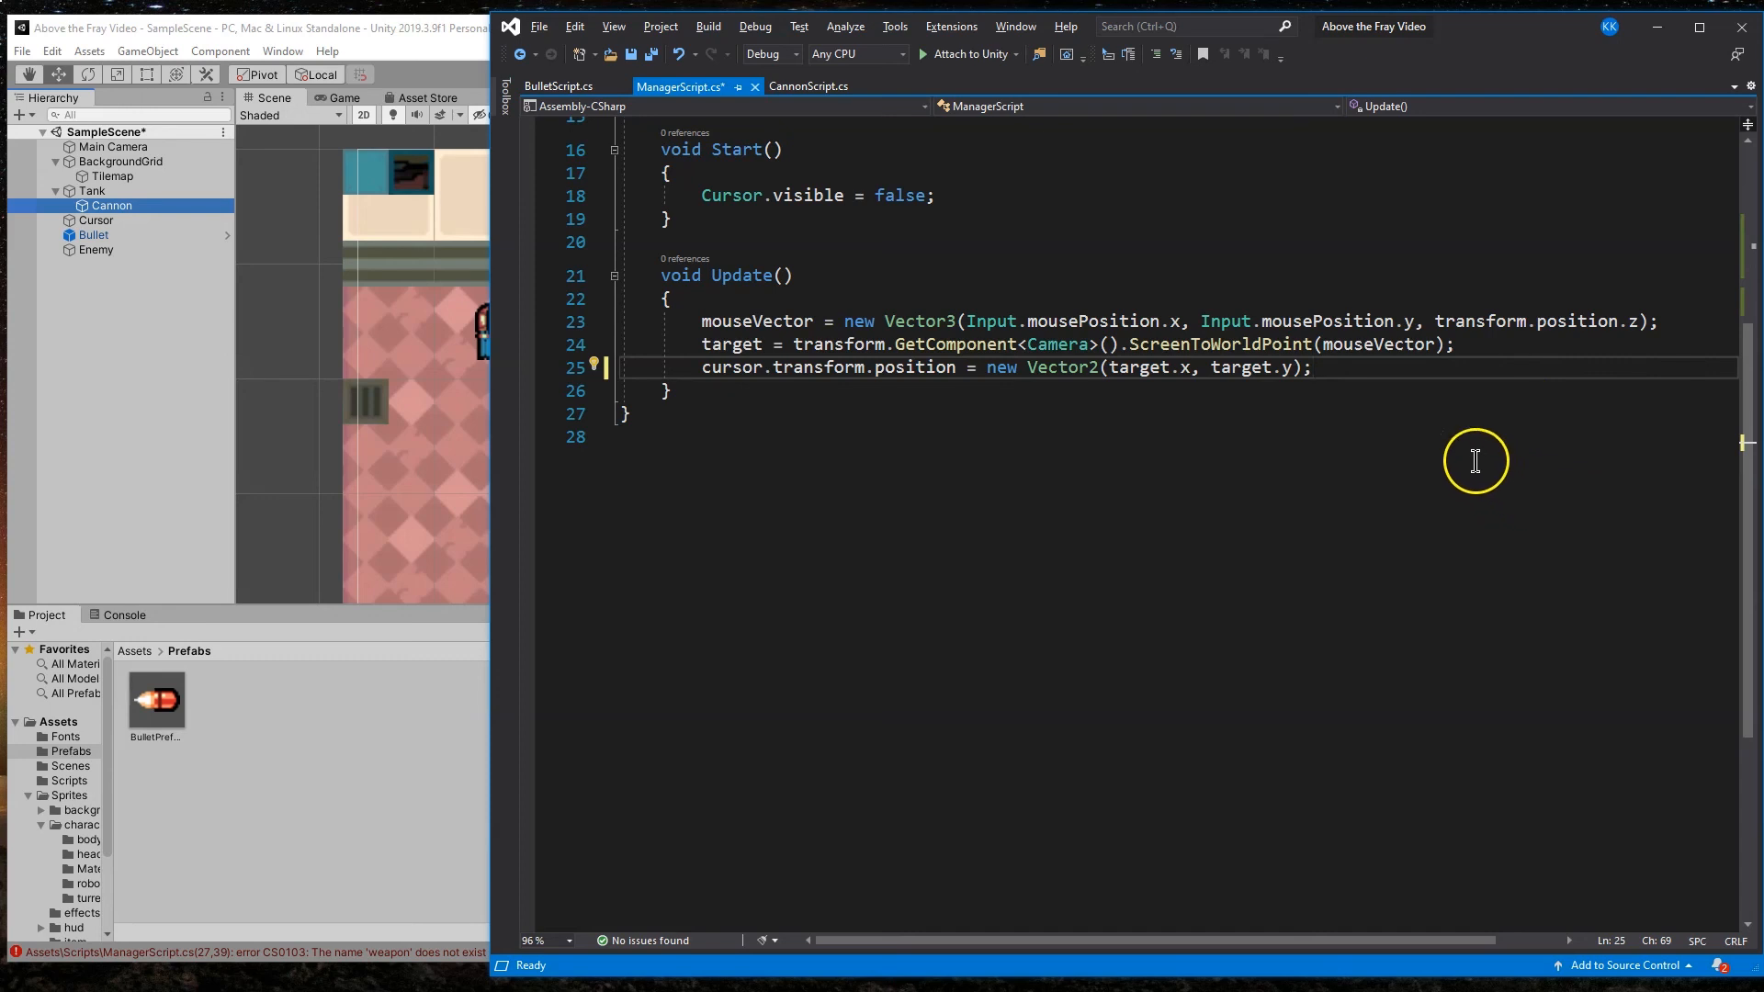
mouse_move(1468, 433)
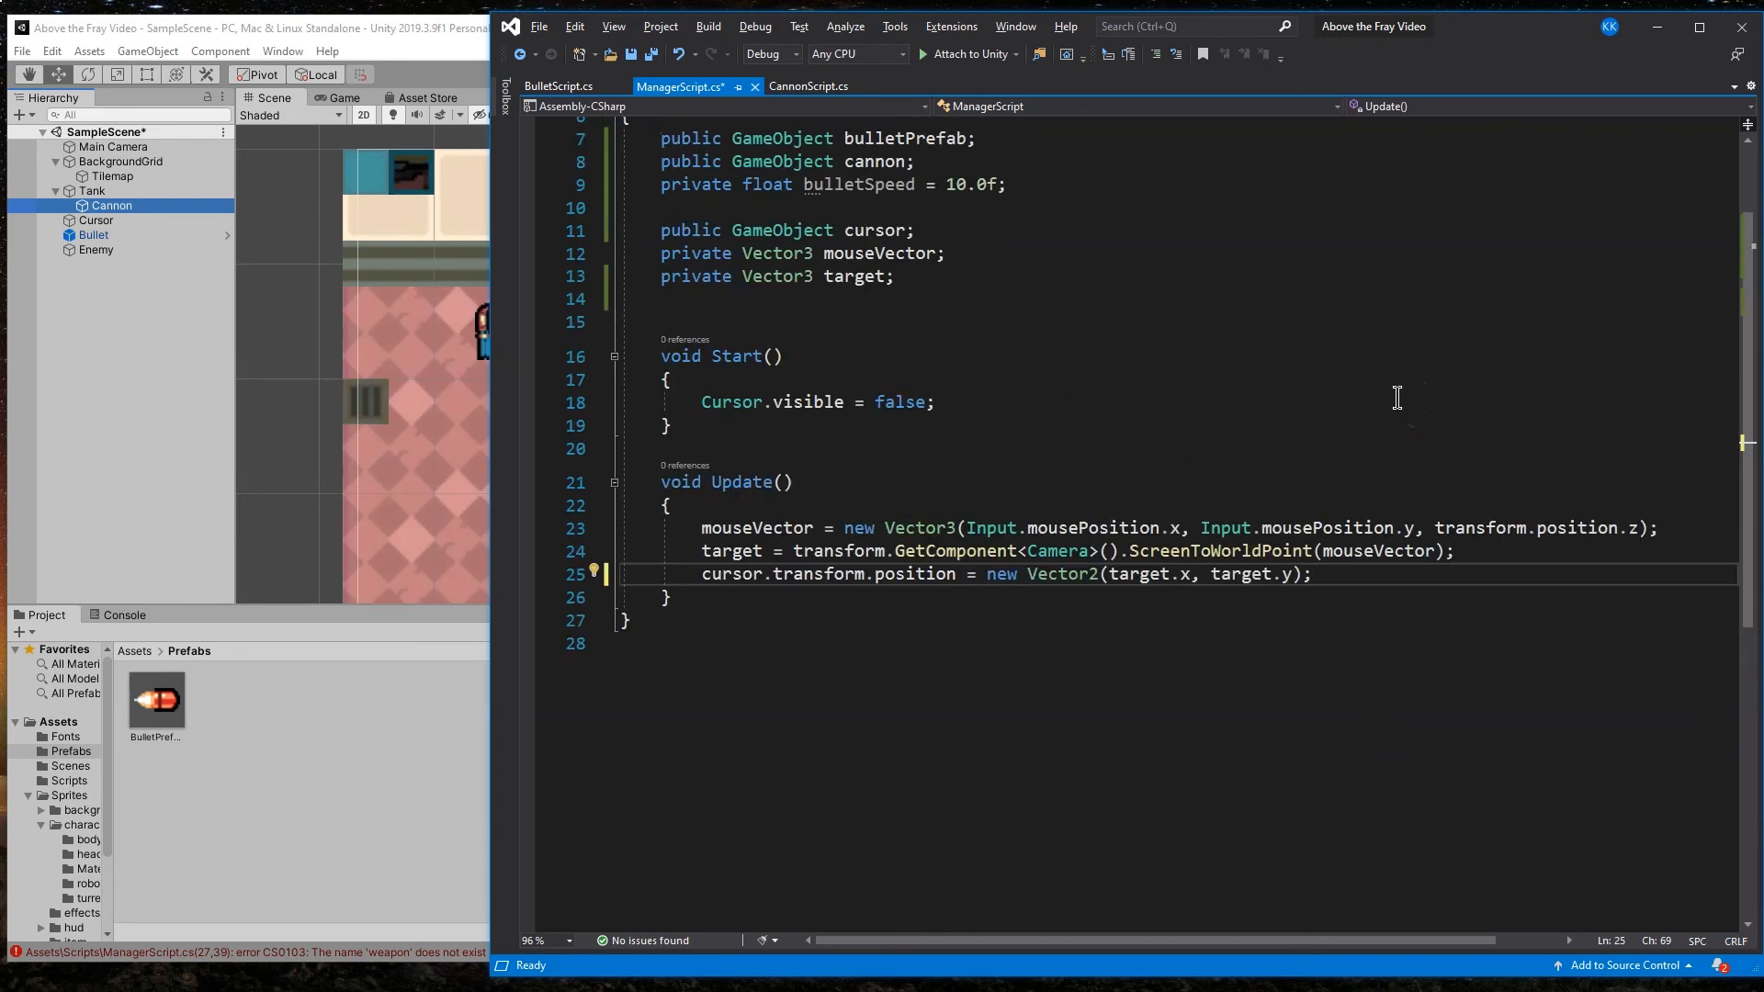
key(ctrl+s)
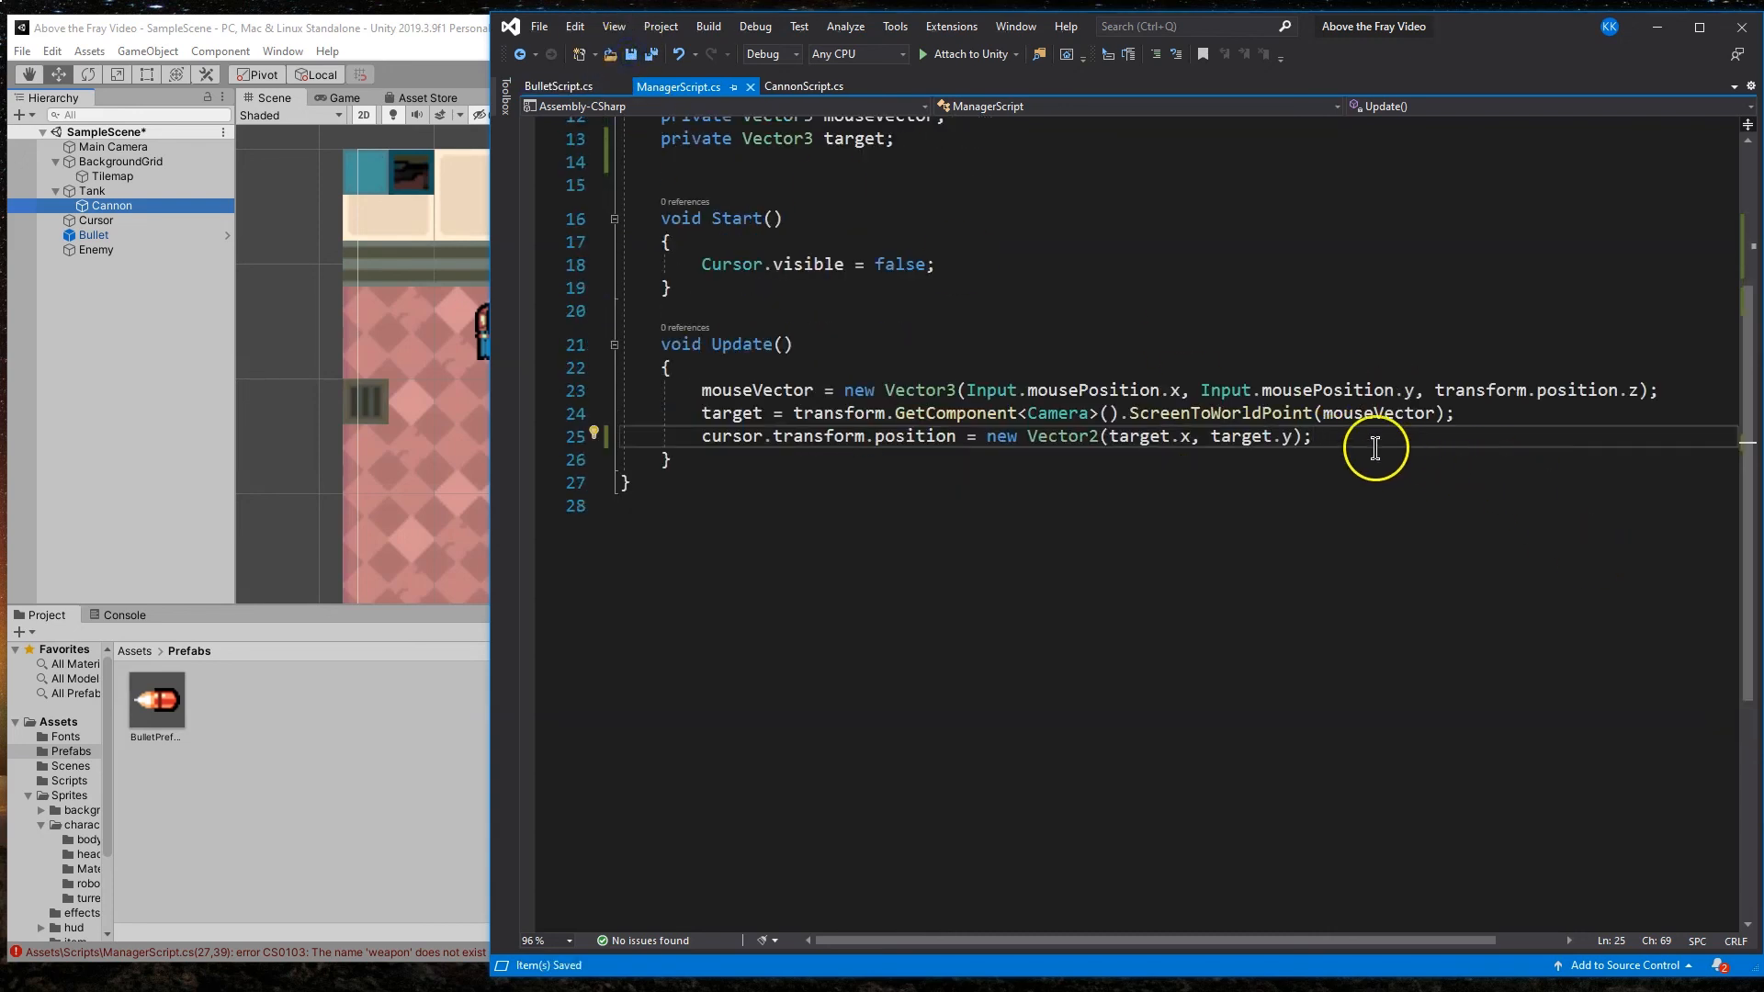
Step: Add an Input.GetMouseButtonDown(0) check in Update computing difference = target - cannon.transform.position
key(enter)
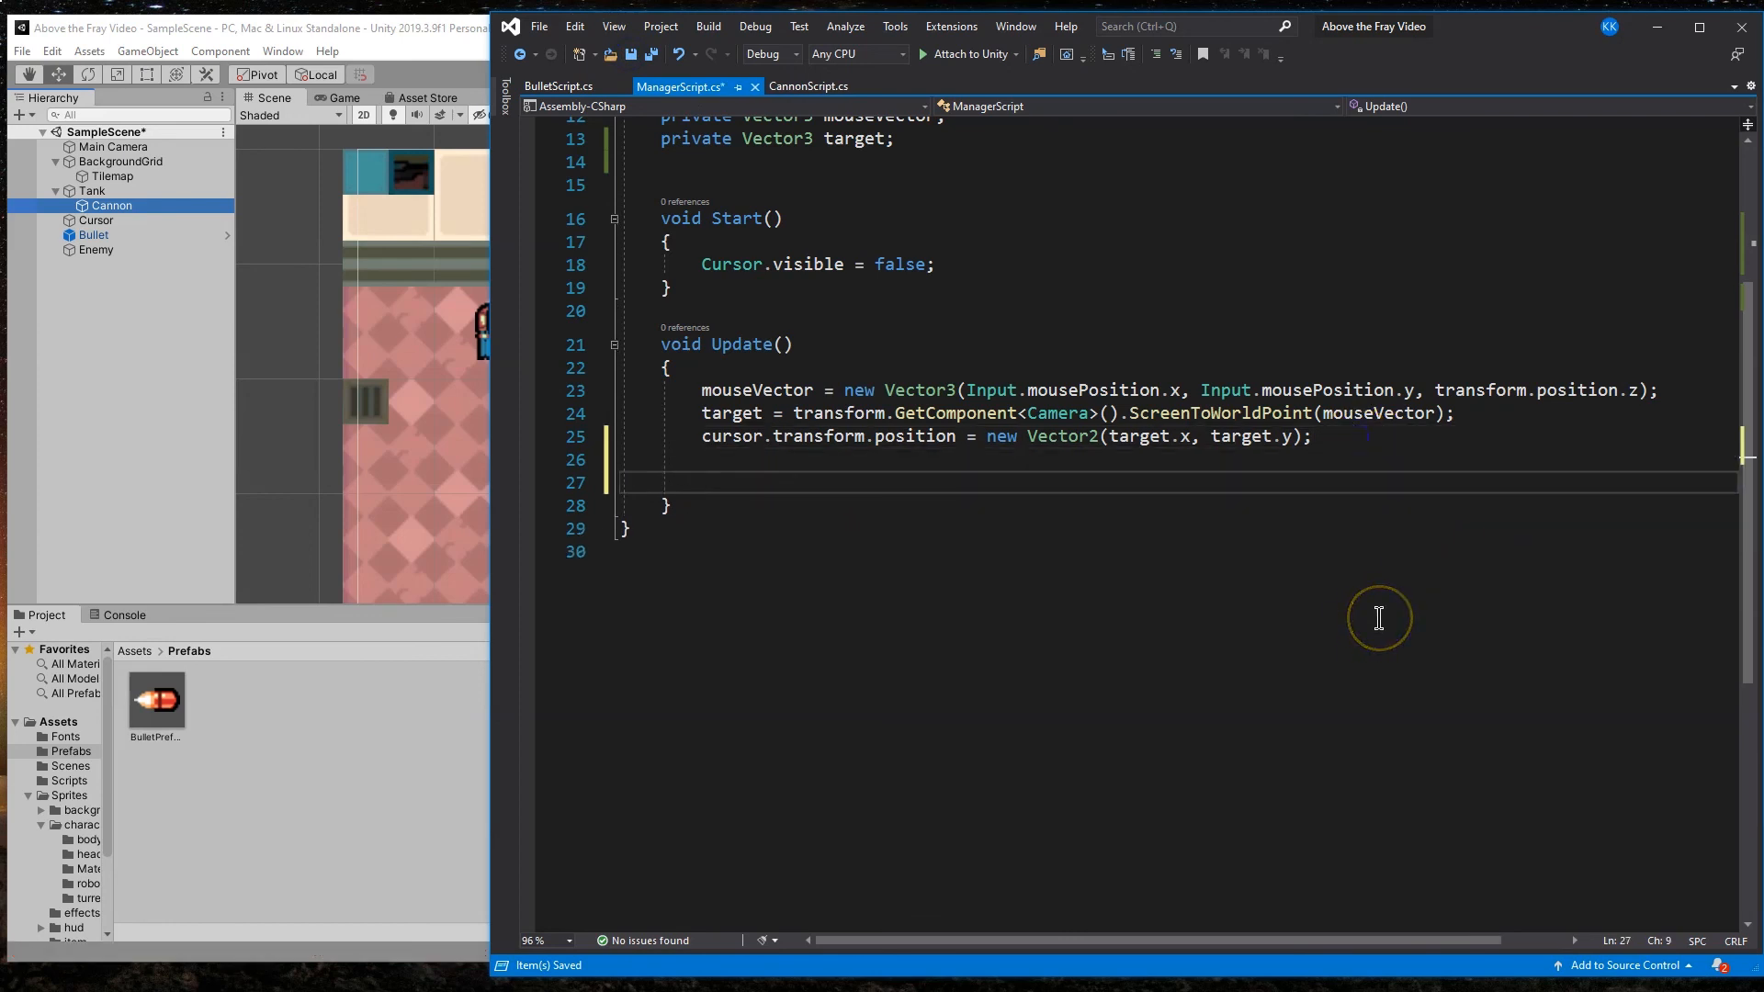
text(if)
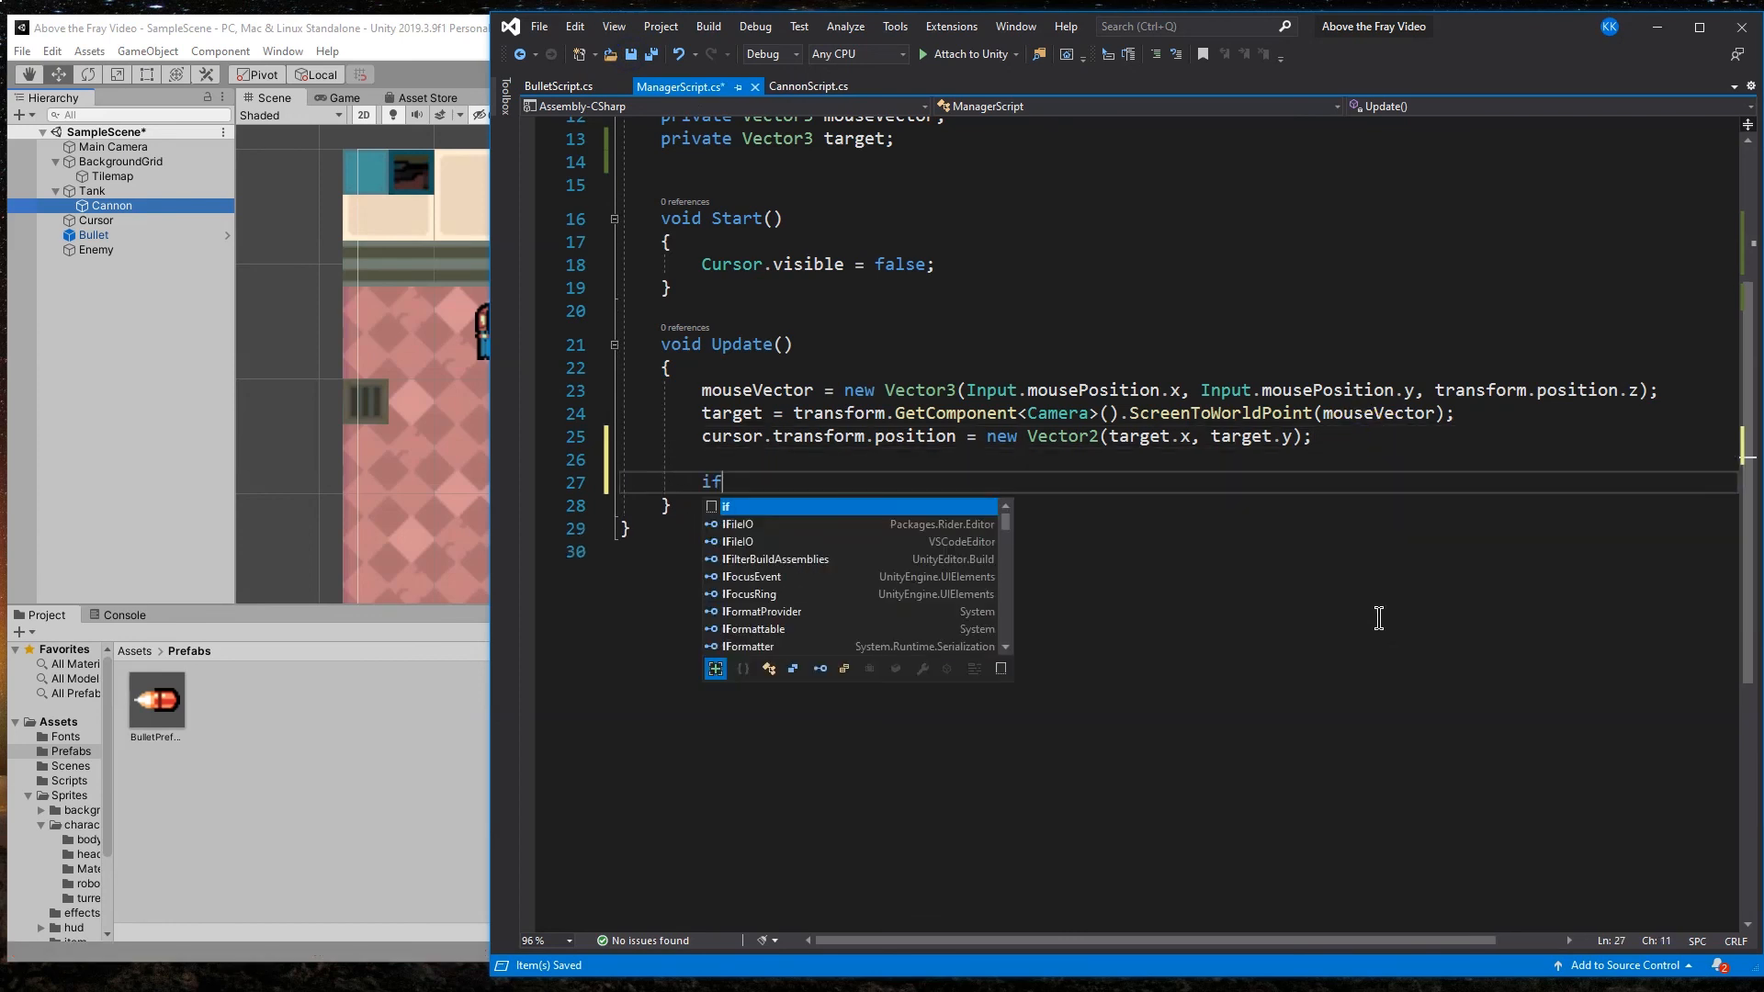
text((Input.GetMouseButtonDown(0)
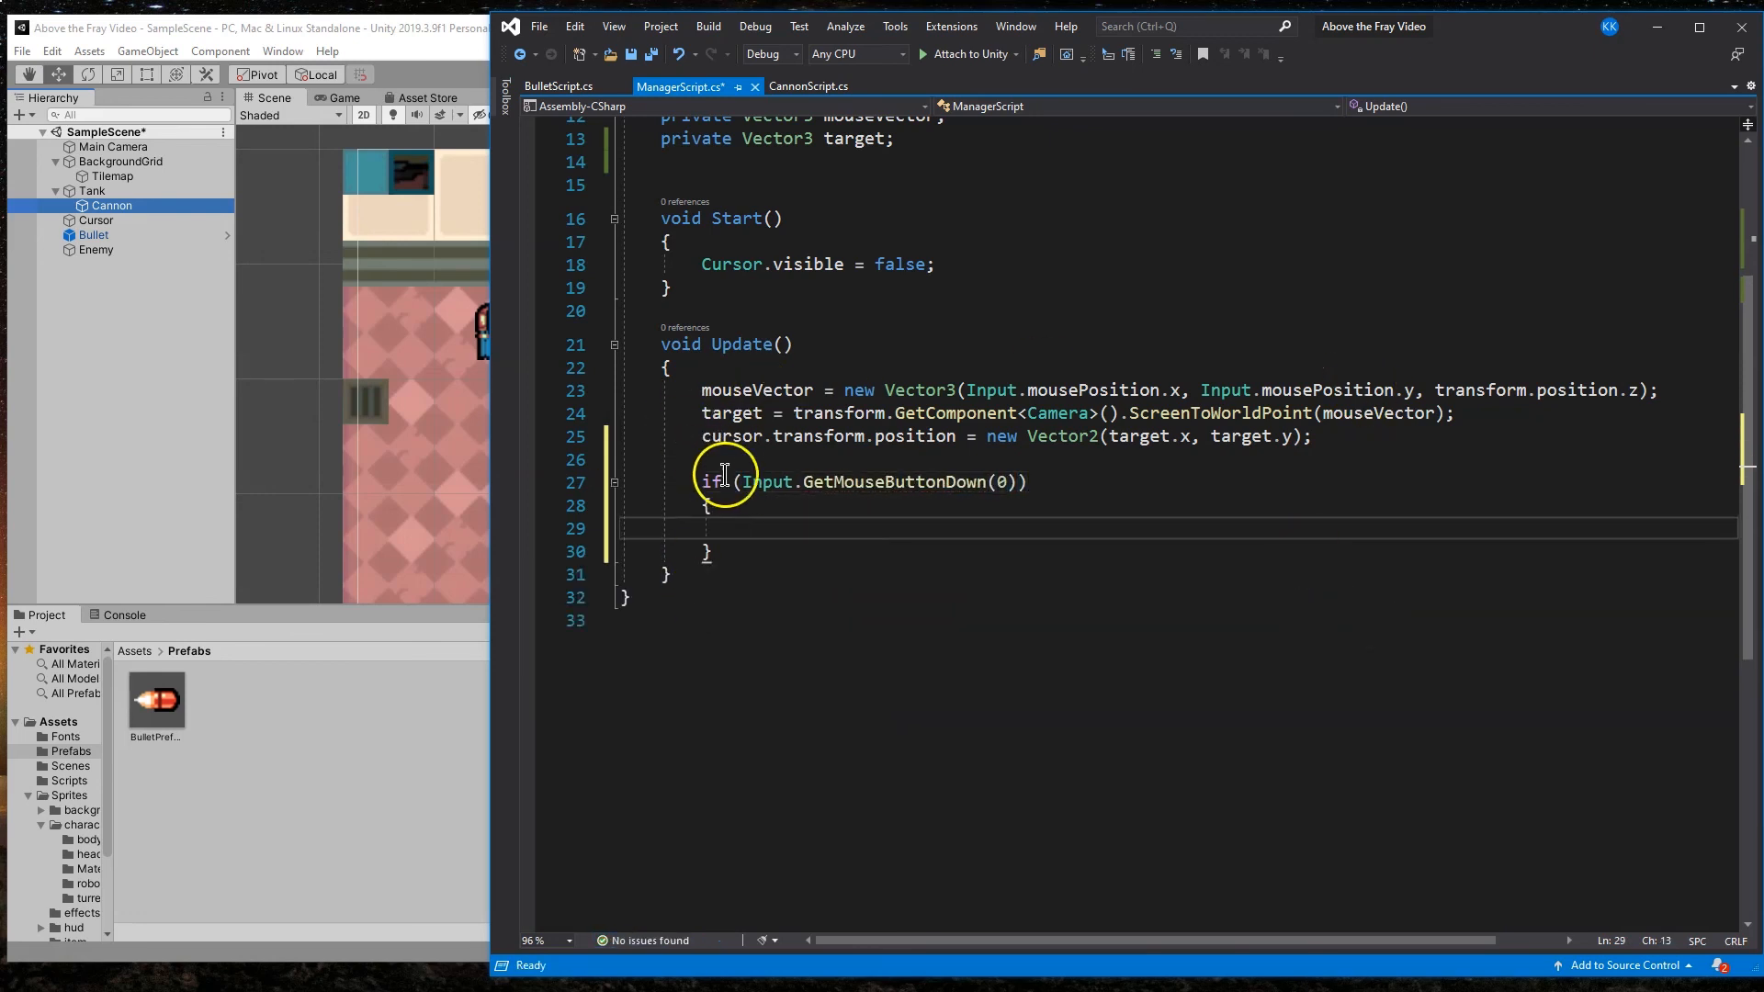
mouse_move(1001, 494)
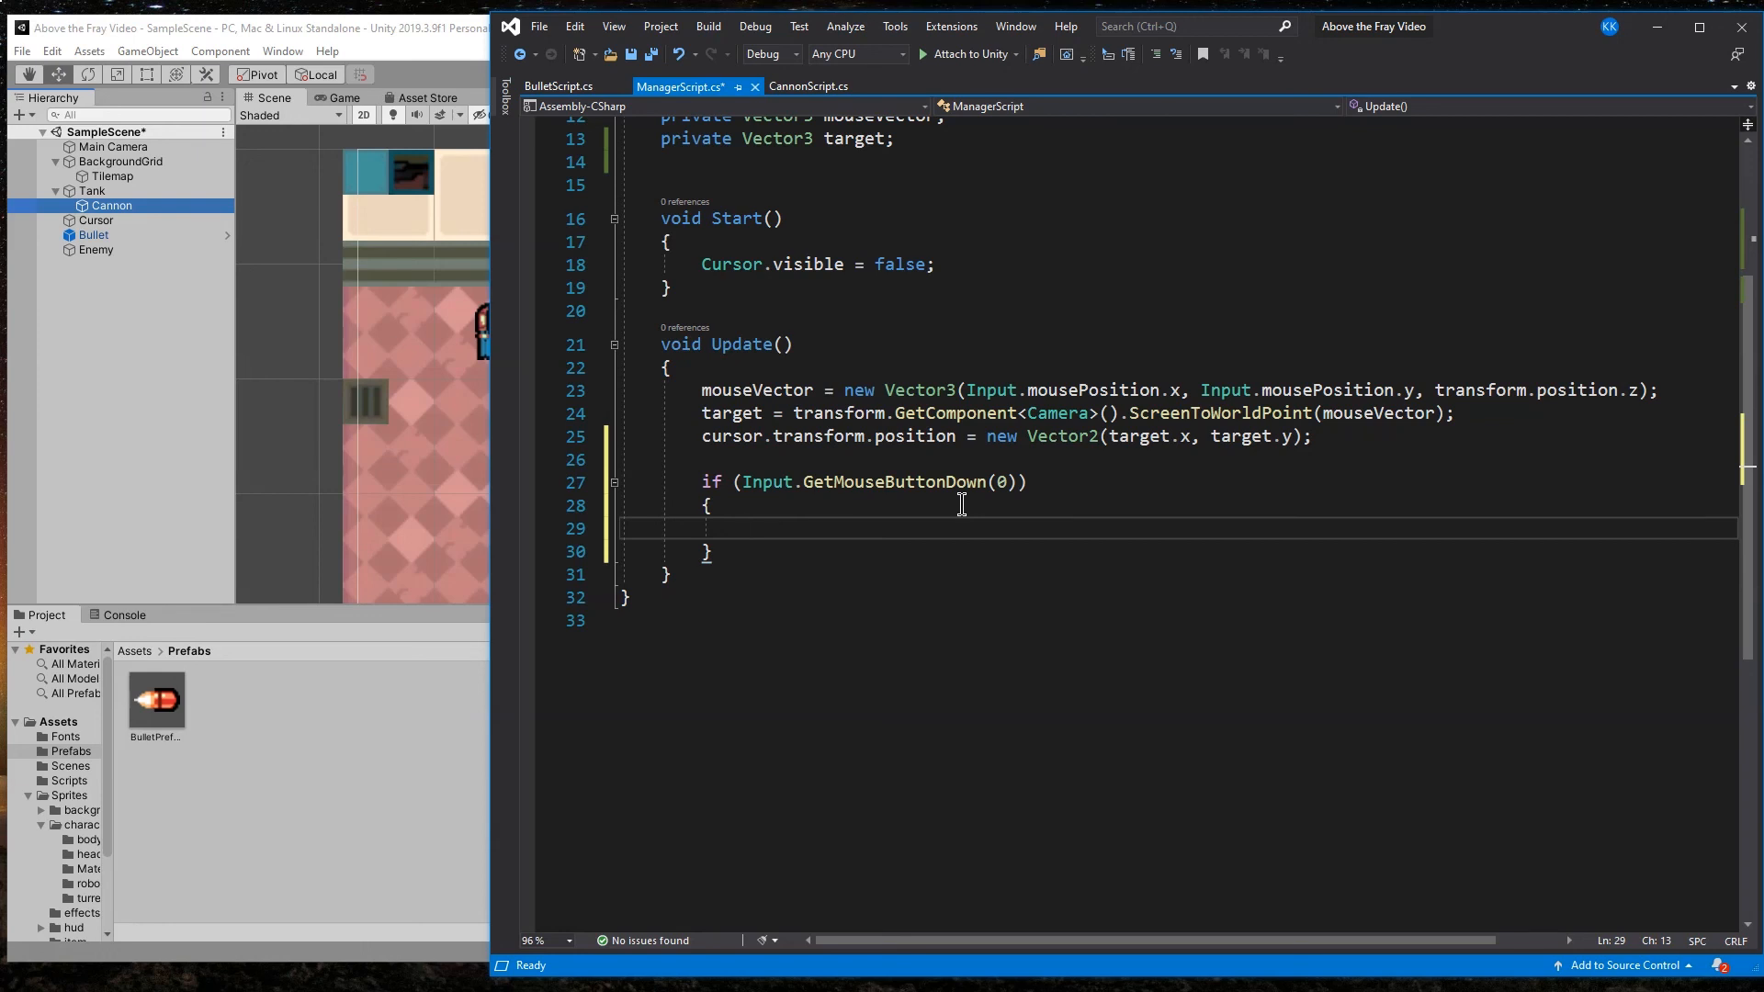
text(Vector3)
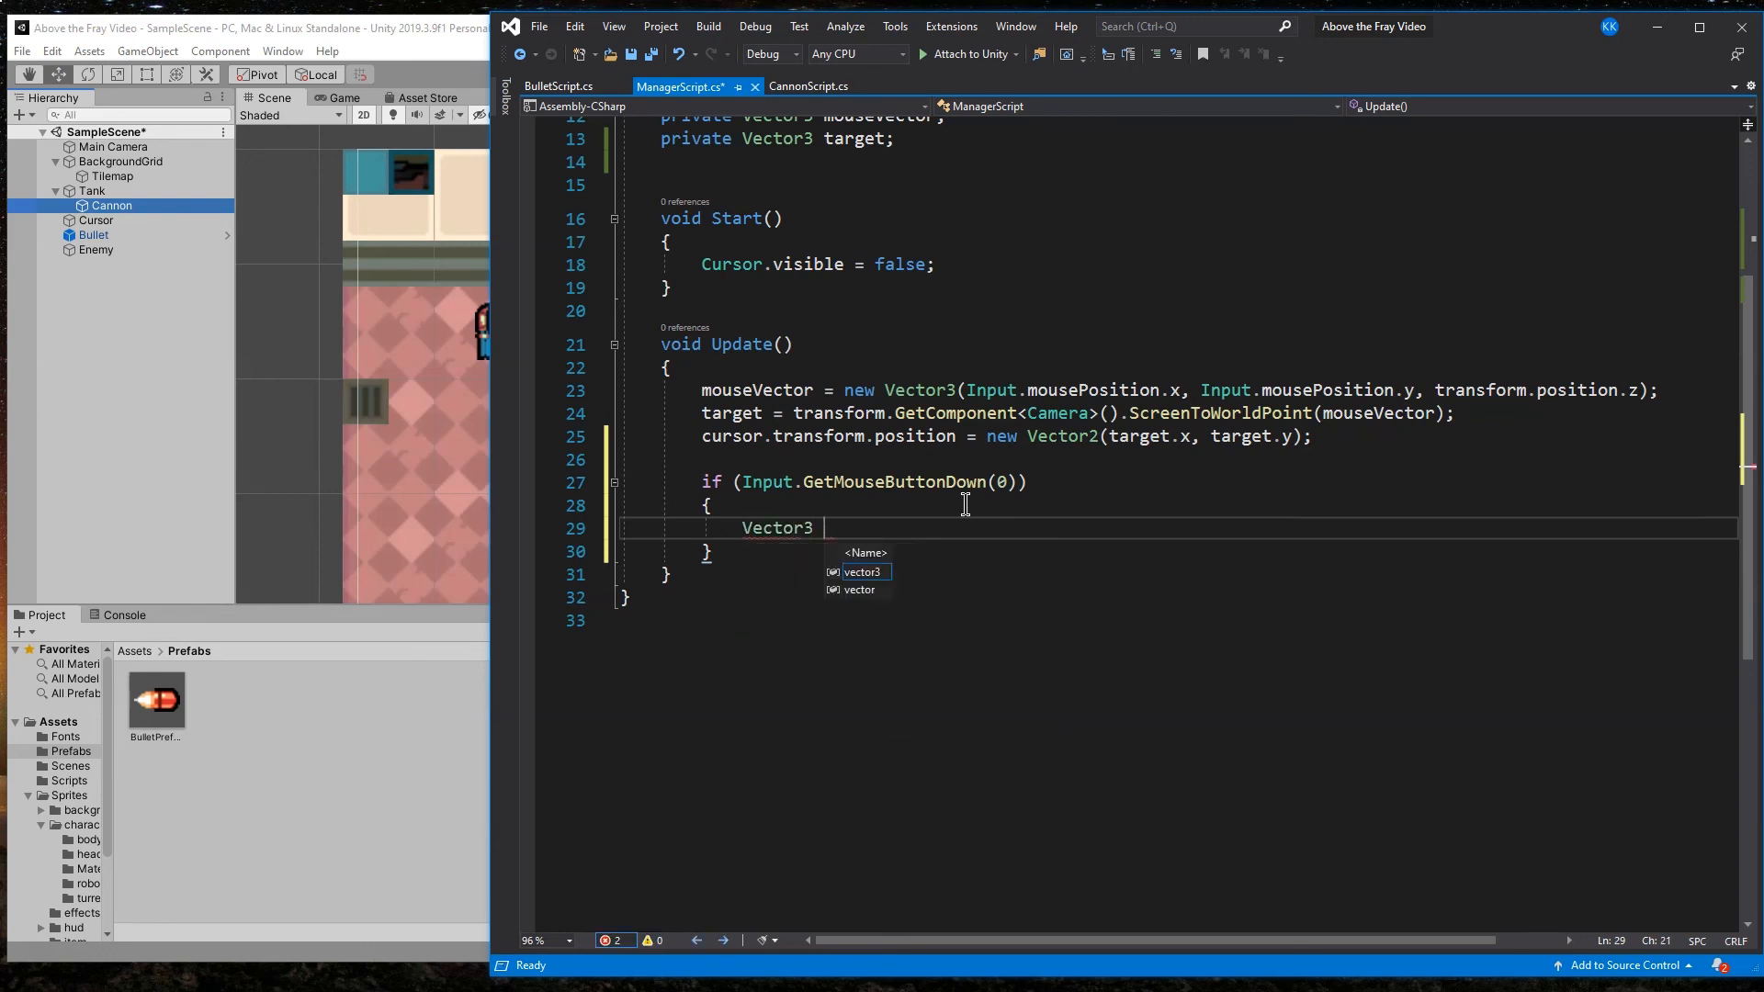
text(difference = target - cannon.transform.position;)
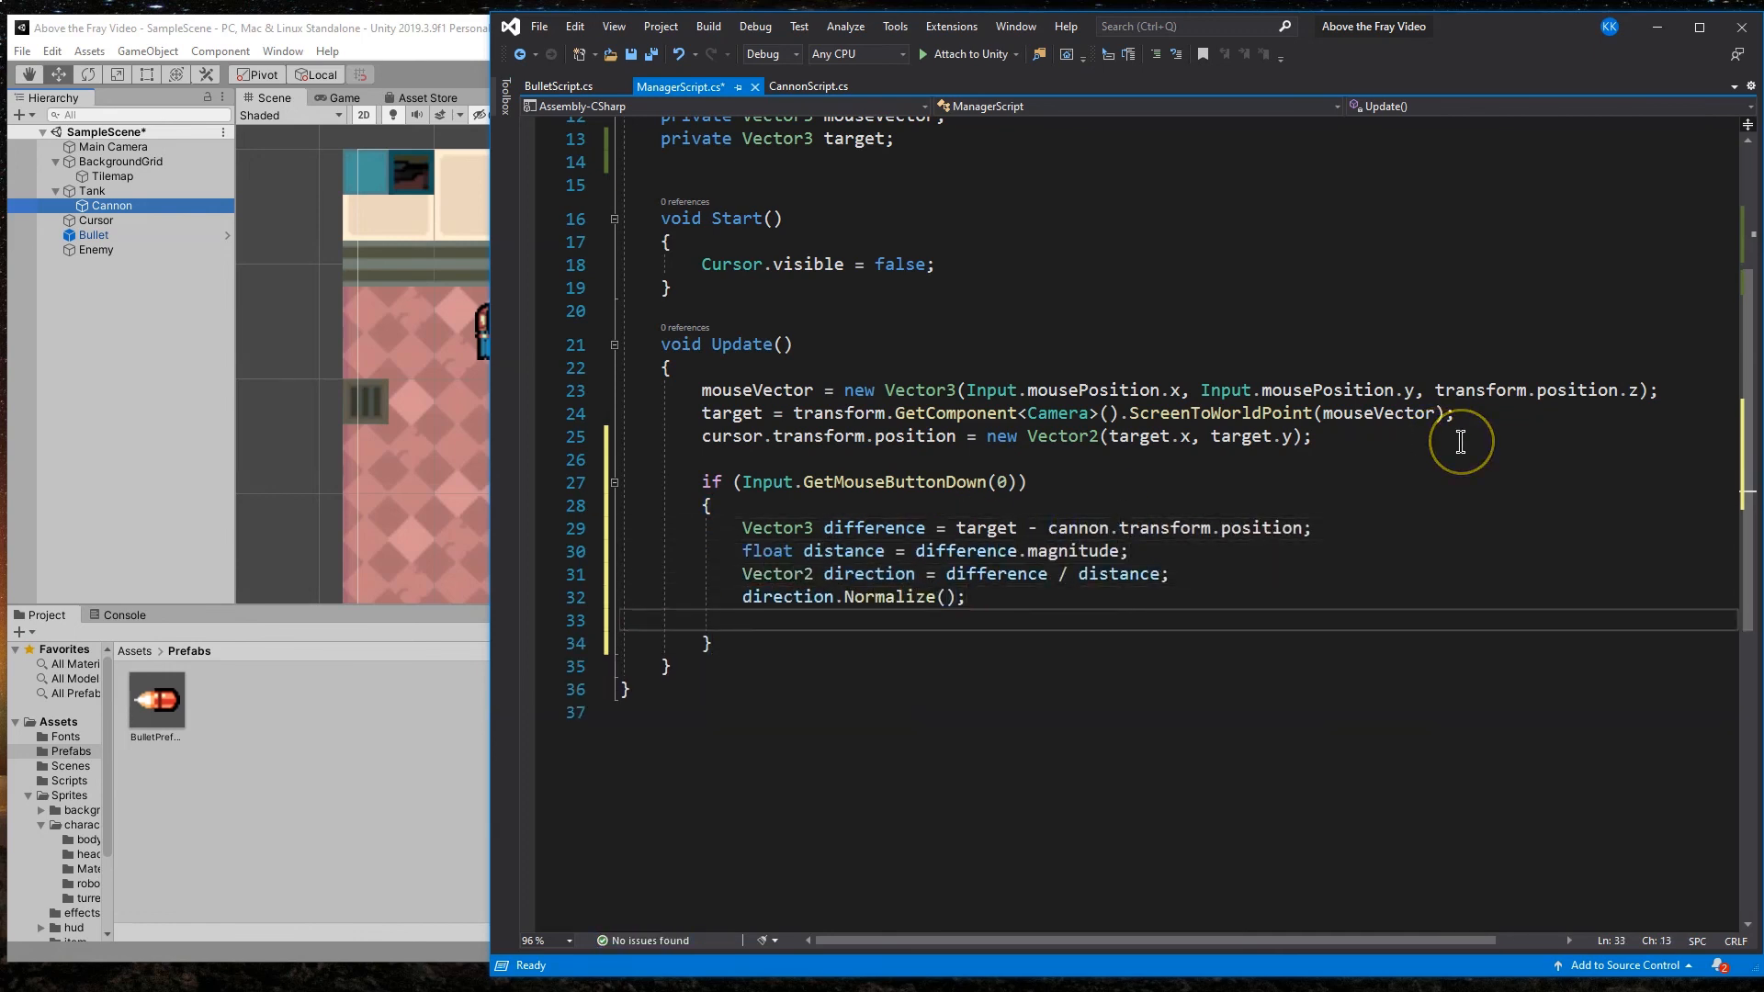
mouse_move(775, 528)
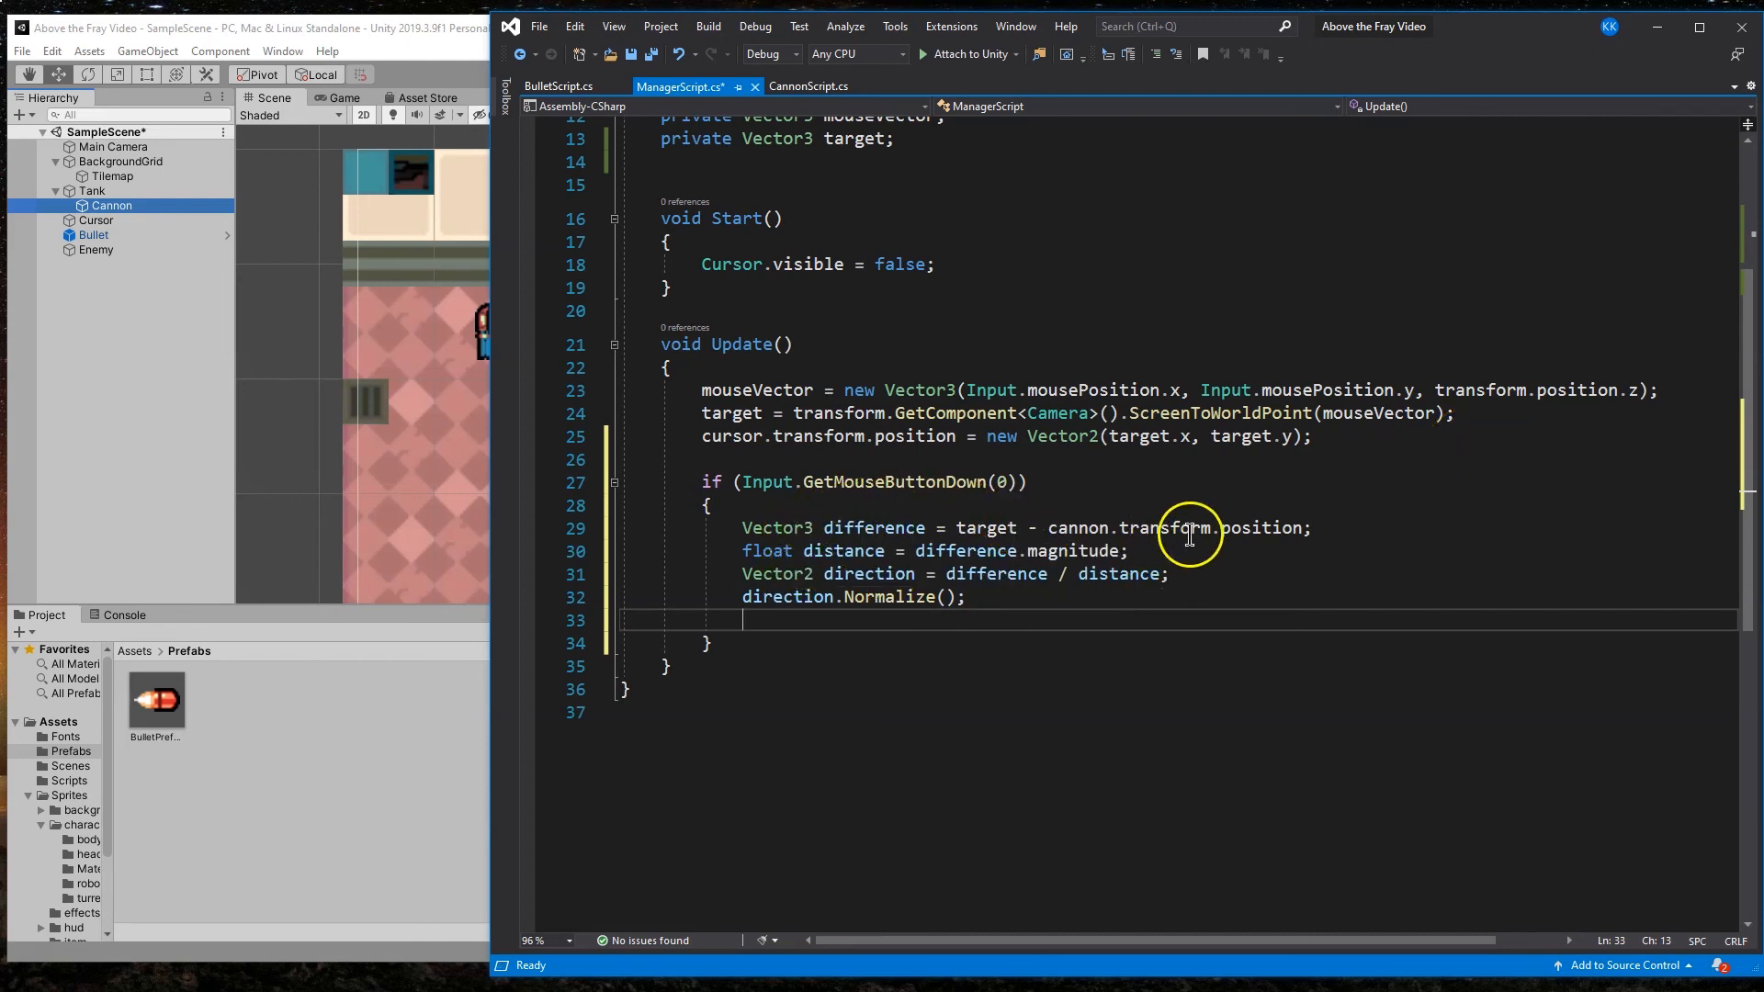
mouse_move(1257, 527)
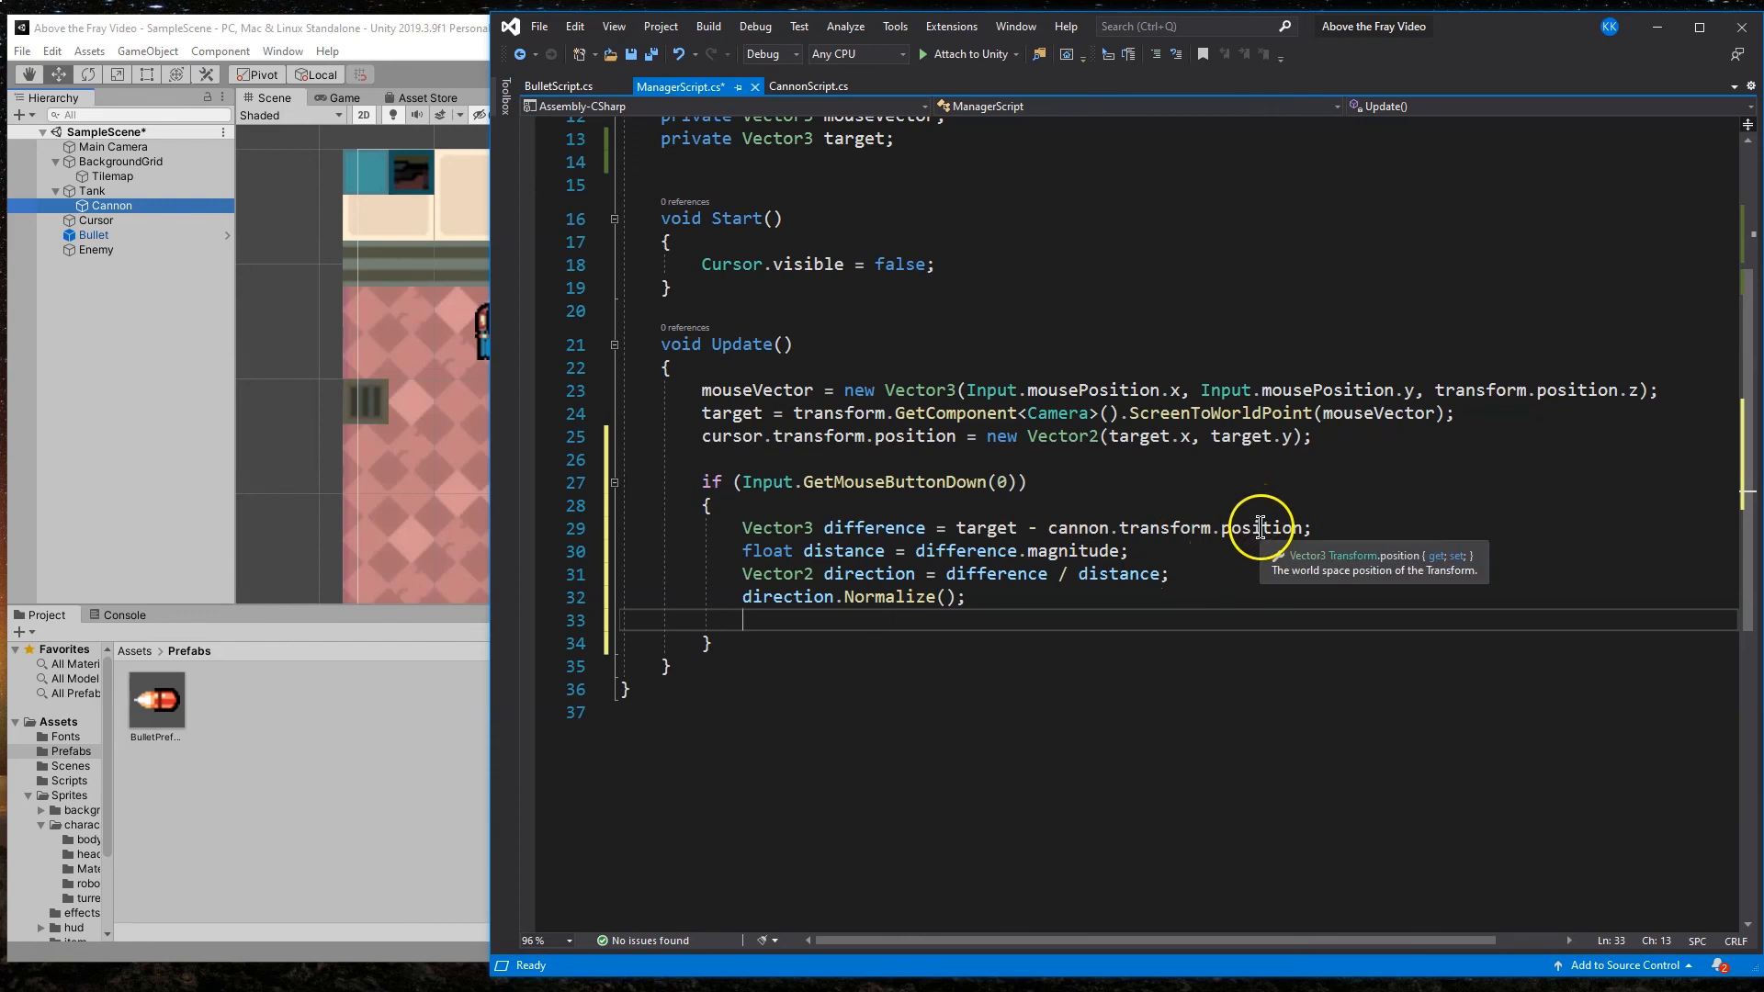
mouse_move(1242, 537)
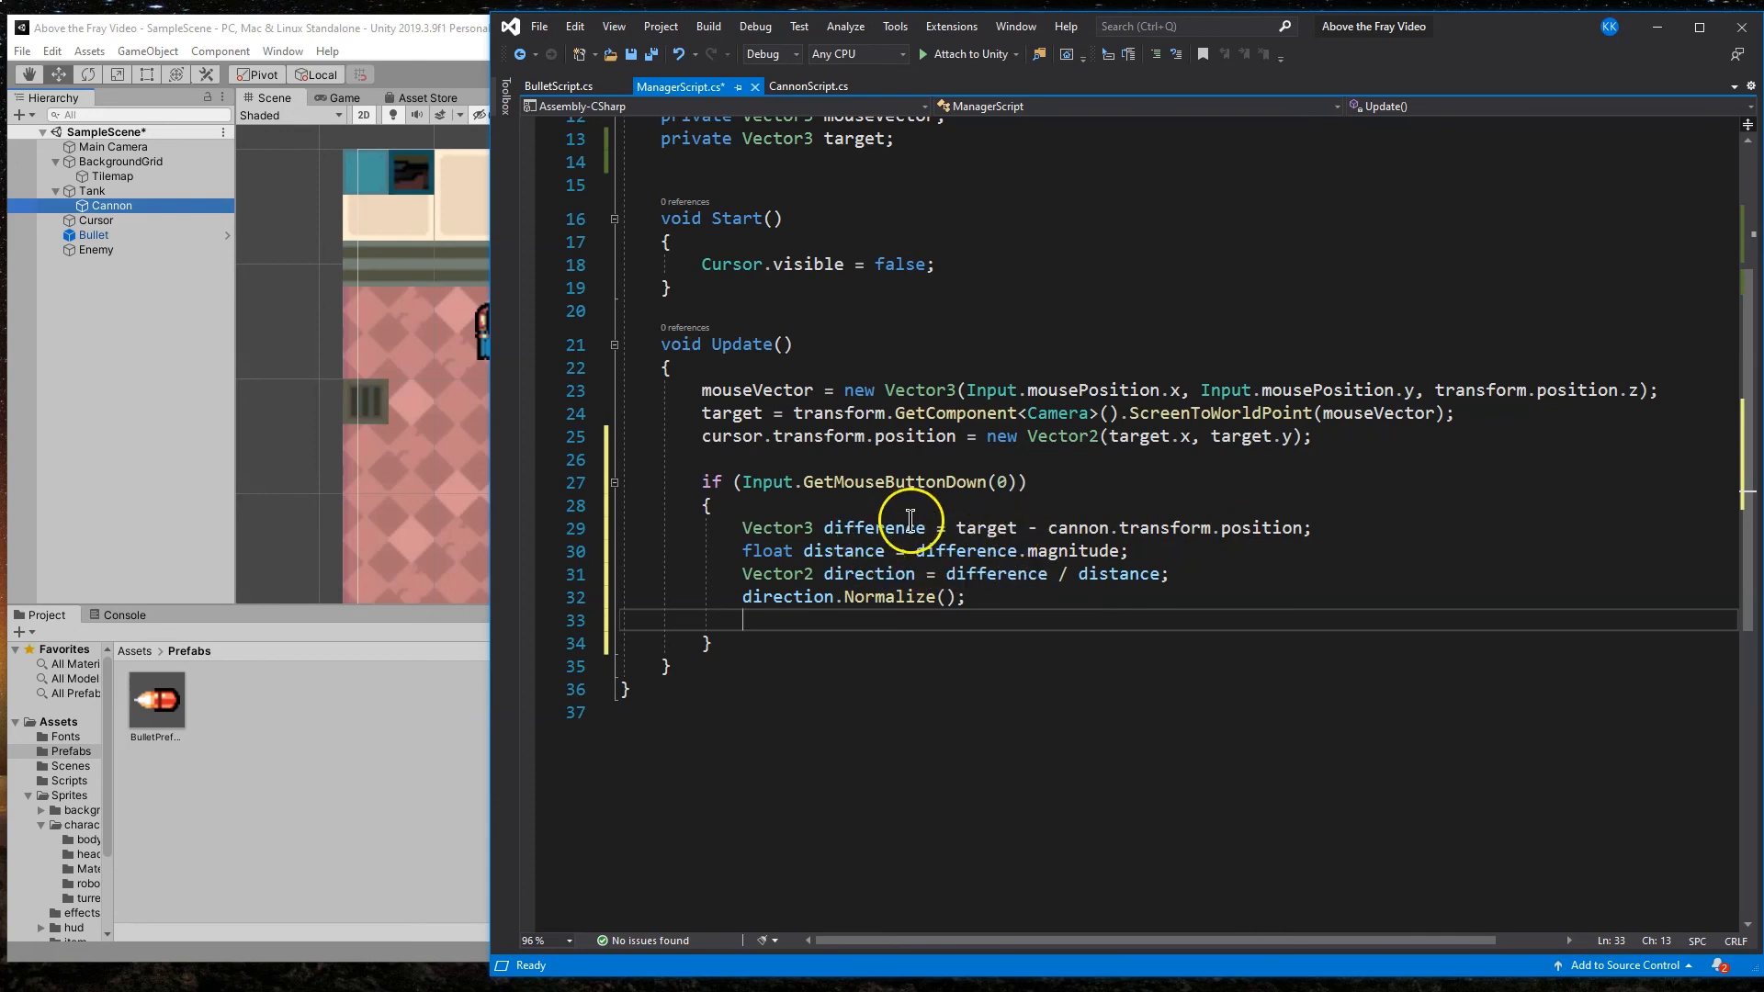
mouse_move(855, 550)
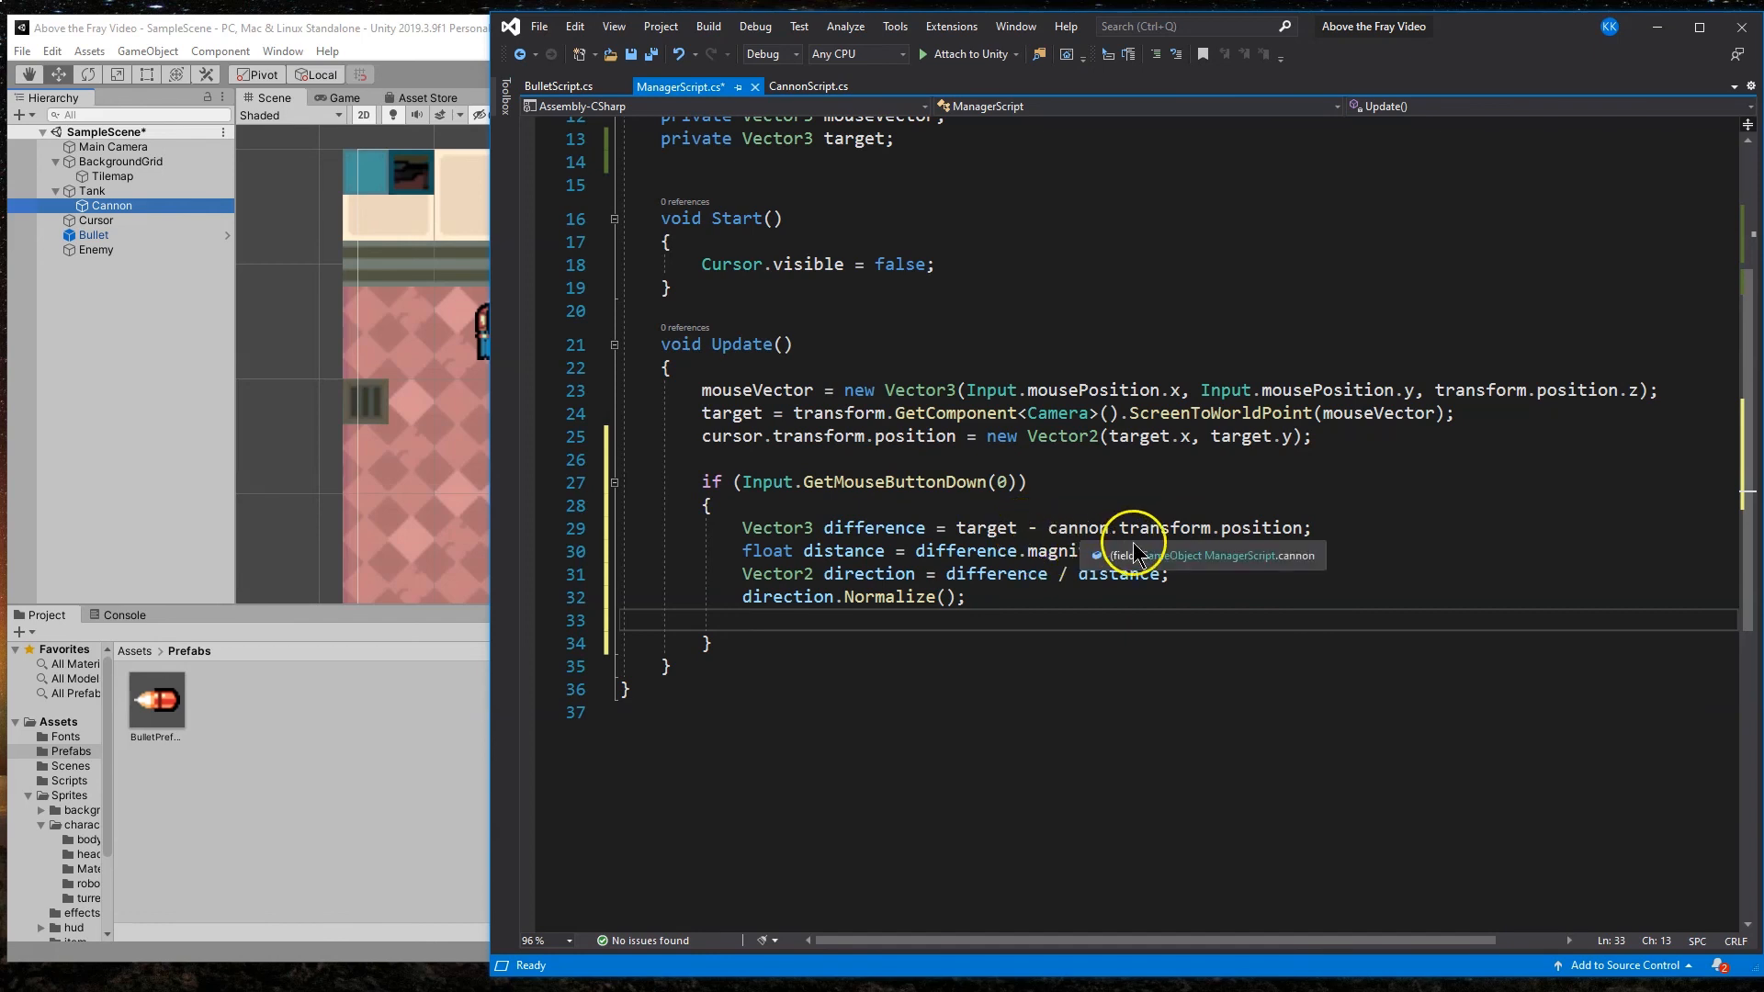
mouse_move(1046, 552)
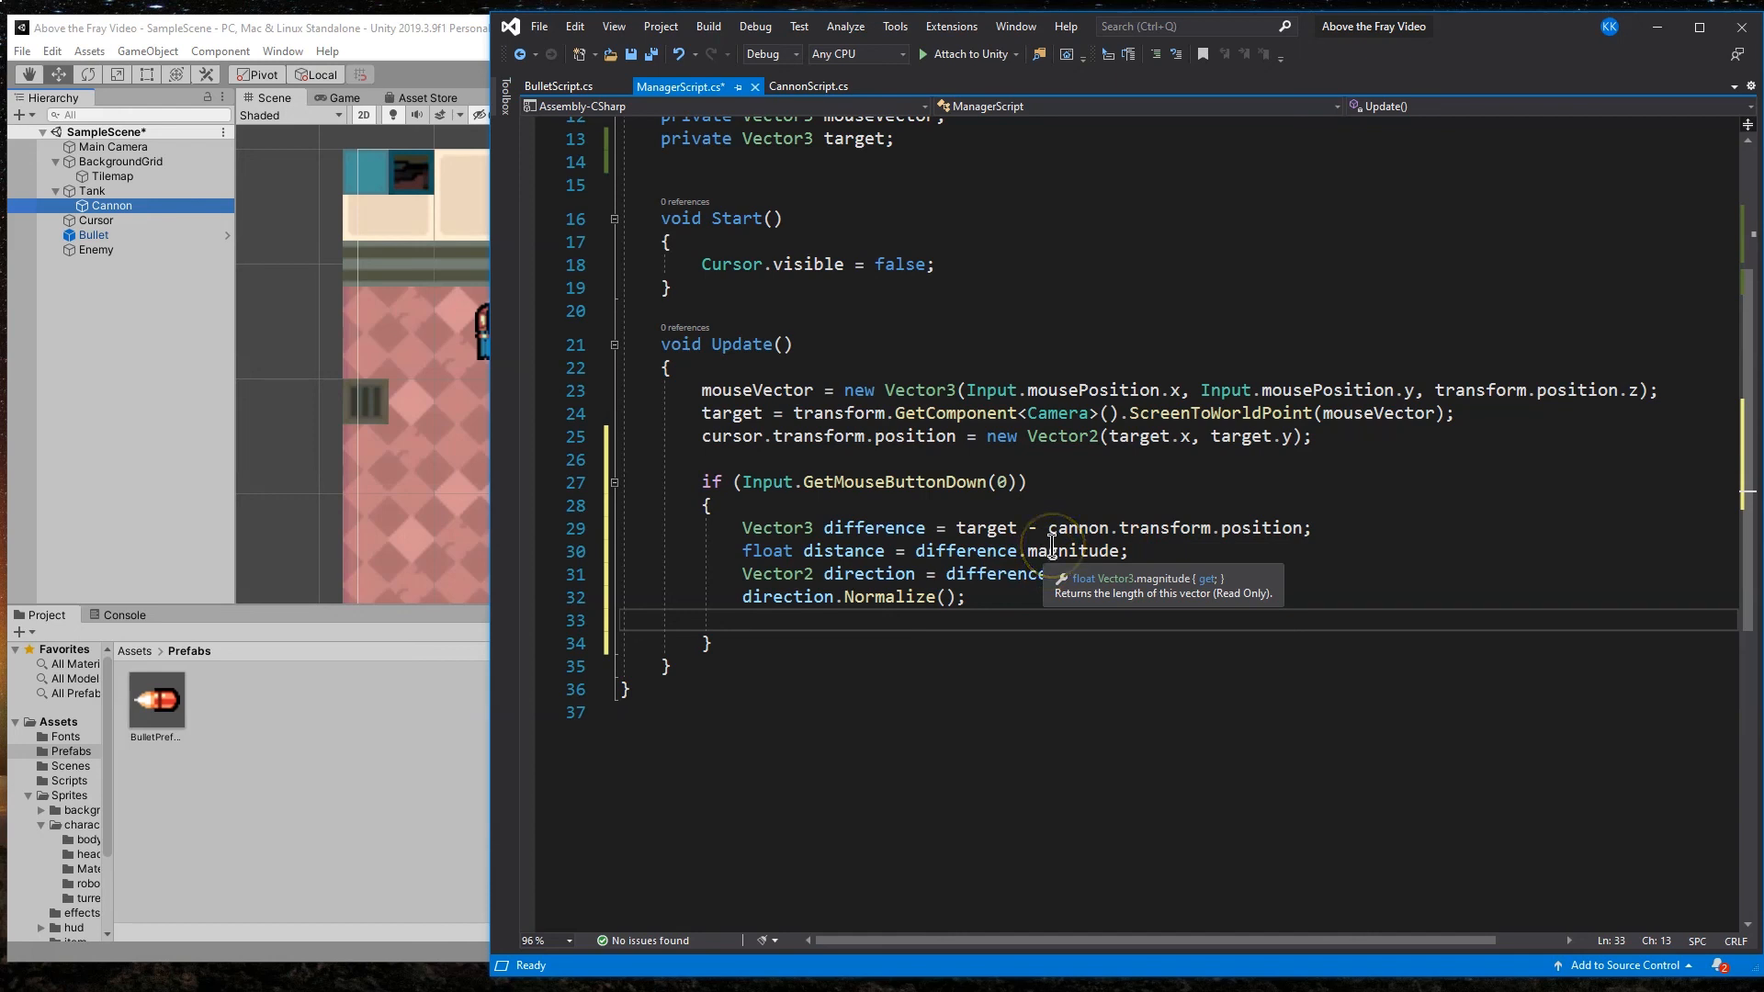
mouse_move(1123, 550)
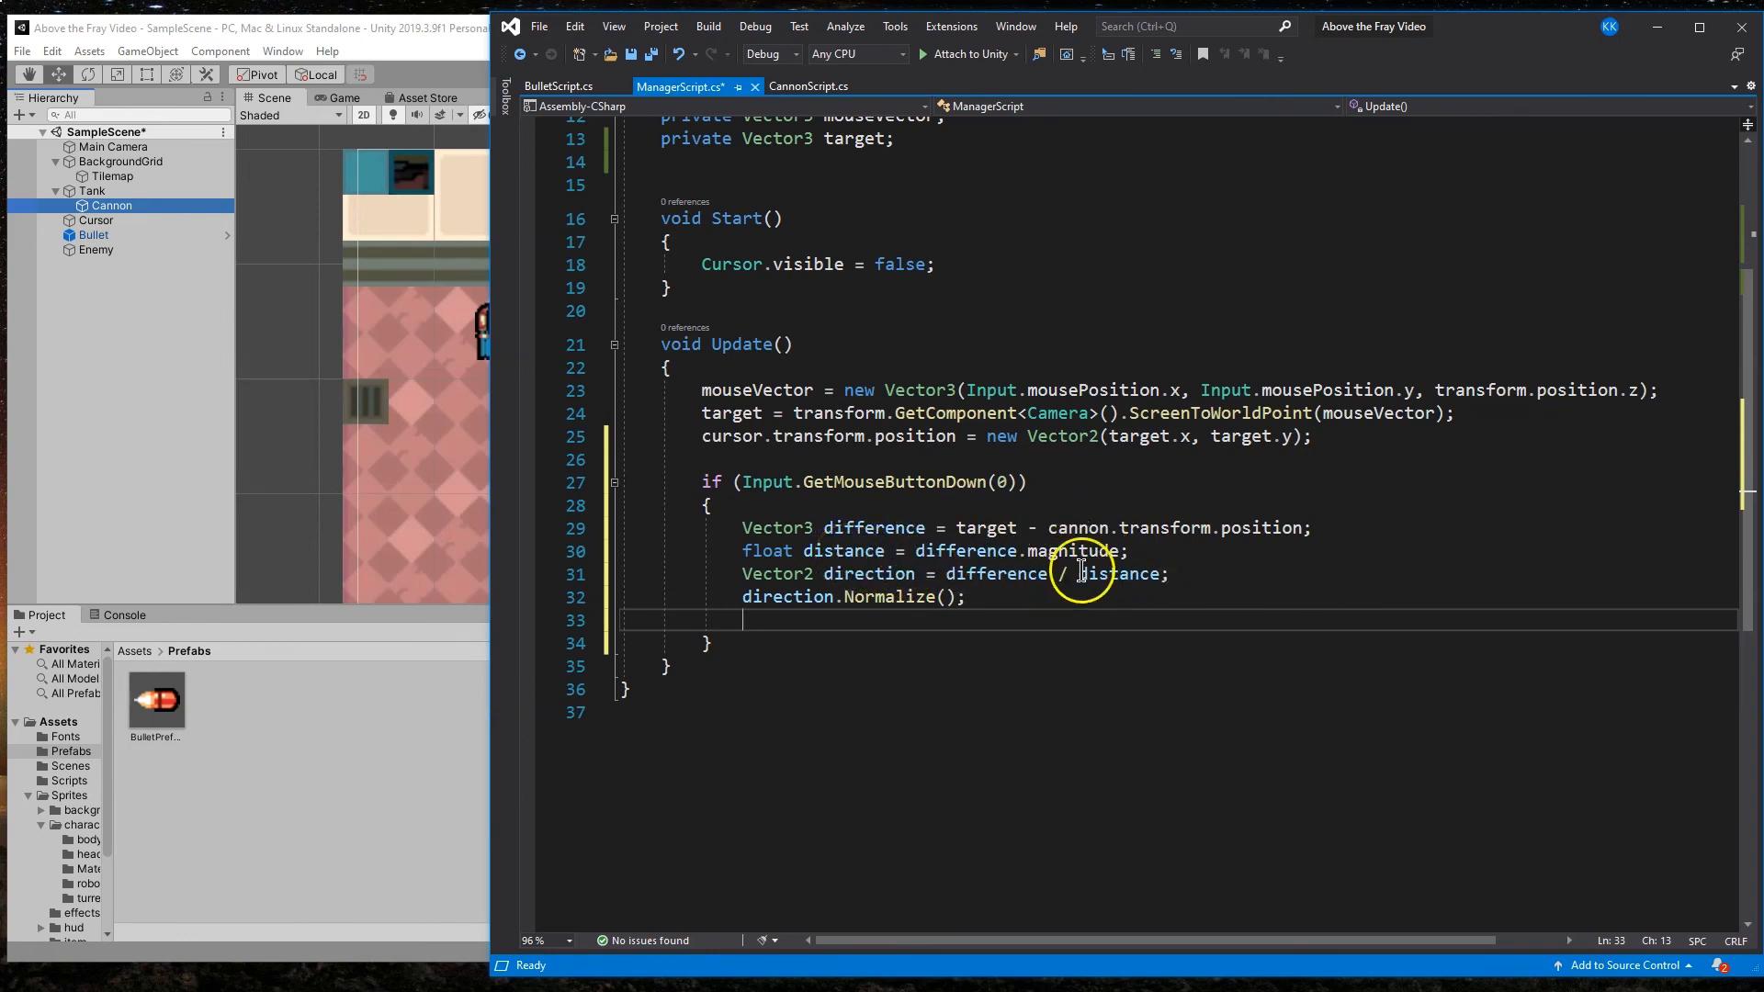
mouse_move(1016, 563)
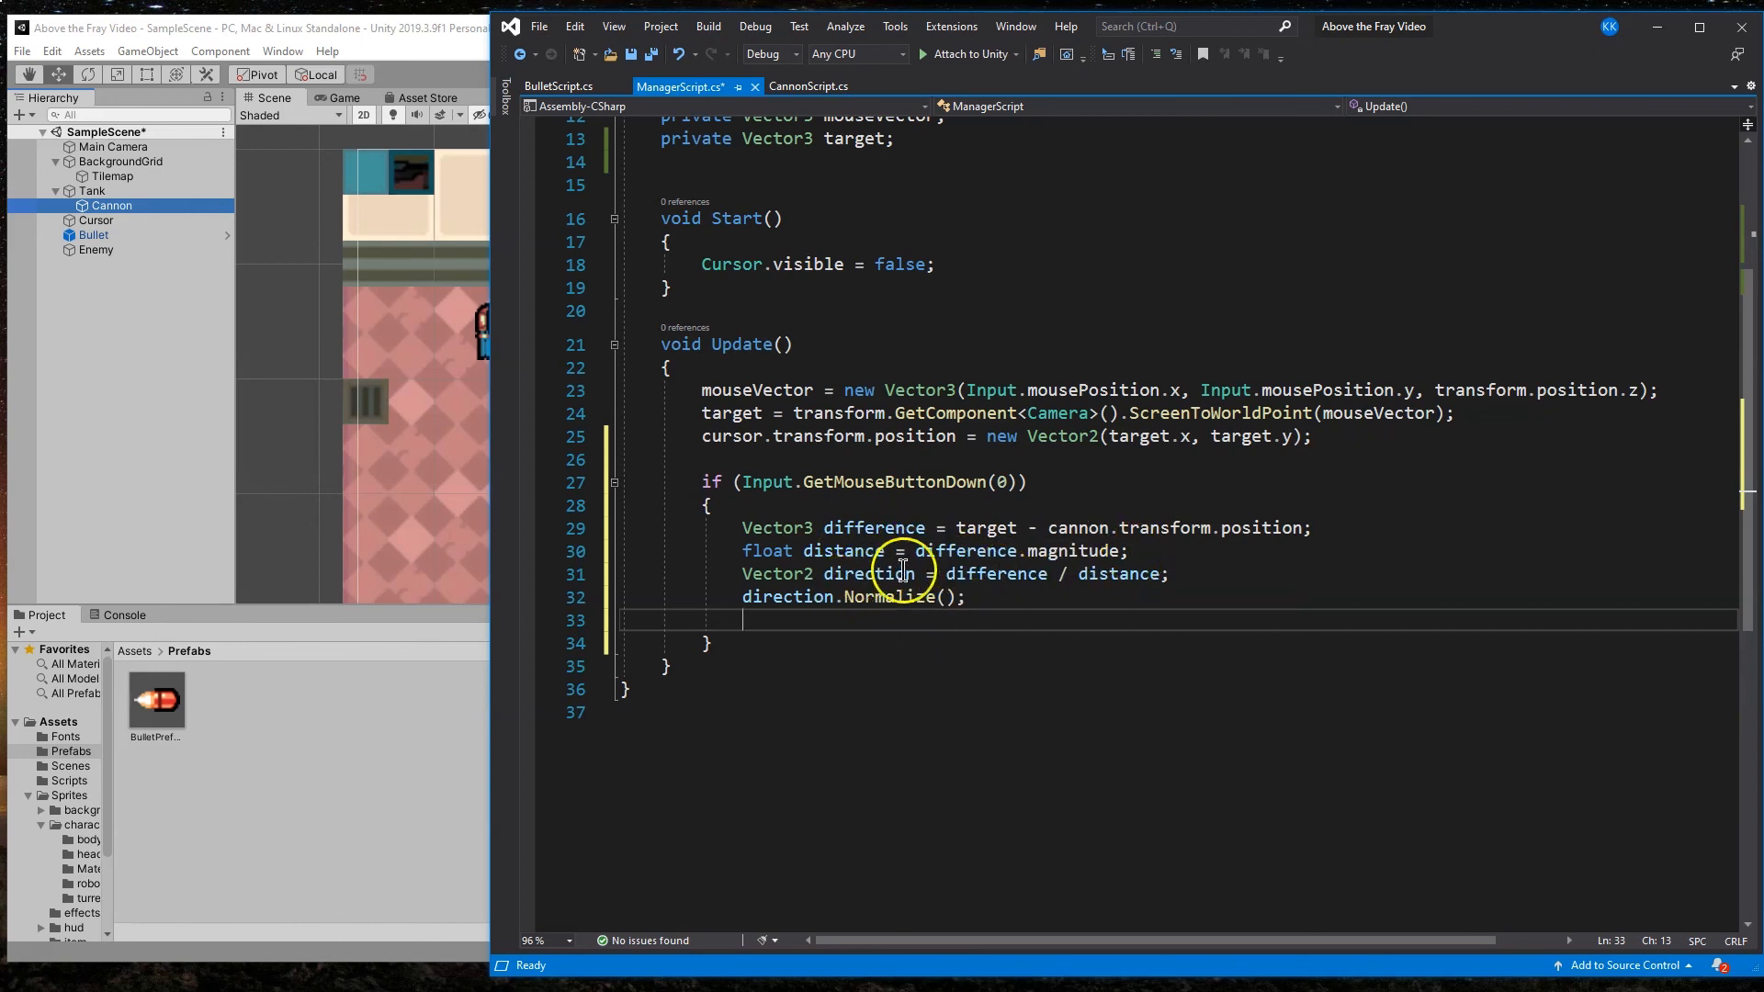
mouse_move(894, 573)
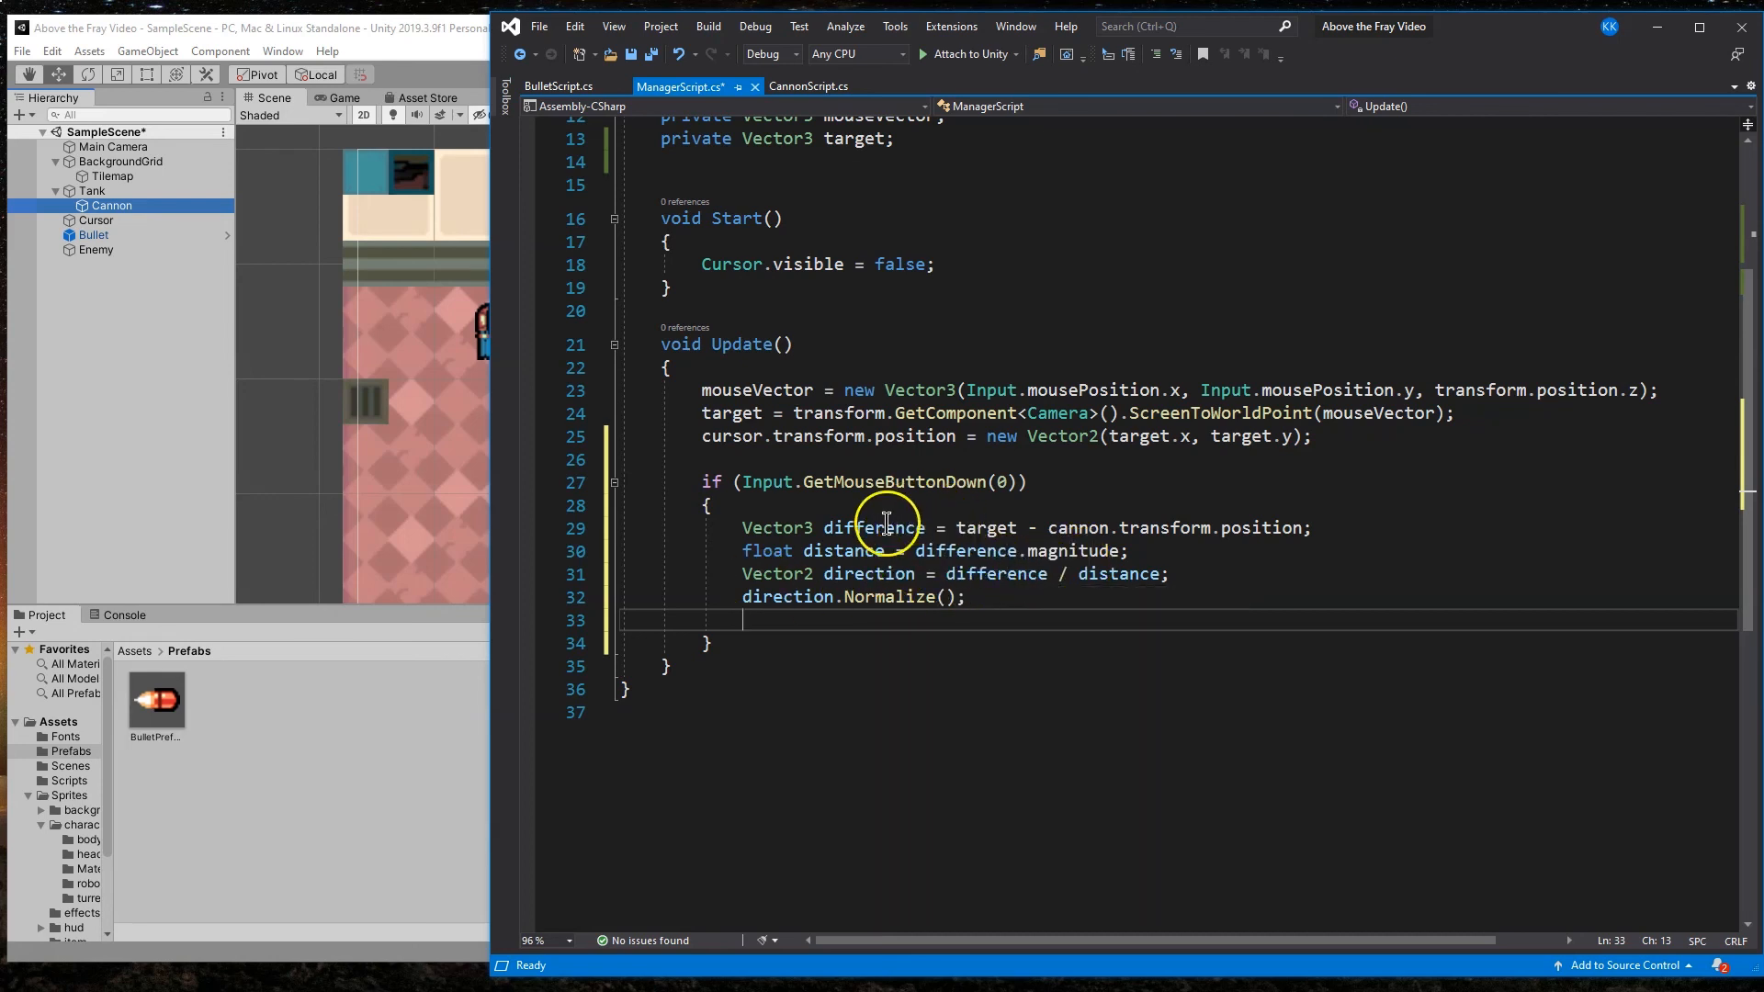
mouse_move(1147, 568)
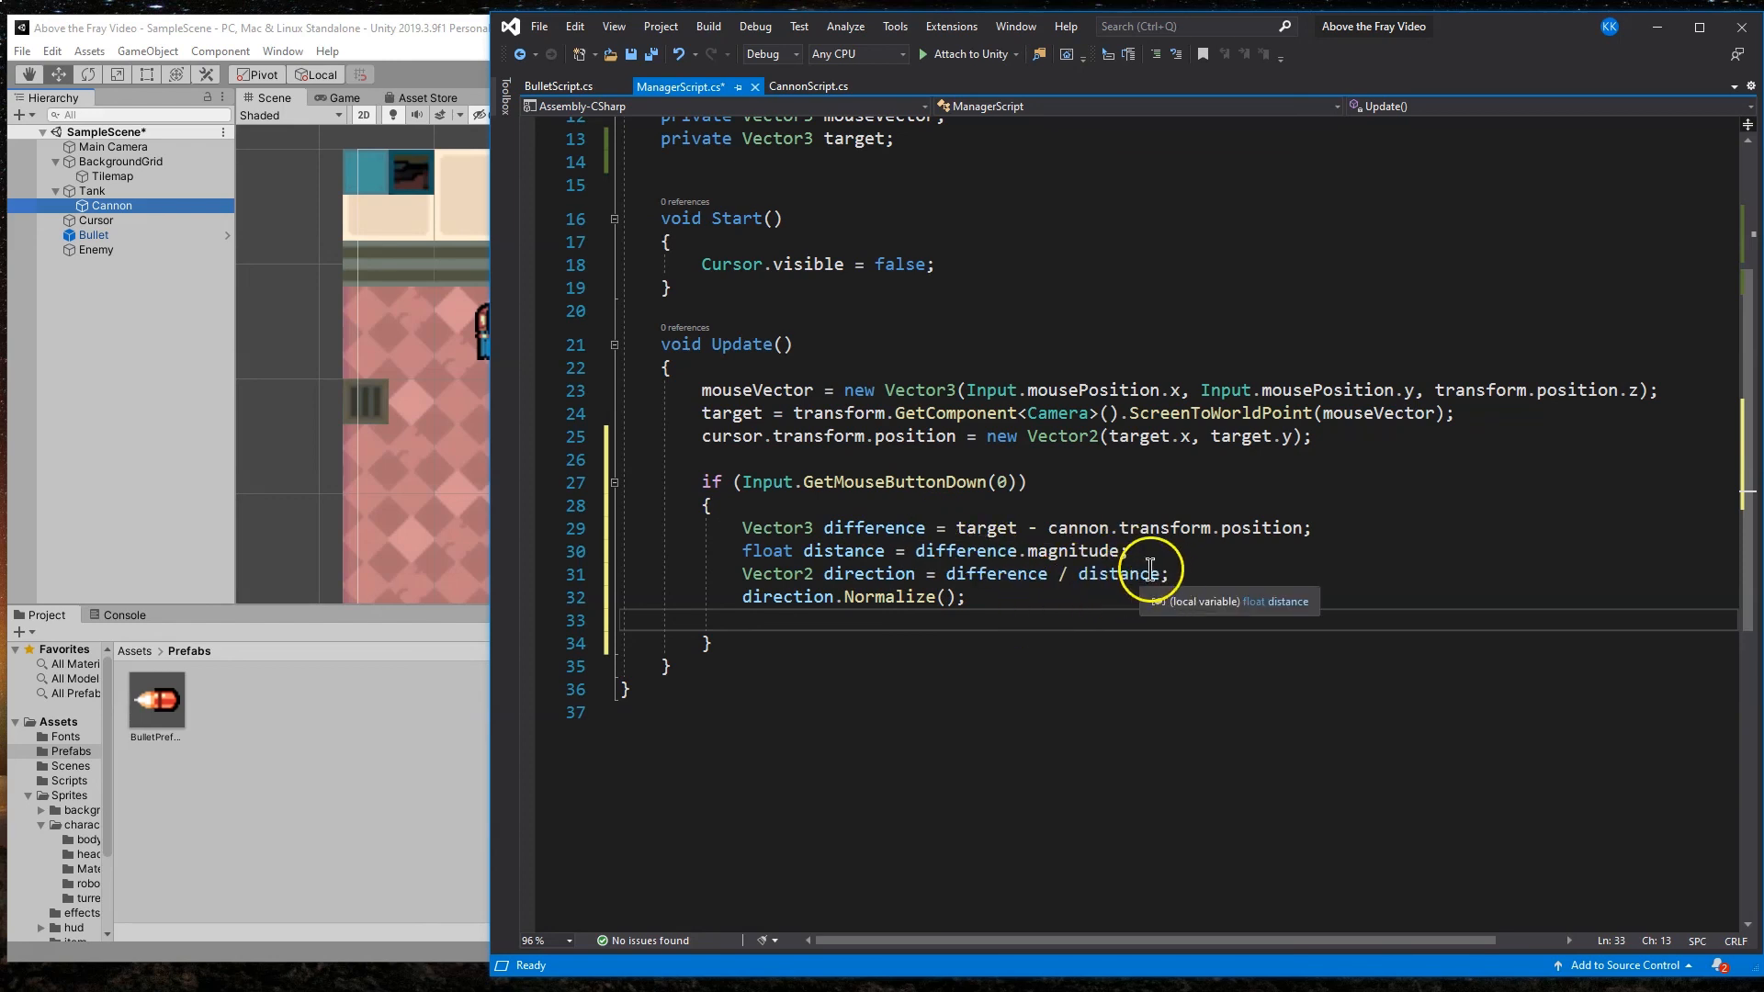
mouse_move(812, 595)
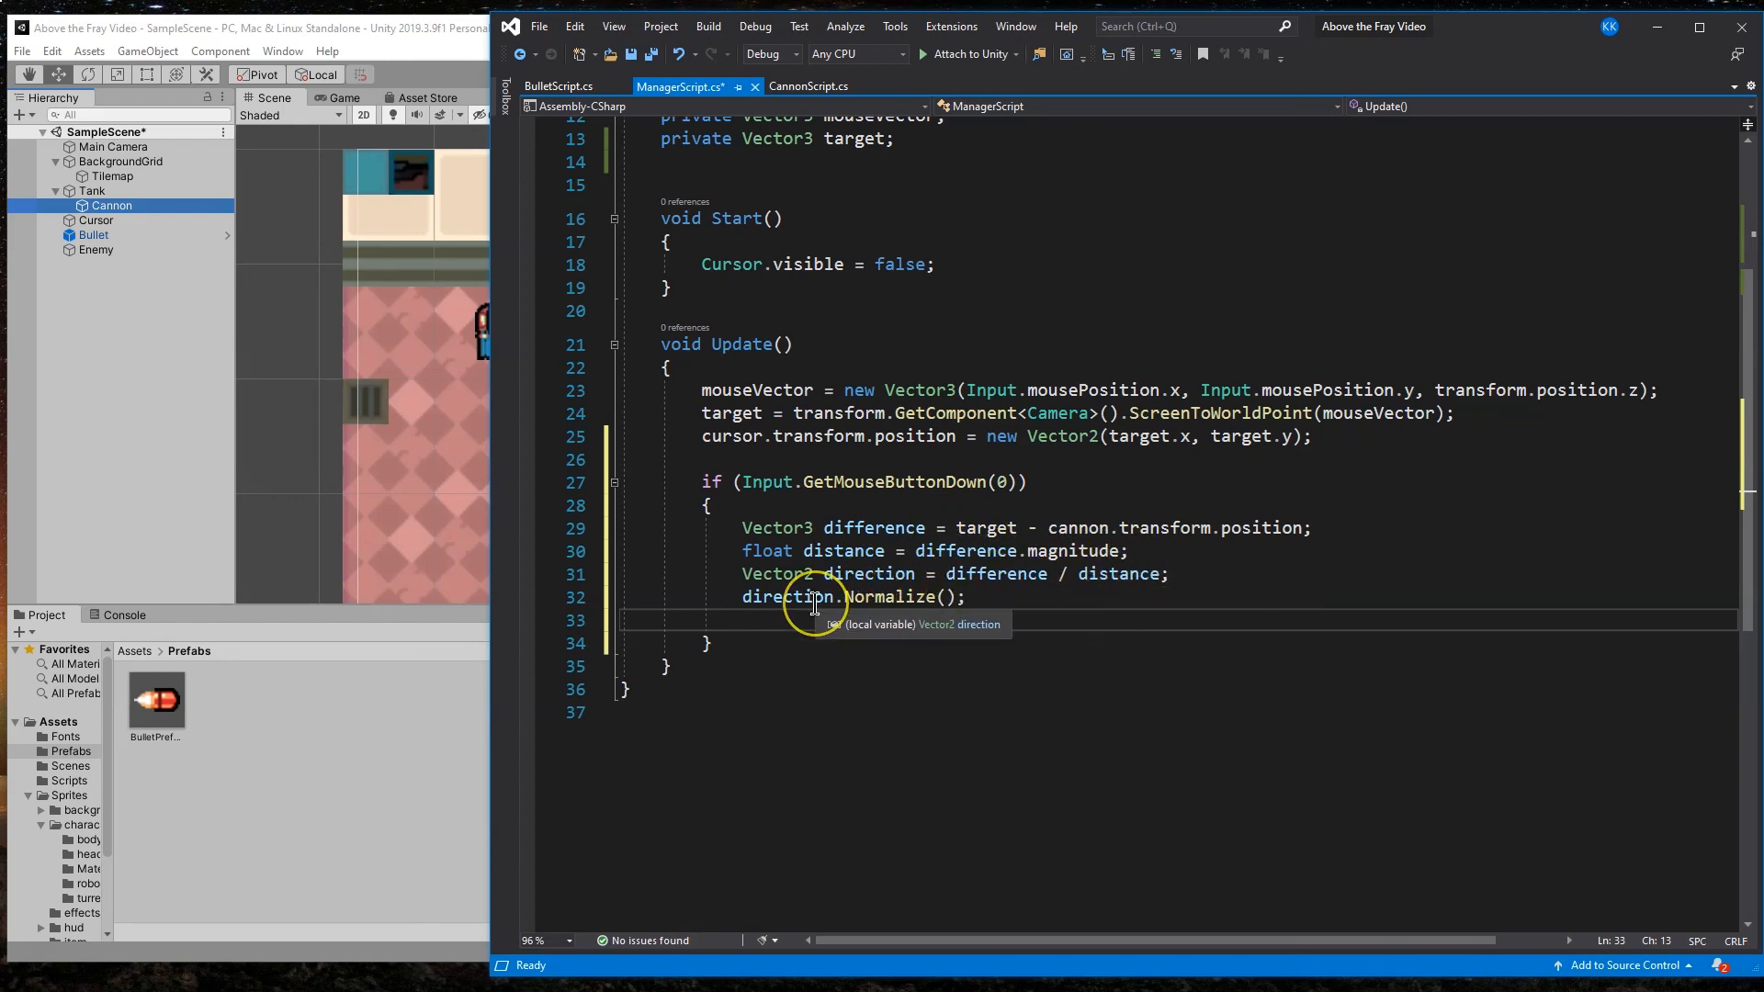
Step: Add '// Normalize, keep vectors in same direction but length of 1 now' above direction.Normalize()
click(1170, 573)
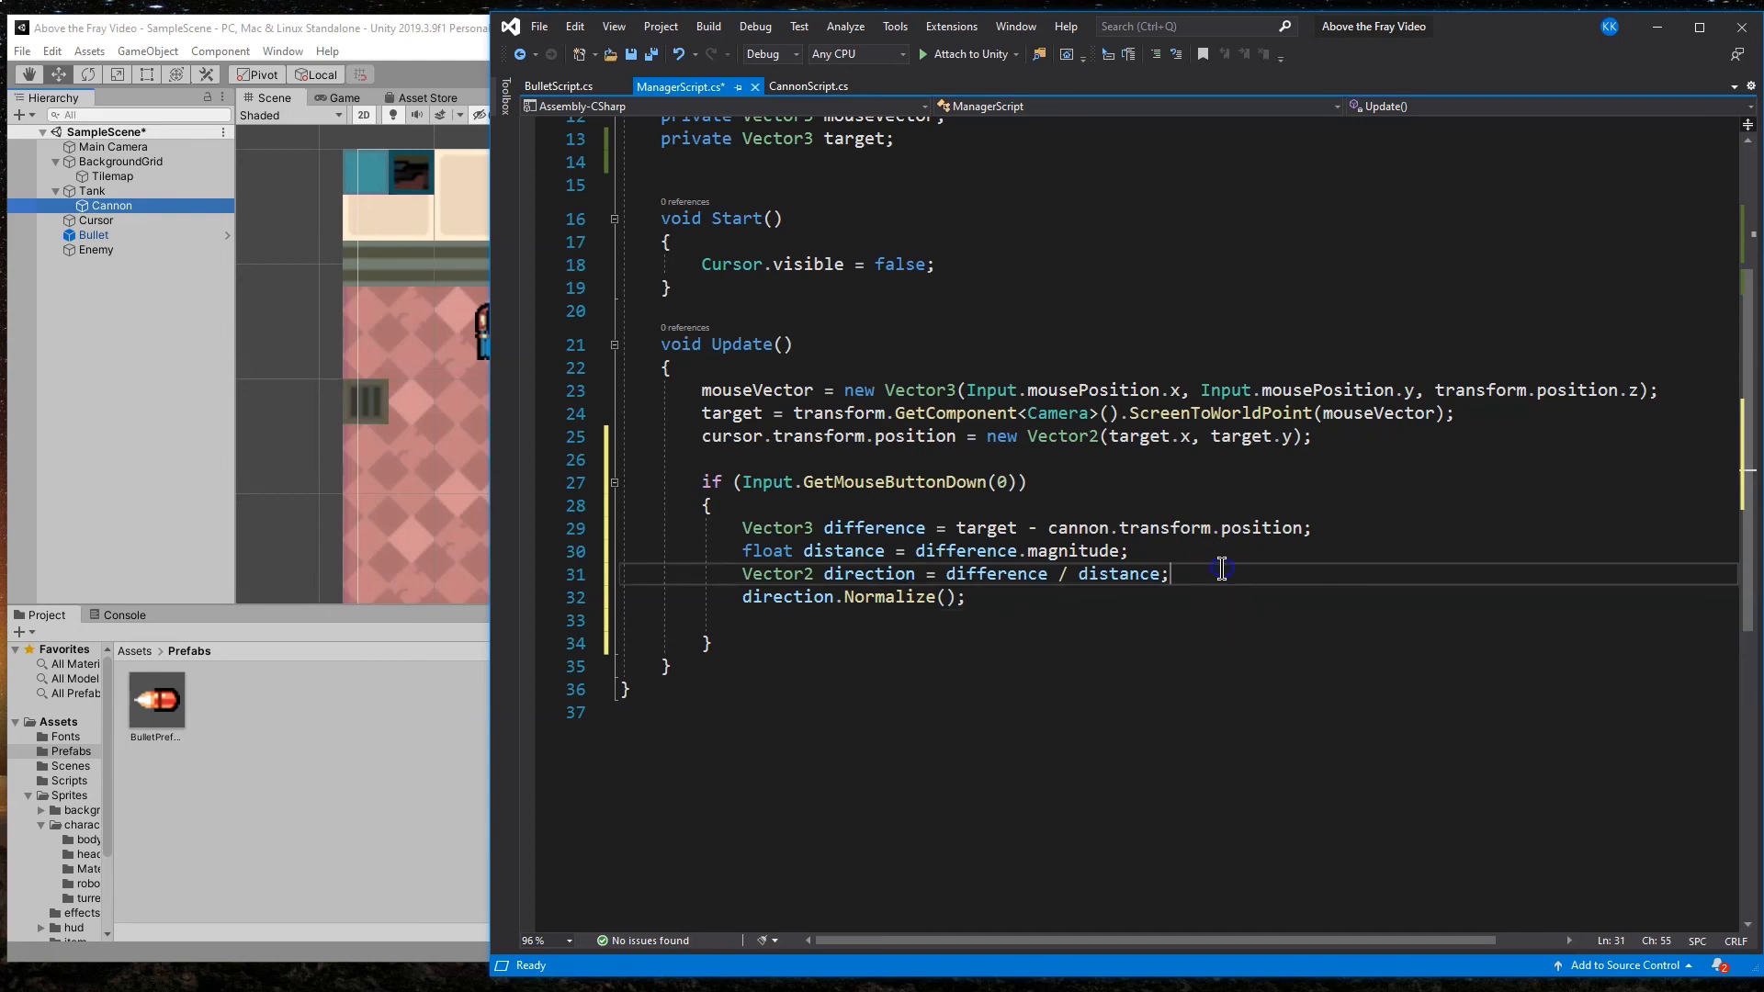
key(enter)
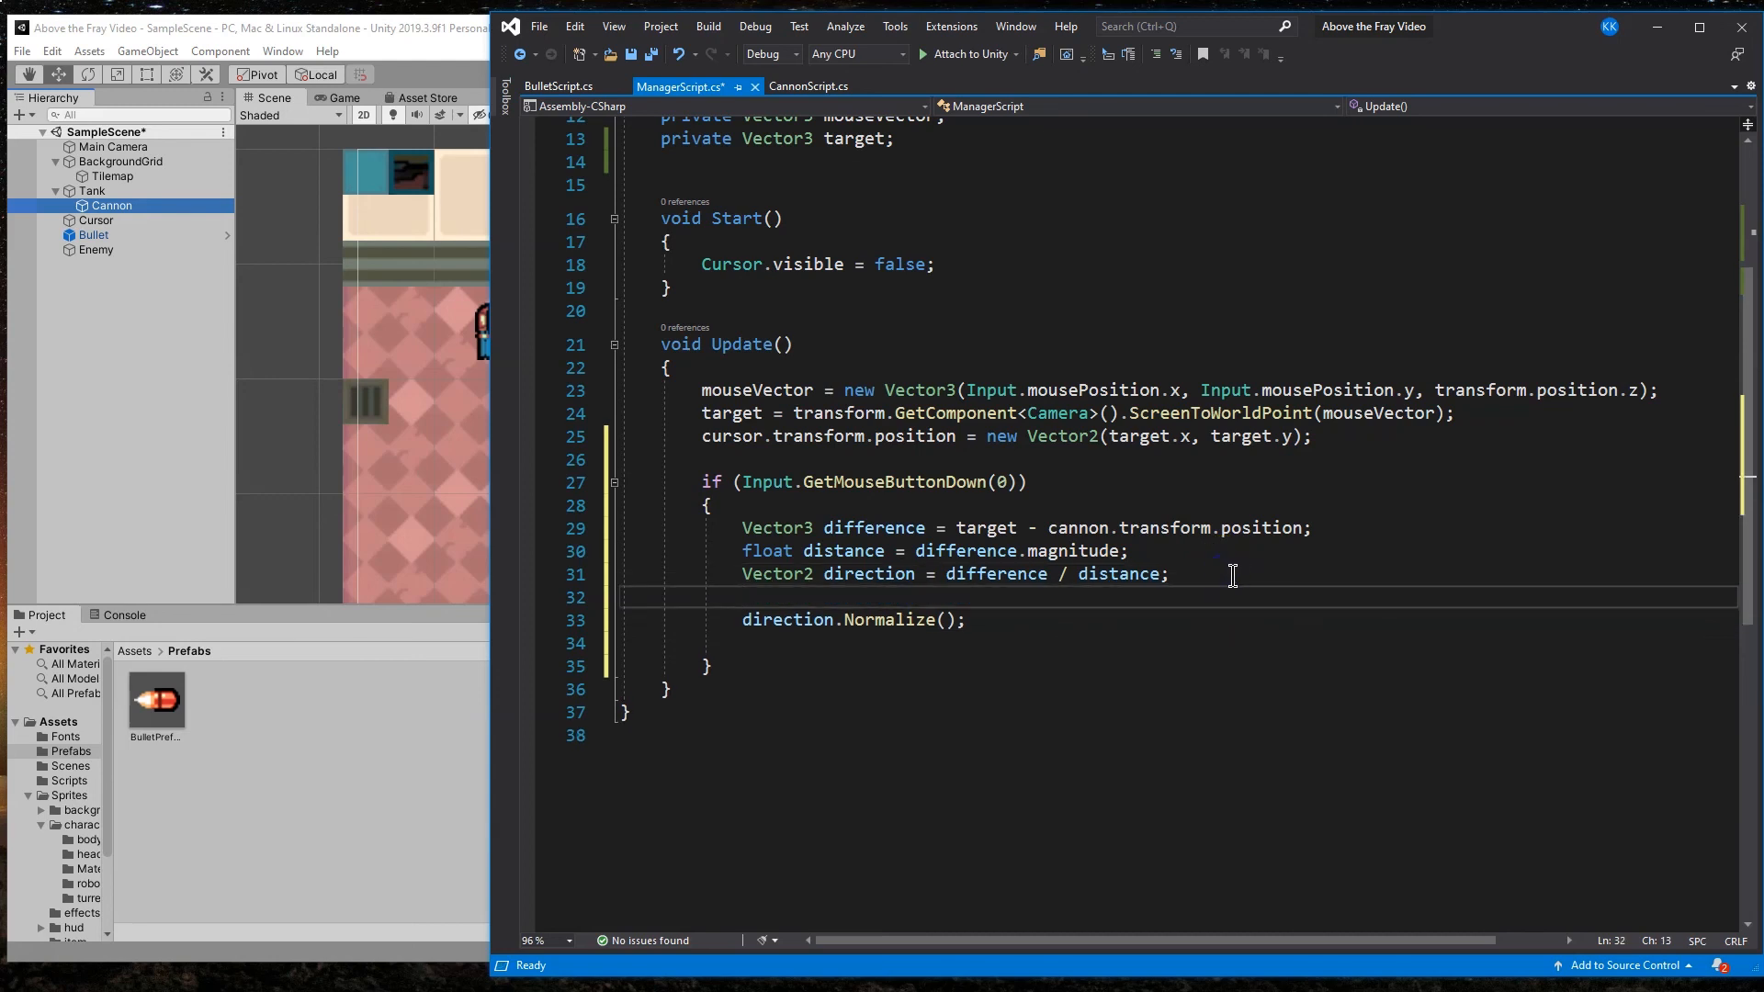
text(// No)
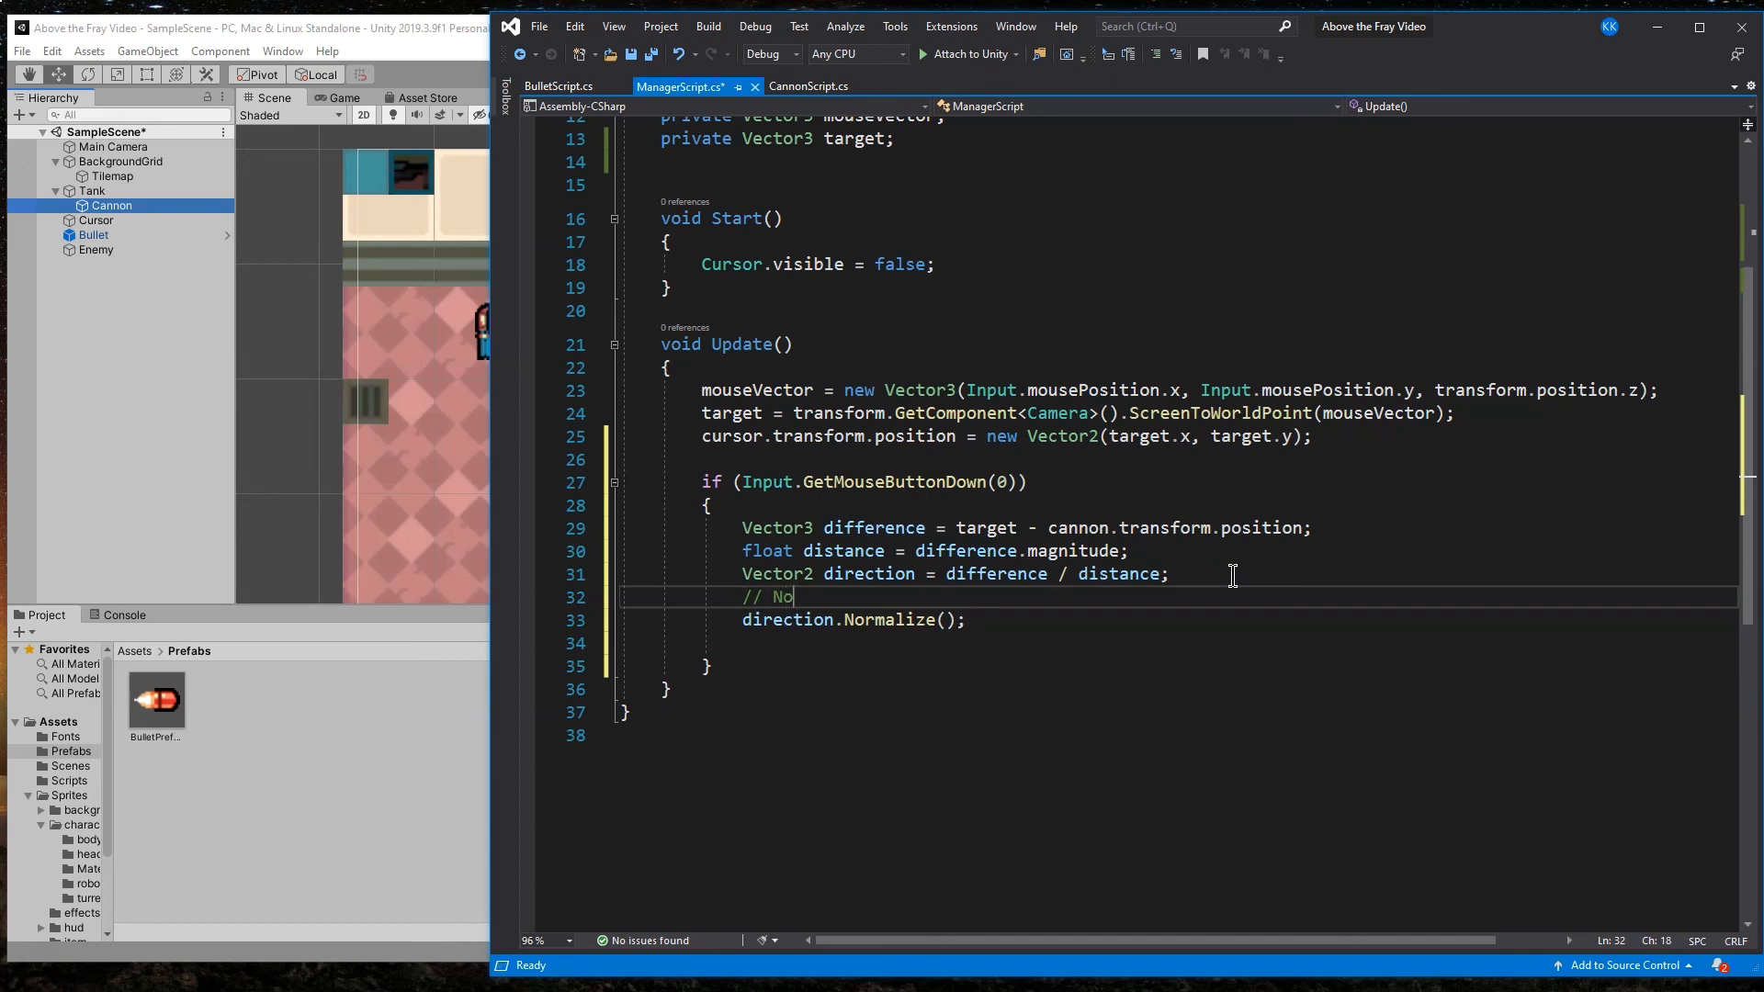
text(rmalize, keep vector)
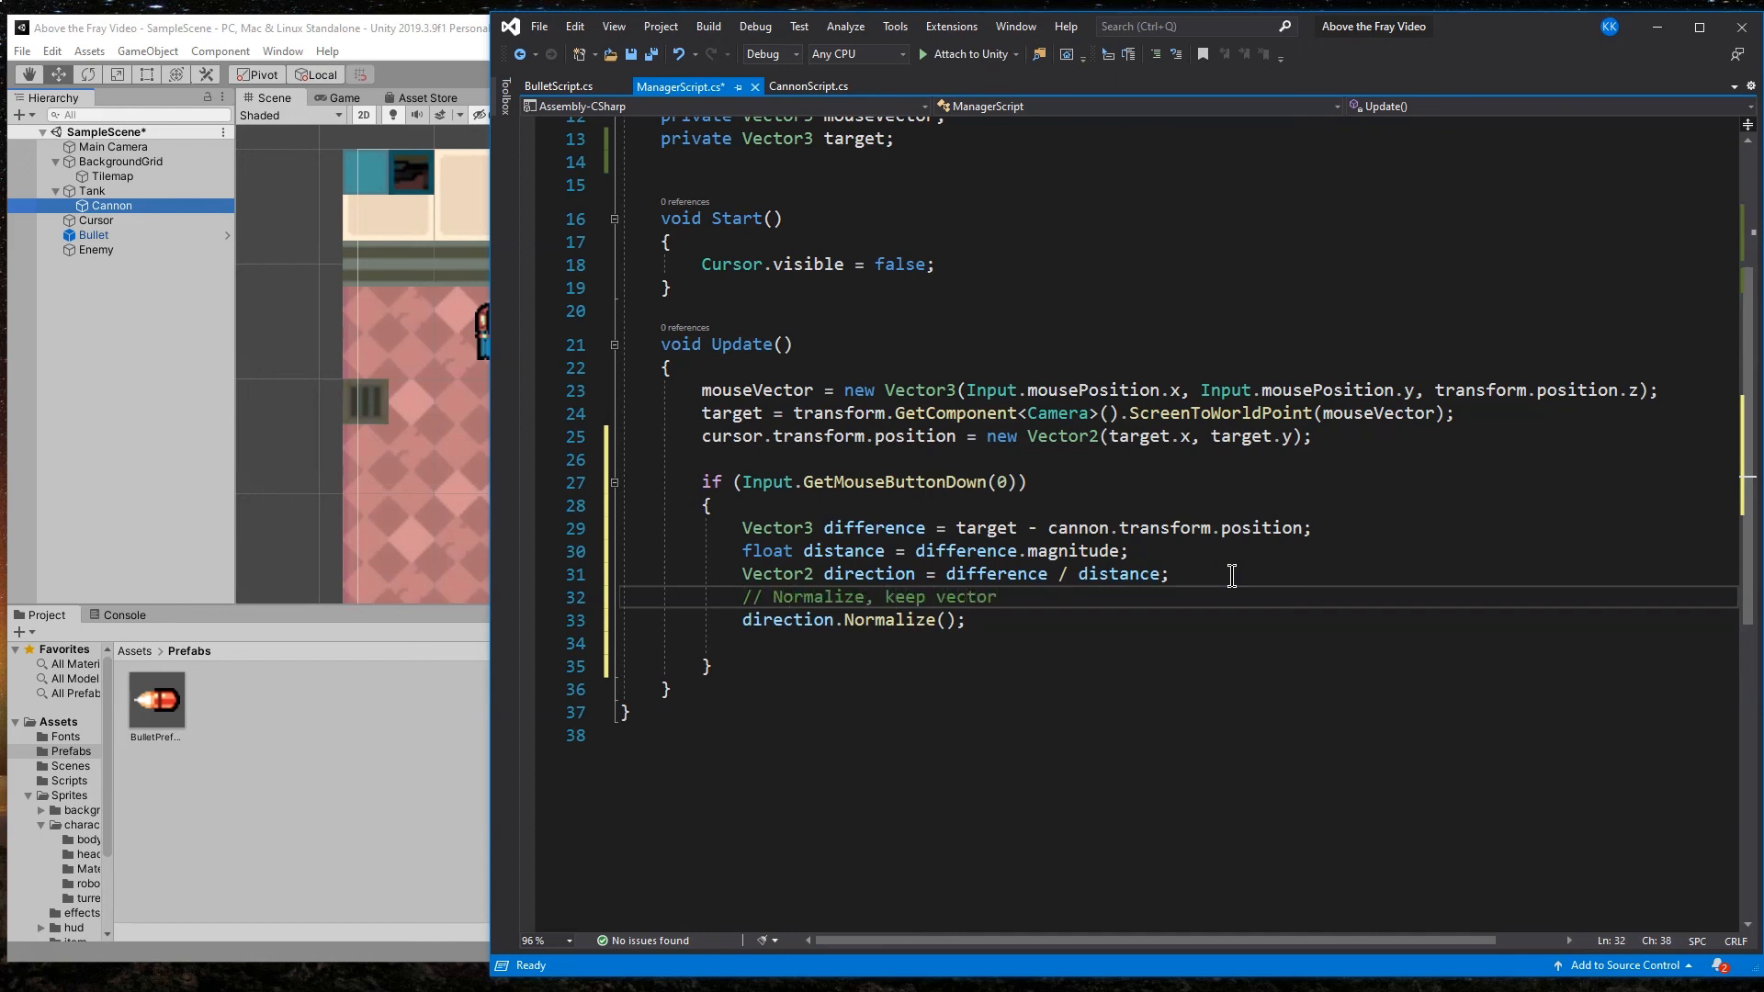
text(s in same direction but length of)
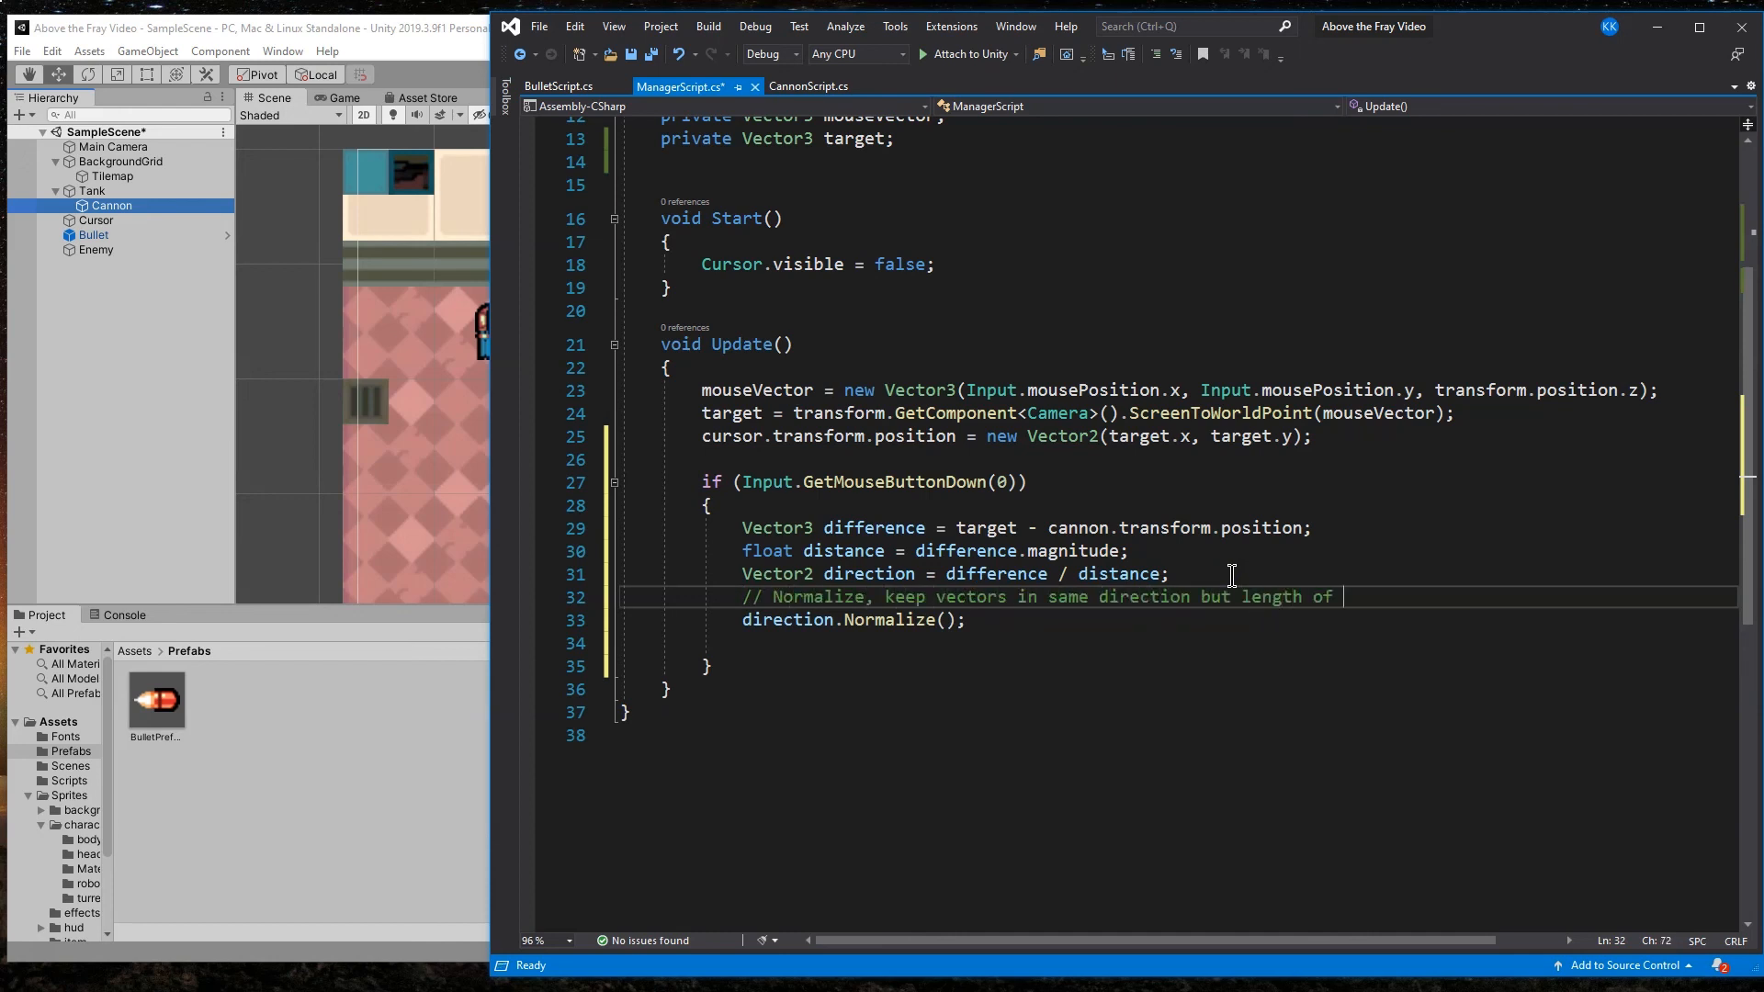
text(1 now)
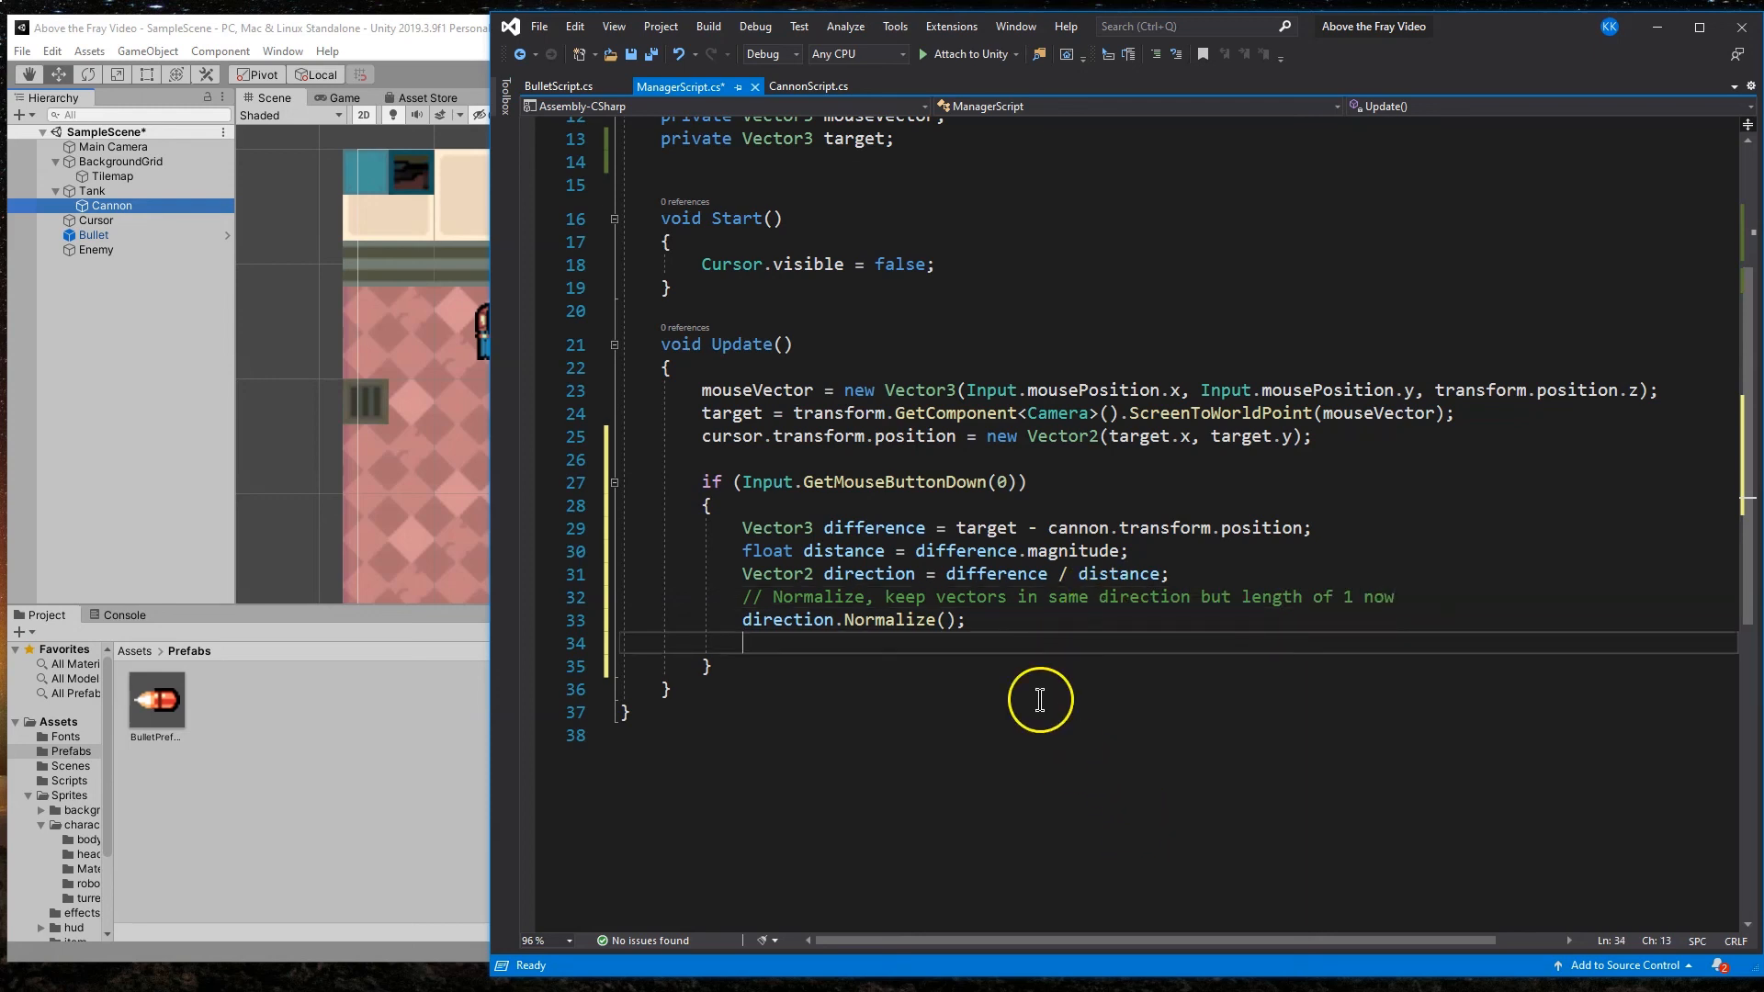
scroll(down, 3)
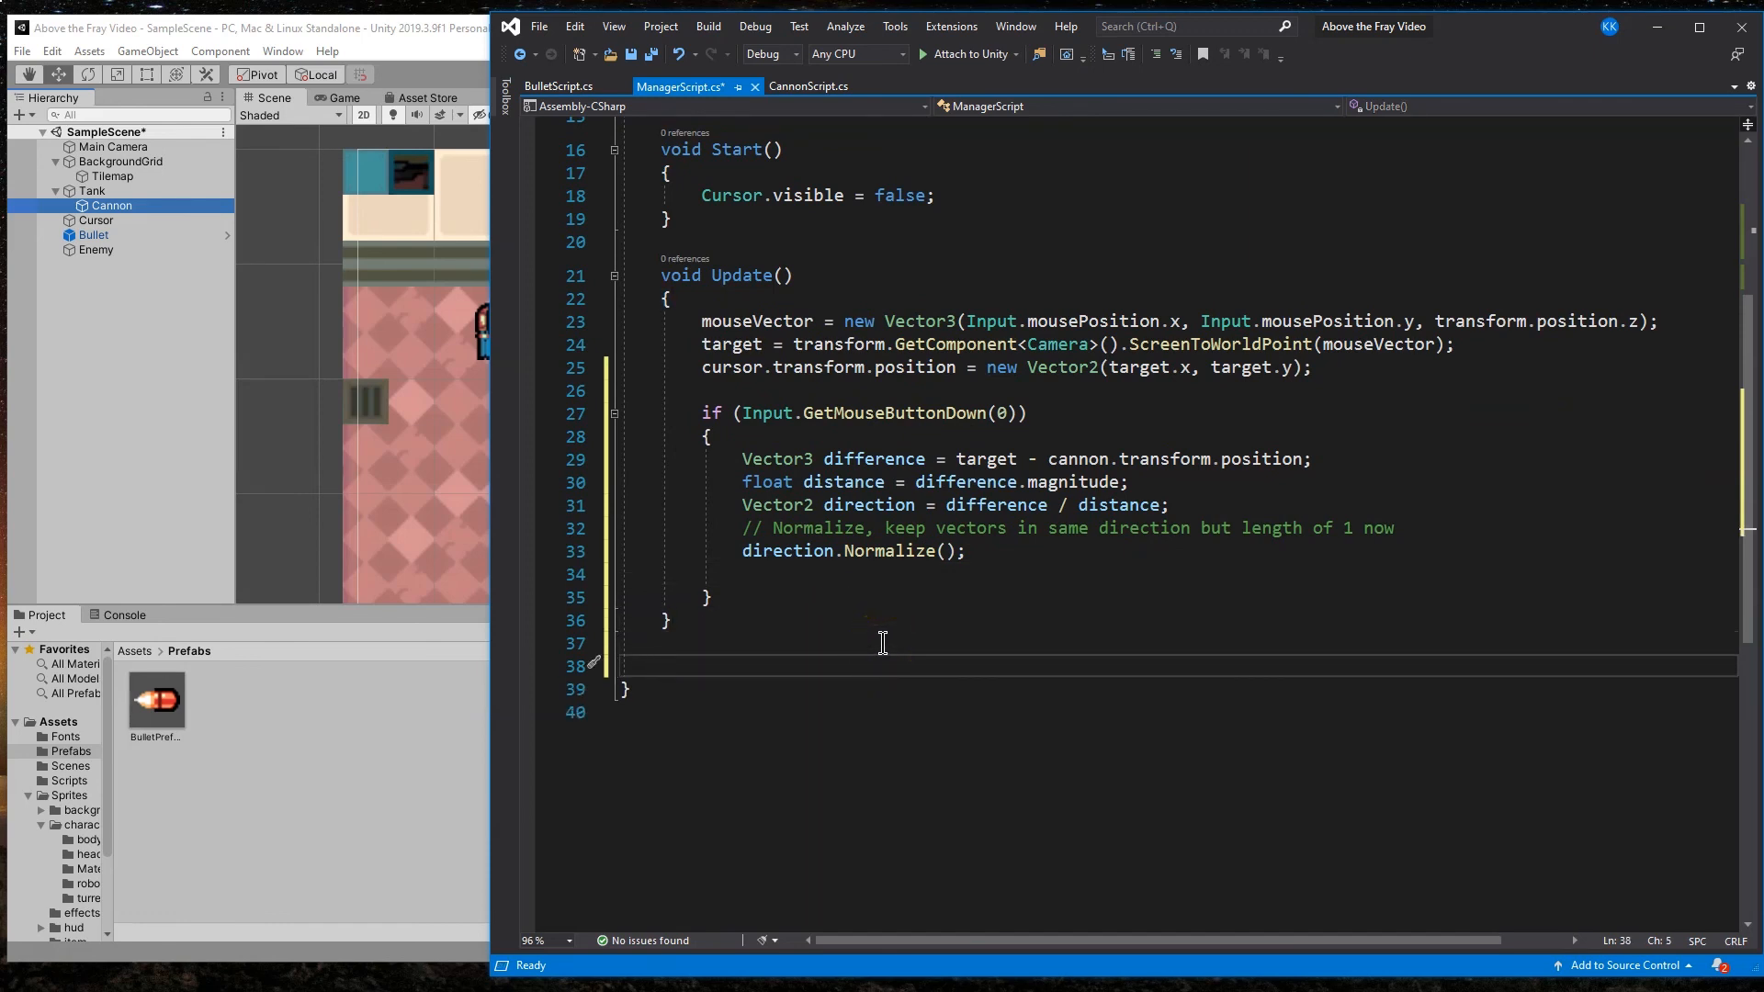
Step: Declare void FireBullet(Vector2 direction, float rotationZ) below Update
text(void F)
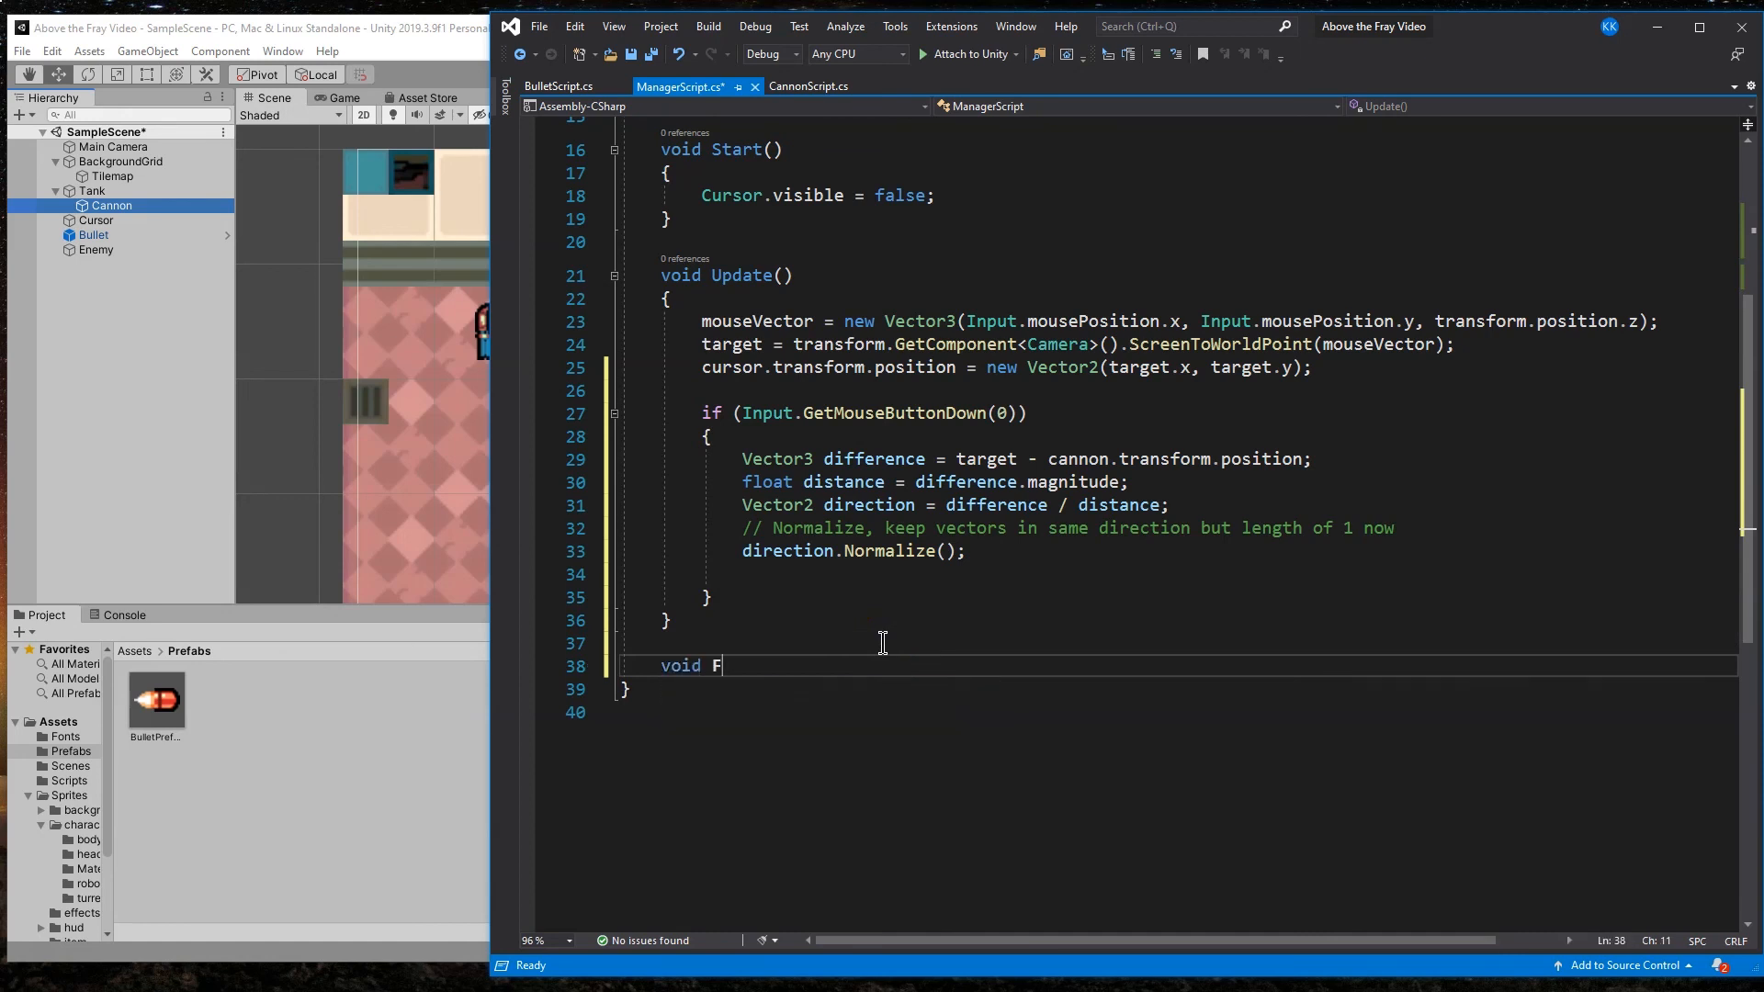
text(ireBullet)
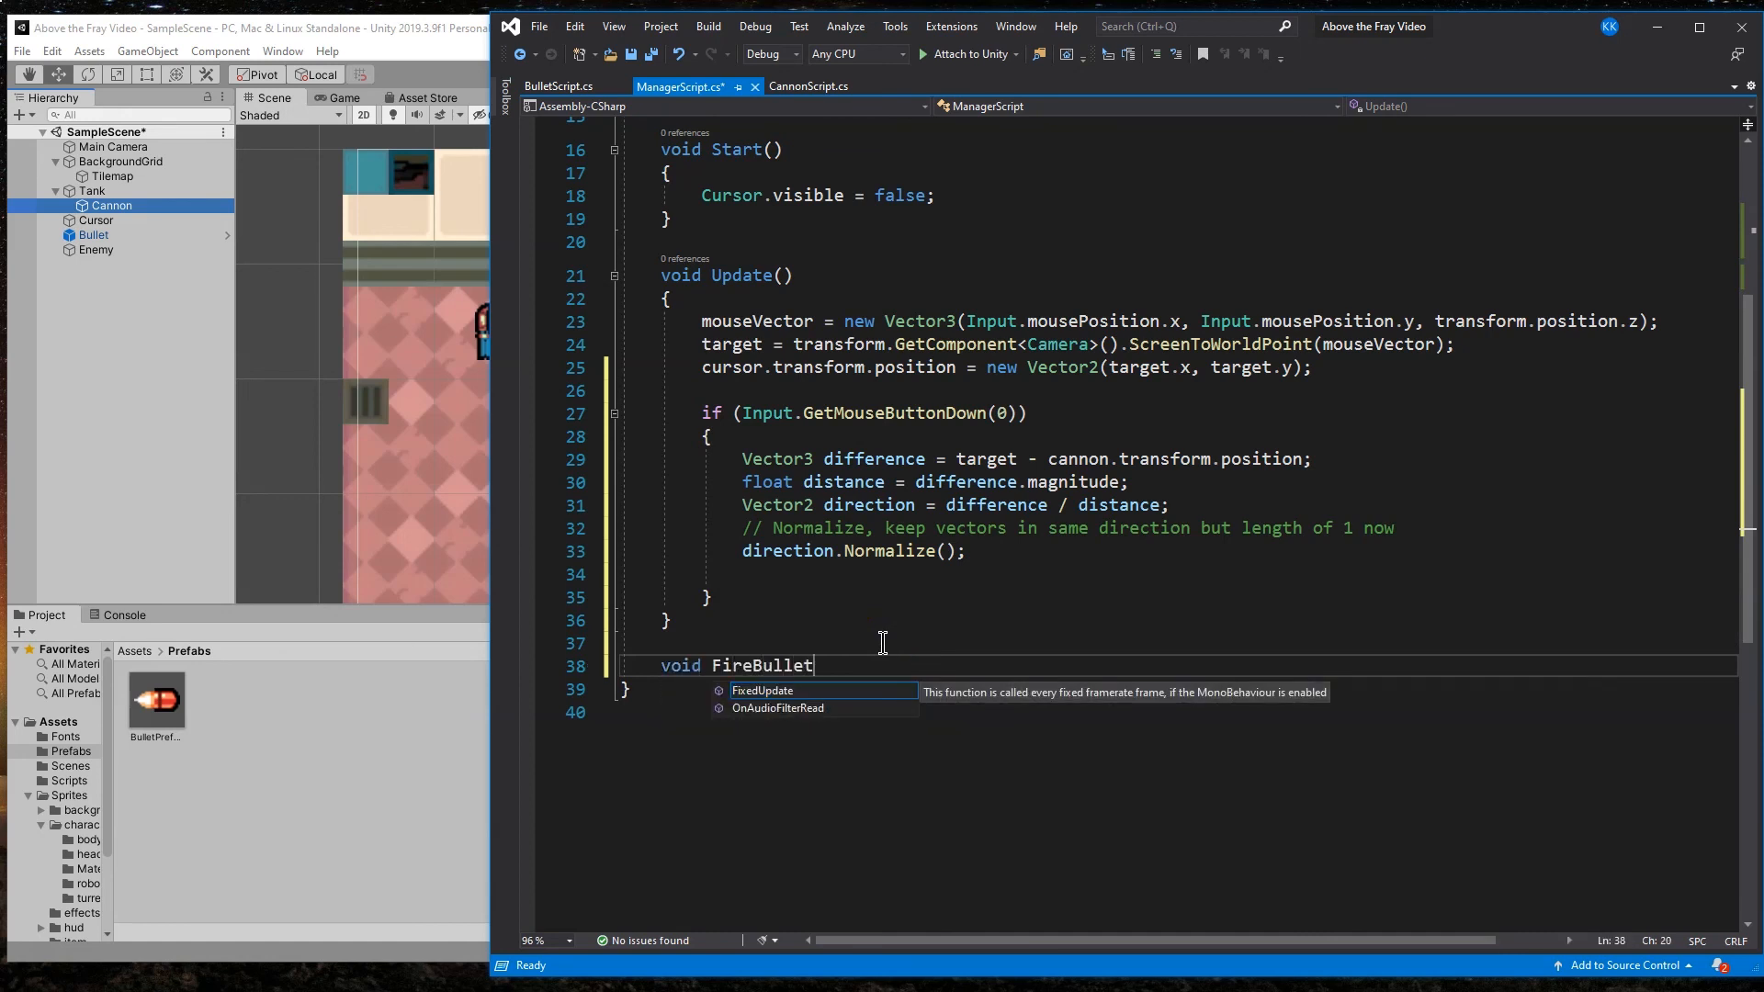
text((Ve)
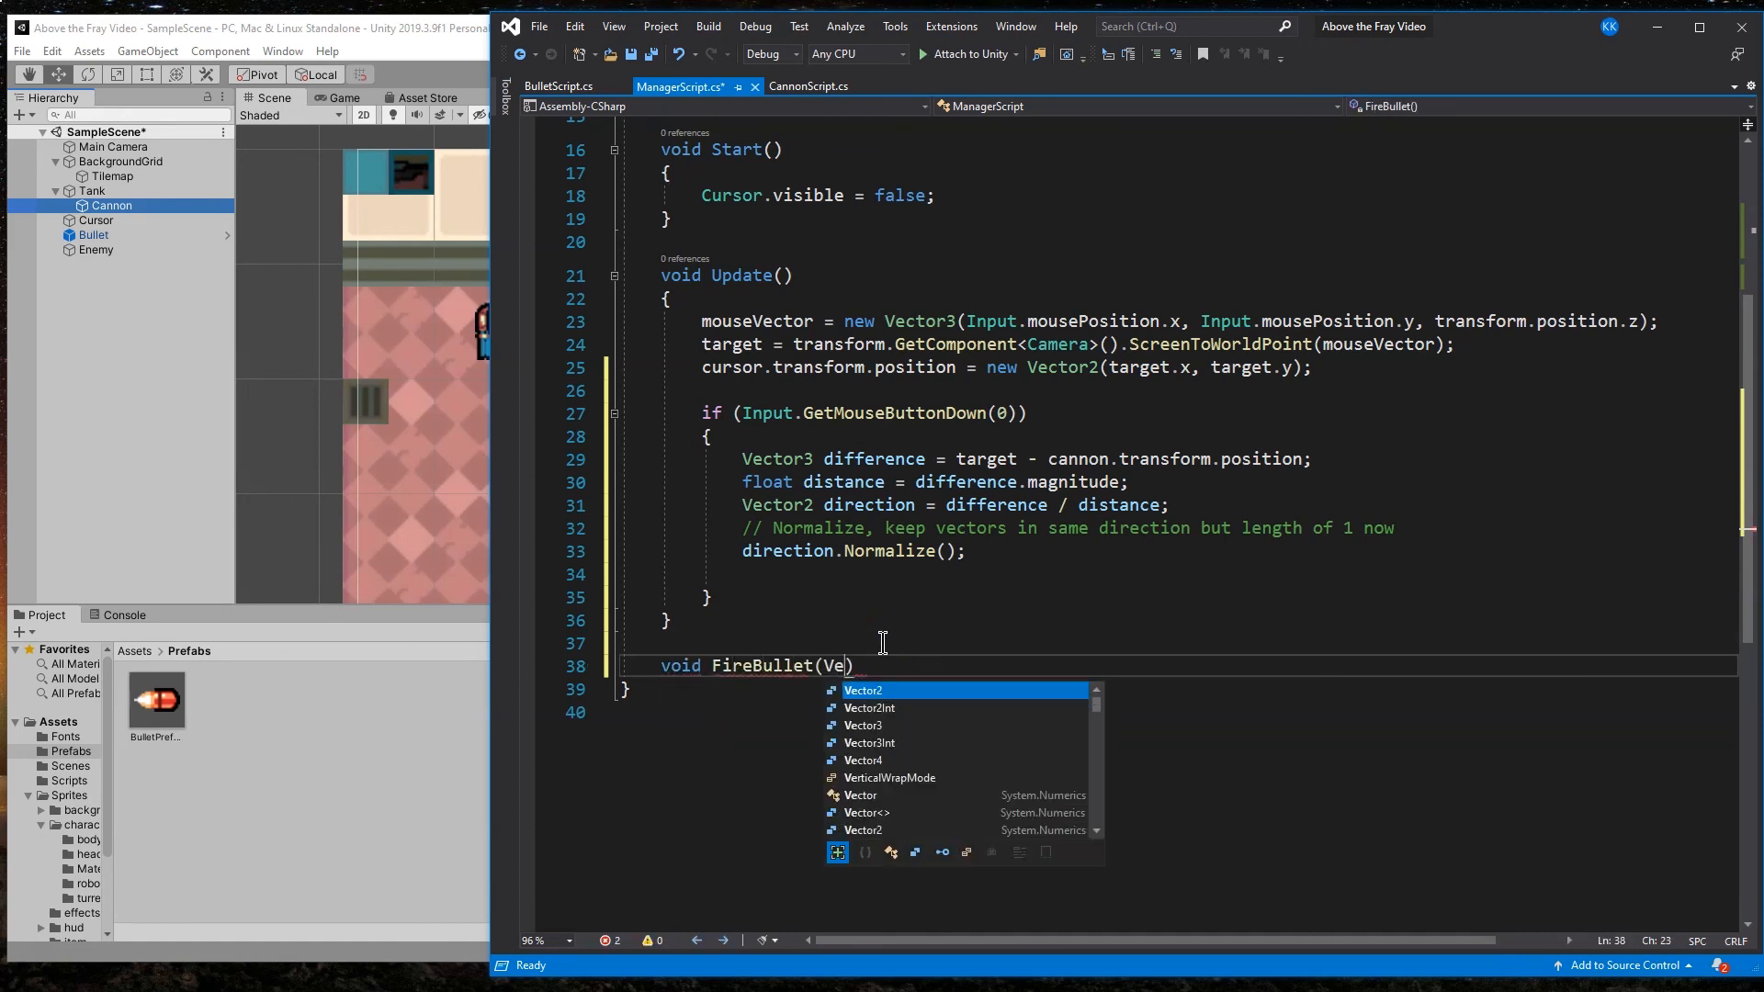
text(ctor2 direction, float rotationZ)
text({)
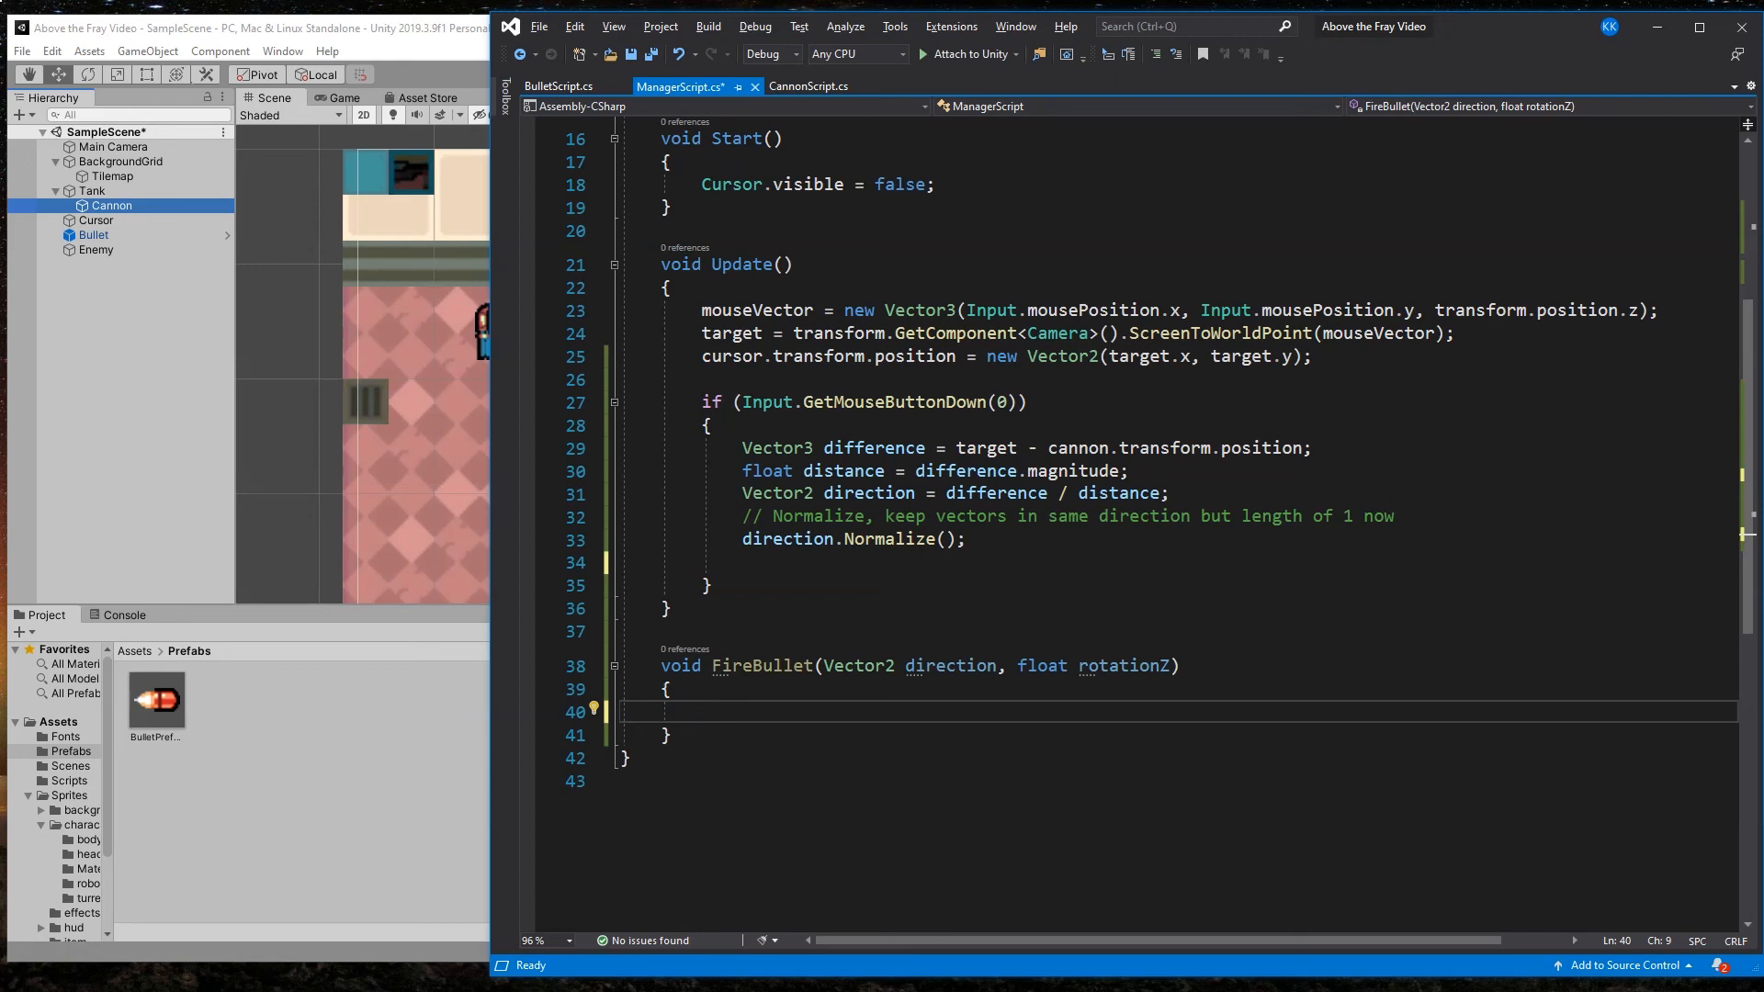
mouse_move(744, 722)
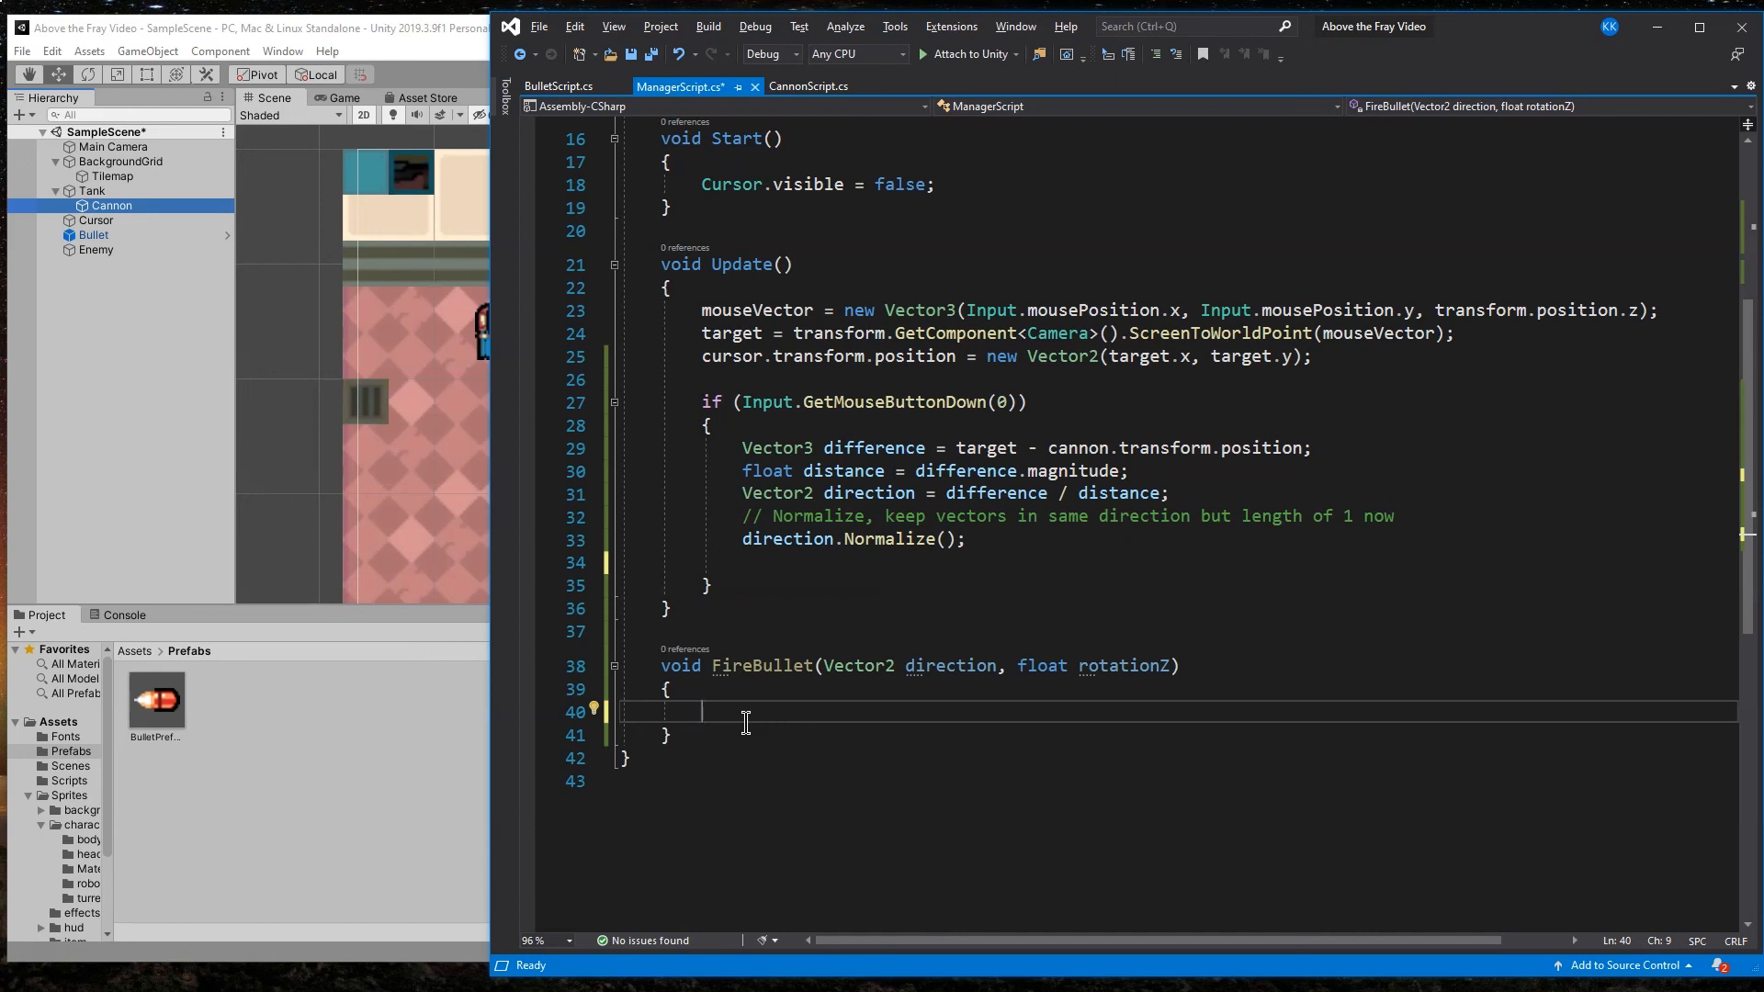
Step: Instantiate bulletPrefab at the cannon position, rotate via Quaternion.Euler, set Rigidbody2D velocity to direction * bulletSpeed
text(GameObject)
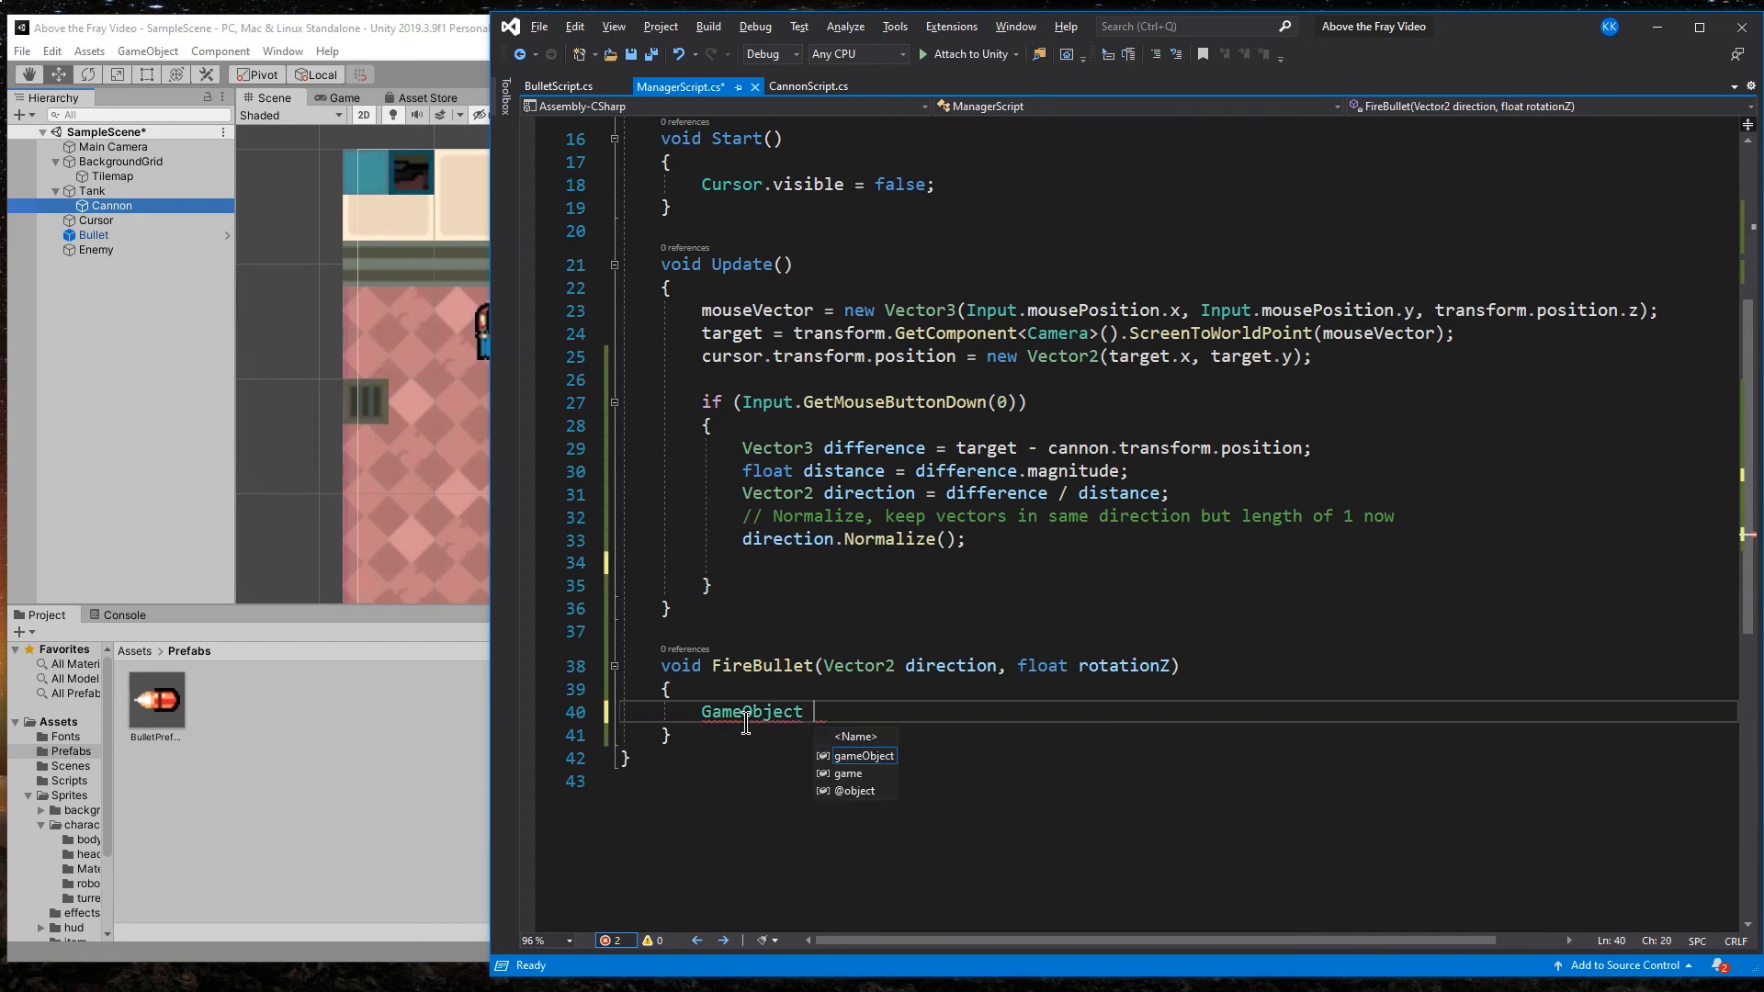
text(bulle)
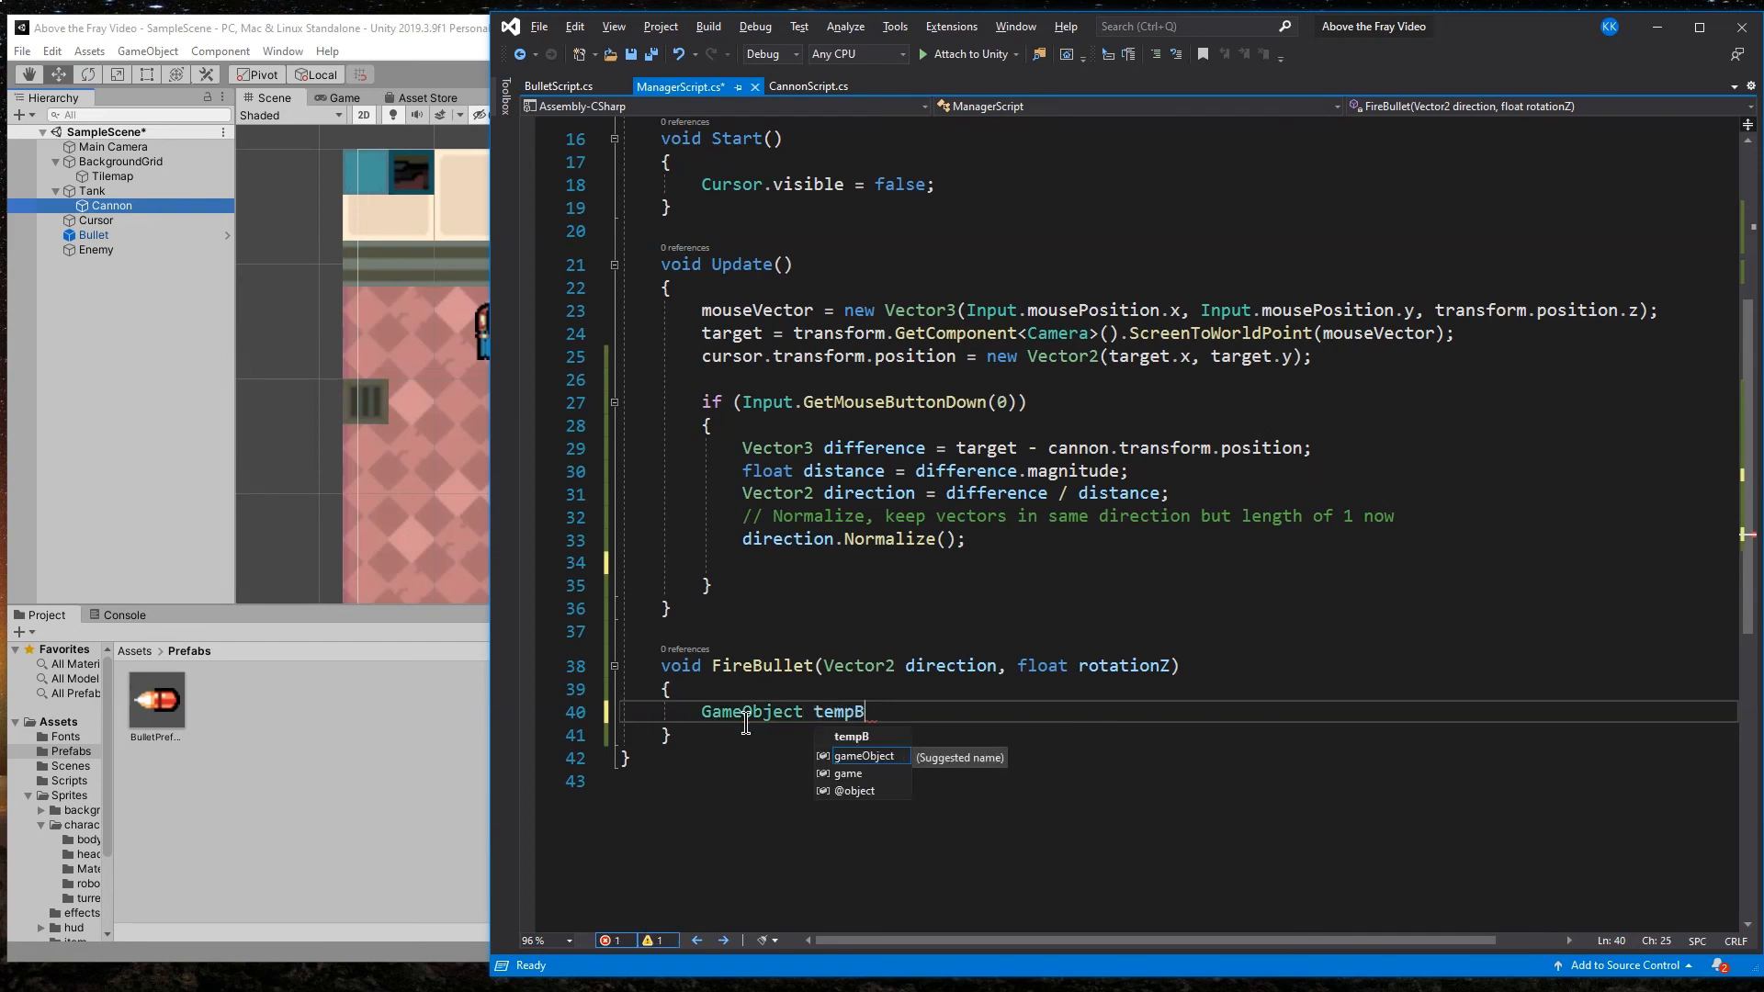
text(ullet =)
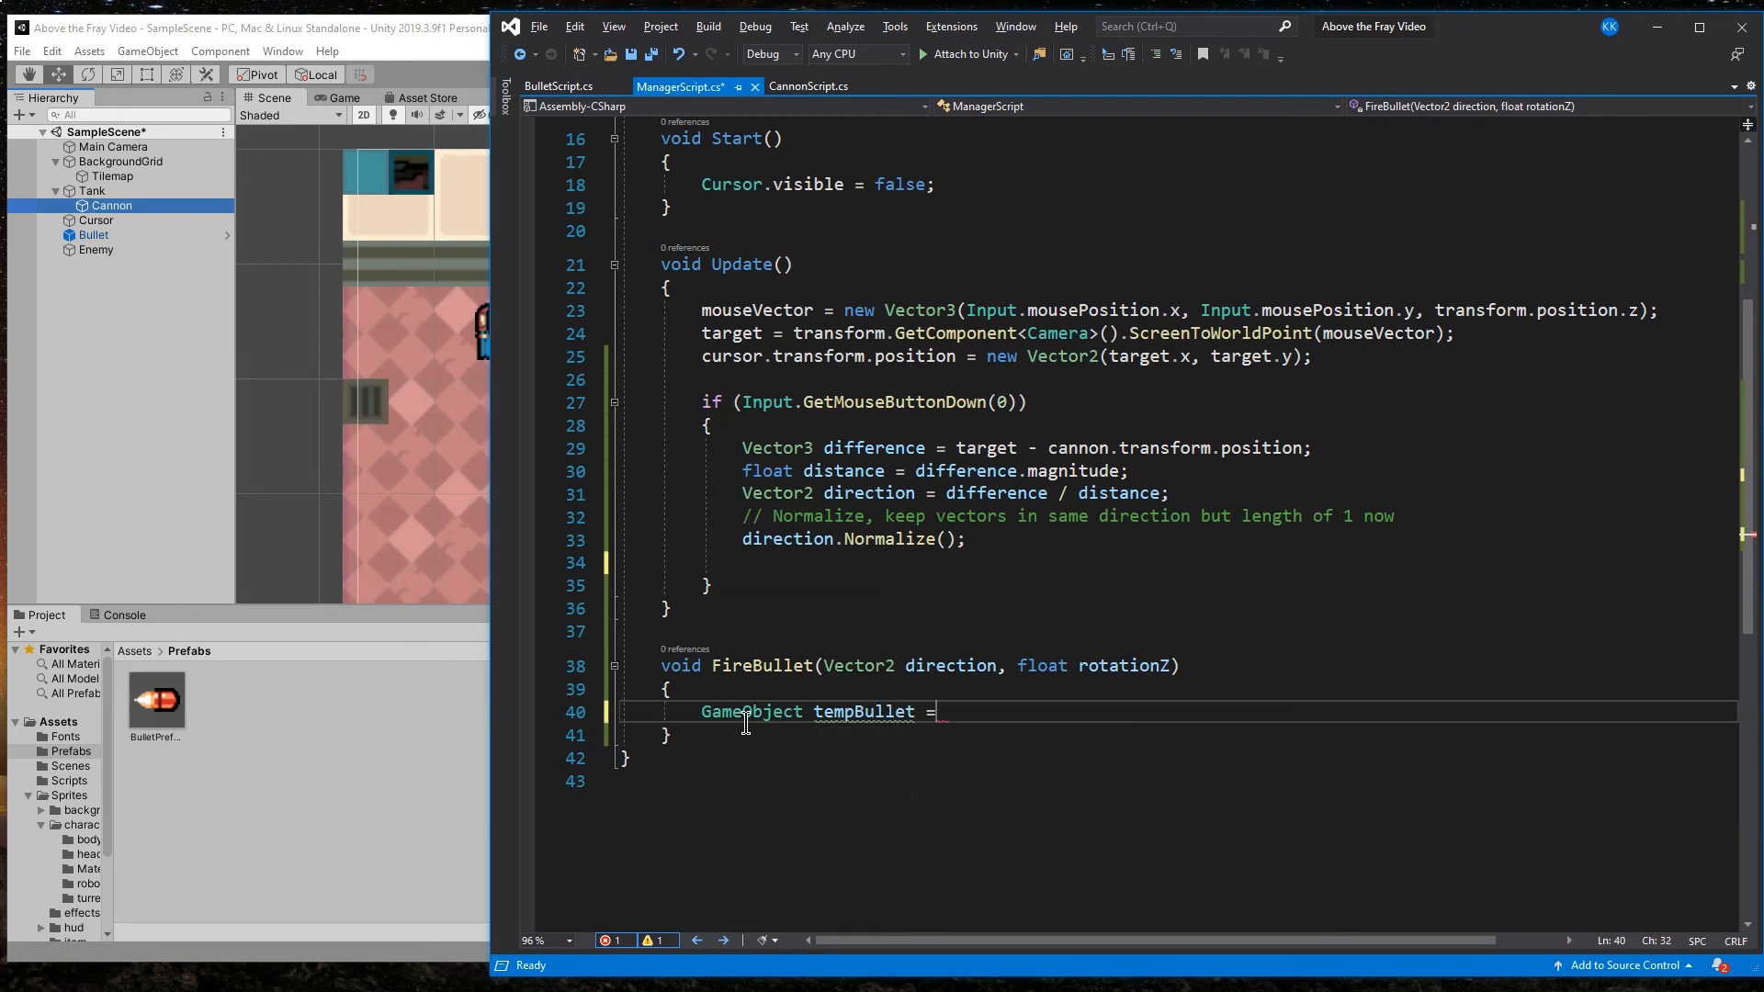
text(Instantiate(bulletPrefab) as)
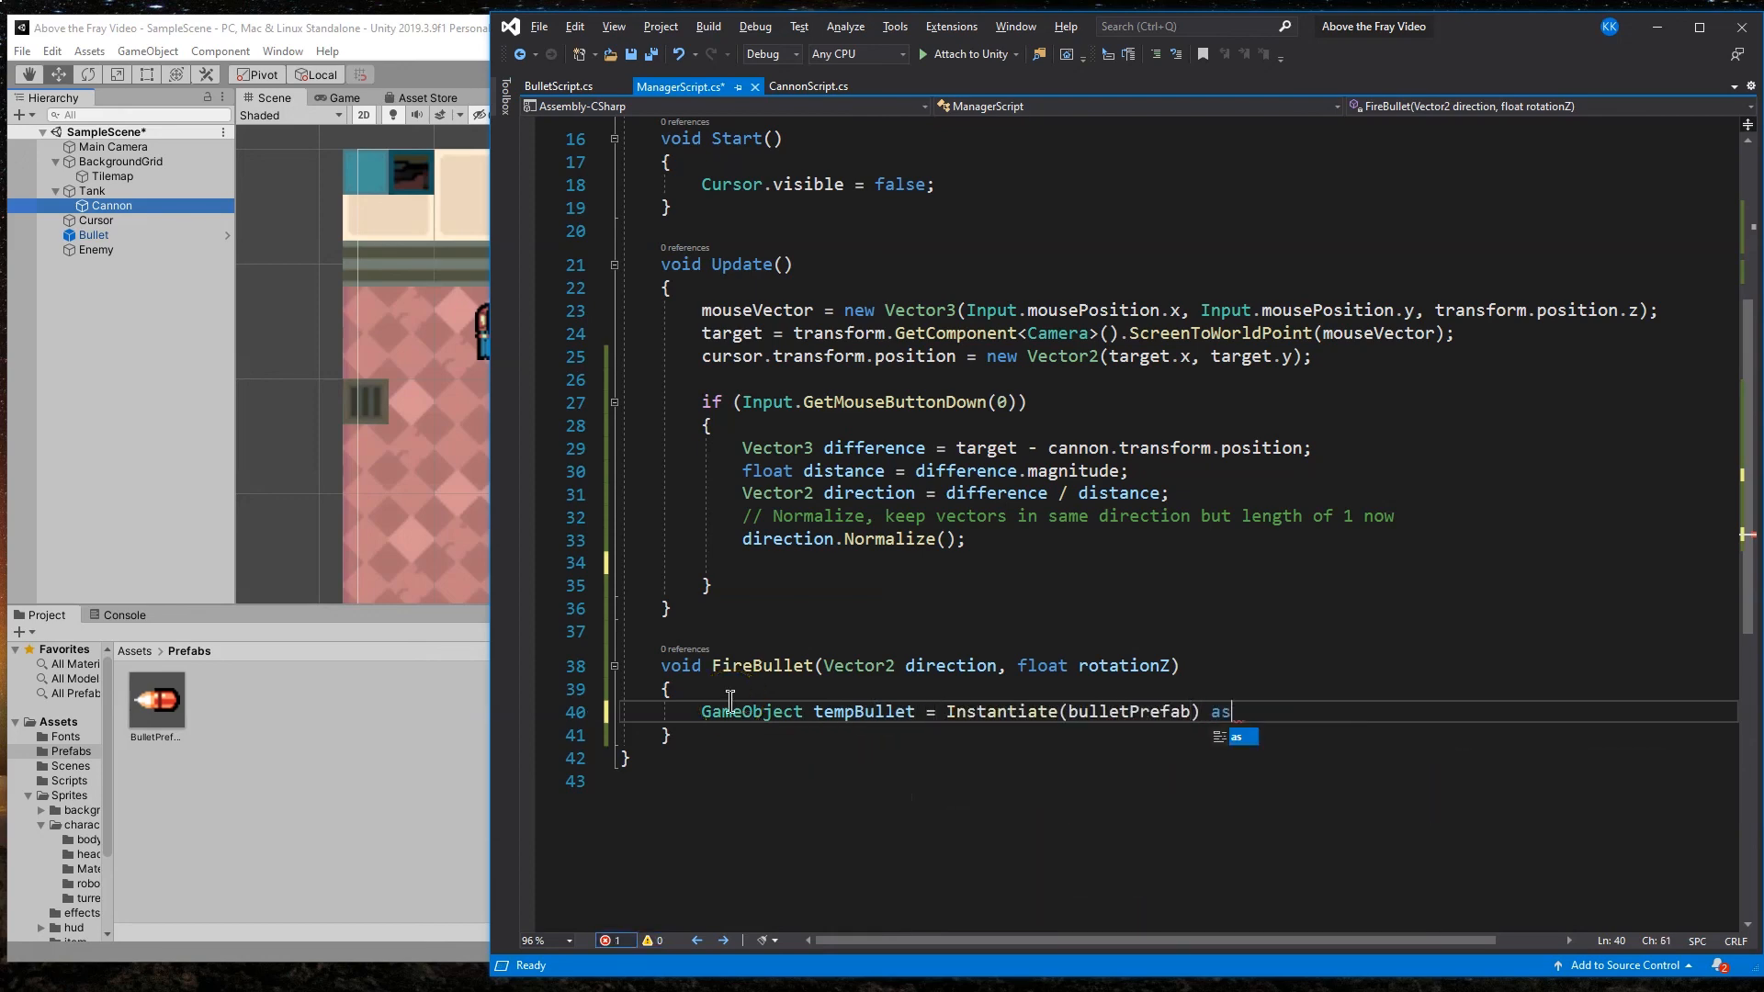
text(GameObject;)
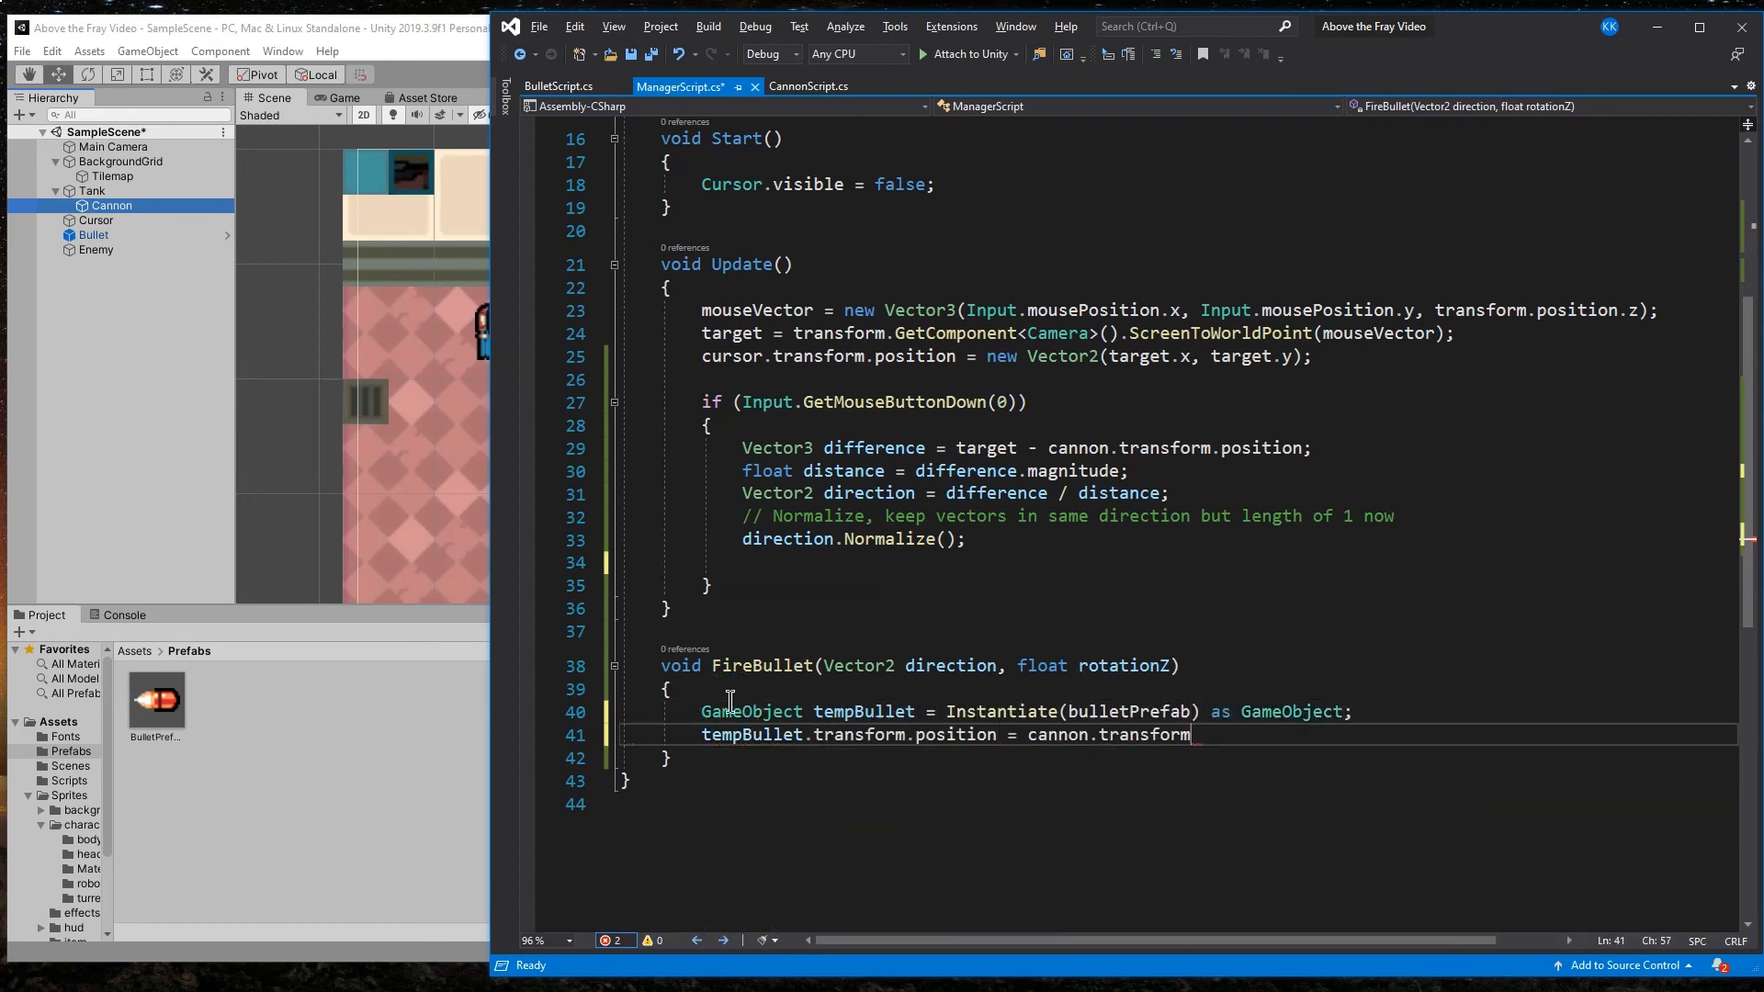
text(.position;)
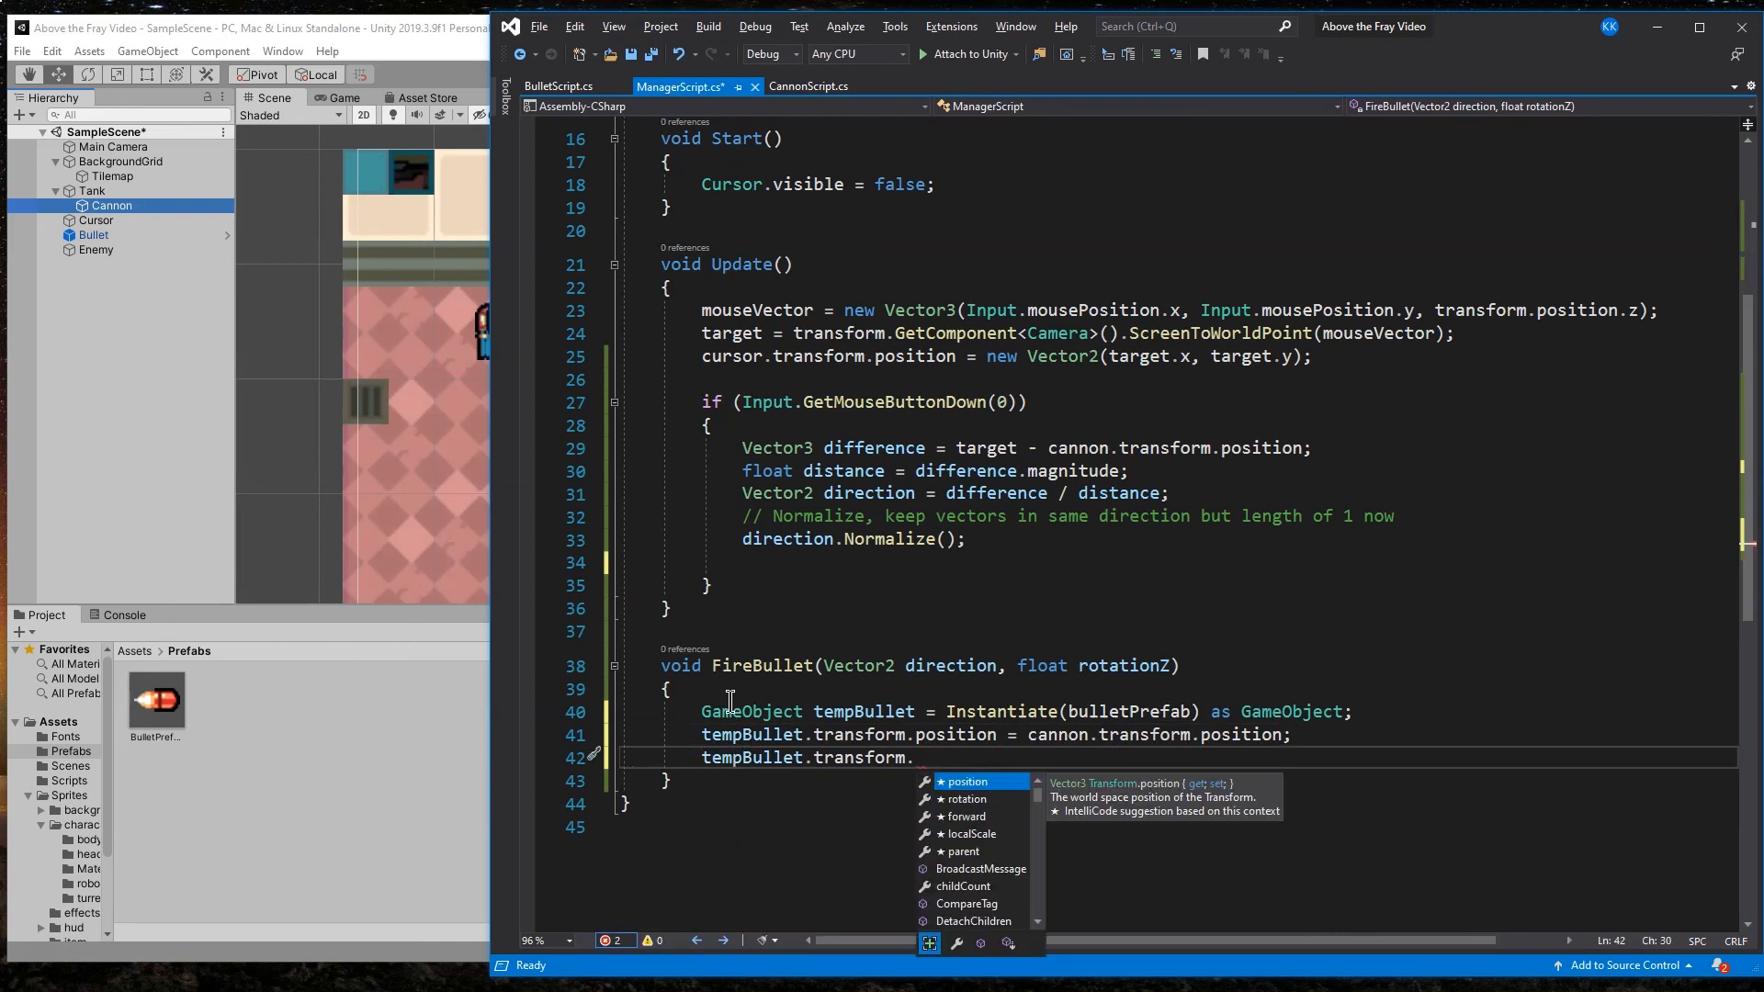
text(rotation = Quaternion.Euler(0.0f, 0.0f, rotationZ);)
text(tempBullet.Get)
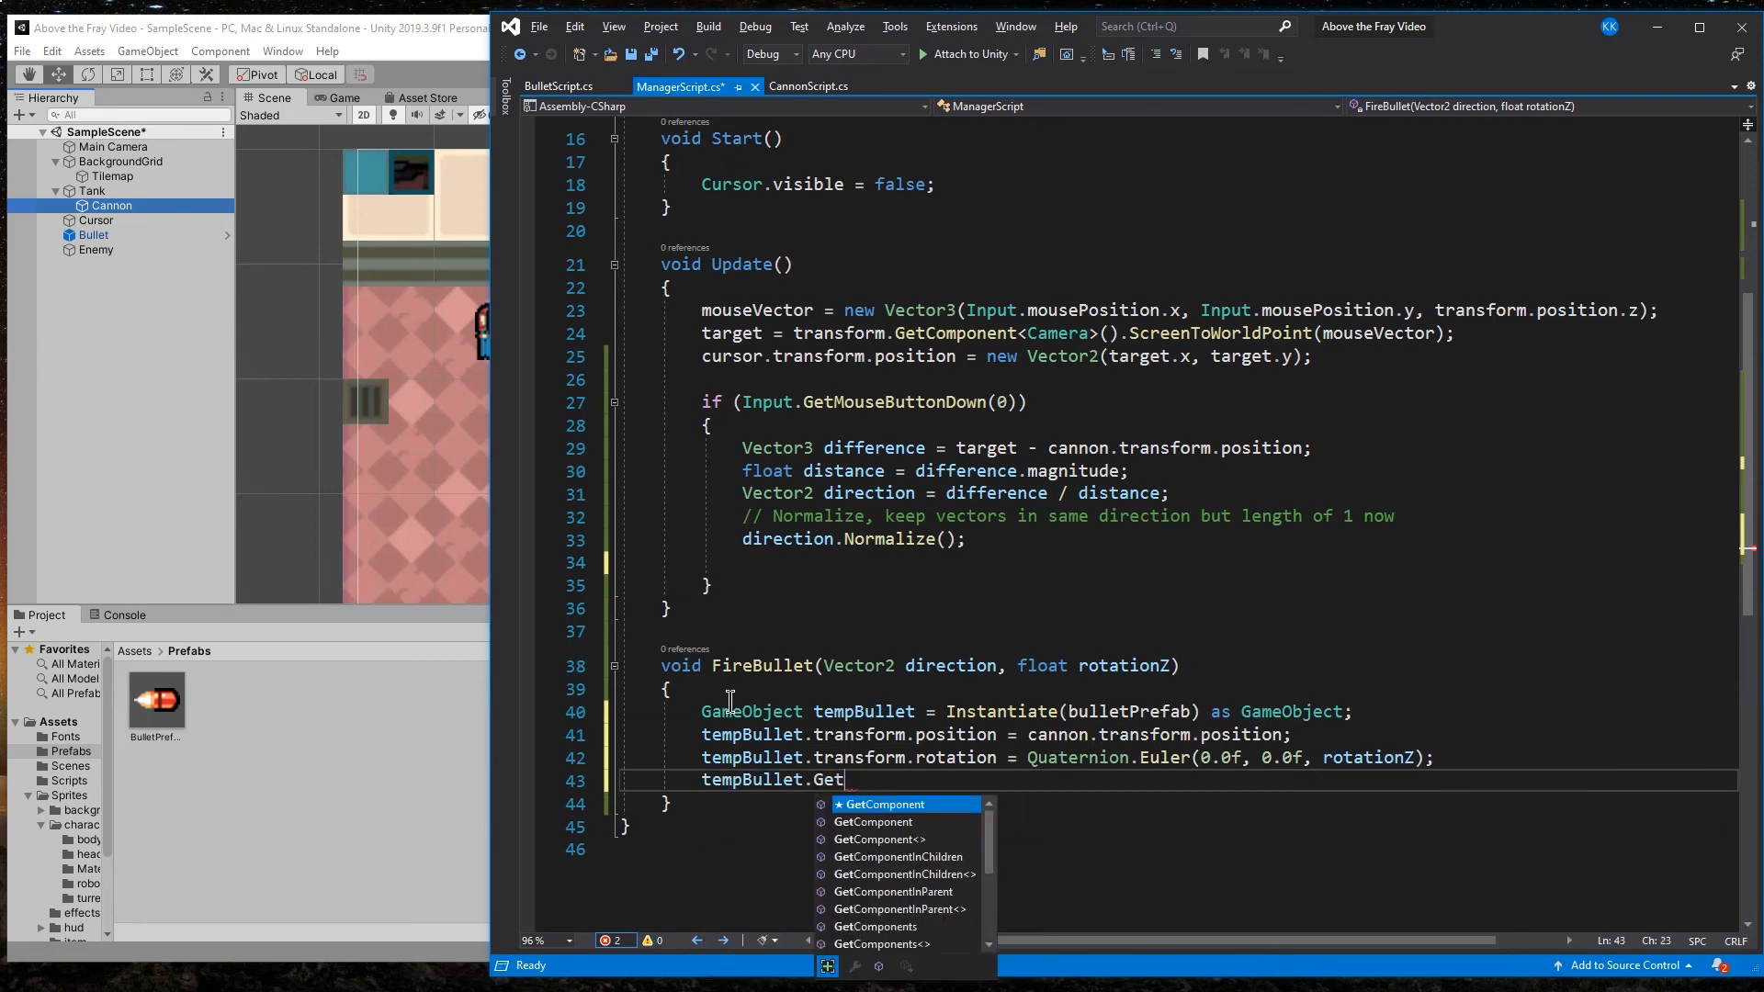
text(Component<Rigidbody2D>().velocity = direction* bulletSpeed;)
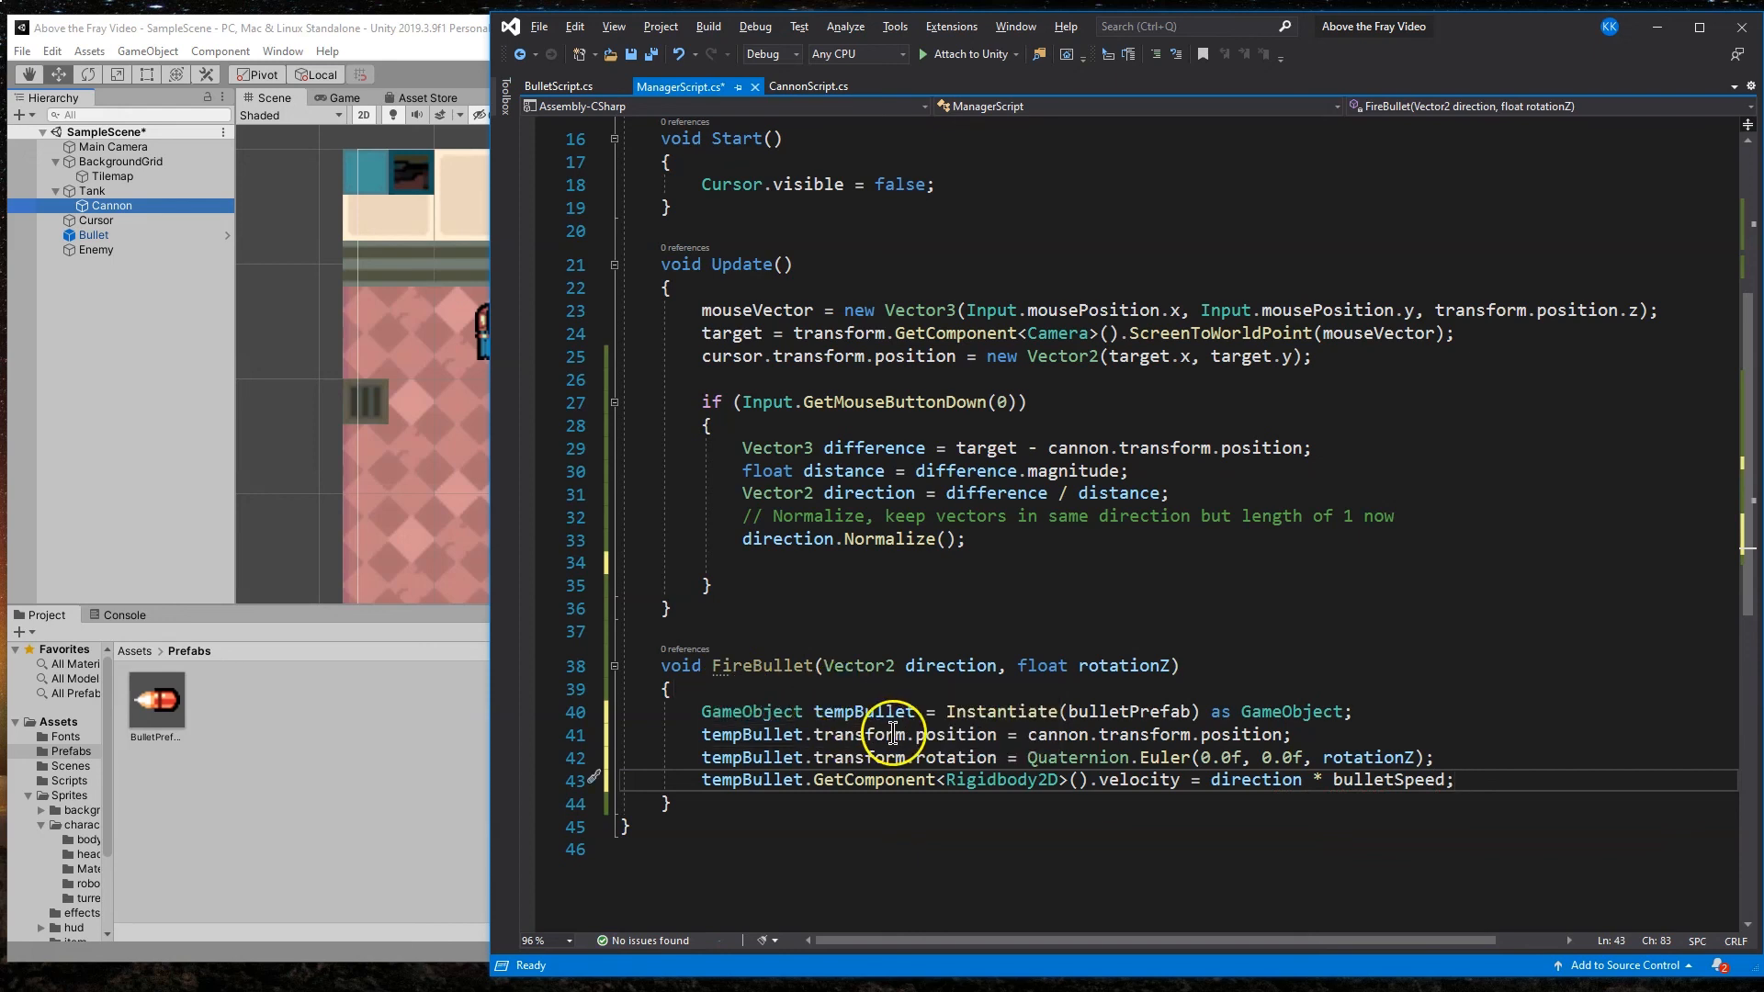
mouse_move(1066, 711)
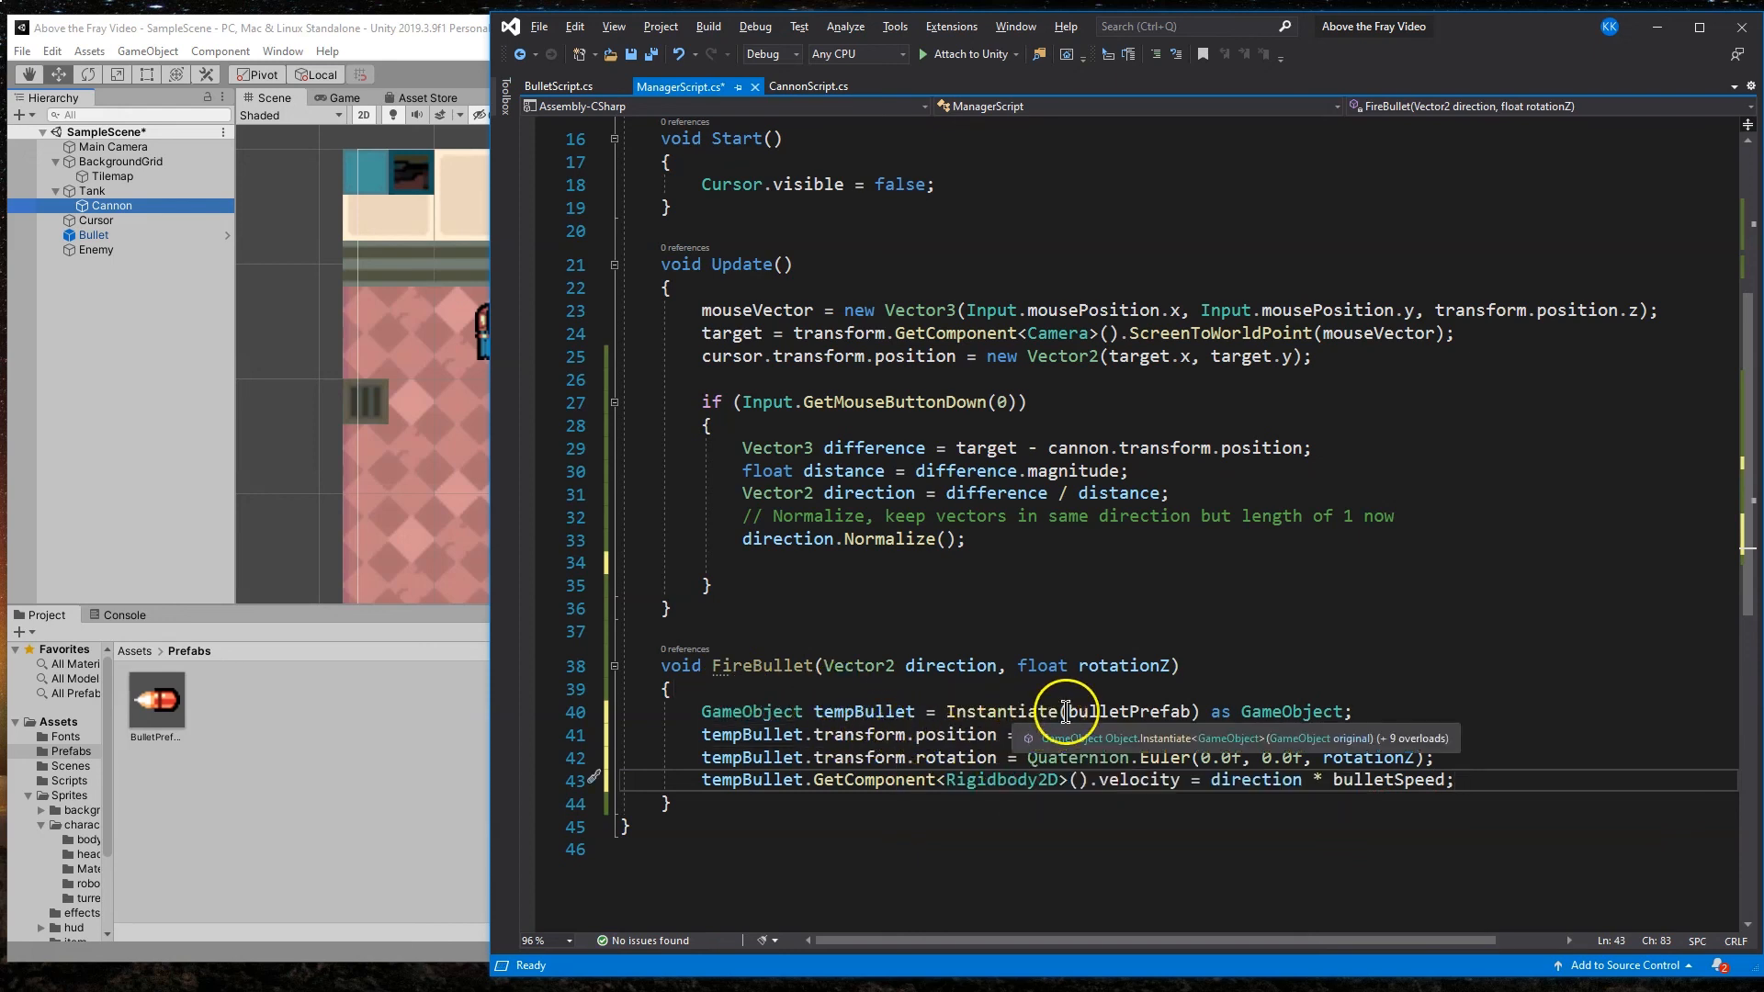
mouse_move(1182, 712)
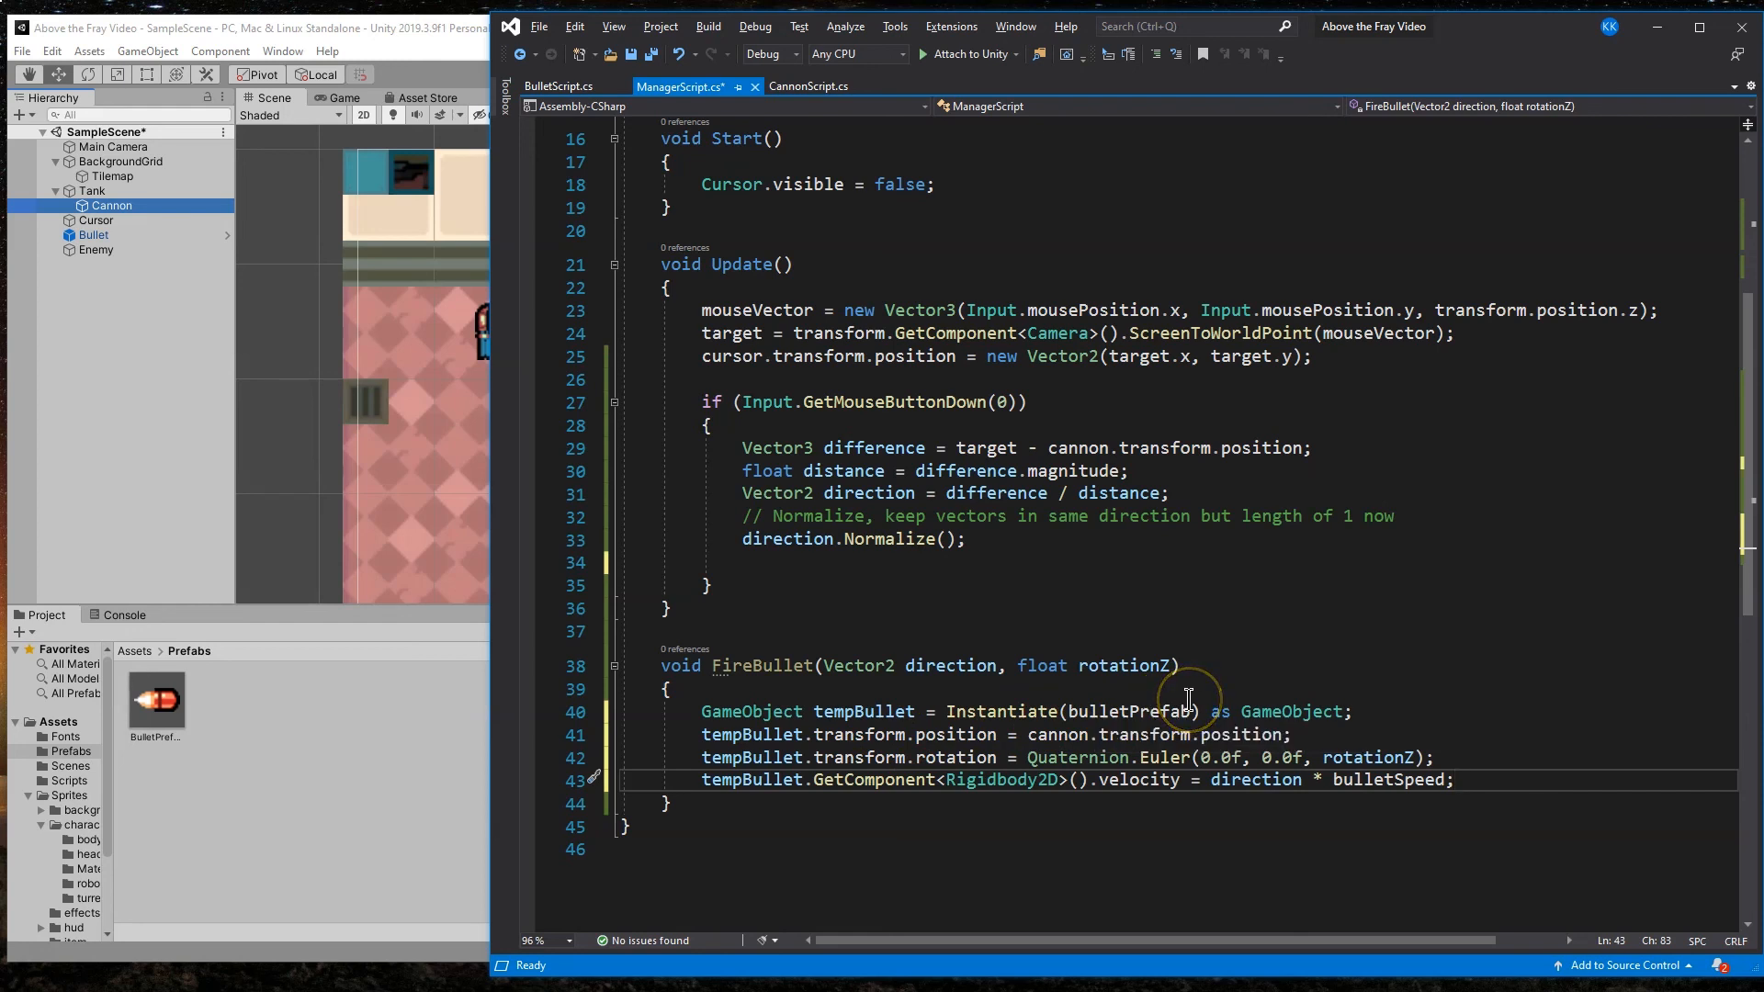
mouse_move(904, 757)
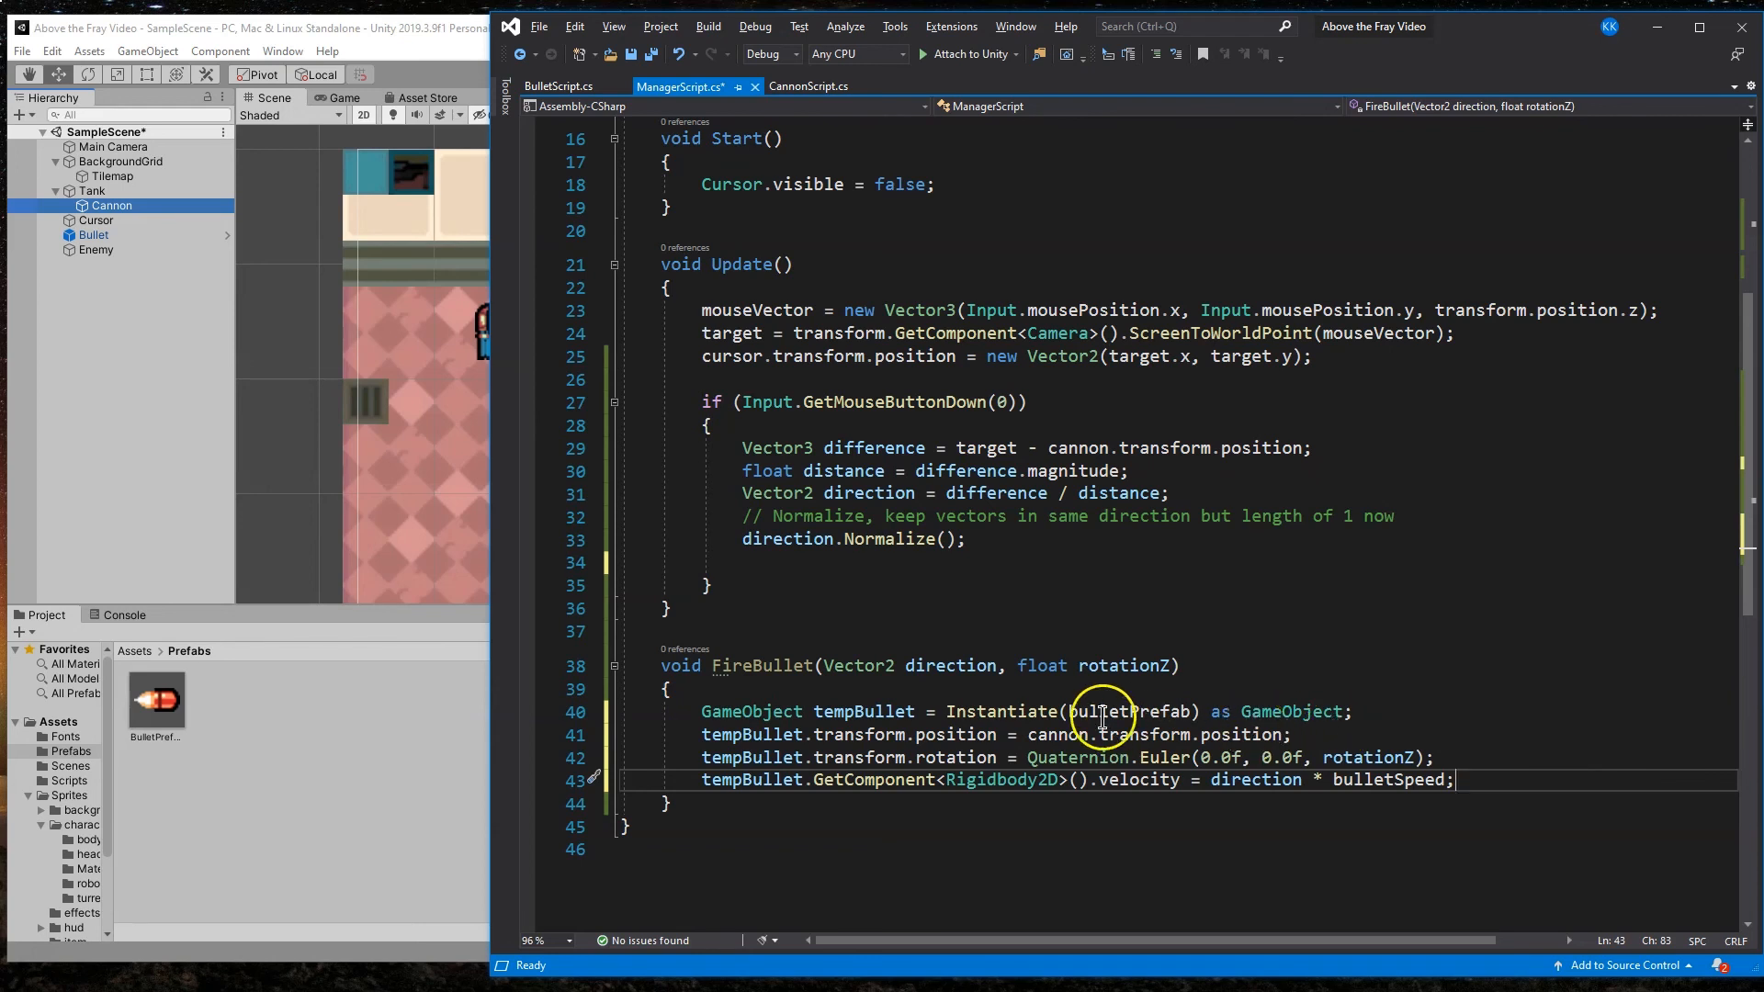
mouse_move(1286, 711)
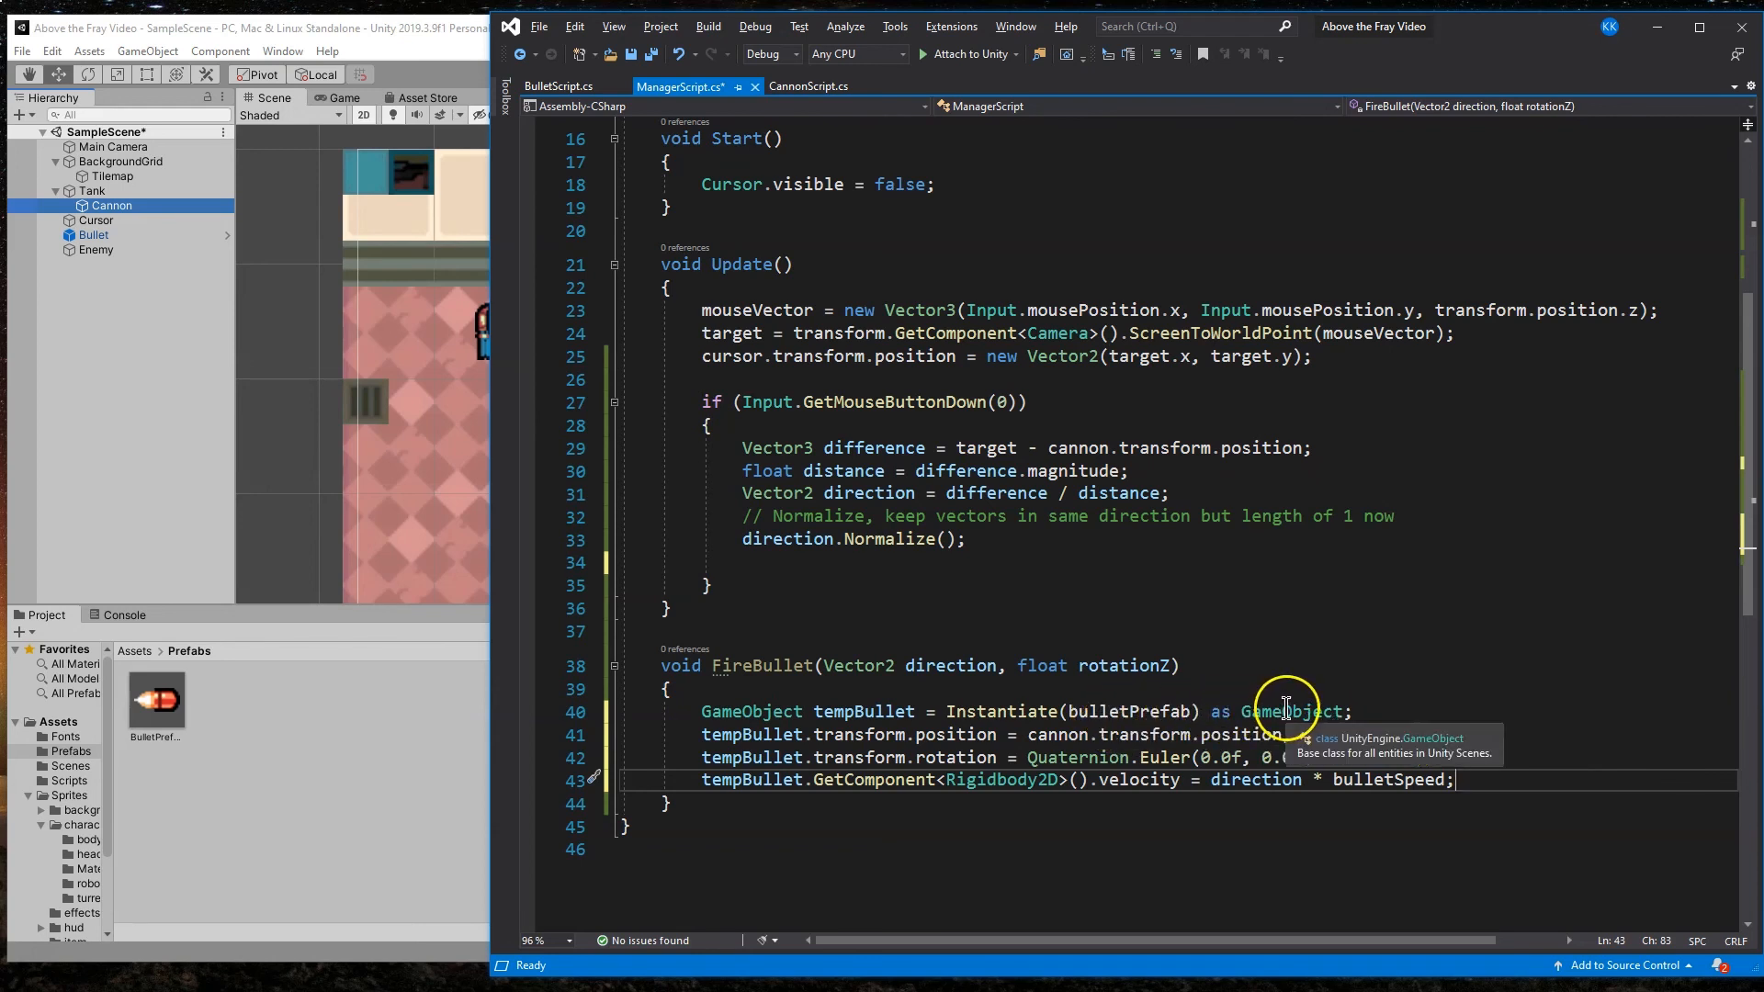
mouse_move(880, 736)
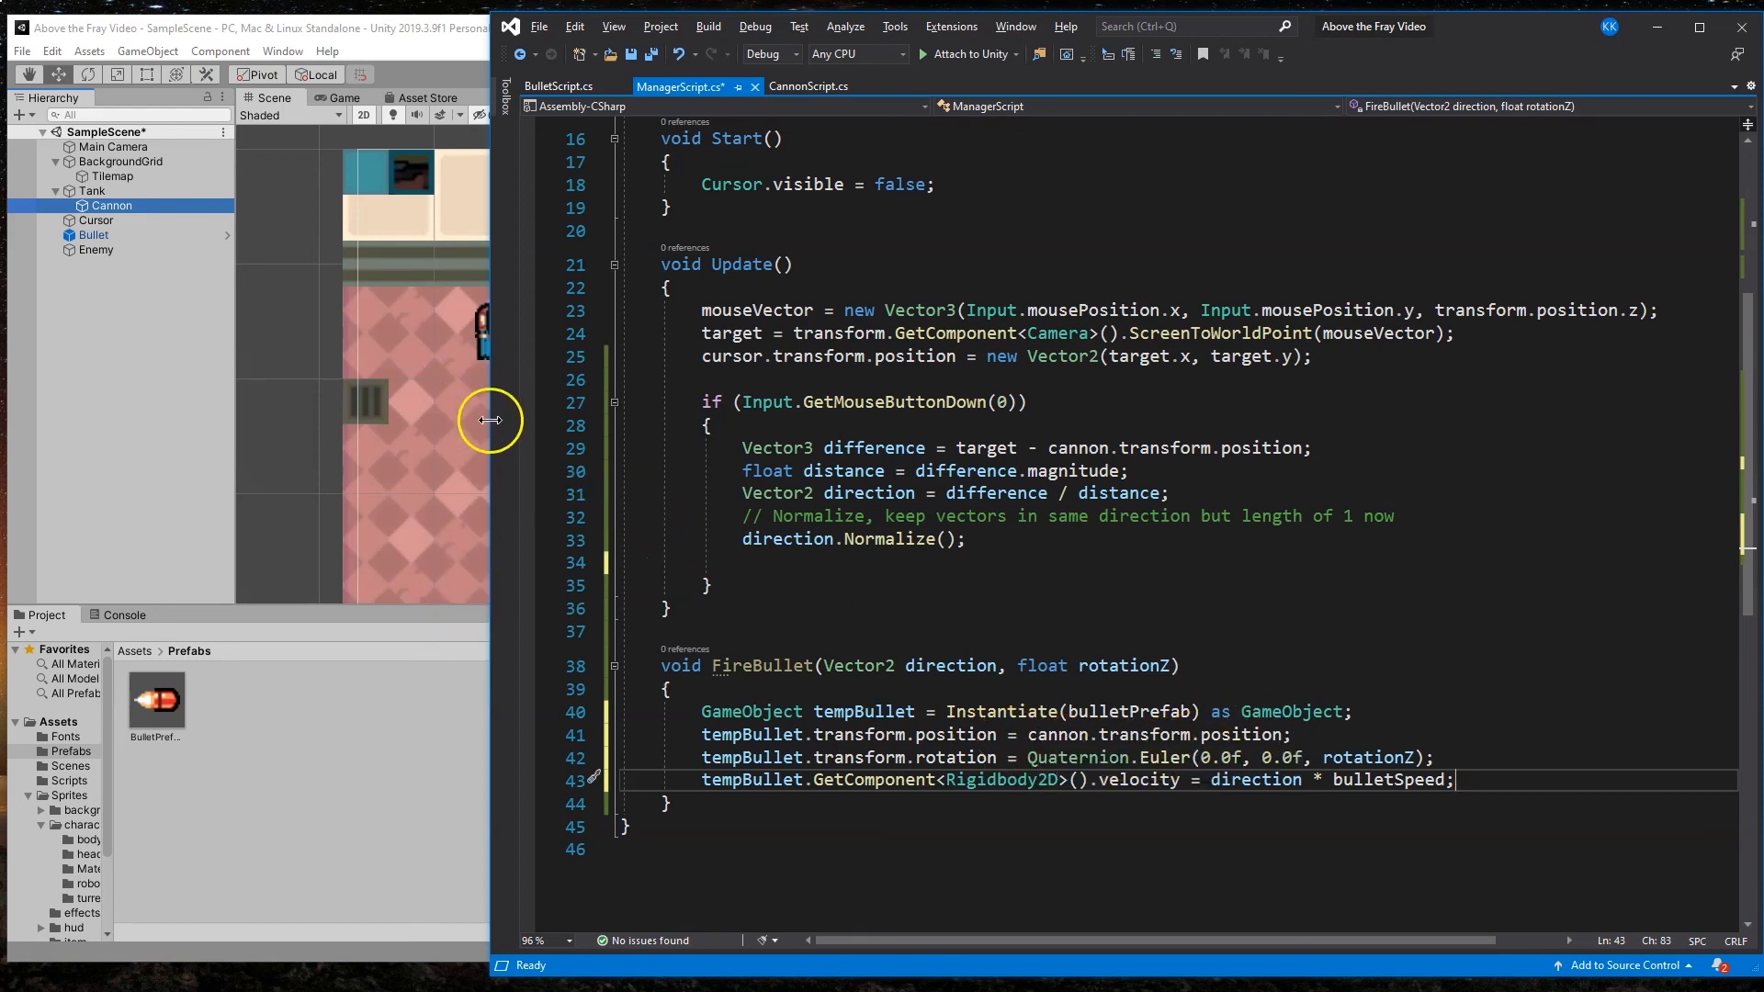
mouse_move(816, 726)
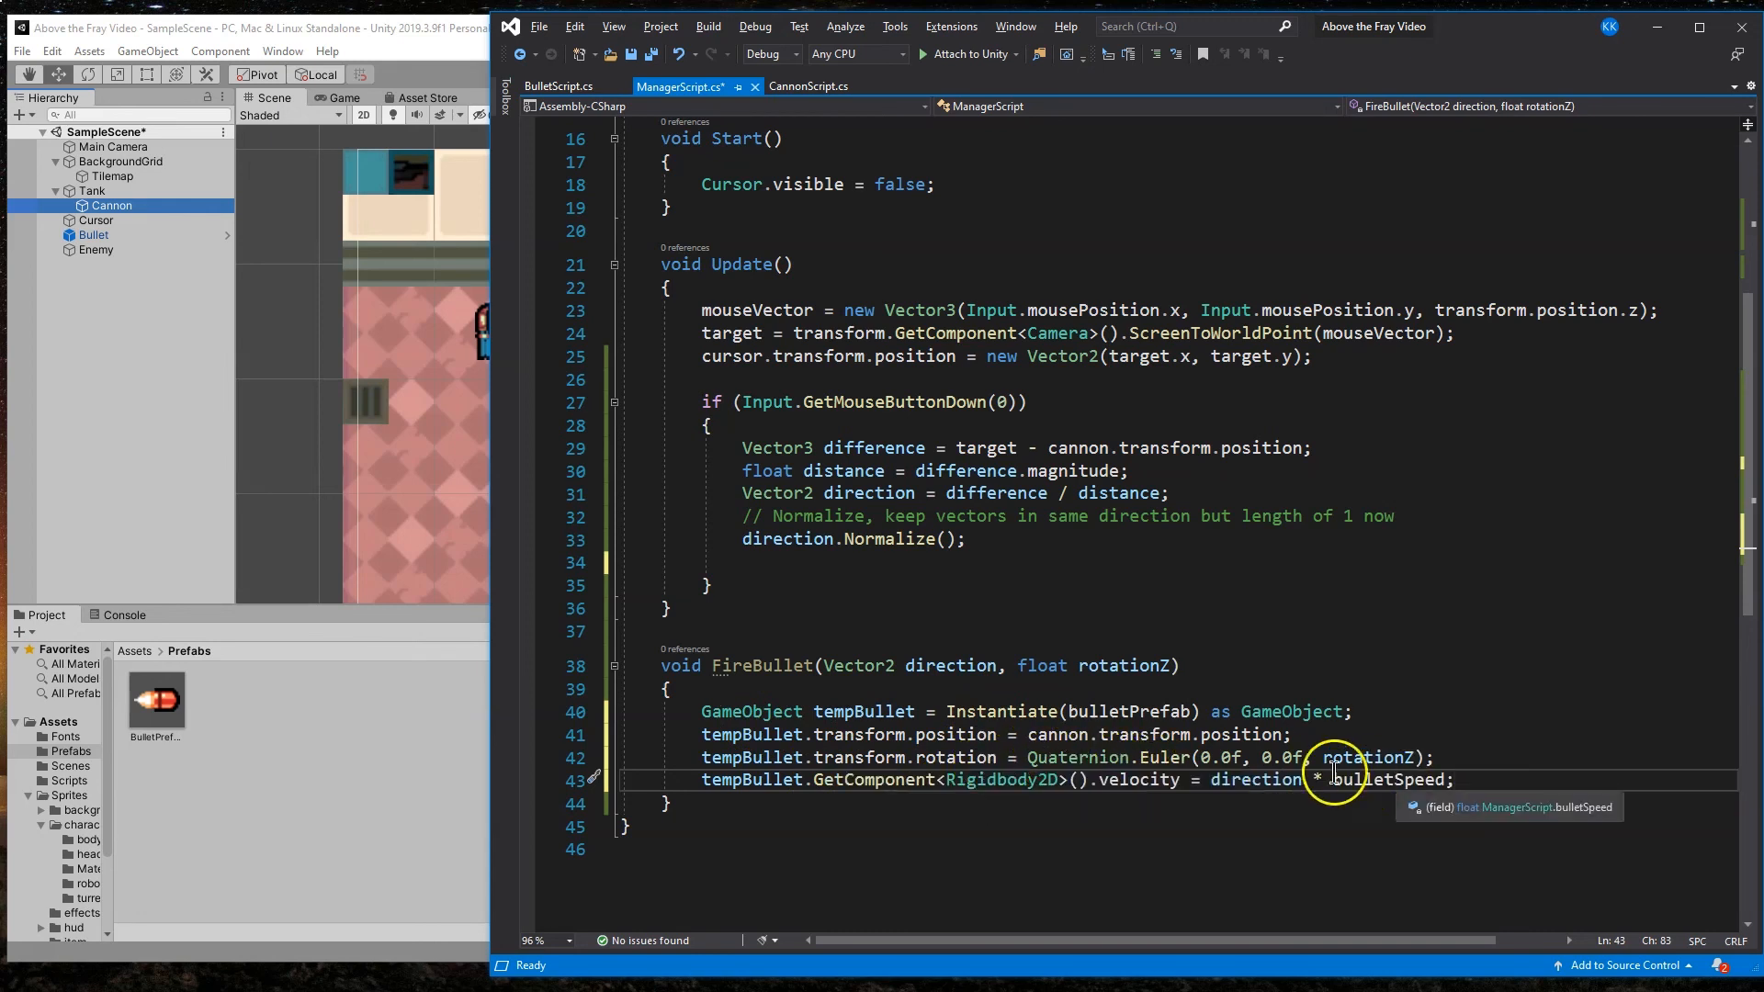
mouse_move(1385, 758)
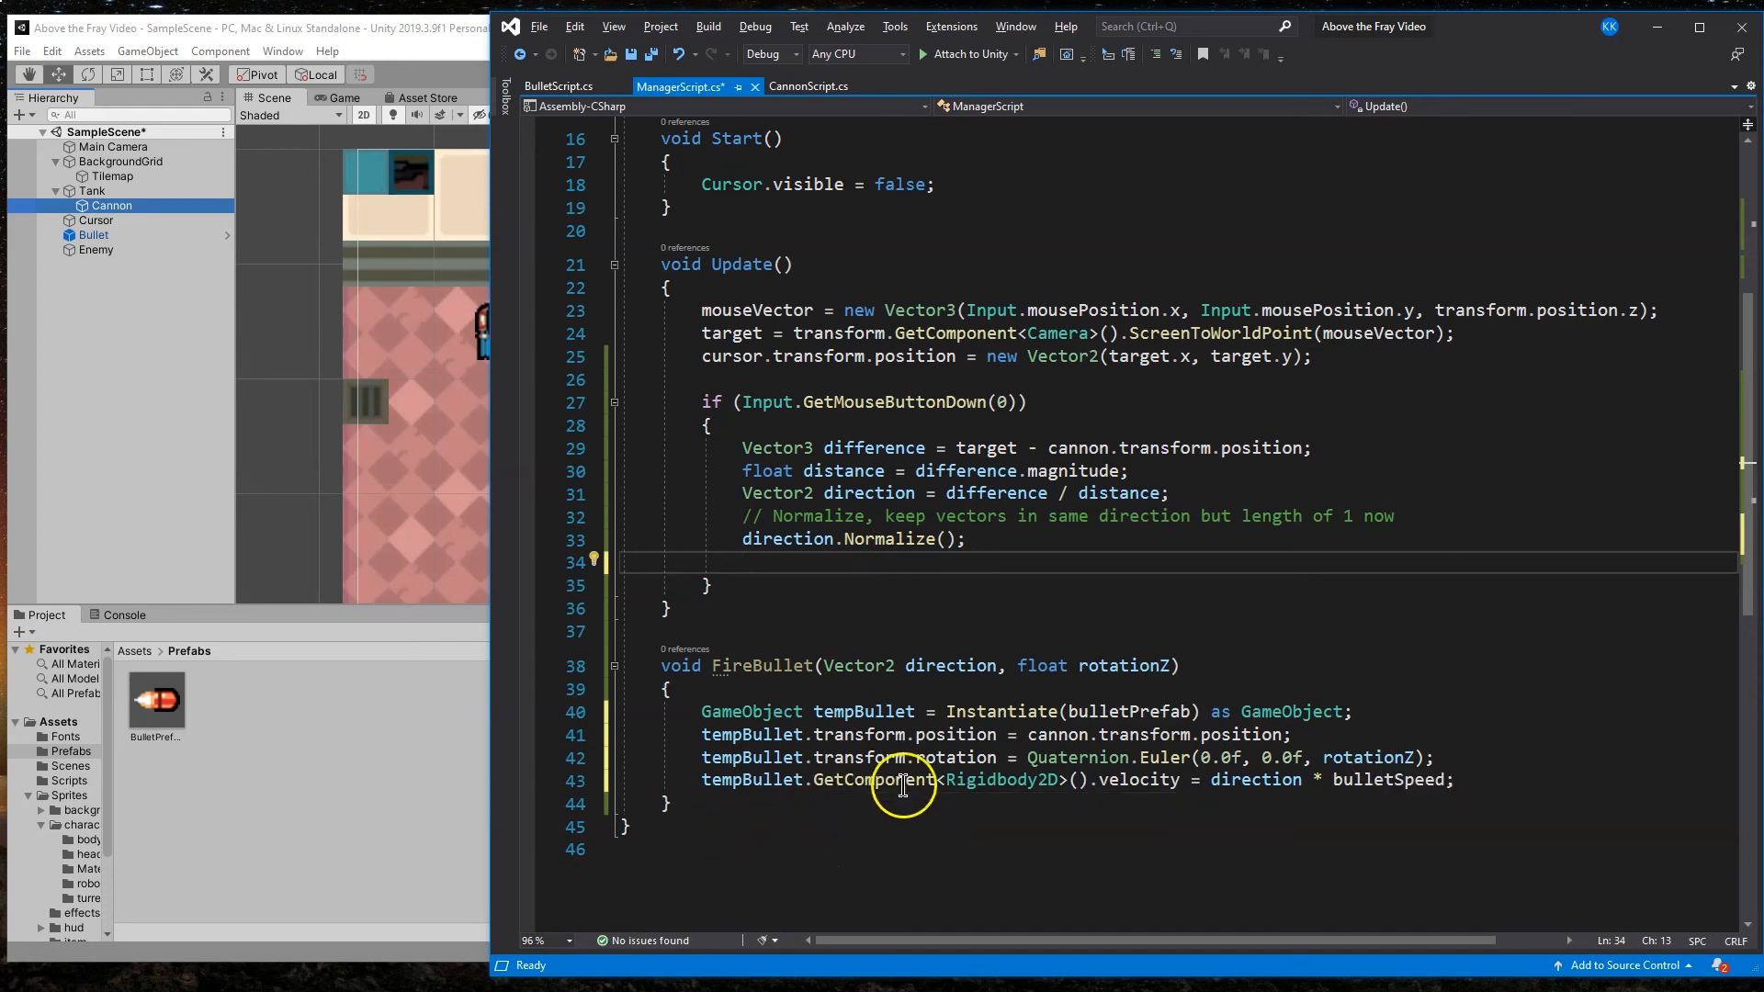
mouse_move(1154, 783)
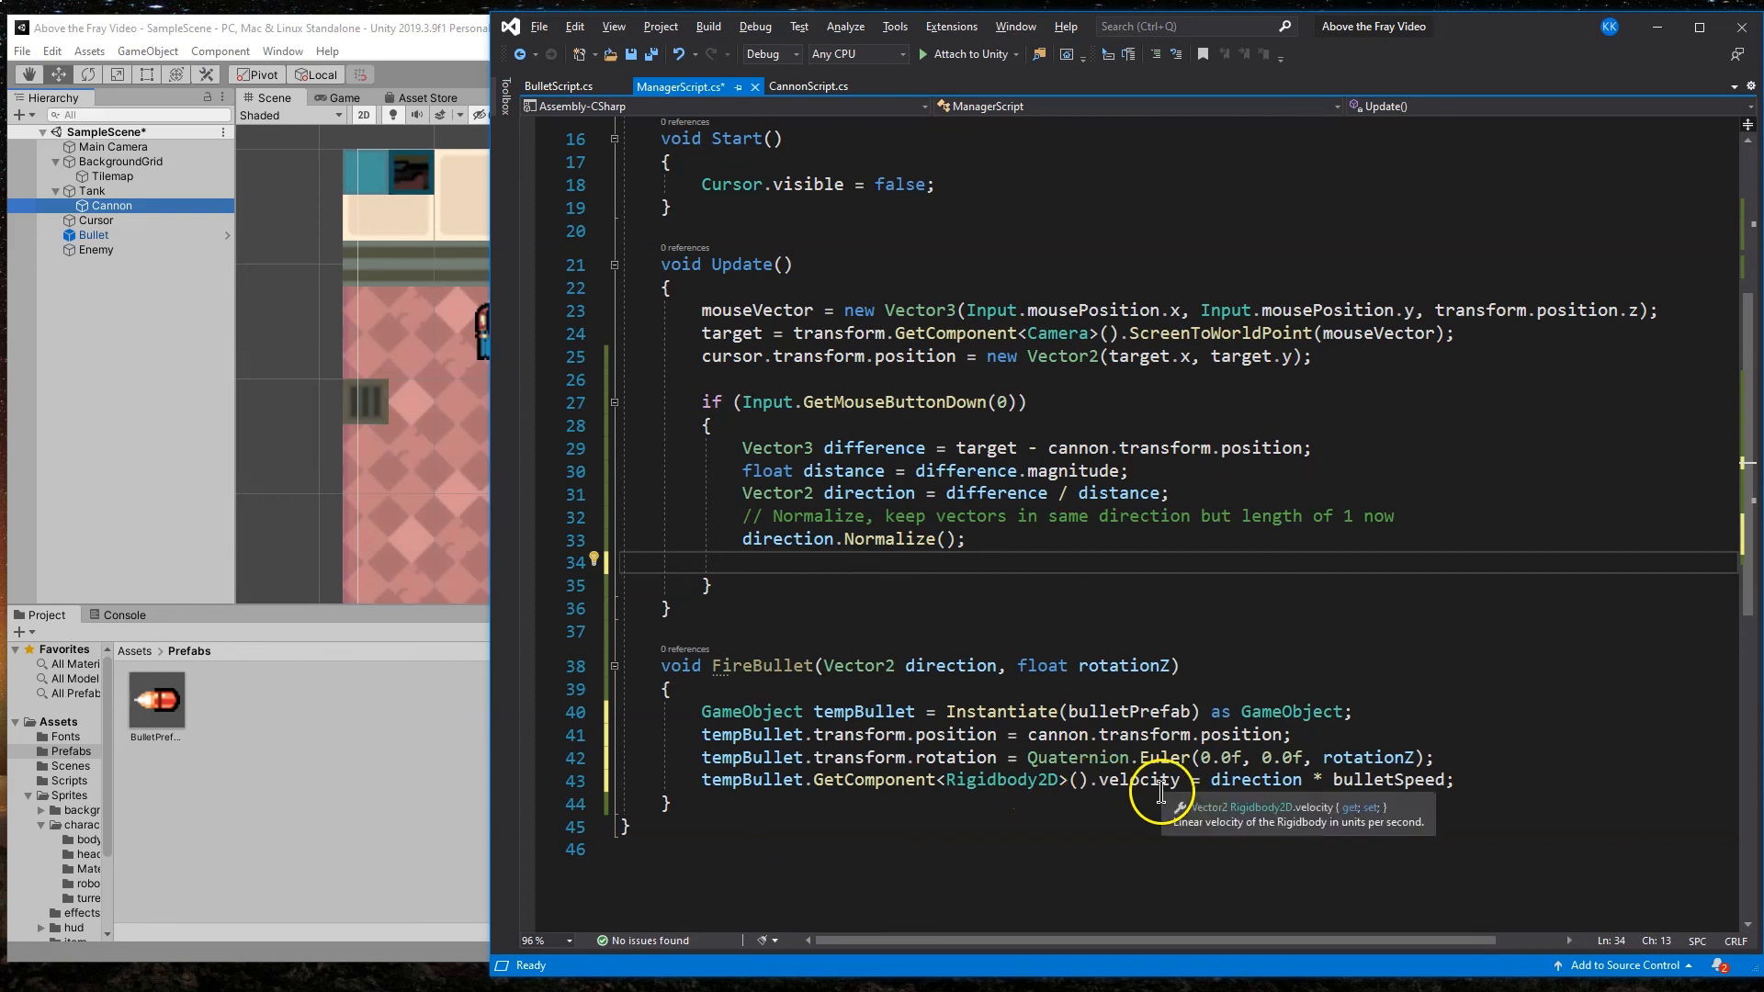
mouse_move(1452, 779)
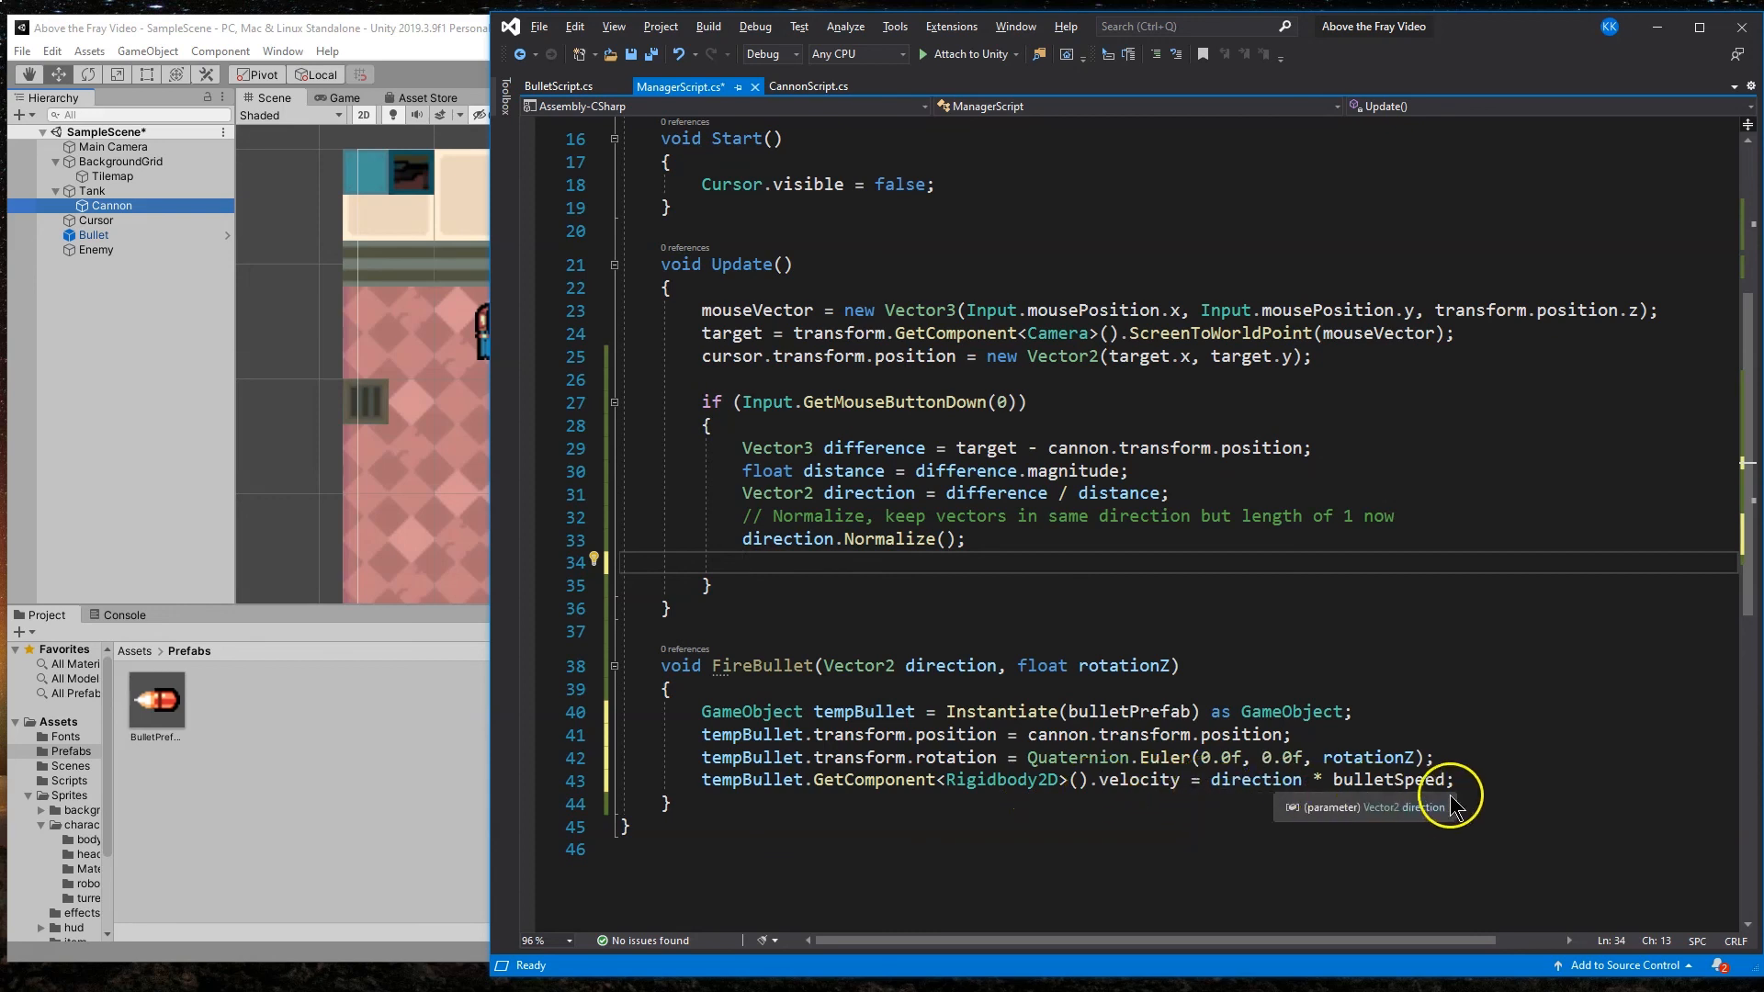
mouse_move(840, 132)
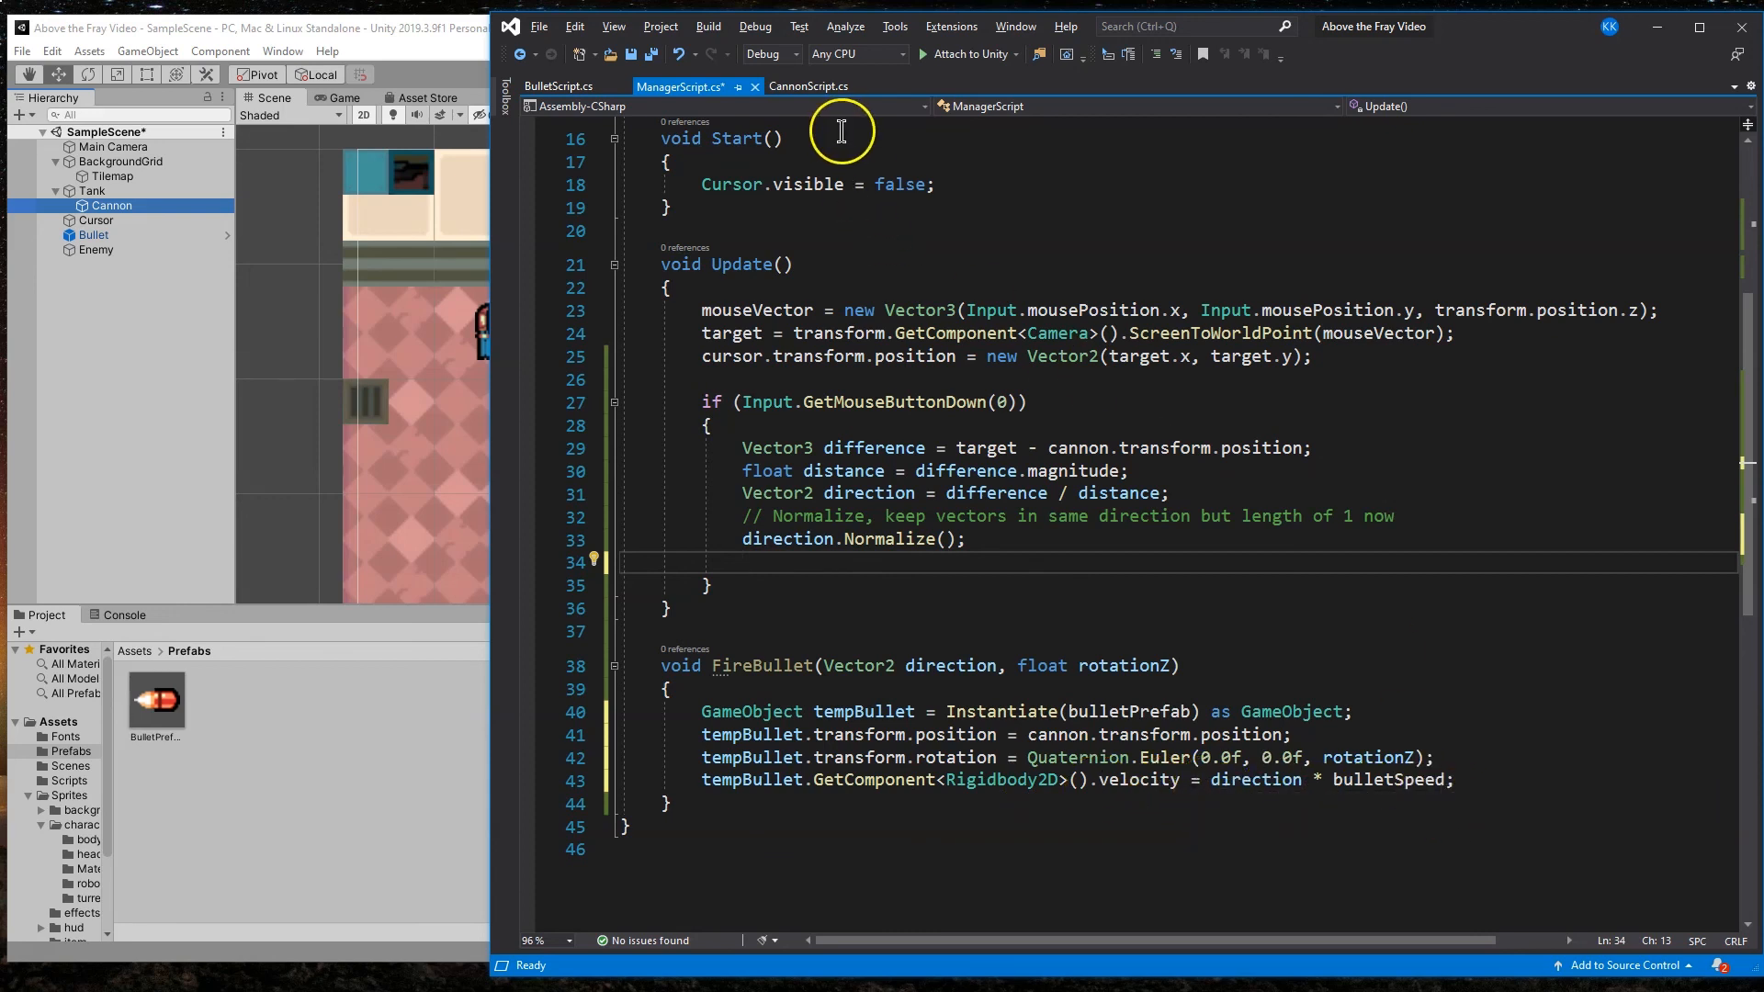
mouse_move(901, 556)
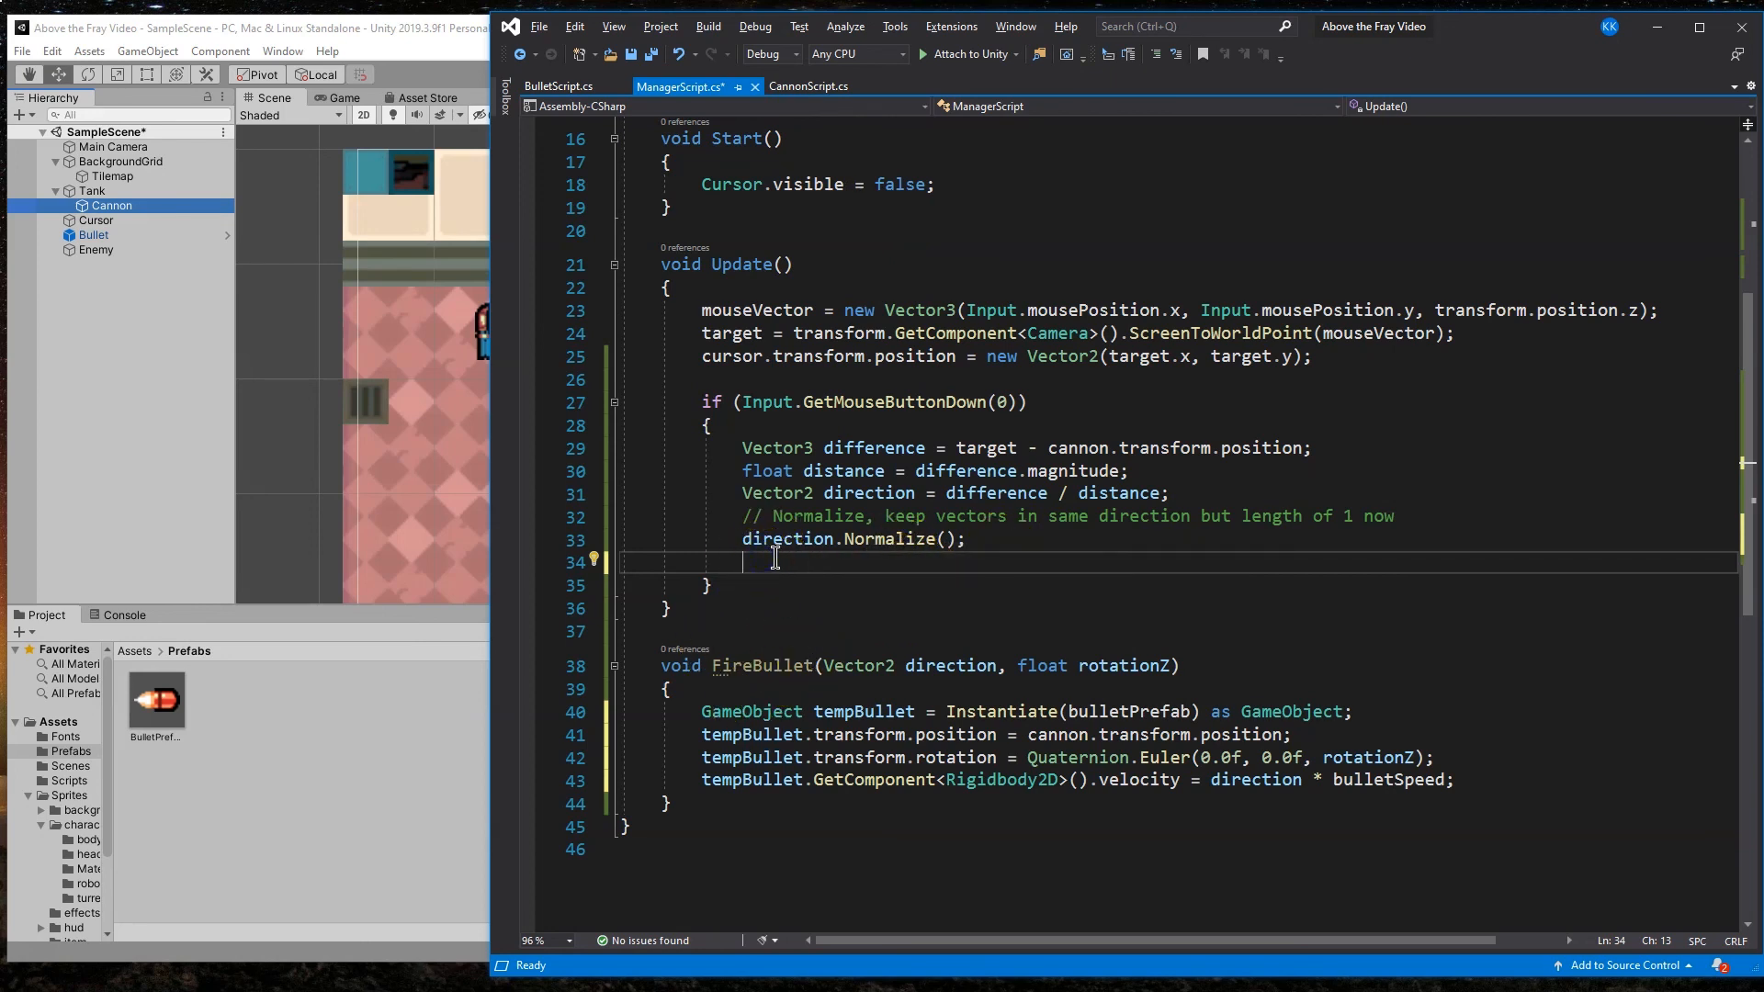
Step: Call FireBullet(direction, cannon.GetComponent<CannonScript>()...) in the click block, then view BulletScript
text(Fire)
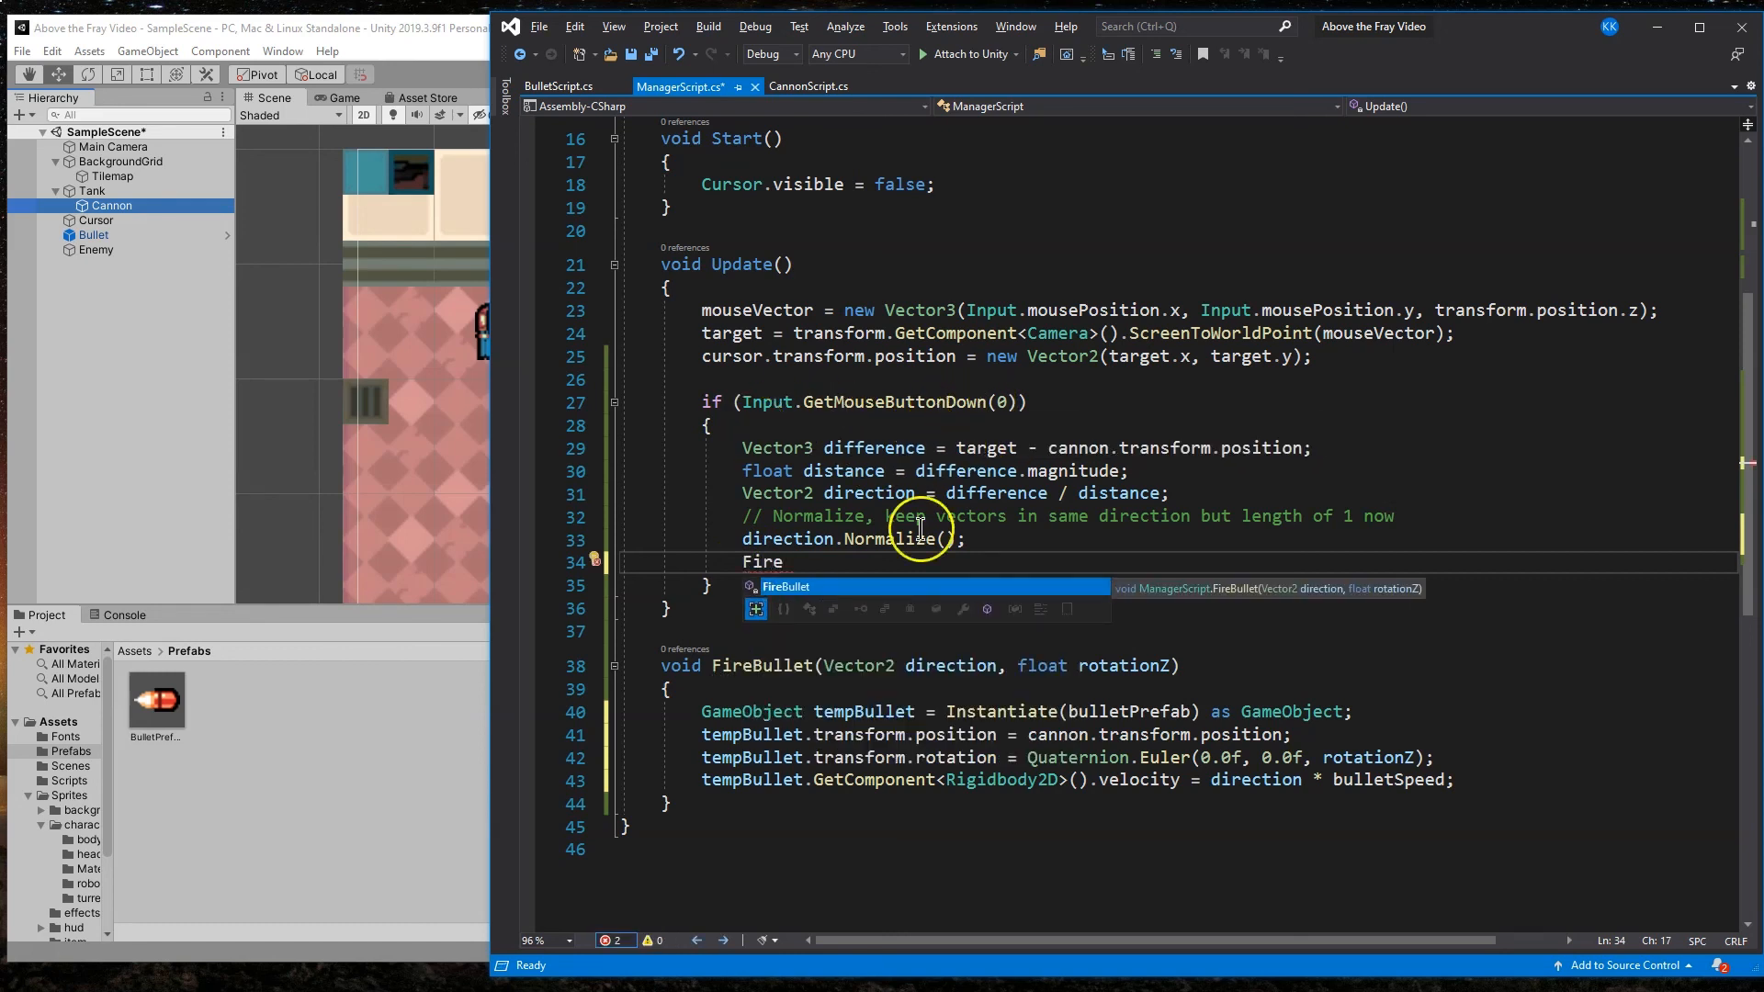
mouse_move(899, 565)
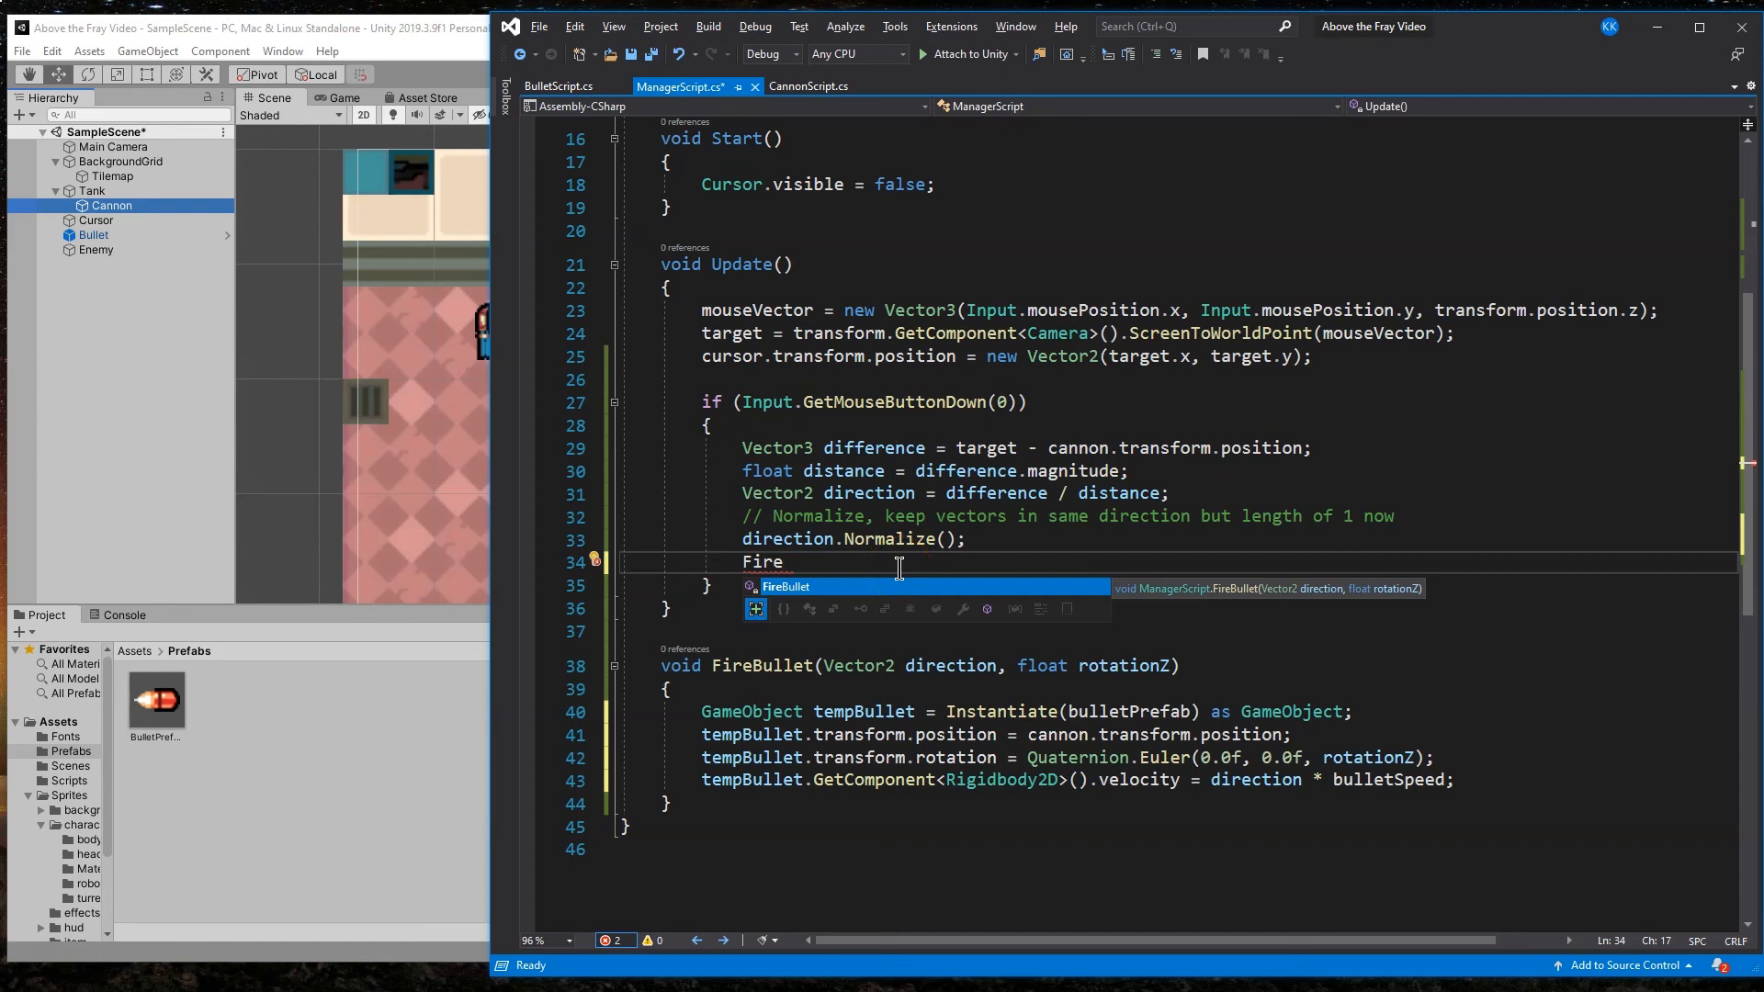
key(Tab)
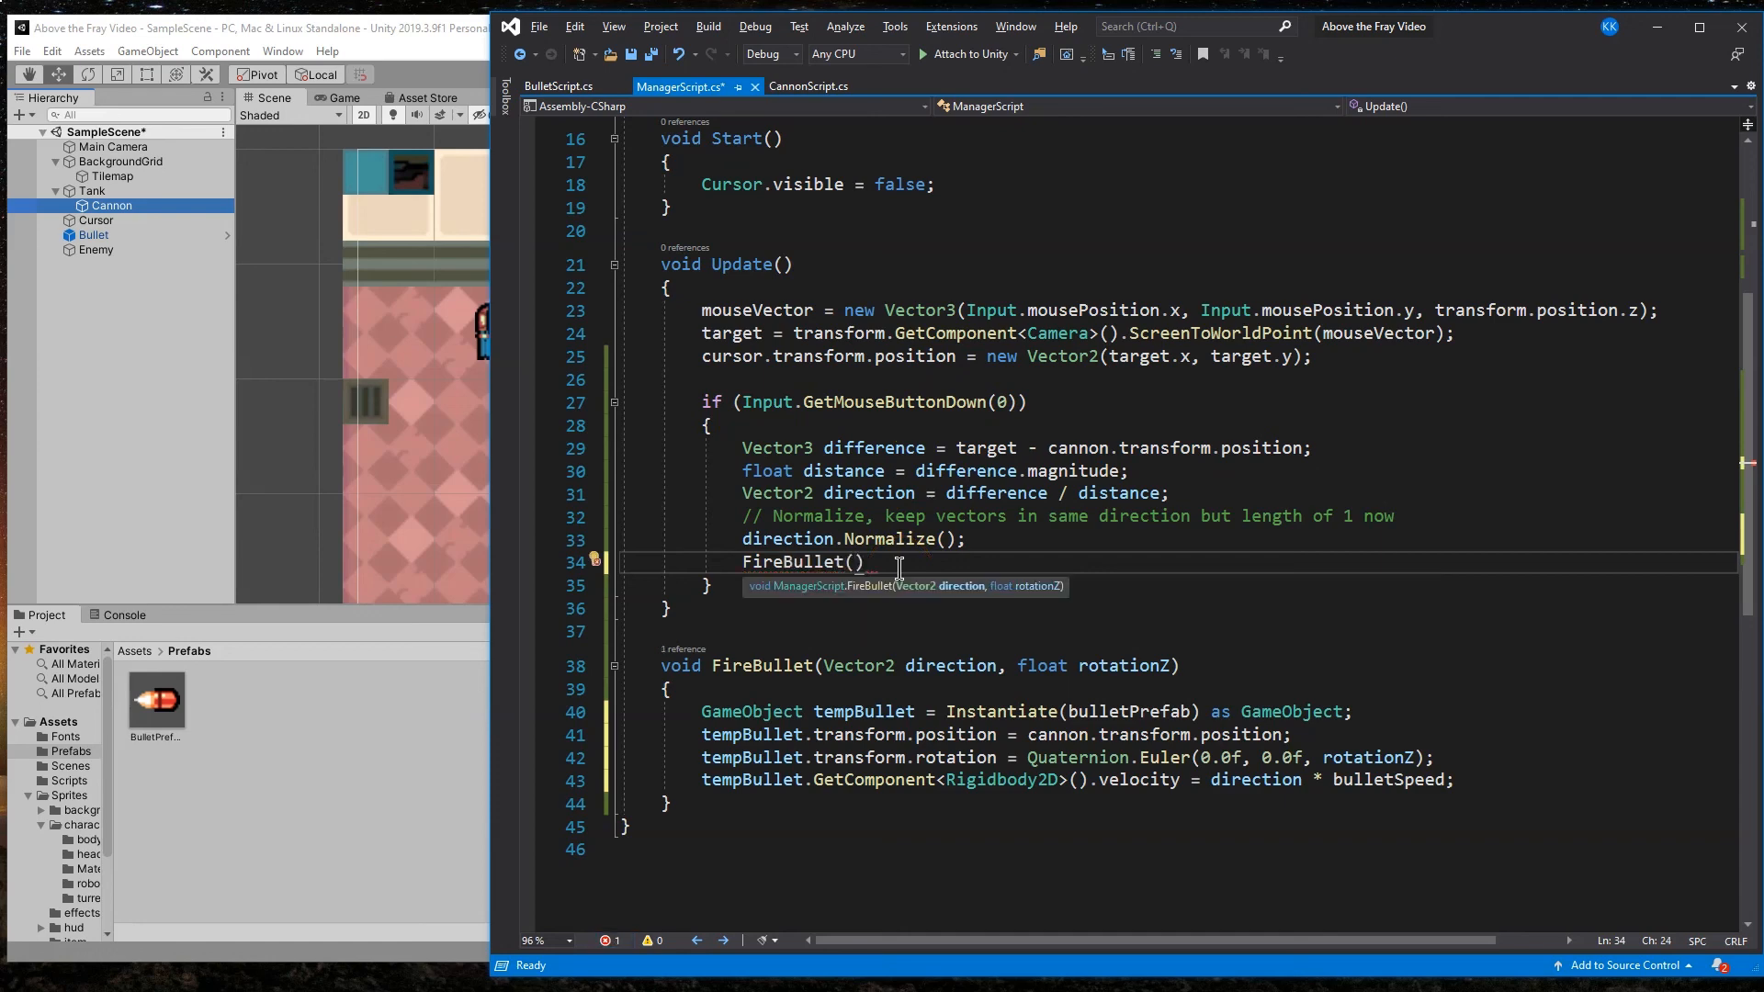
text(direction, w)
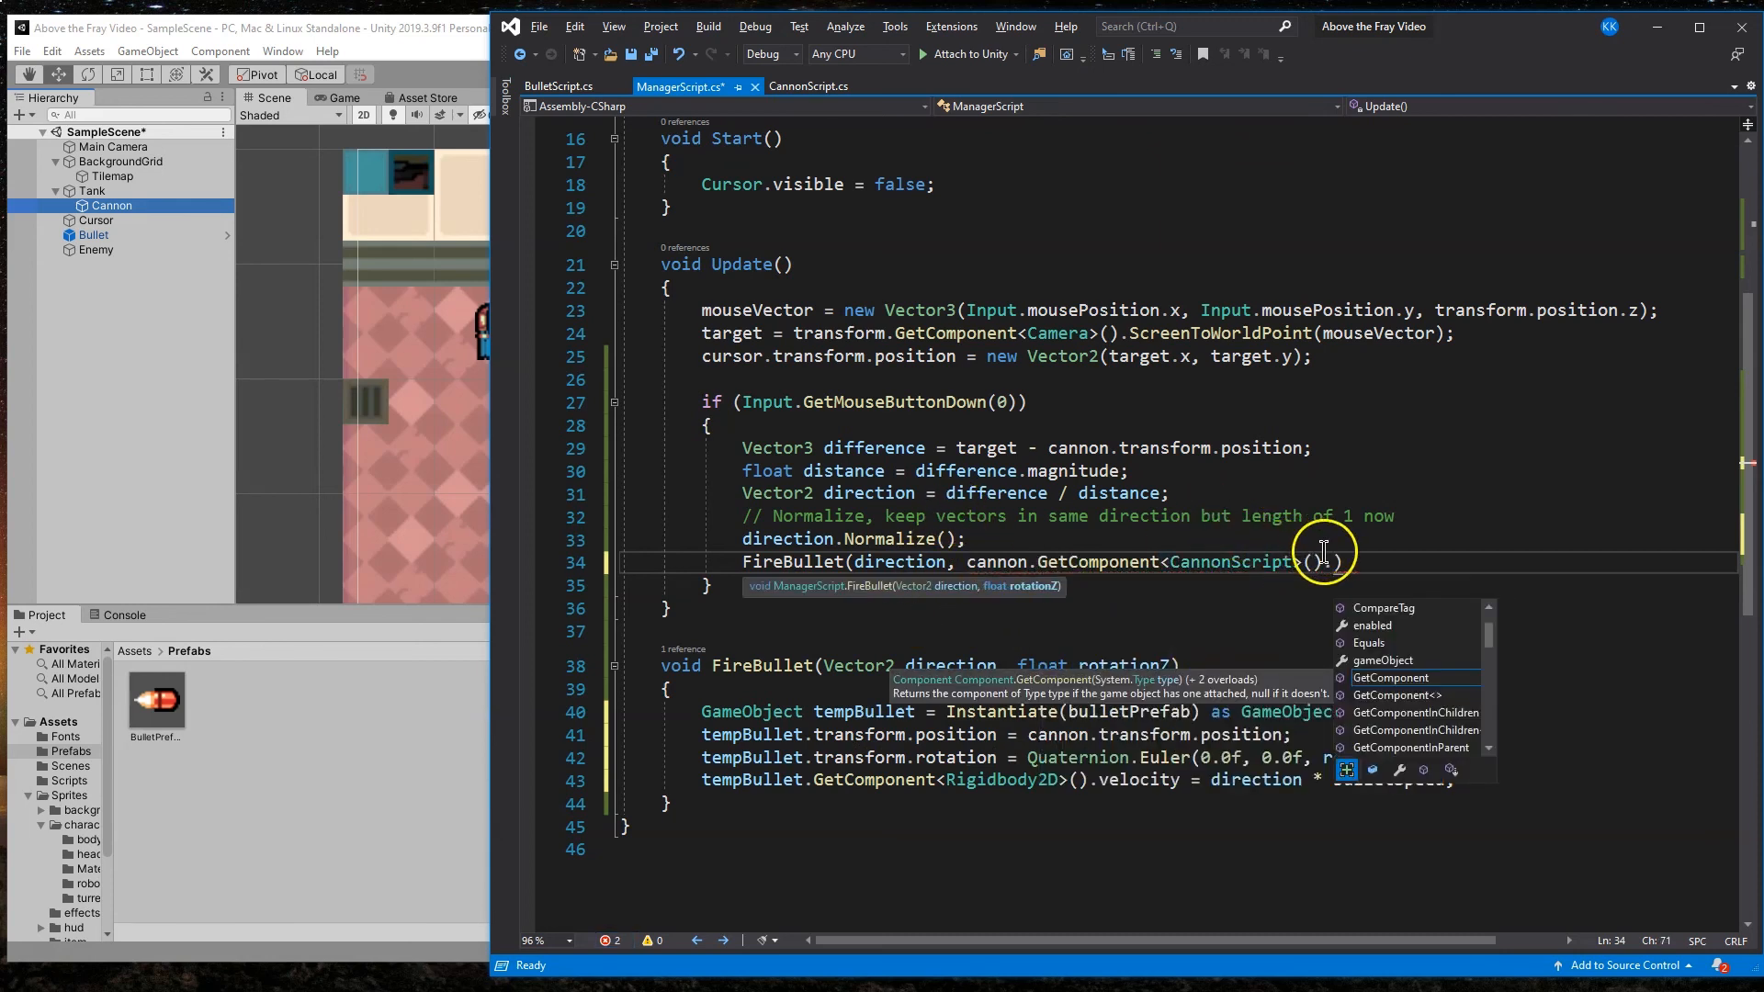
click(559, 86)
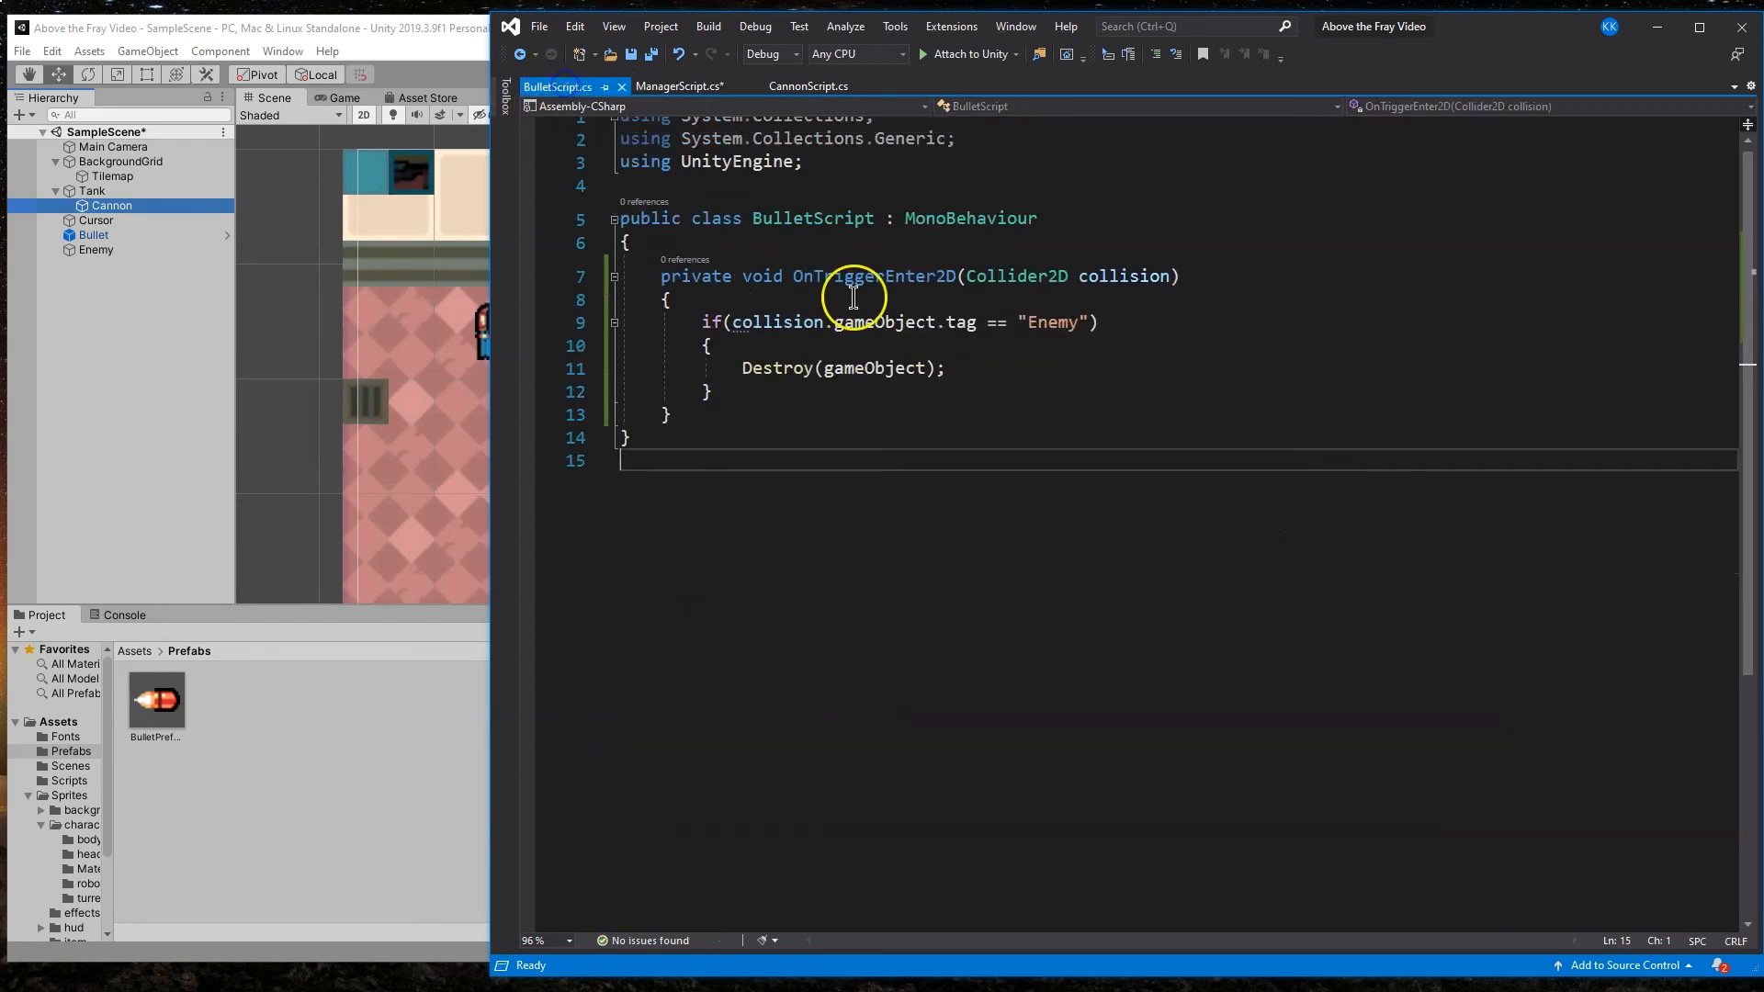
Step: Make CannonScript's angle field public, then return to ManagerScript
click(809, 86)
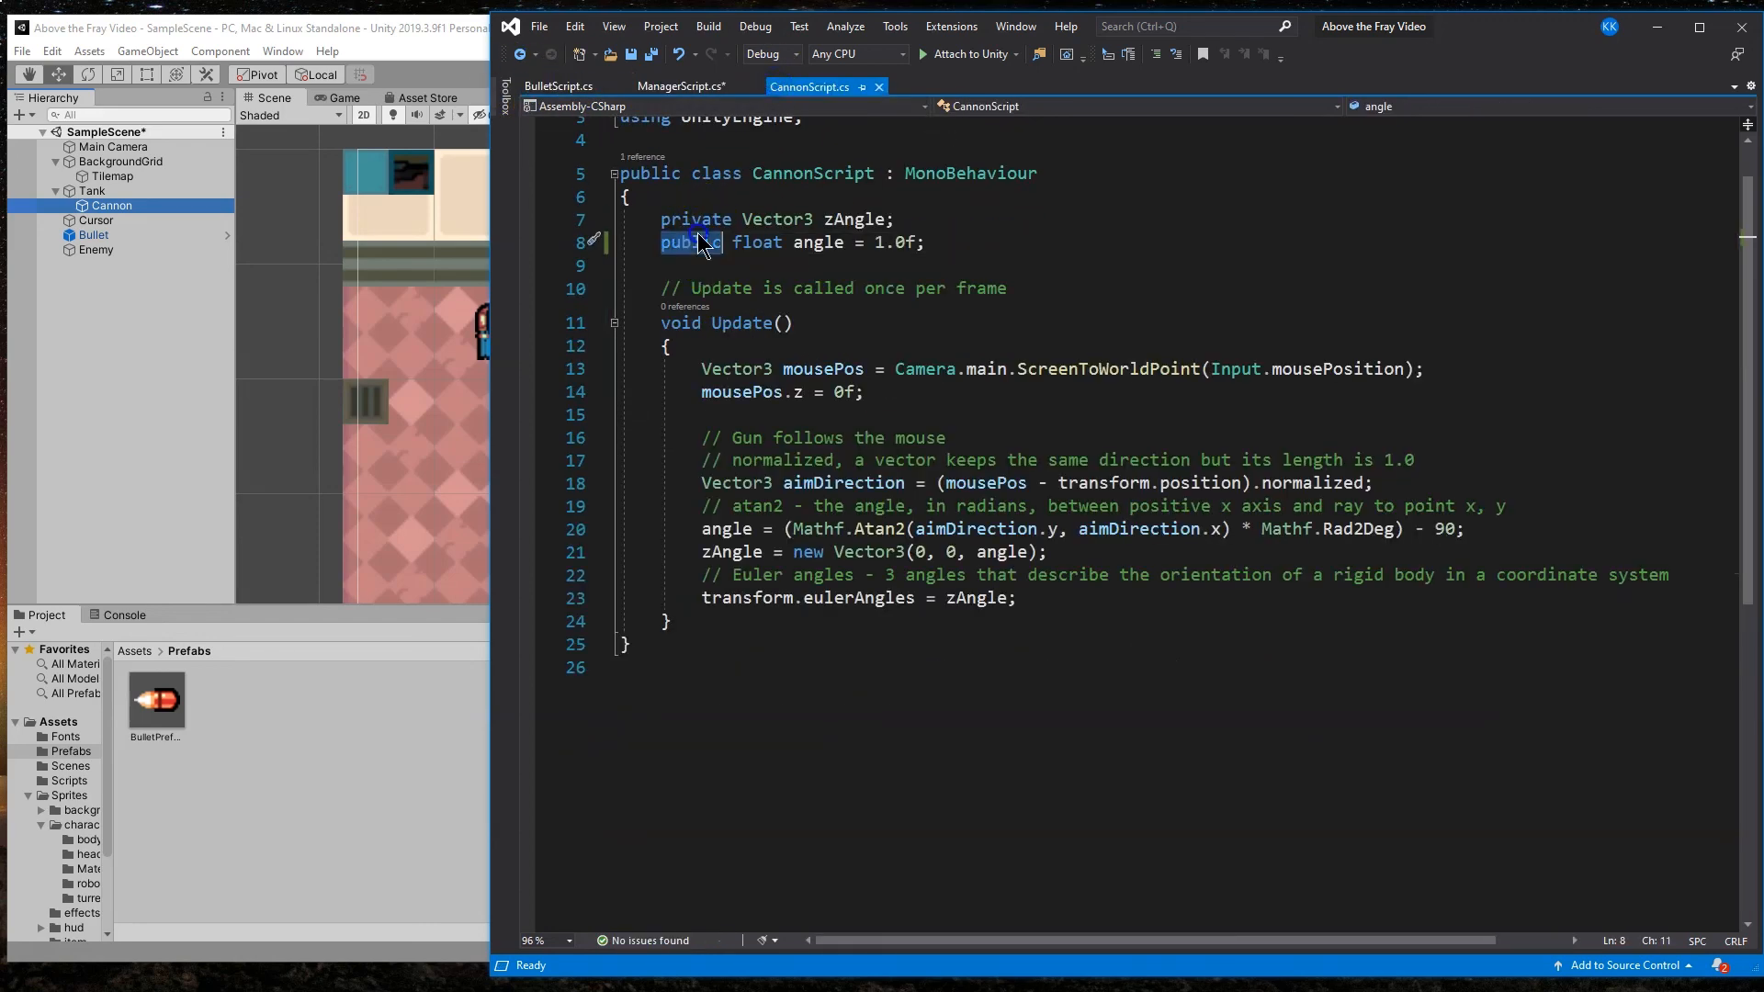
text(pir)
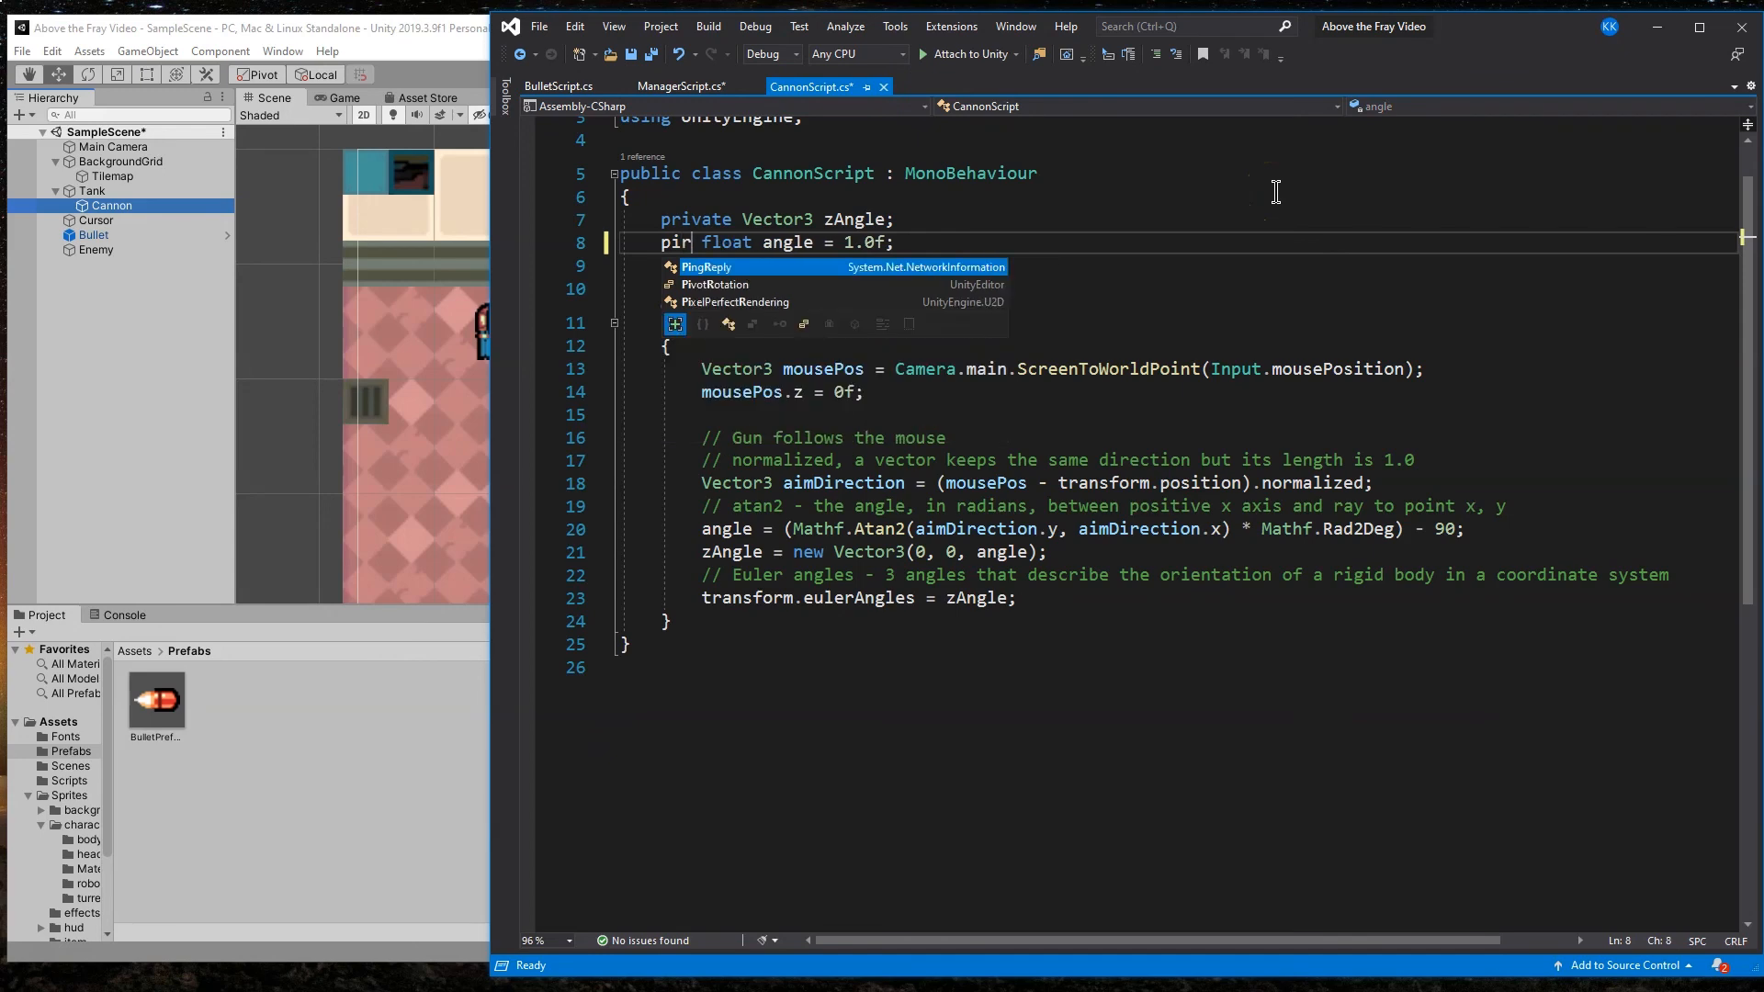
text(av)
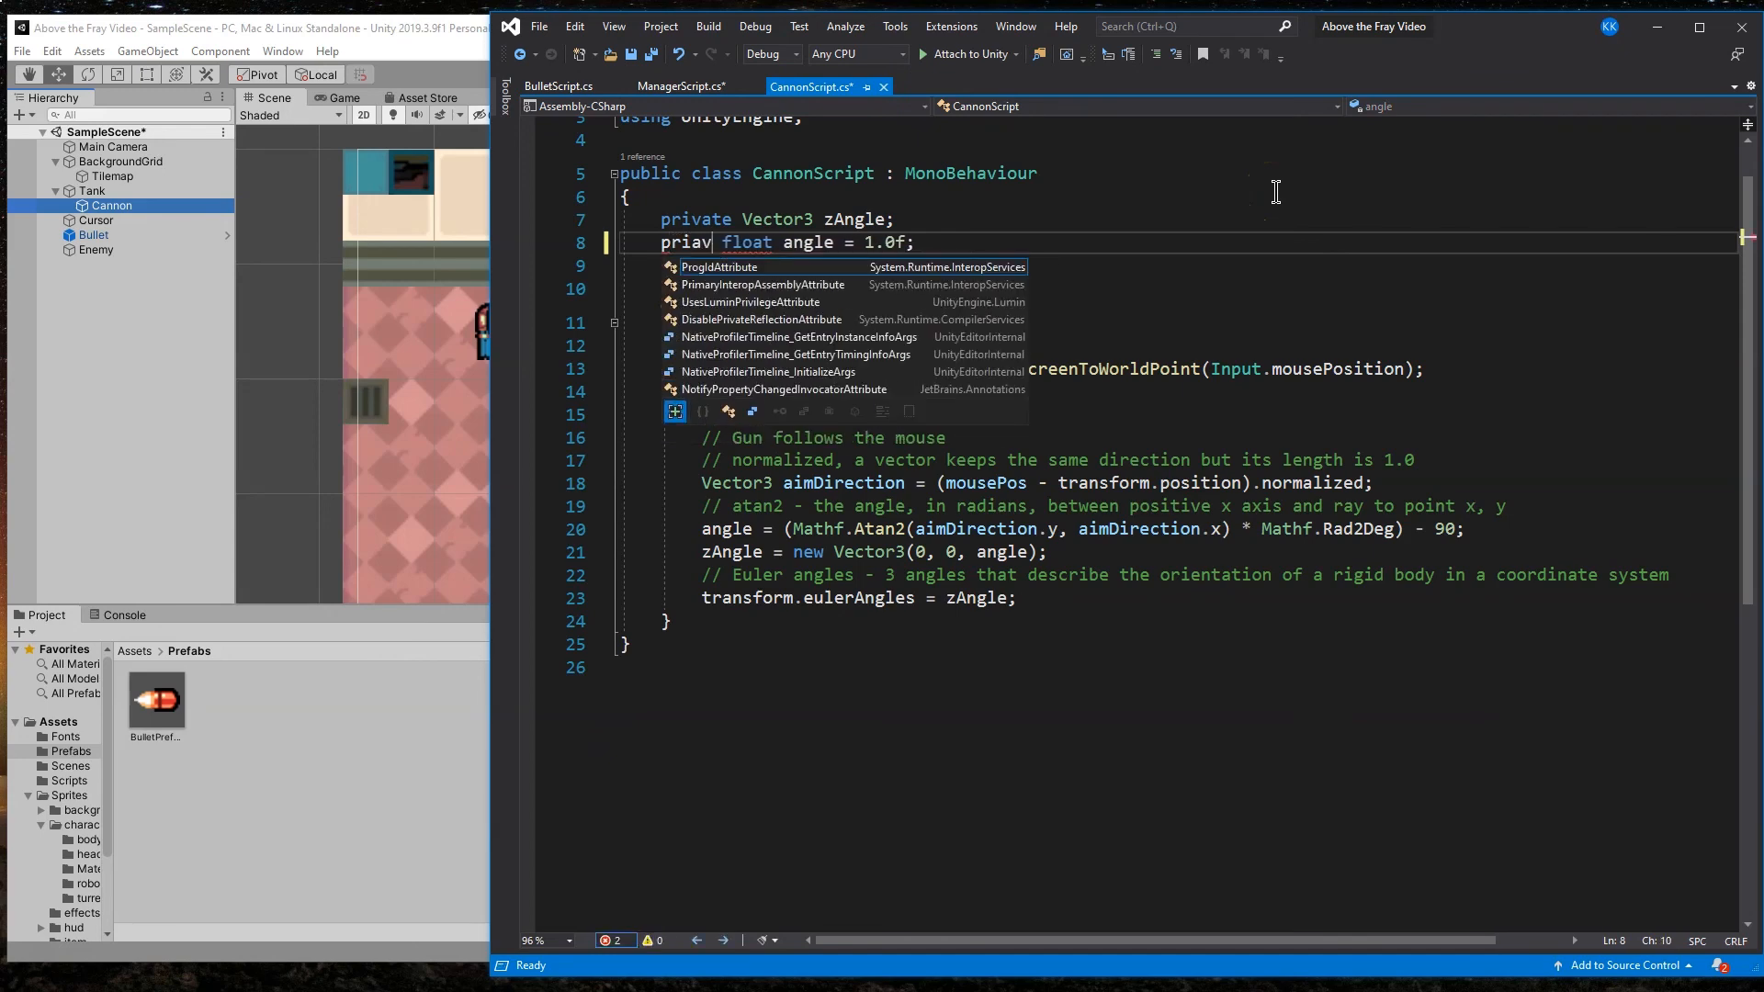
text(public)
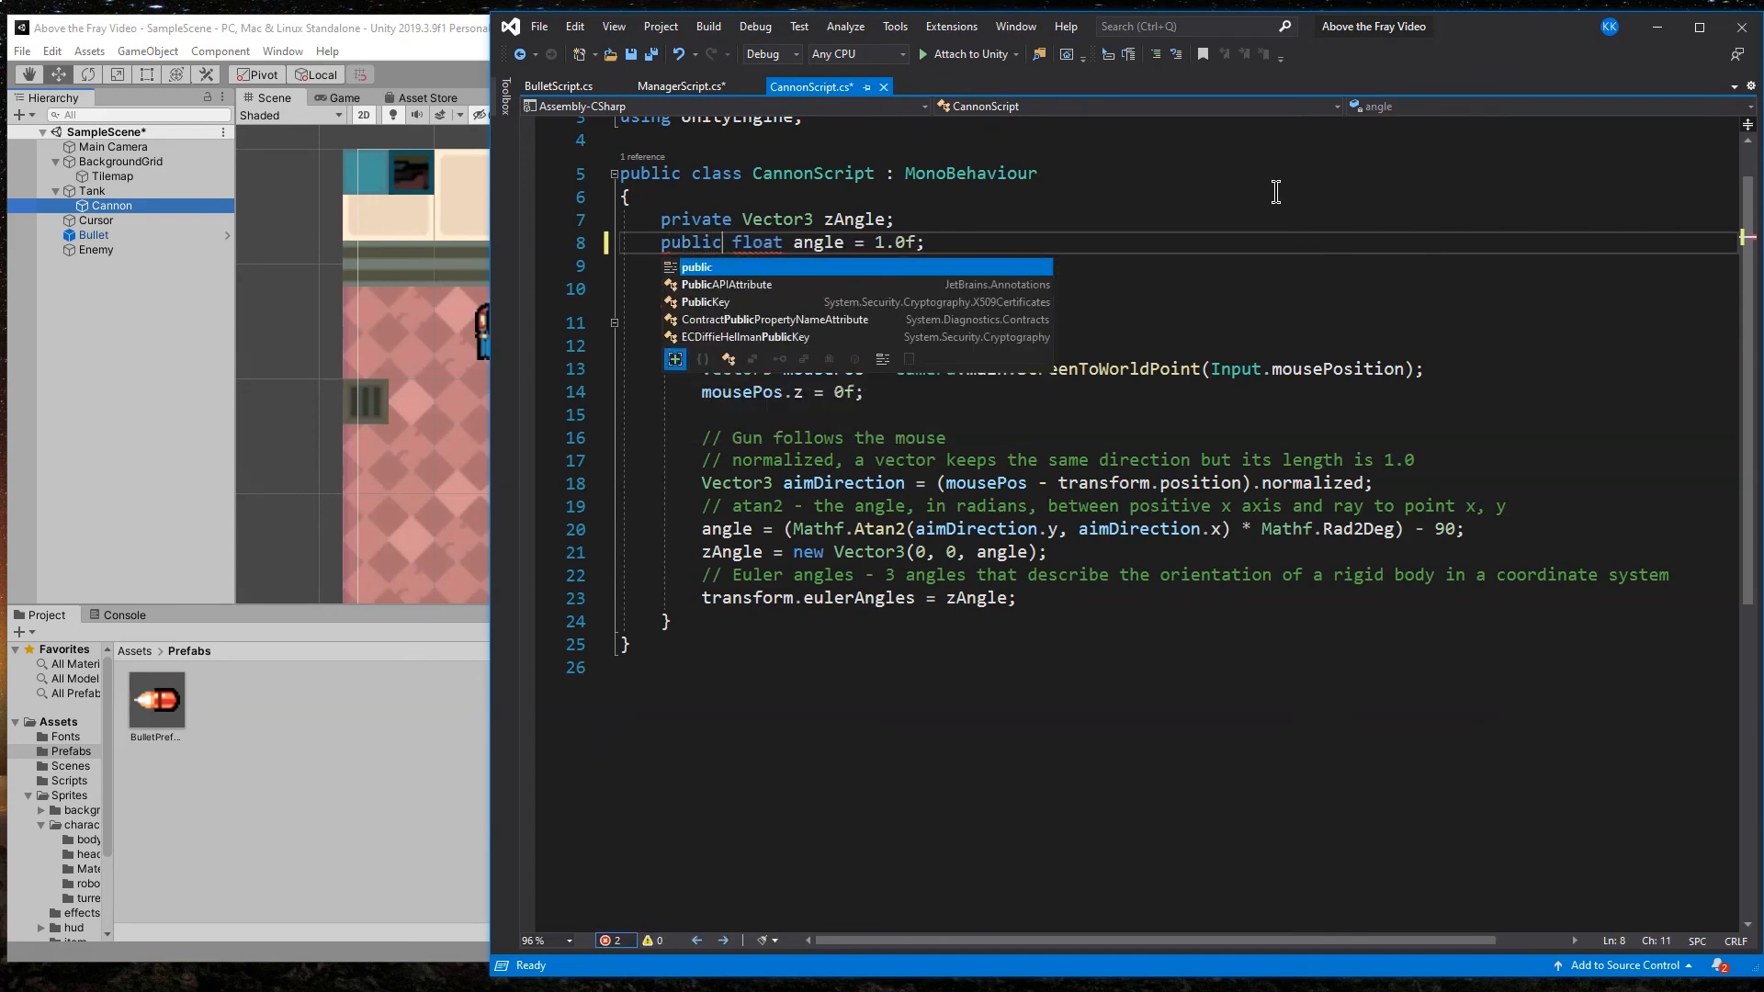
click(559, 87)
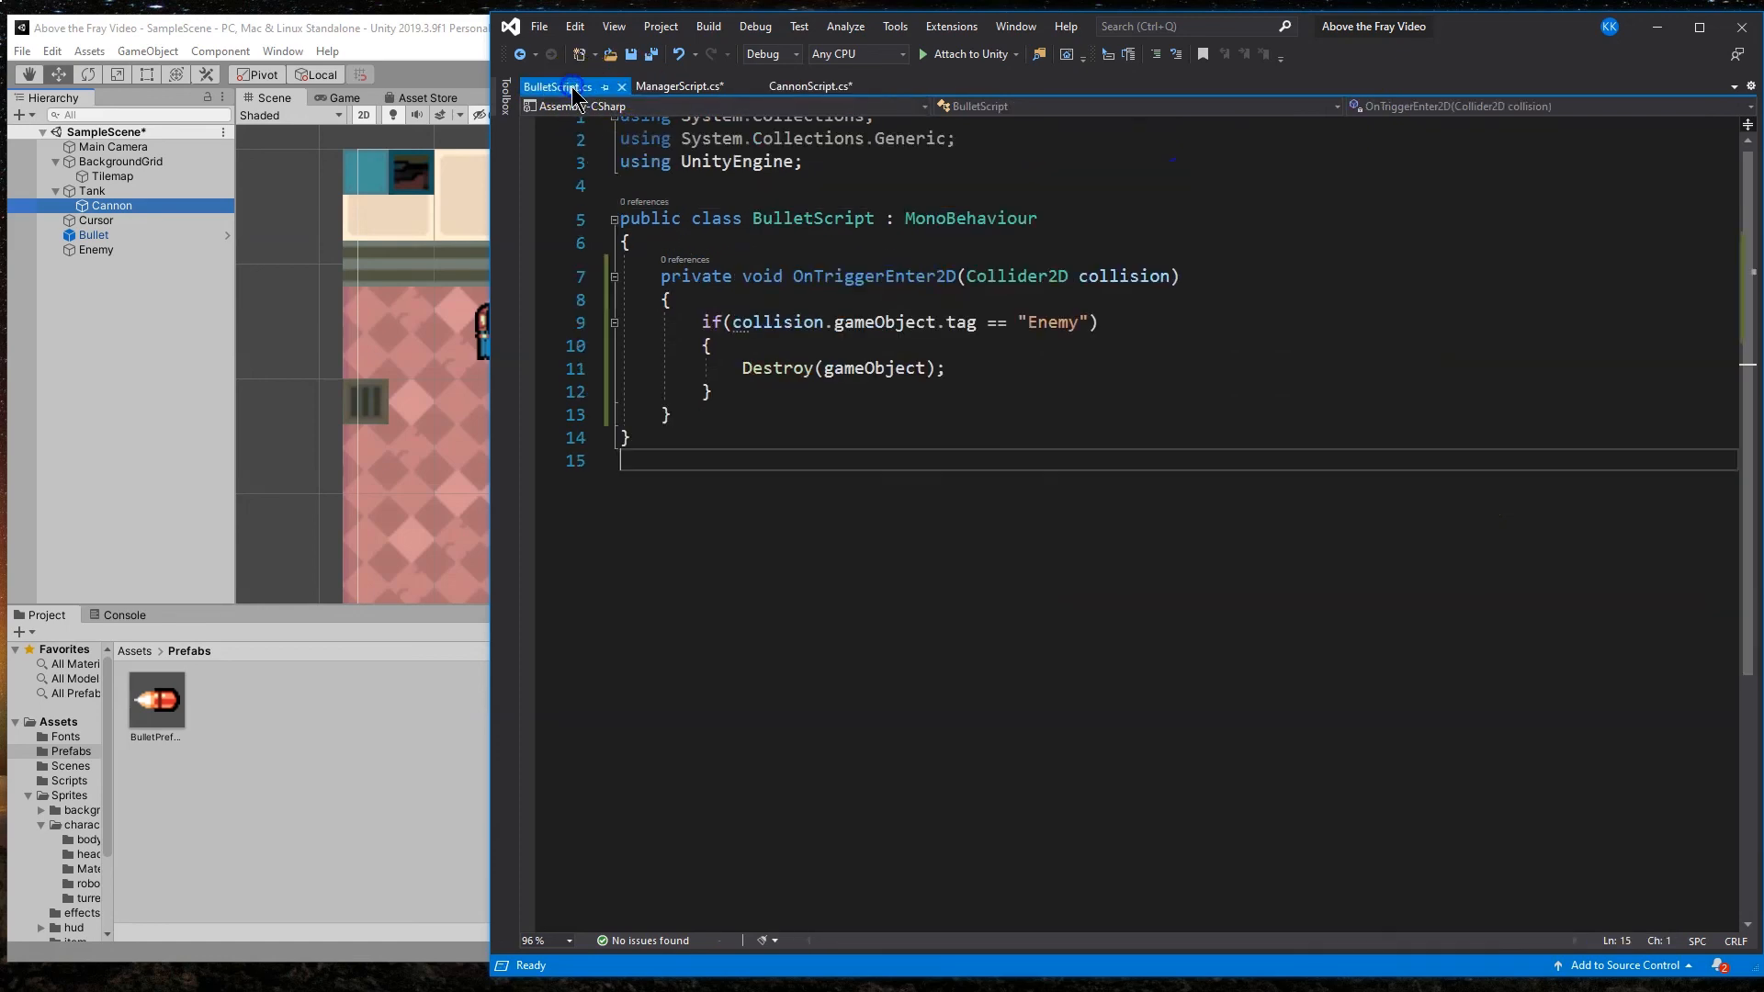
click(678, 86)
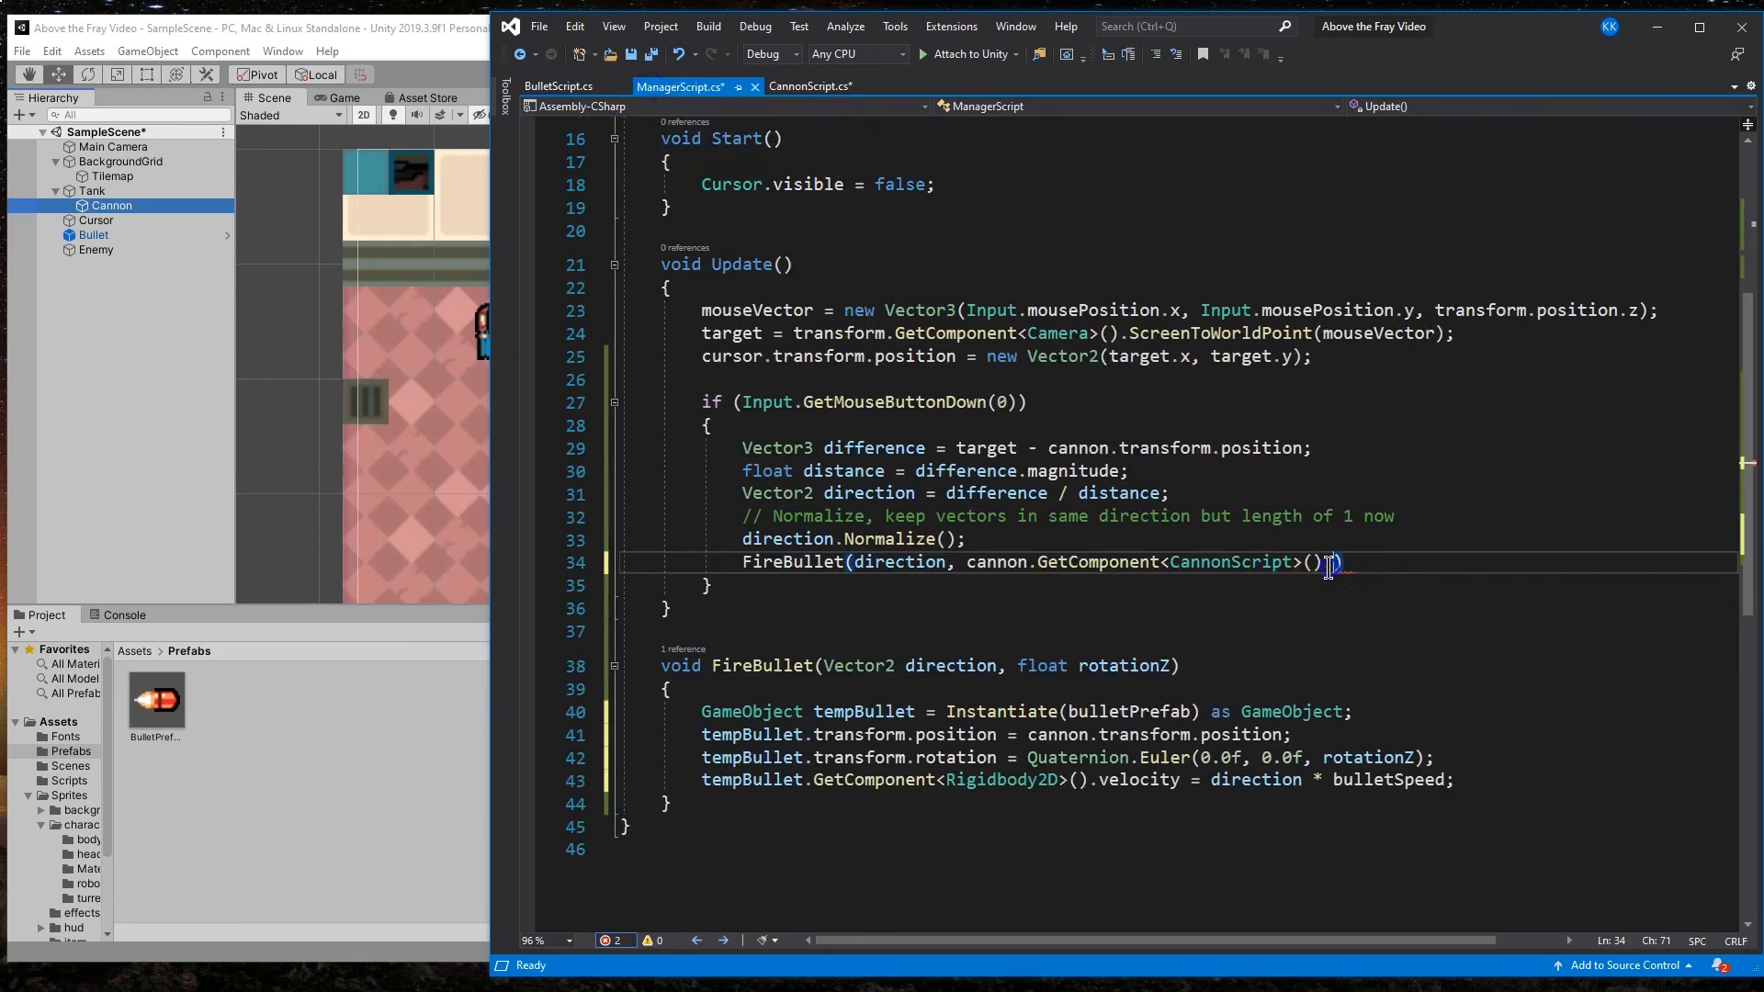
Step: Complete the call as FireBullet(direction, cannon.GetComponent<CannonScript>().angle);
text(.)
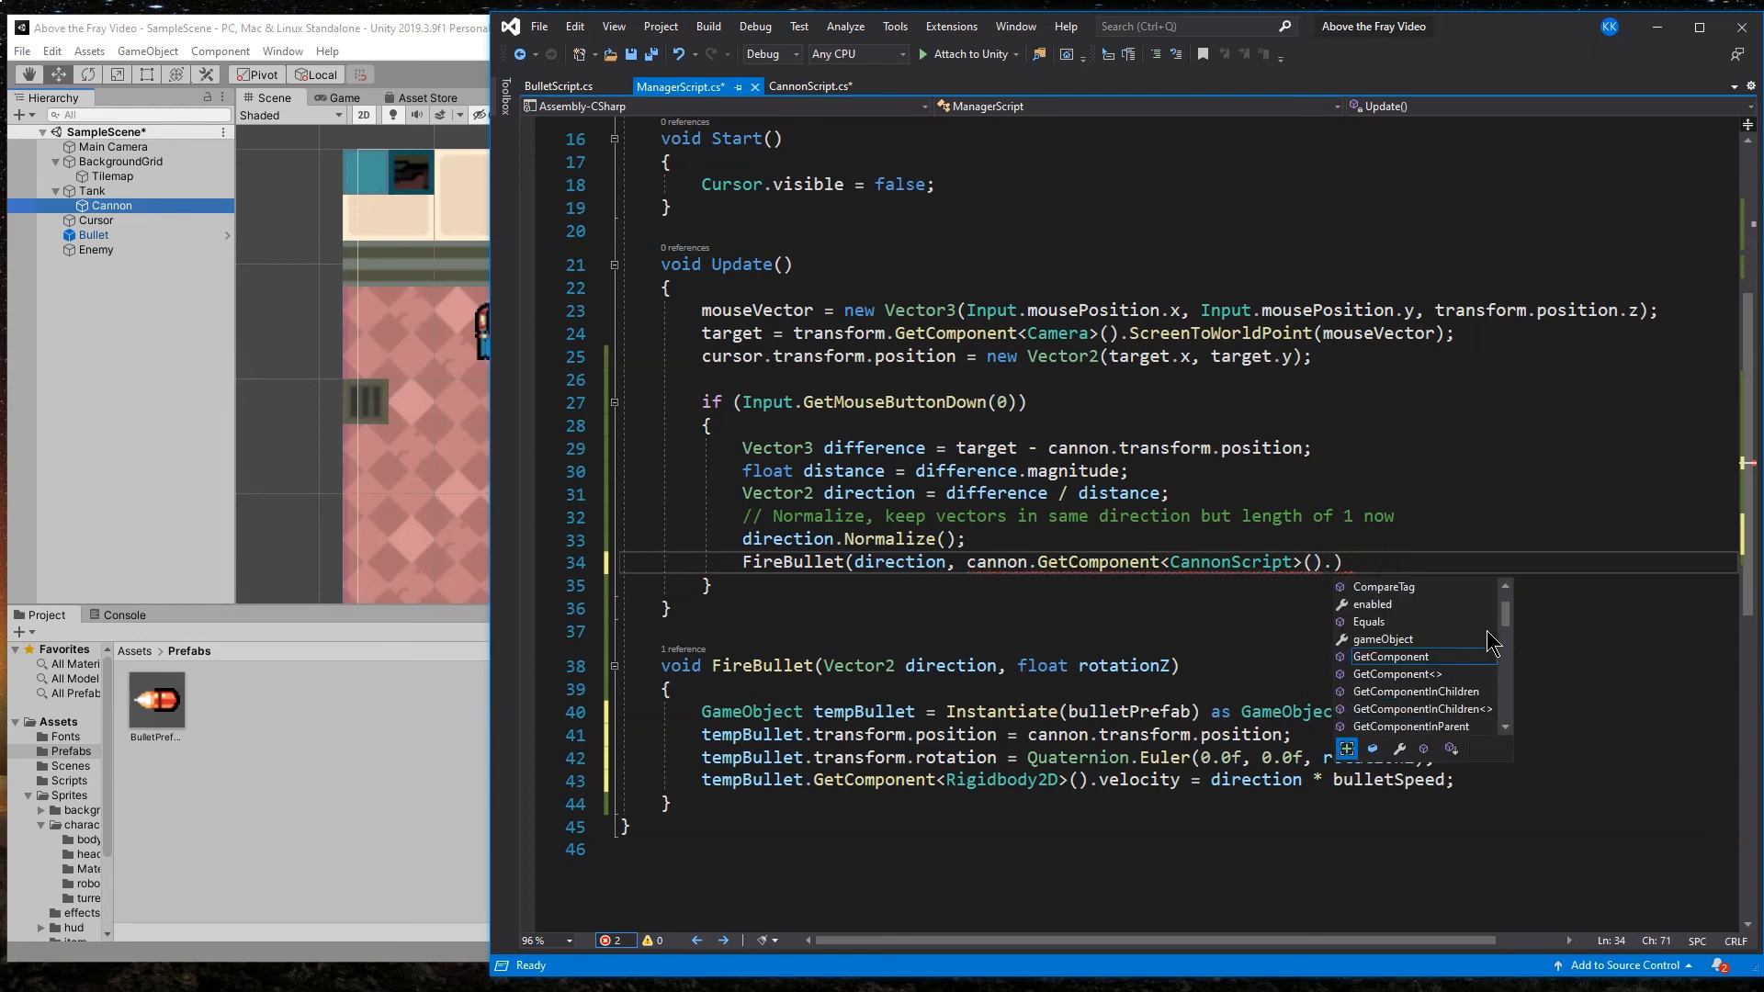
text(pub)
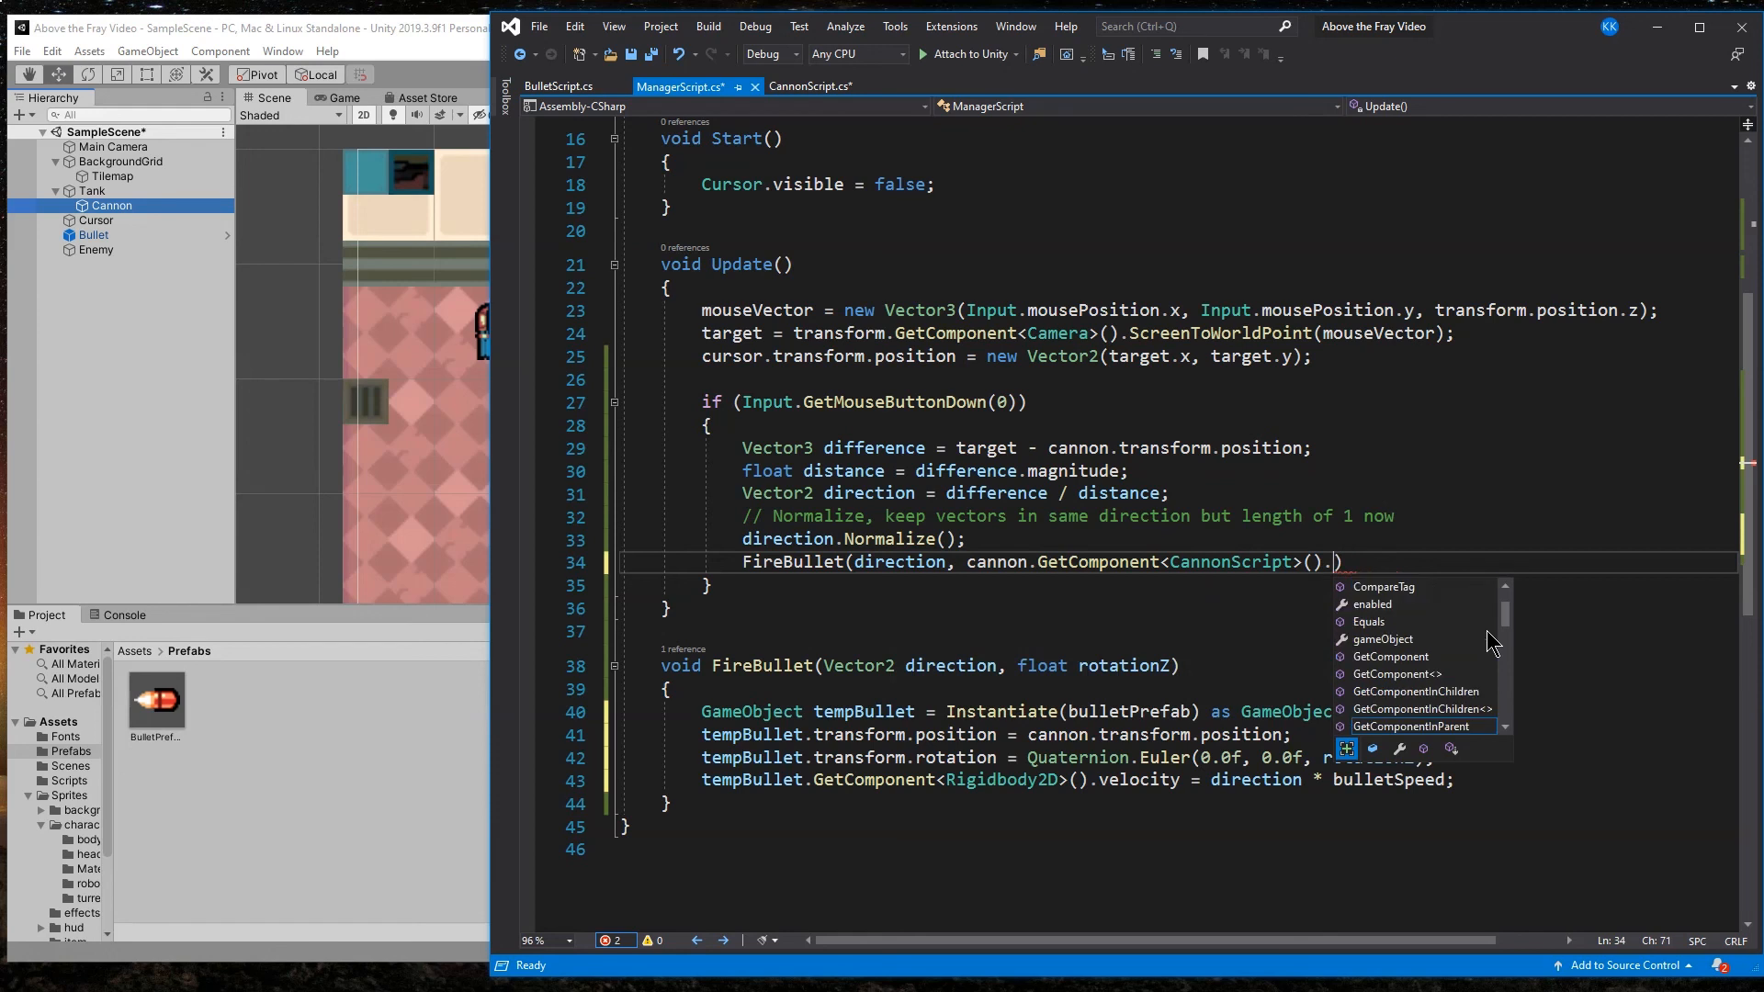
text(angle)
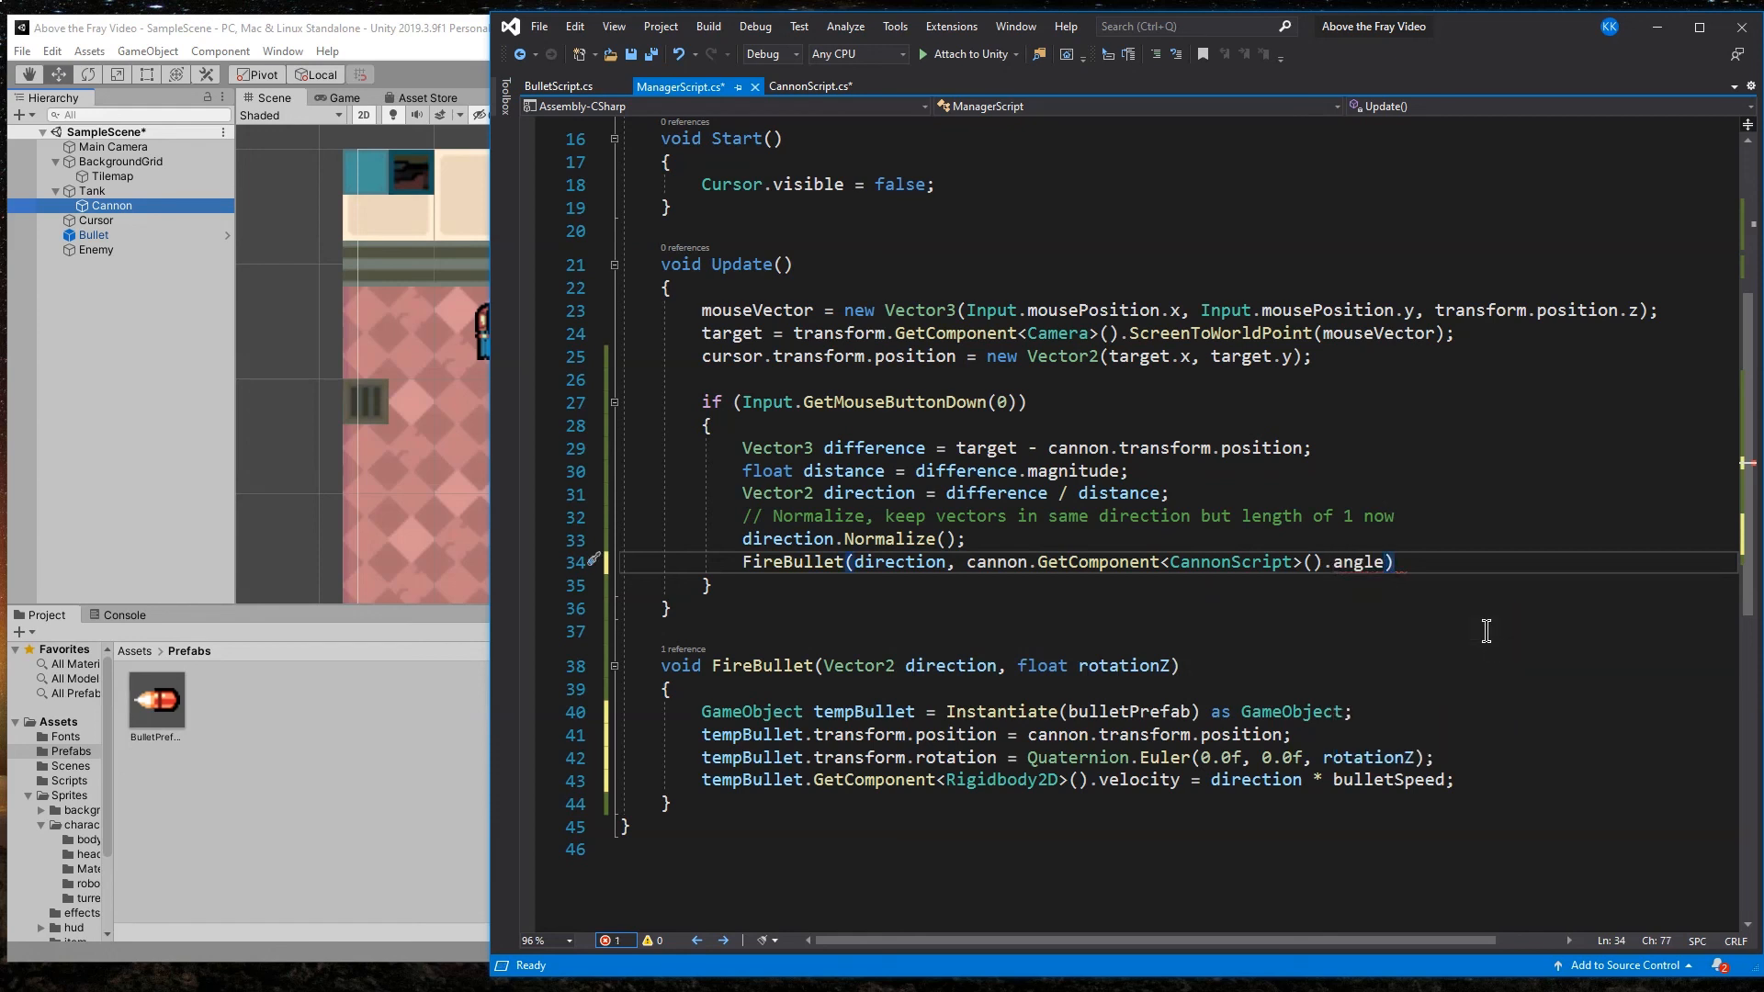
text(;)
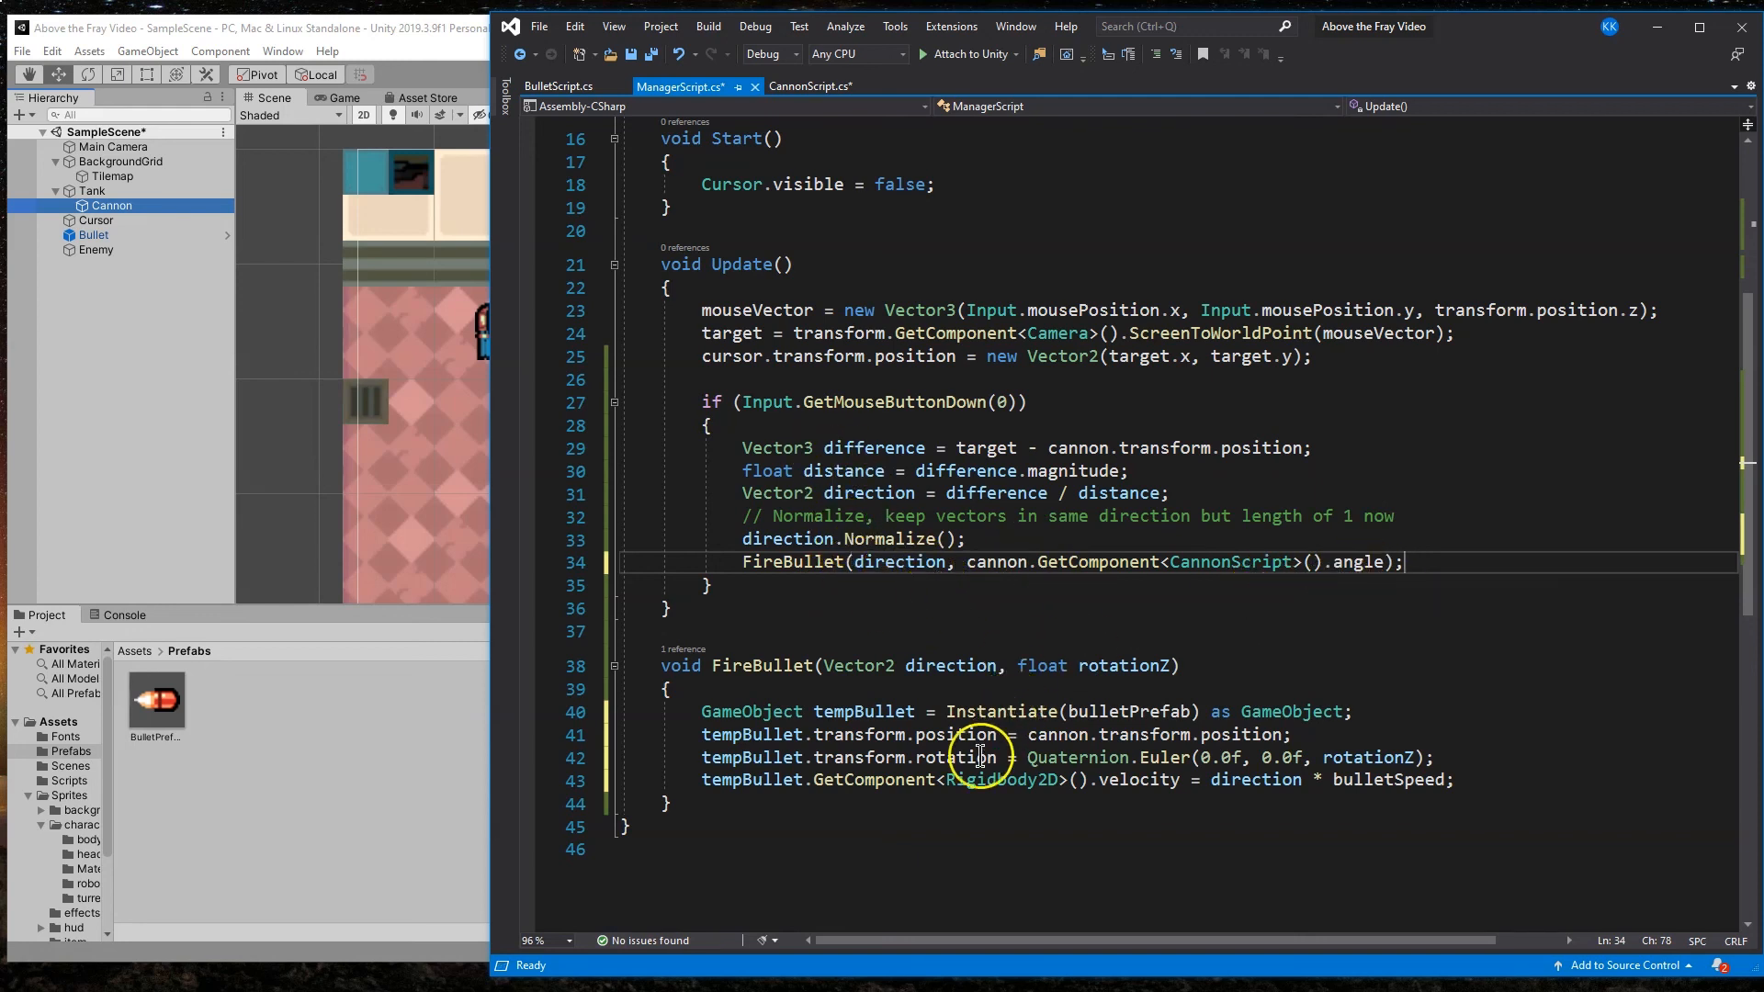
mouse_move(761, 623)
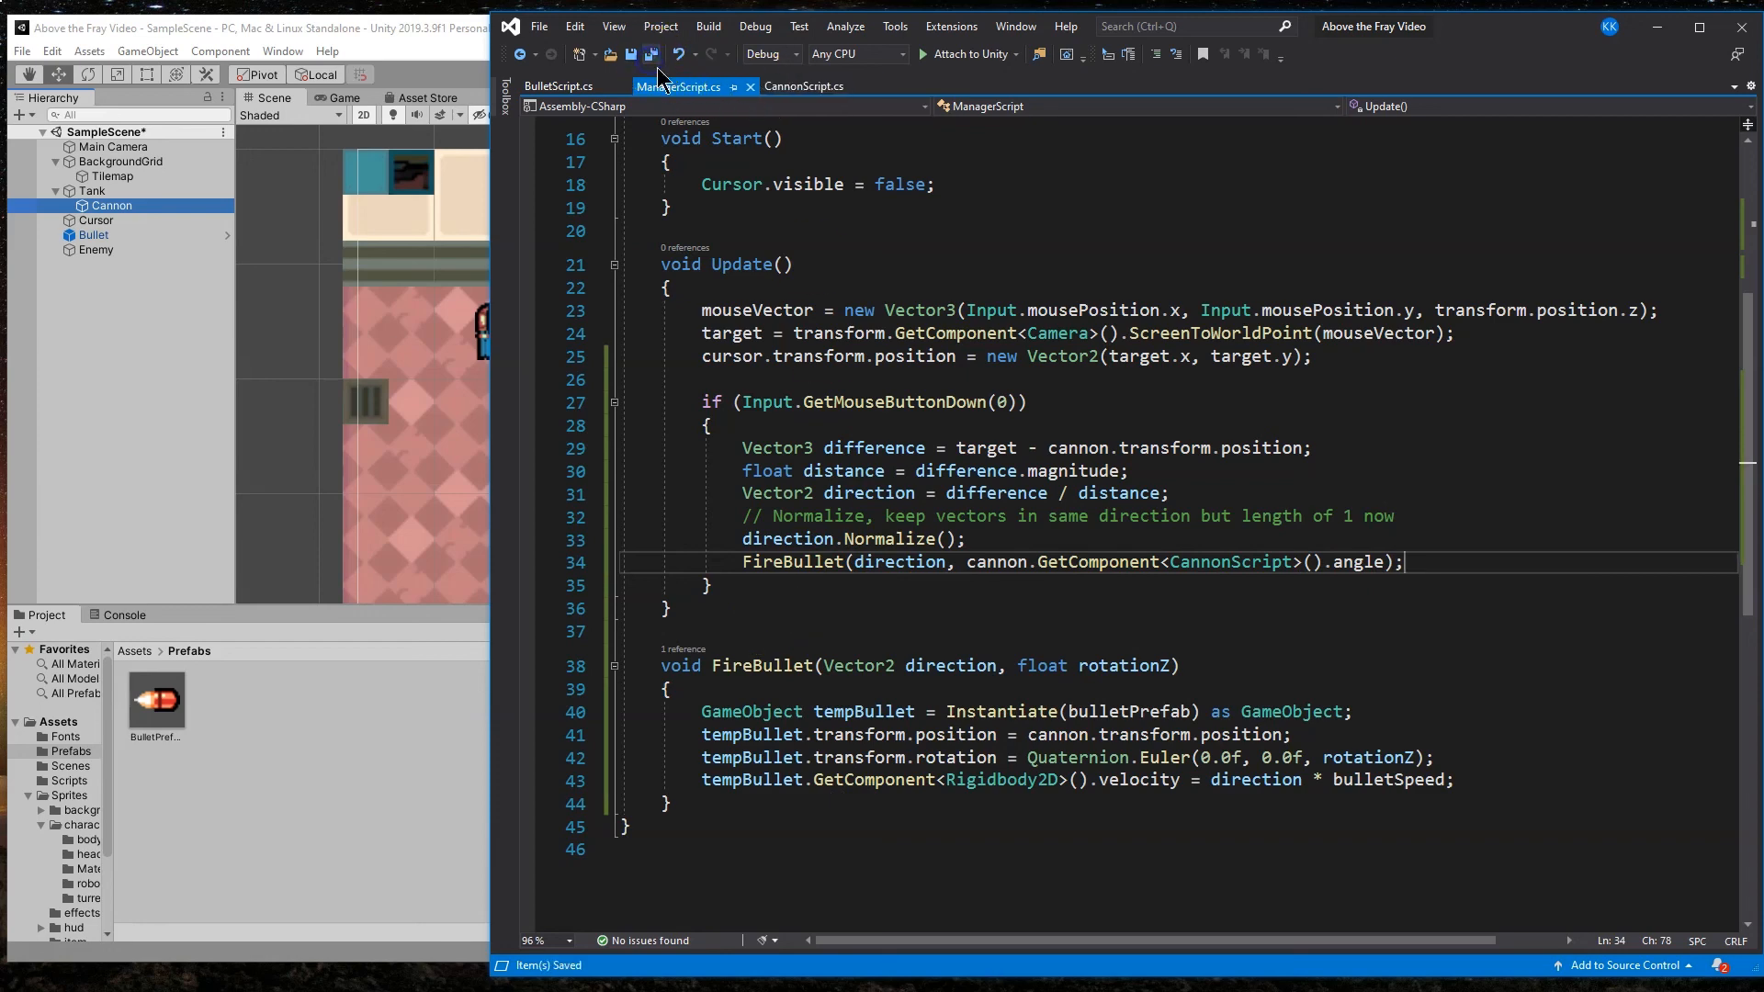
mouse_move(399, 42)
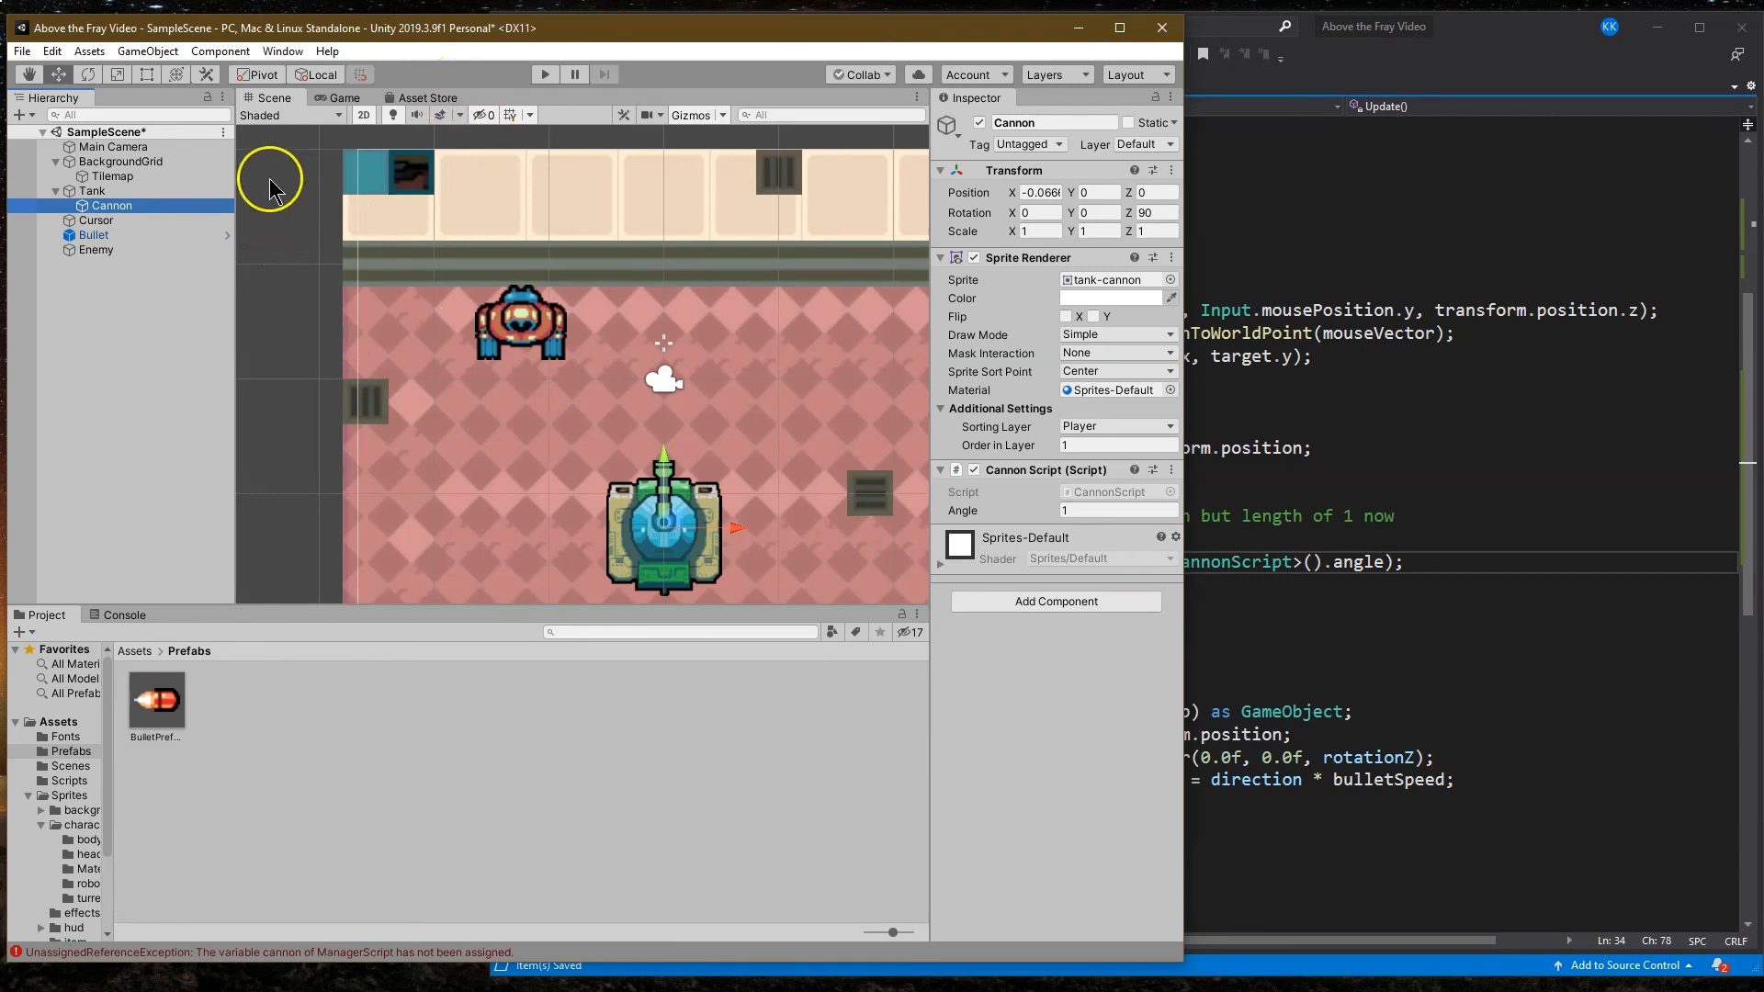
Step: Confirm Main Camera's Manager Script references BulletPrefab and Cannon, then open BulletPrefab
click(114, 147)
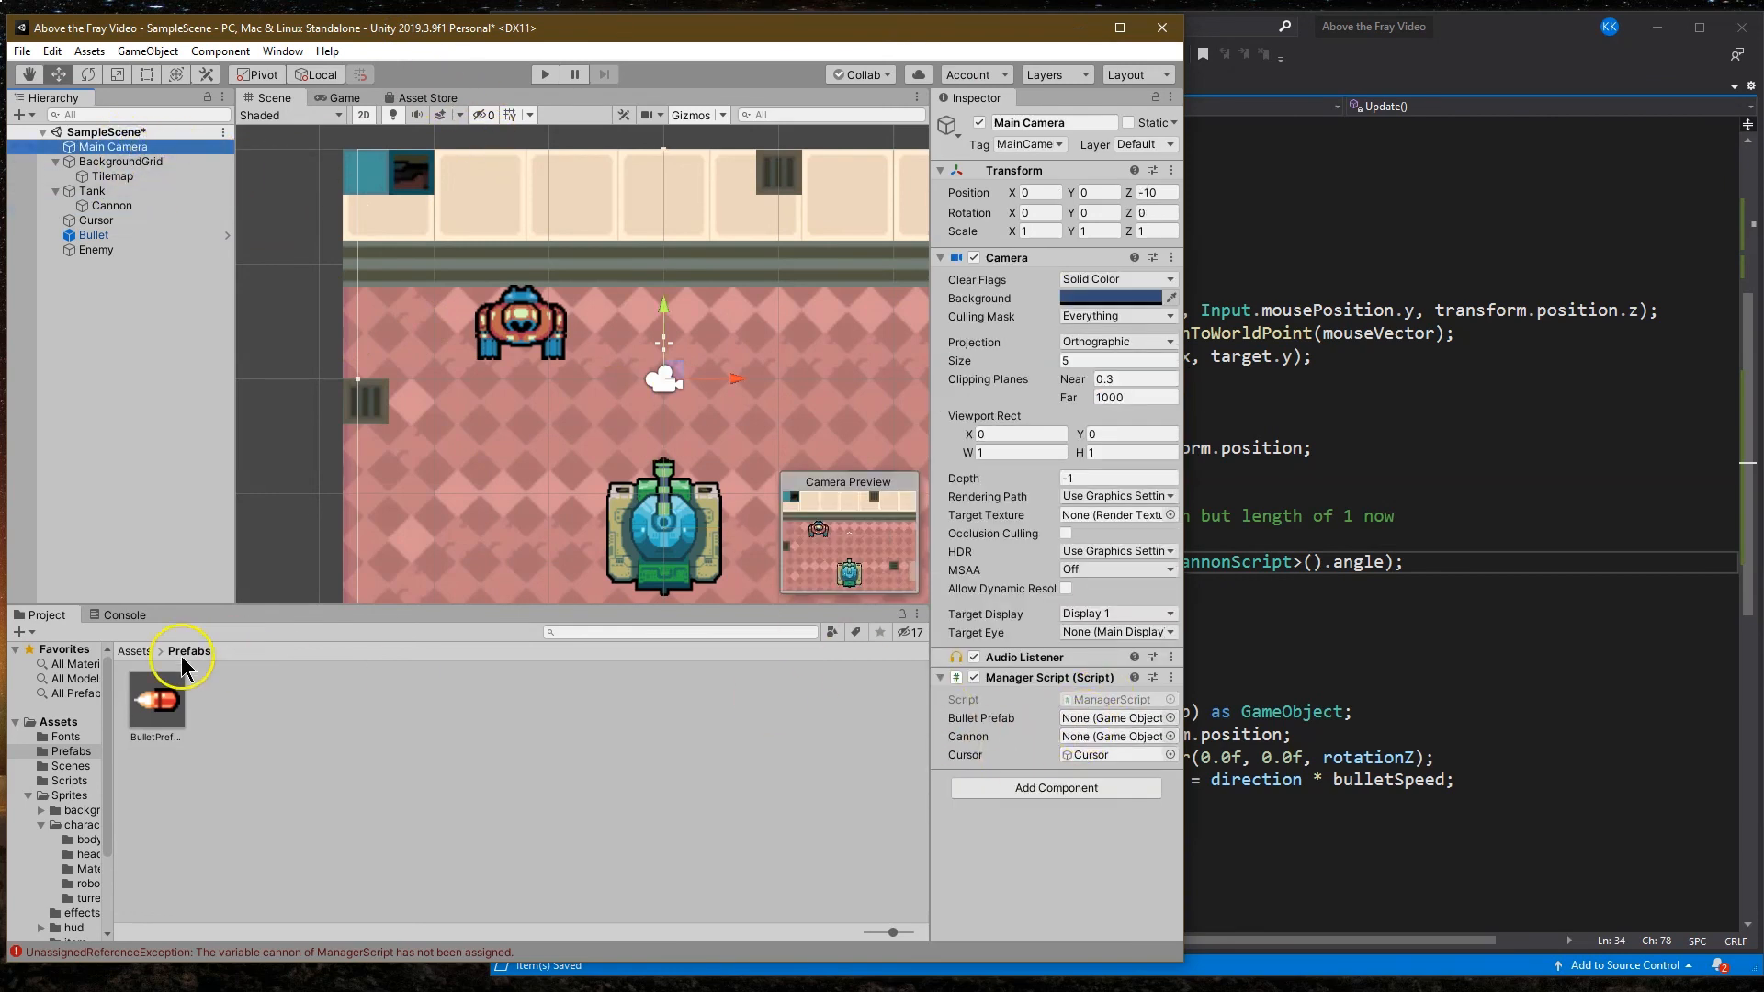
click(1114, 719)
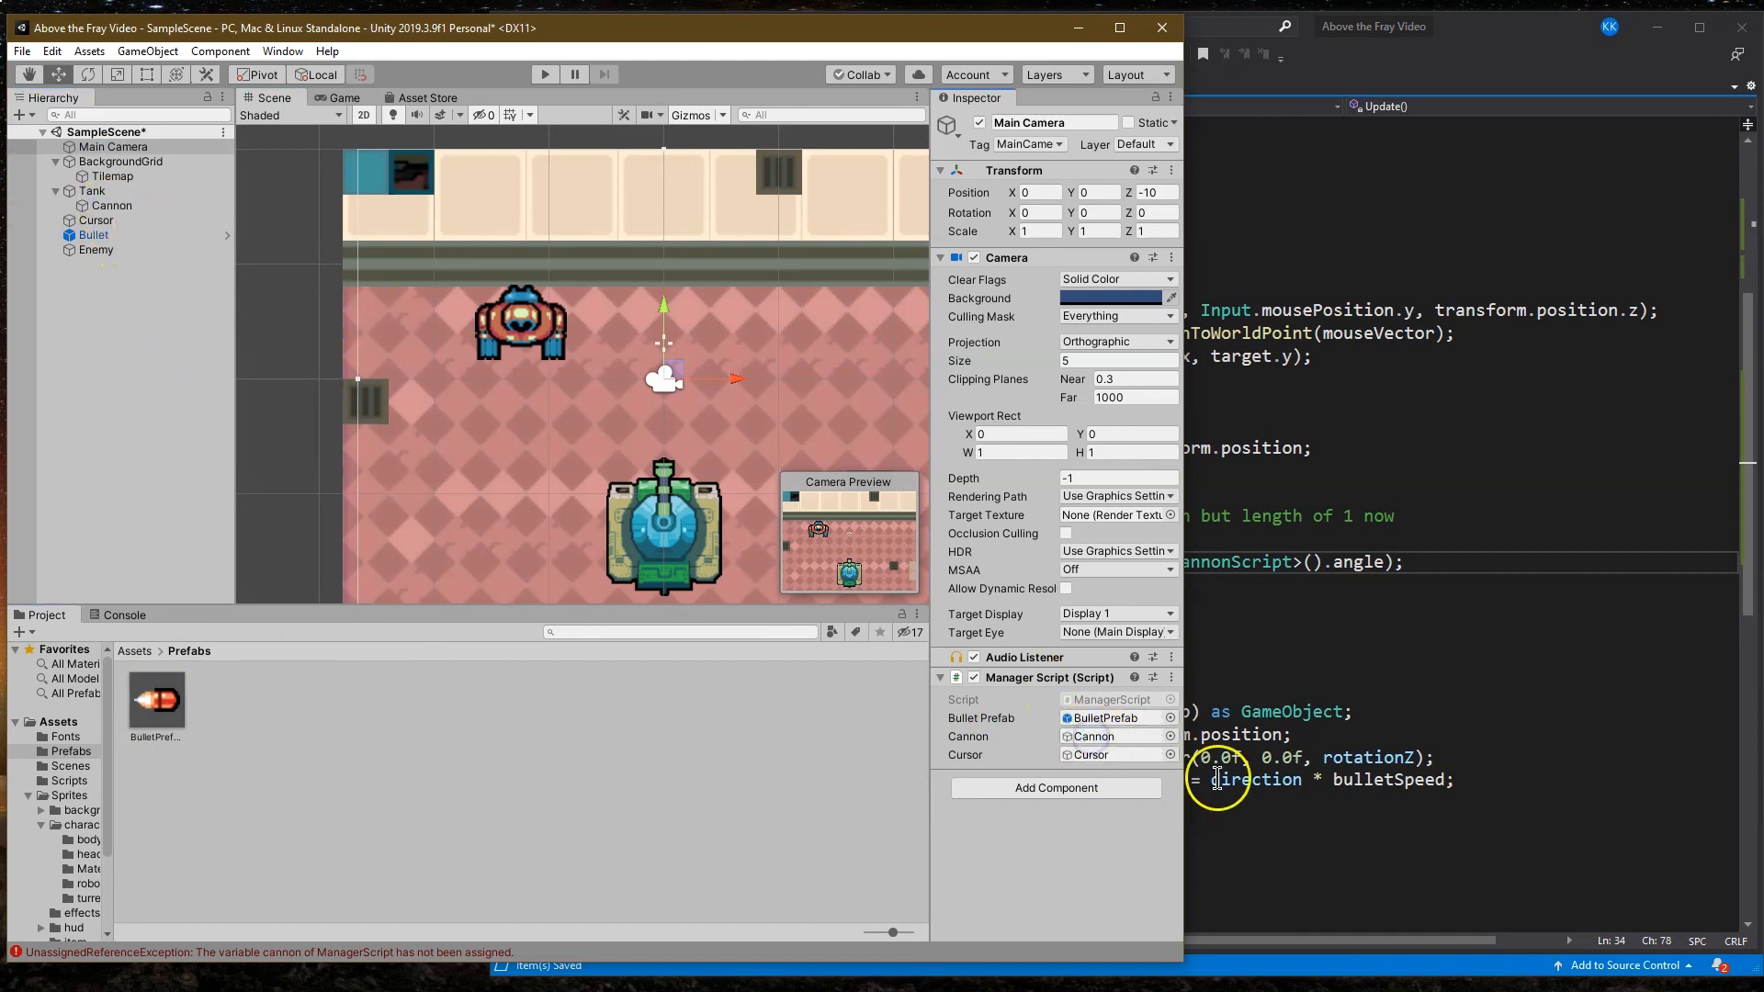
click(155, 700)
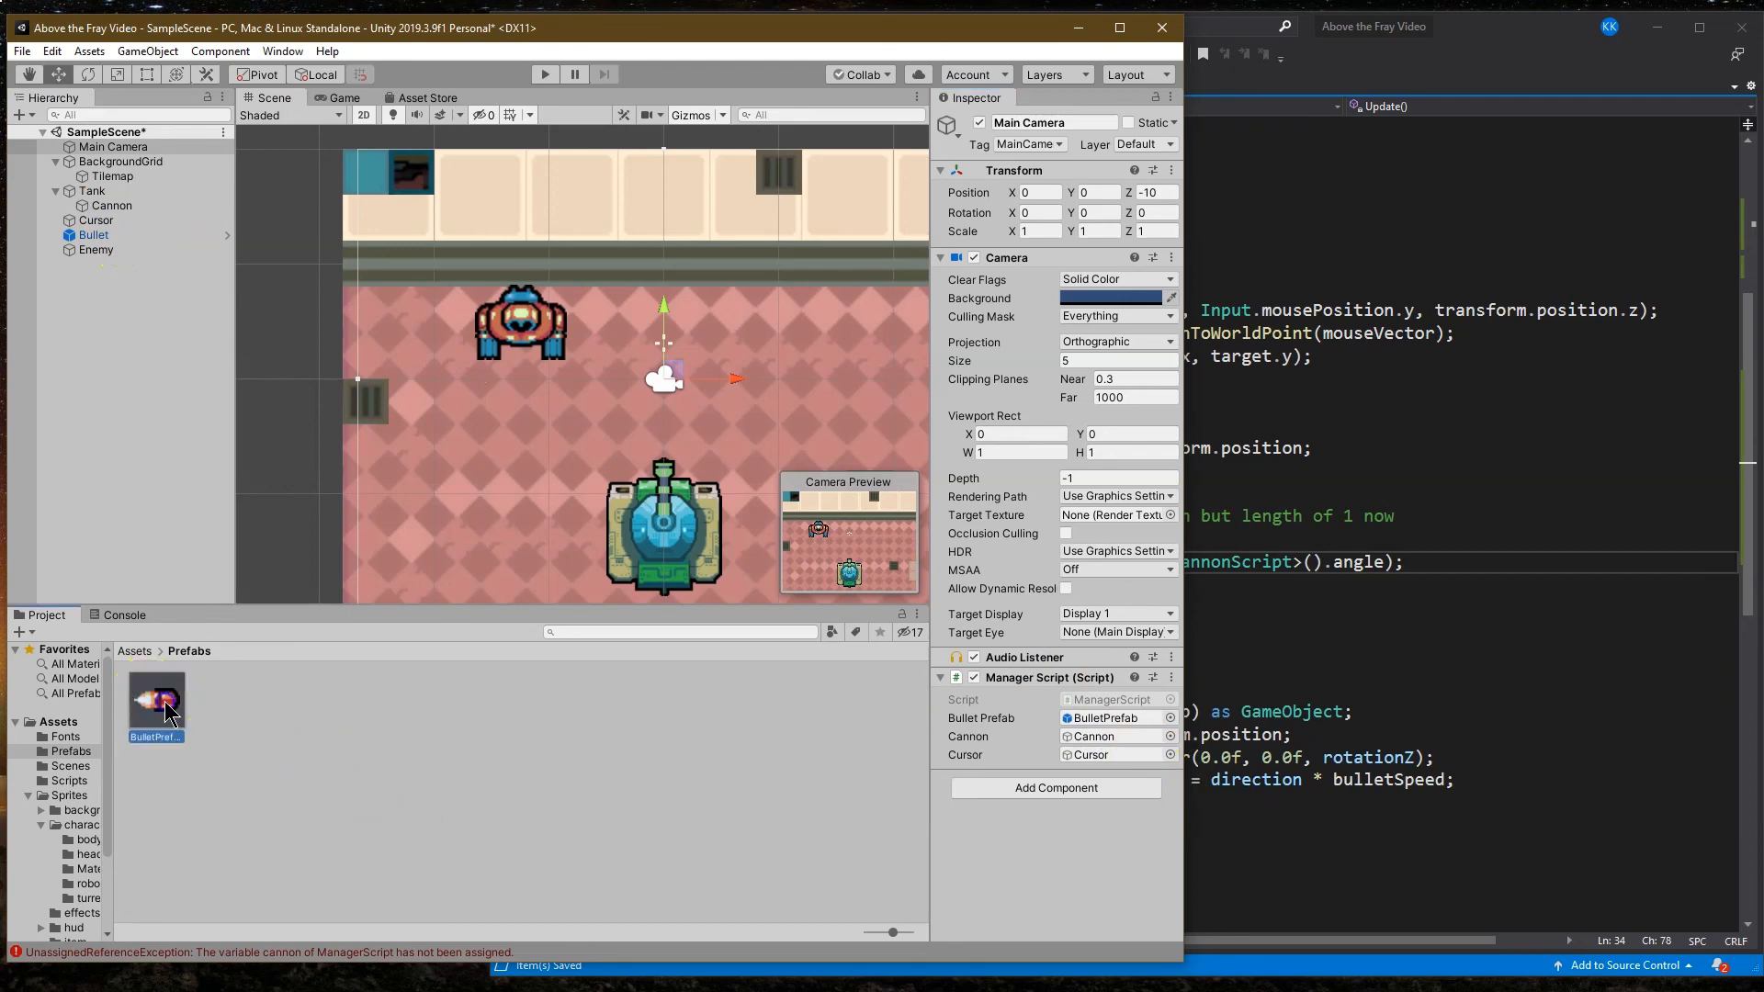
click(154, 699)
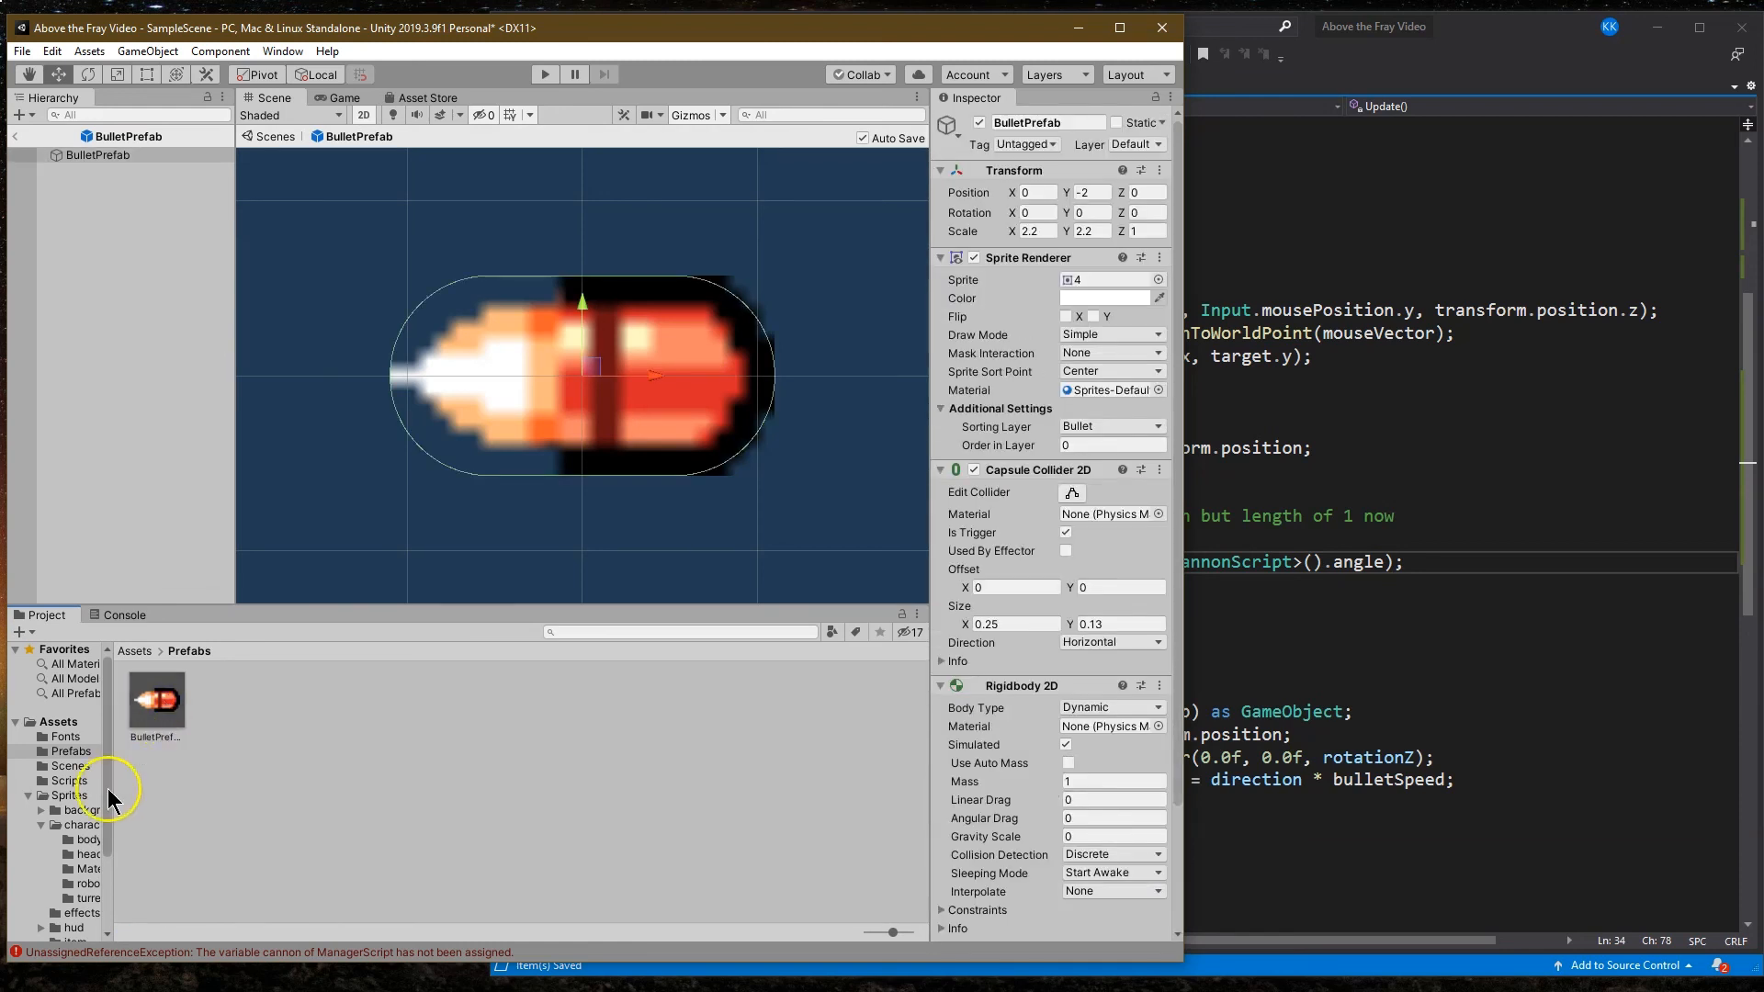
Step: Browse the Sprites > weapons > shoot folder of bullet sprites and return to SampleScene
click(69, 796)
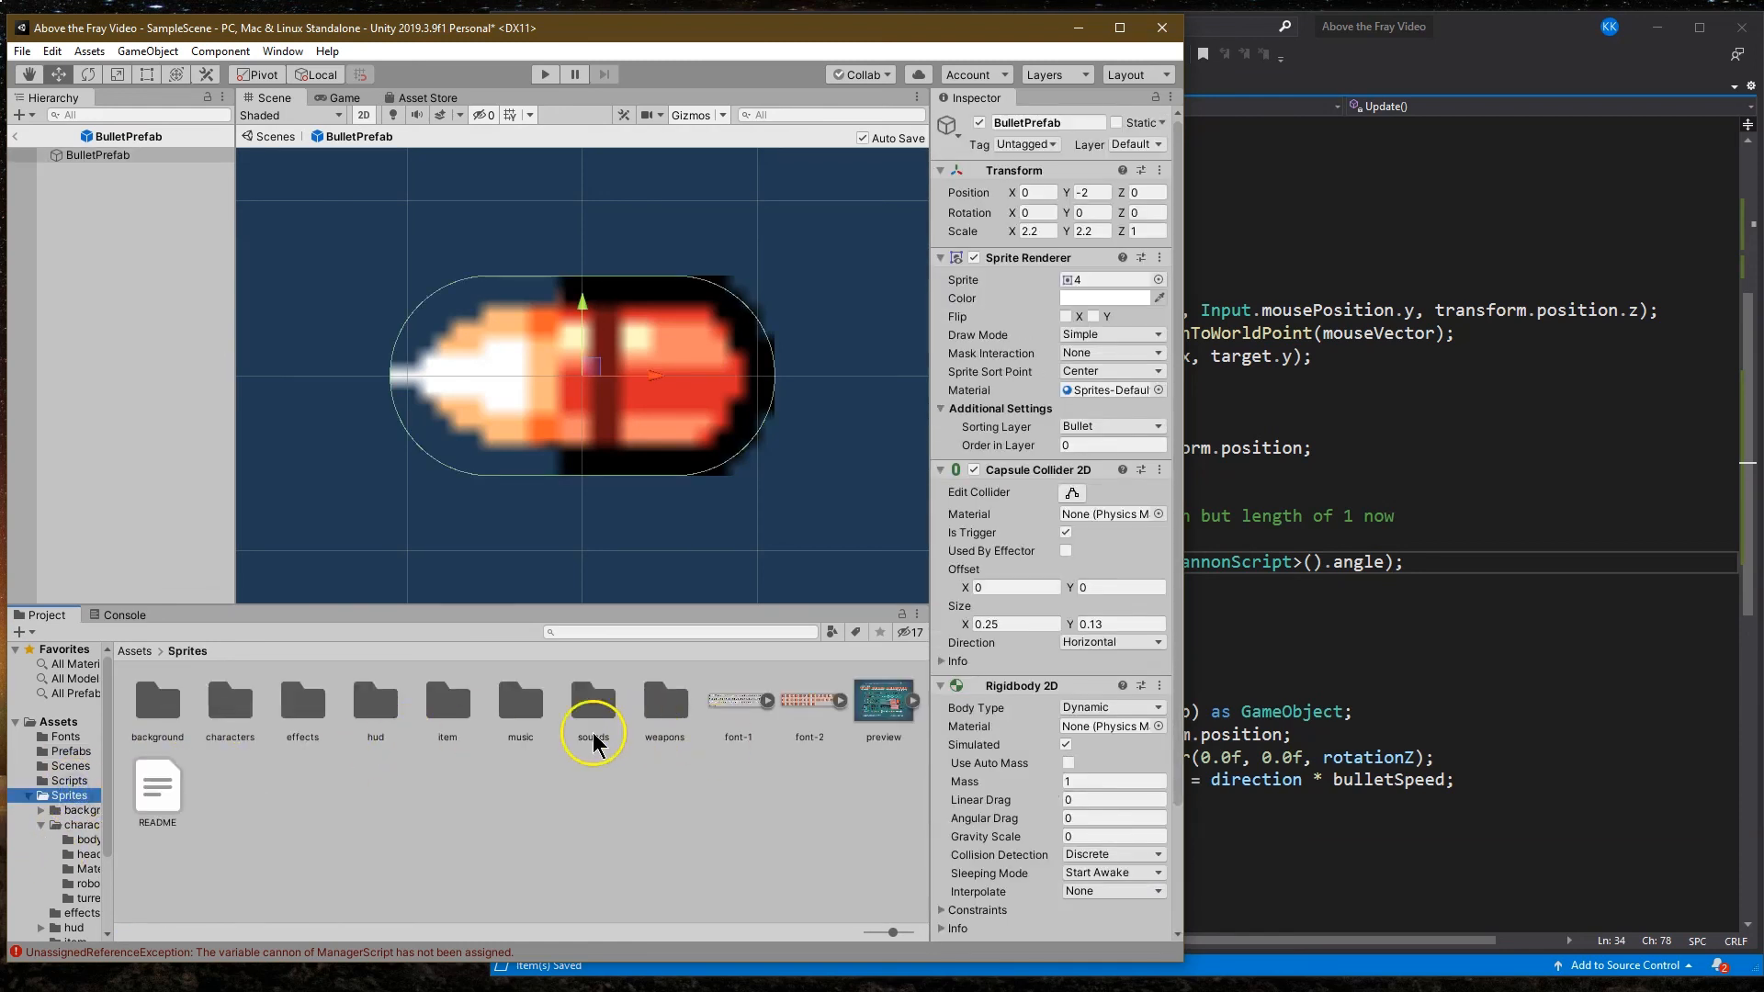
mouse_move(375, 704)
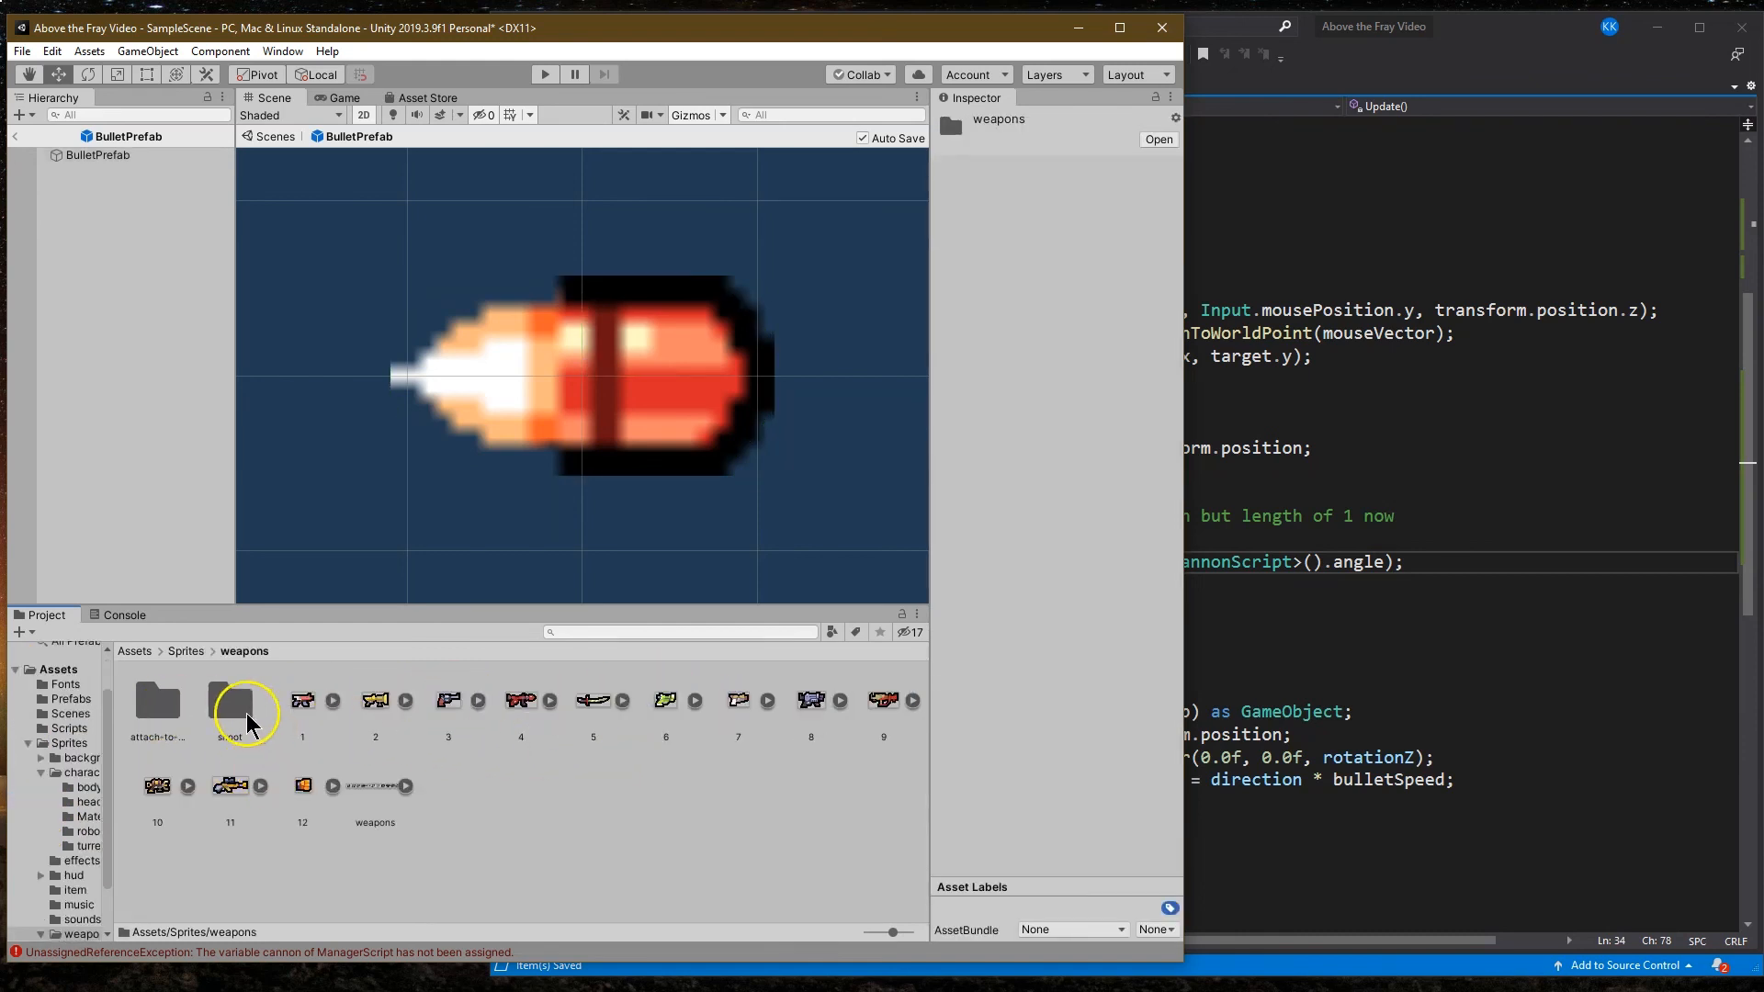
double_click(235, 700)
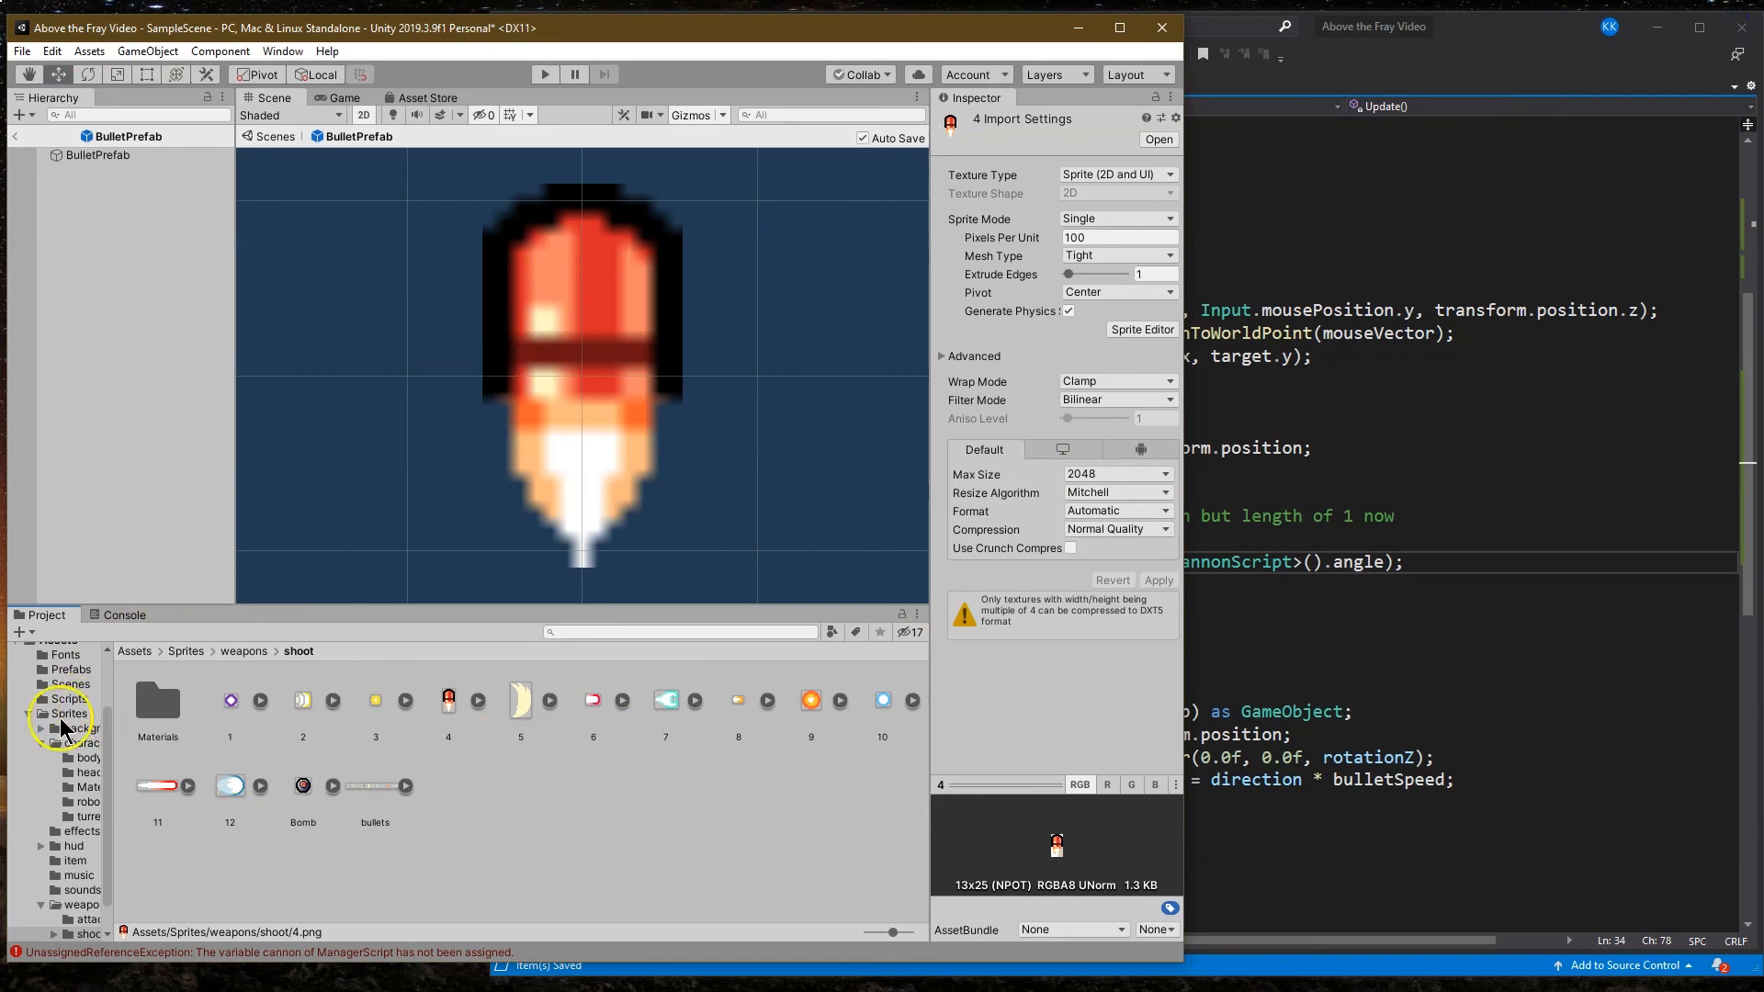
click(14, 134)
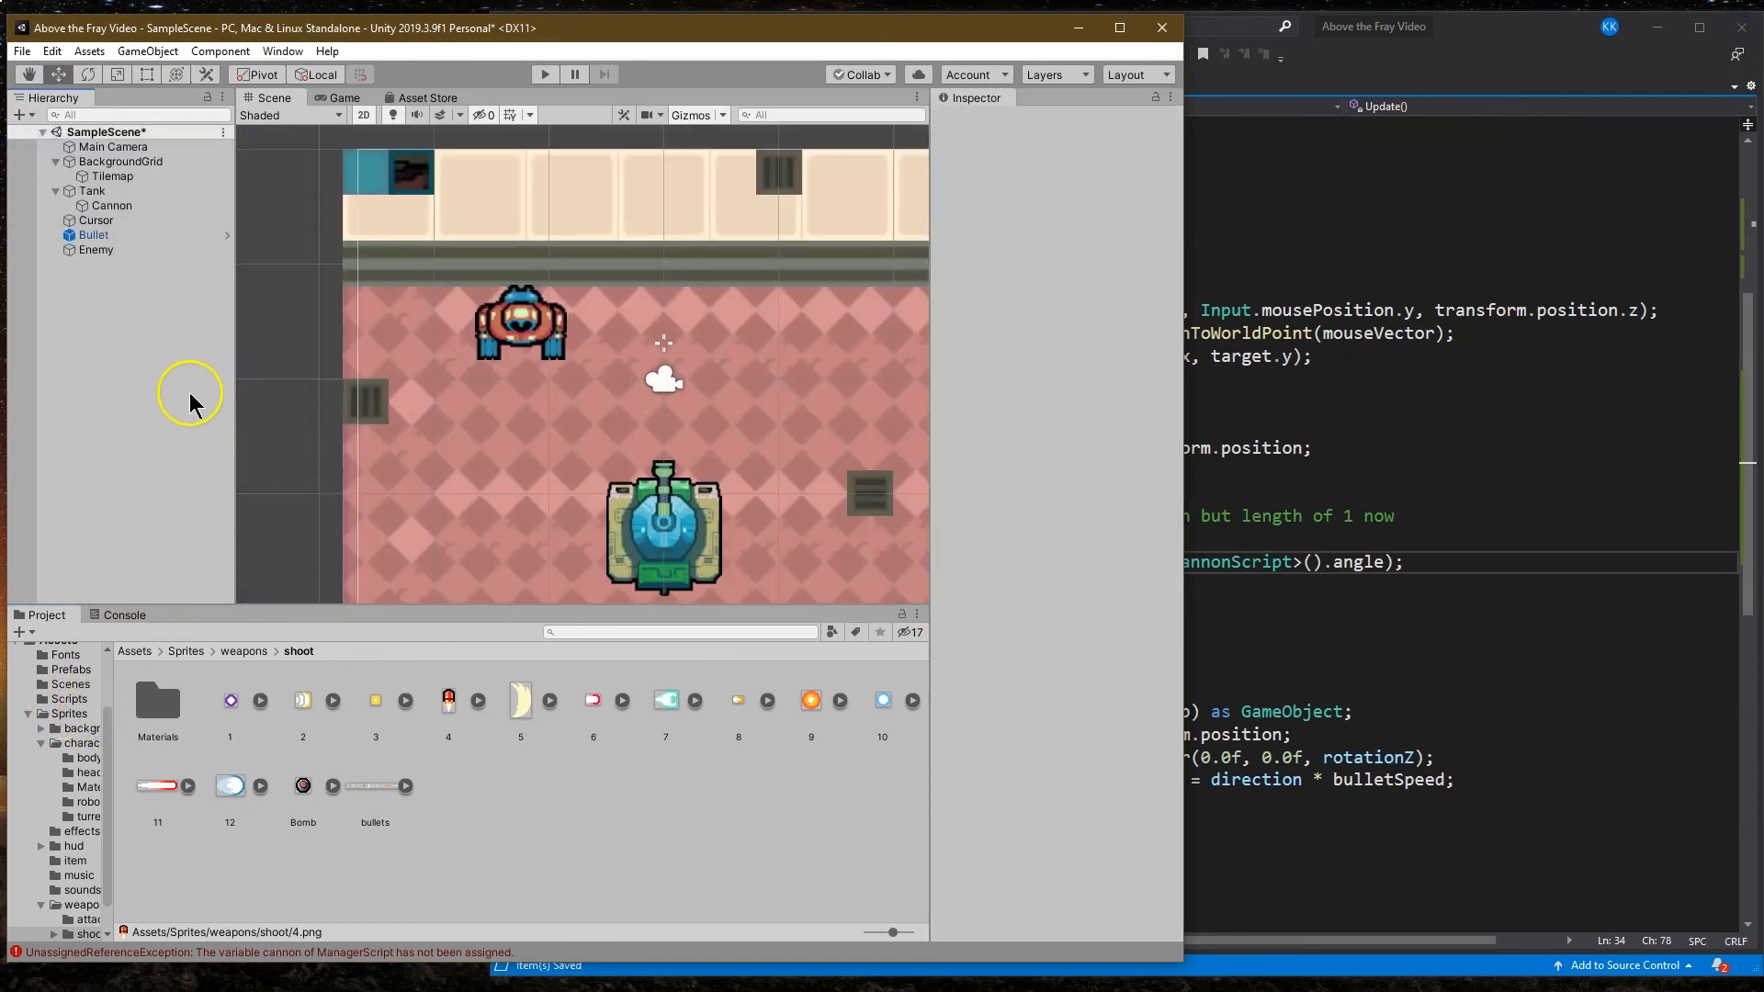
click(114, 147)
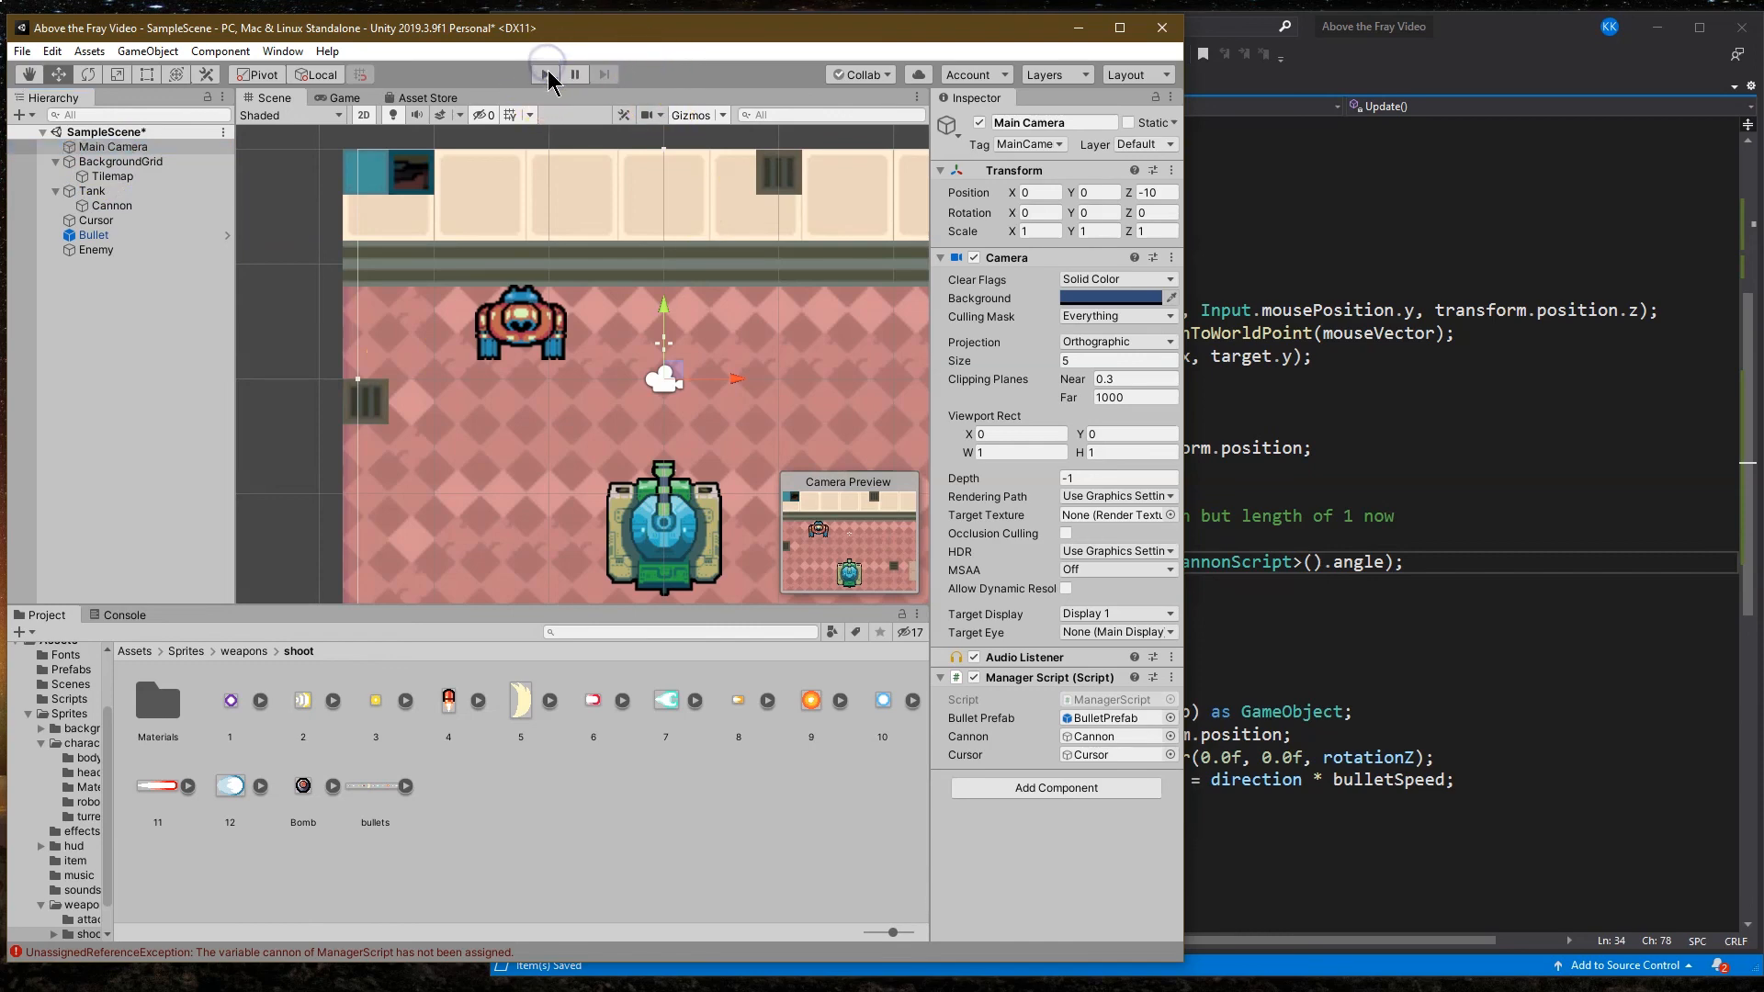
click(544, 73)
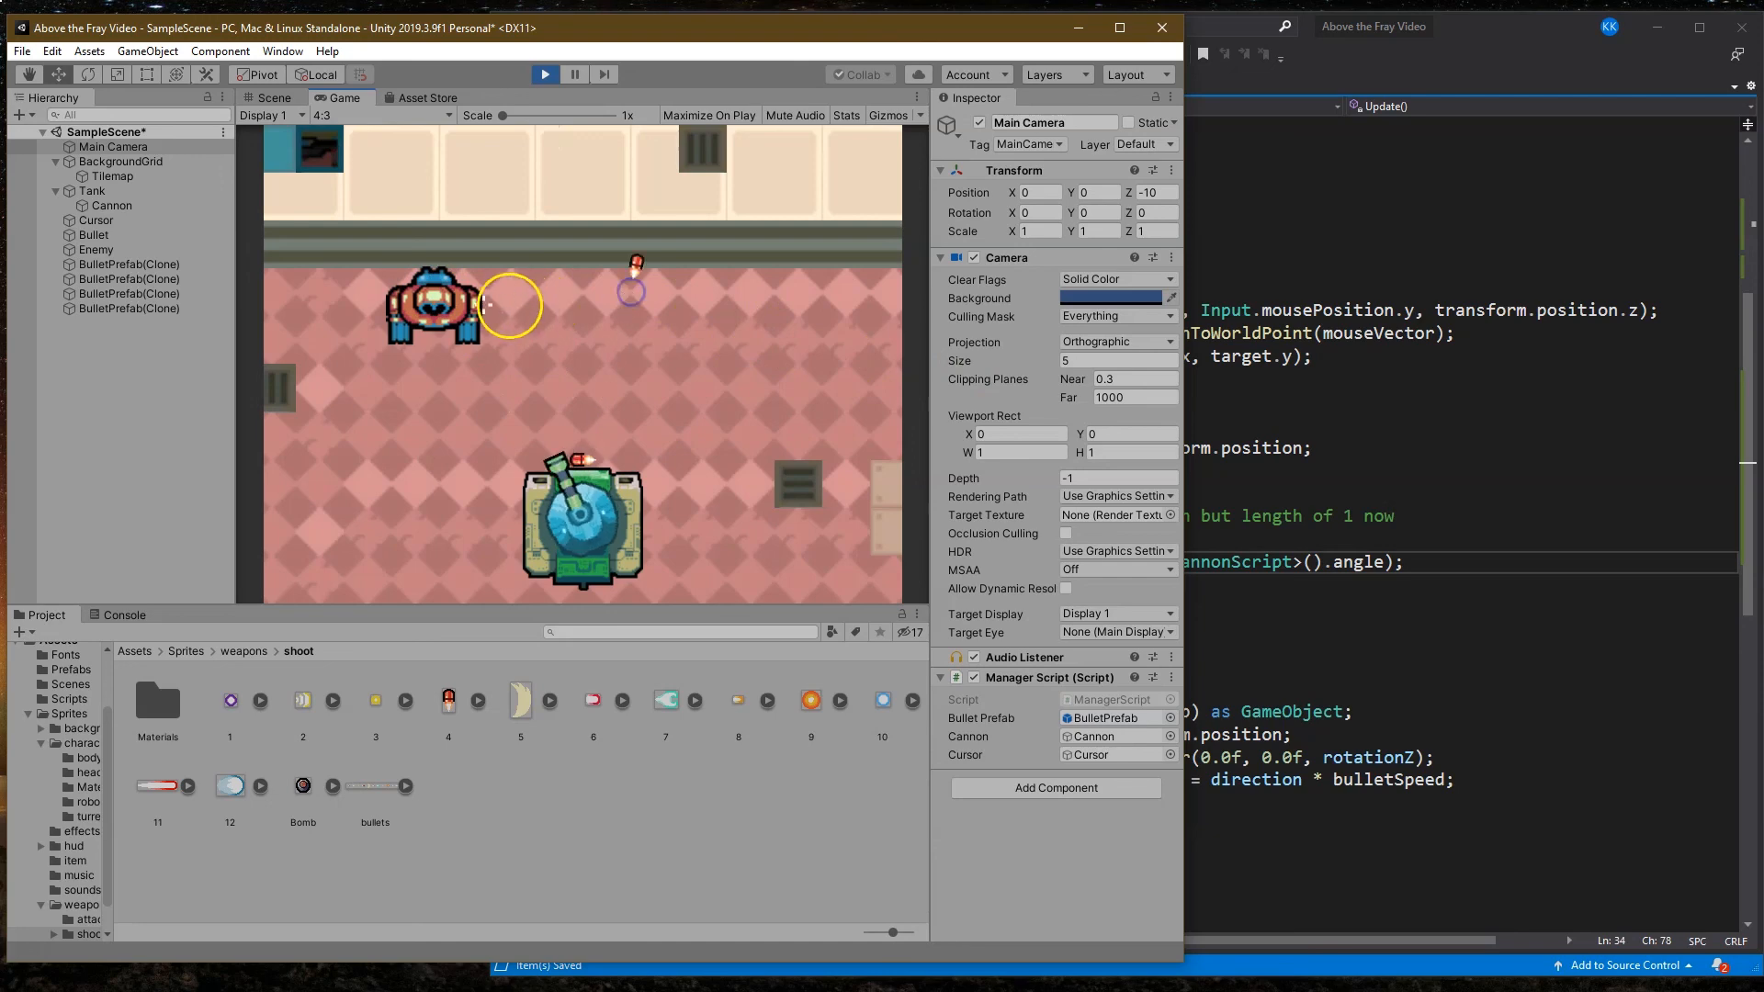
click(271, 98)
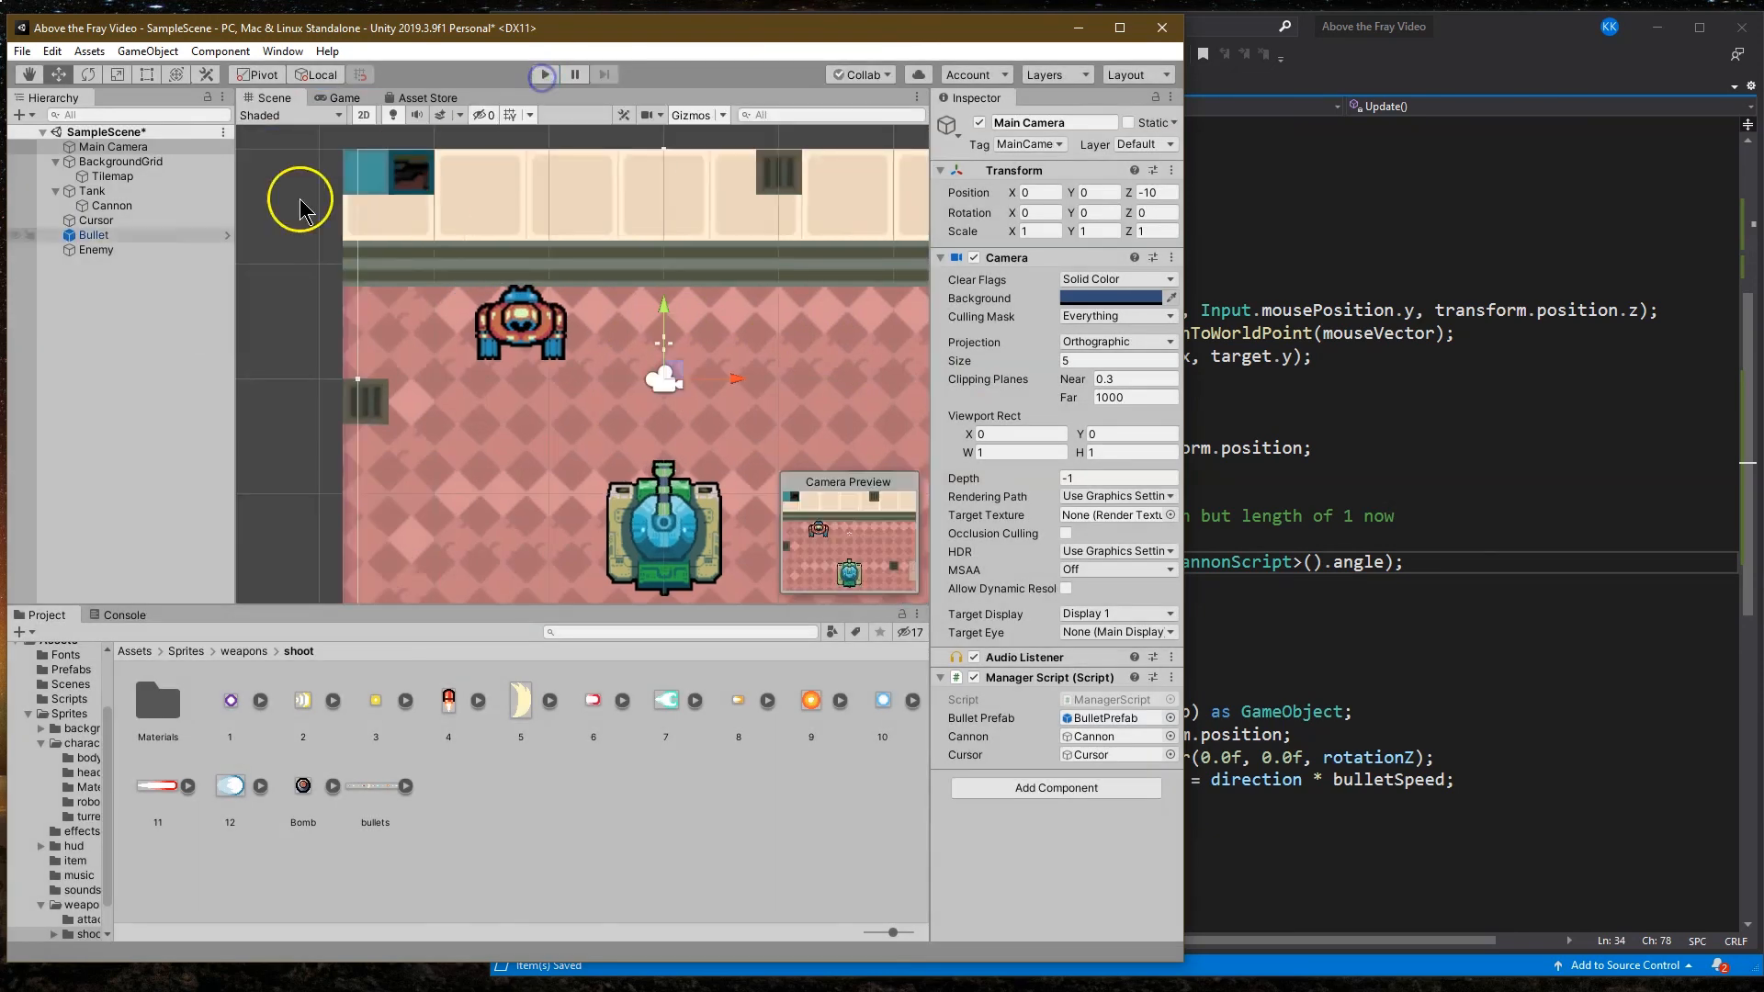
Step: Set BulletPrefab's Transform Scale X and Y to 2.5 and play-test the firing
click(93, 234)
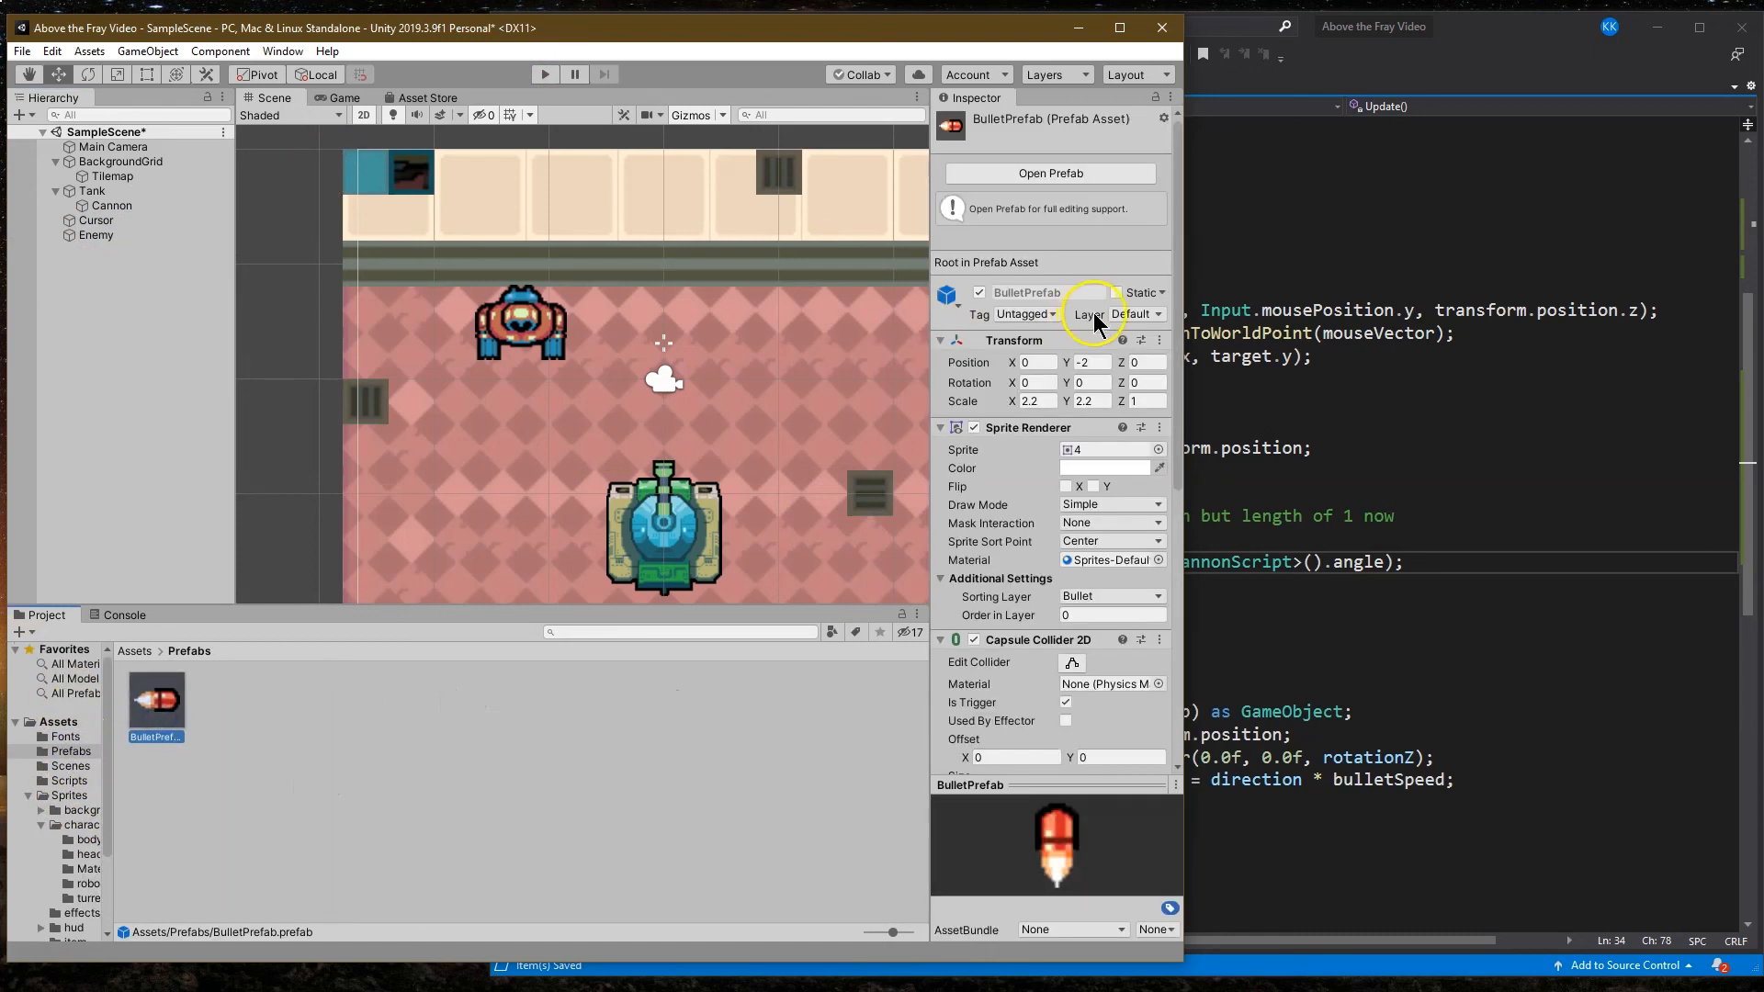
click(1031, 400)
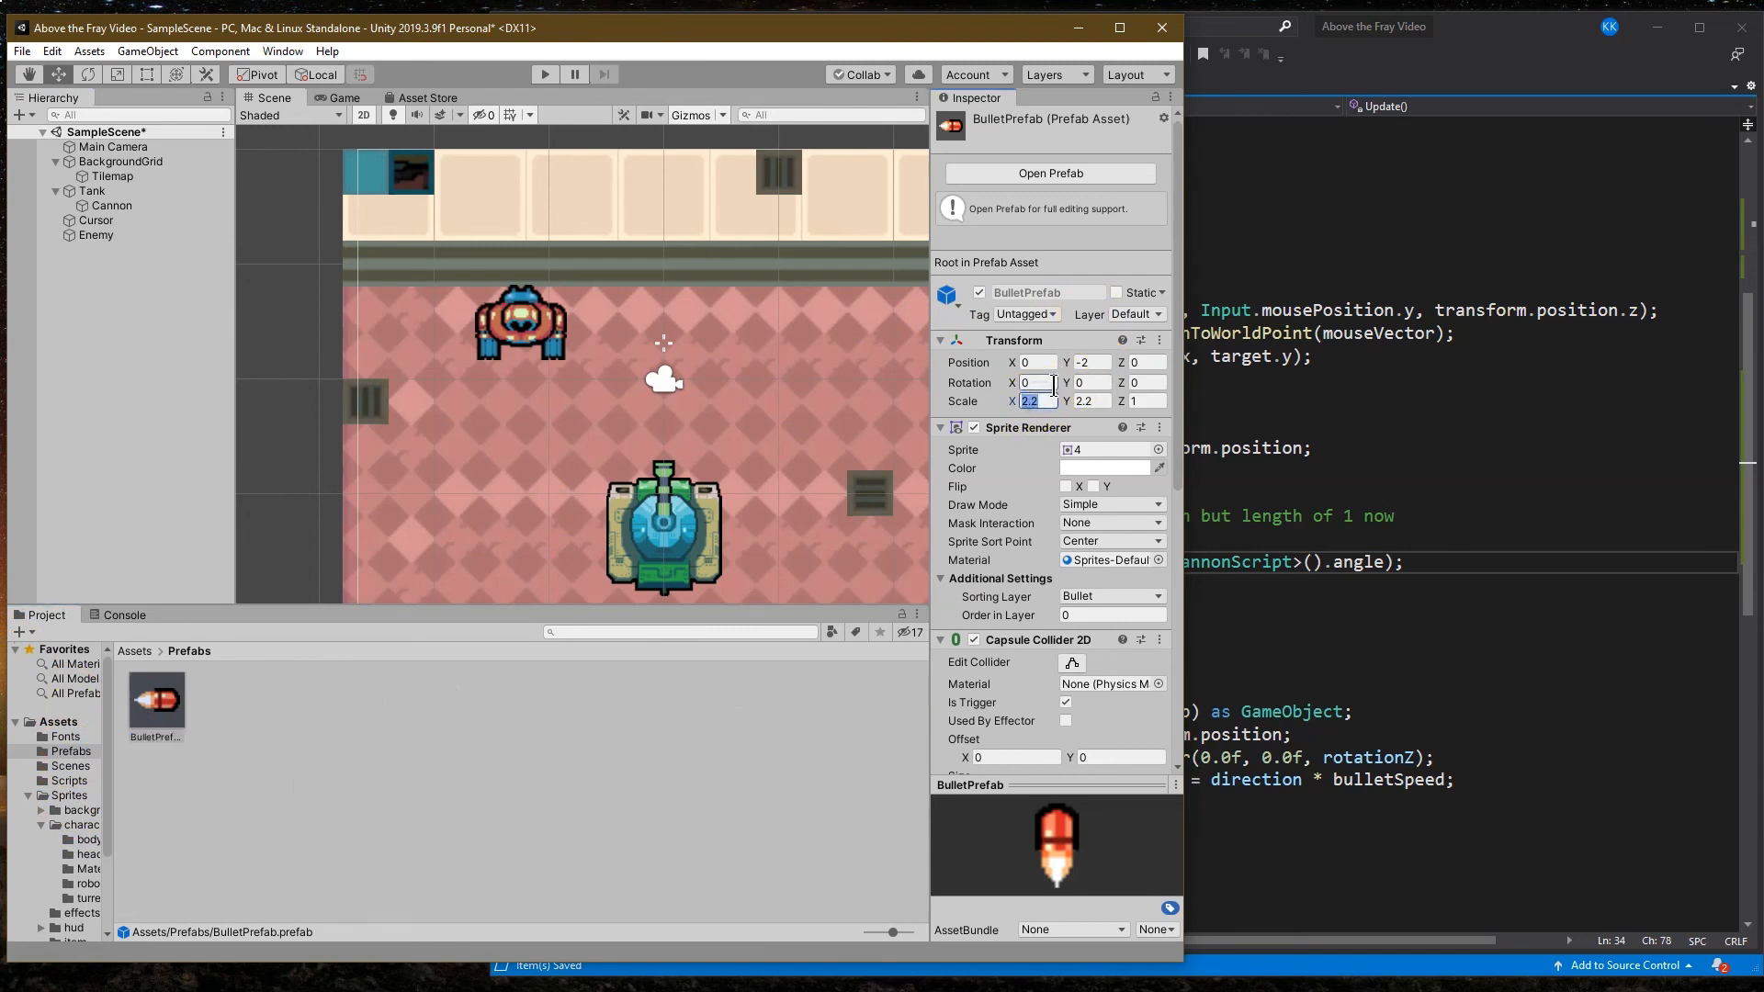
text(2.5)
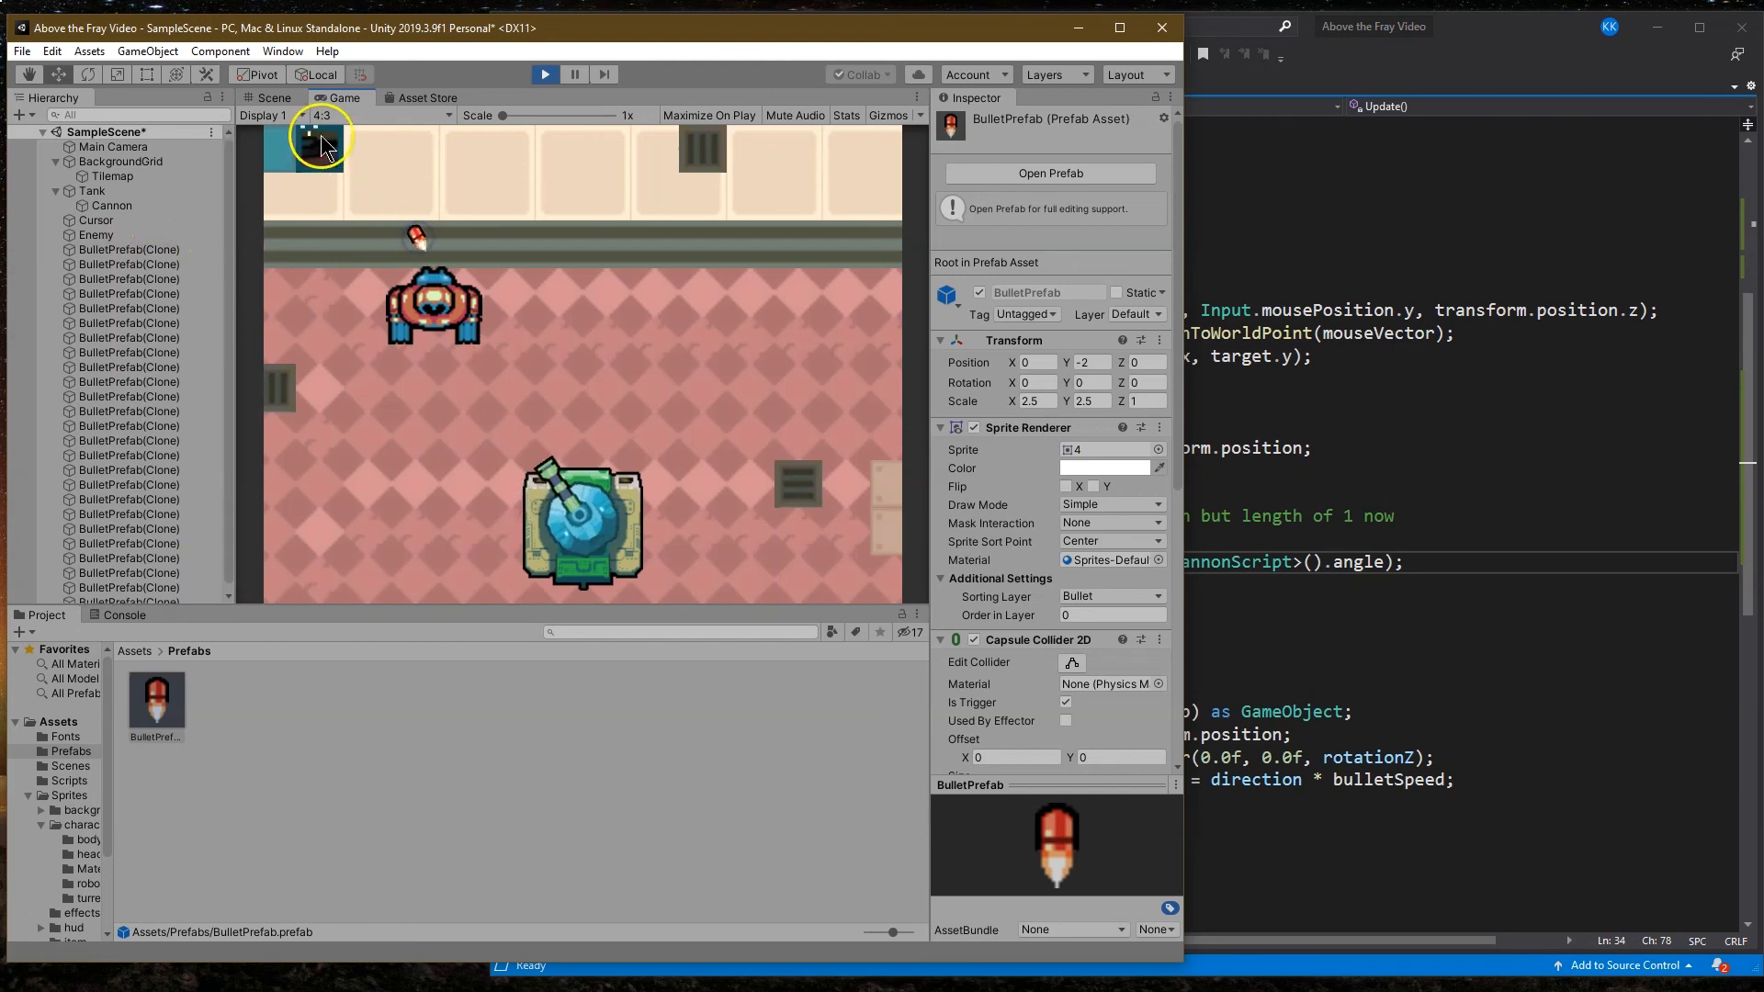
click(270, 97)
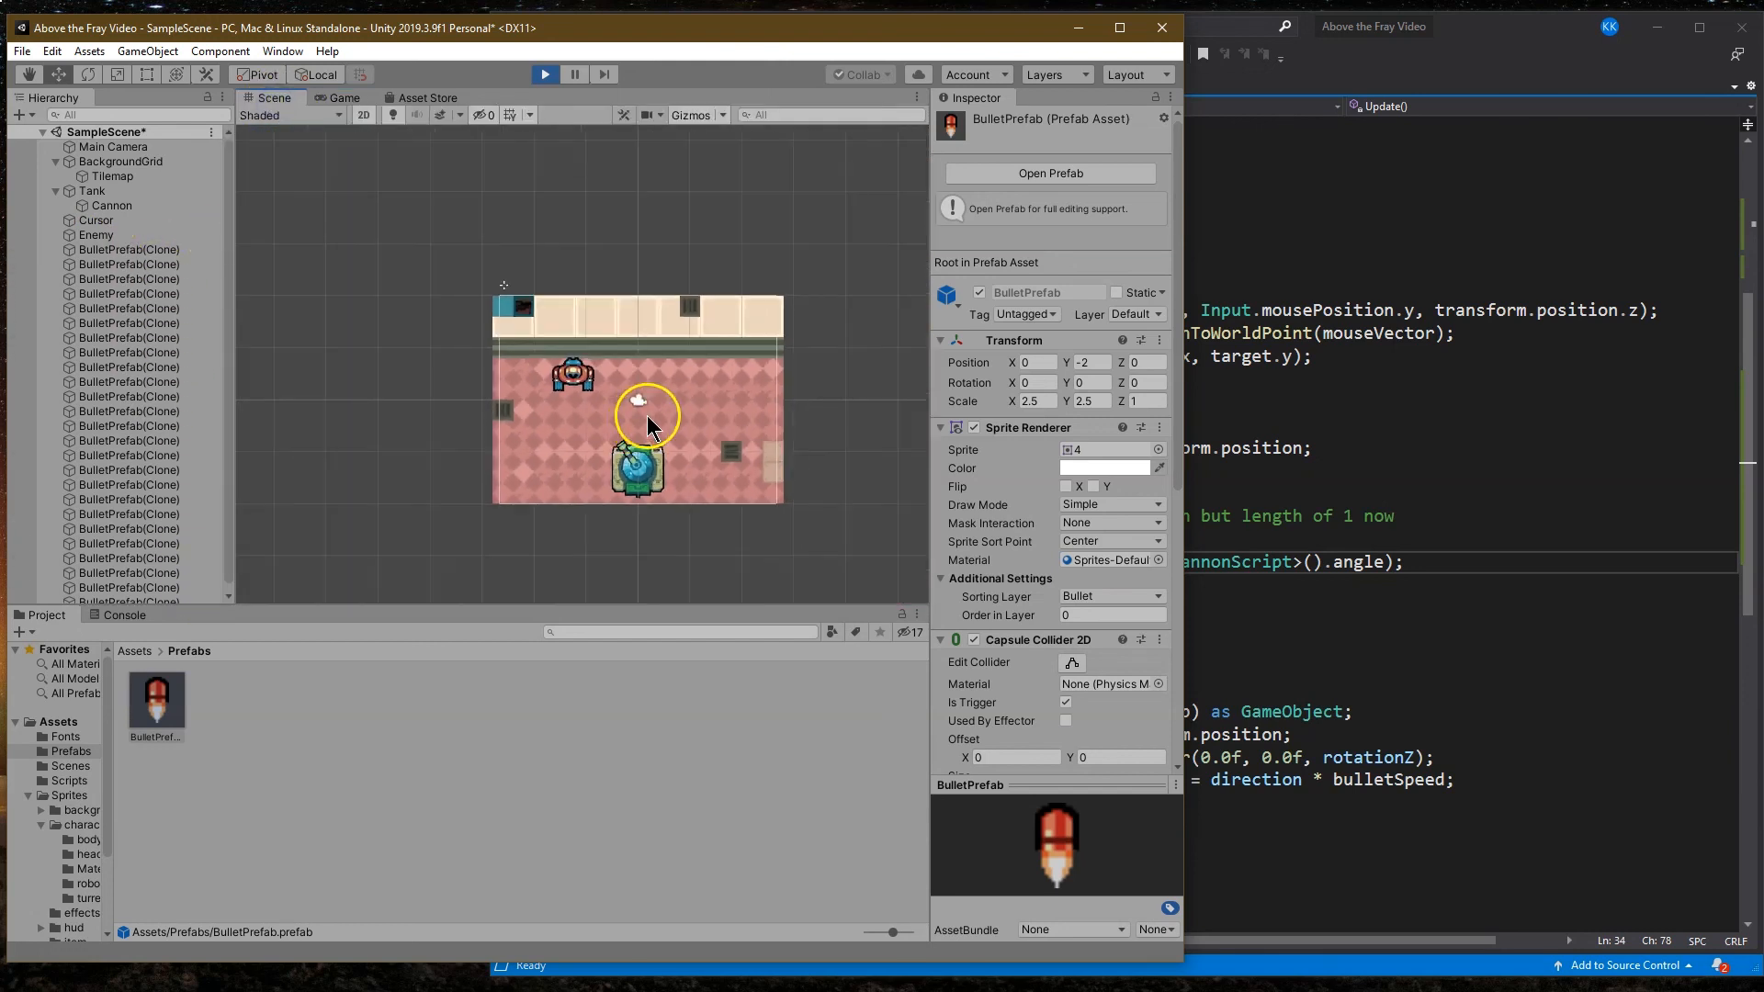
click(544, 73)
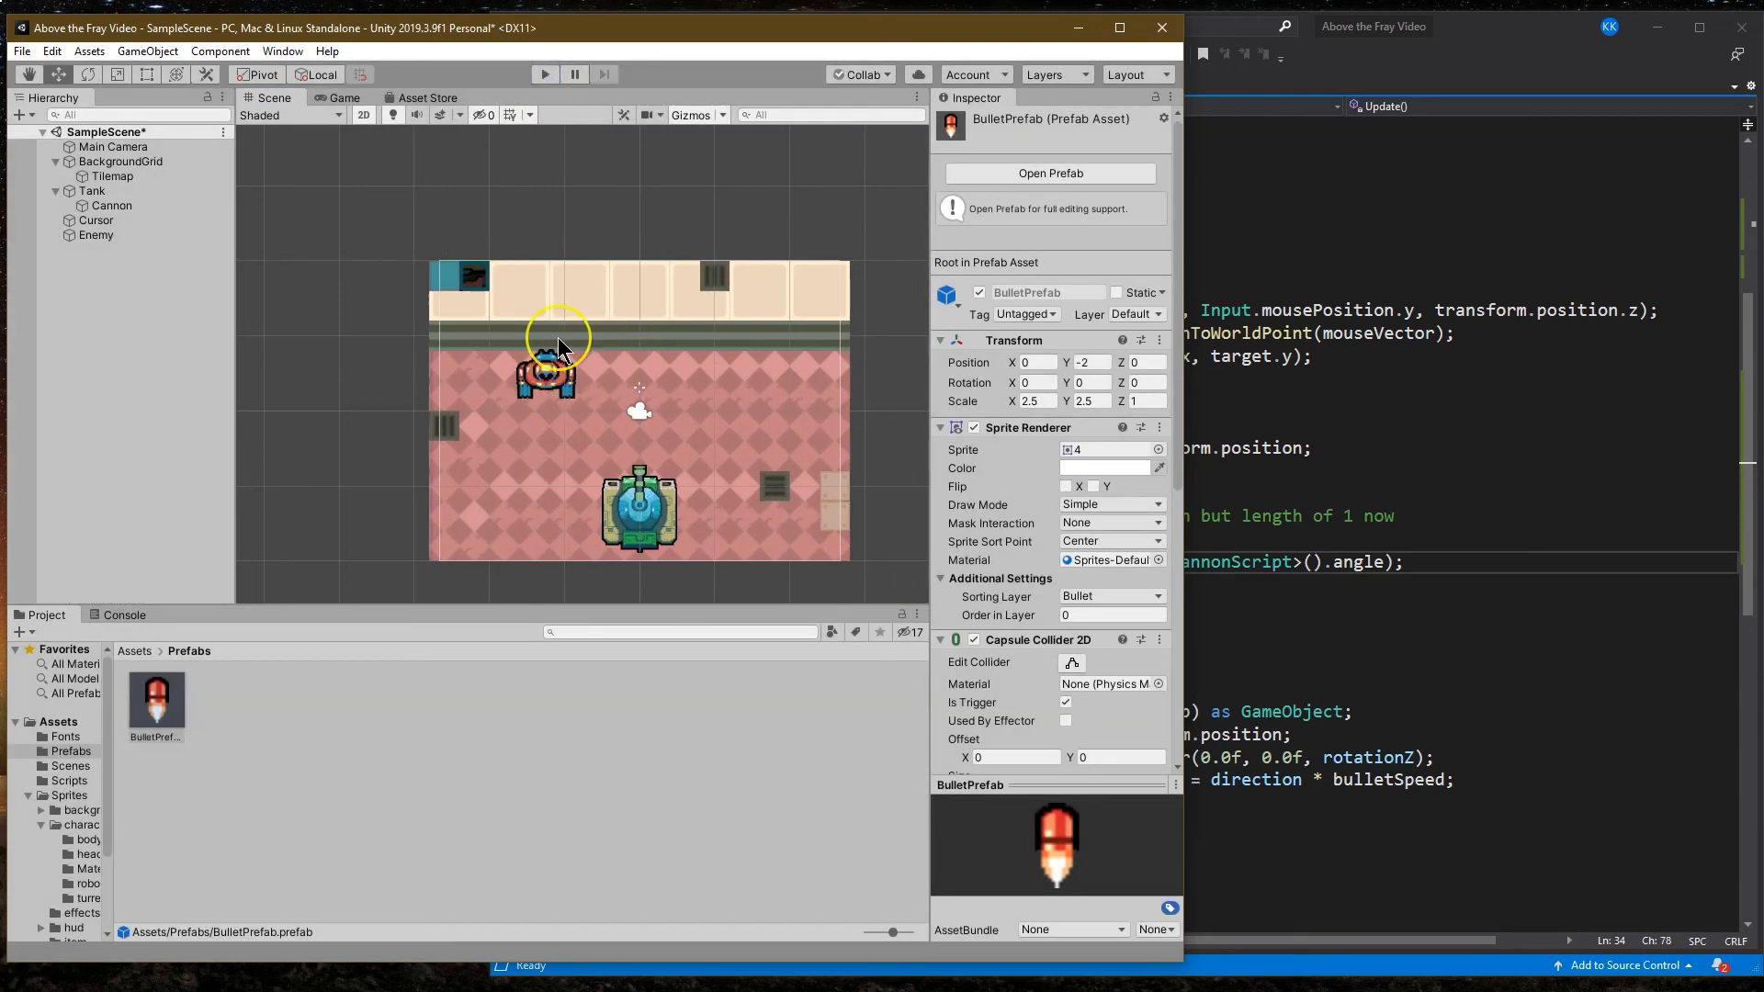
mouse_move(573, 338)
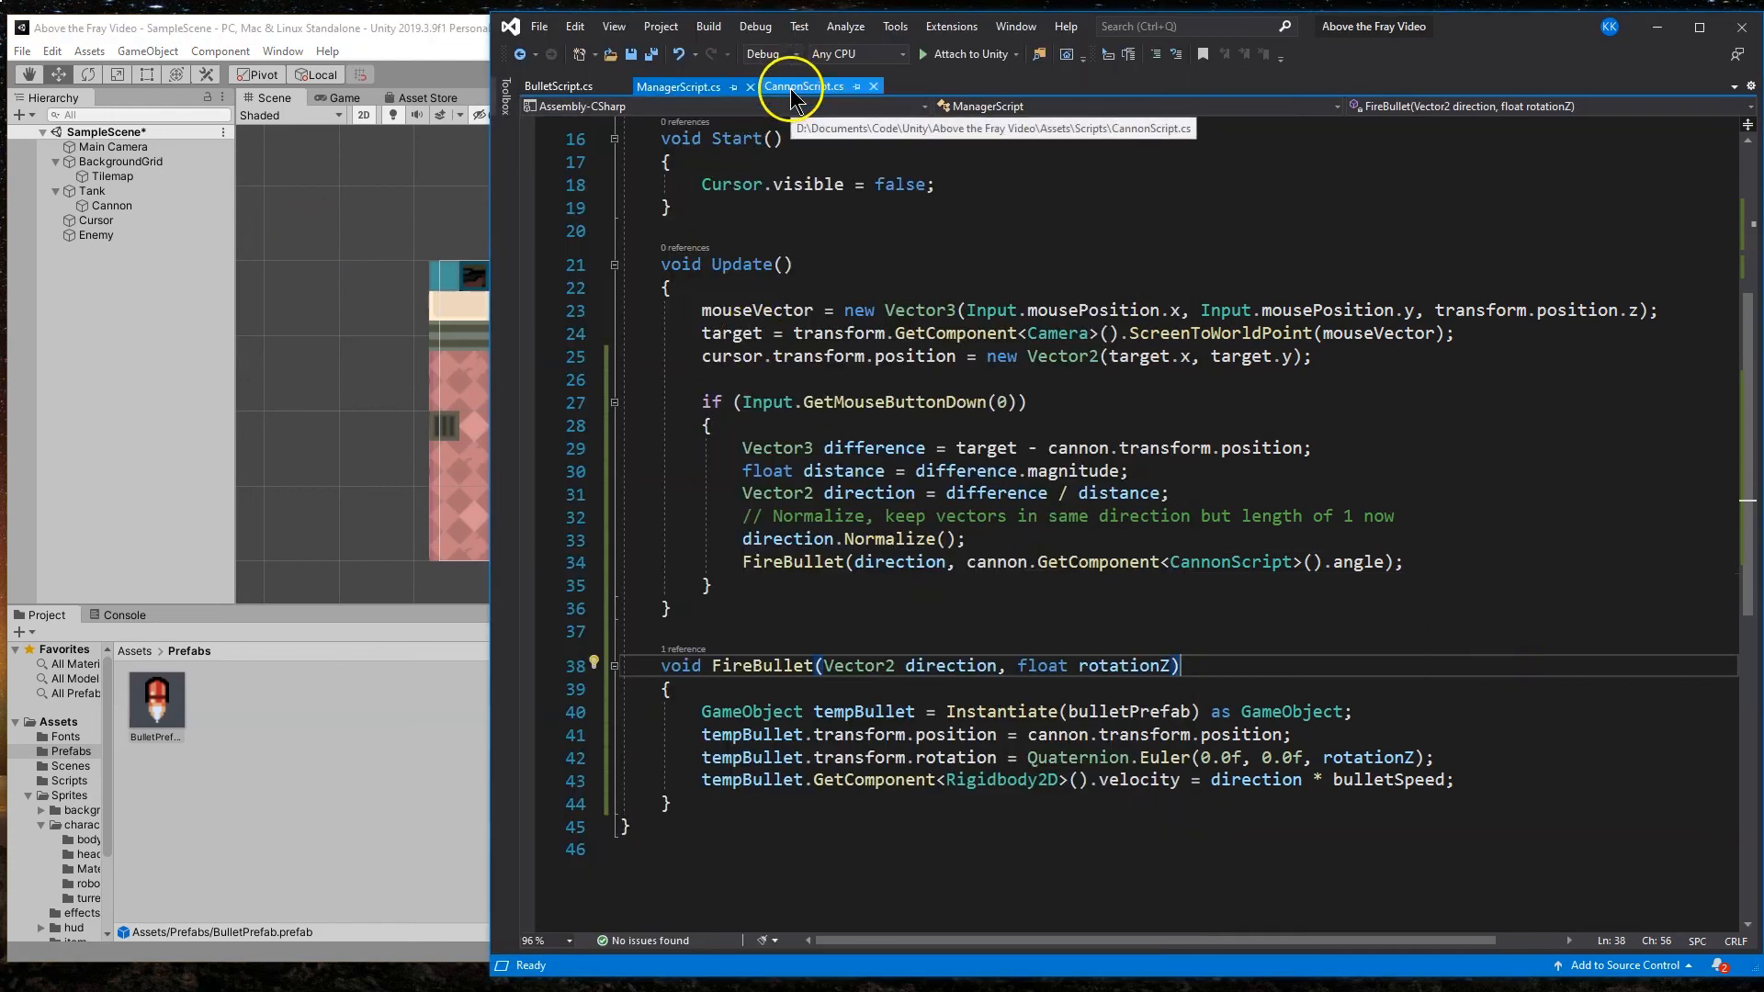
Step: Add a private void Update() method inside the BulletScript class
click(559, 87)
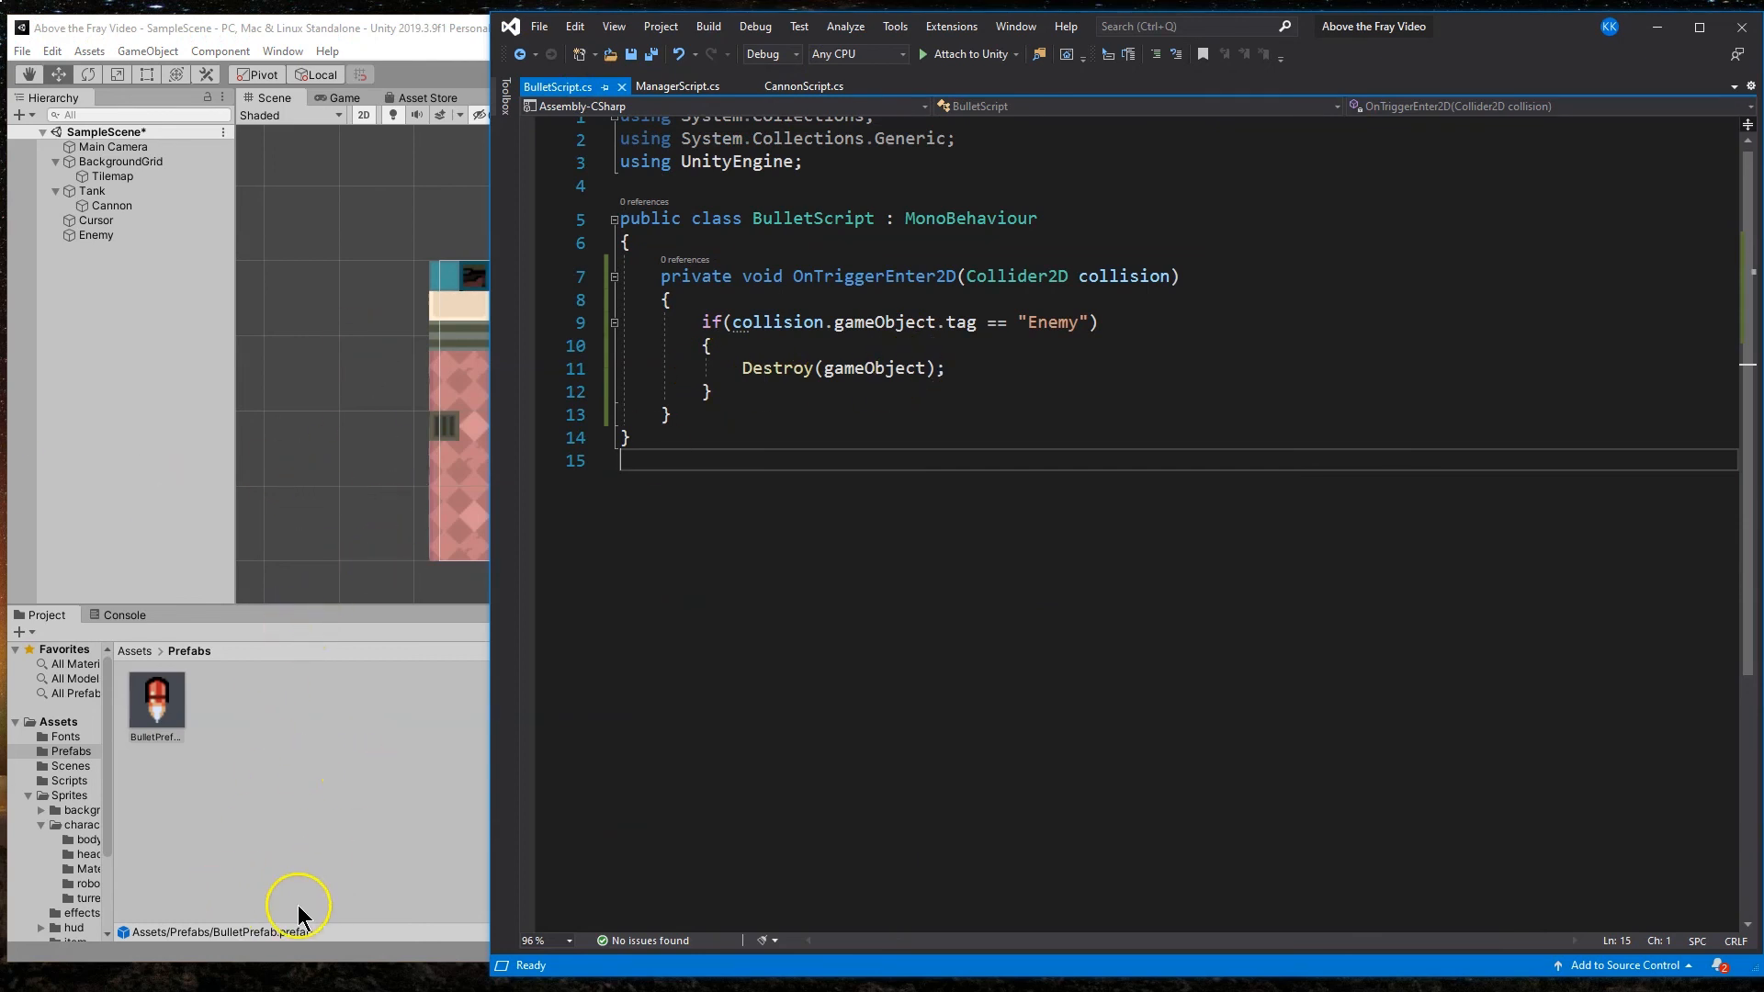
mouse_move(790, 399)
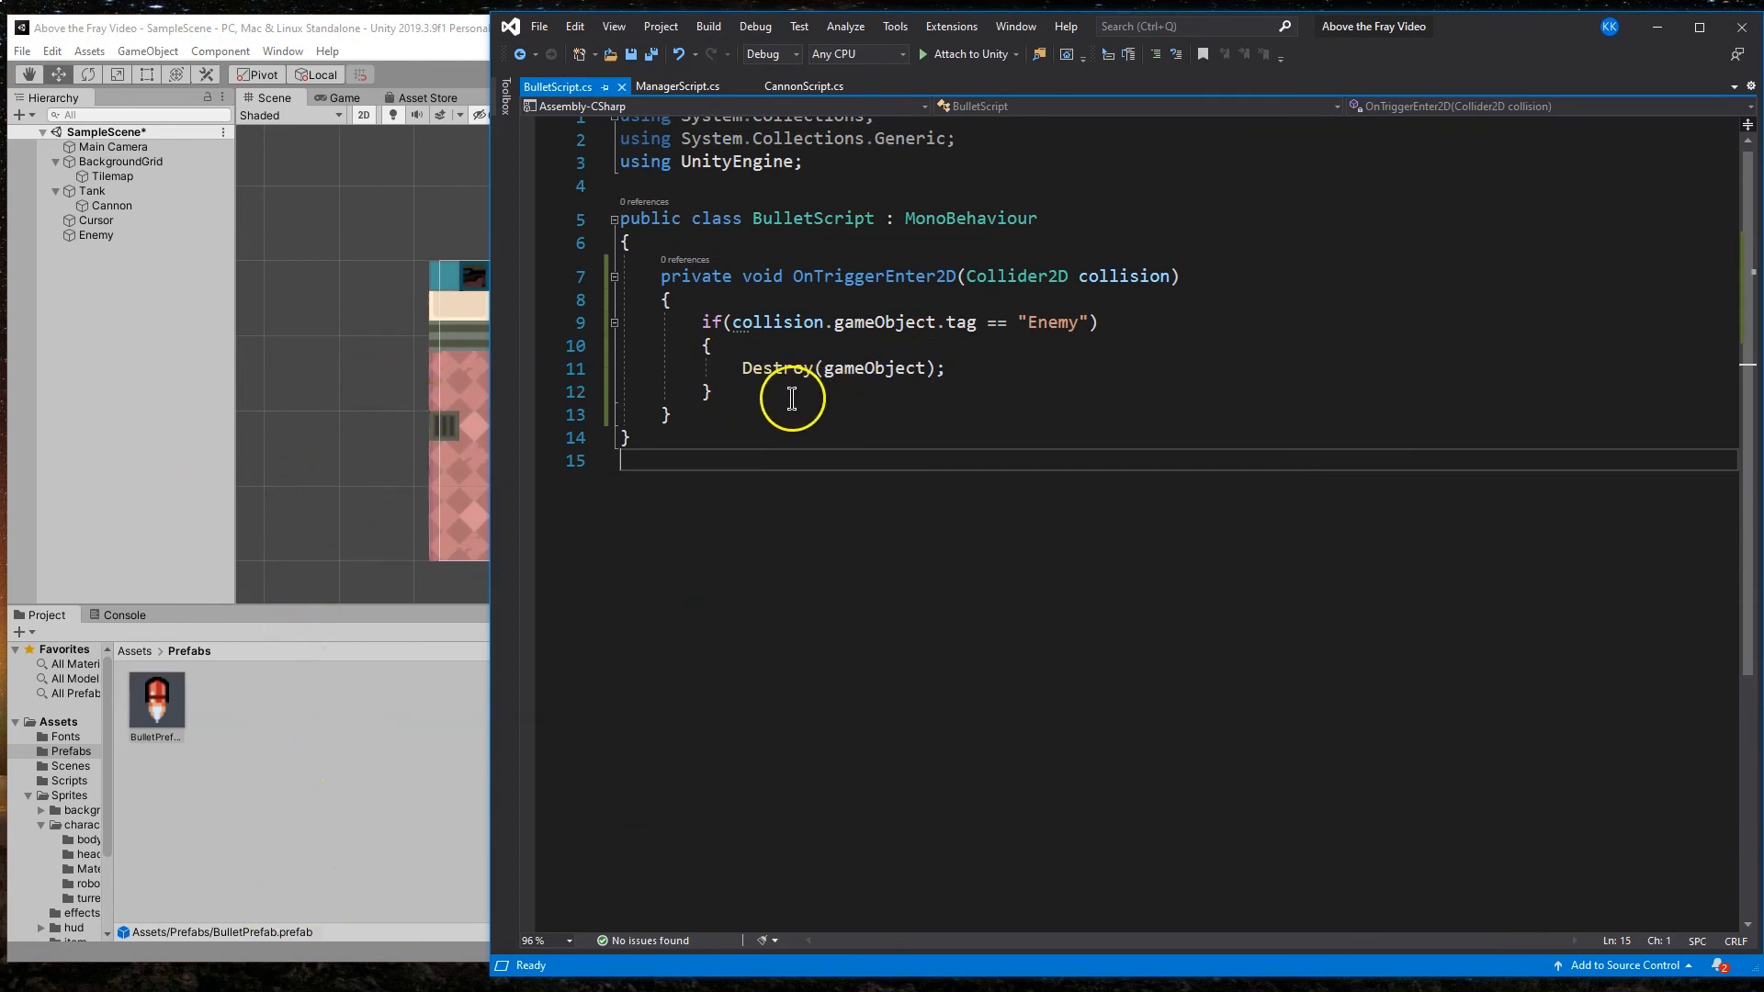
click(706, 219)
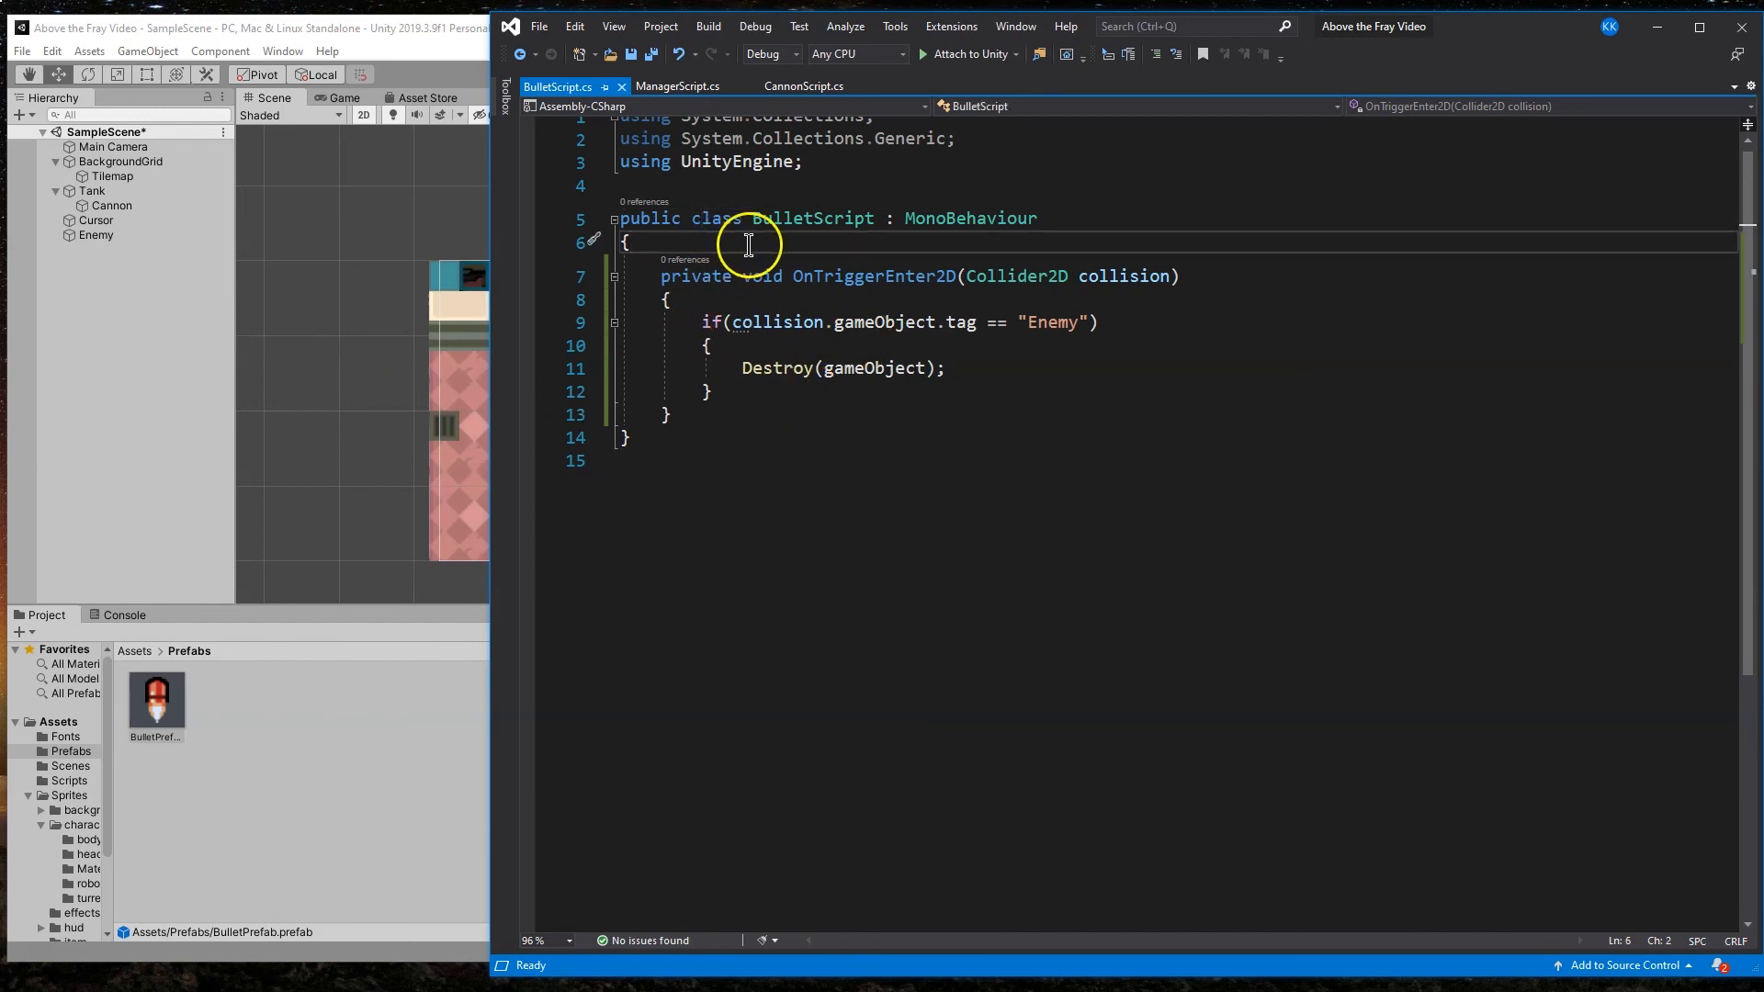
key(Enter)
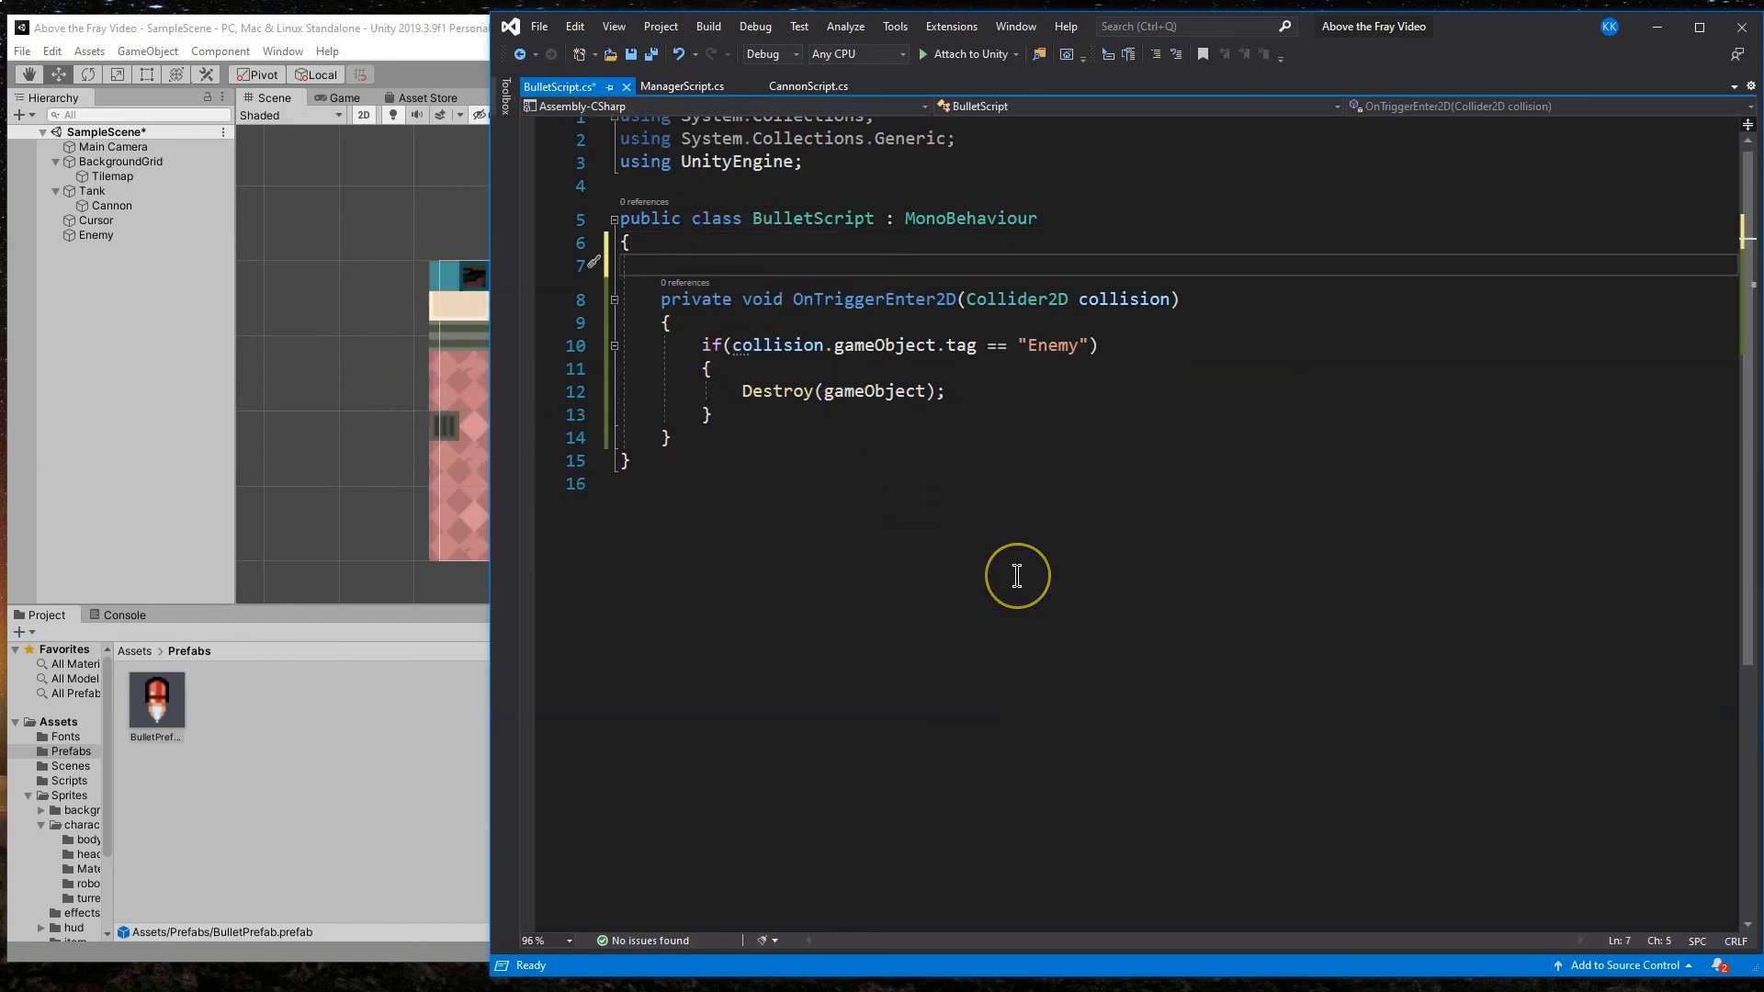
click(660, 265)
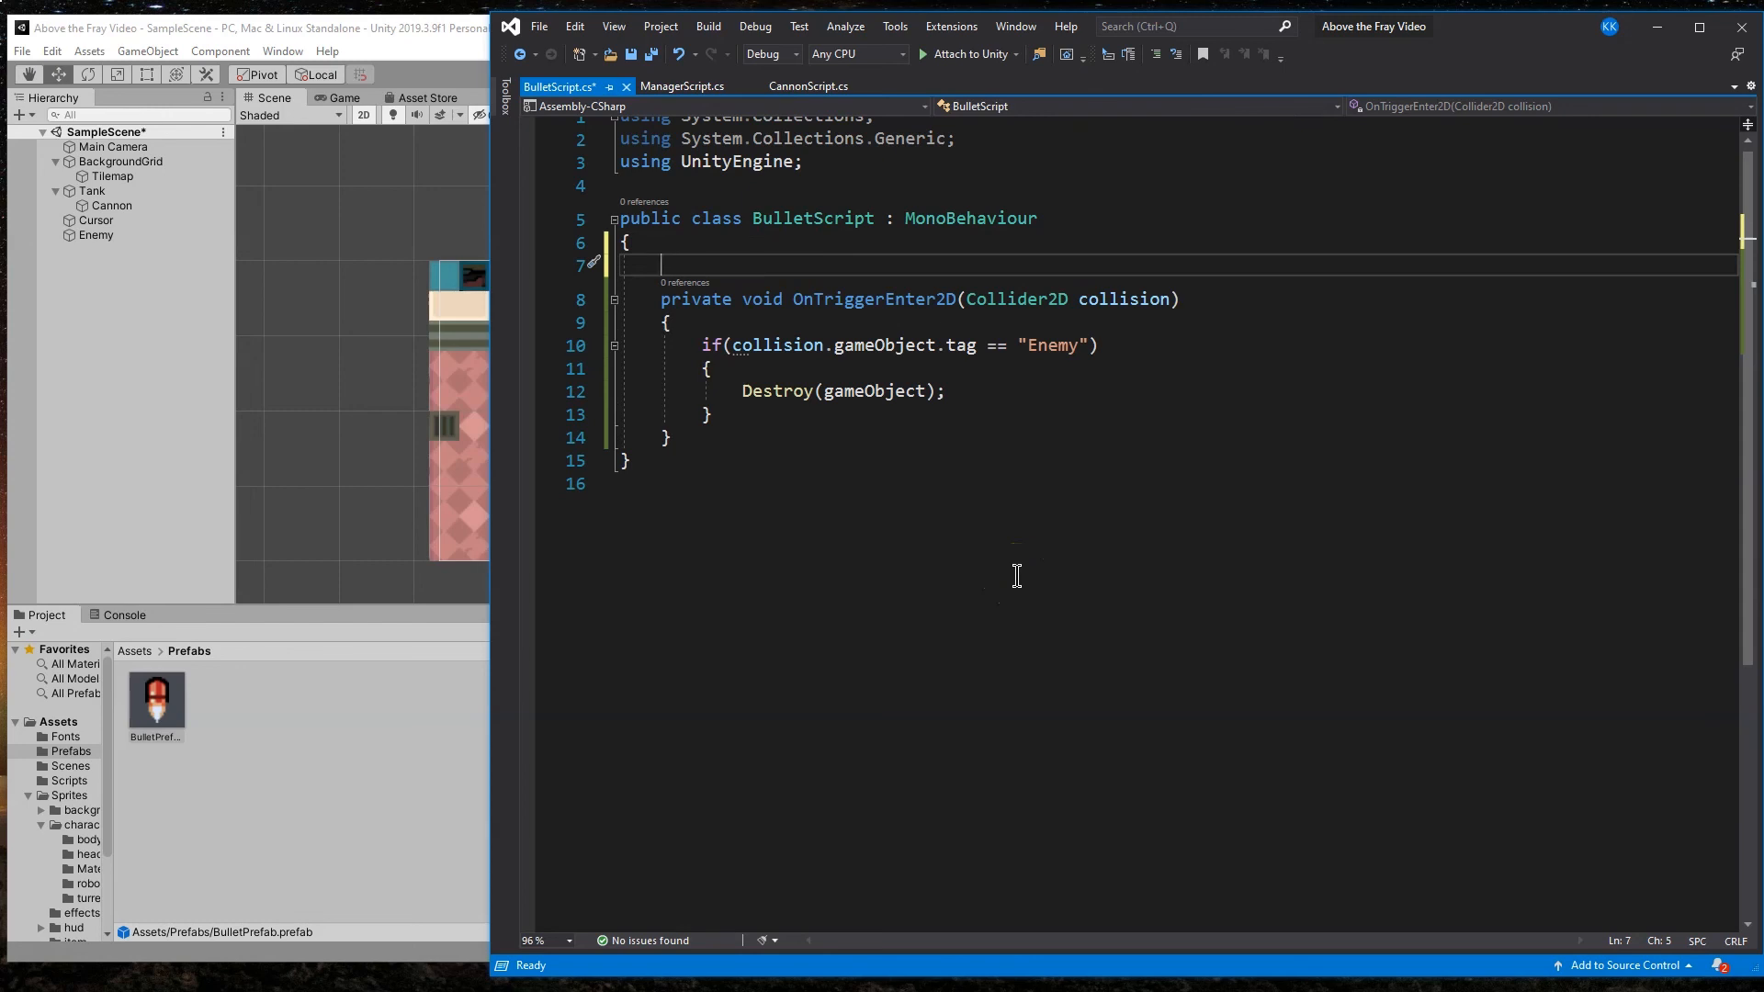
text(private void Update())
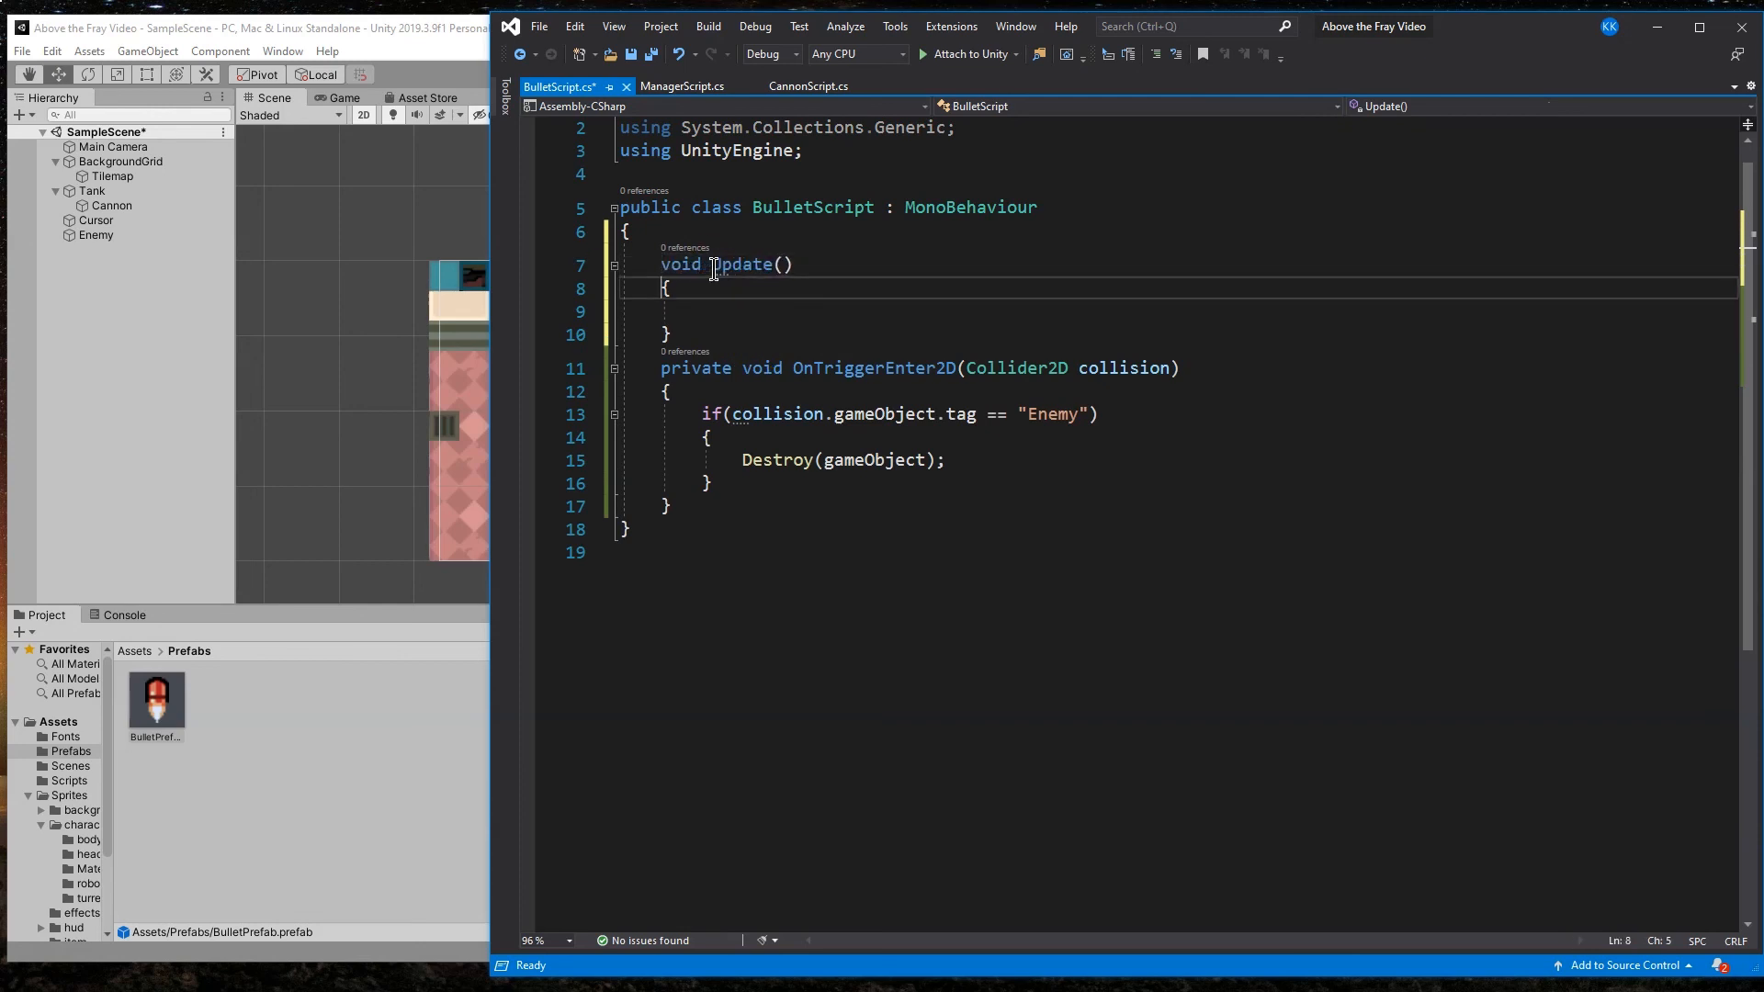
key(enter)
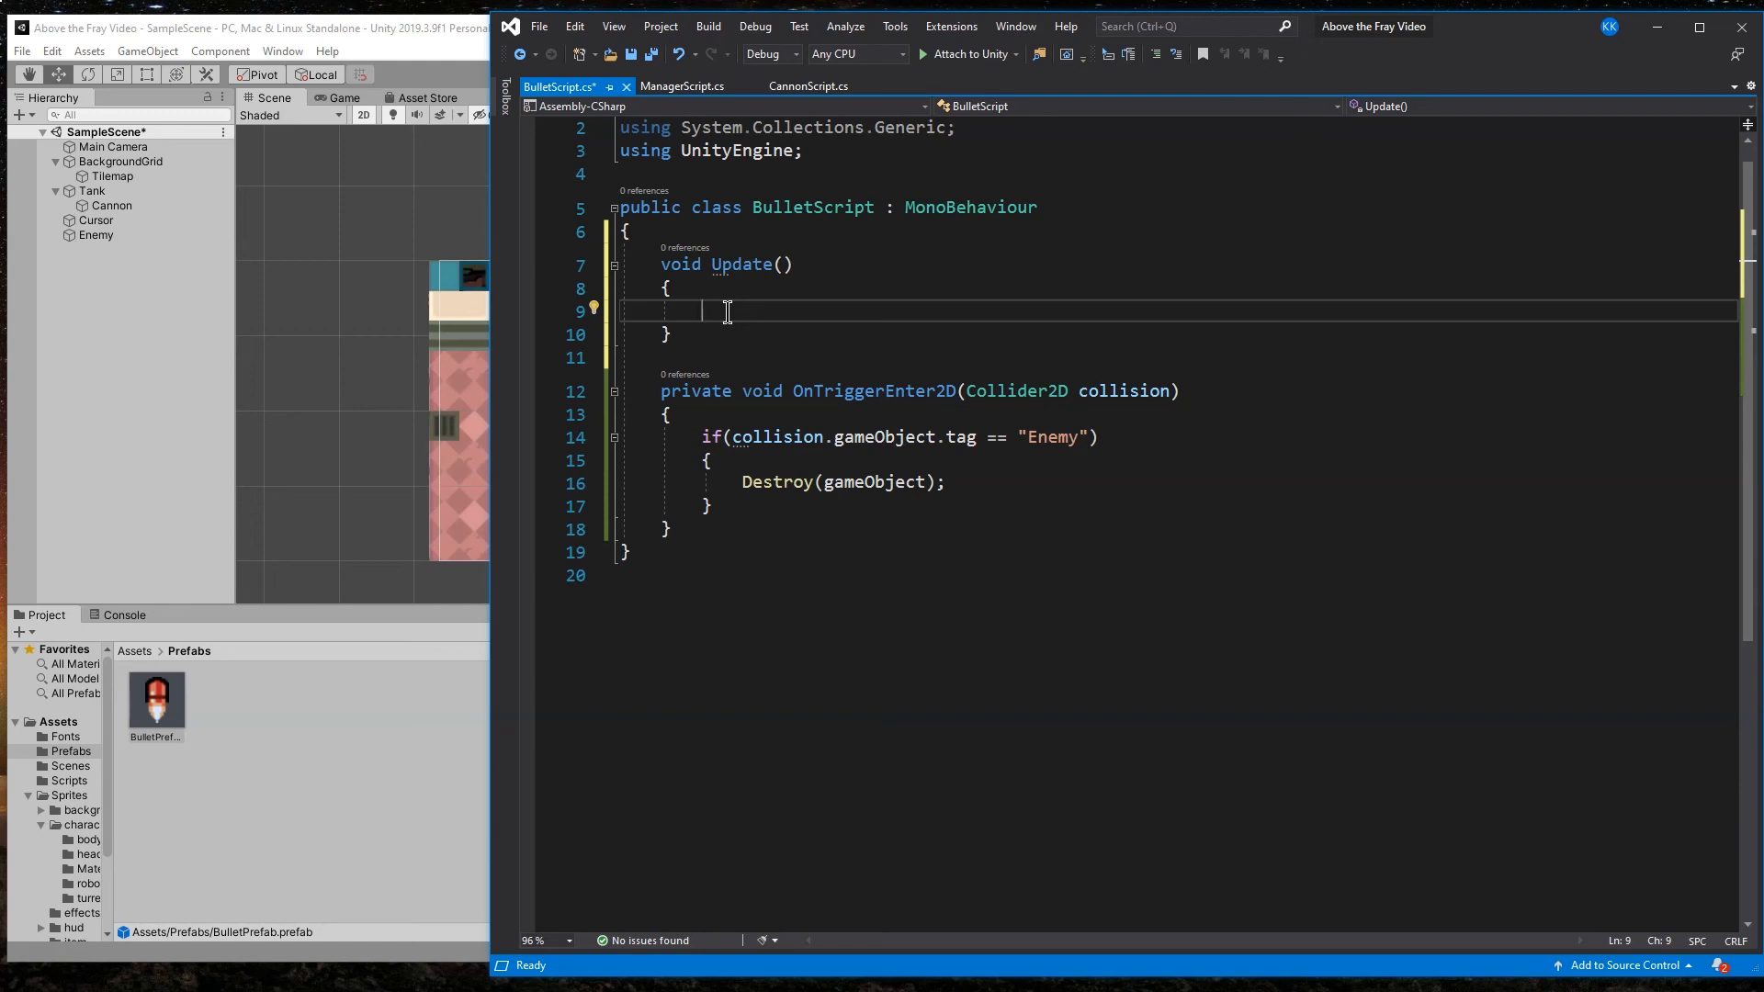
Step: Compute screenPos via Camera.main.WorldToScreenPoint(transform.position) and Destroy(gameObject) when outside screen bounds
text(if)
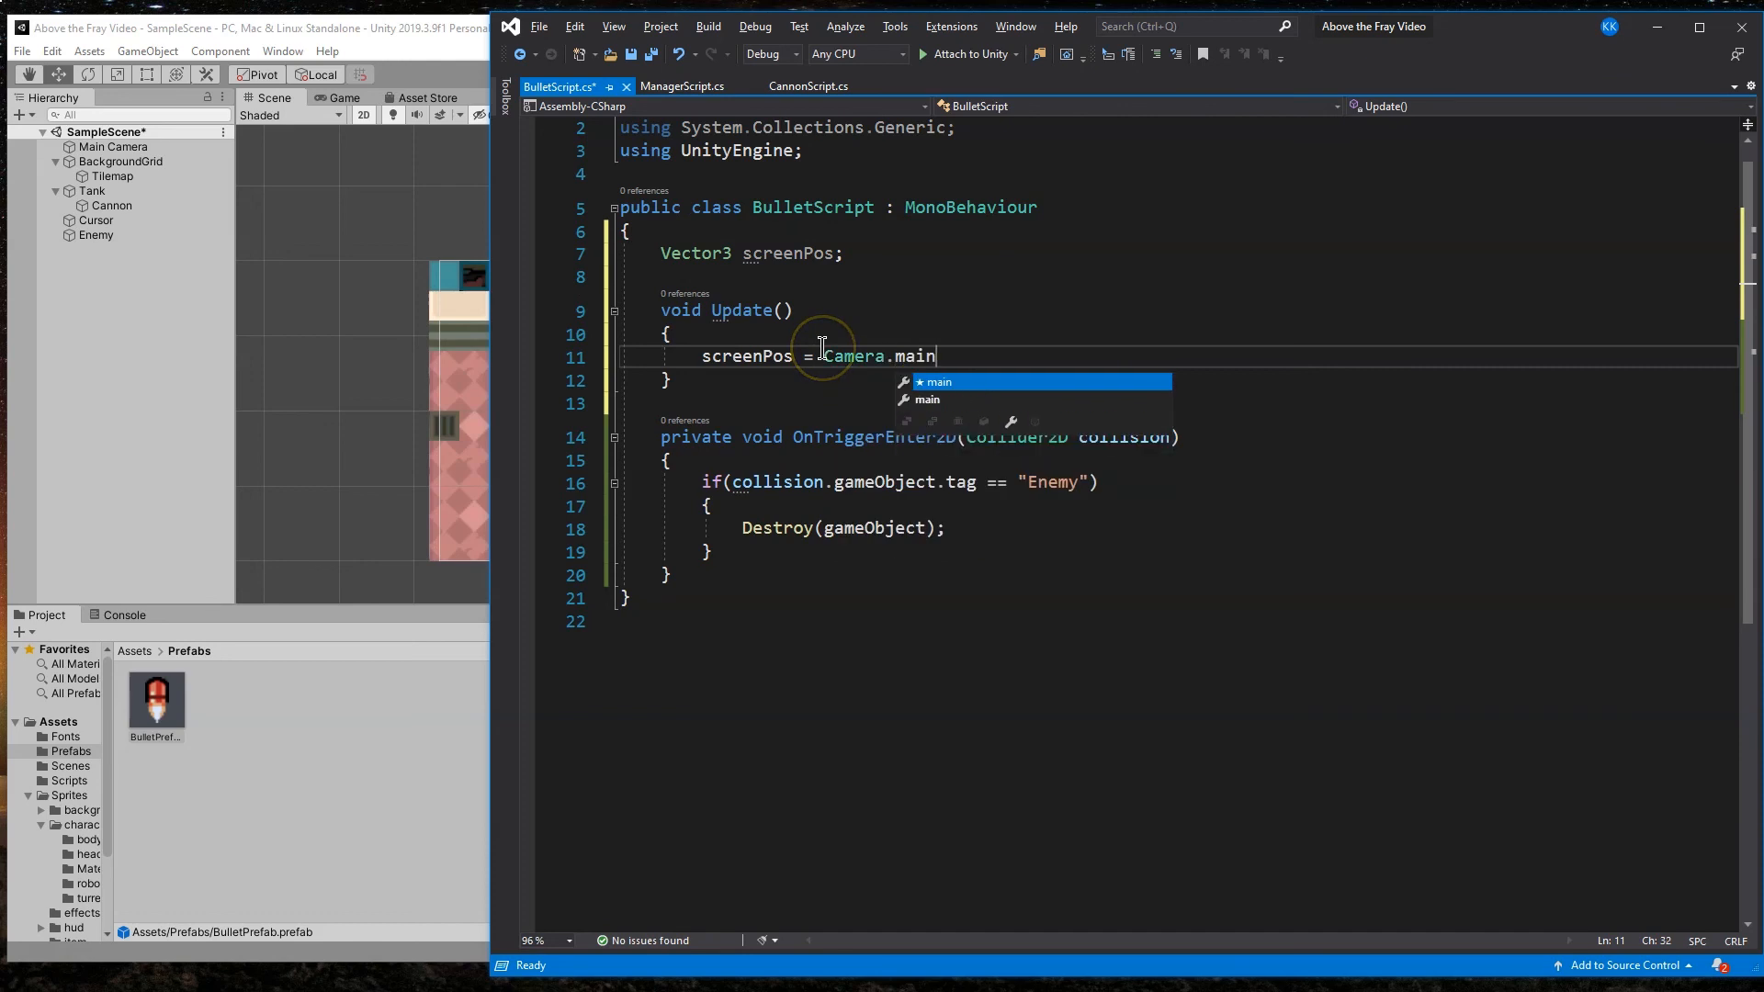
text(.WorldToScreenPoint(transform.position);)
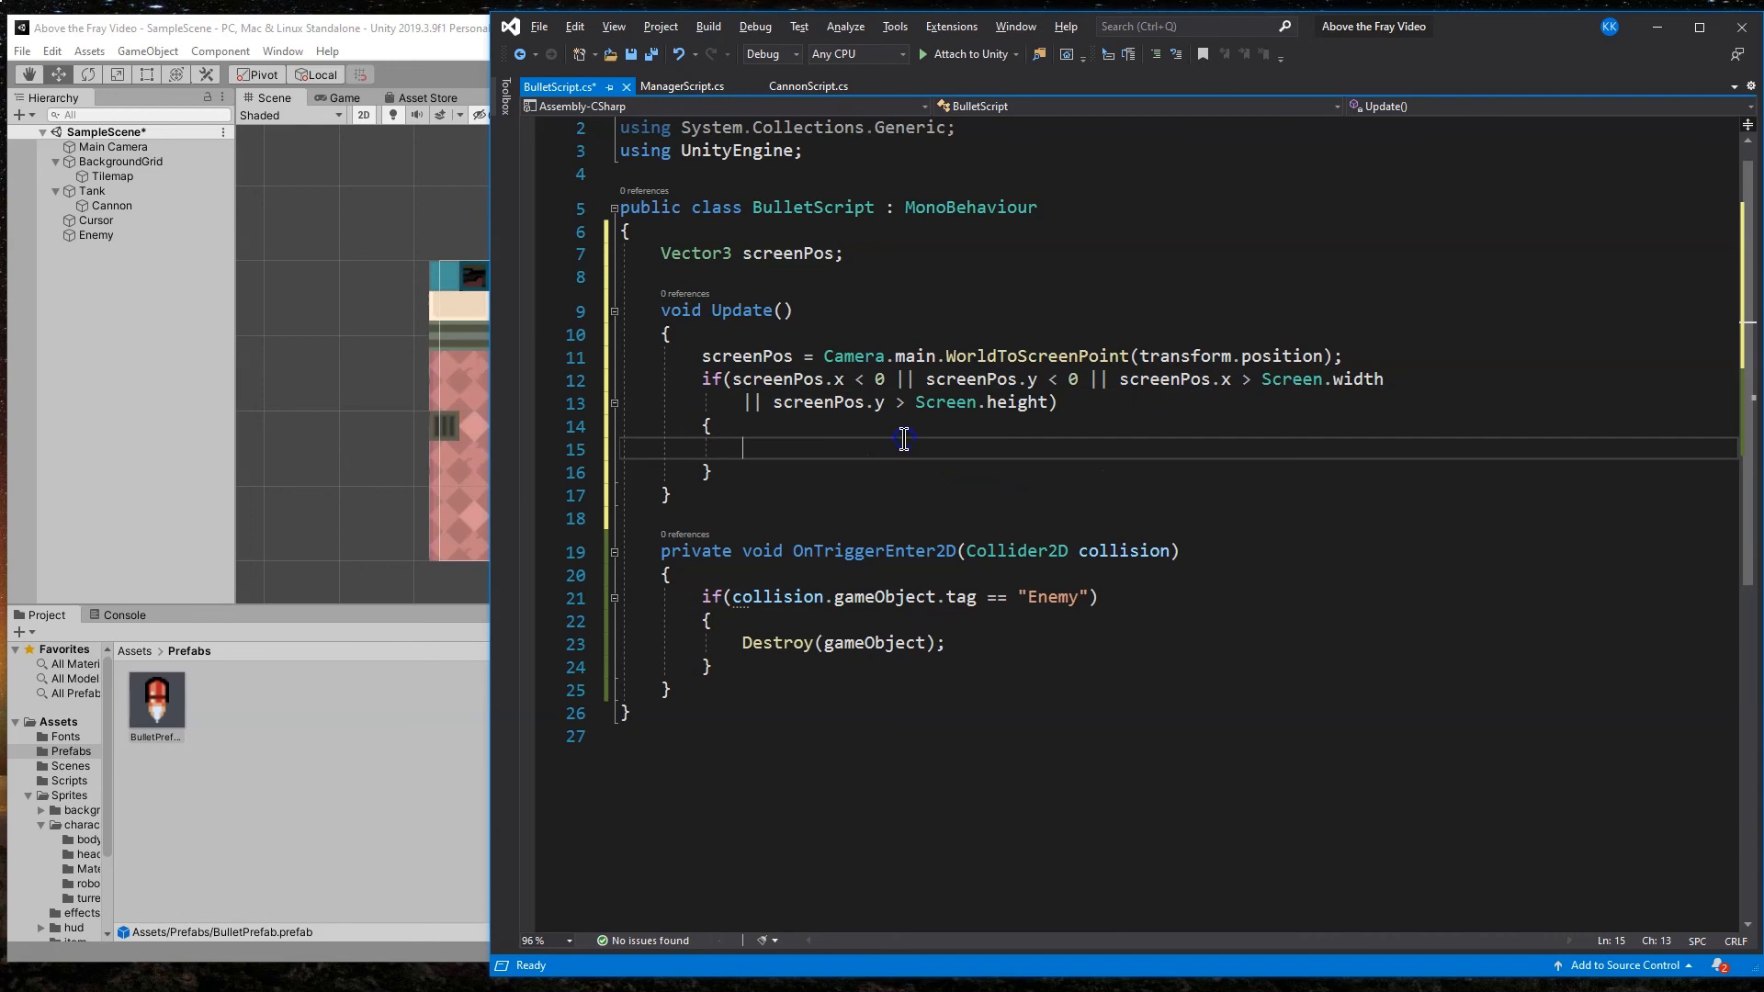
text(Destroy(gameObject))
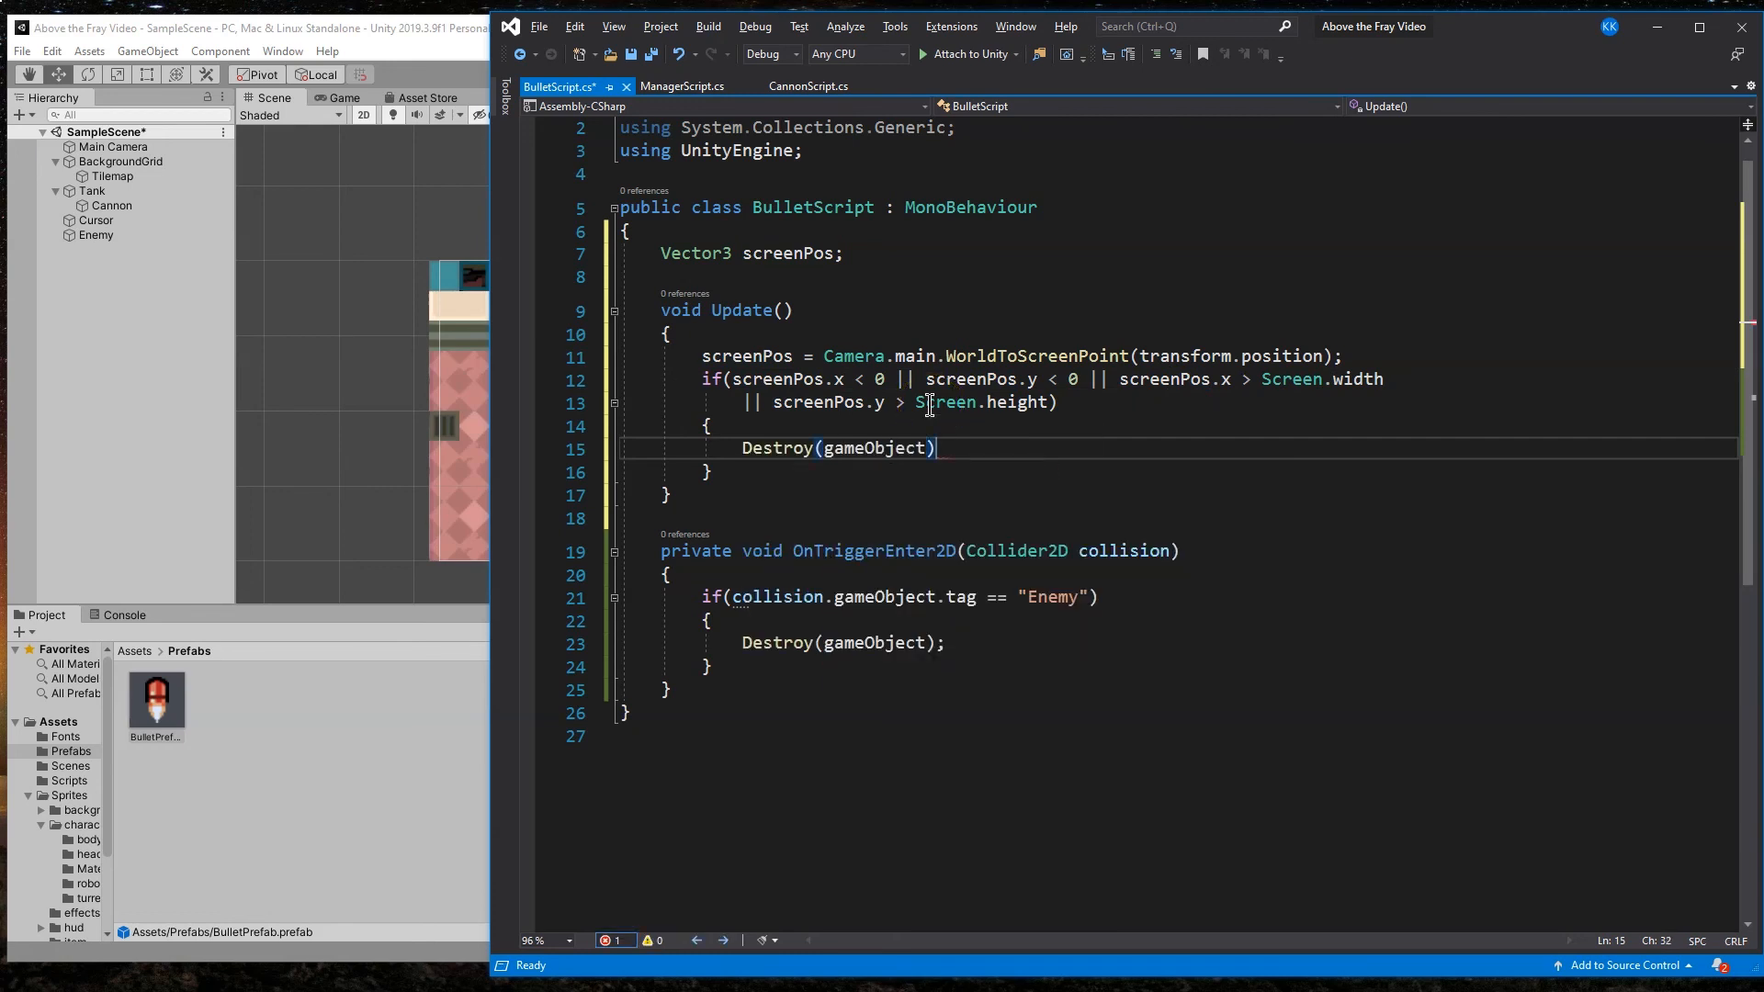
text(;)
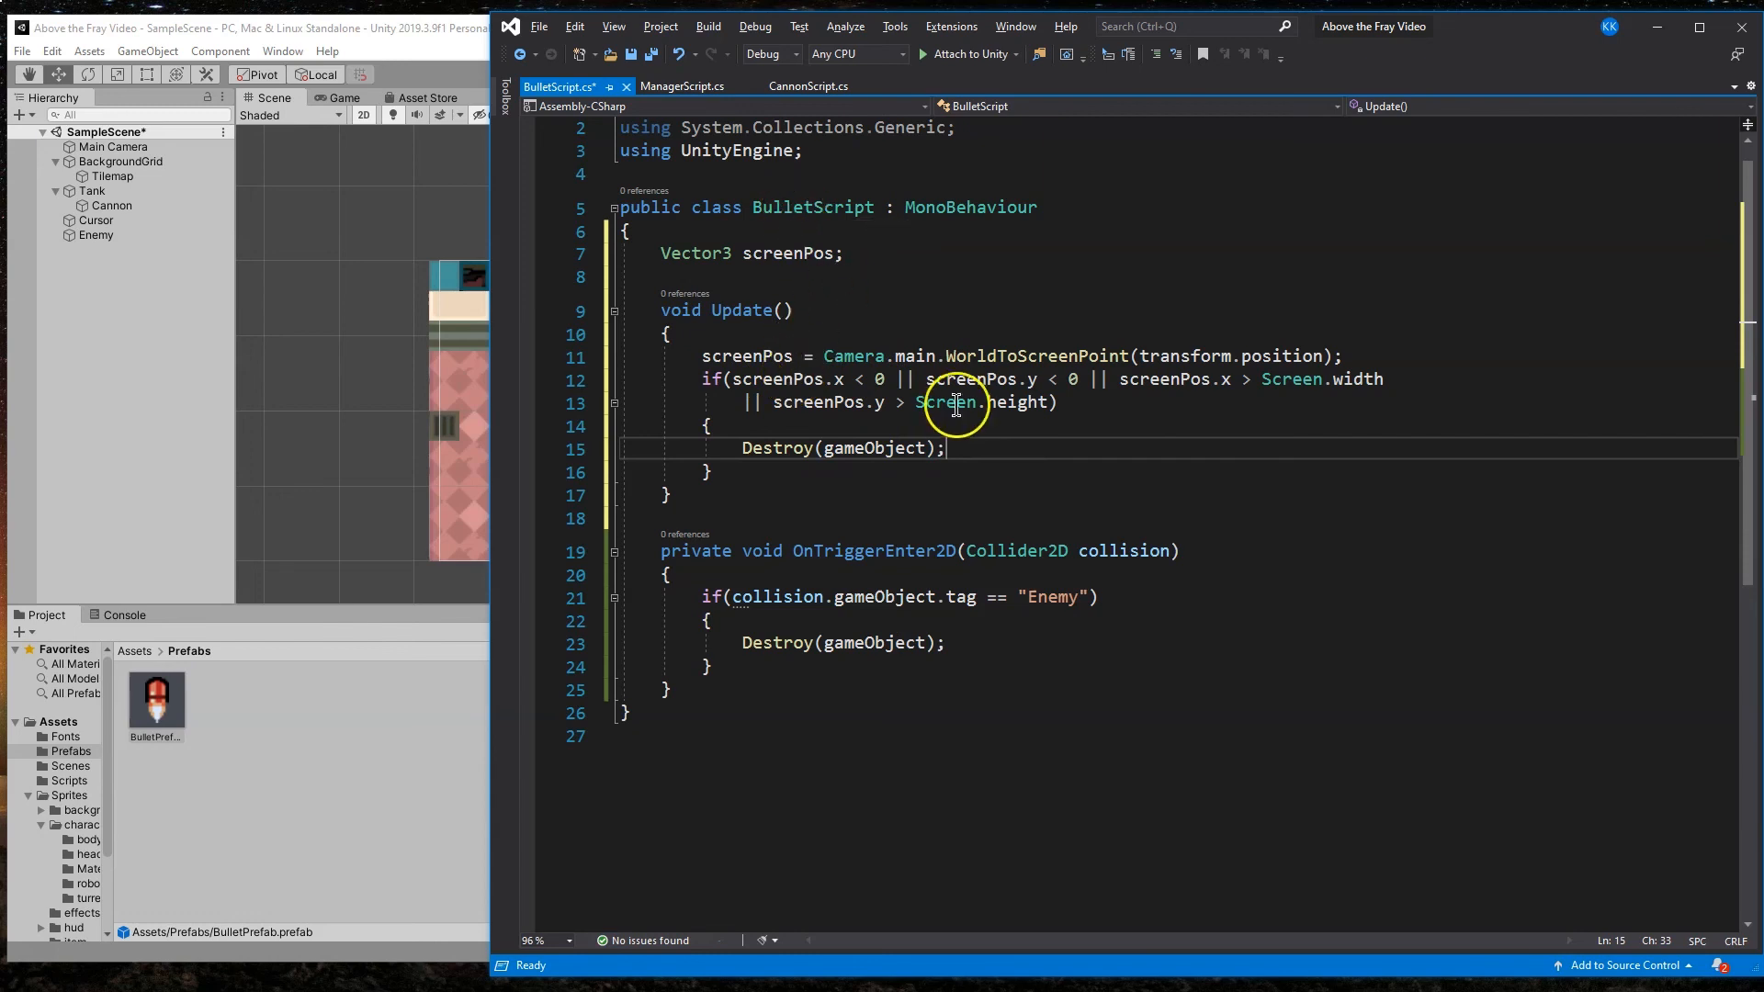
mouse_move(781, 361)
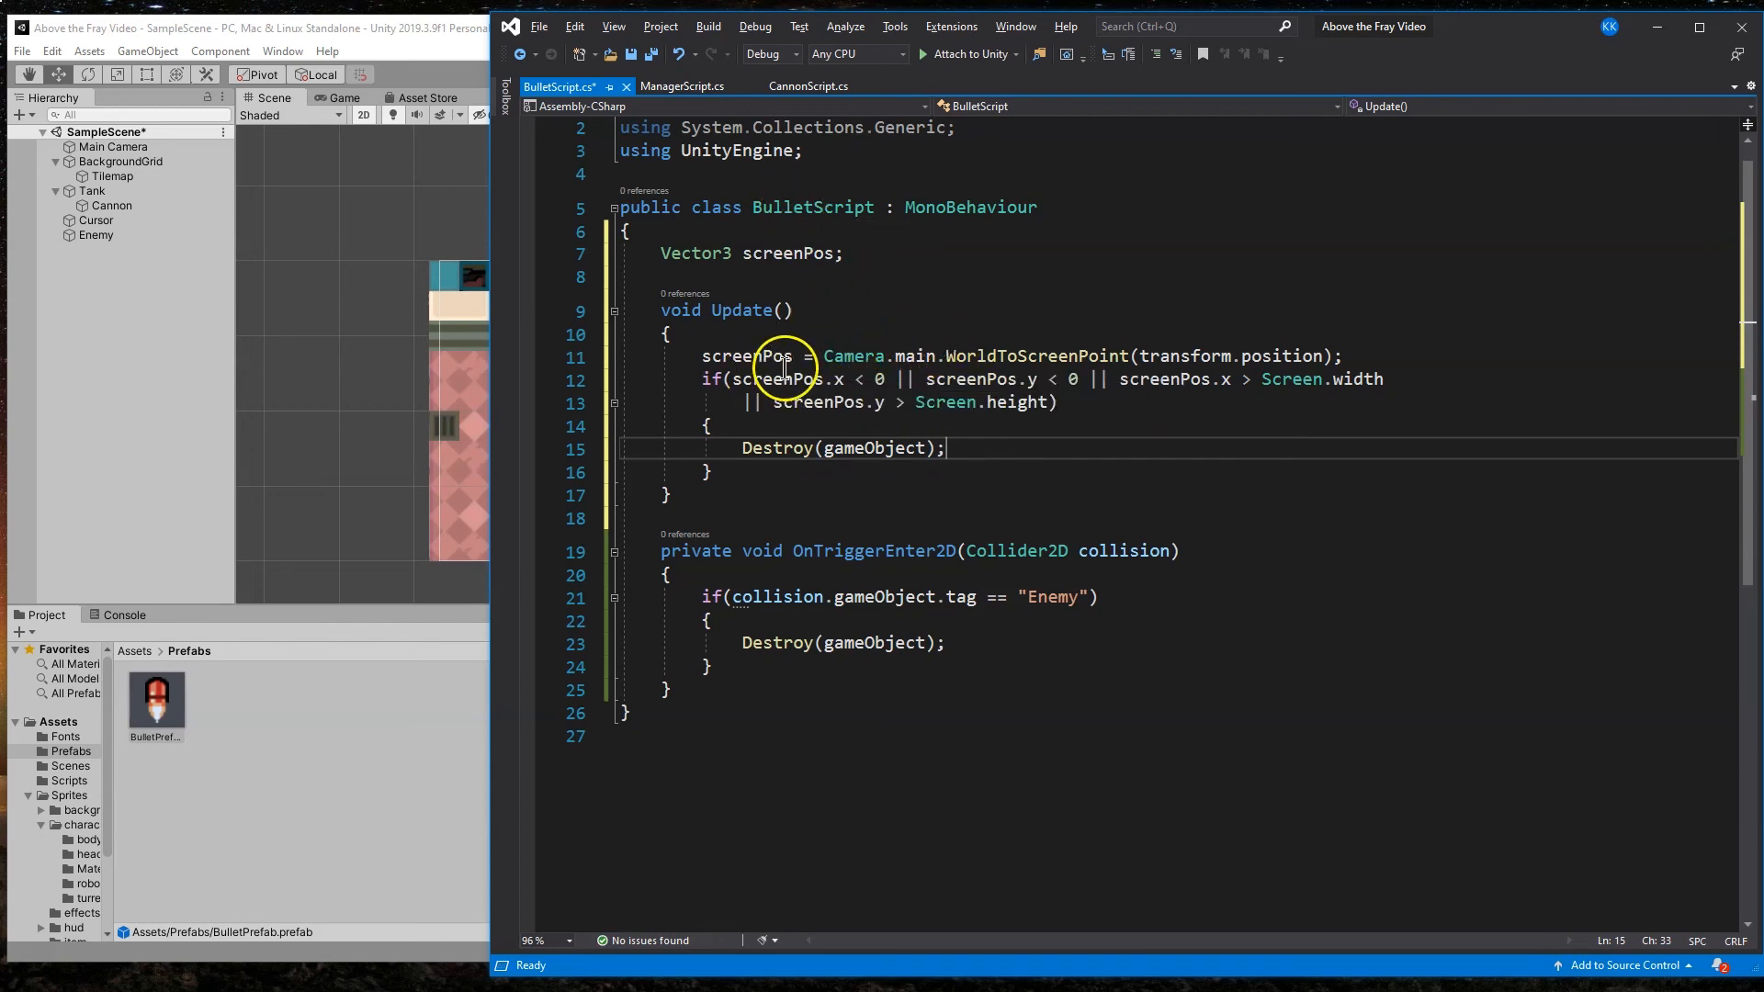
mouse_move(1095, 349)
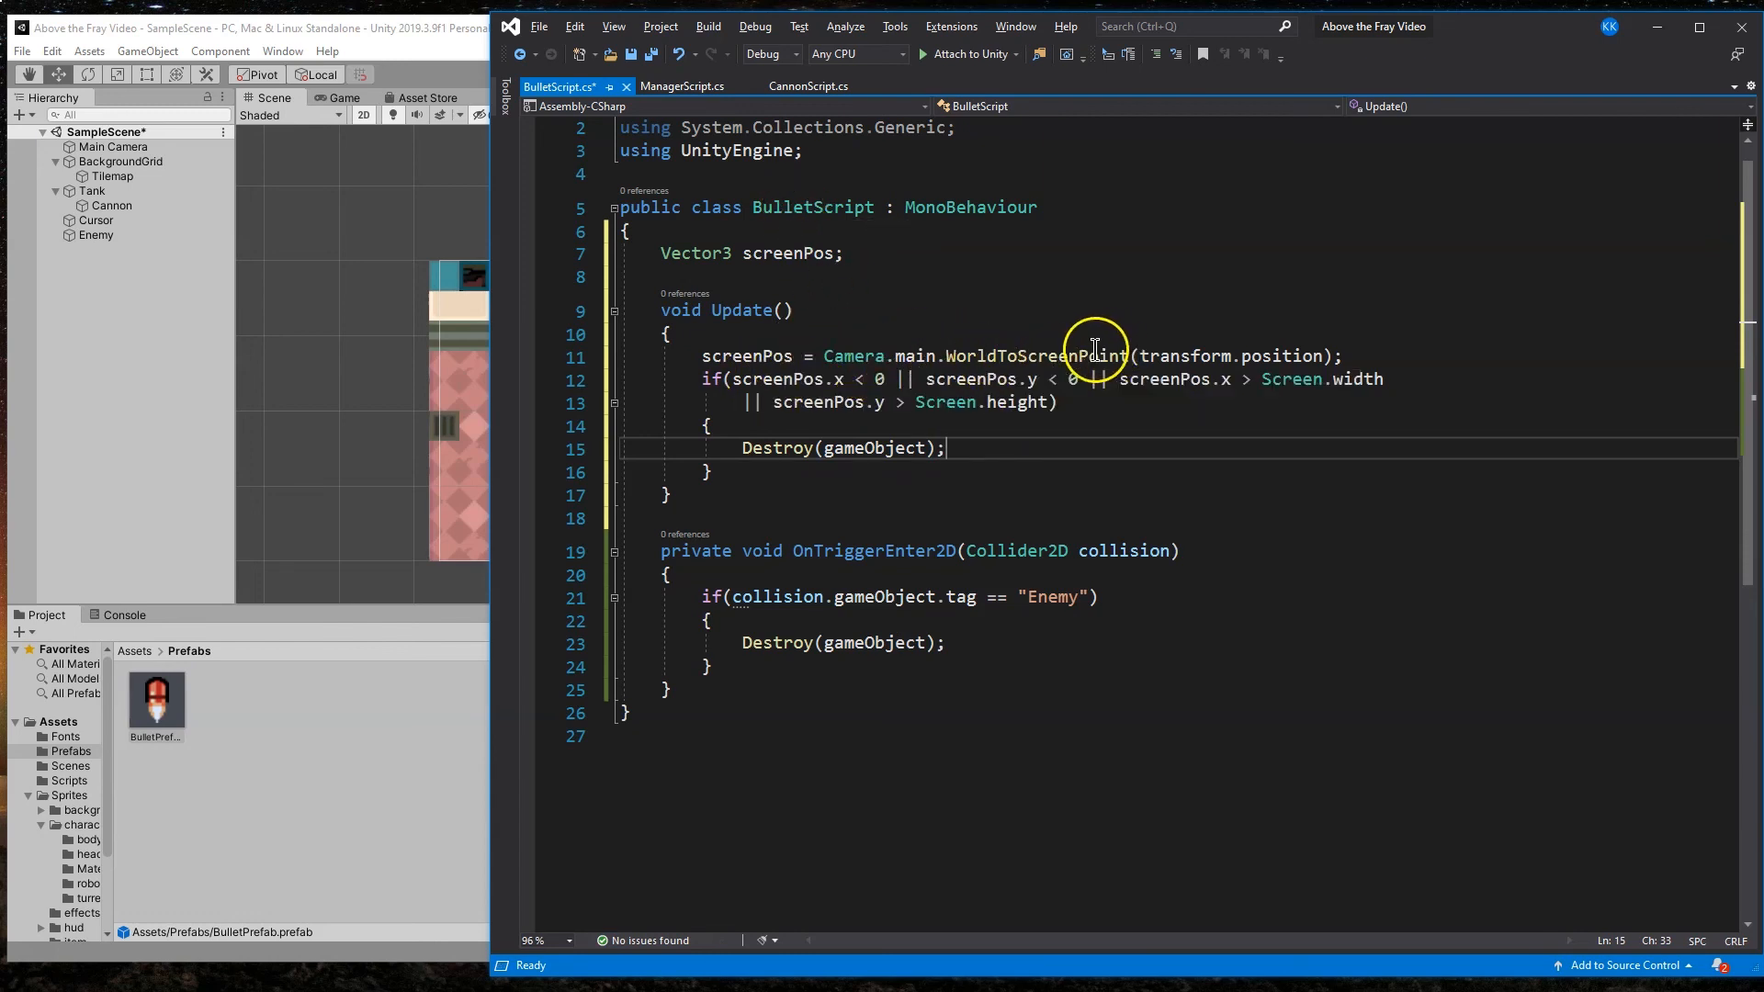
mouse_move(1209, 356)
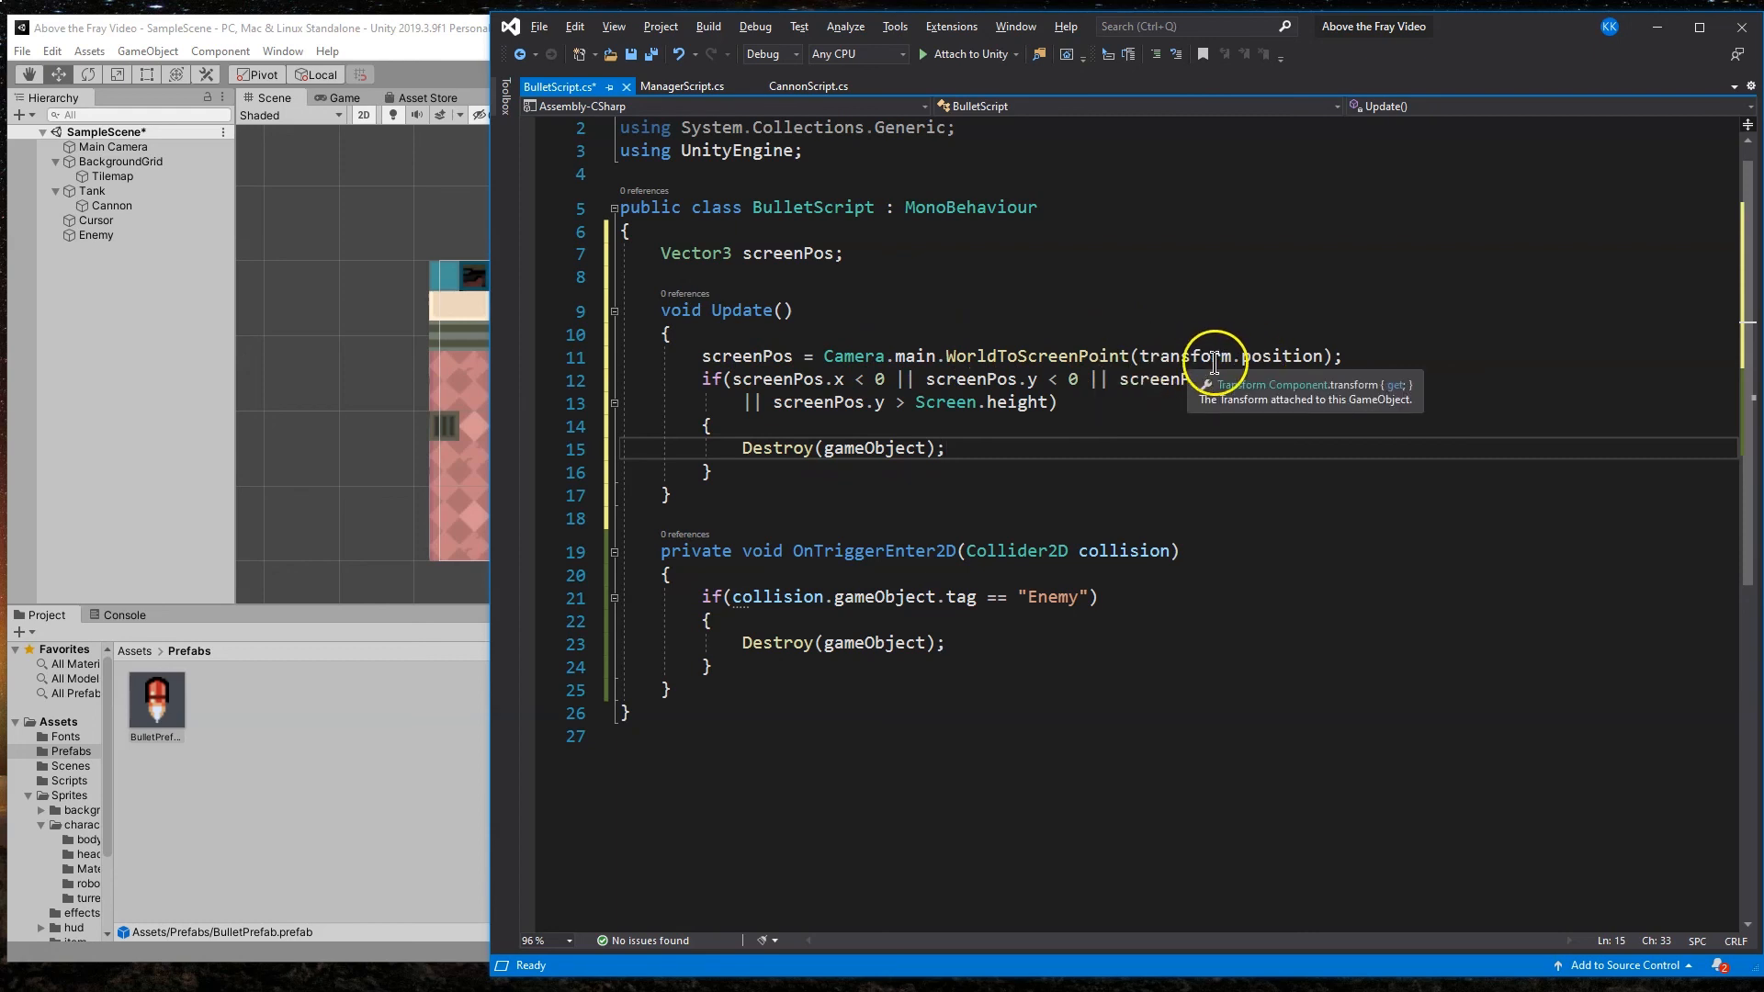
mouse_move(1135, 360)
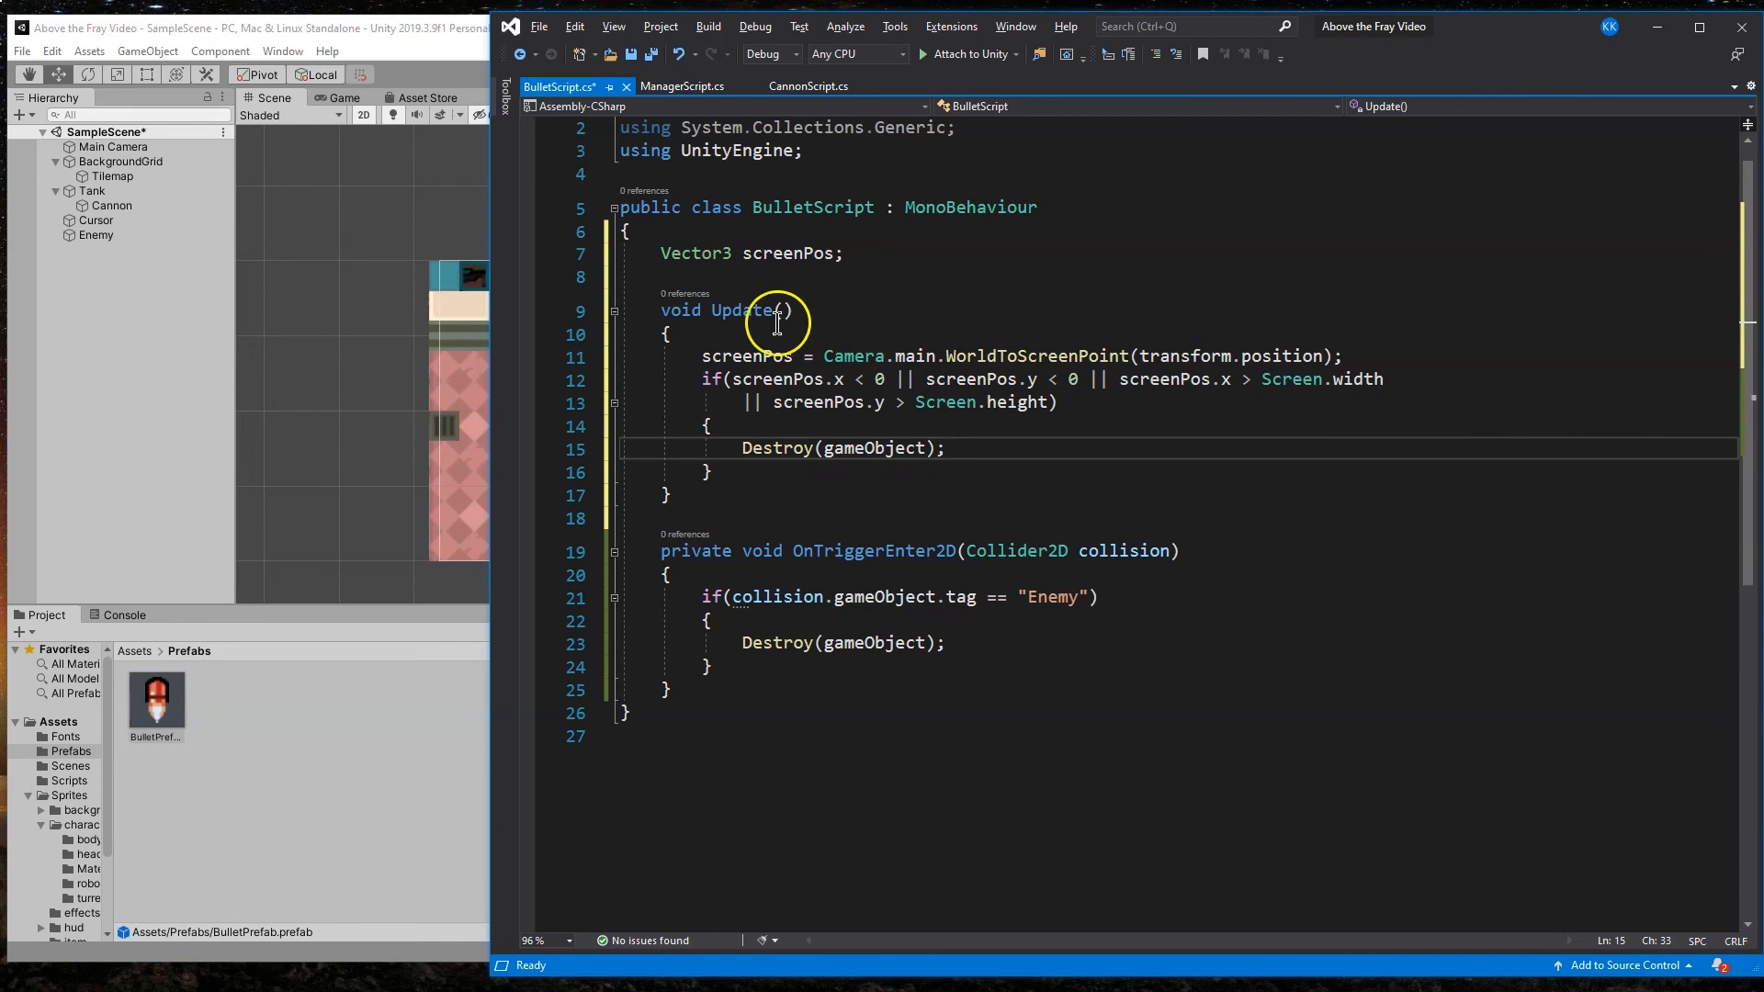
mouse_move(880, 378)
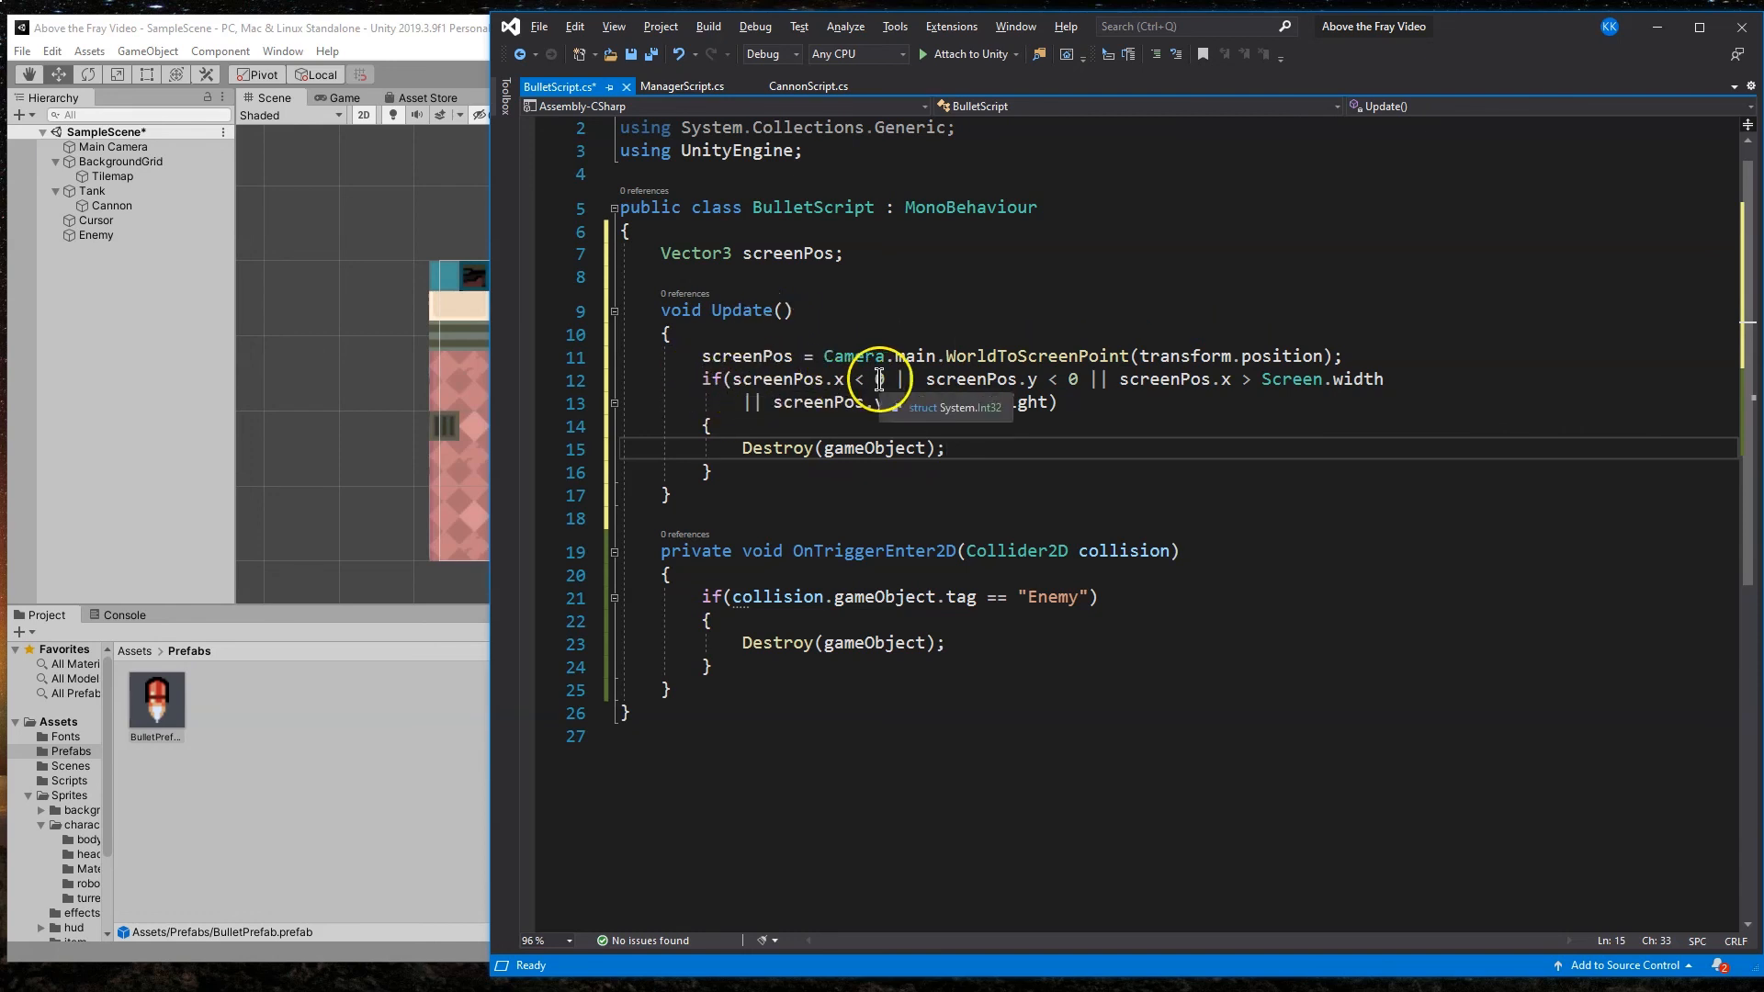
text(0)
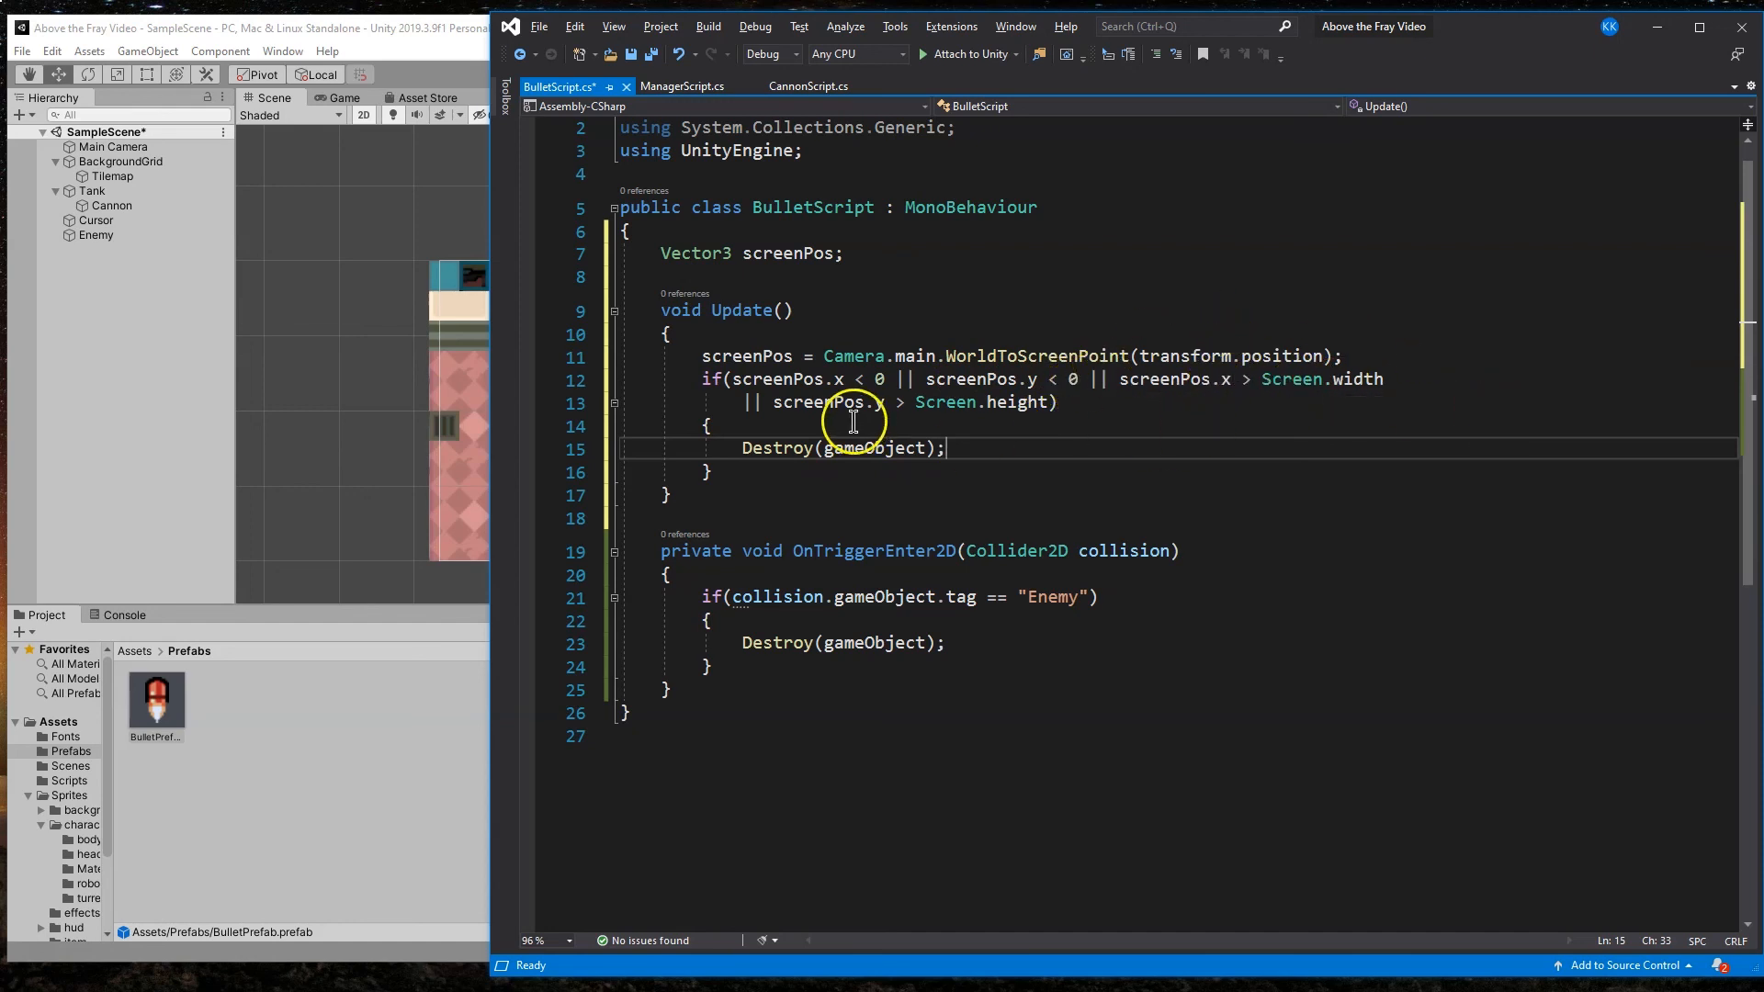
mouse_move(985, 437)
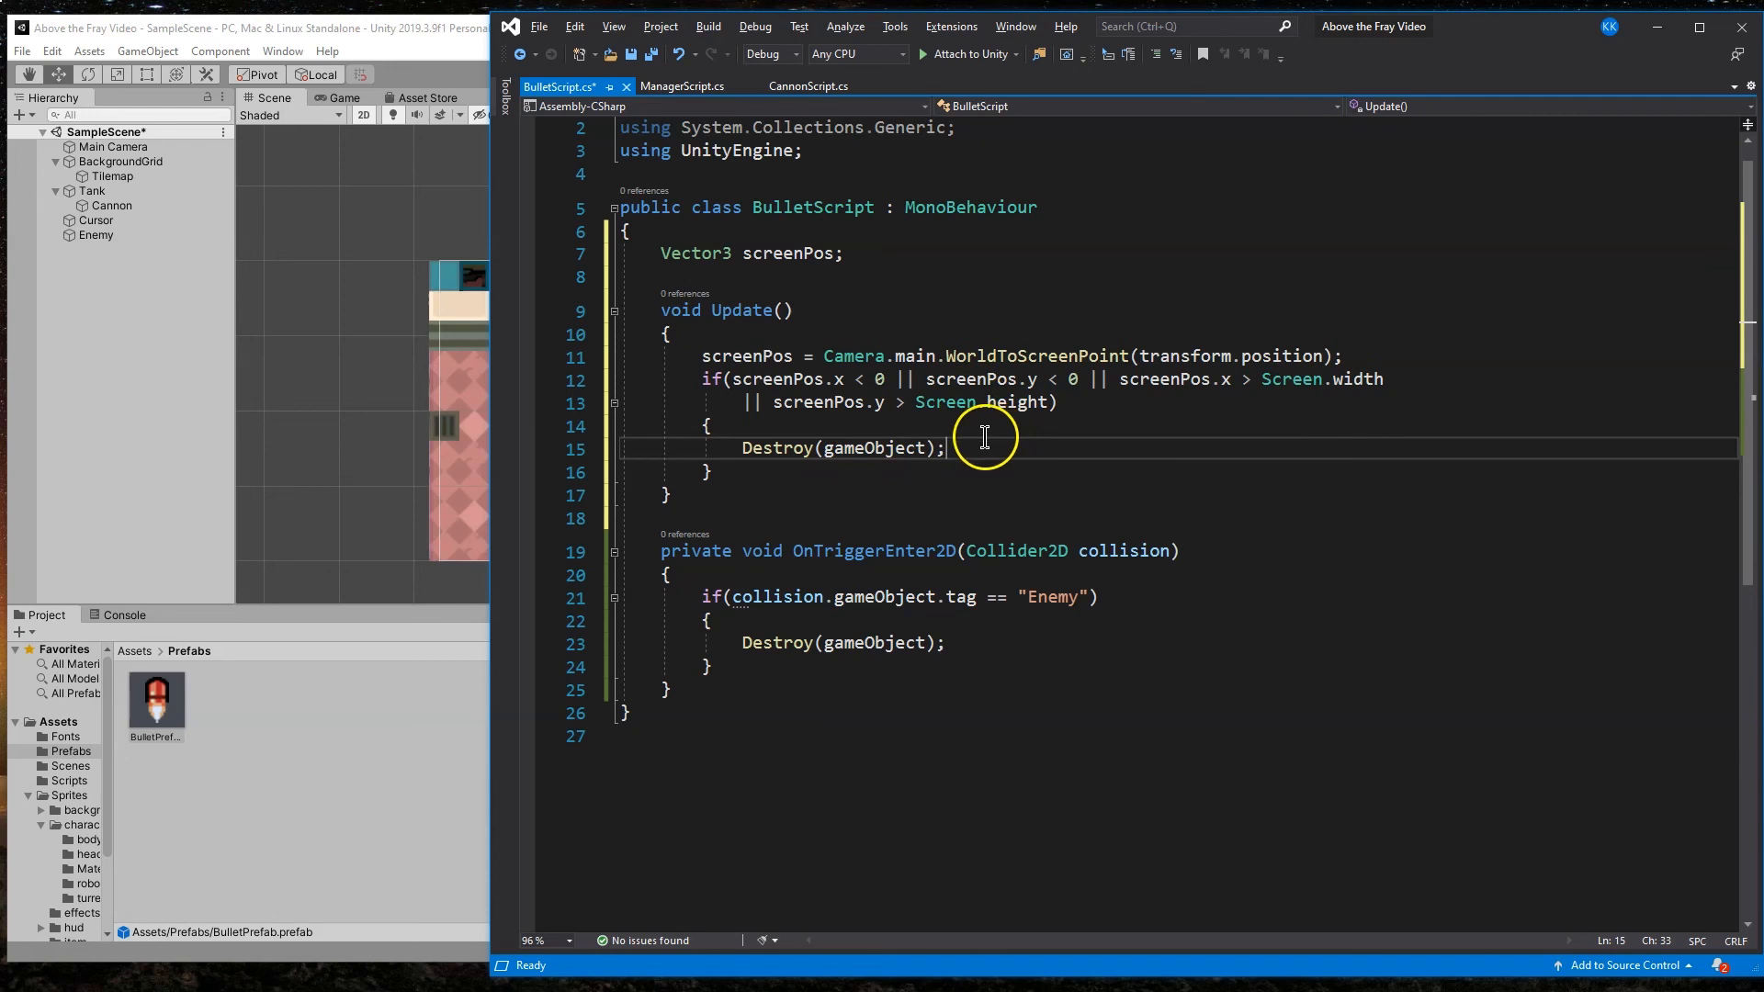
double_click(775, 448)
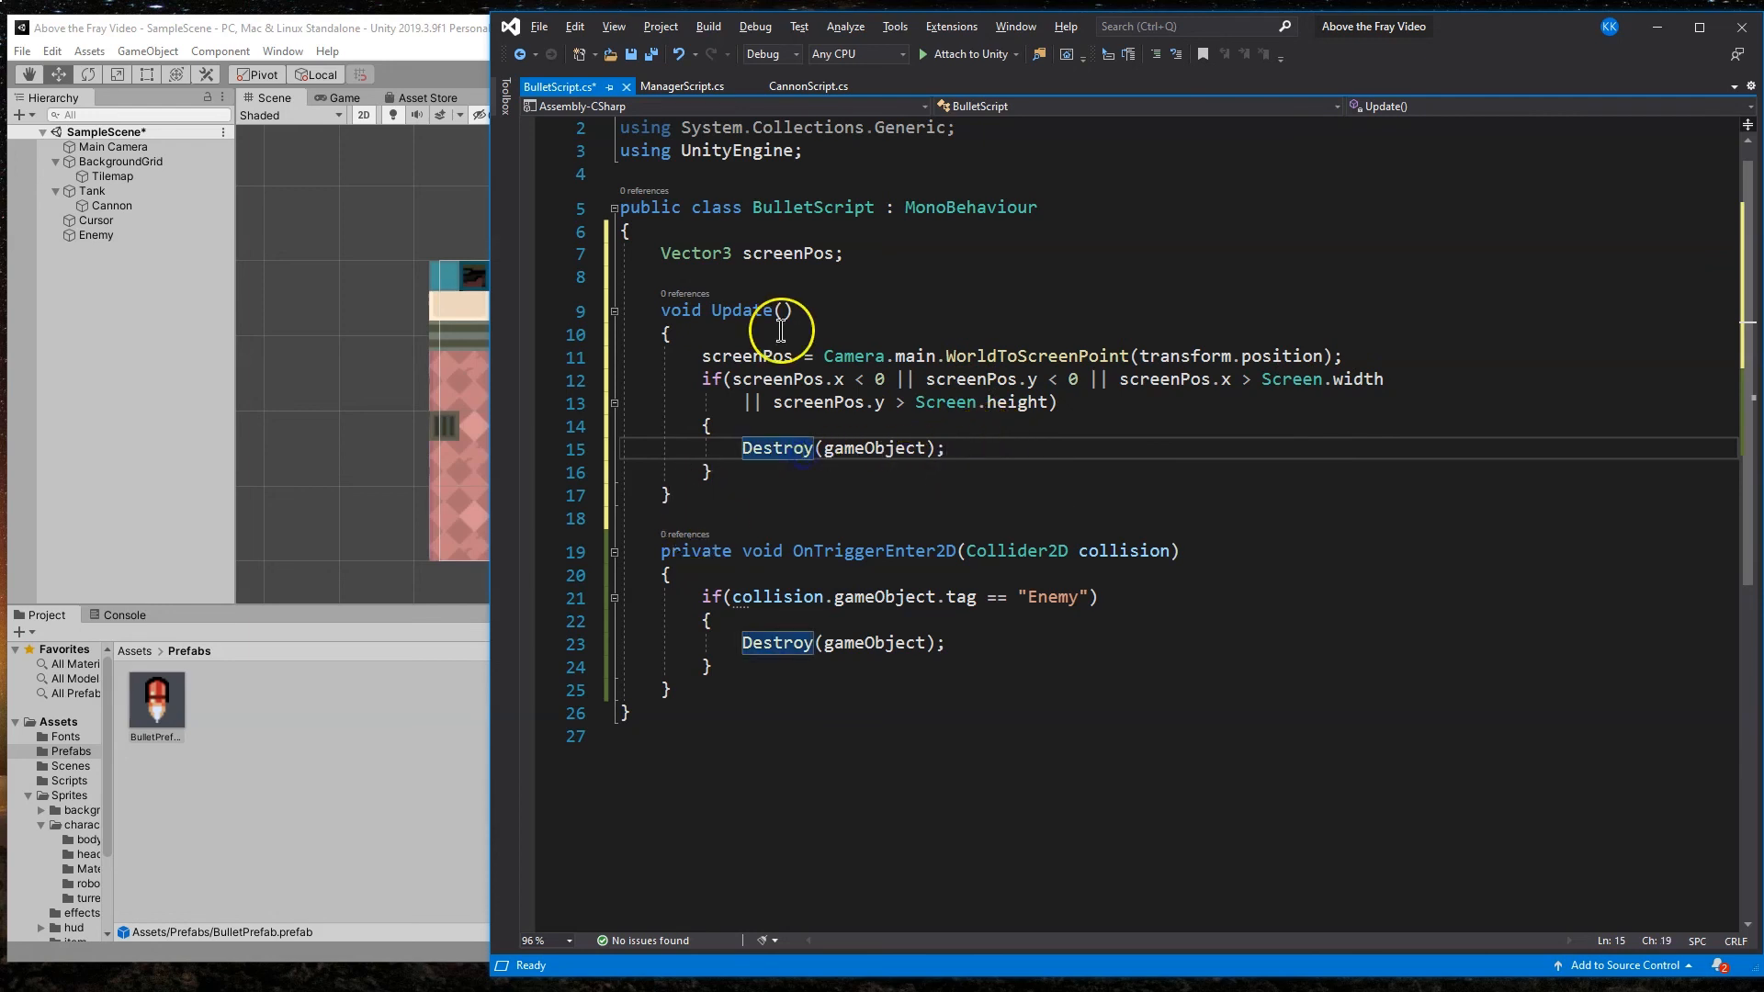
Step: Save BulletScript and run then stop a play test of the tank firing
key(ctrl+s)
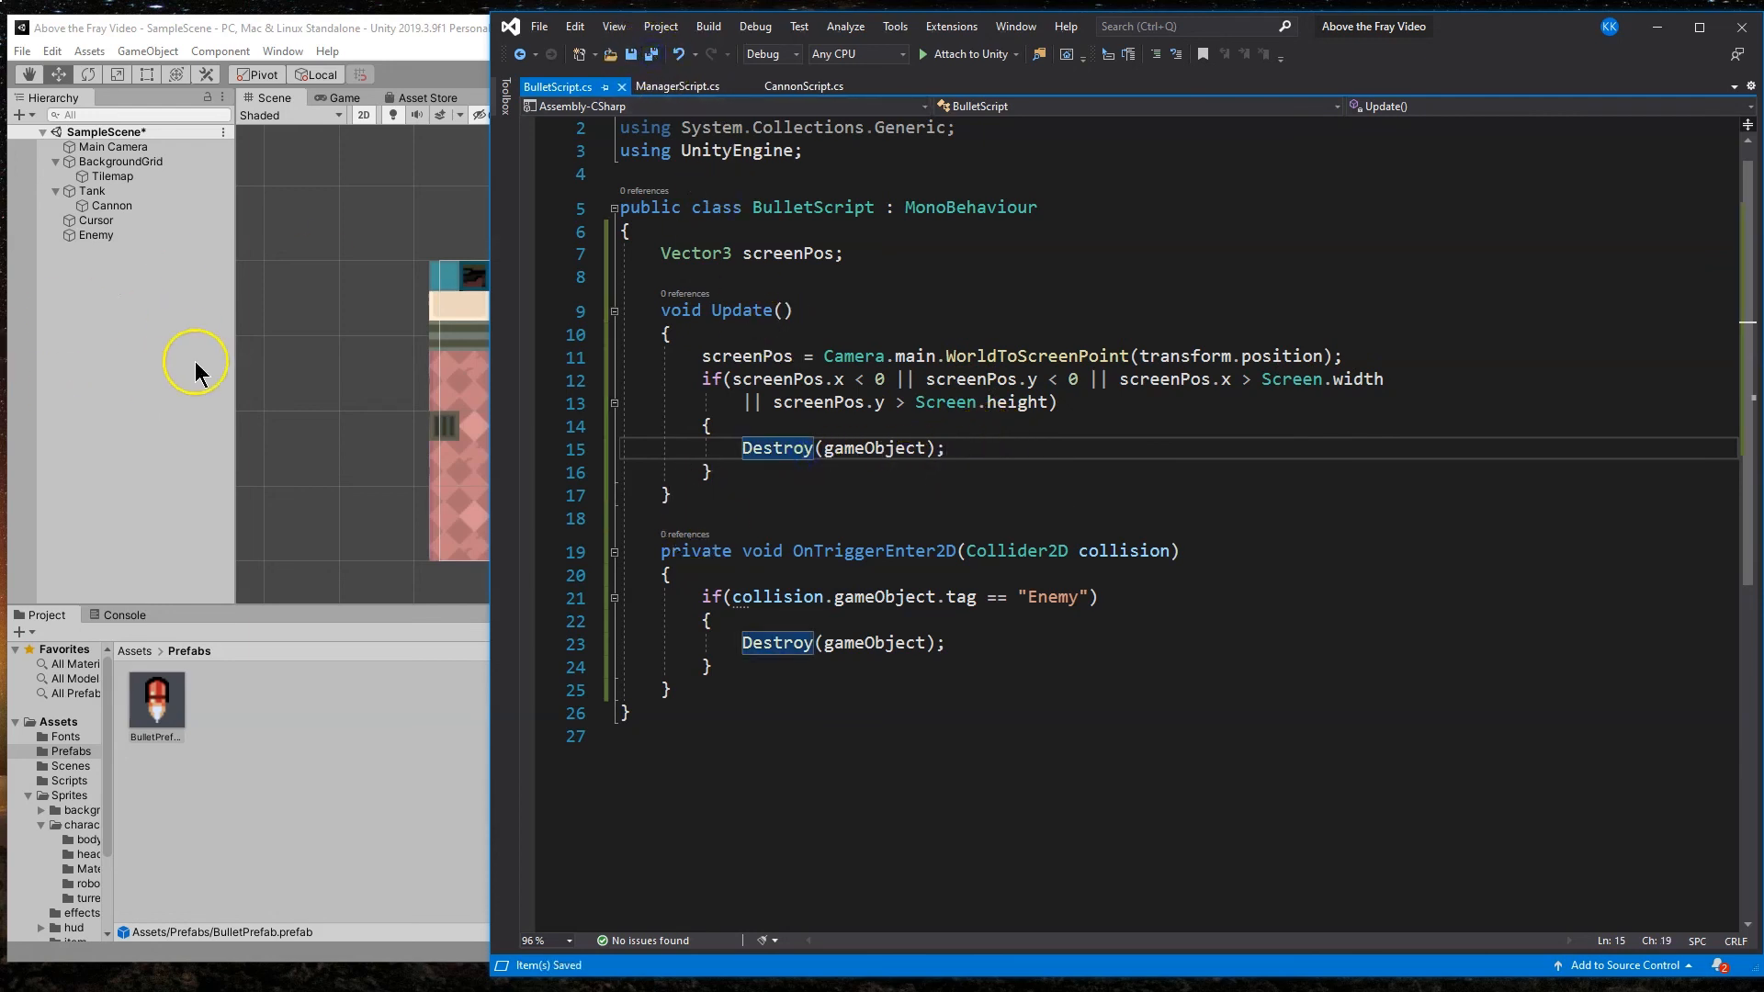
mouse_move(411, 48)
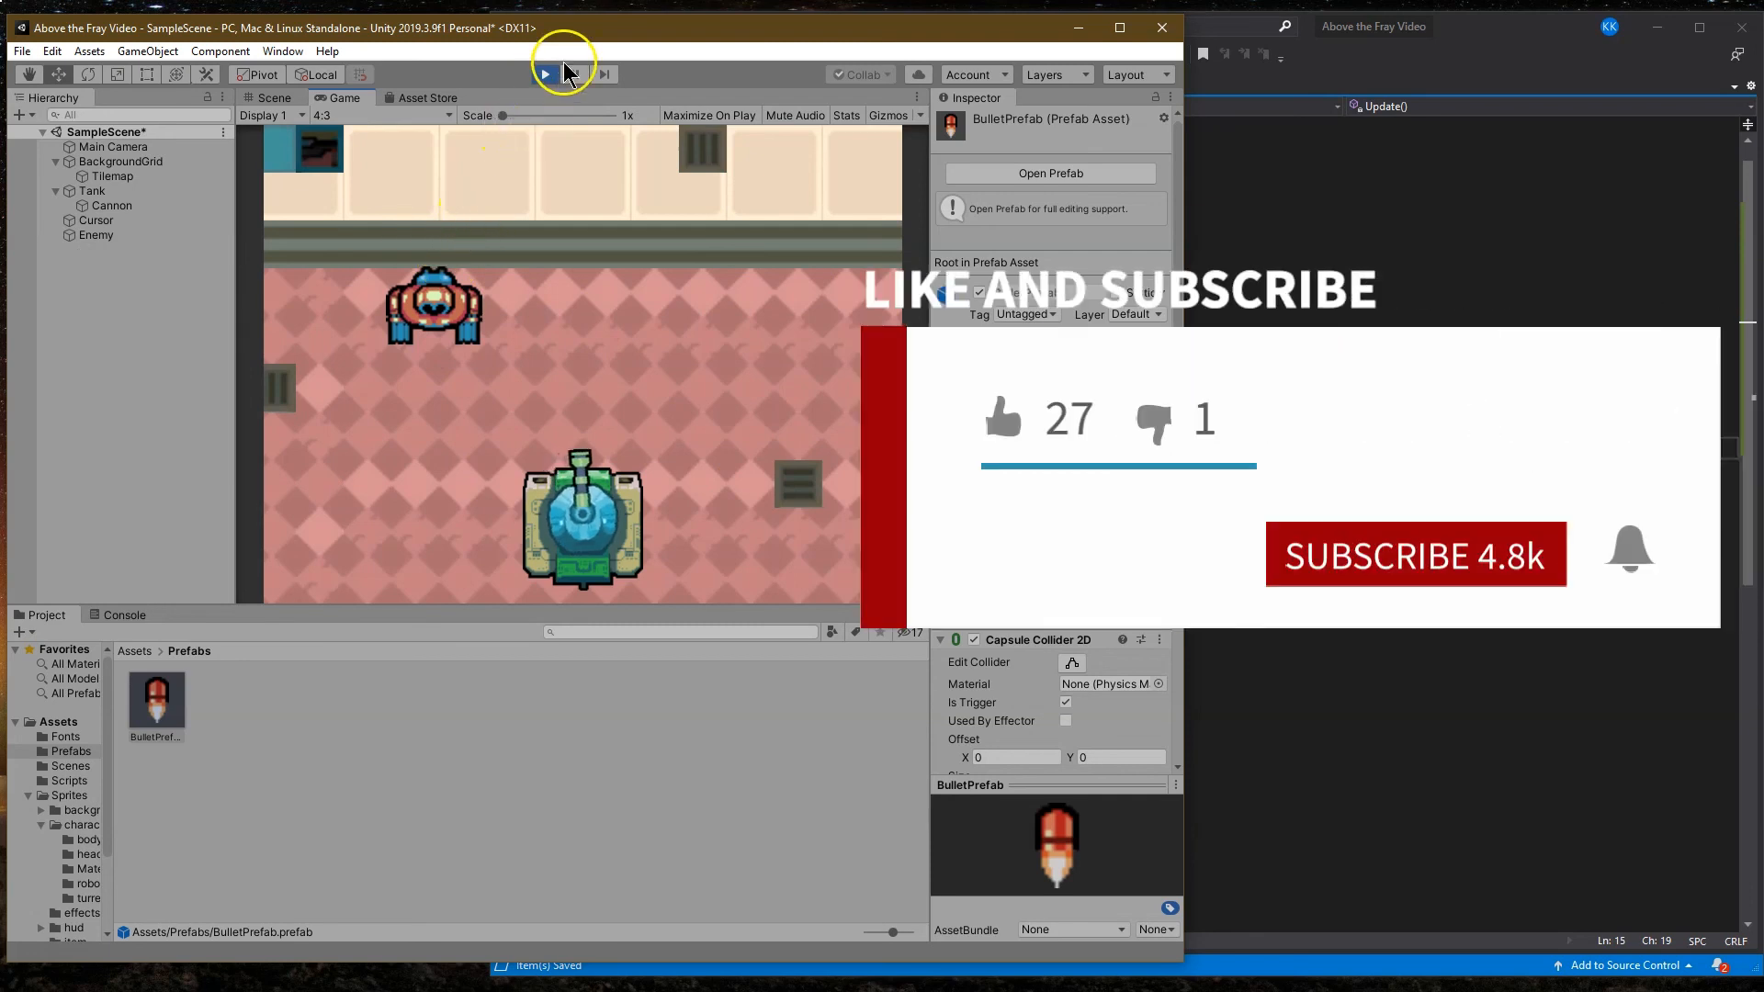
click(543, 73)
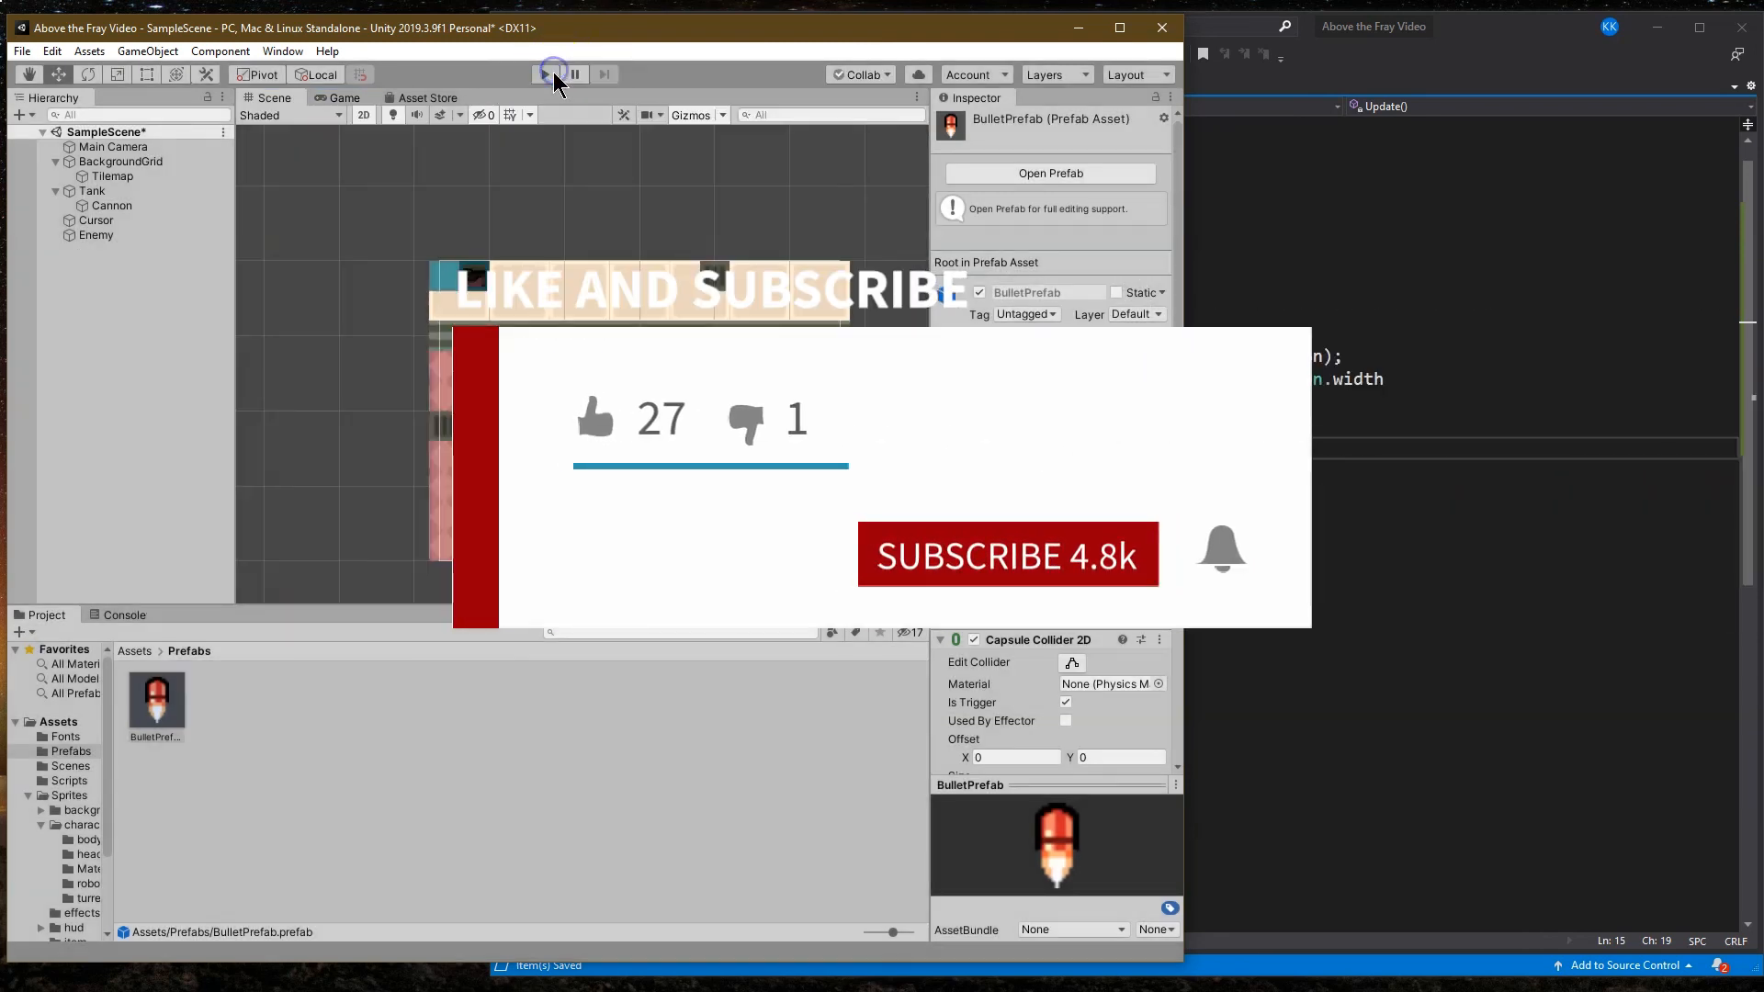
click(546, 73)
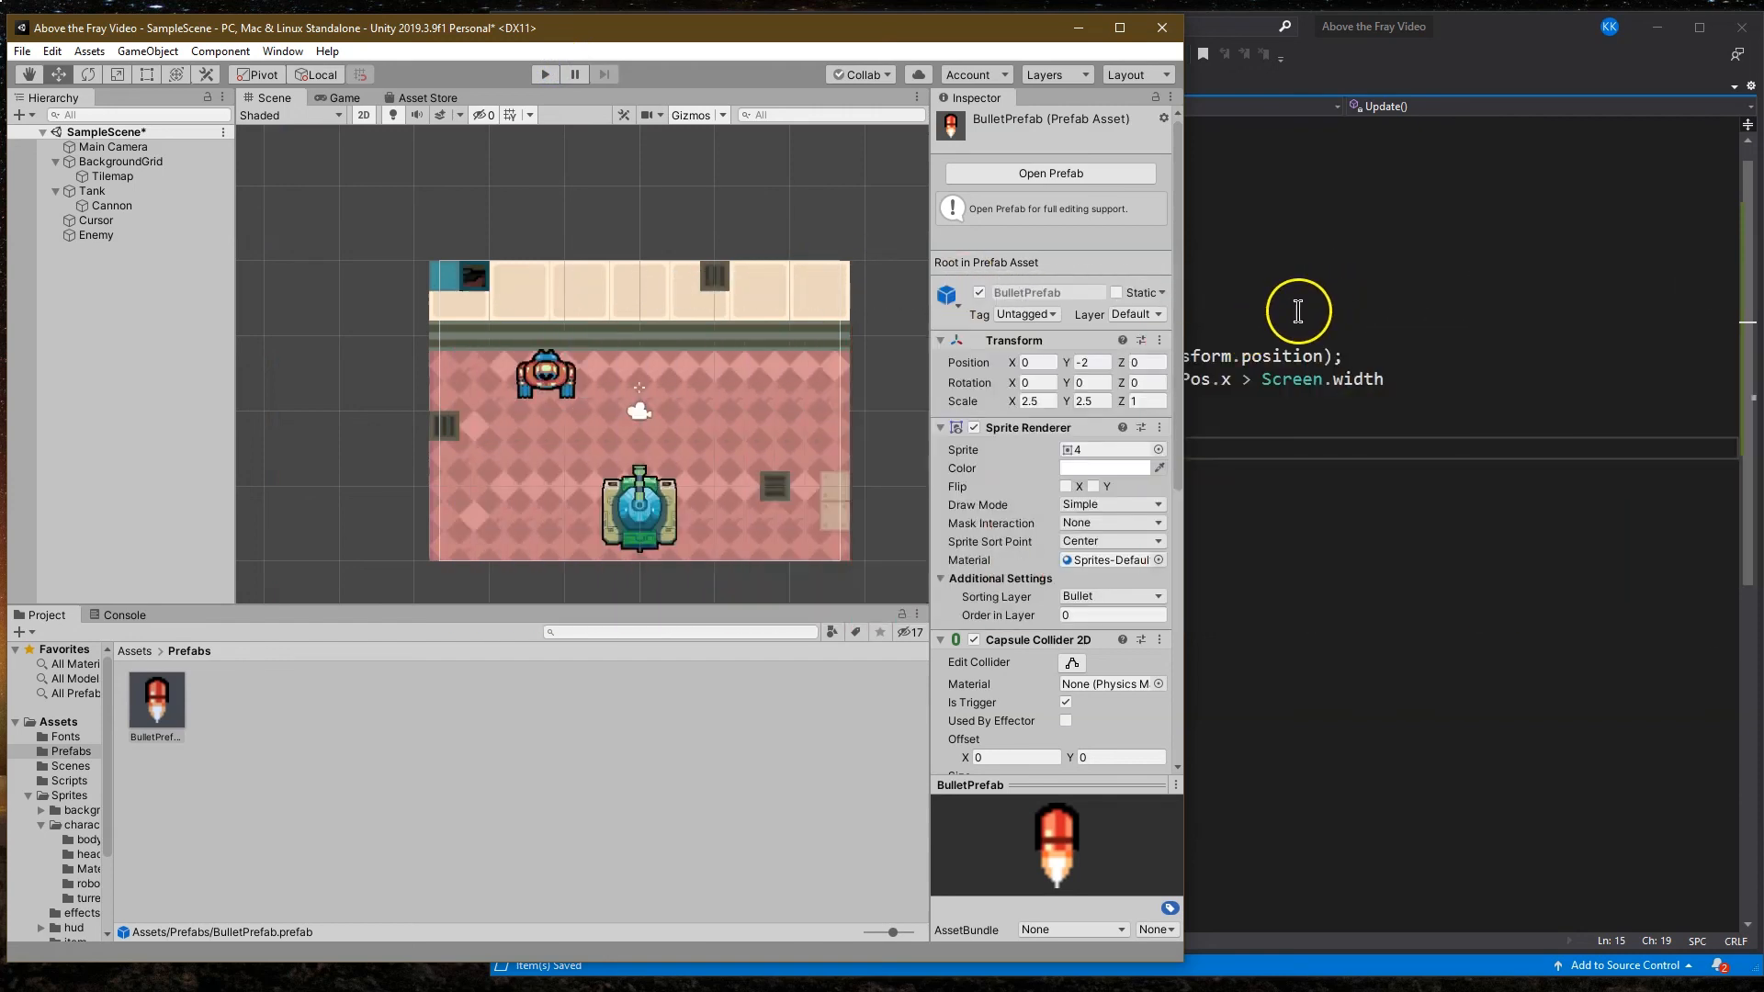
mouse_move(770, 279)
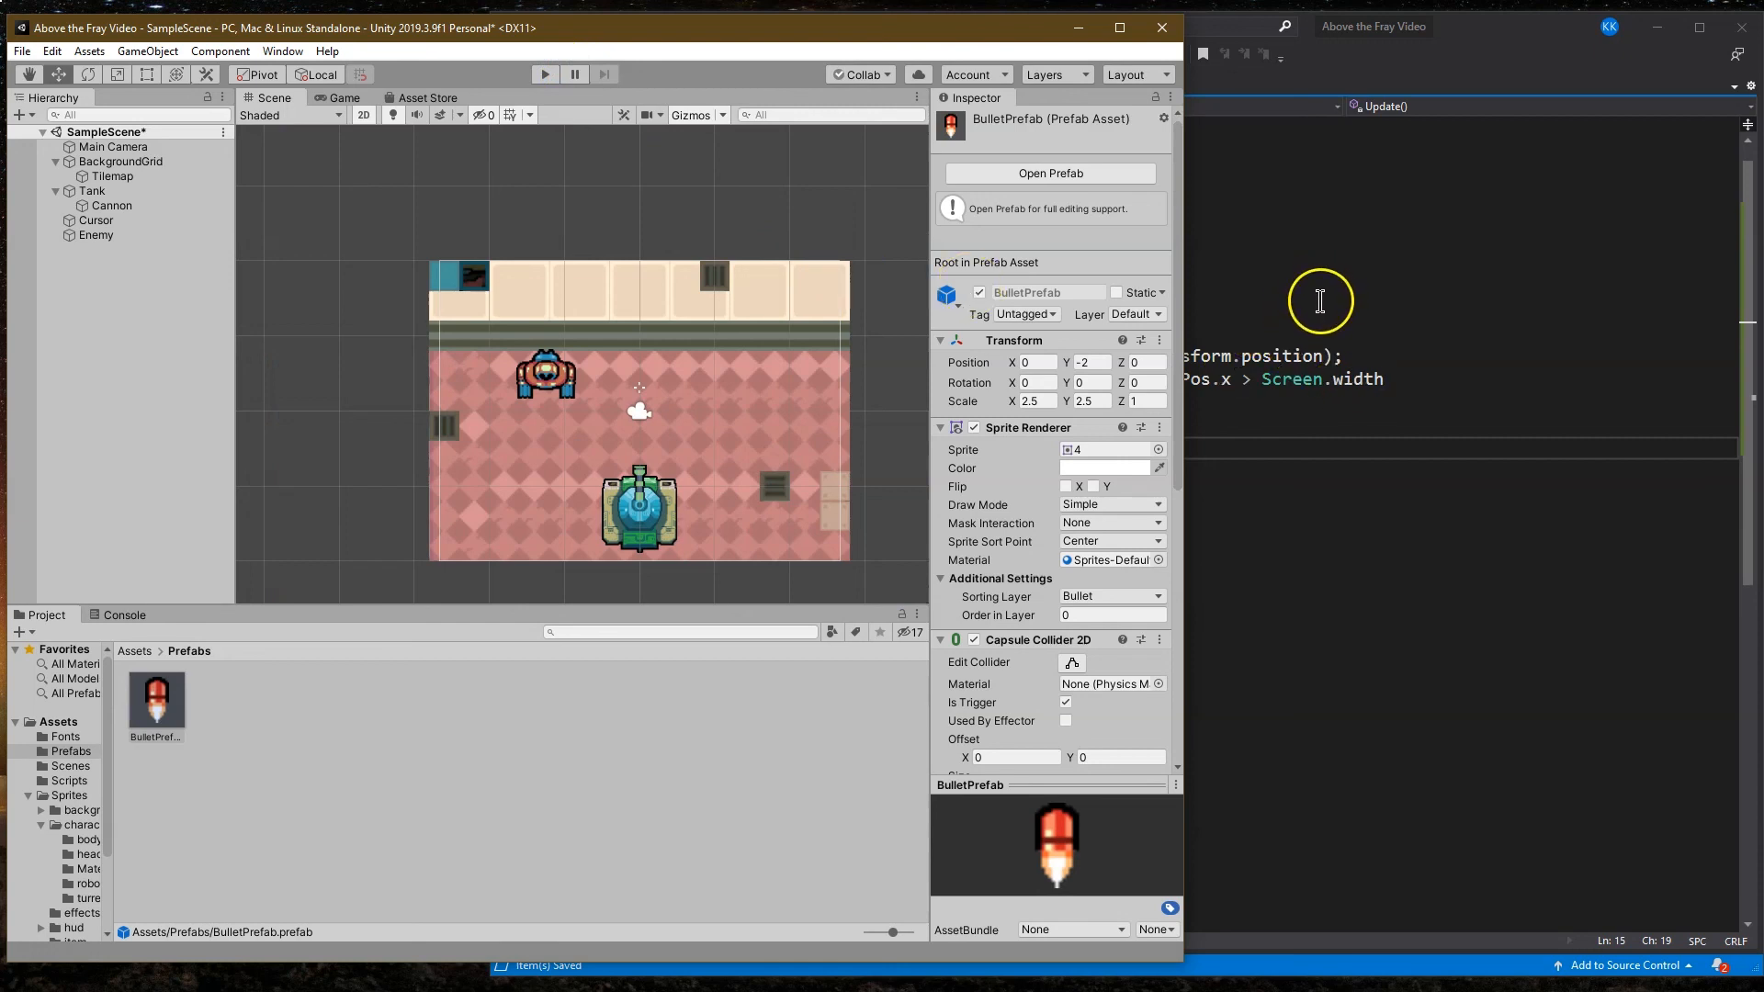
mouse_move(1297, 344)
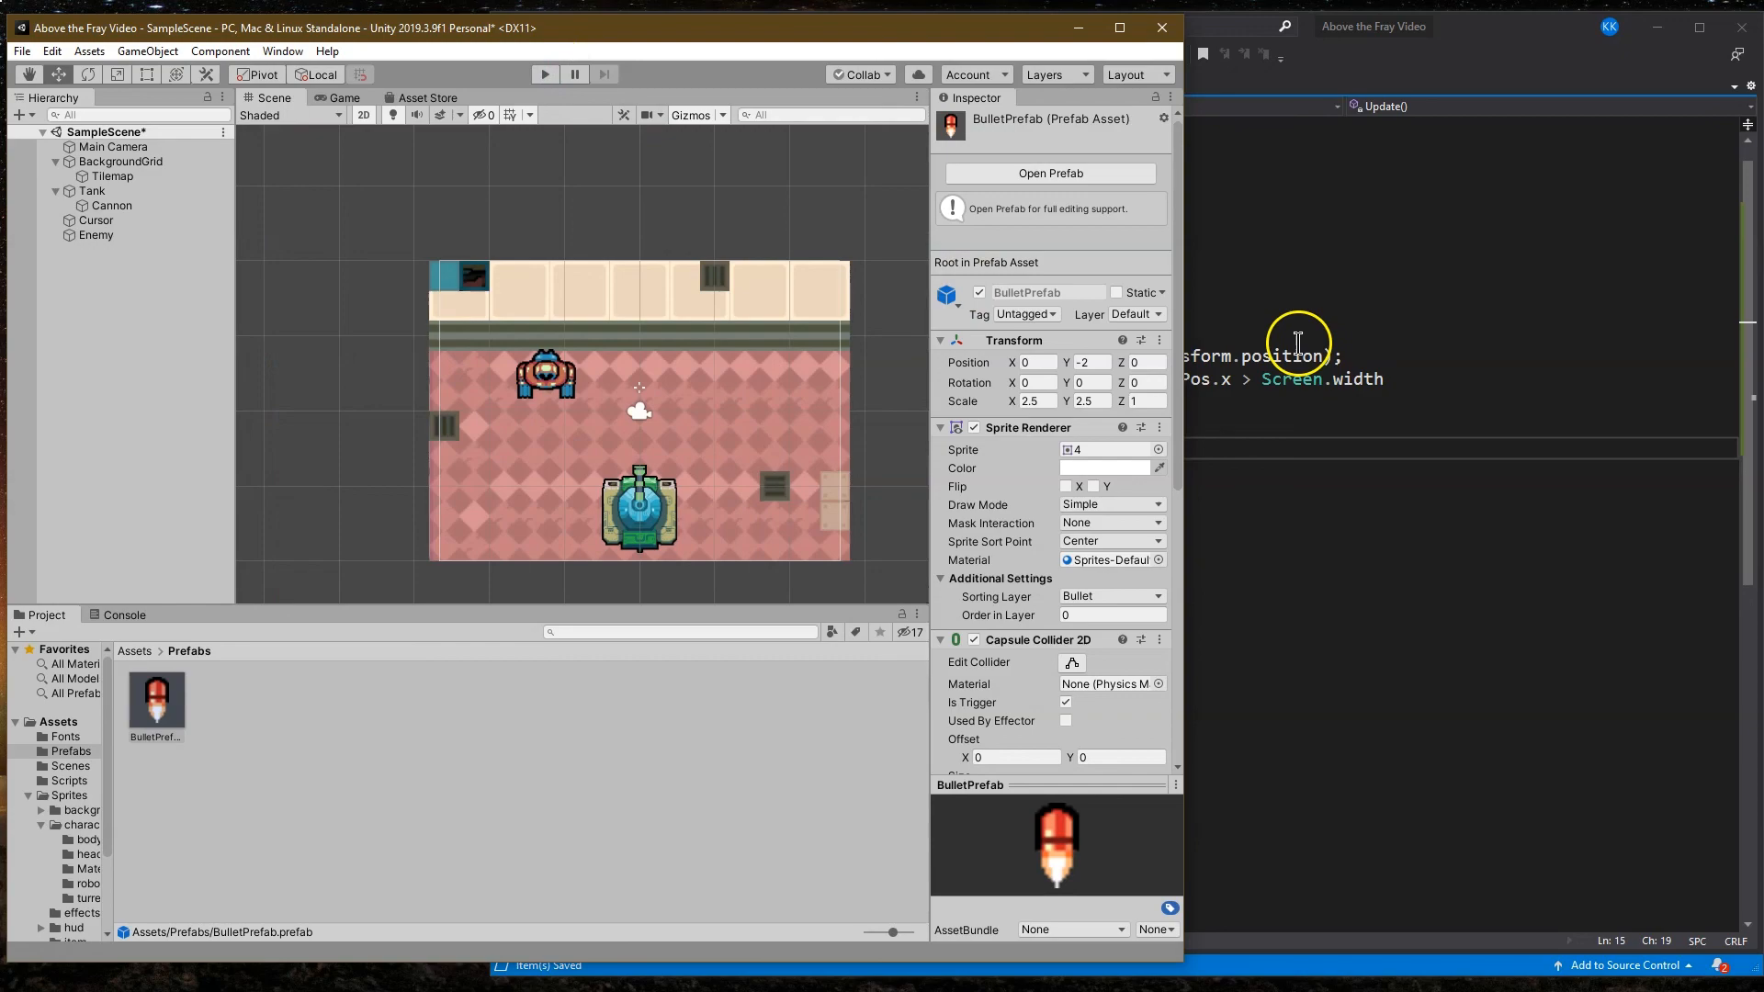